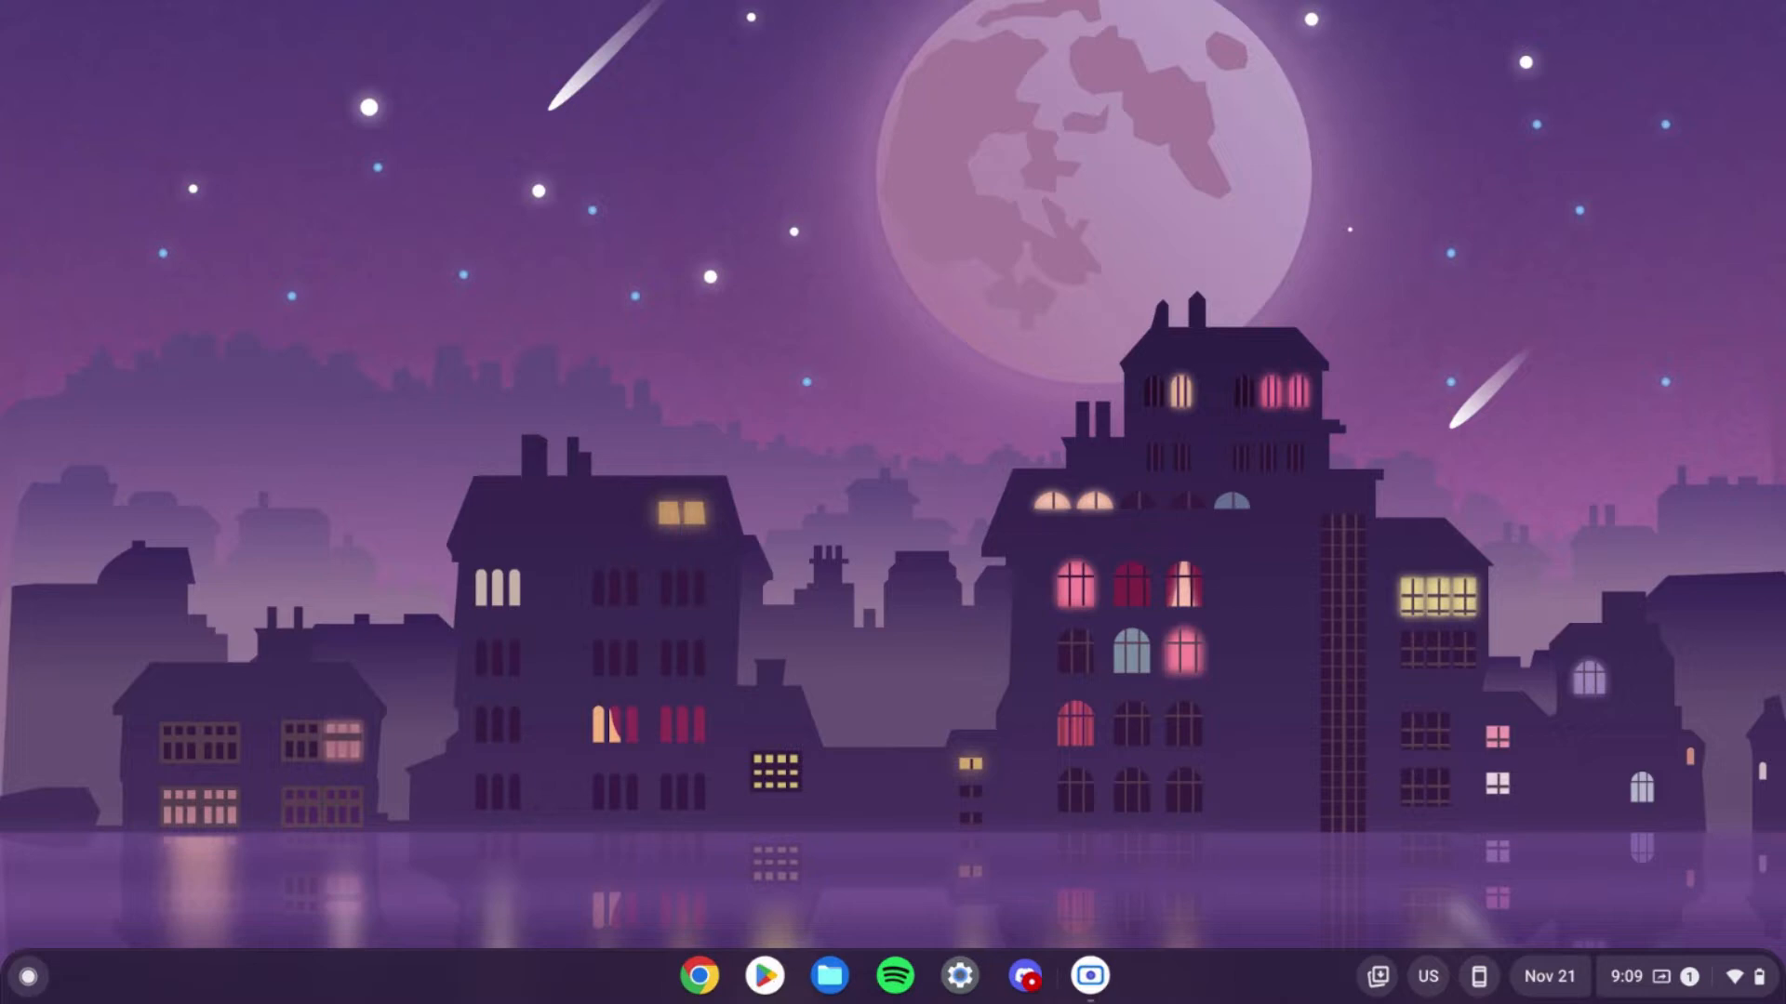
# Step: Open the Terminal app and start a penguin Linux shell session
pyautogui.click(1090, 976)
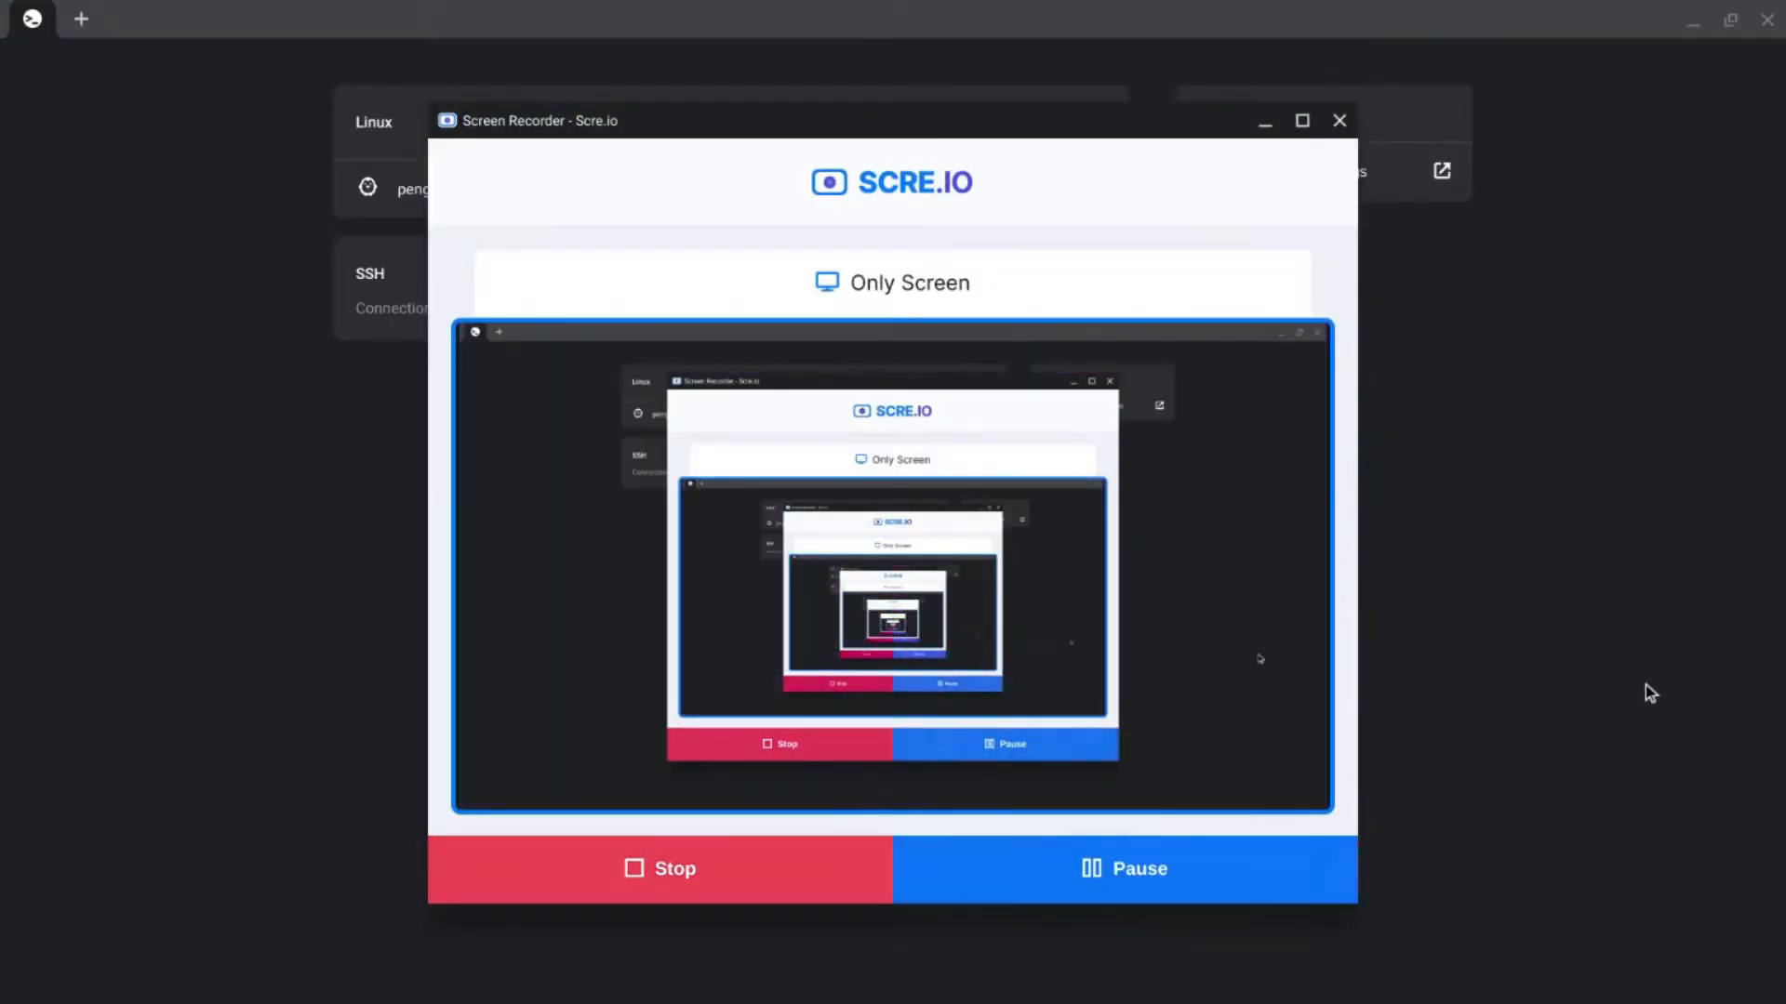
pyautogui.click(659, 867)
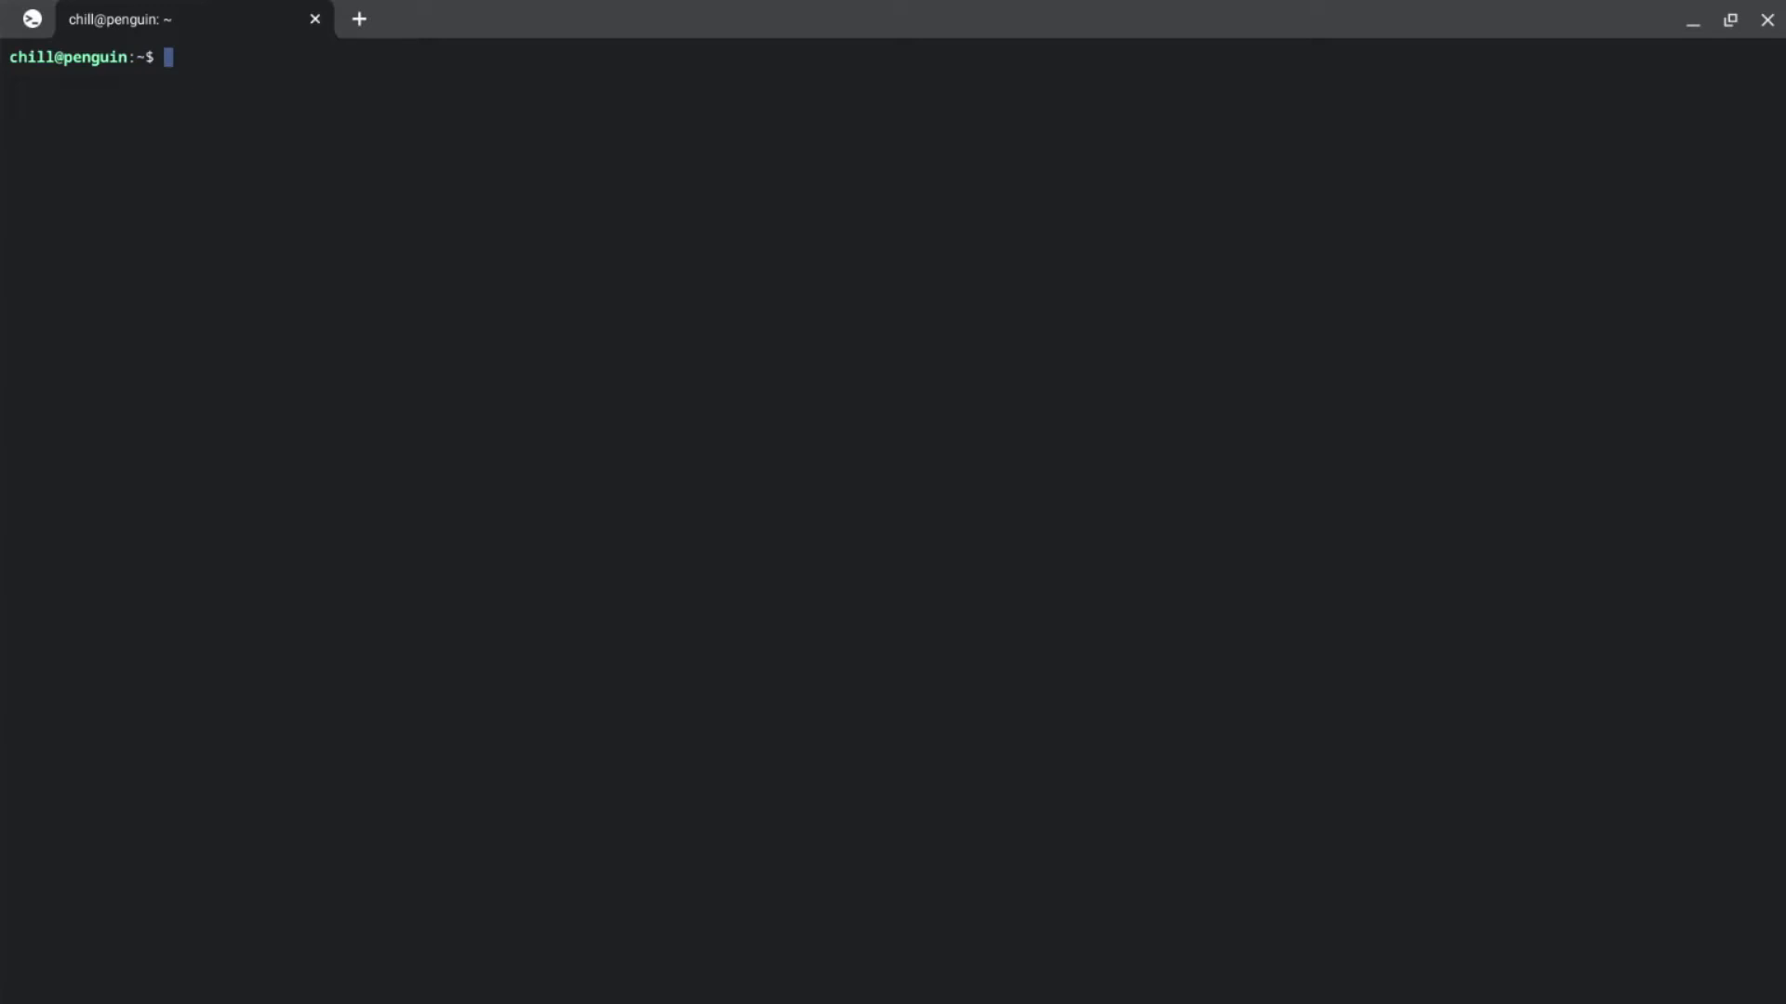
# Step: Refresh the package lists with sudo apt-get update after discarding a mistyped command
pyautogui.write('sudoe')
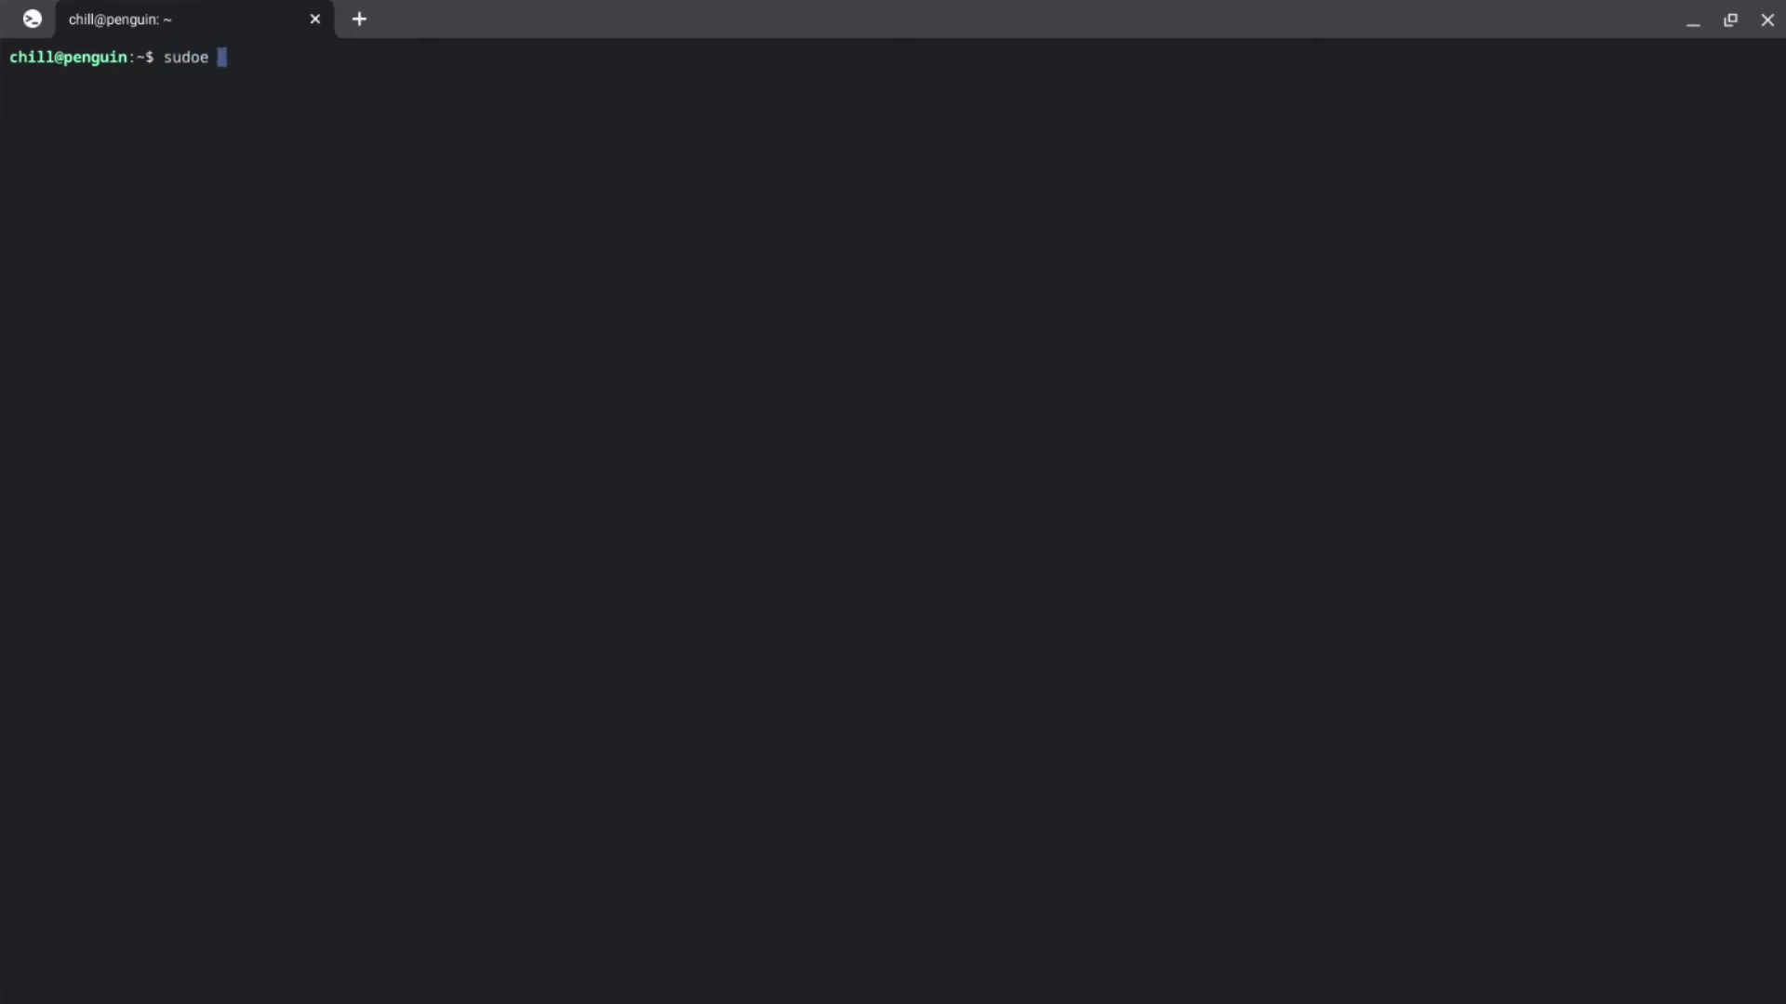
pyautogui.press('Backspace')
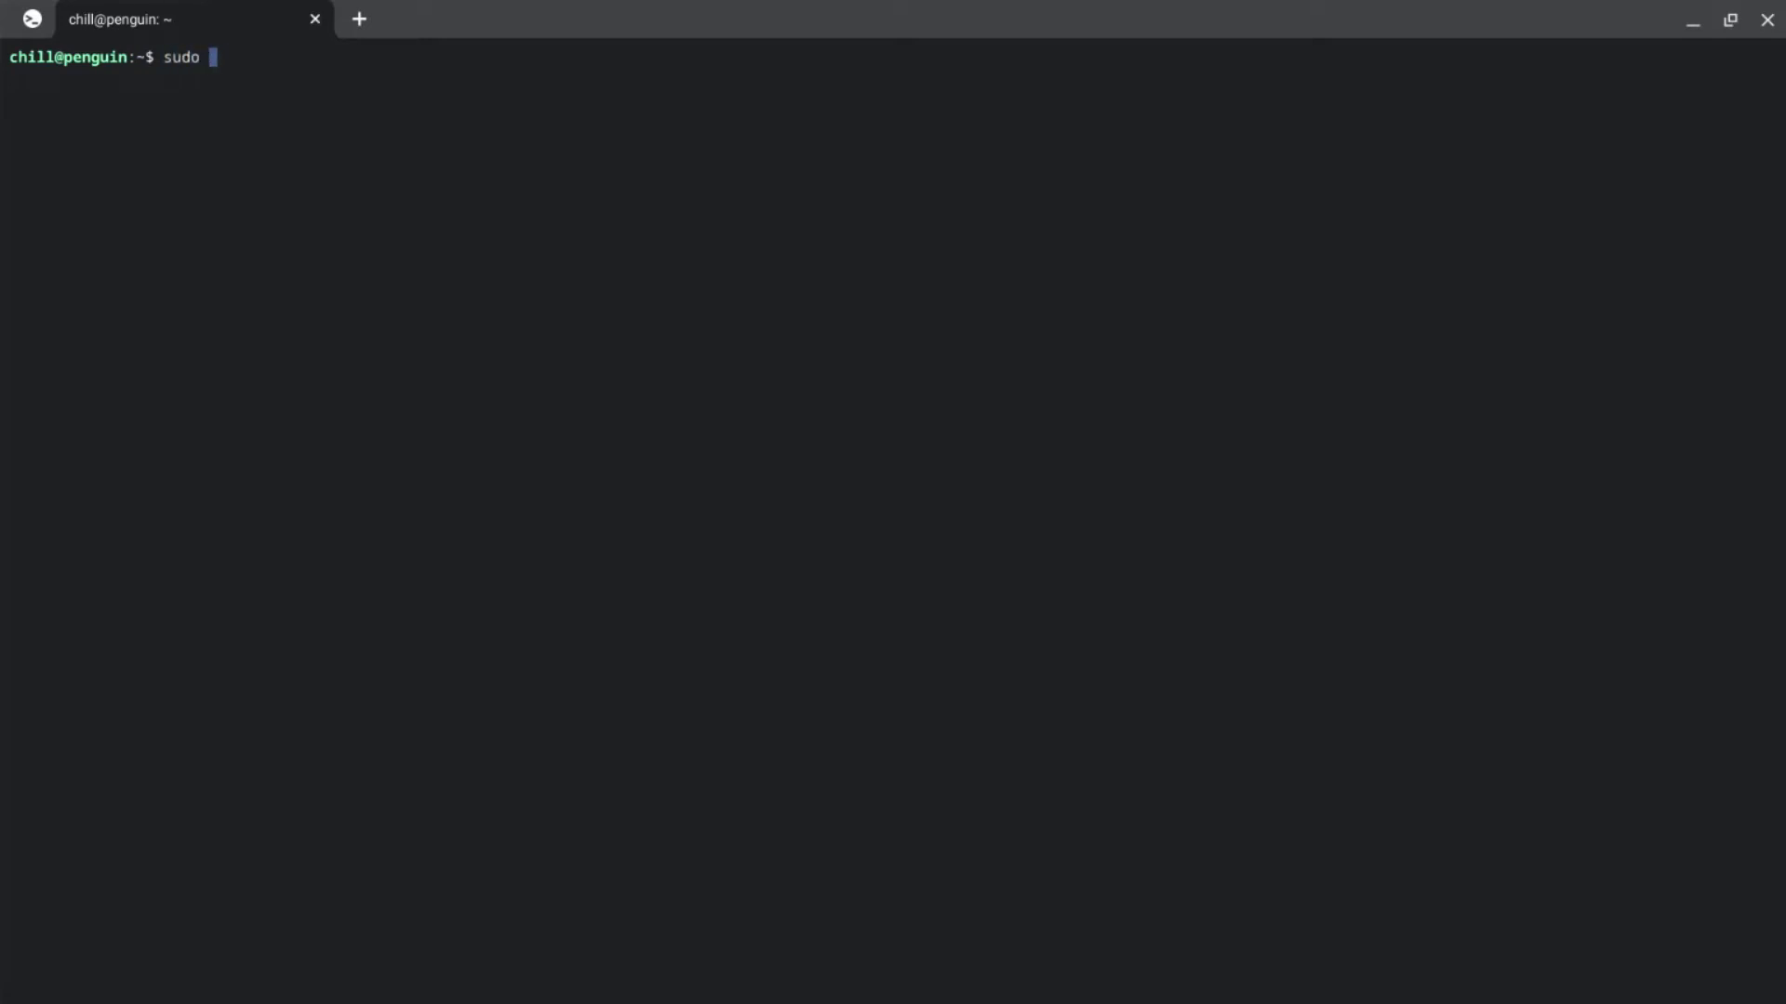
pyautogui.write('apt-g')
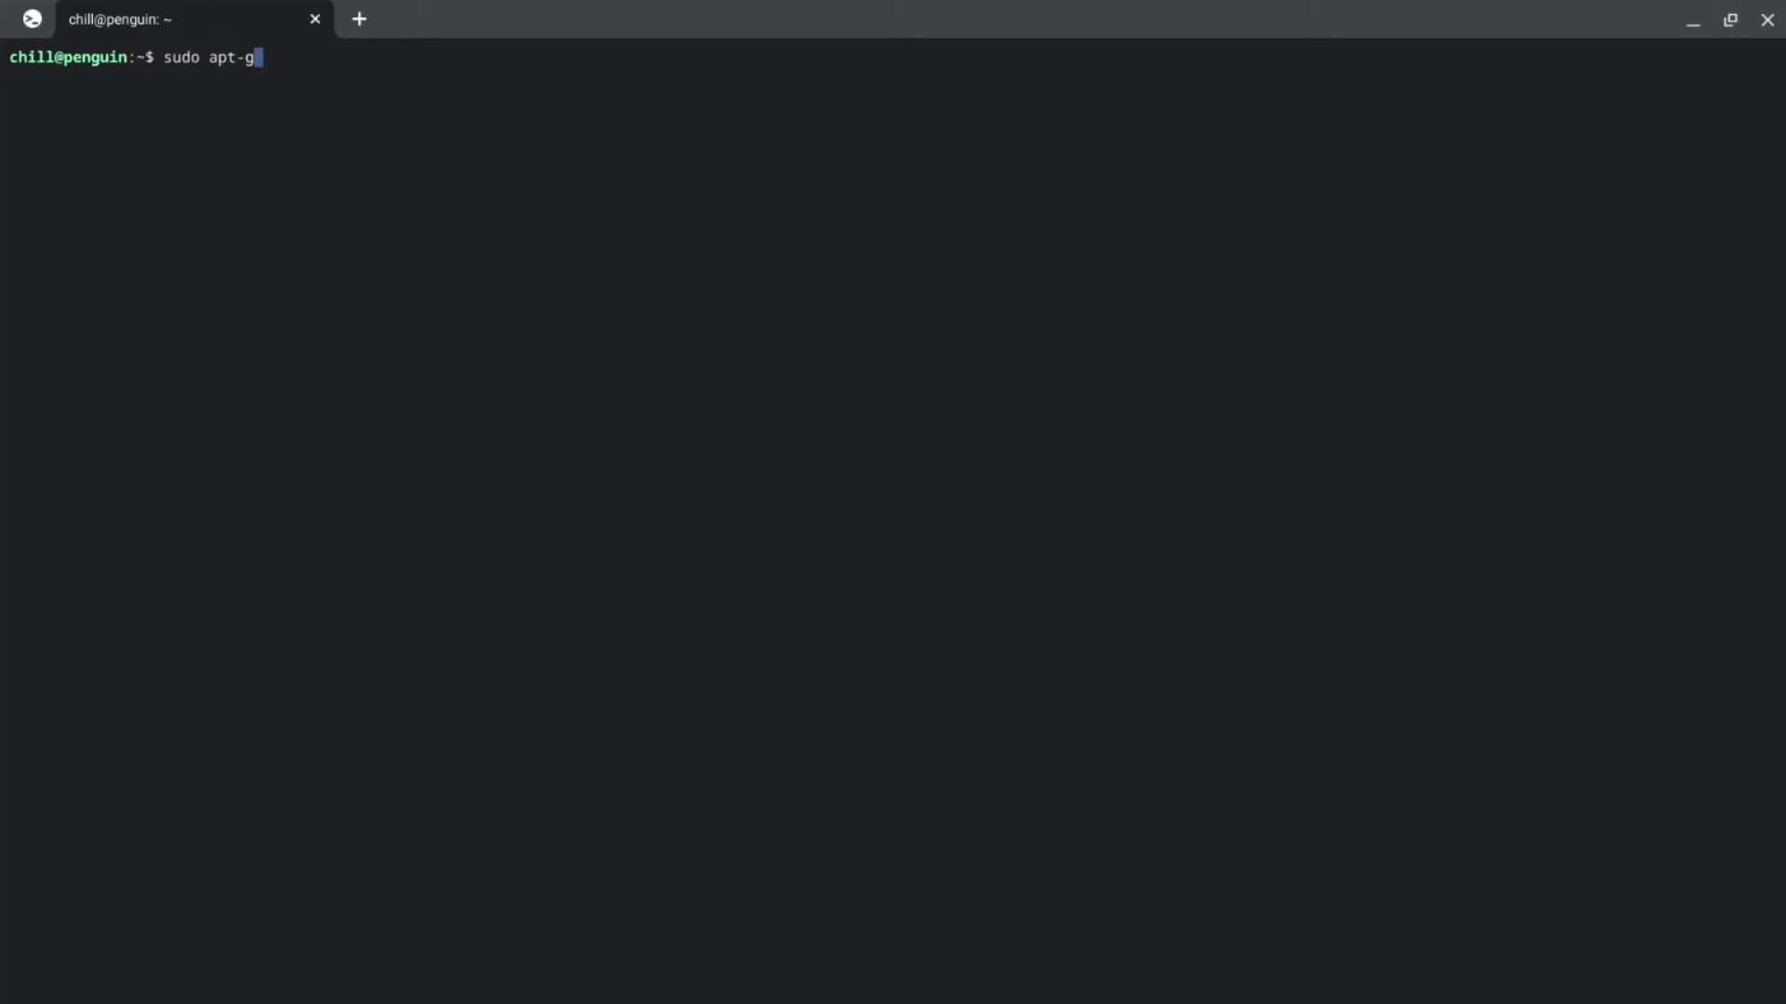
pyautogui.write('et')
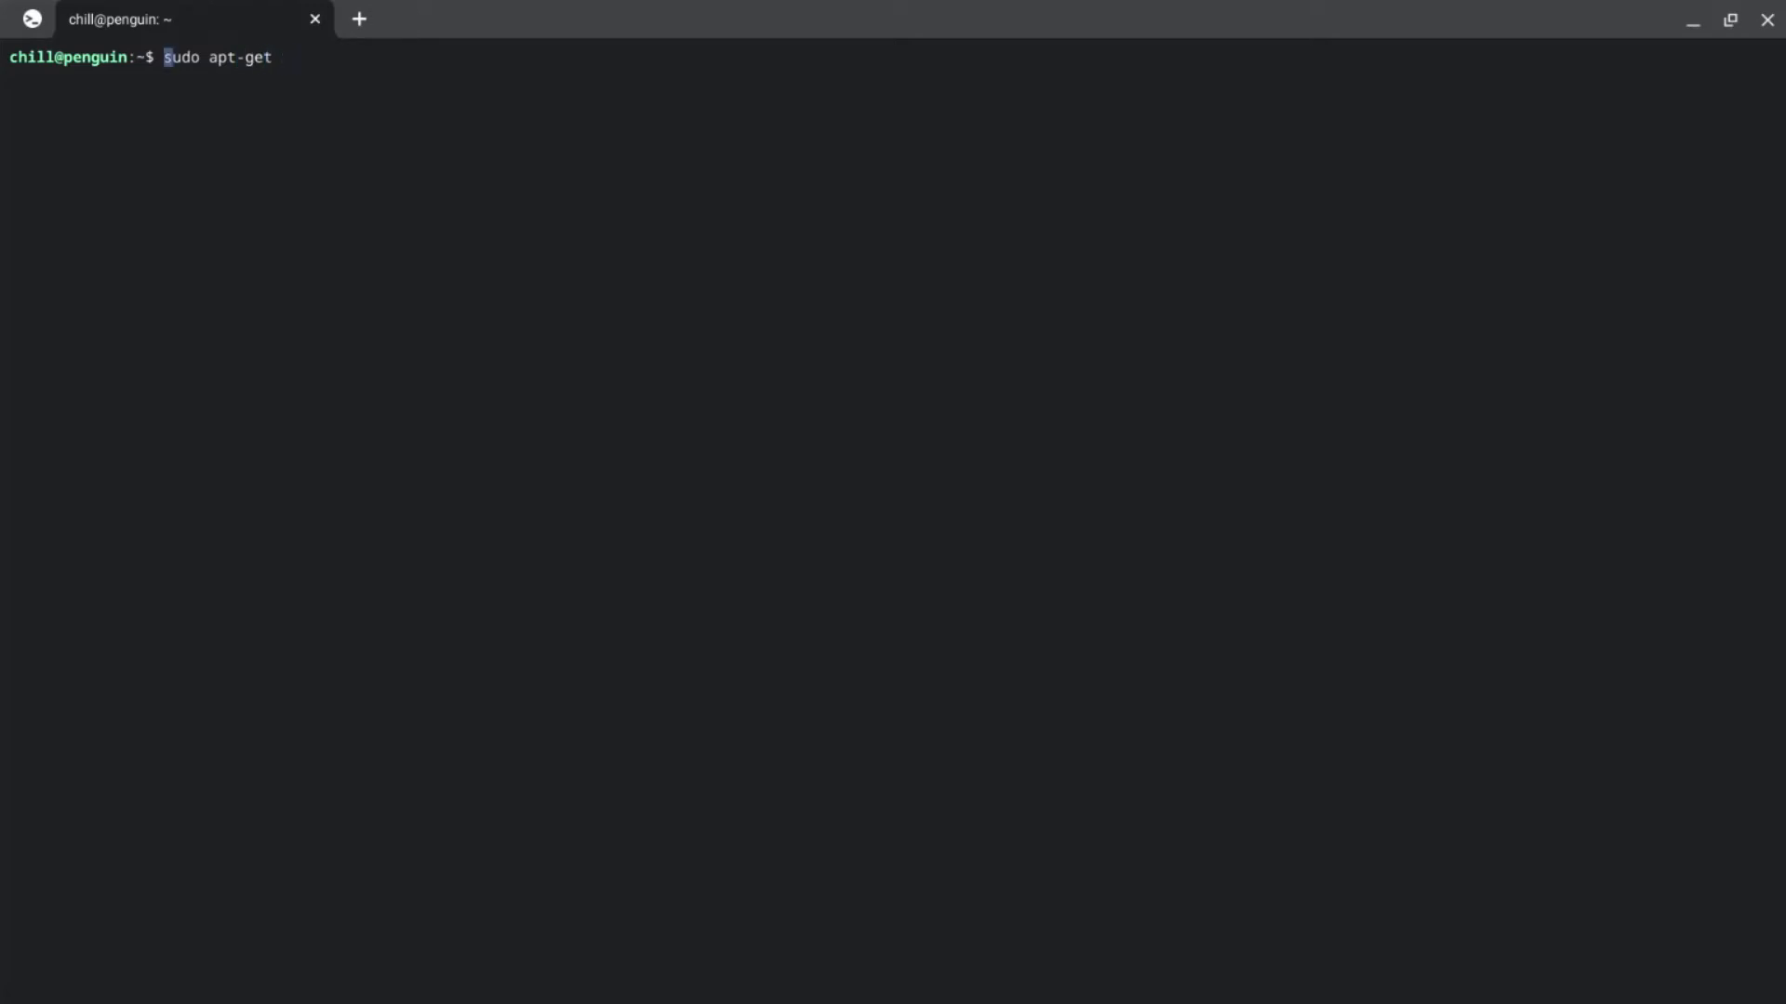
pyautogui.press('Return')
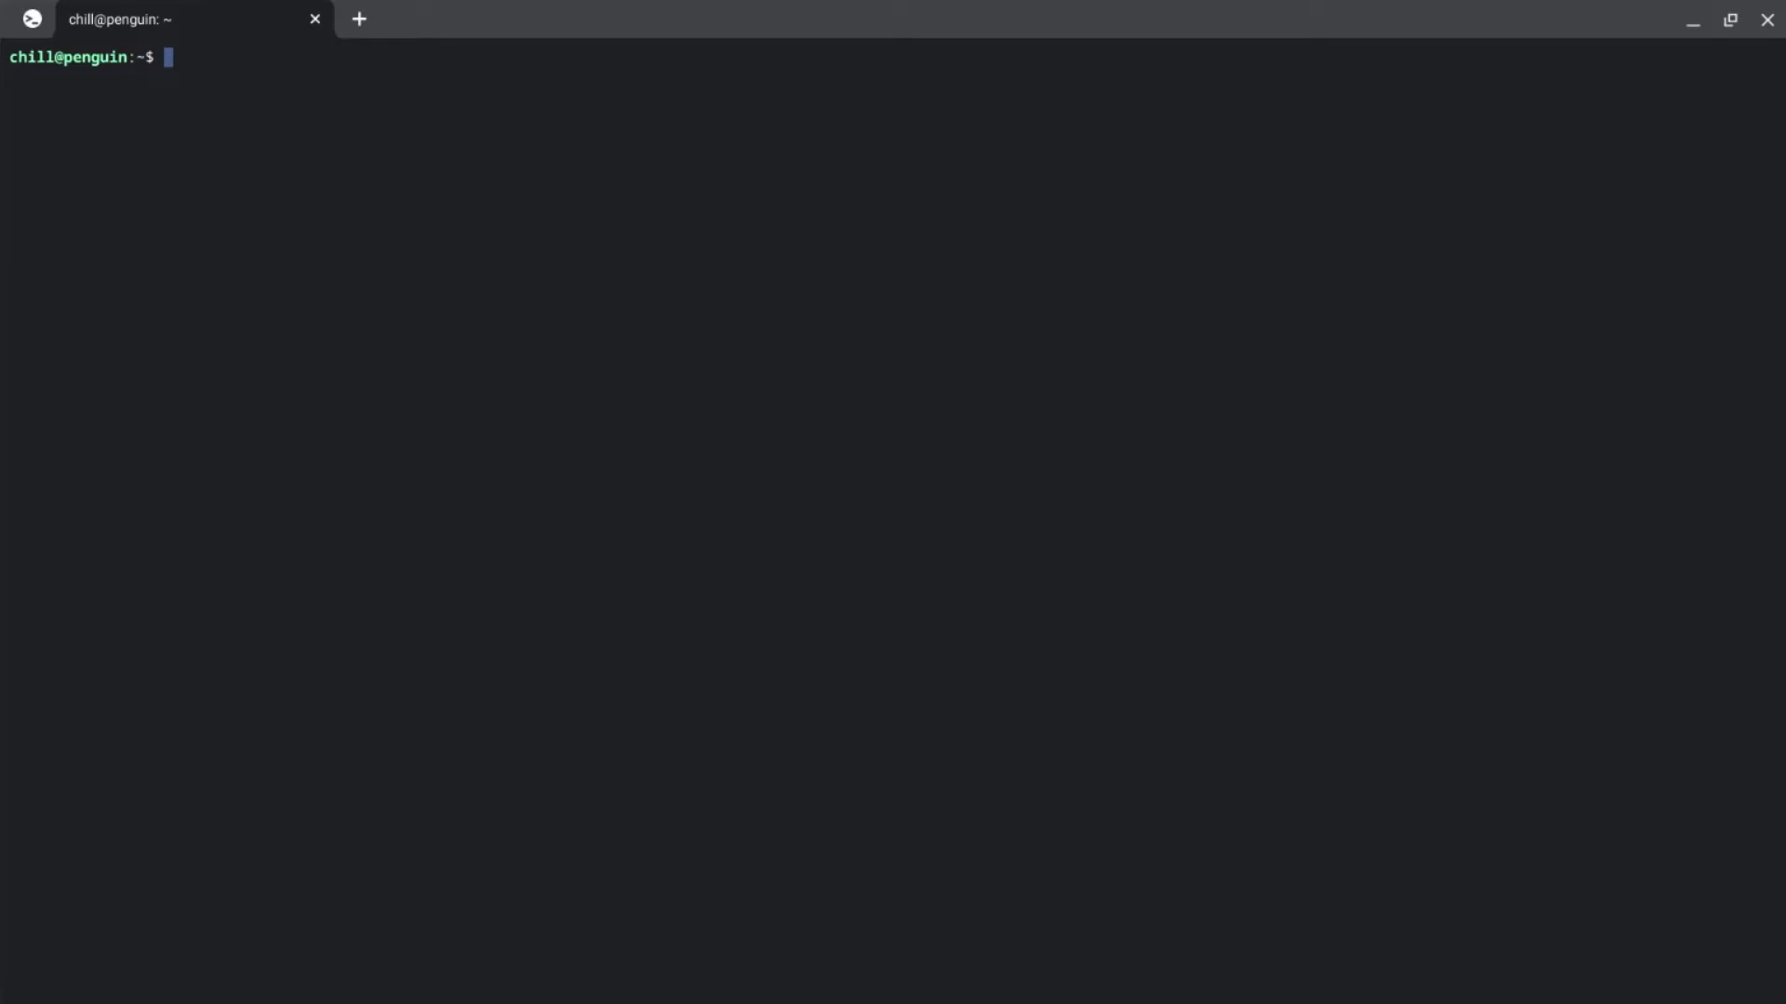
pyautogui.write('sudo')
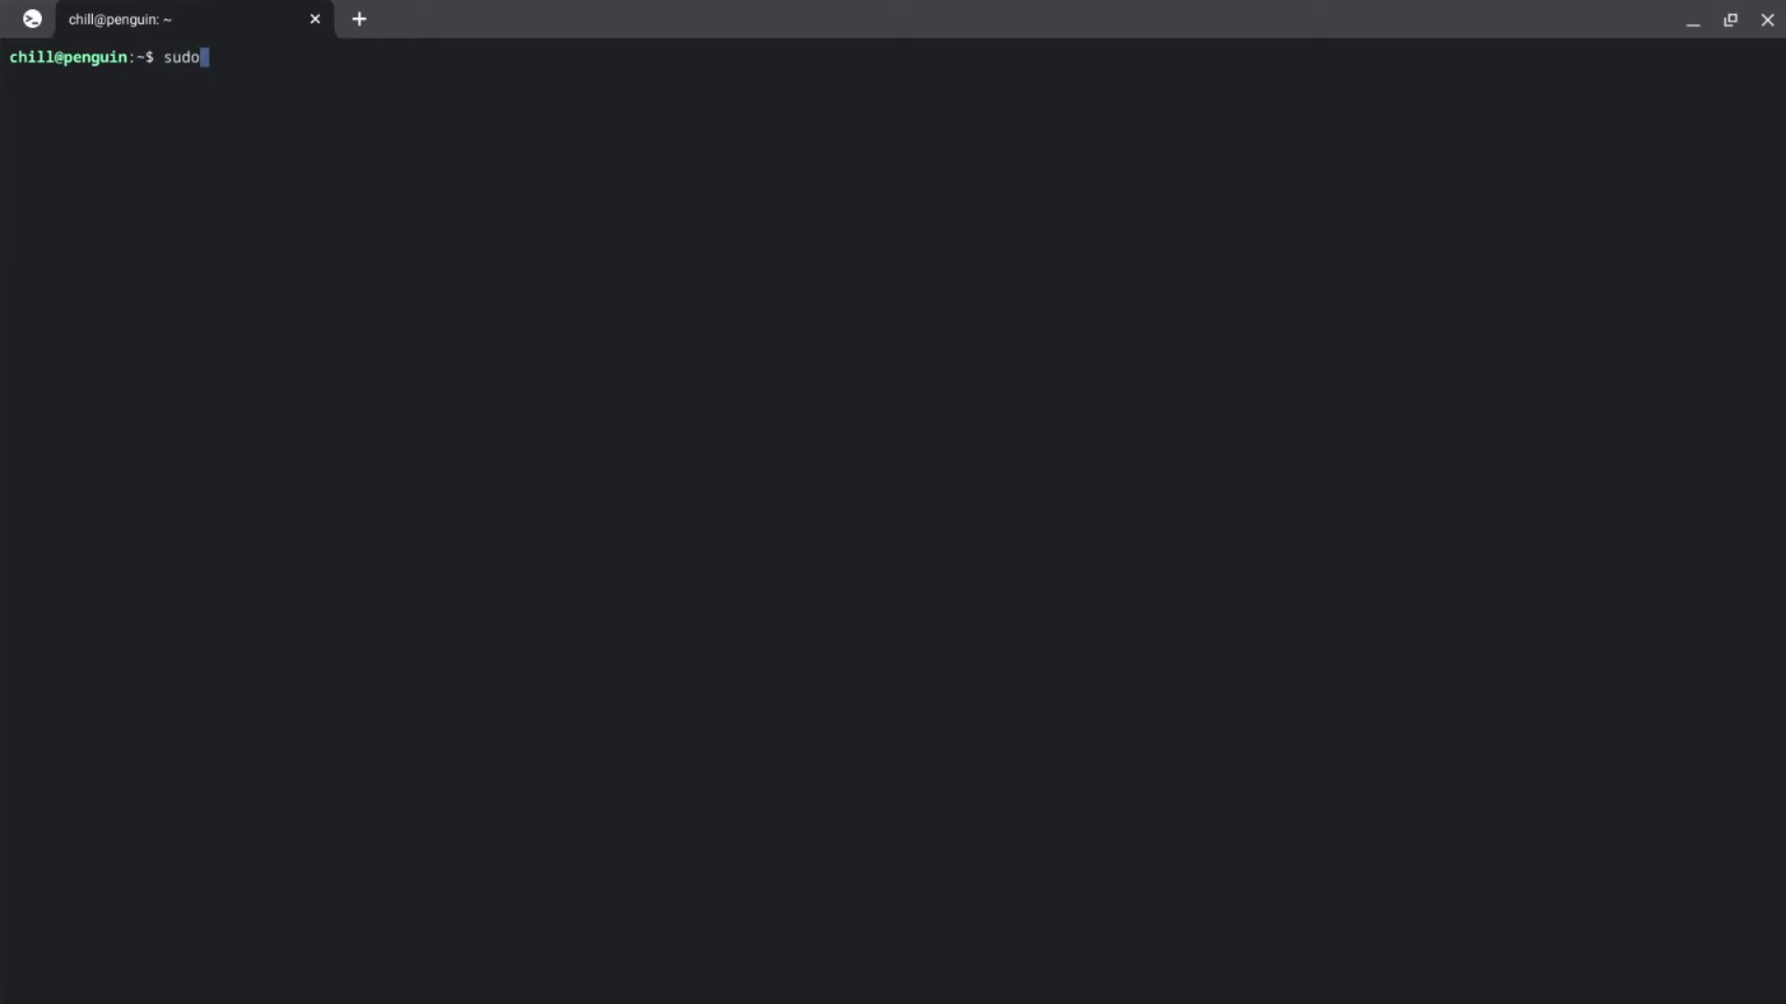
pyautogui.write('apt-get')
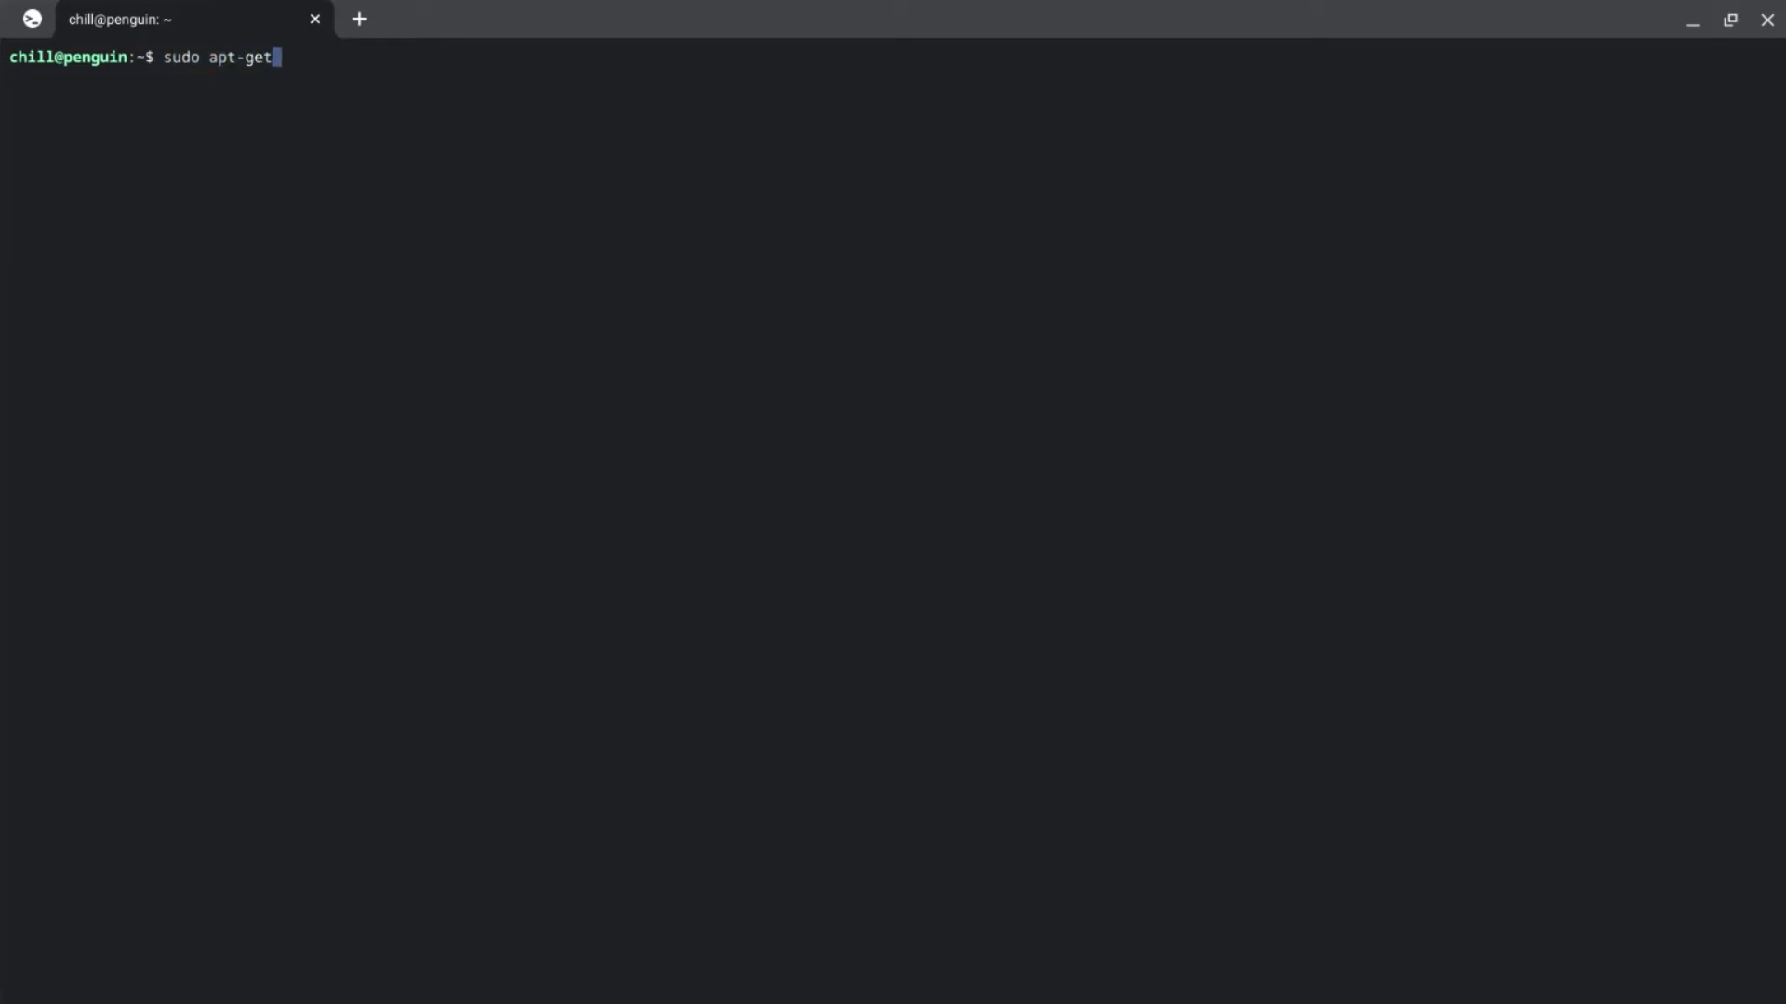
pyautogui.write('up')
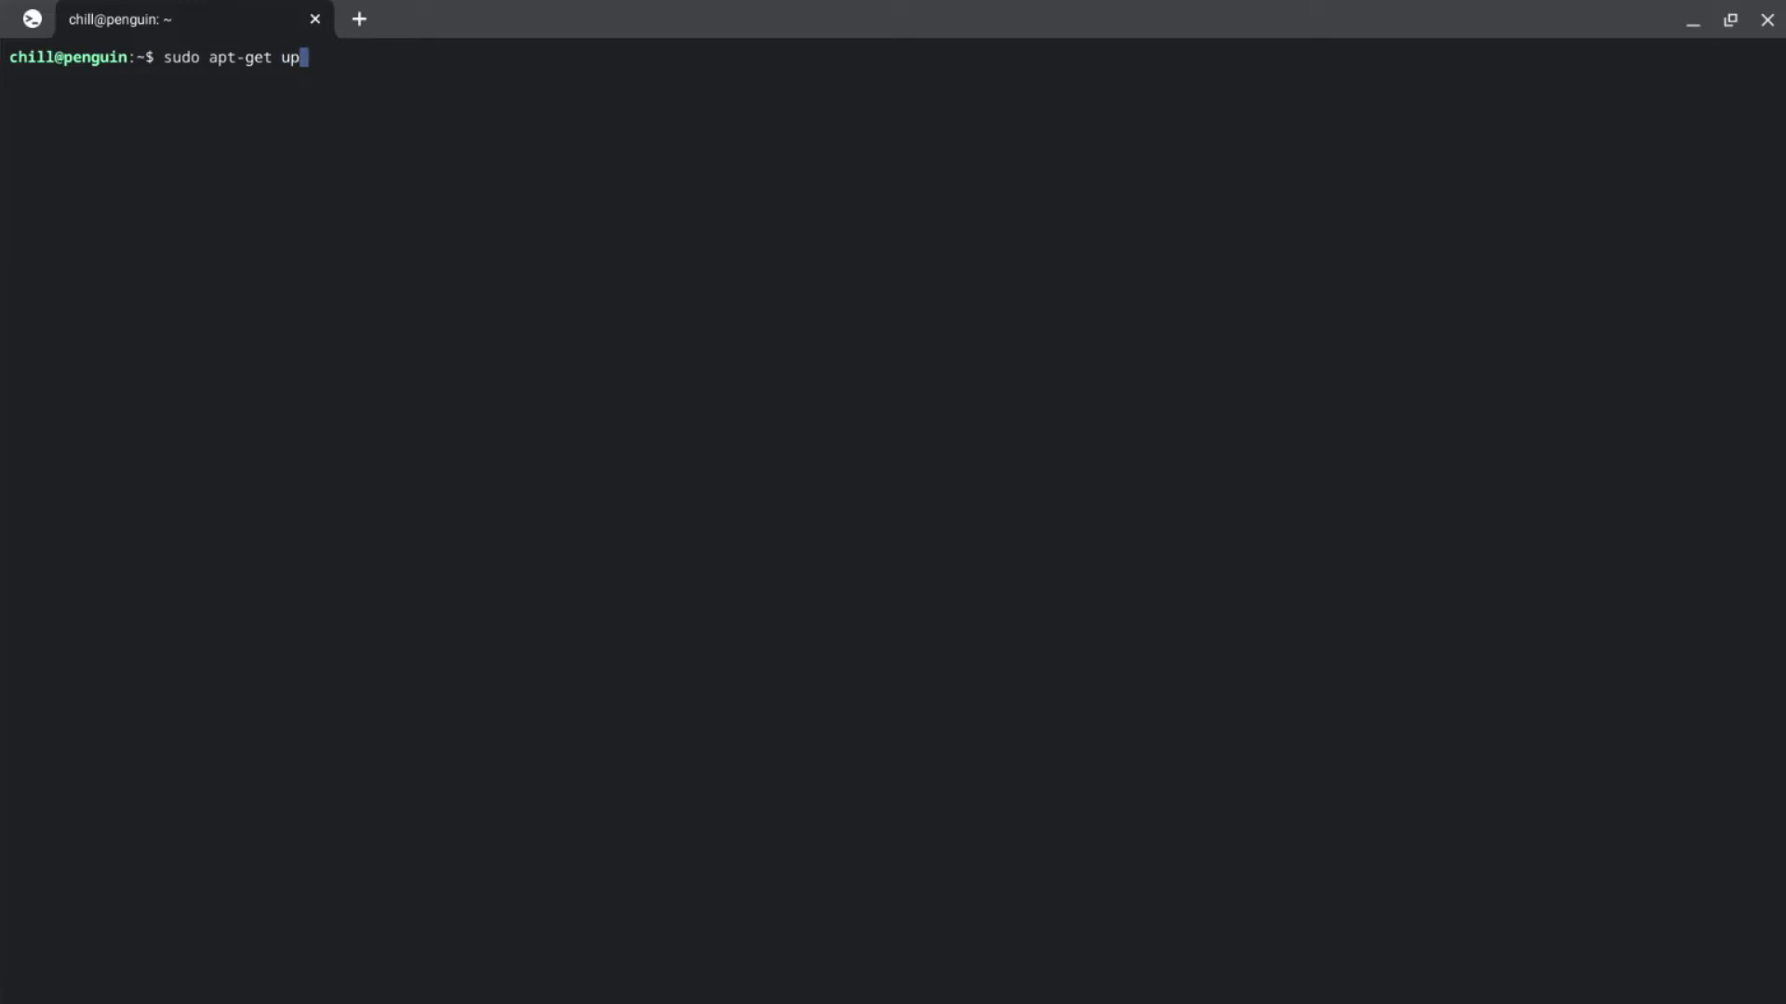
pyautogui.press('Return')
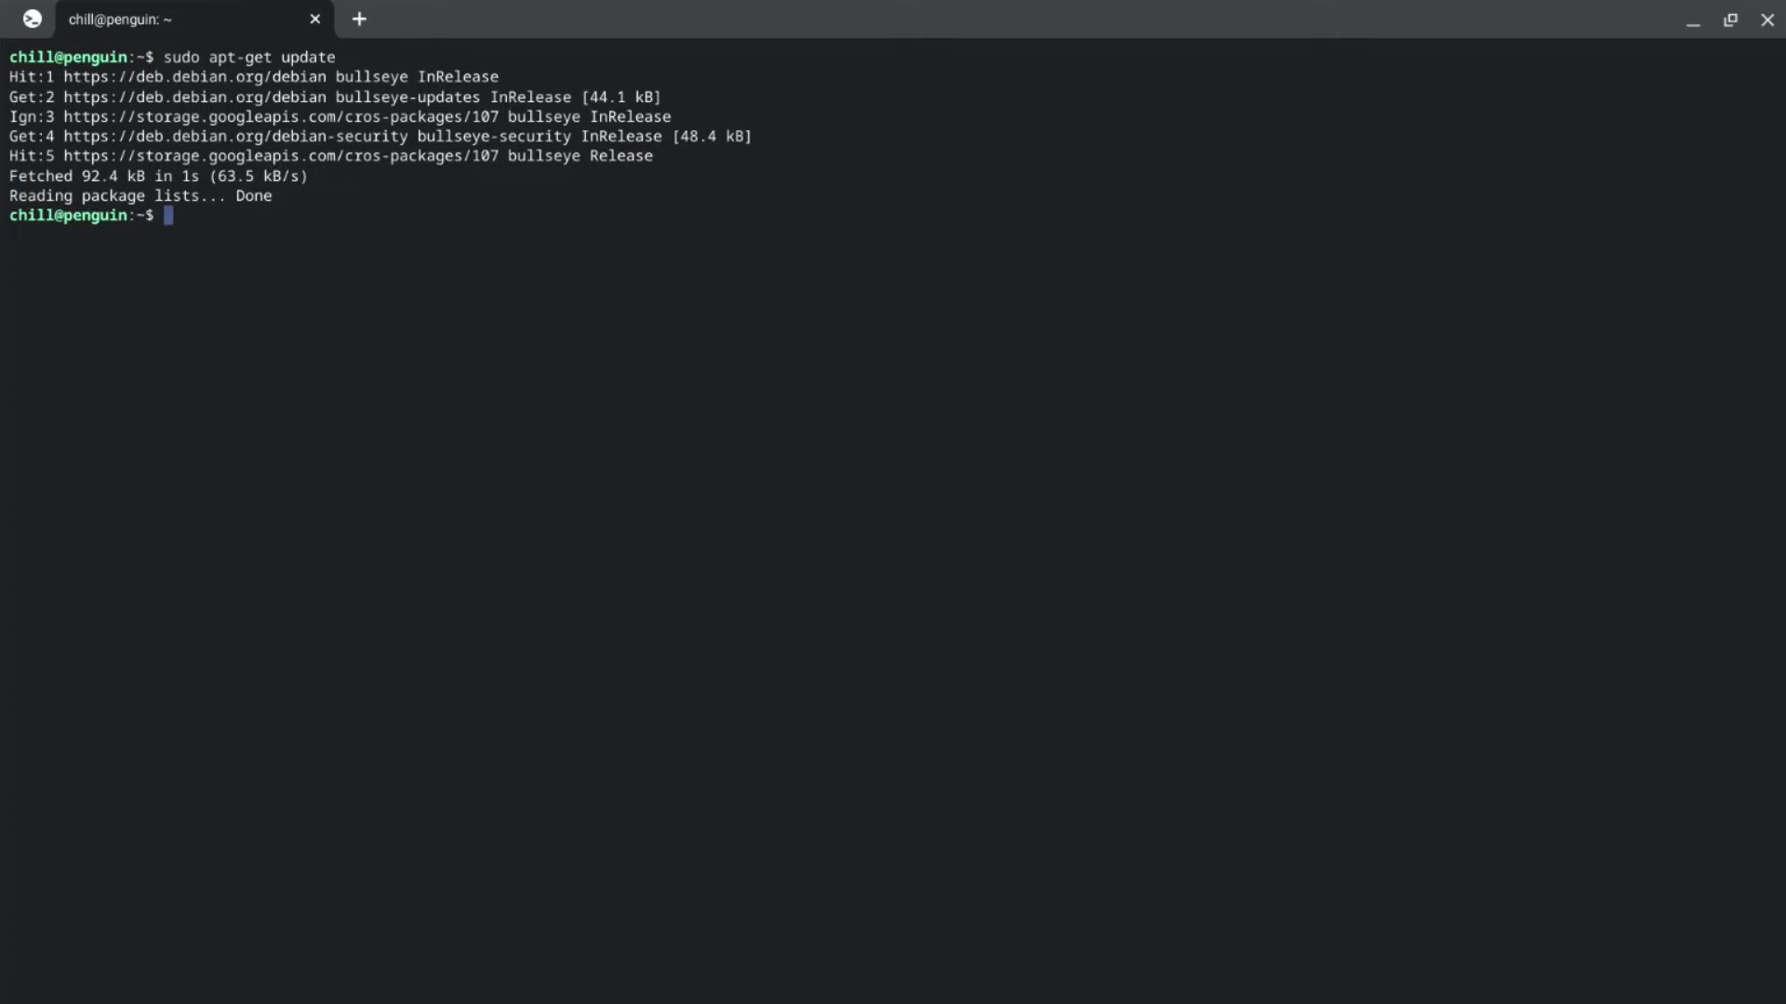
# Step: Run sudo apt-get upgrade, reaching the 25-package confirmation prompt
pyautogui.write('sudo ap')
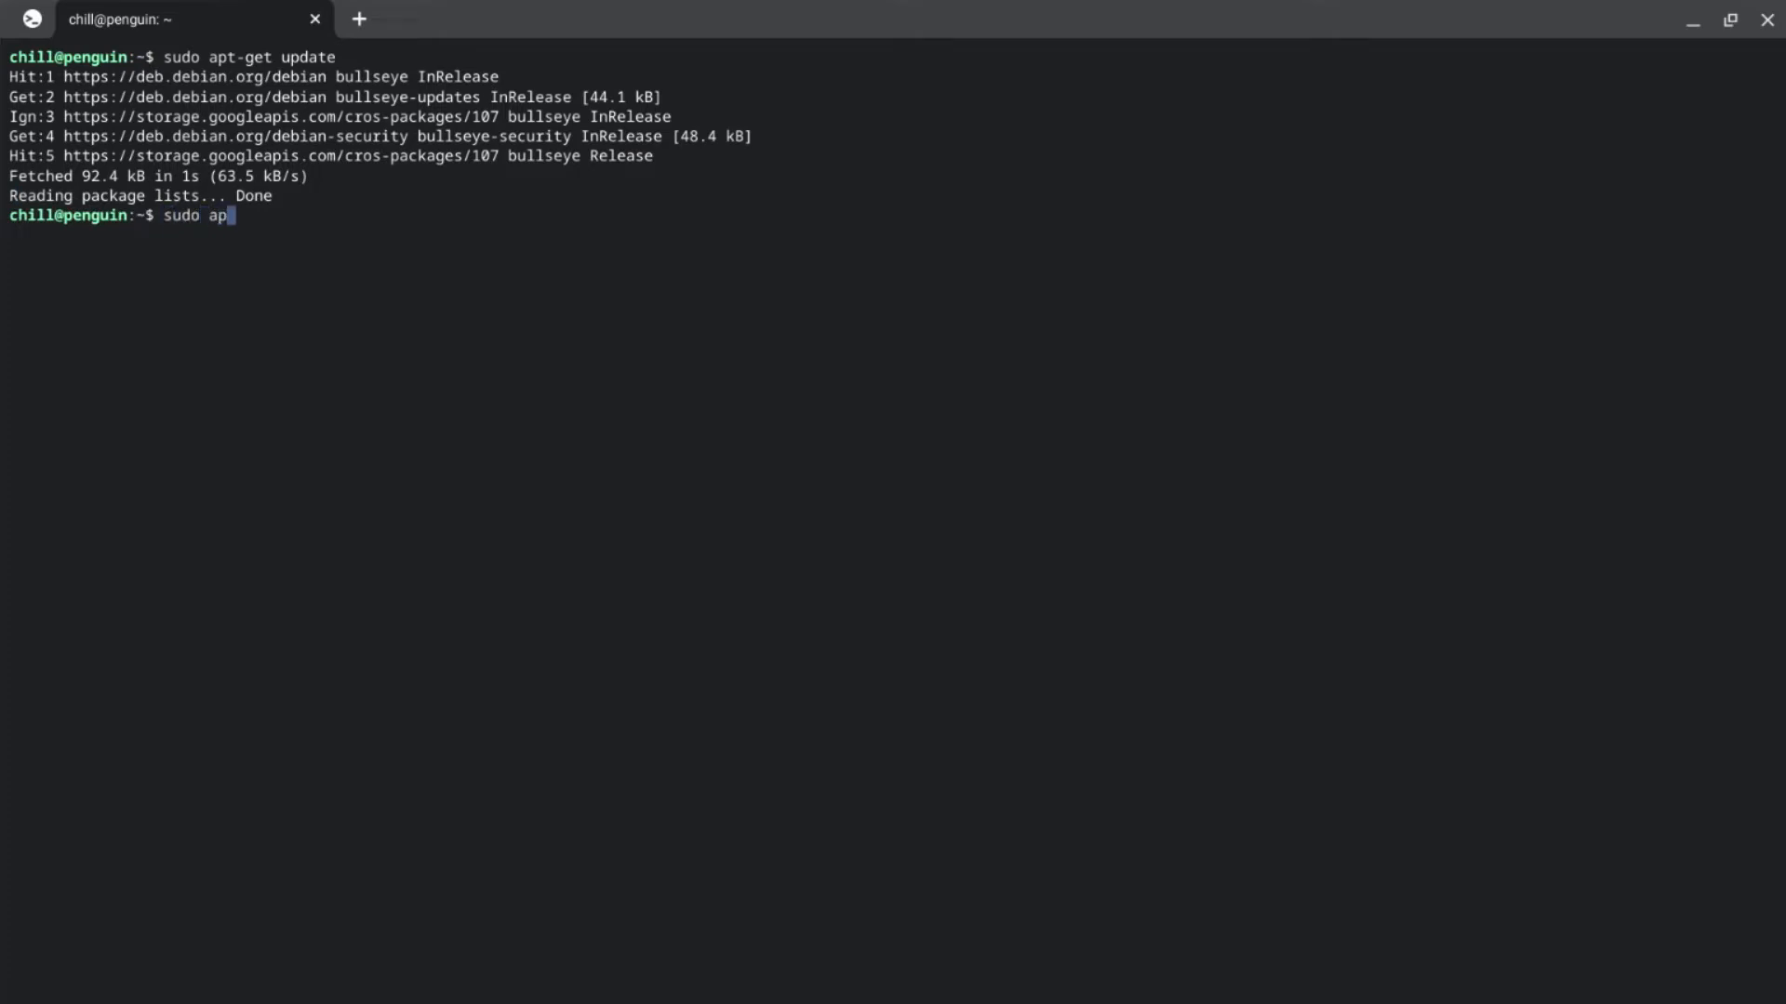
pyautogui.write('t-get up')
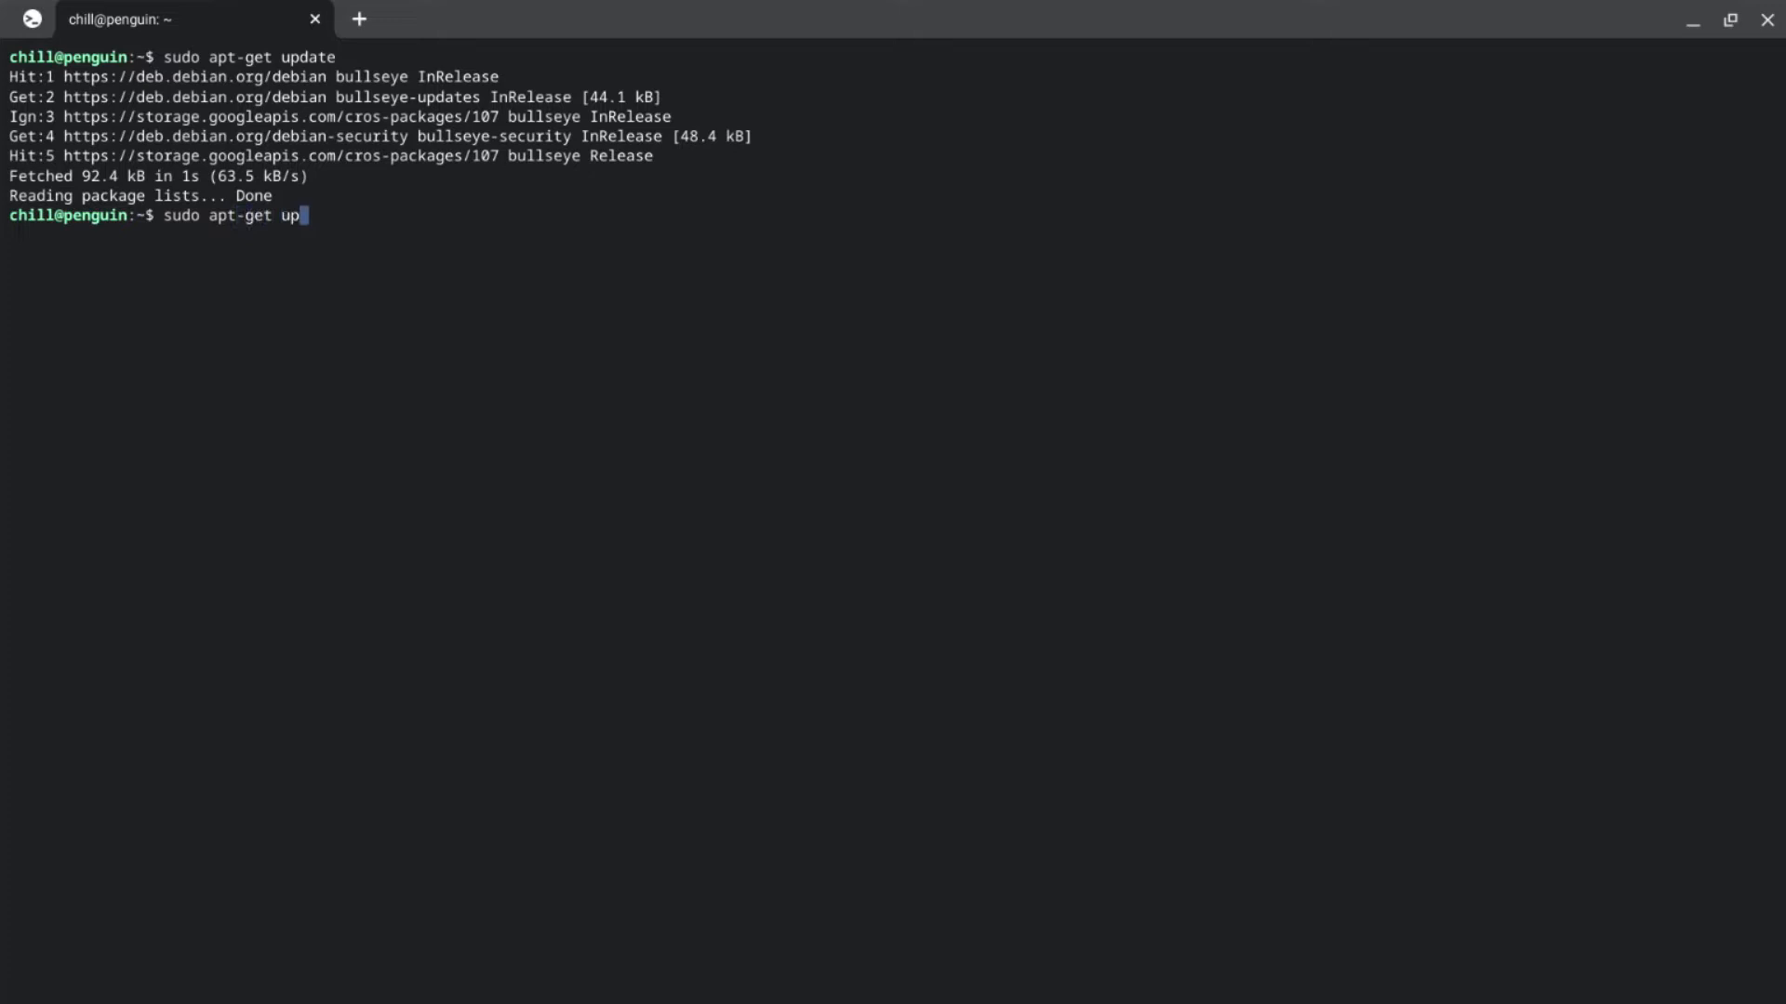
pyautogui.write('gr')
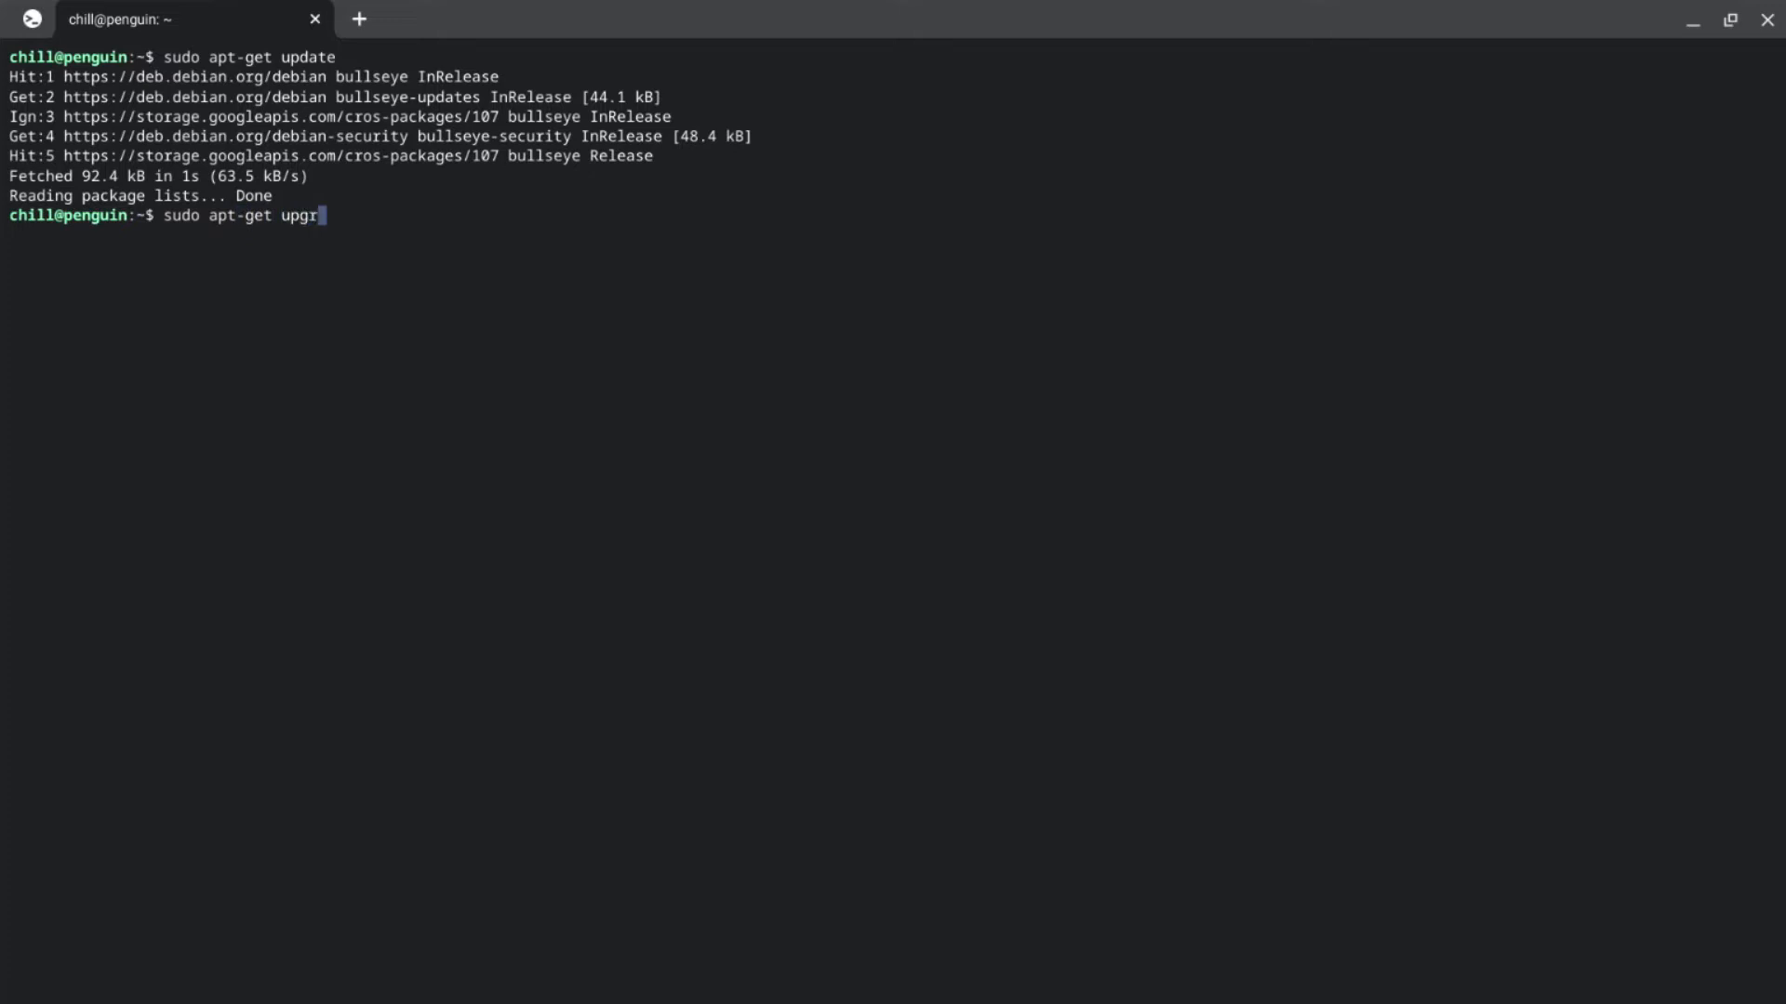
pyautogui.press('Return')
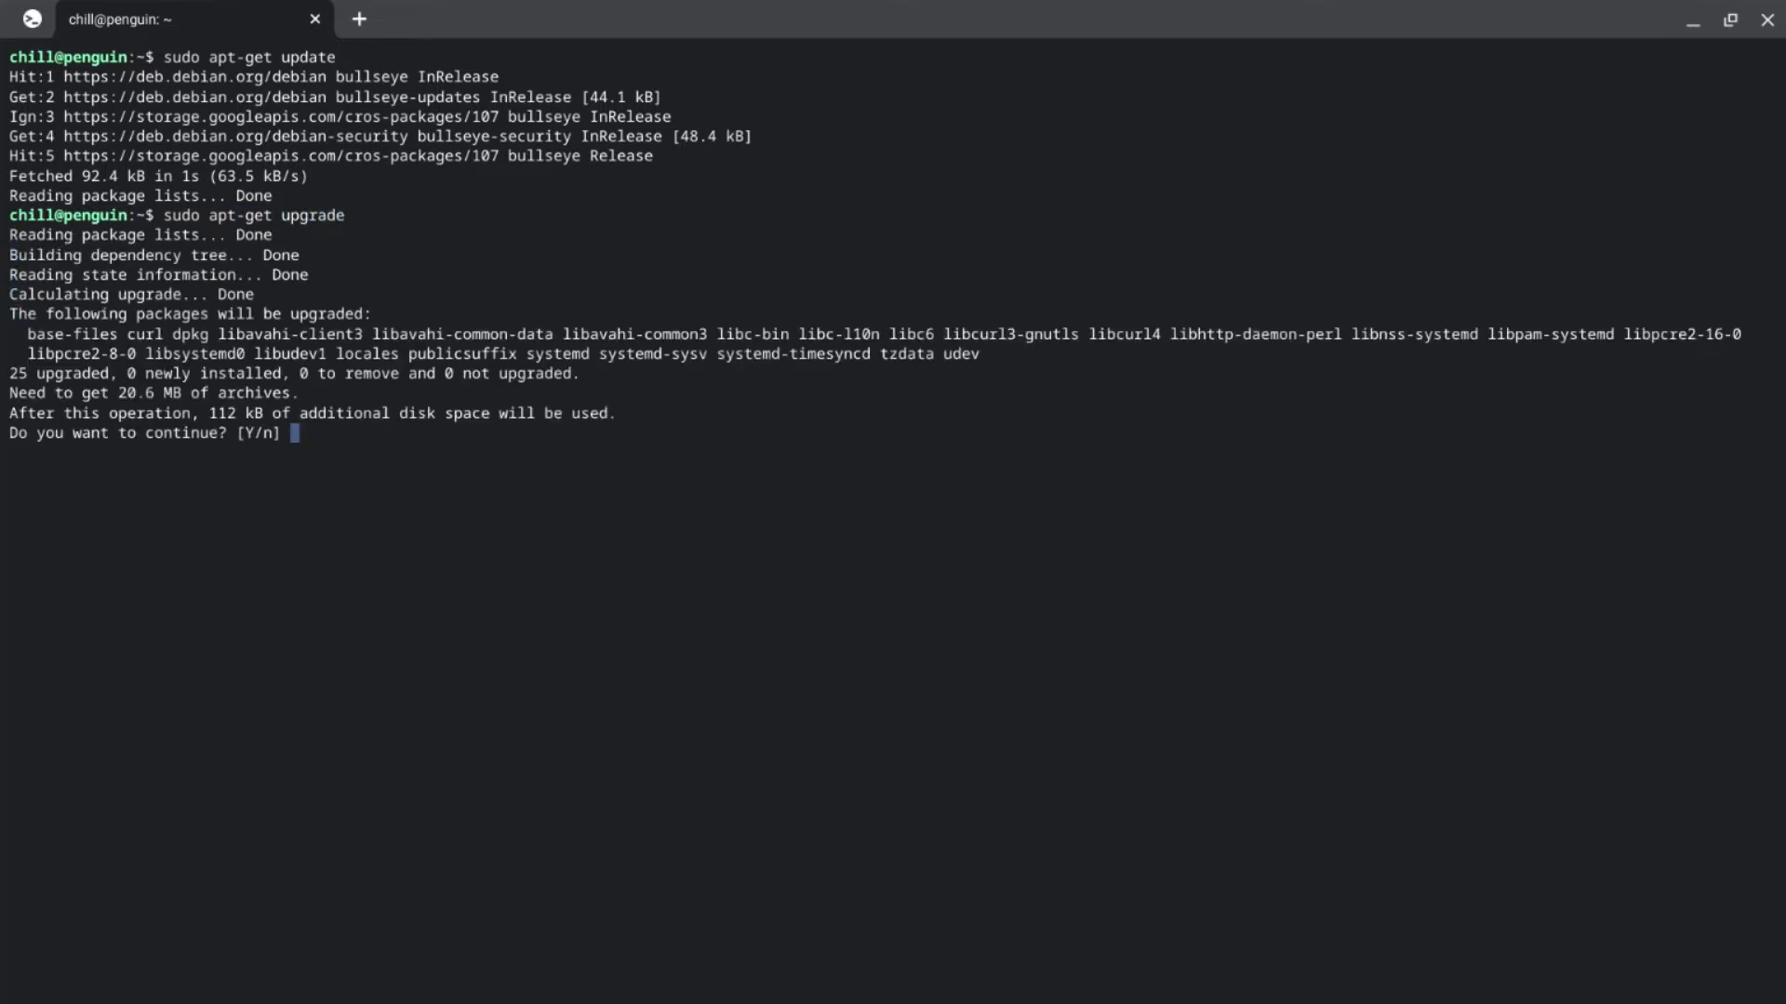
# Step: Answer y and let all 25 packages download, install and configure
pyautogui.write('y')
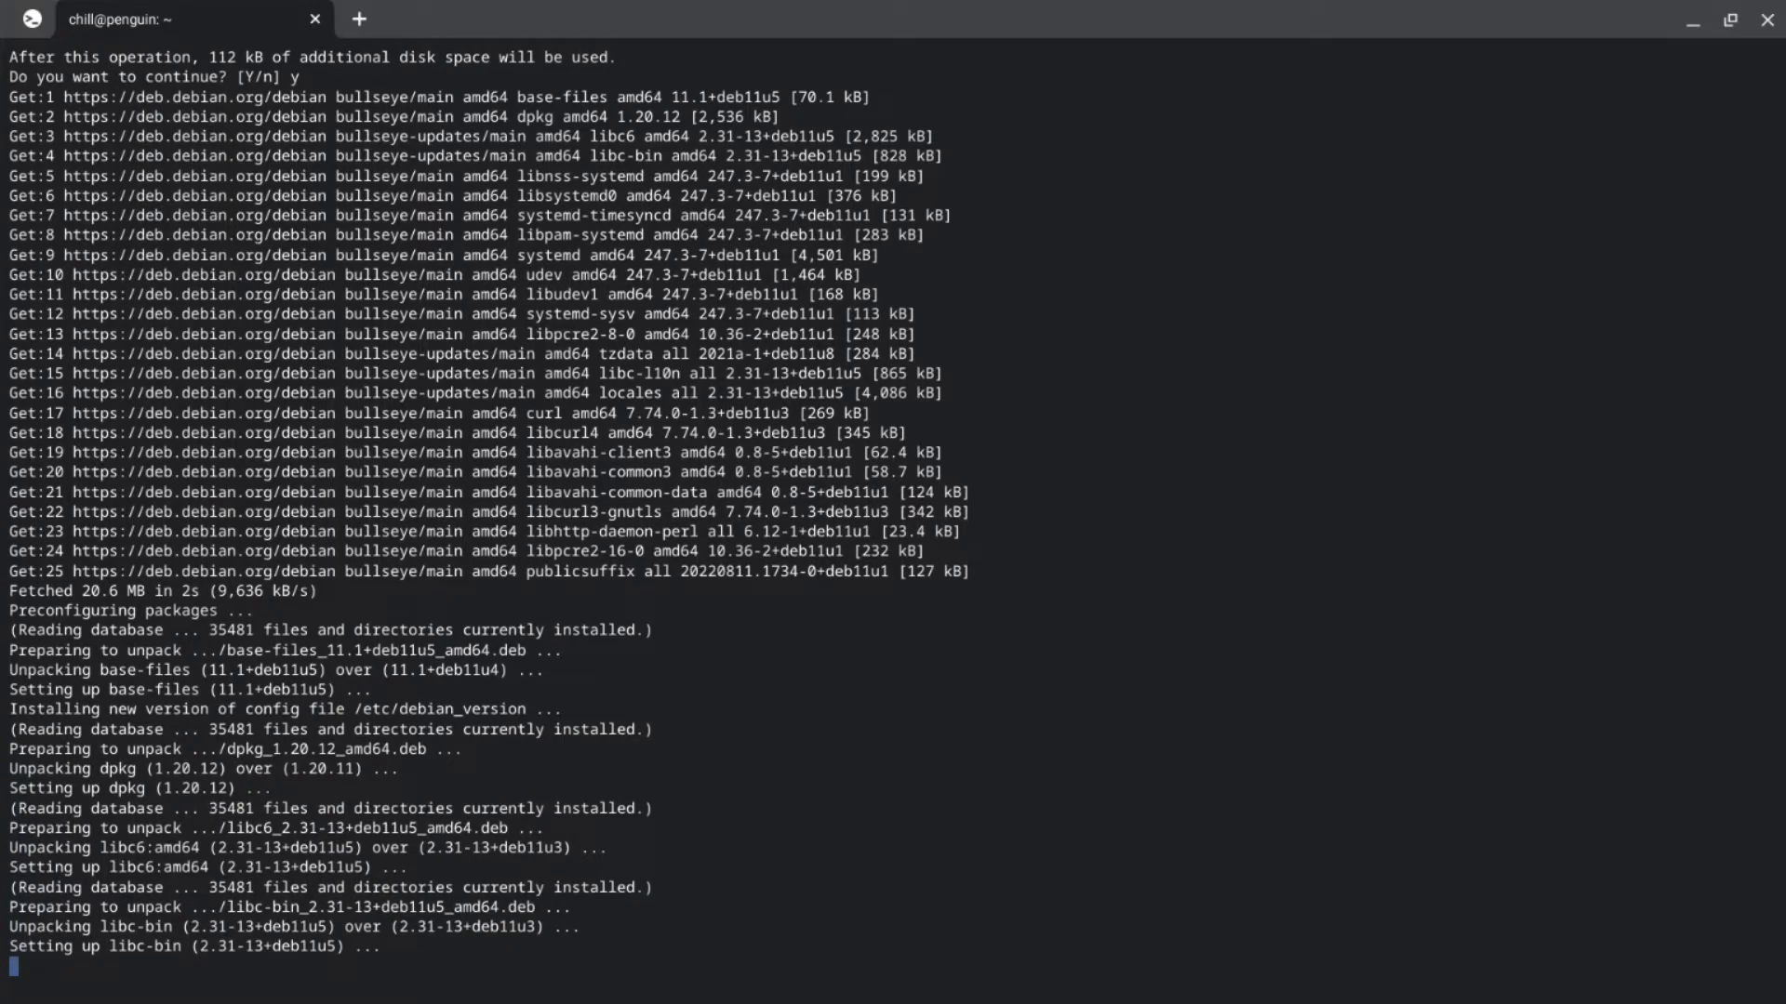
pyautogui.scroll(-3)
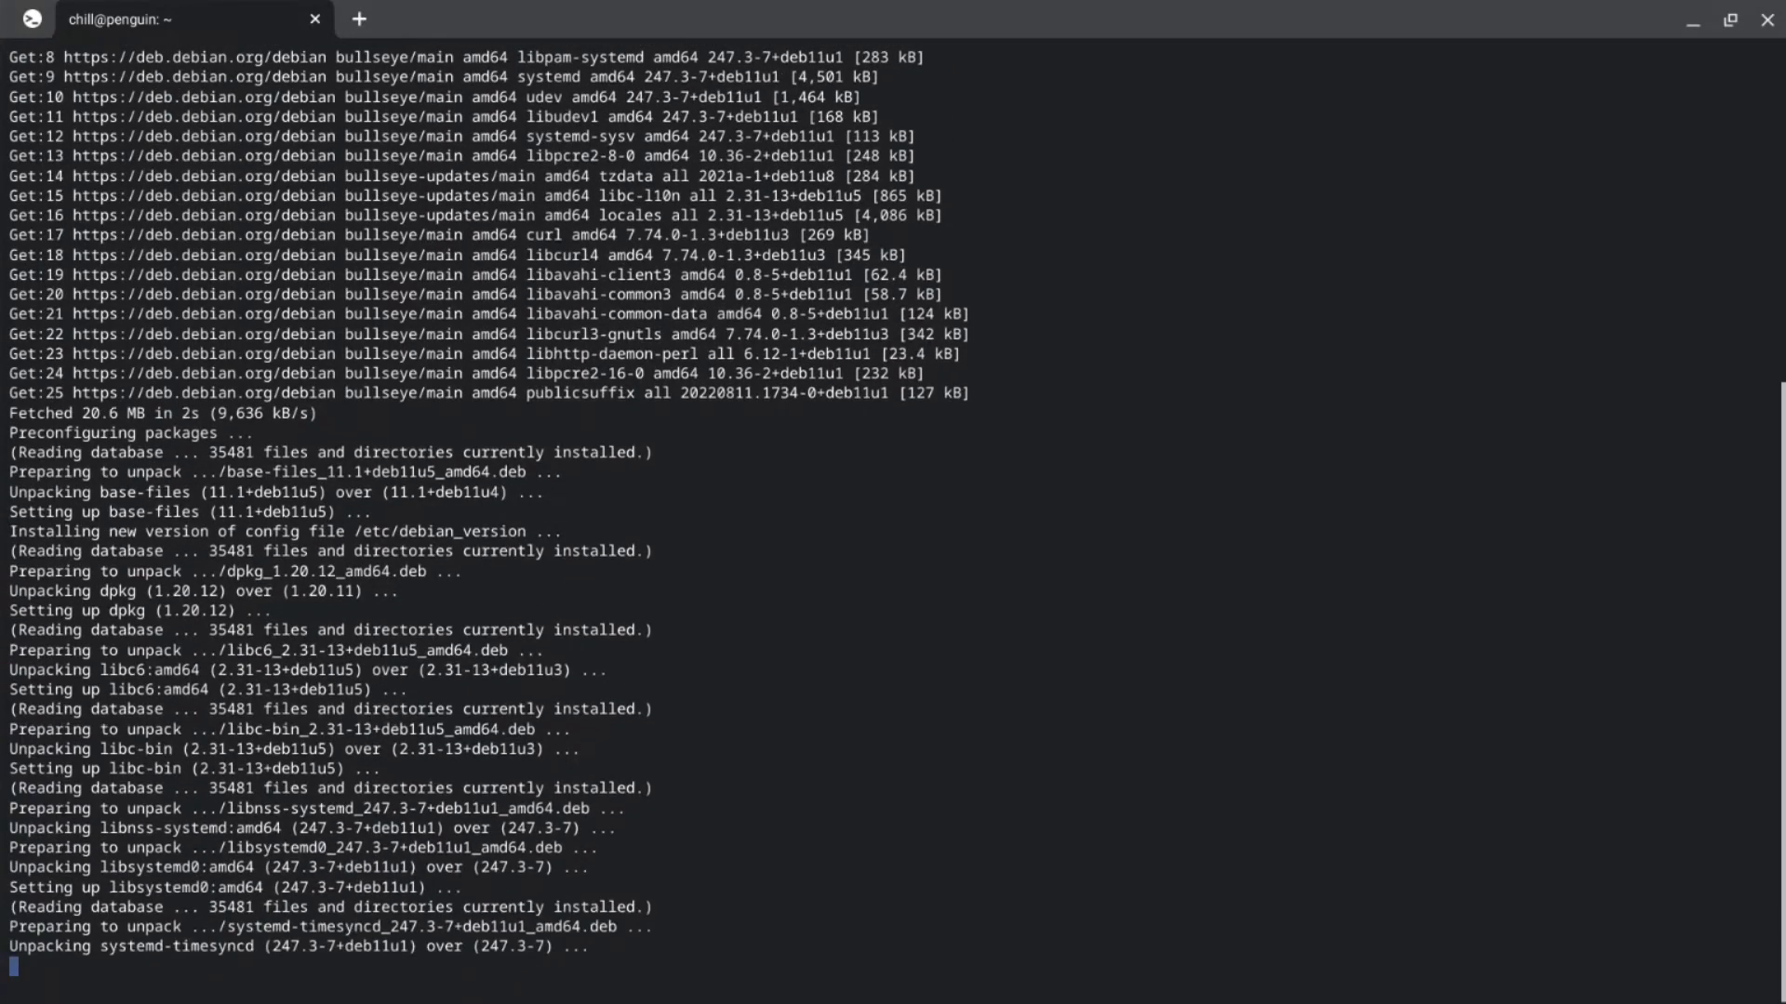
pyautogui.scroll(-3)
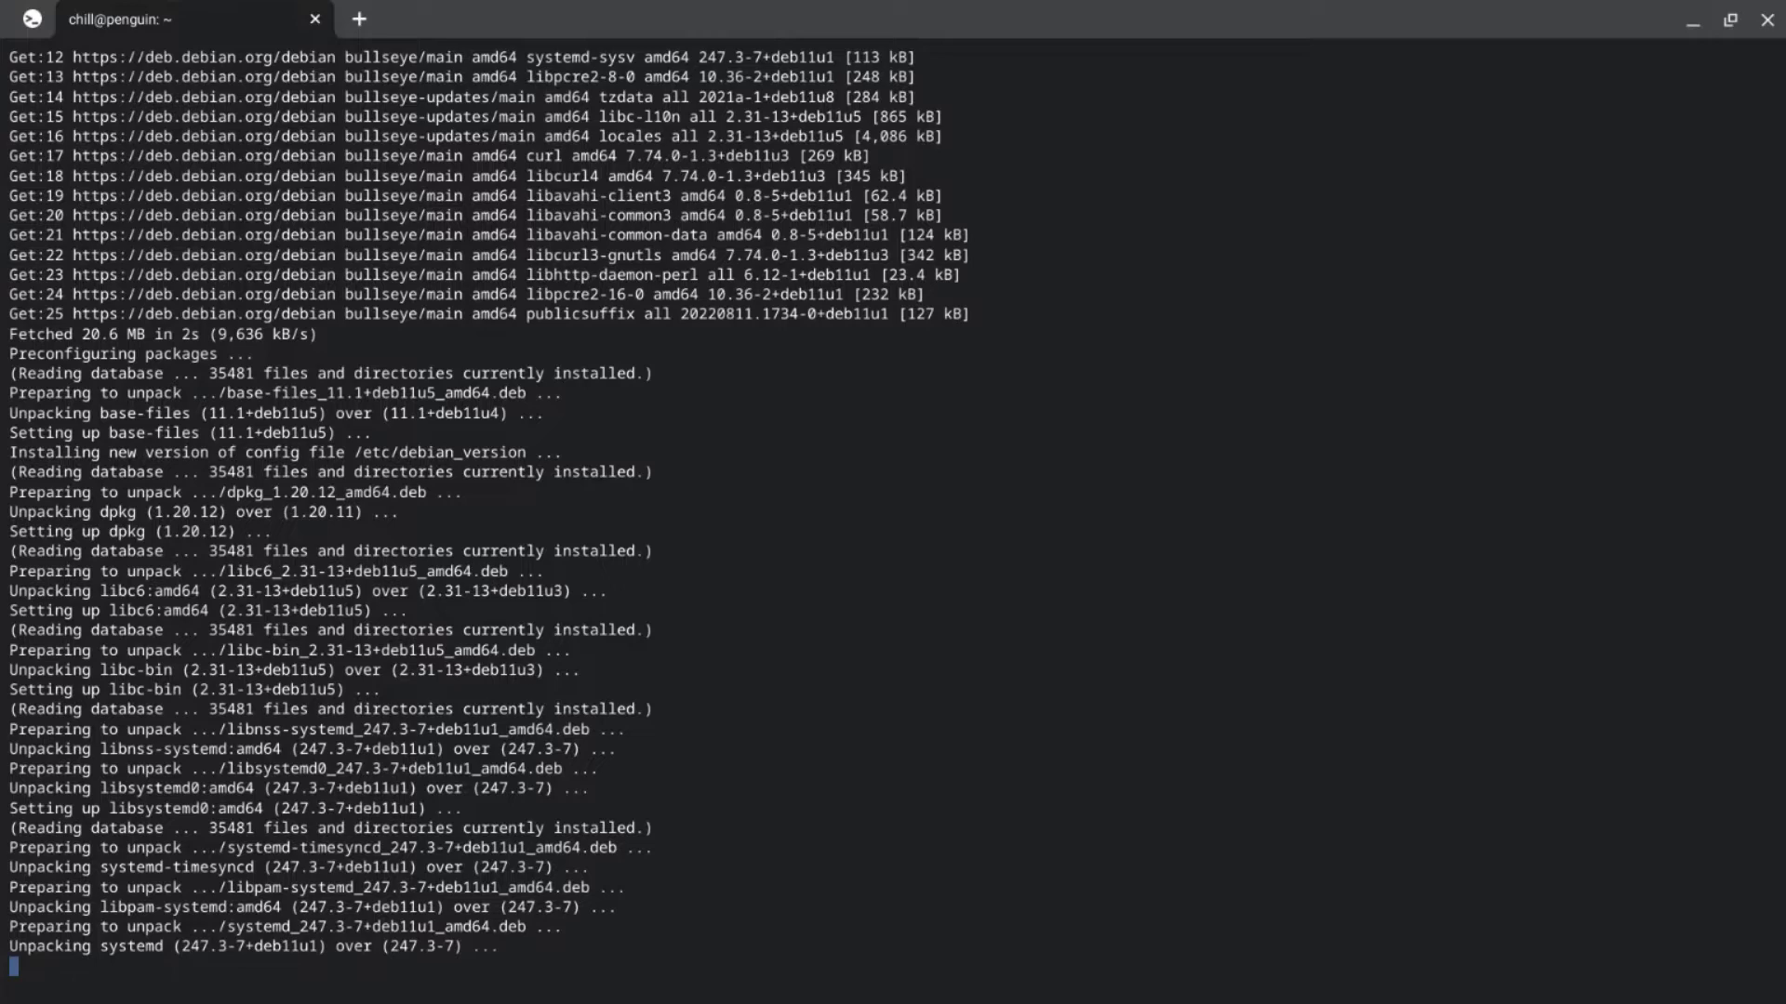
pyautogui.scroll(-3)
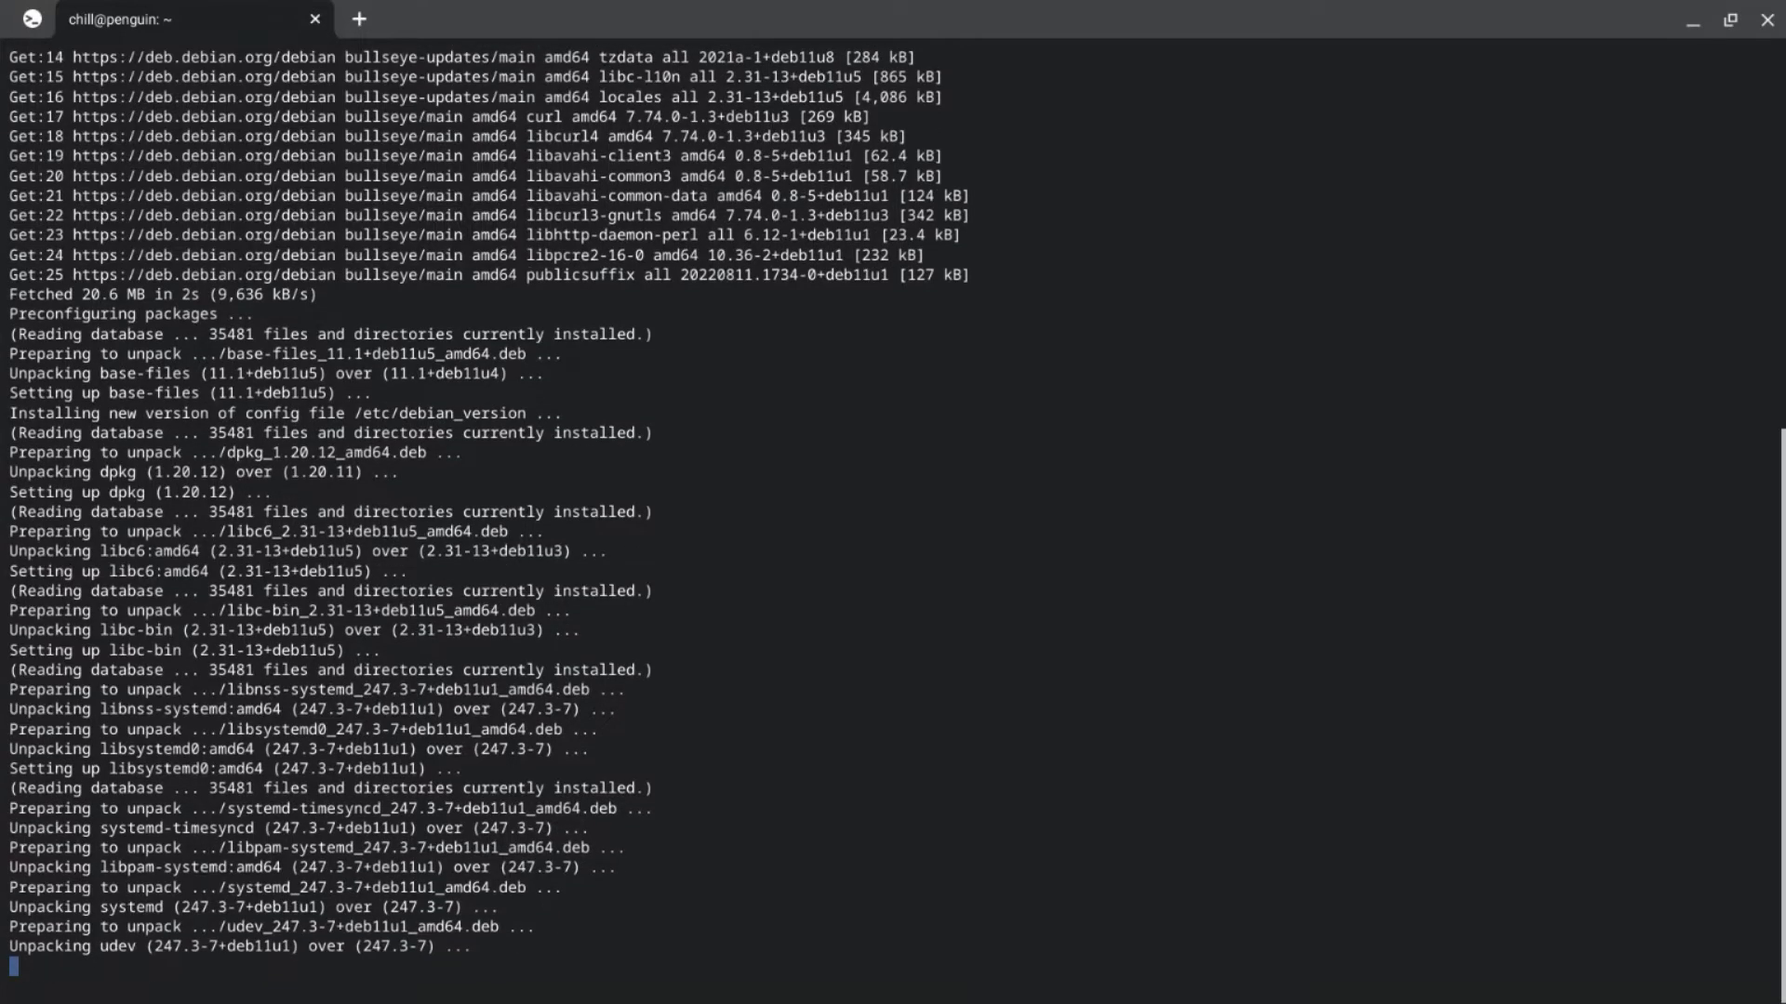
pyautogui.scroll(-3)
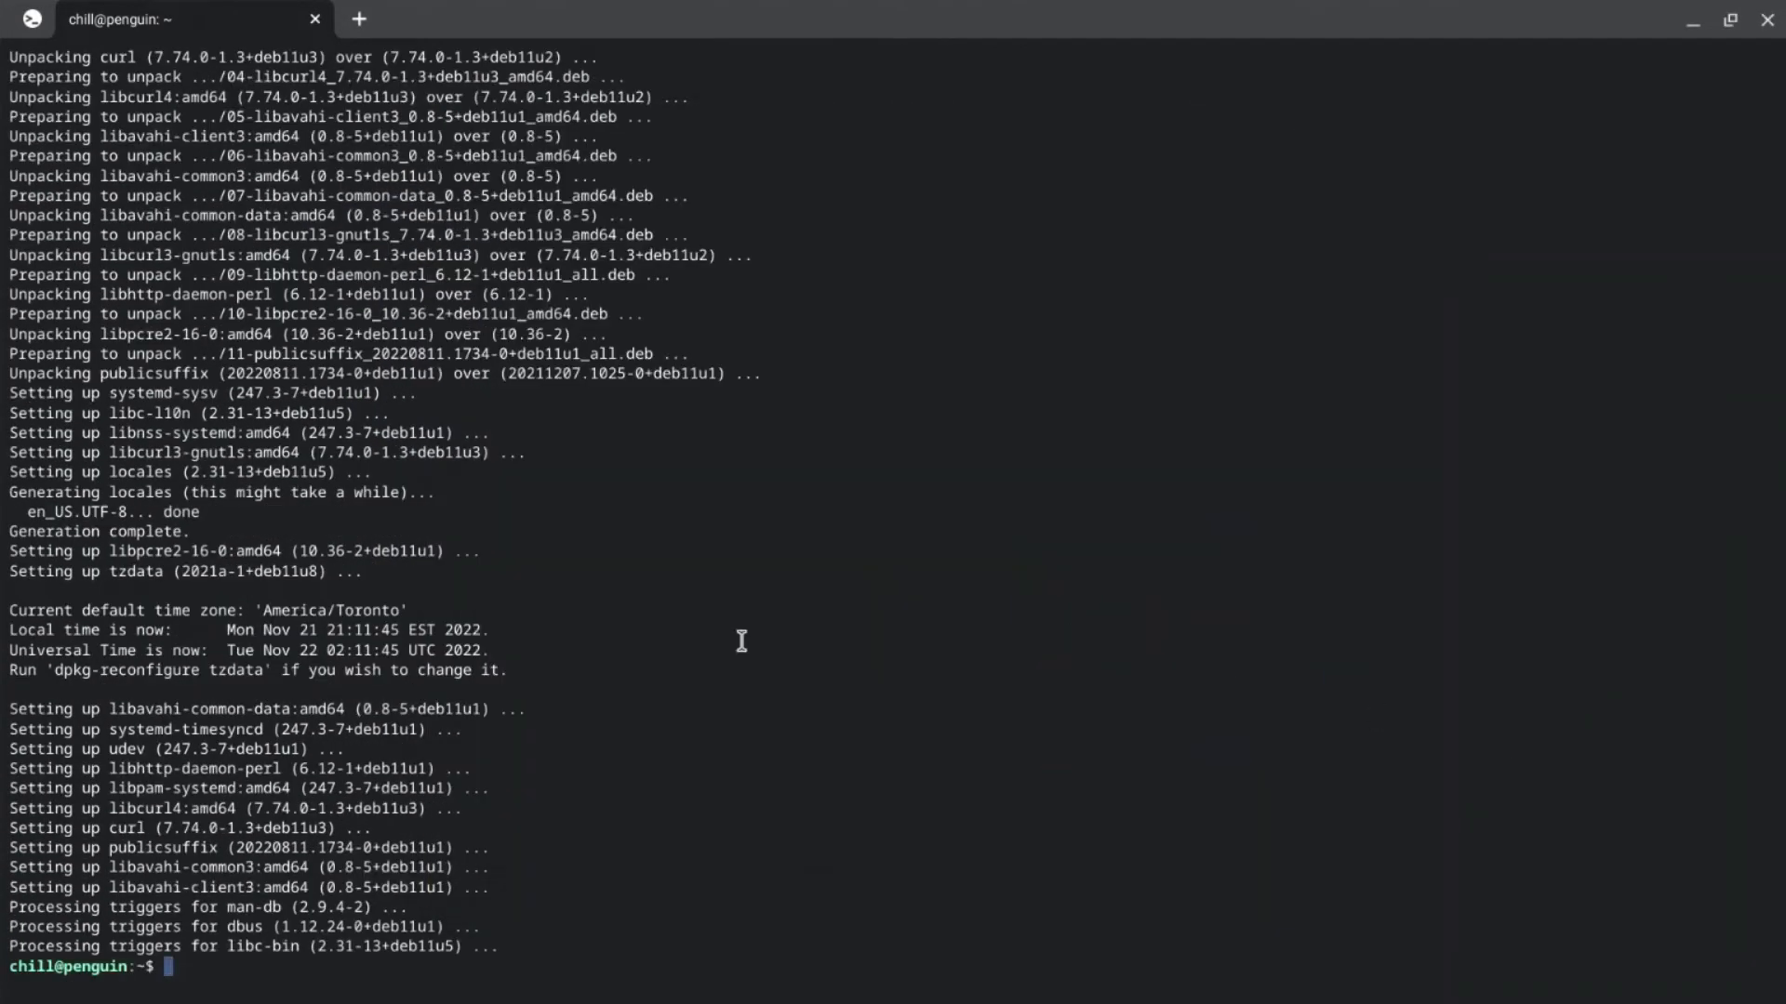
pyautogui.moveTo(632, 762)
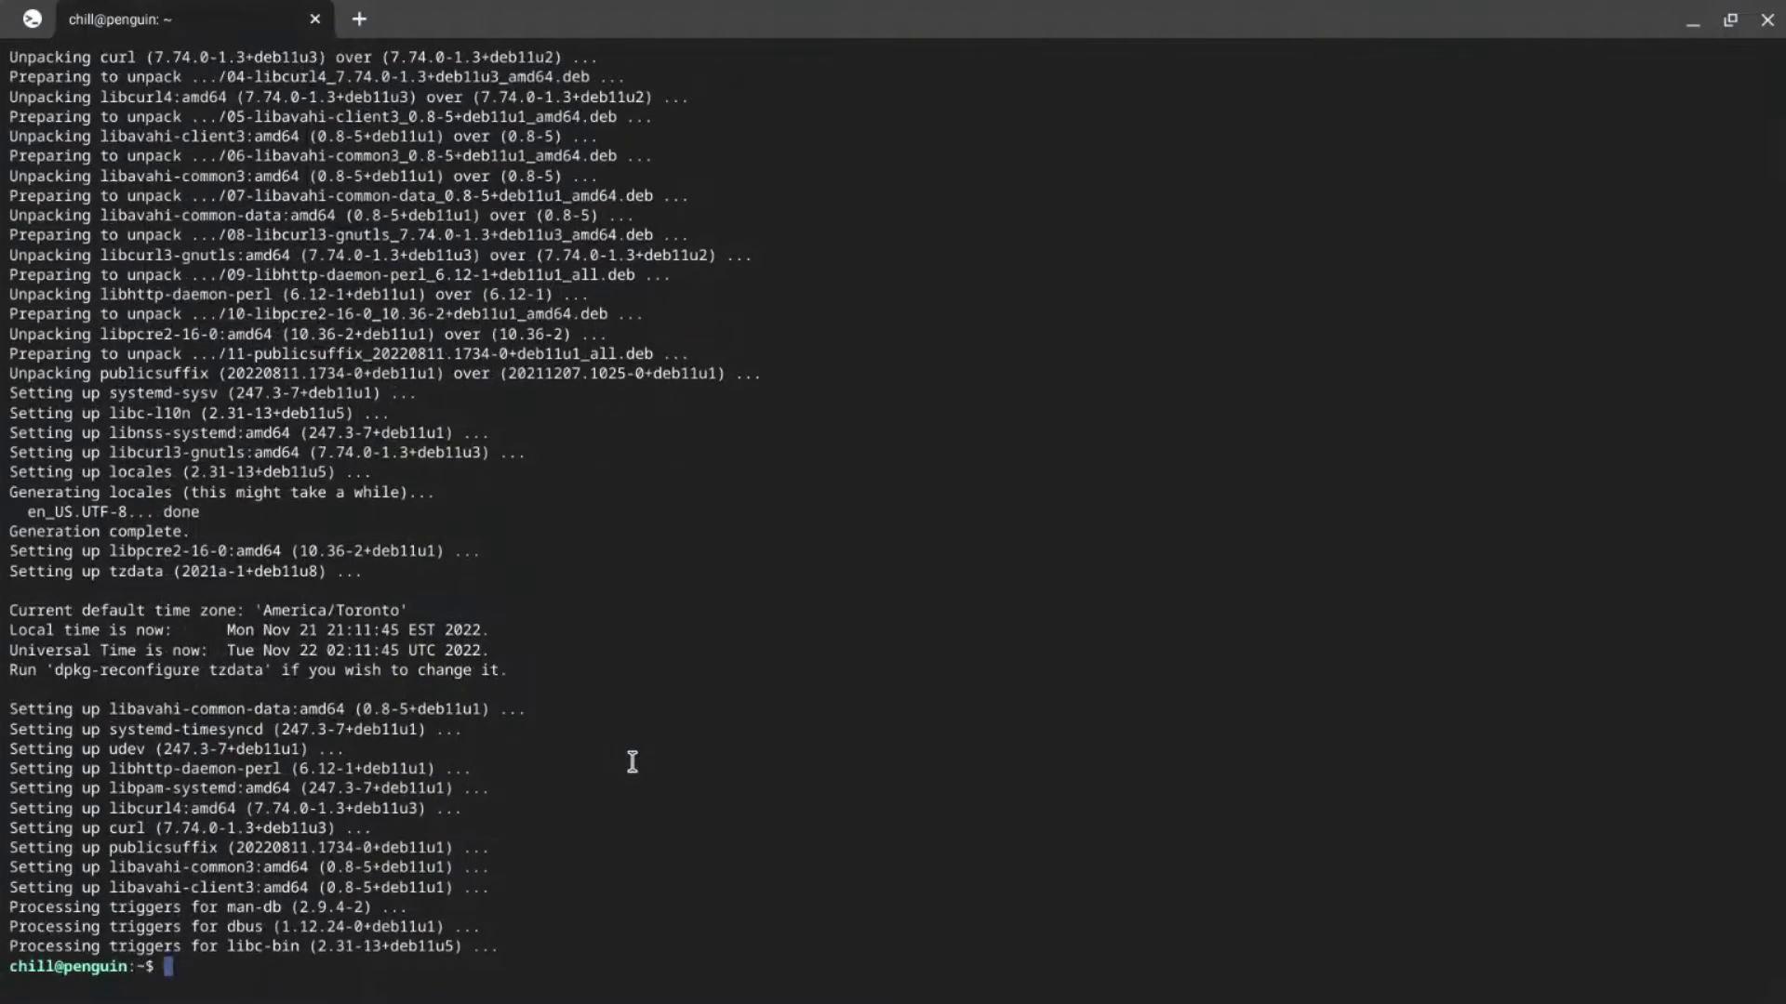
pyautogui.moveTo(328, 968)
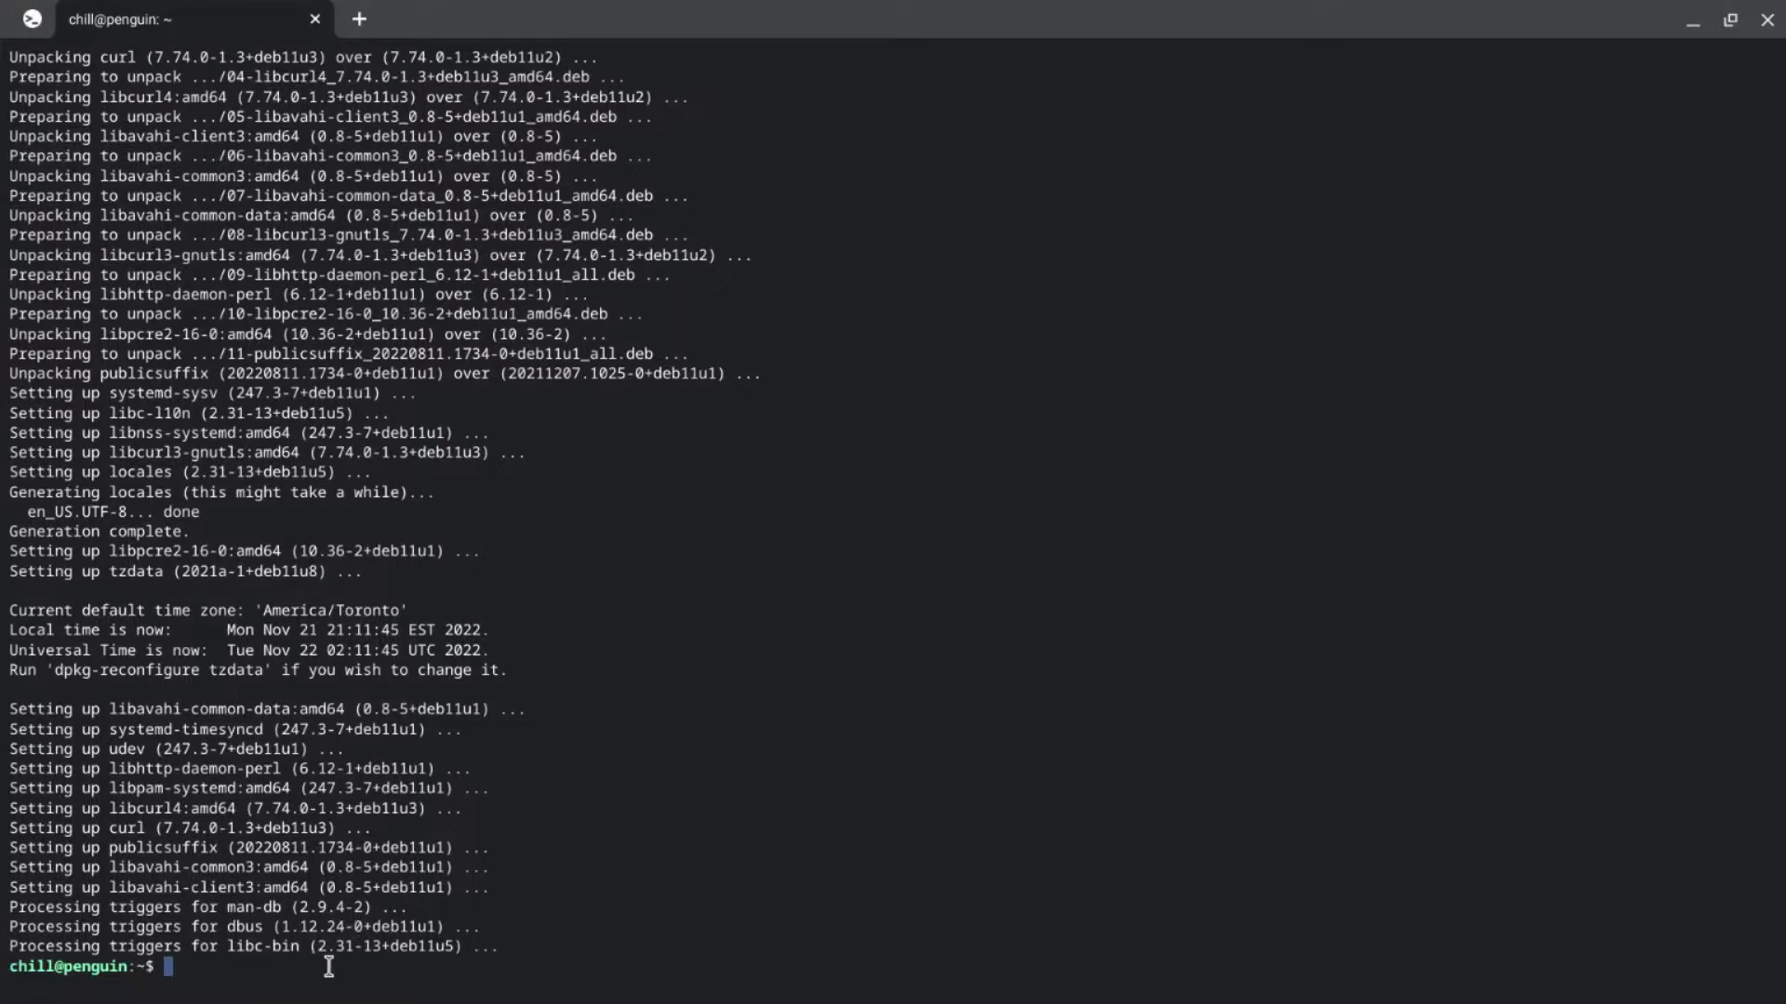
pyautogui.moveTo(602, 797)
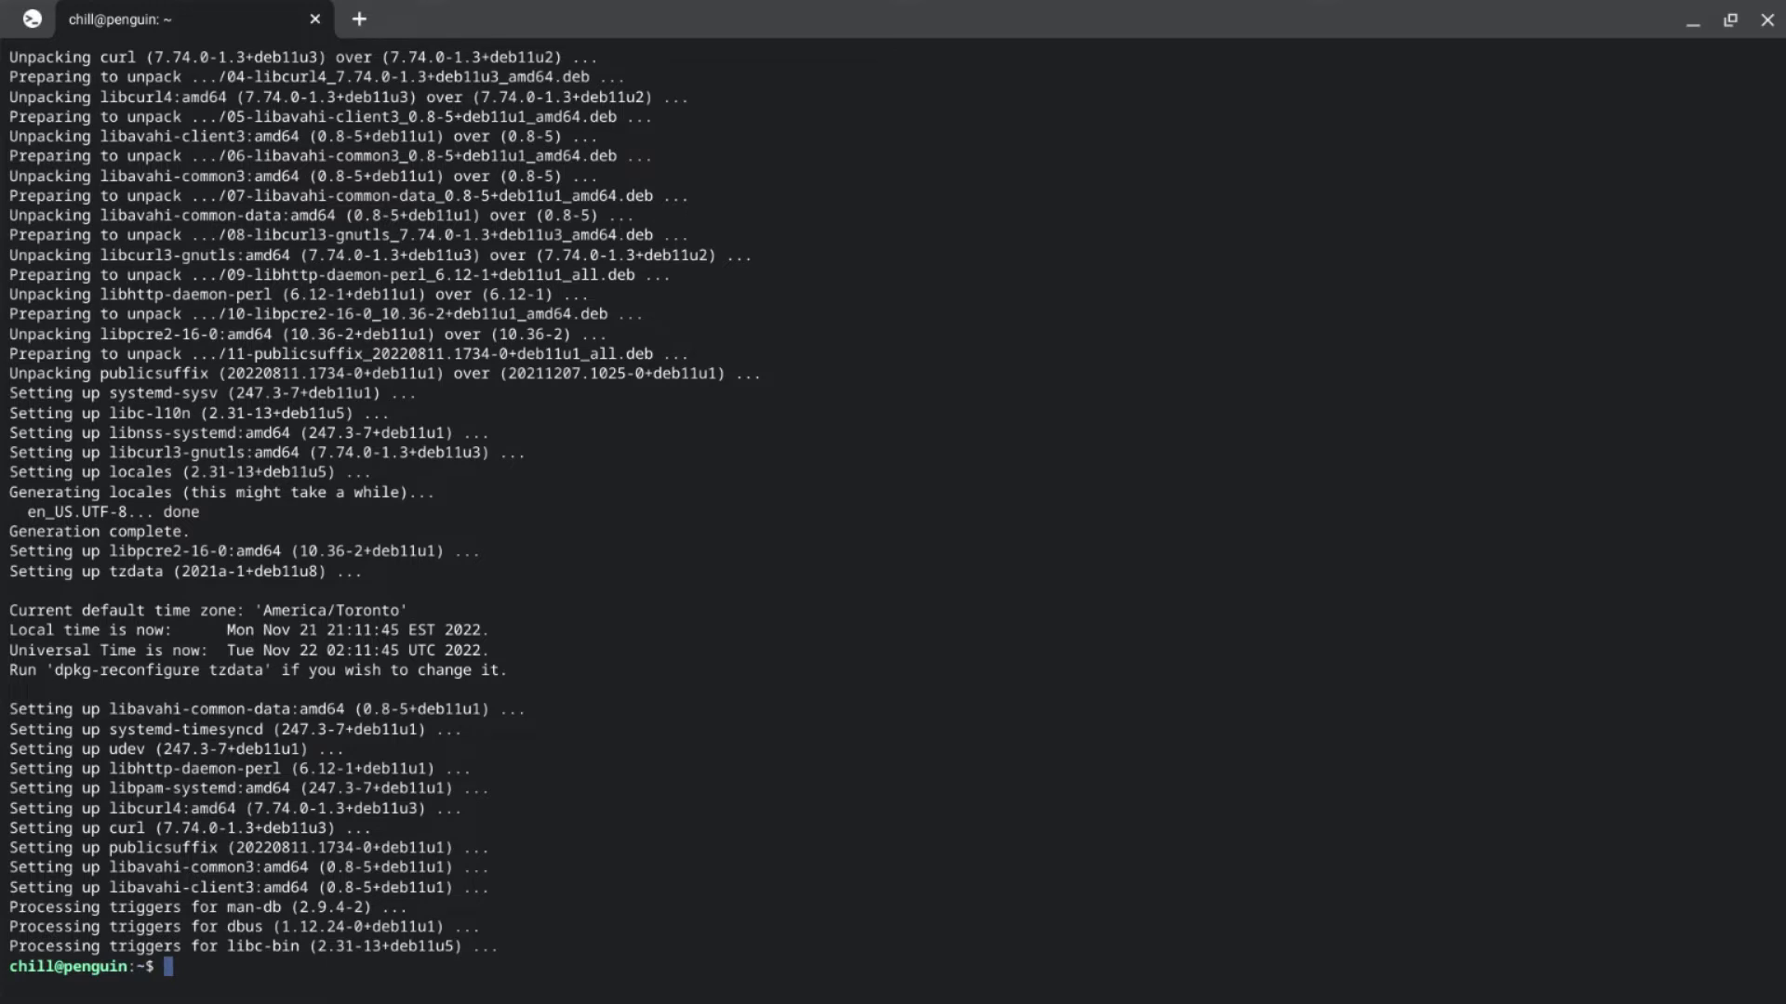
# Step: Run sudo apt-get install menulibre, which reports it is already the newest version
pyautogui.write('sudo apt-get')
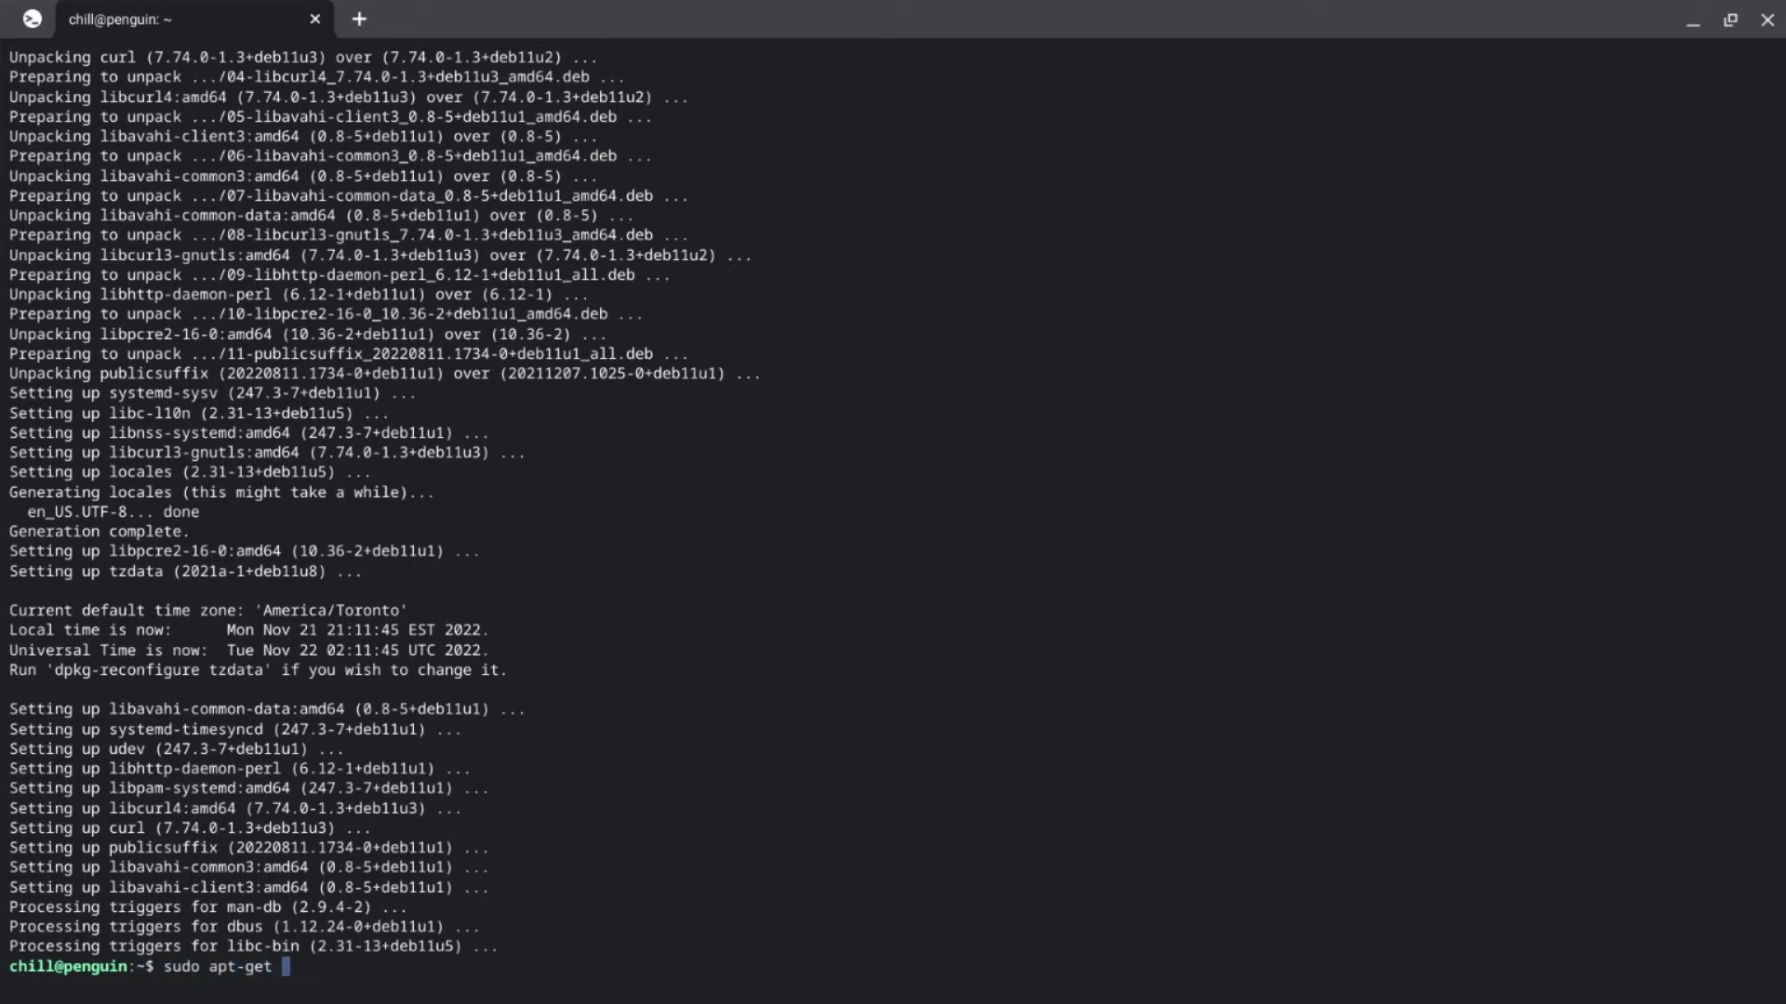
pyautogui.write('install')
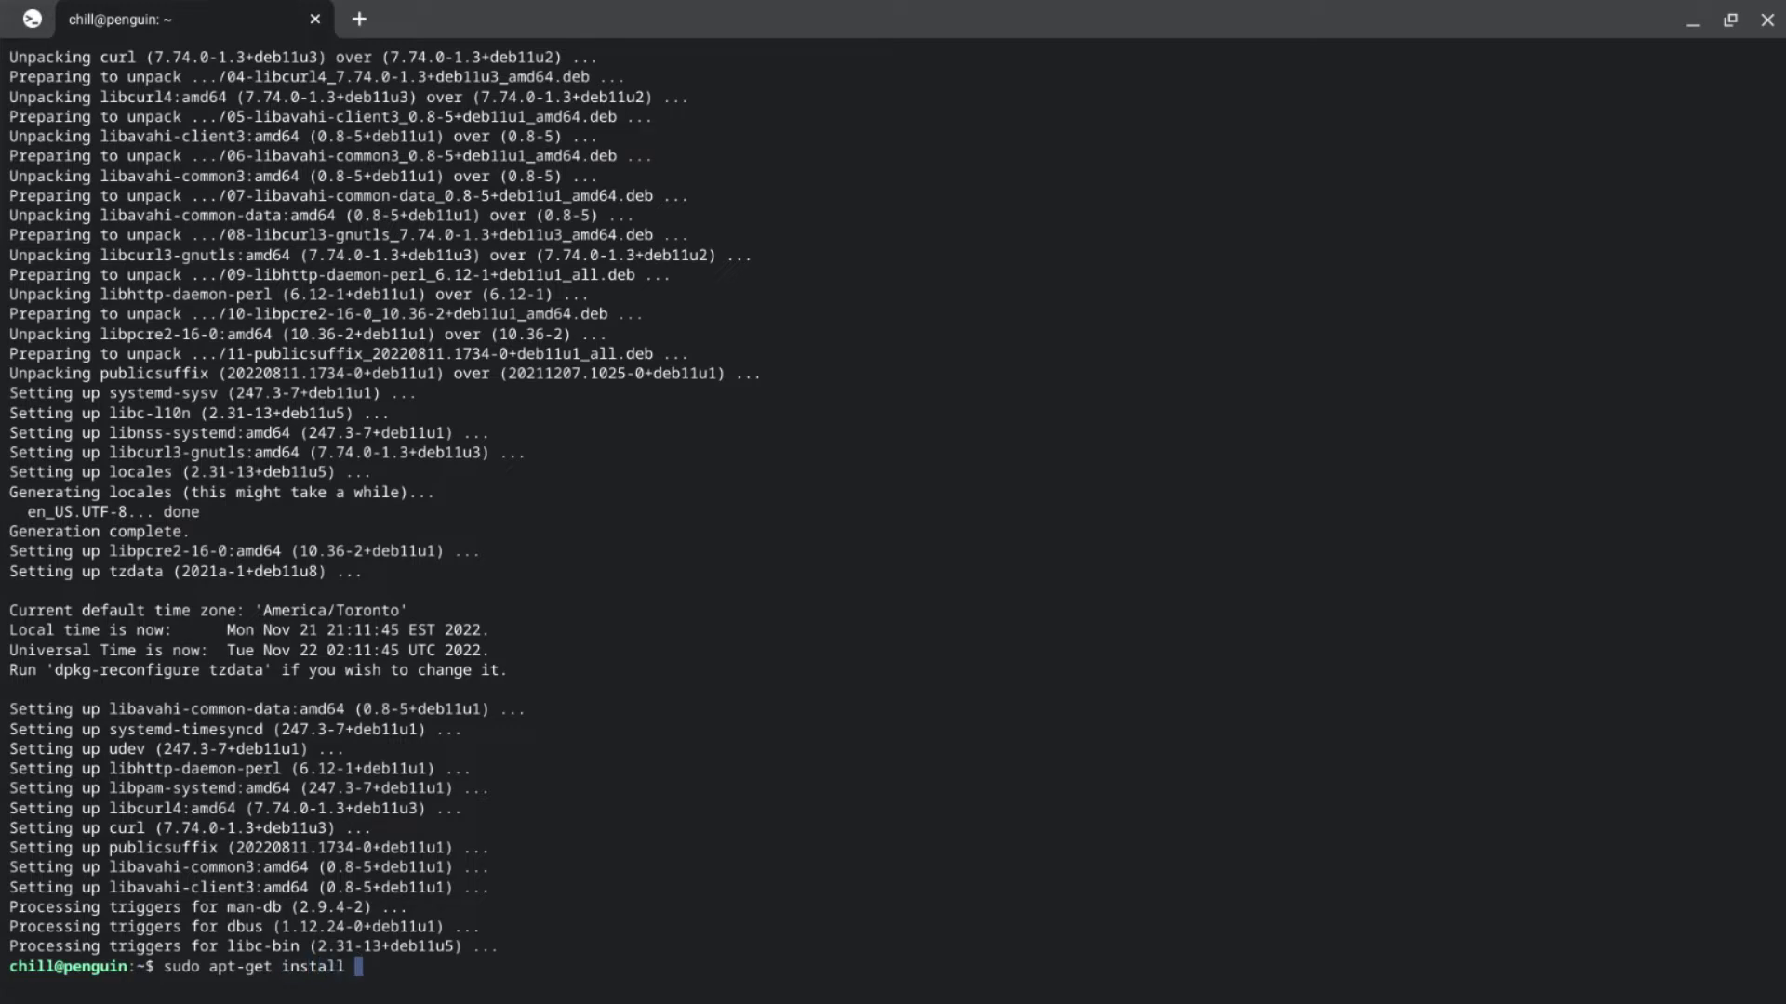
pyautogui.write('menulibre')
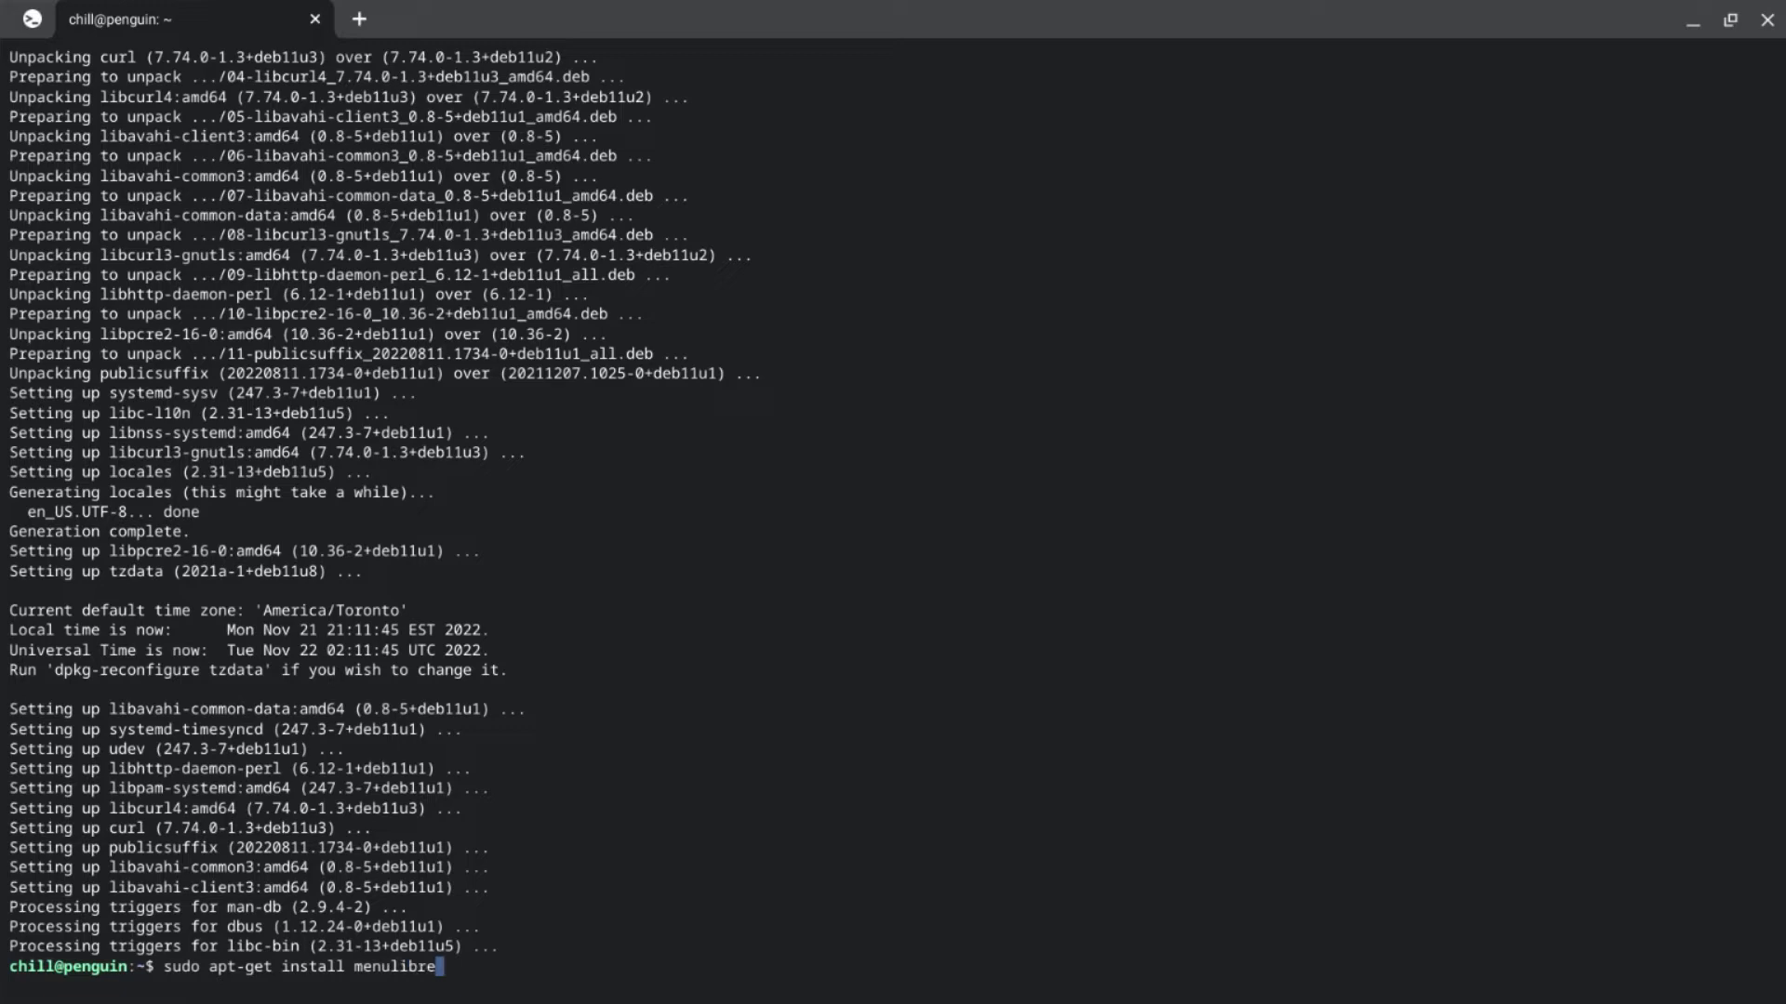
pyautogui.press('Return')
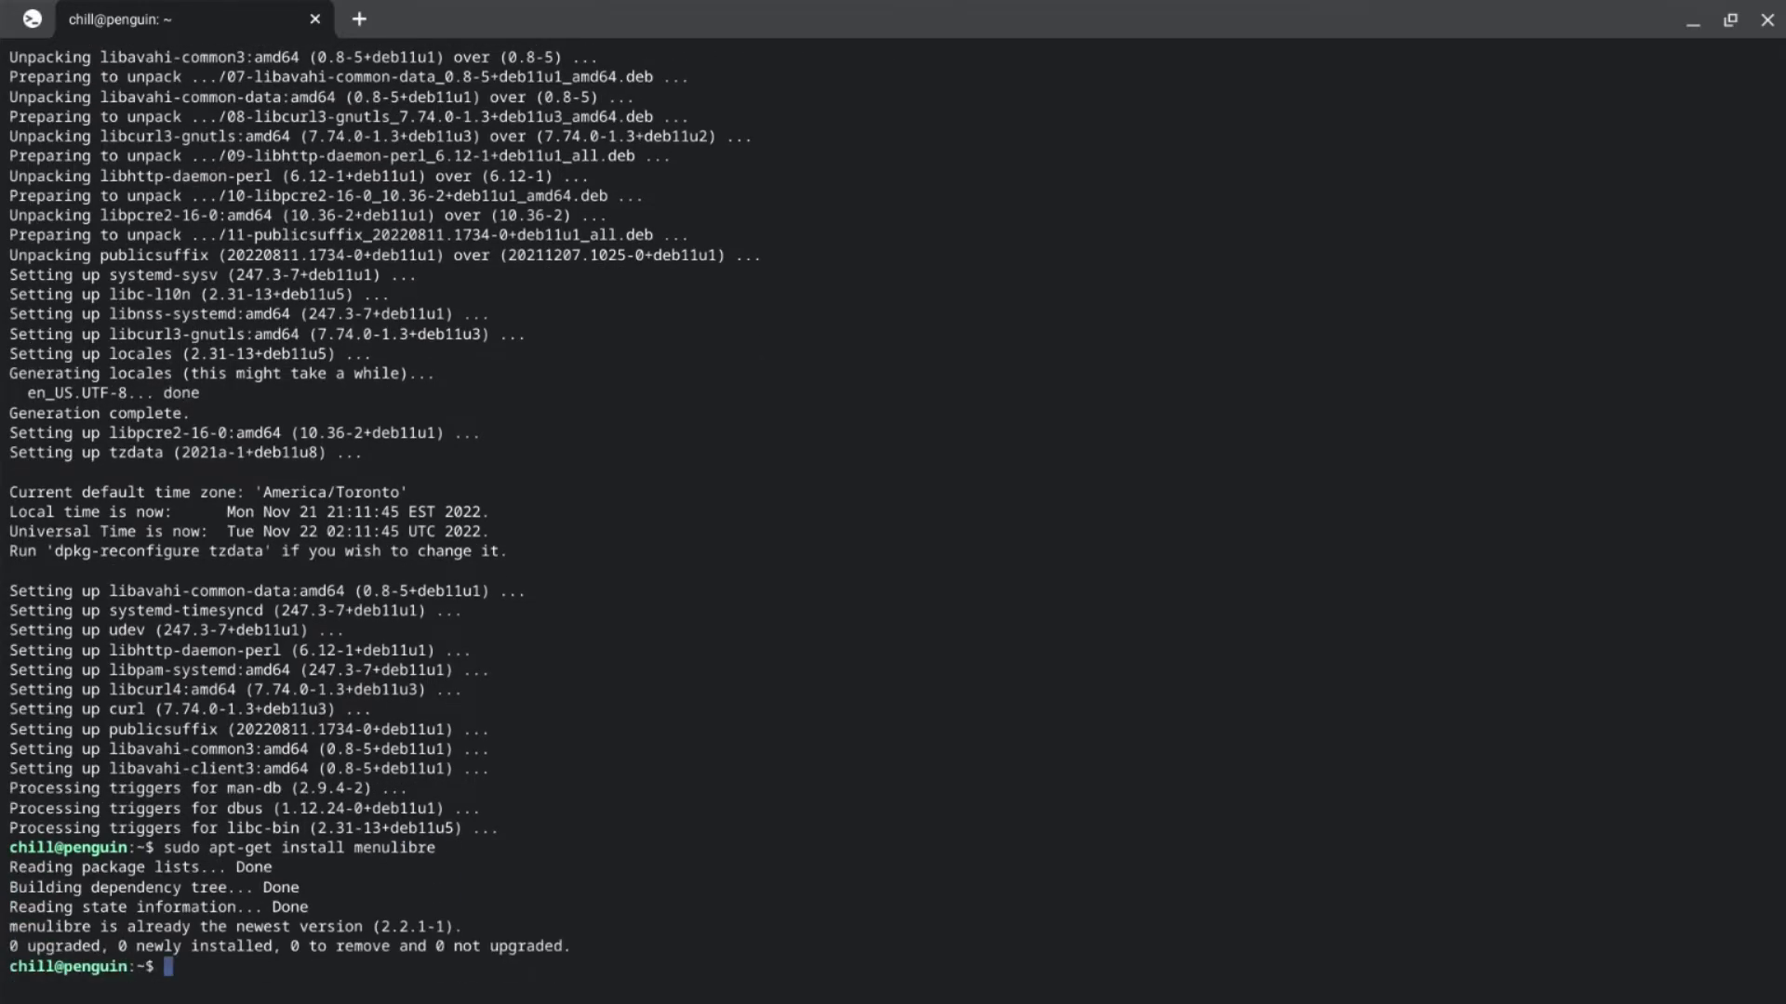
pyautogui.moveTo(105, 947)
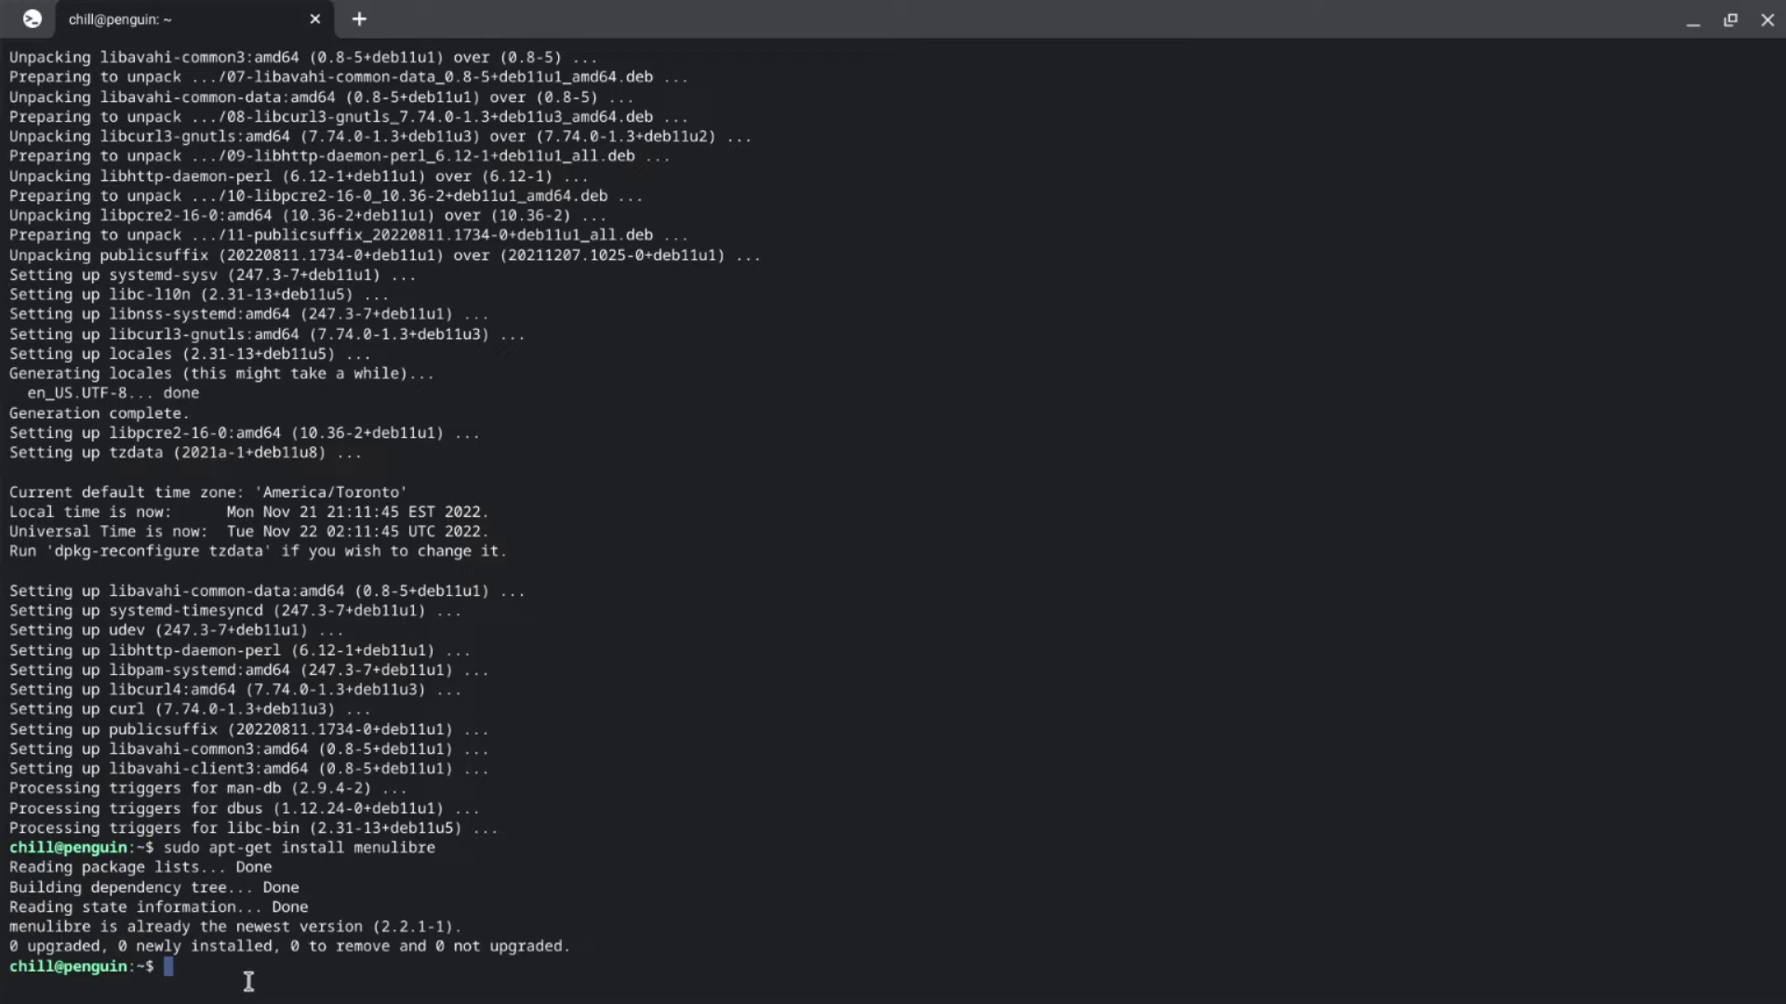
pyautogui.moveTo(10, 990)
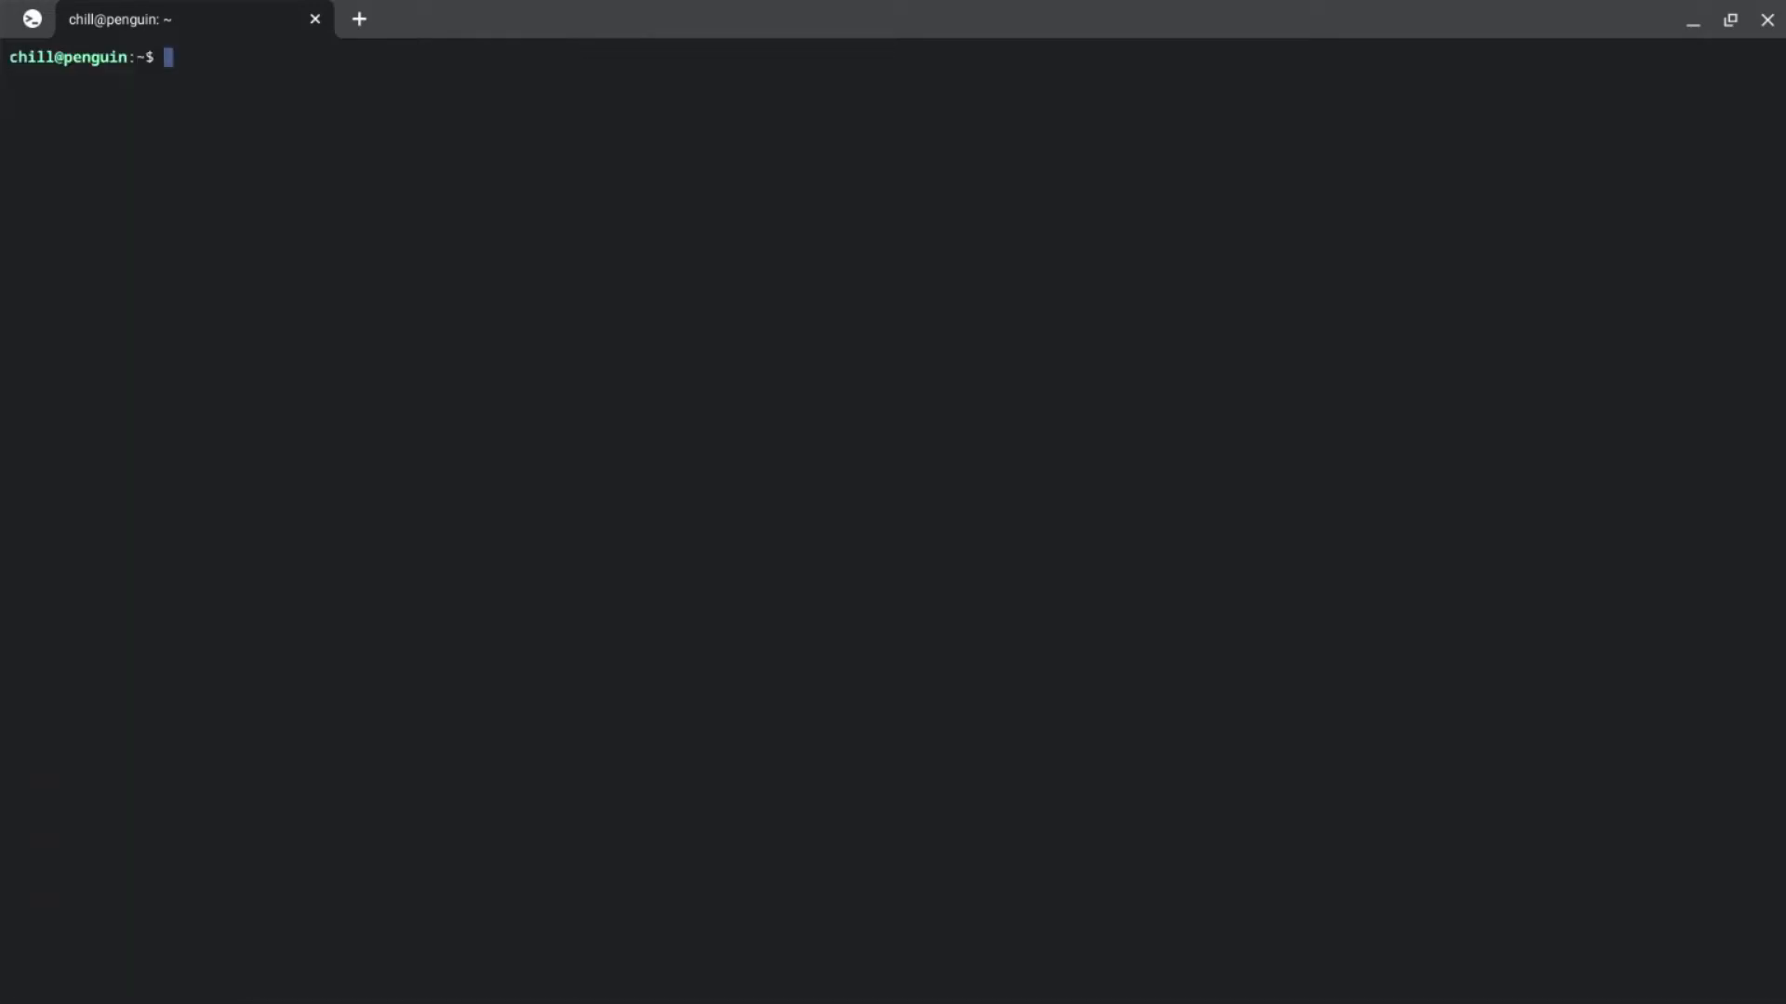
# Step: Run a bare sudo command and return to a fresh empty prompt
pyautogui.write('sudo')
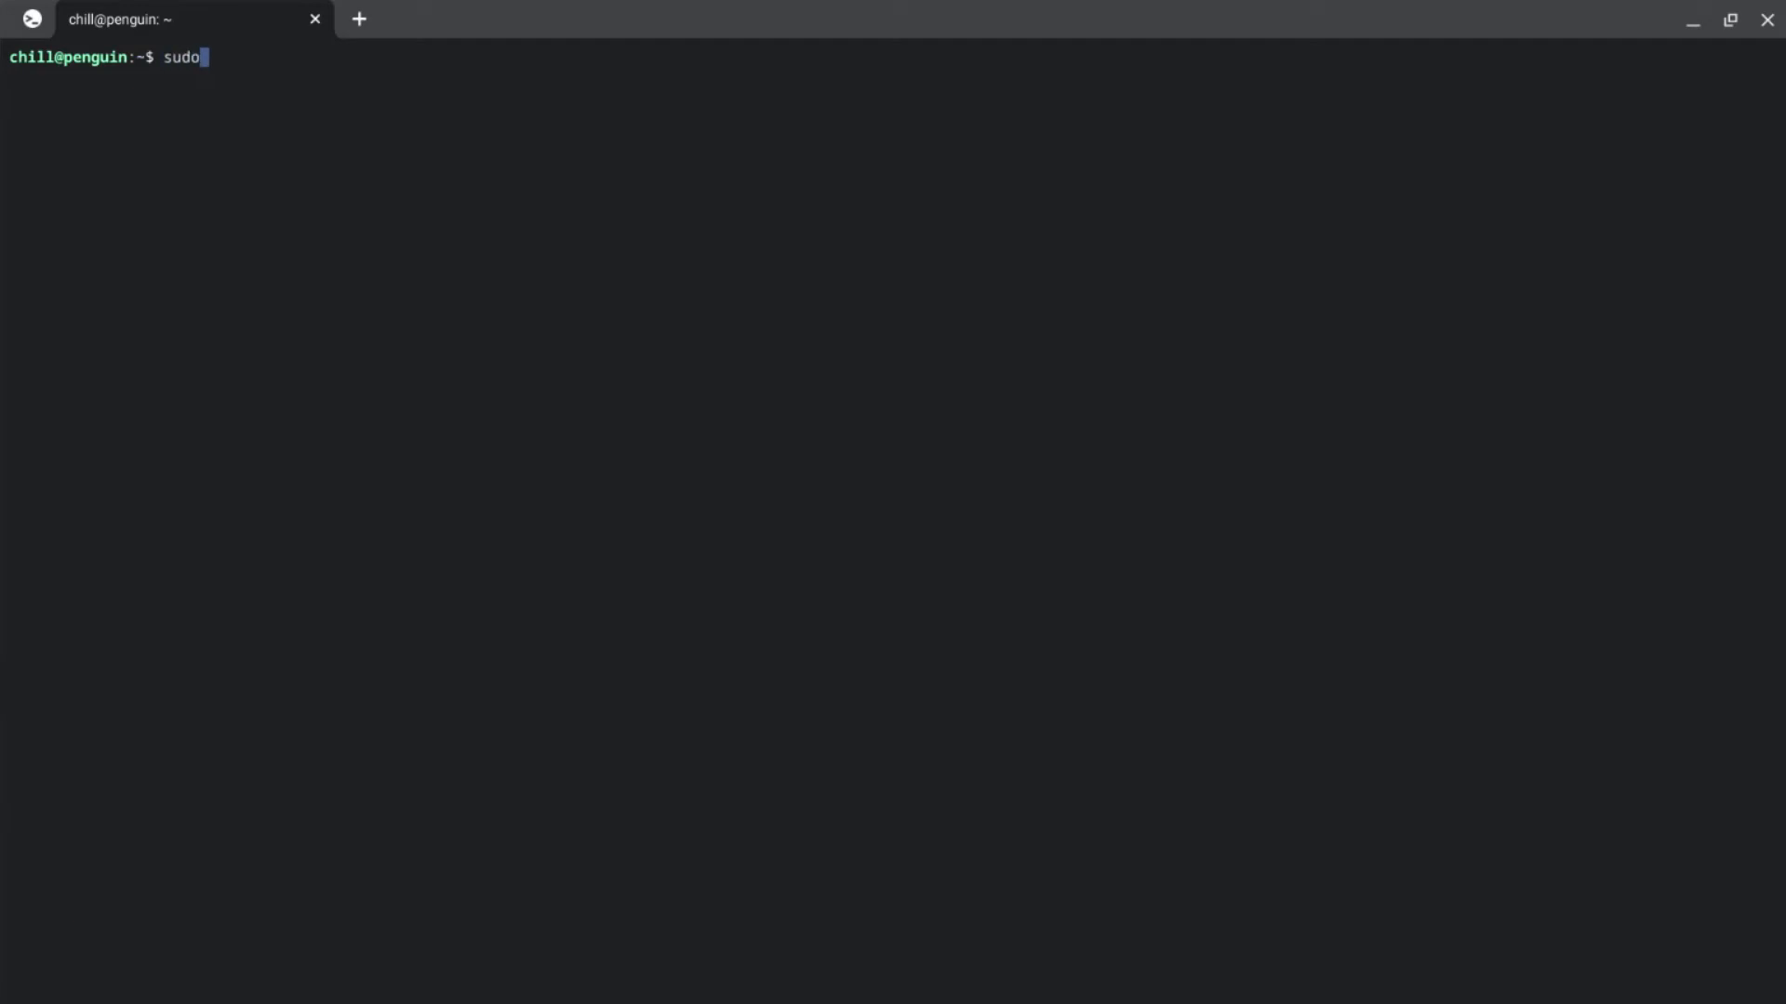
pyautogui.press('Return')
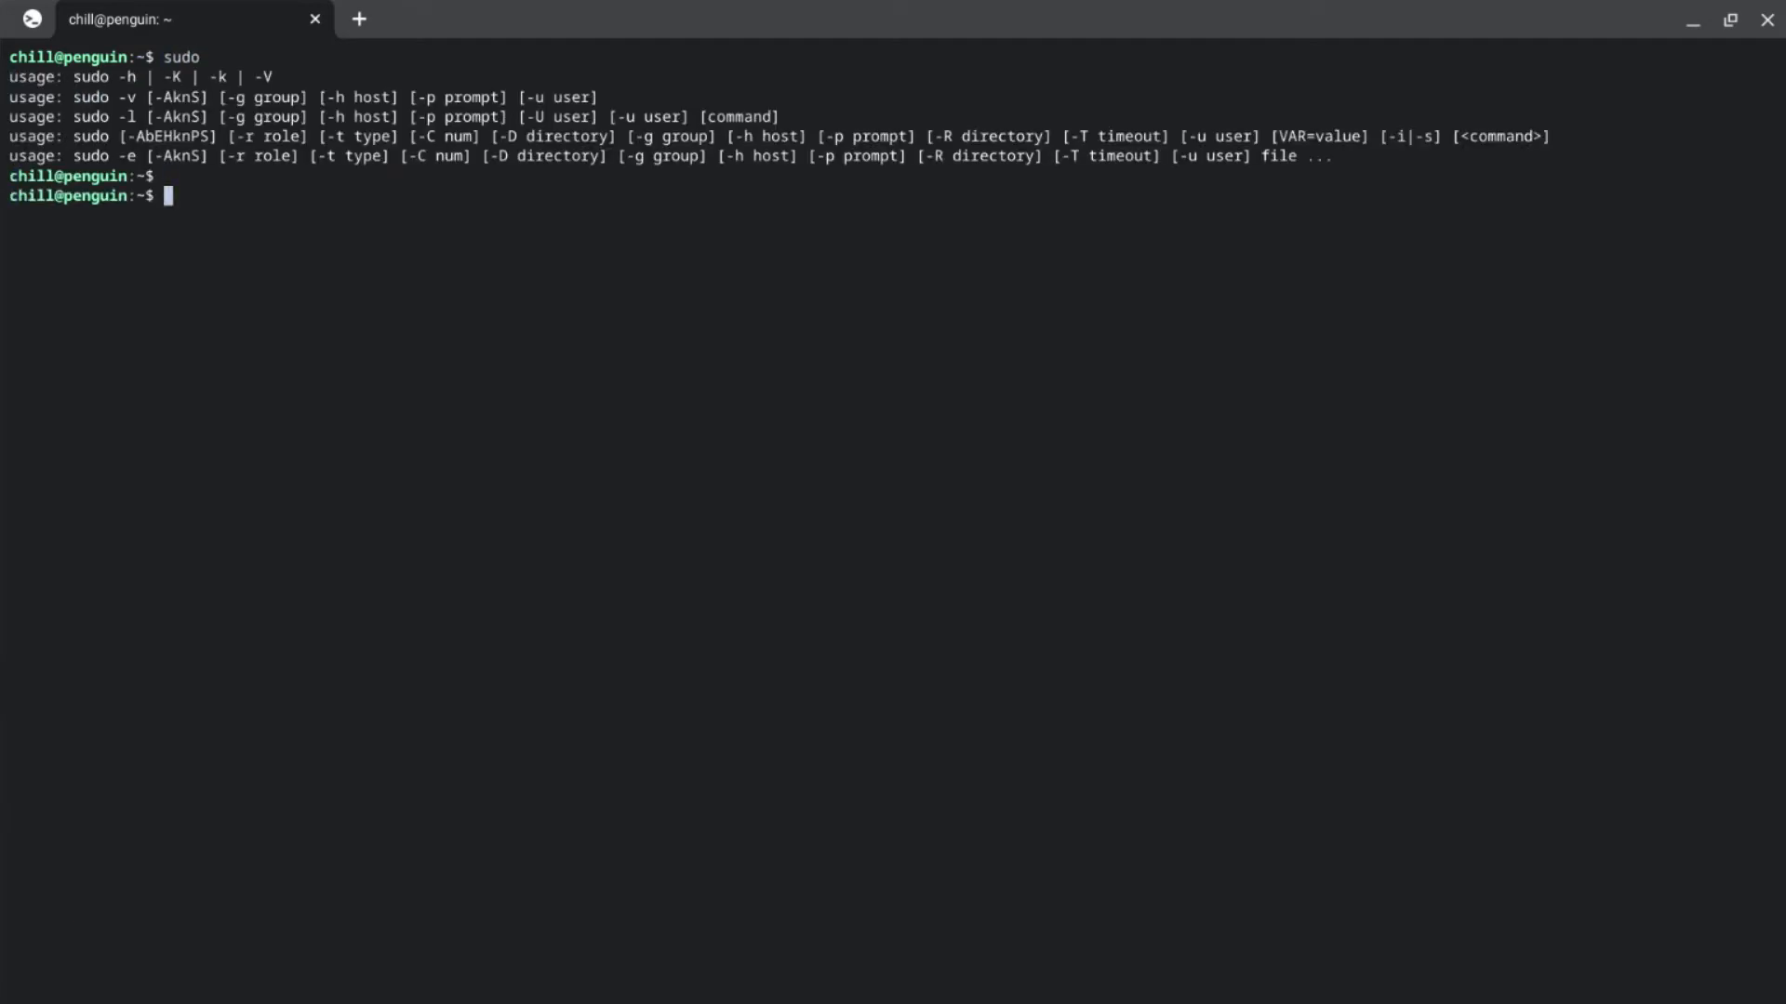
pyautogui.press('Return')
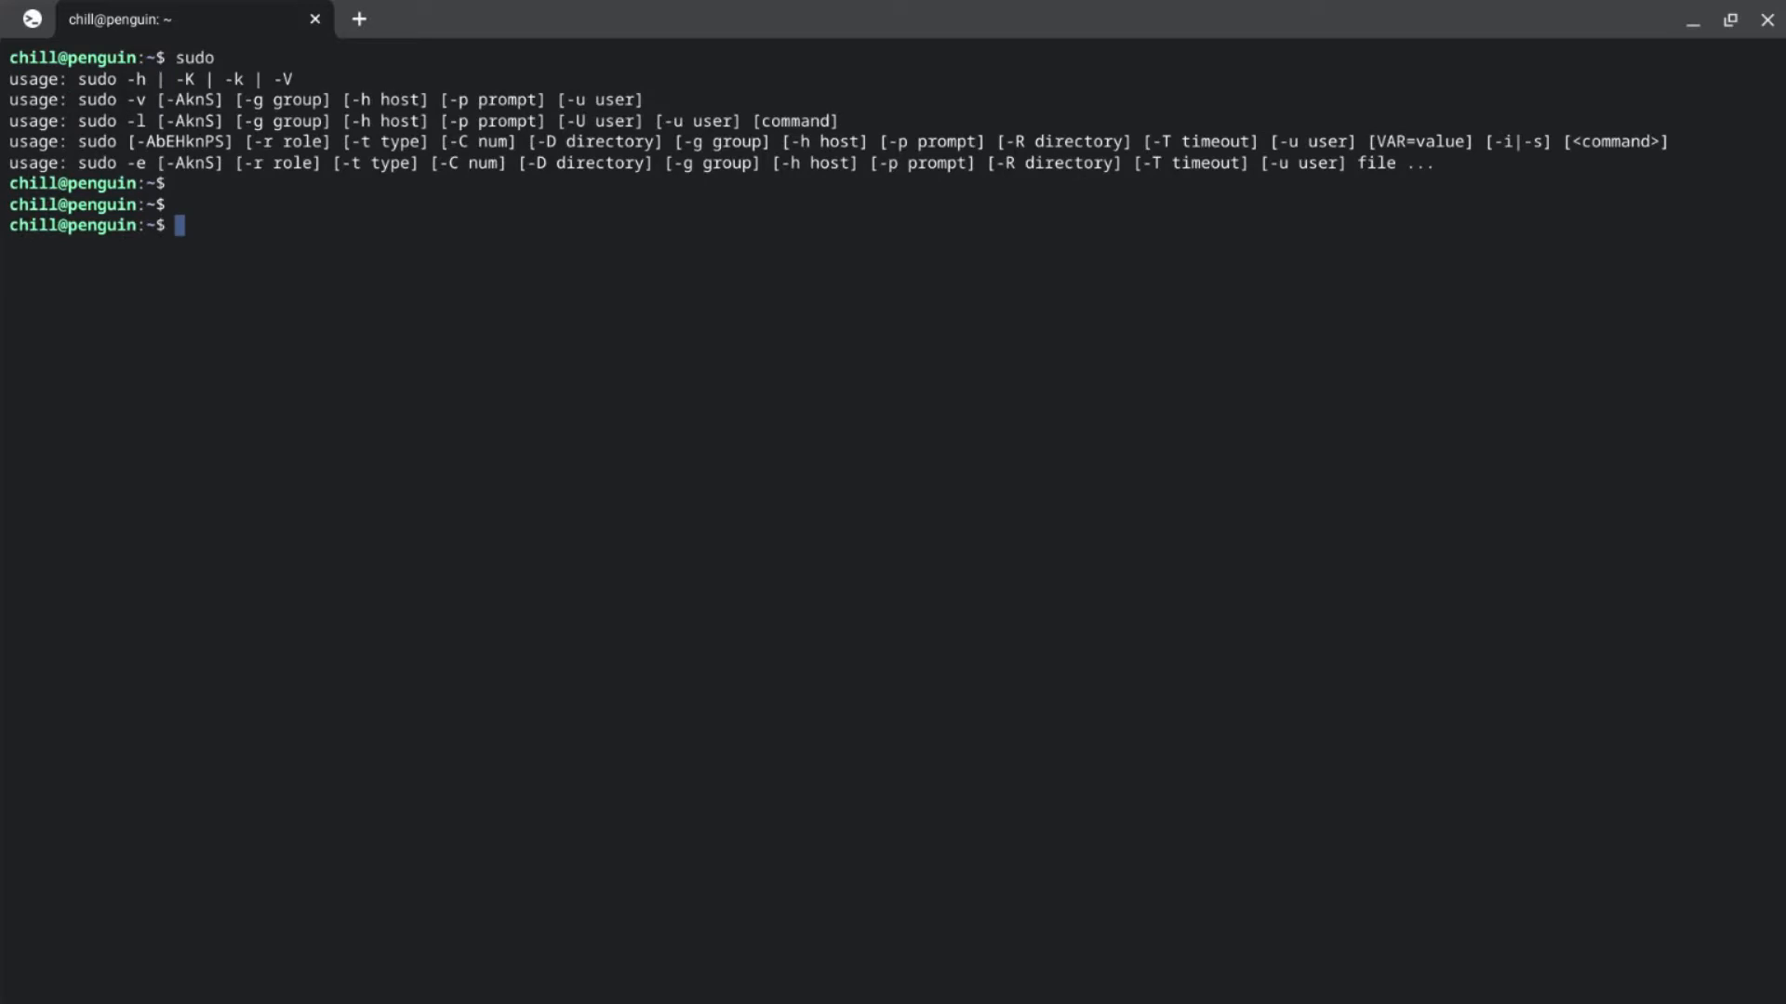
# Step: Install default-jre, confirm it is already newest, then close the terminal to the desktop
pyautogui.write('c')
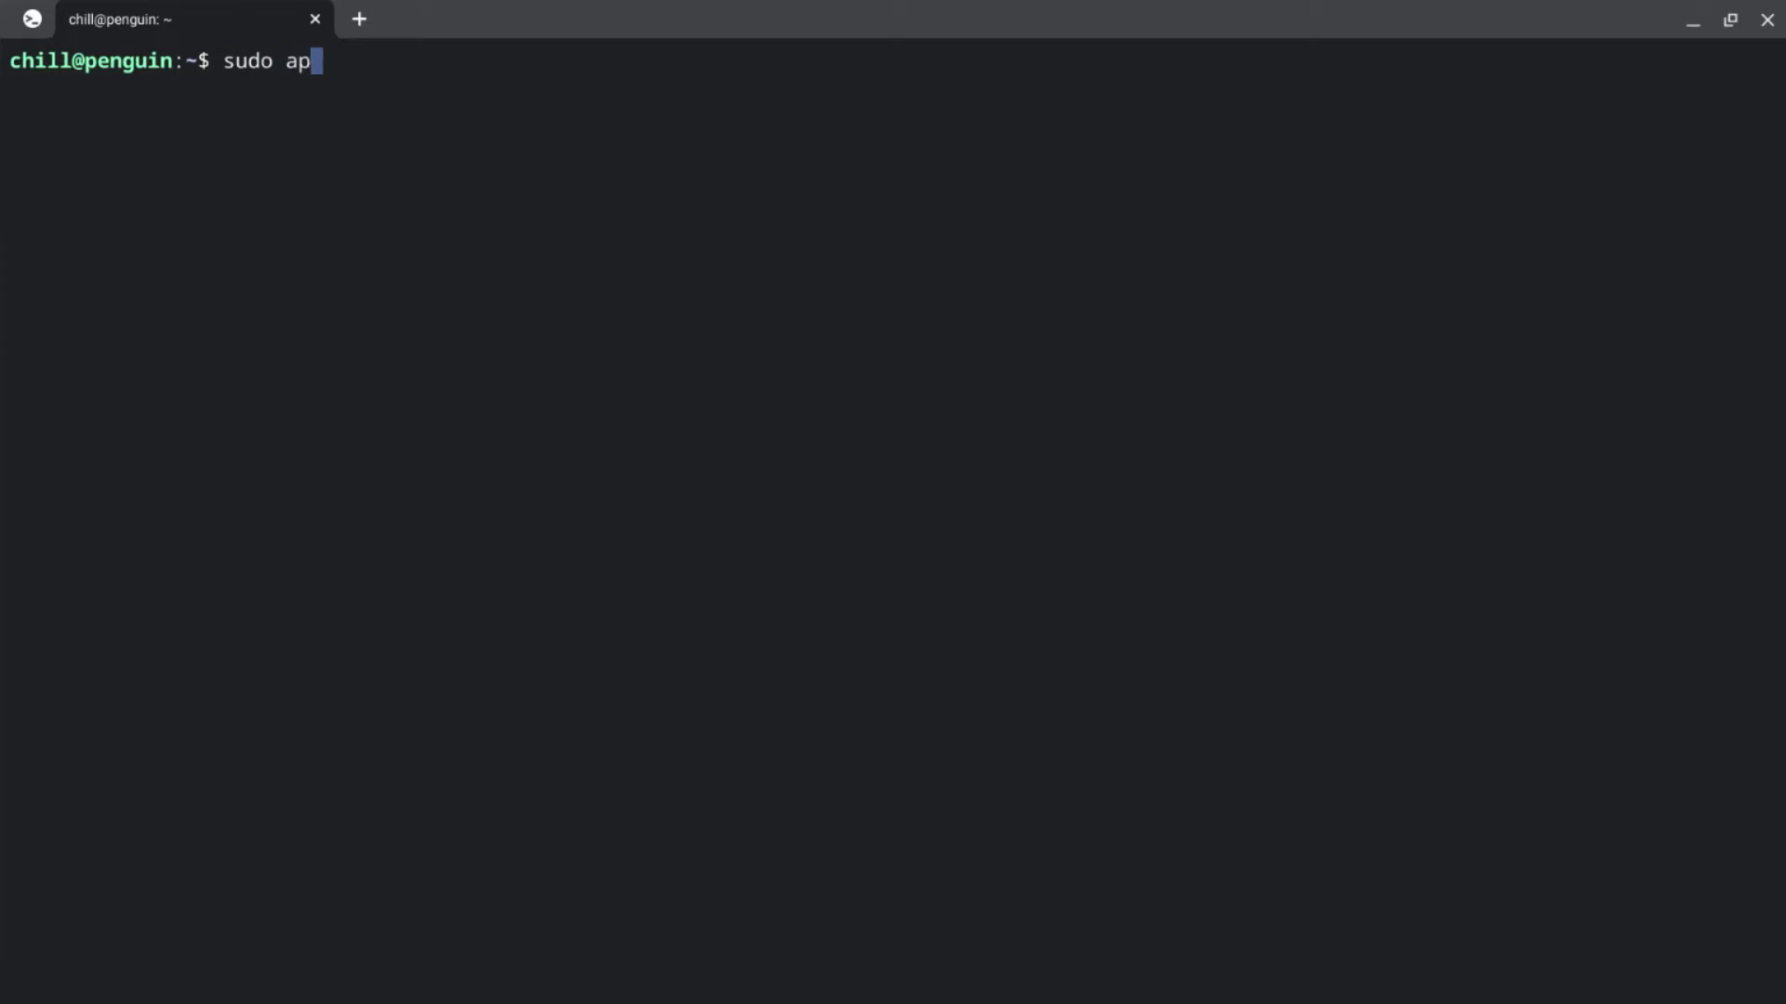
pyautogui.write('t-get')
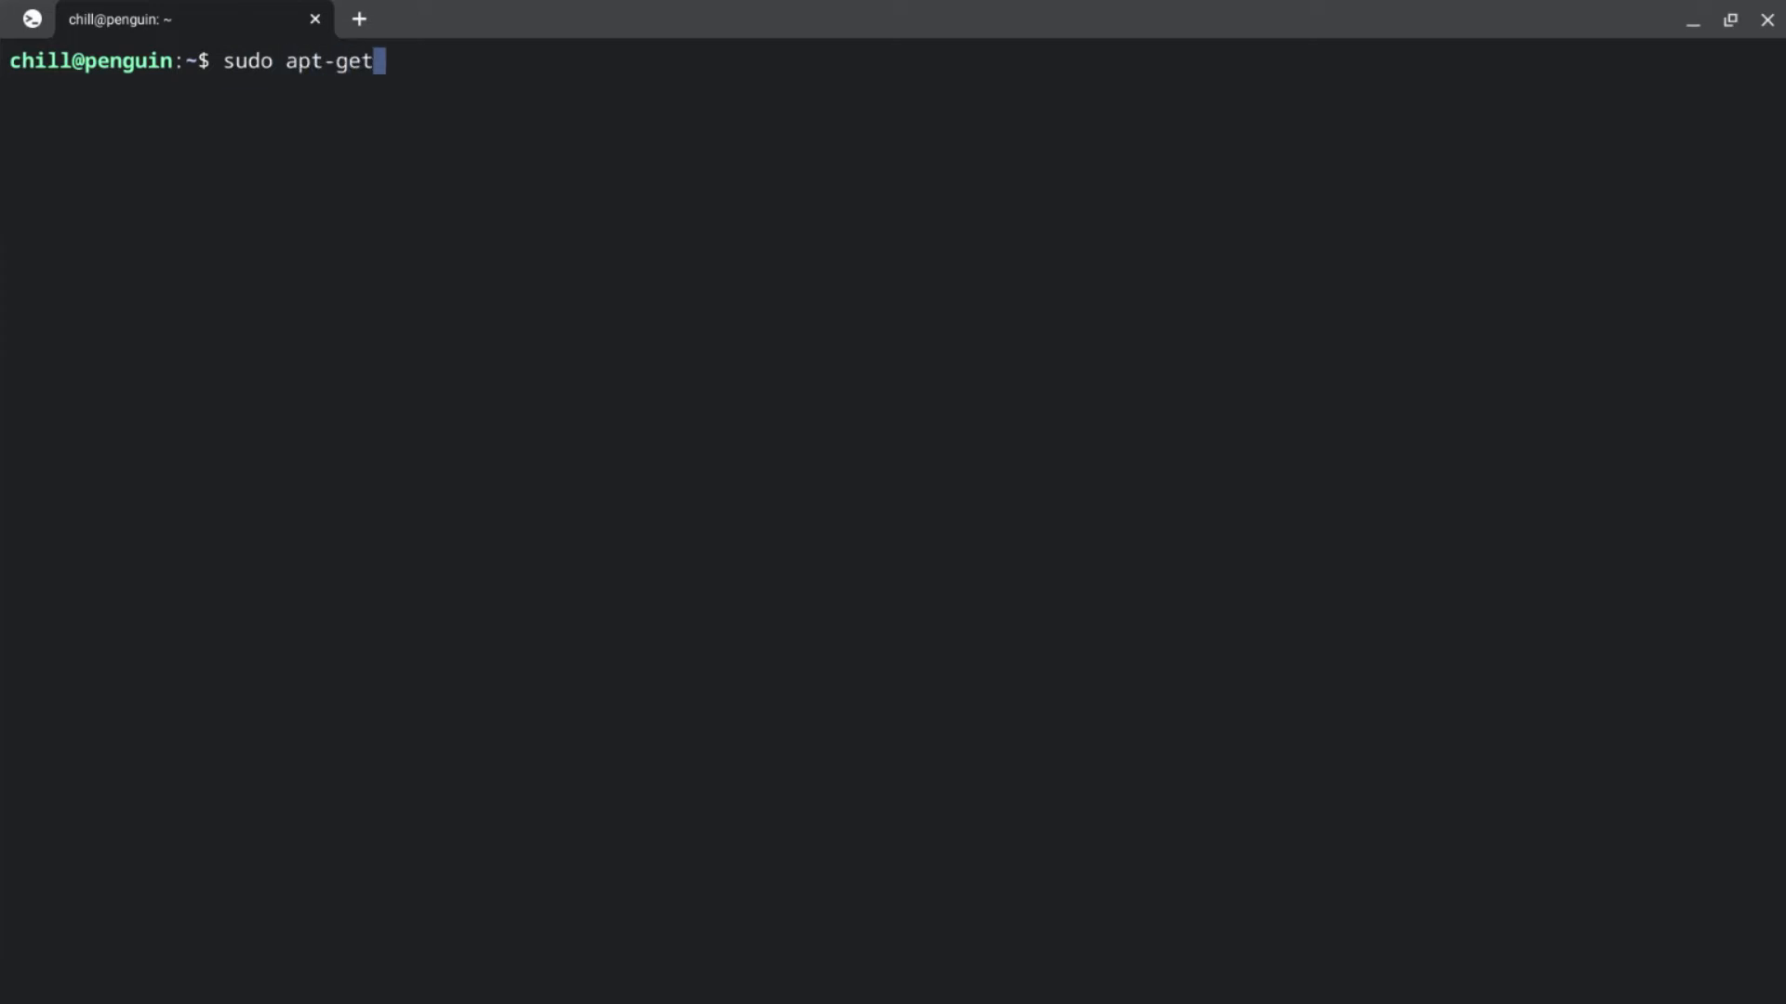
pyautogui.write('install')
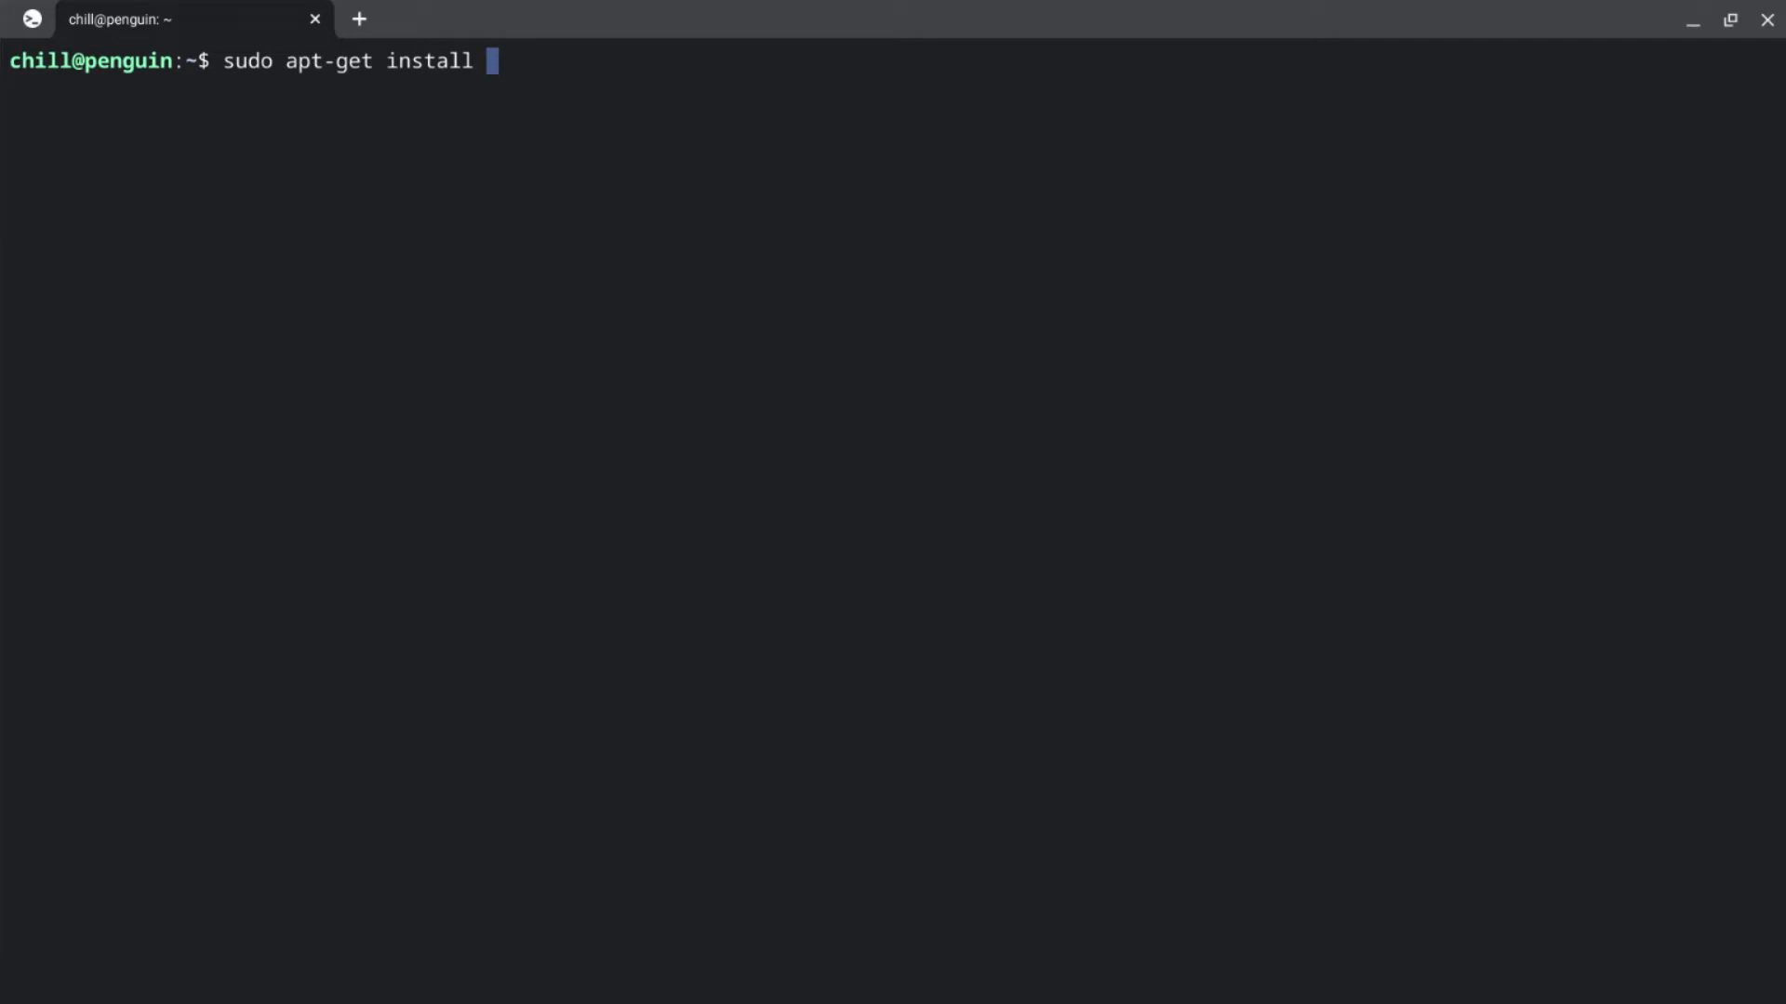
pyautogui.write('def')
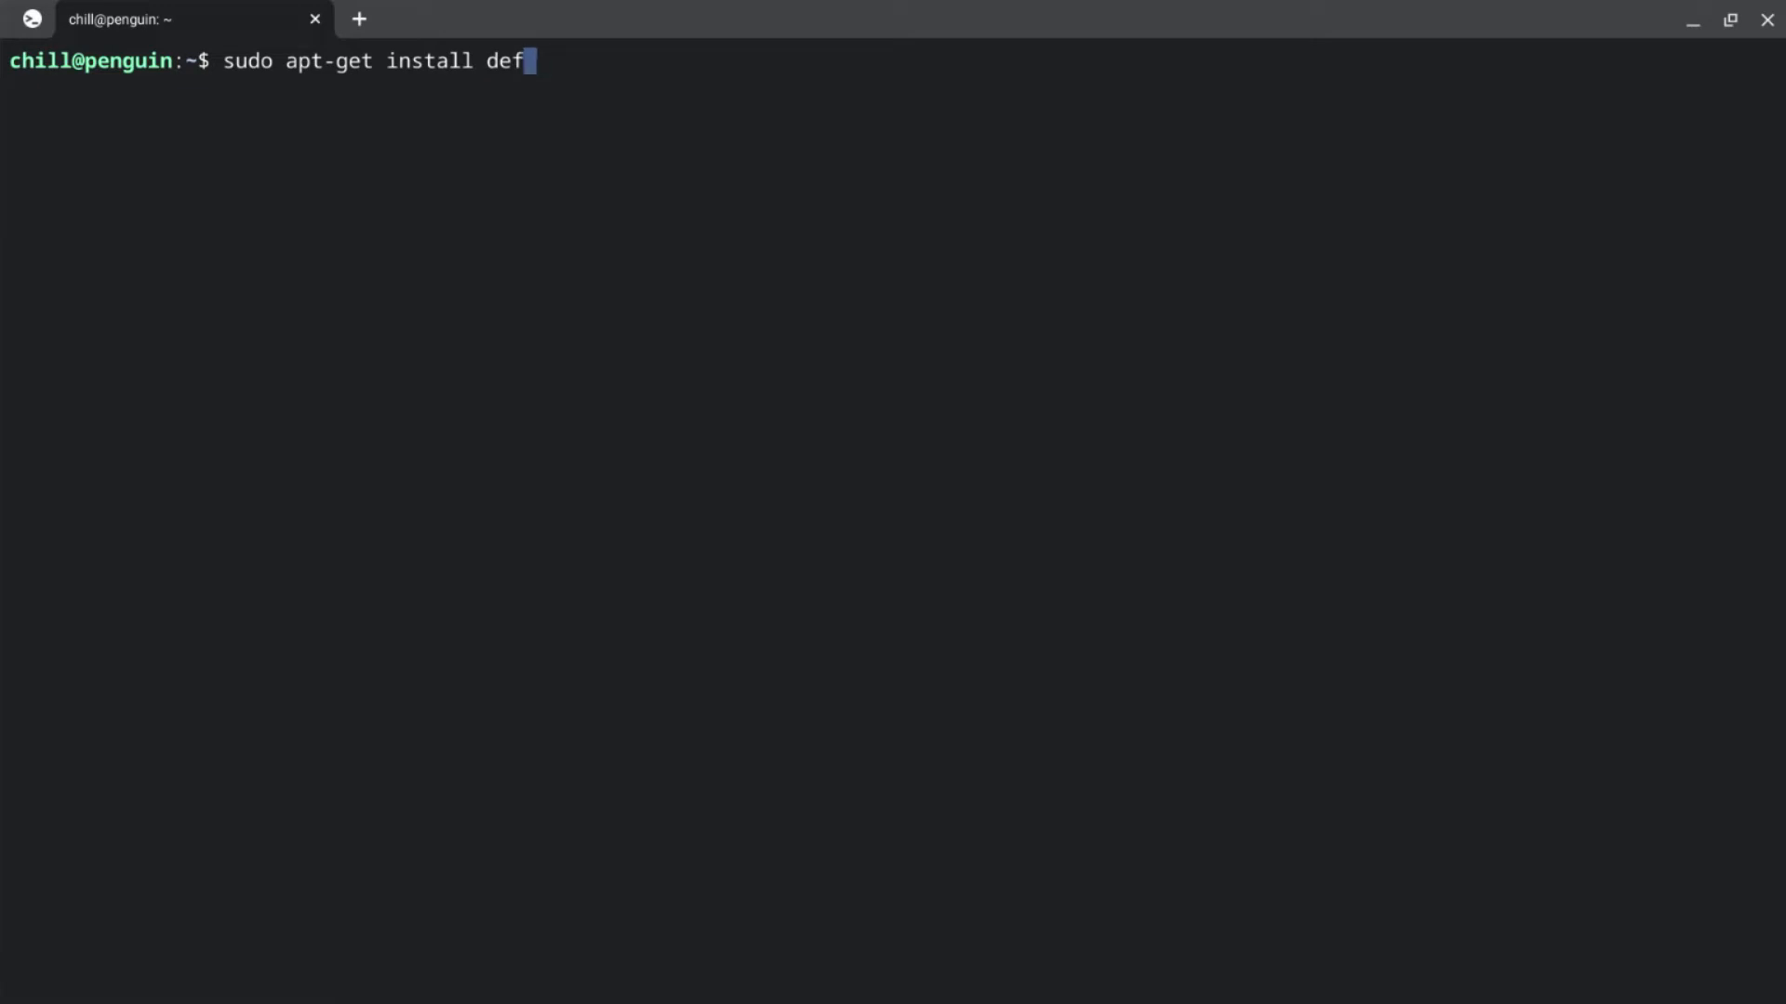
pyautogui.write('ault')
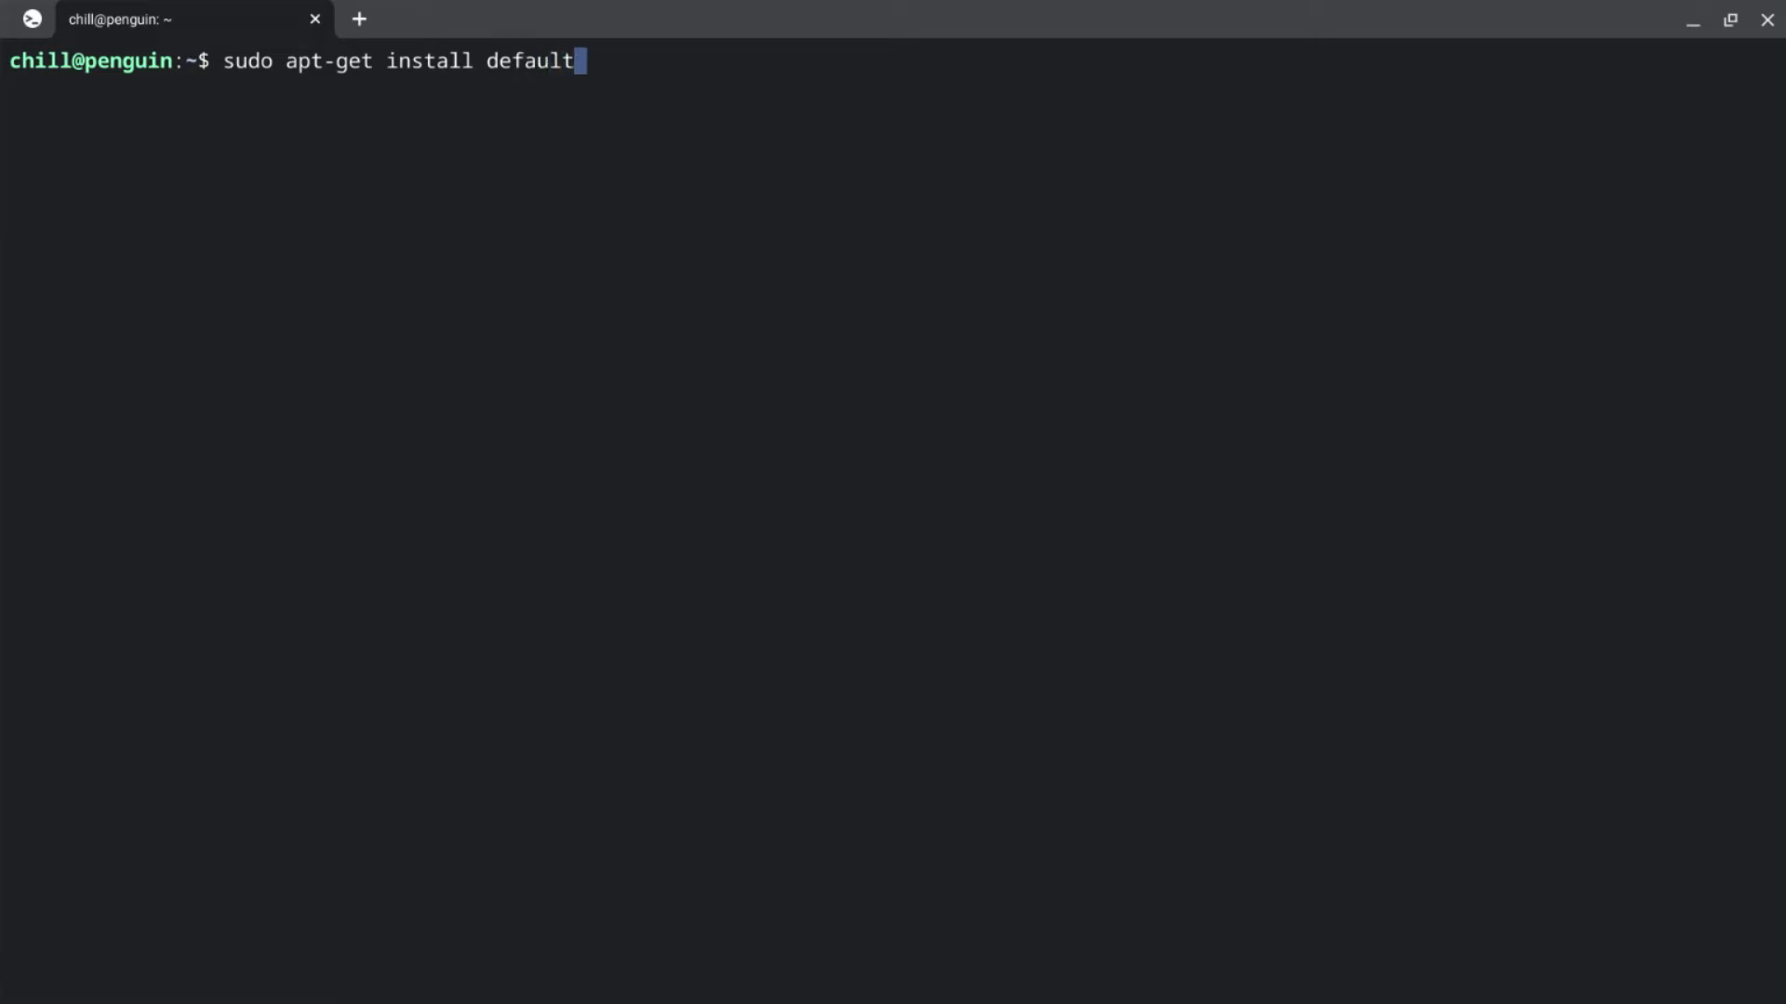
pyautogui.write('-')
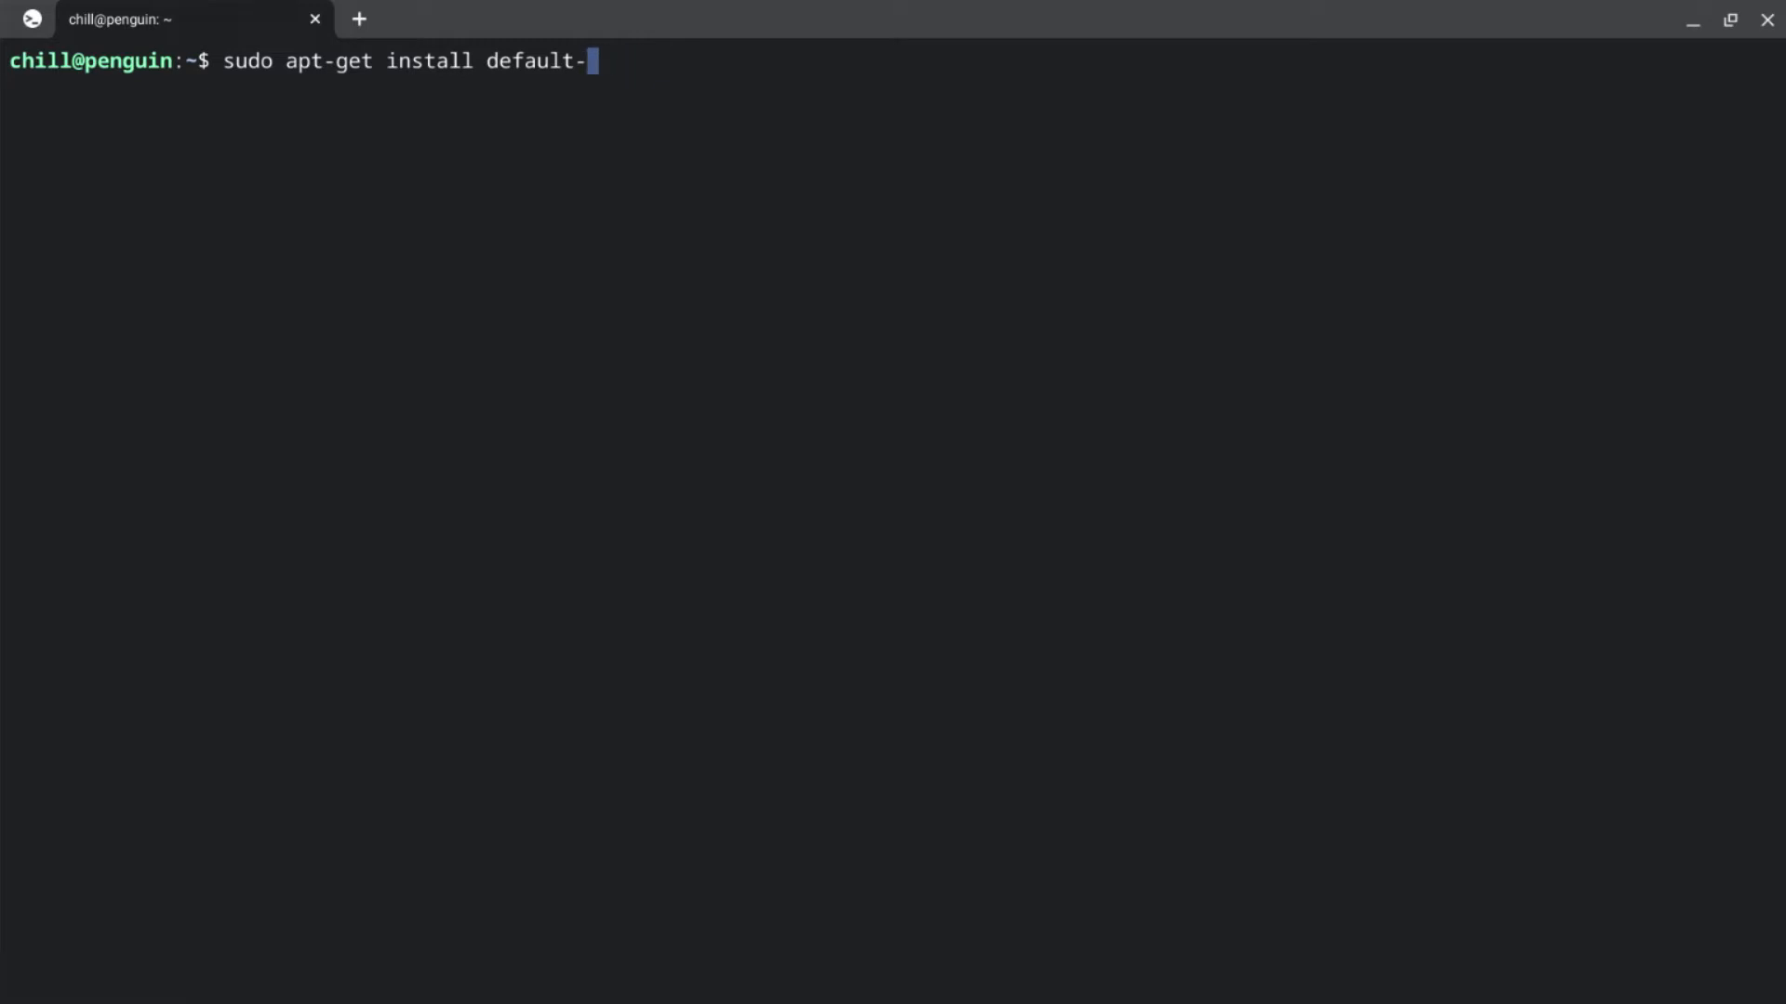
pyautogui.write('jre')
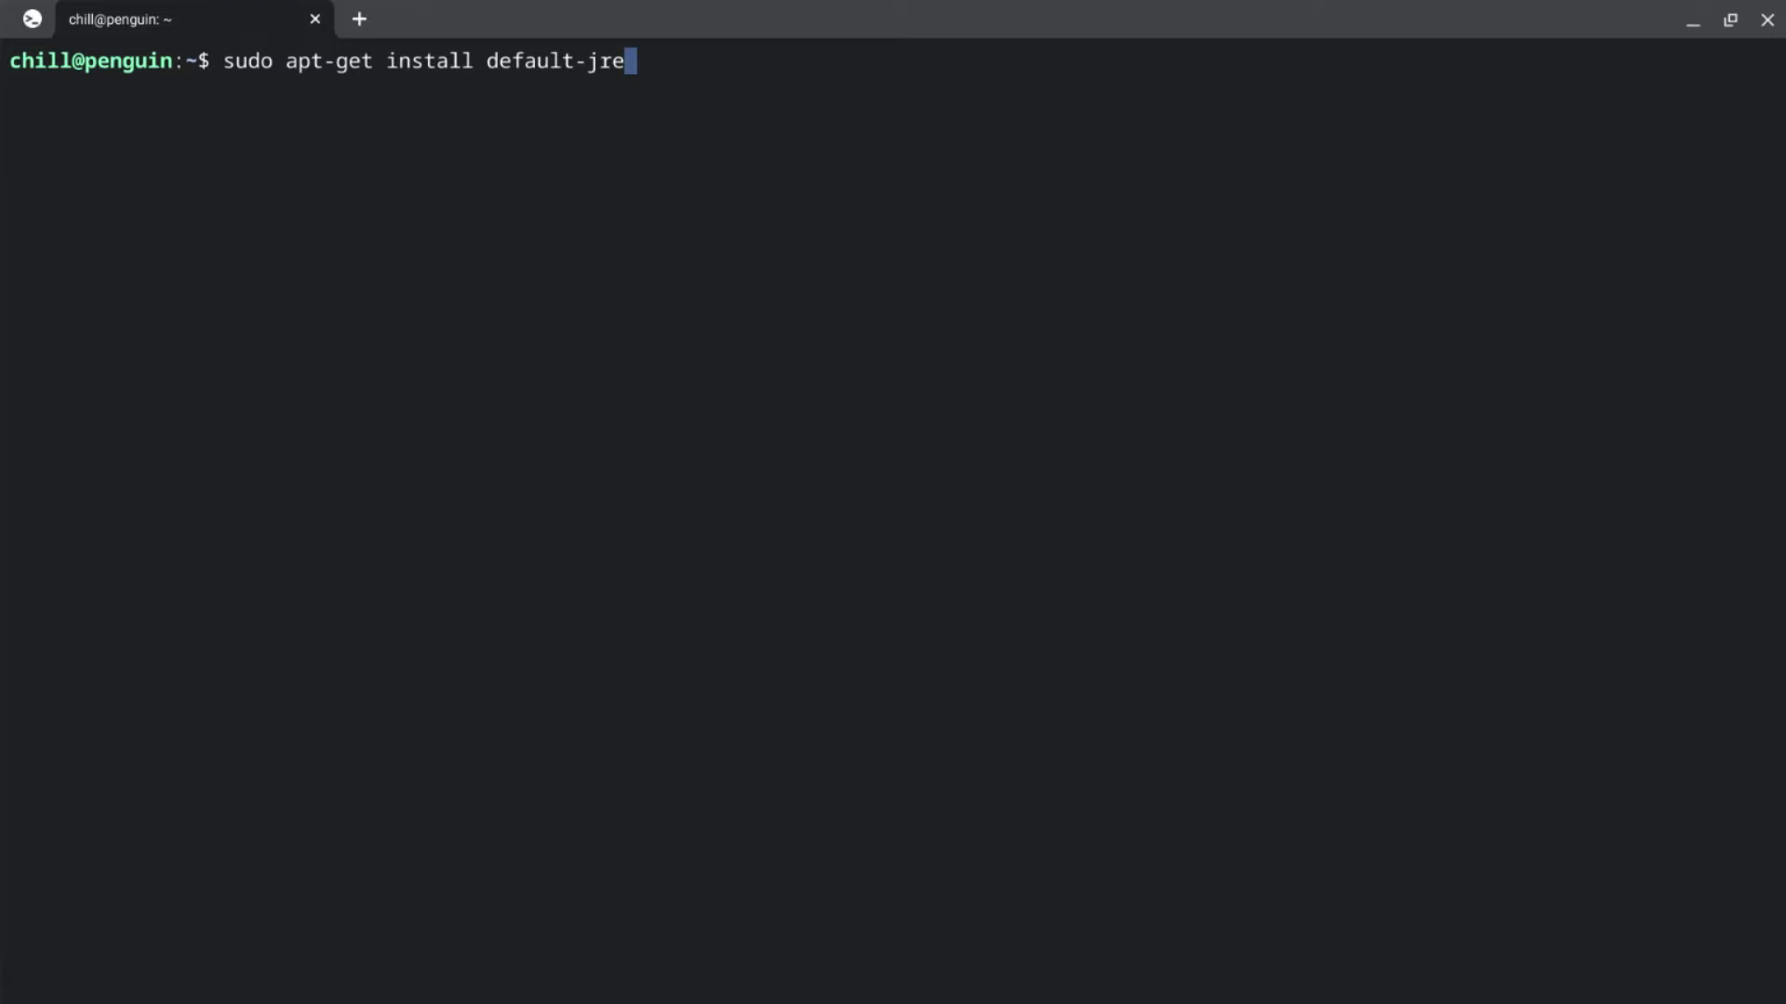
pyautogui.press('Return')
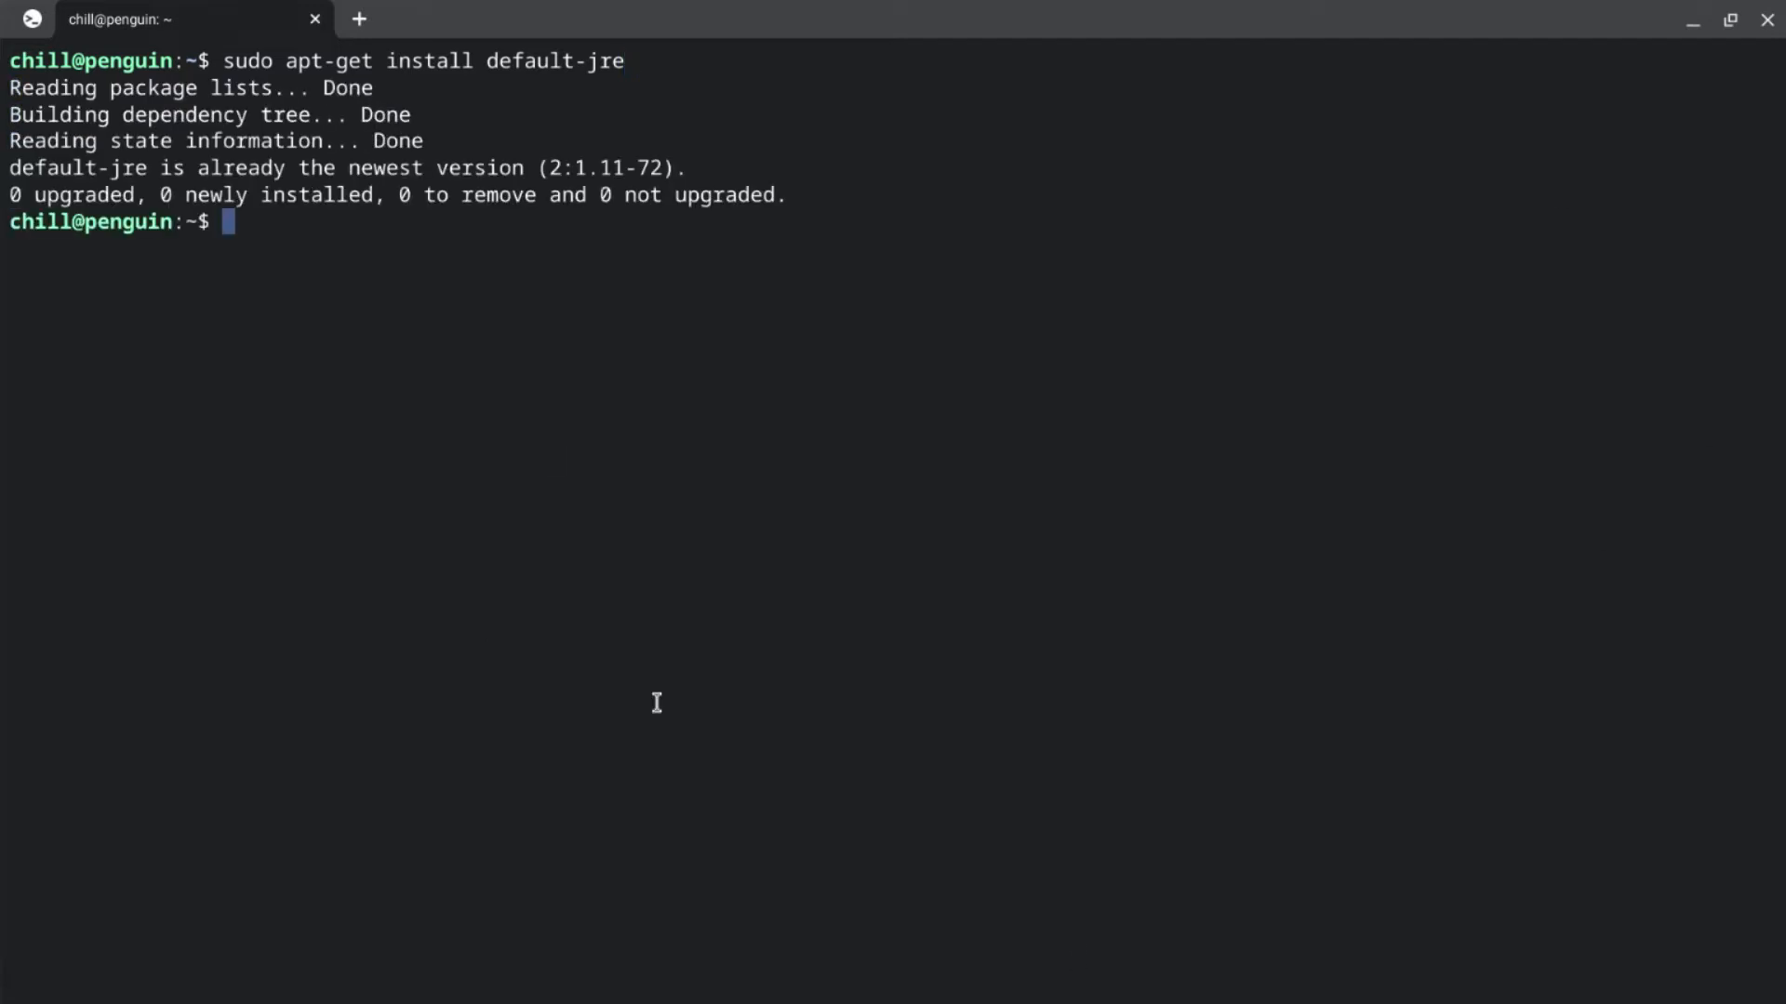
pyautogui.moveTo(815, 9)
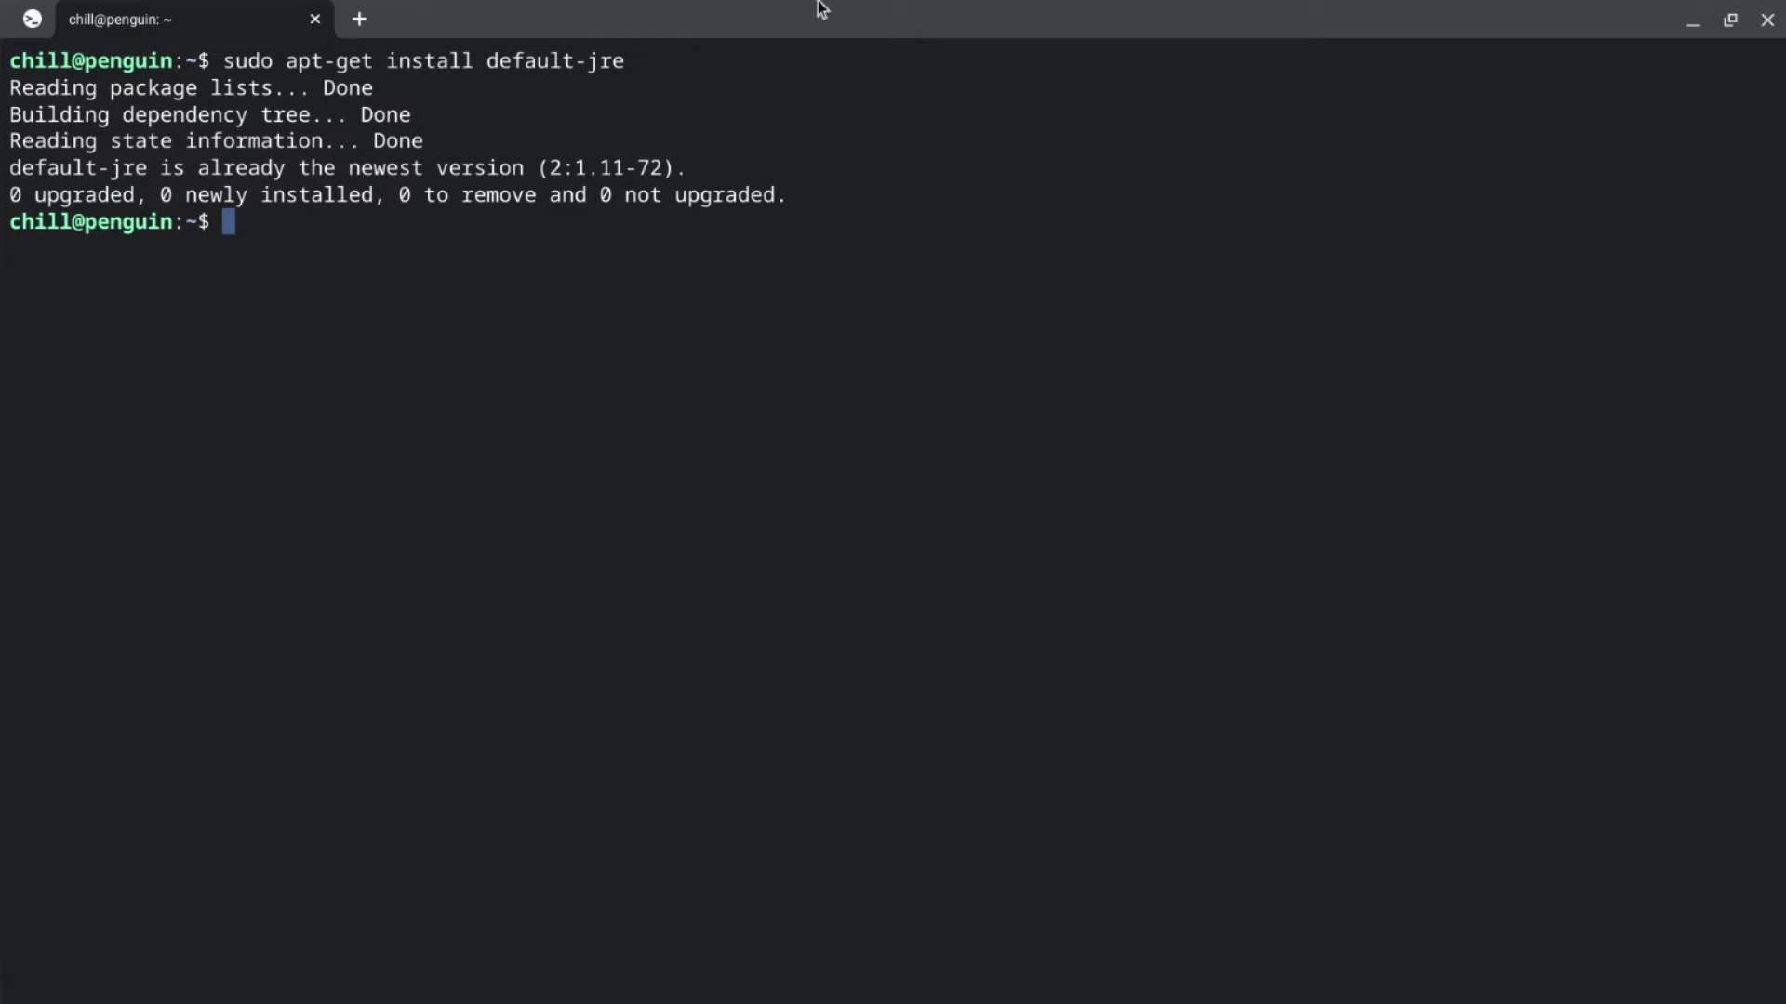
pyautogui.write('clea')
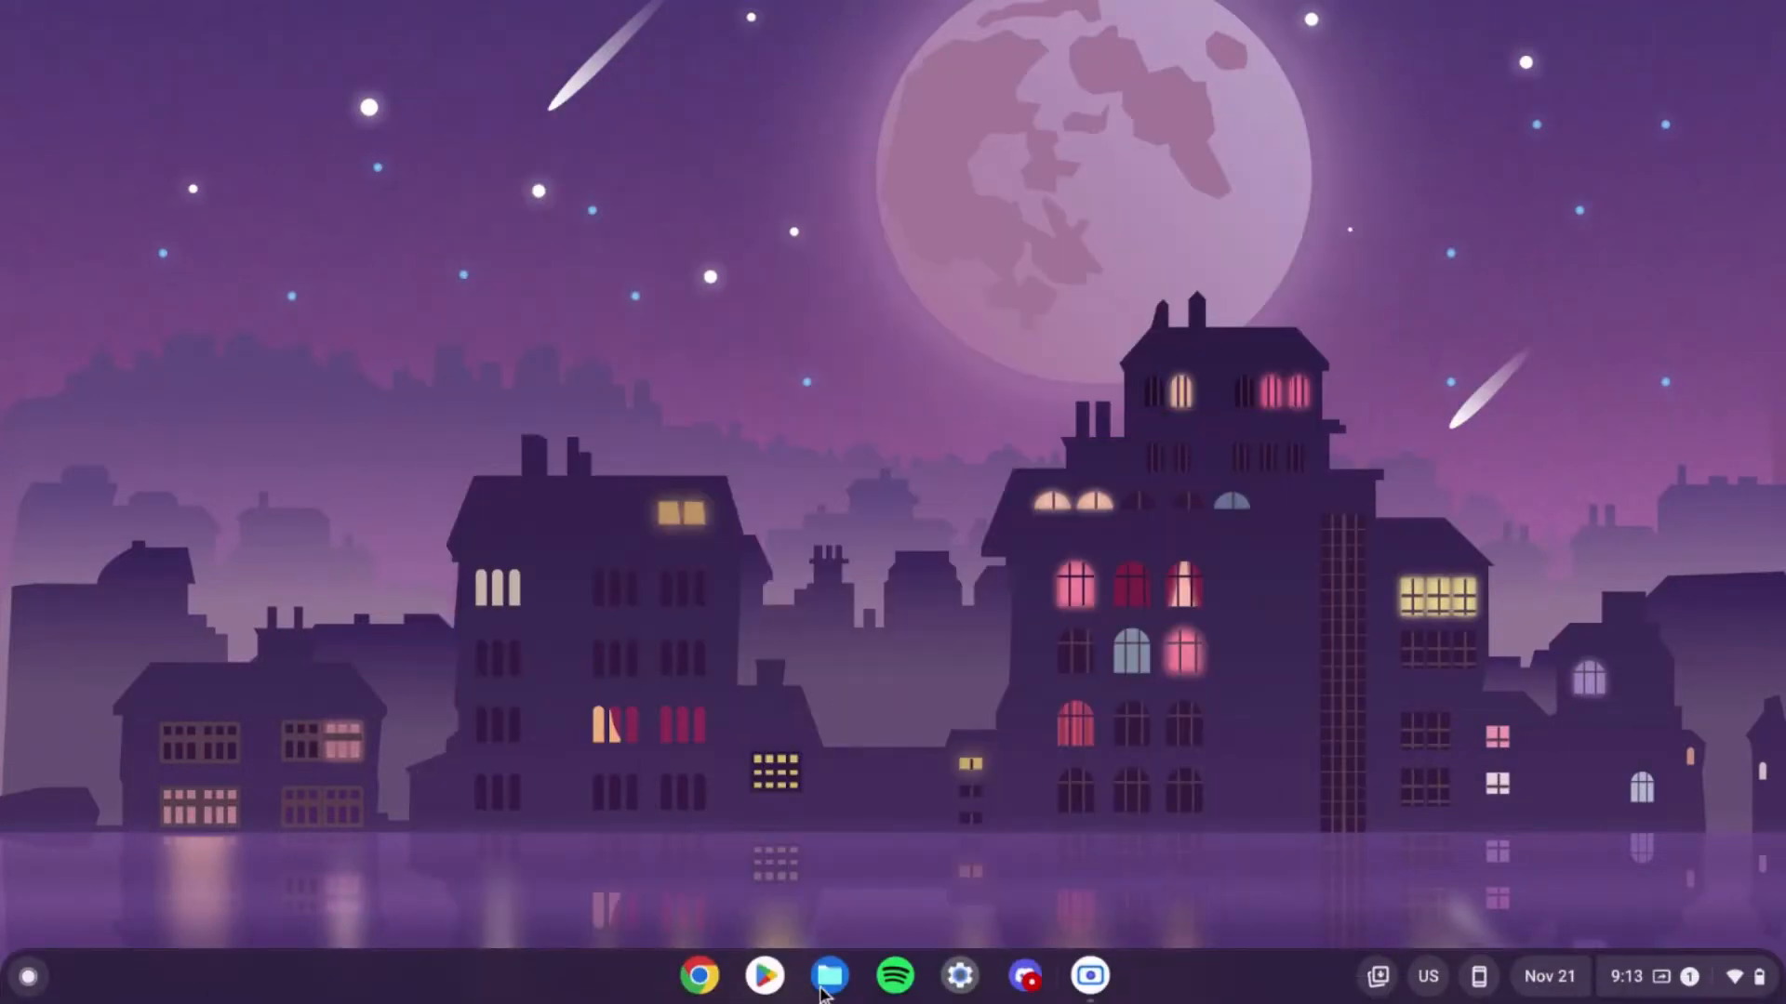
pyautogui.click(828, 976)
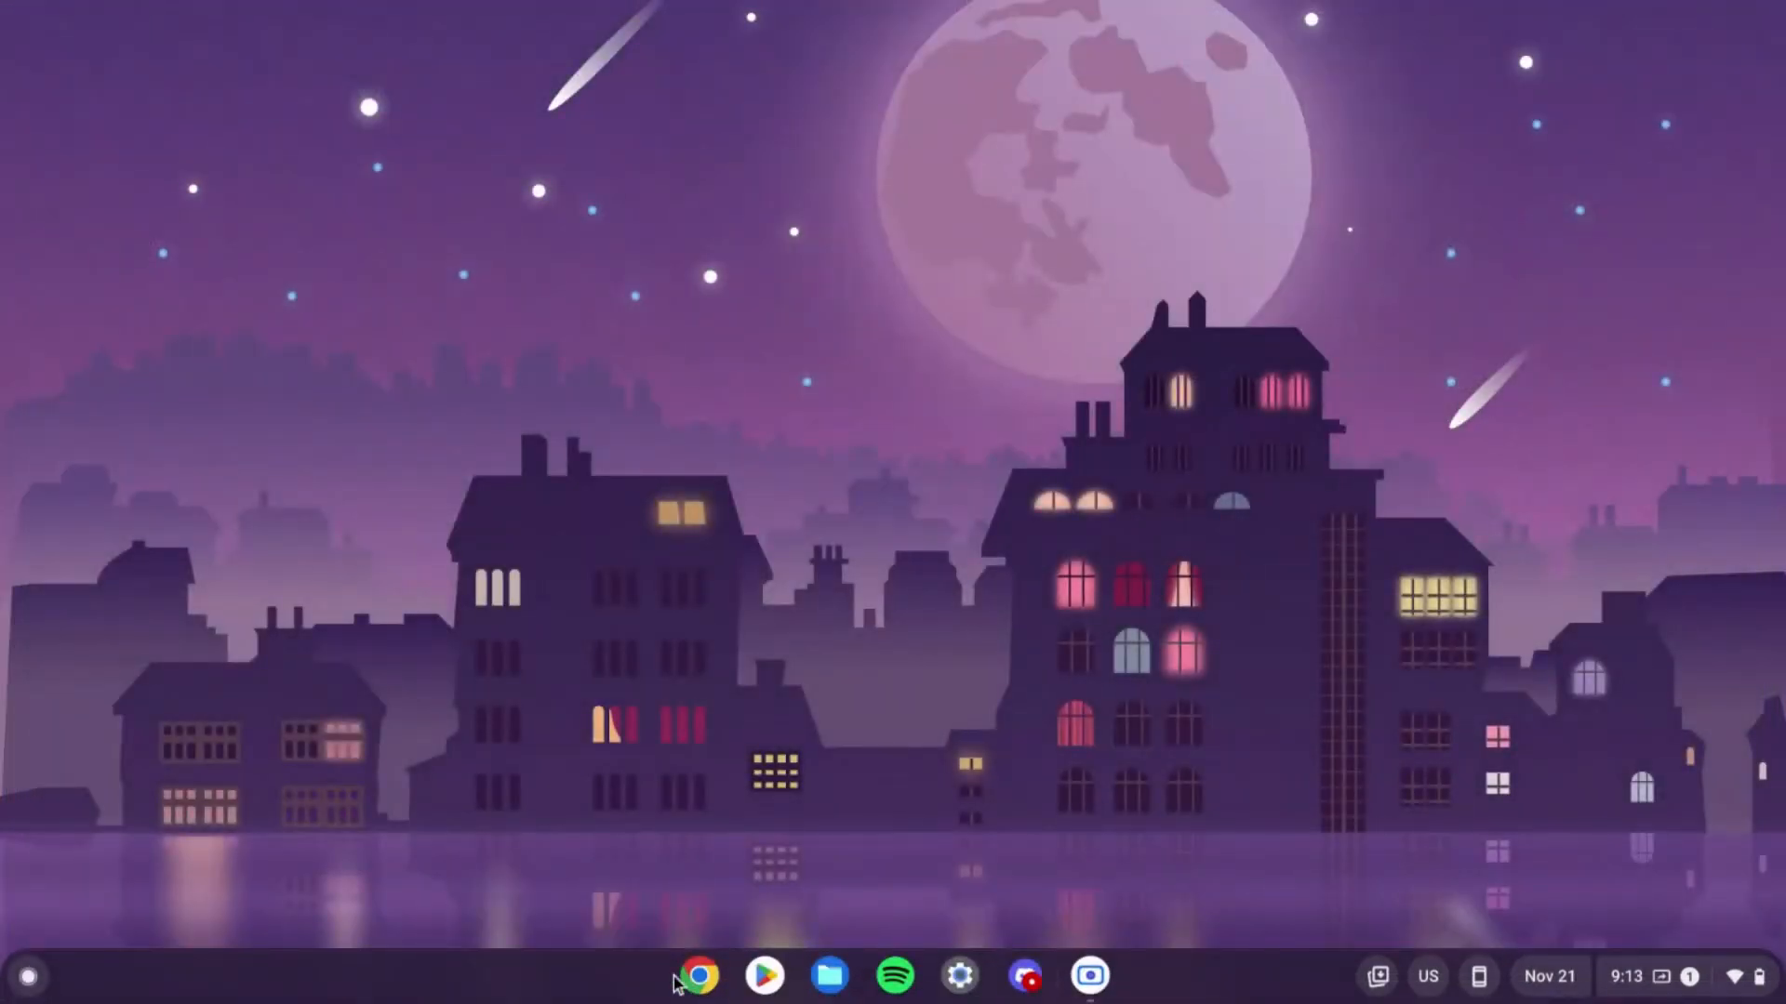
# Step: Search 'optifine' in Chrome and go to the optifine.net Downloads page
pyautogui.click(695, 975)
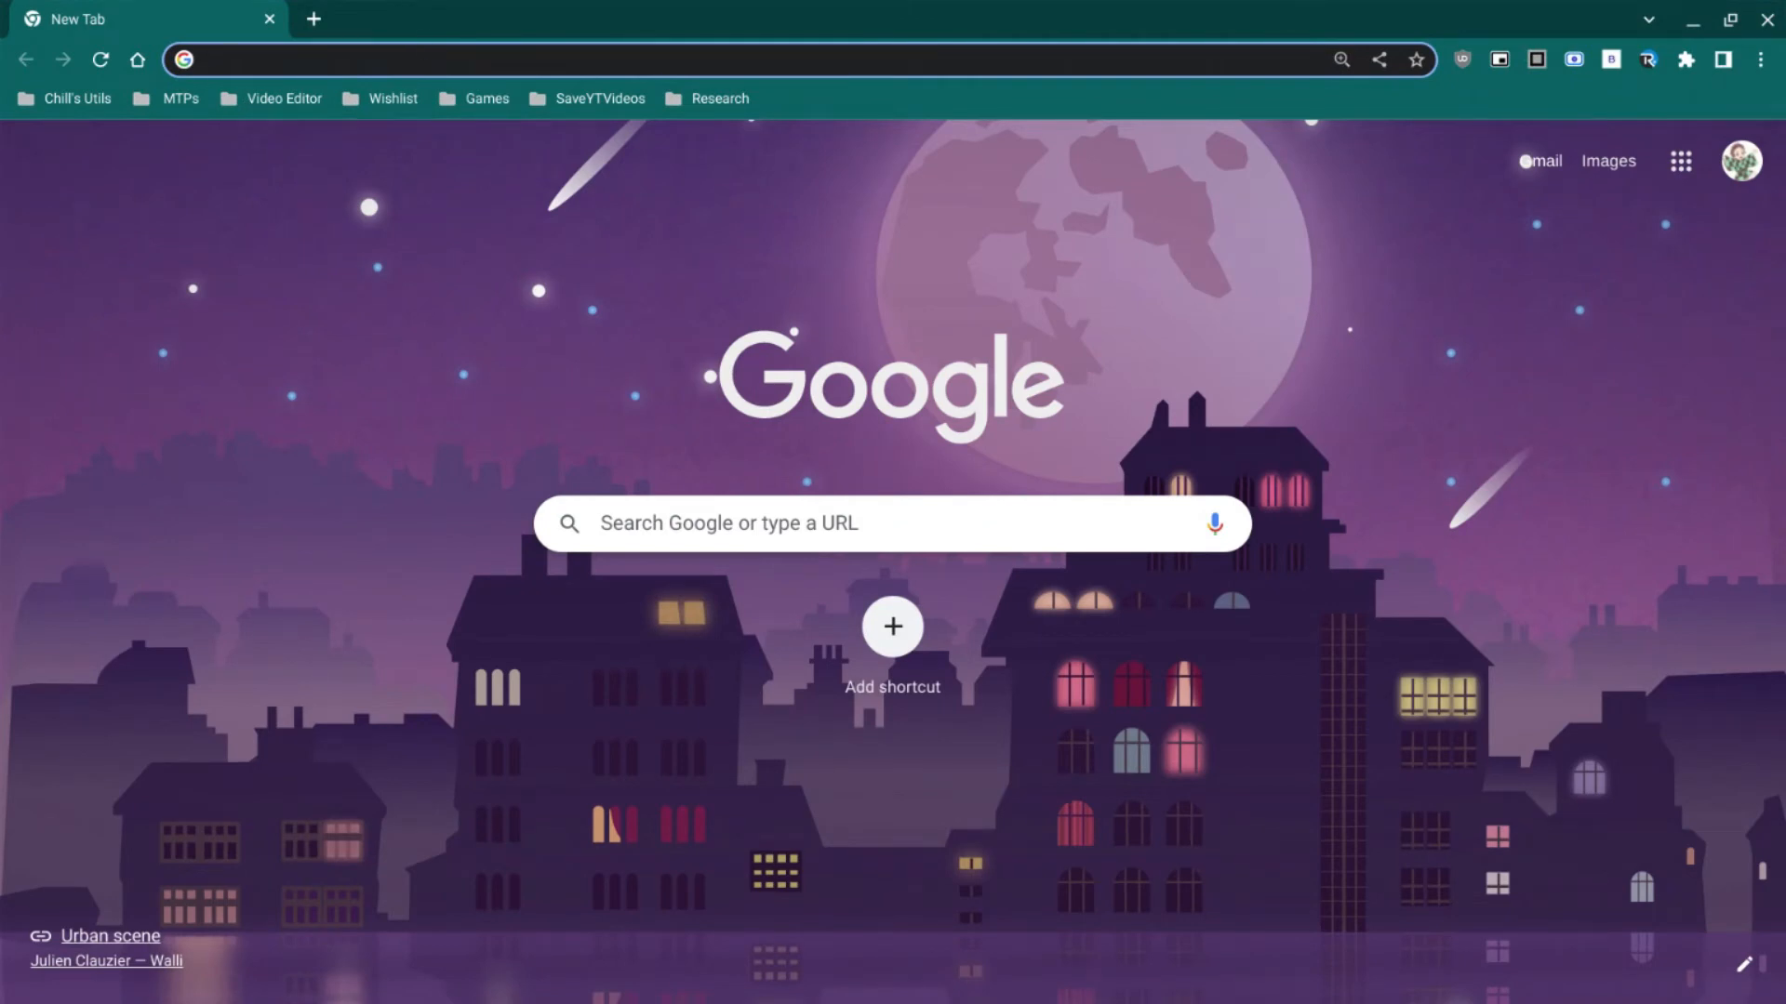
pyautogui.write('optifine')
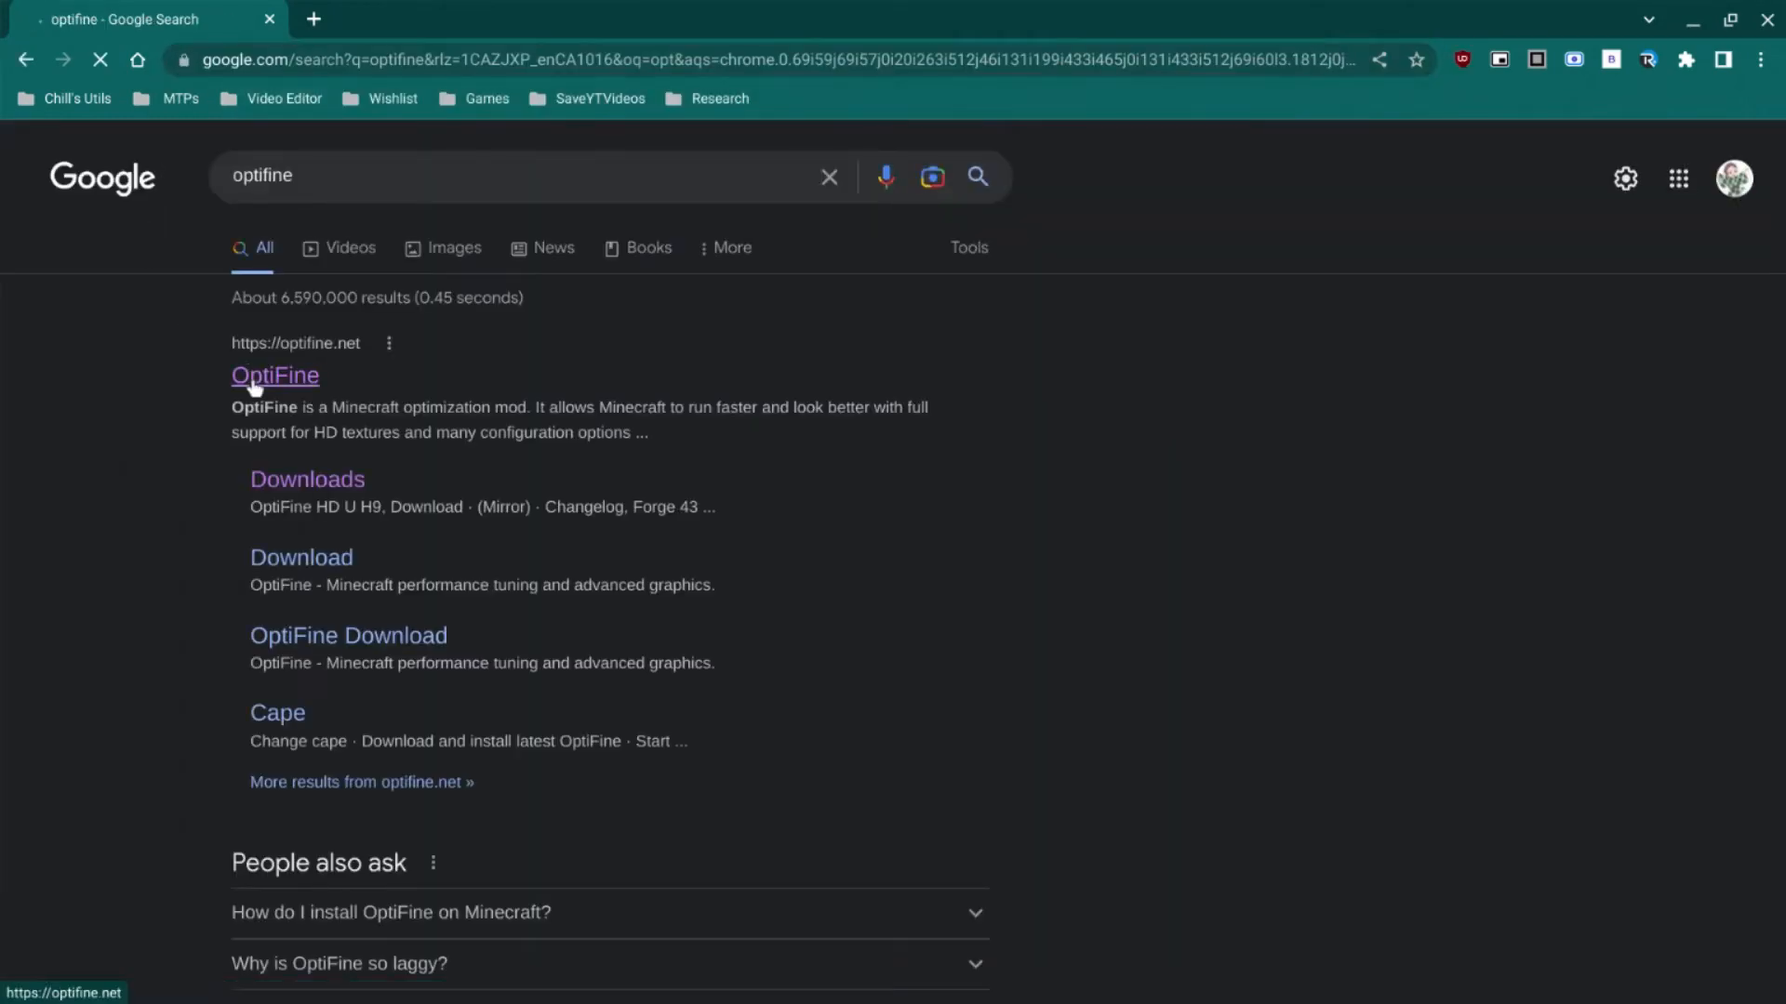
pyautogui.click(275, 375)
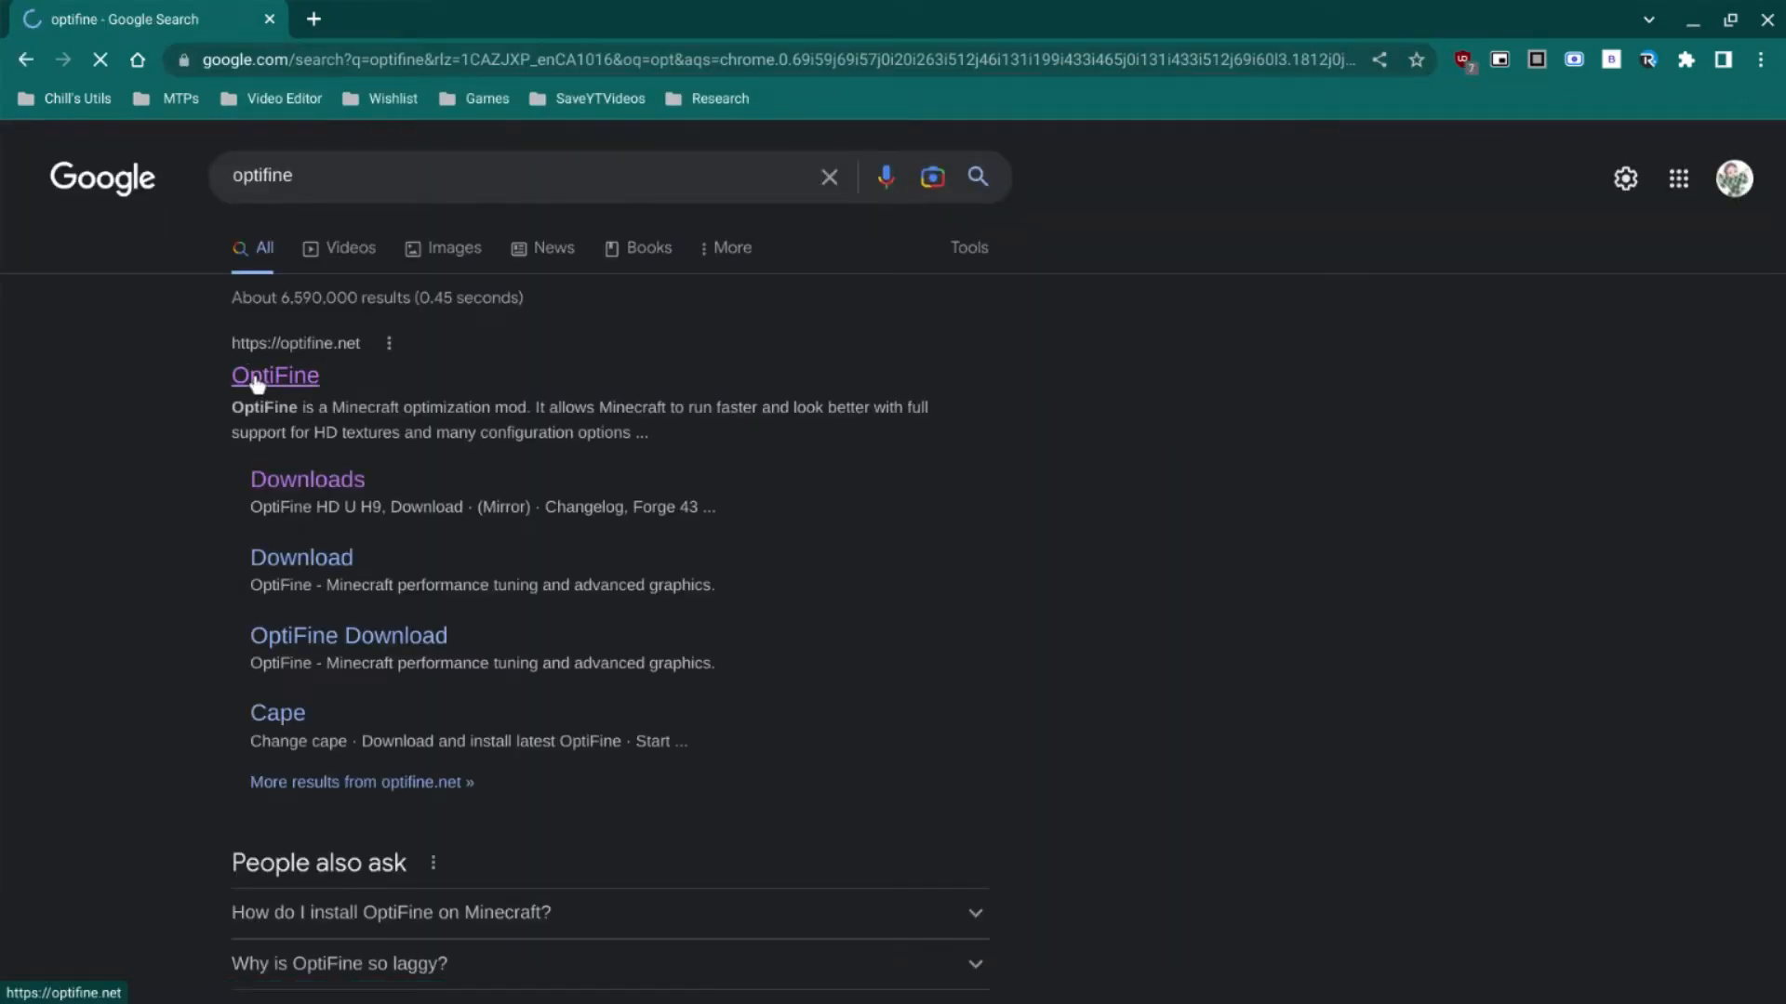
pyautogui.click(275, 376)
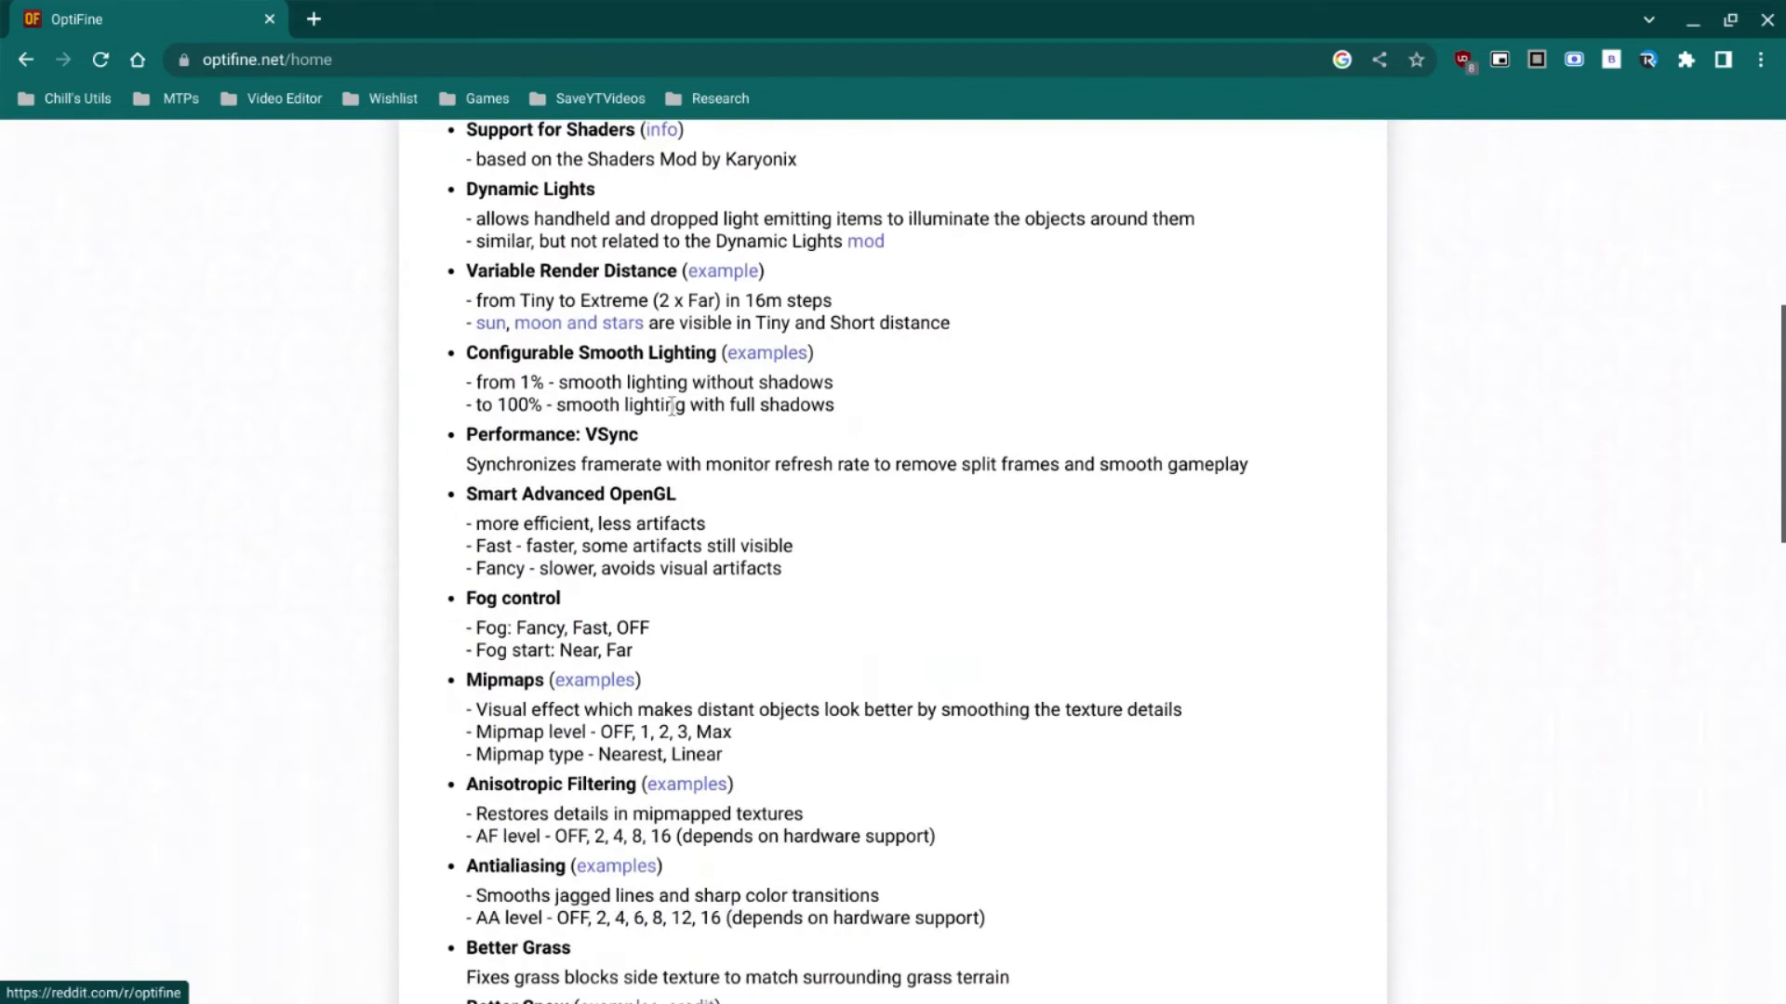
pyautogui.scroll(3)
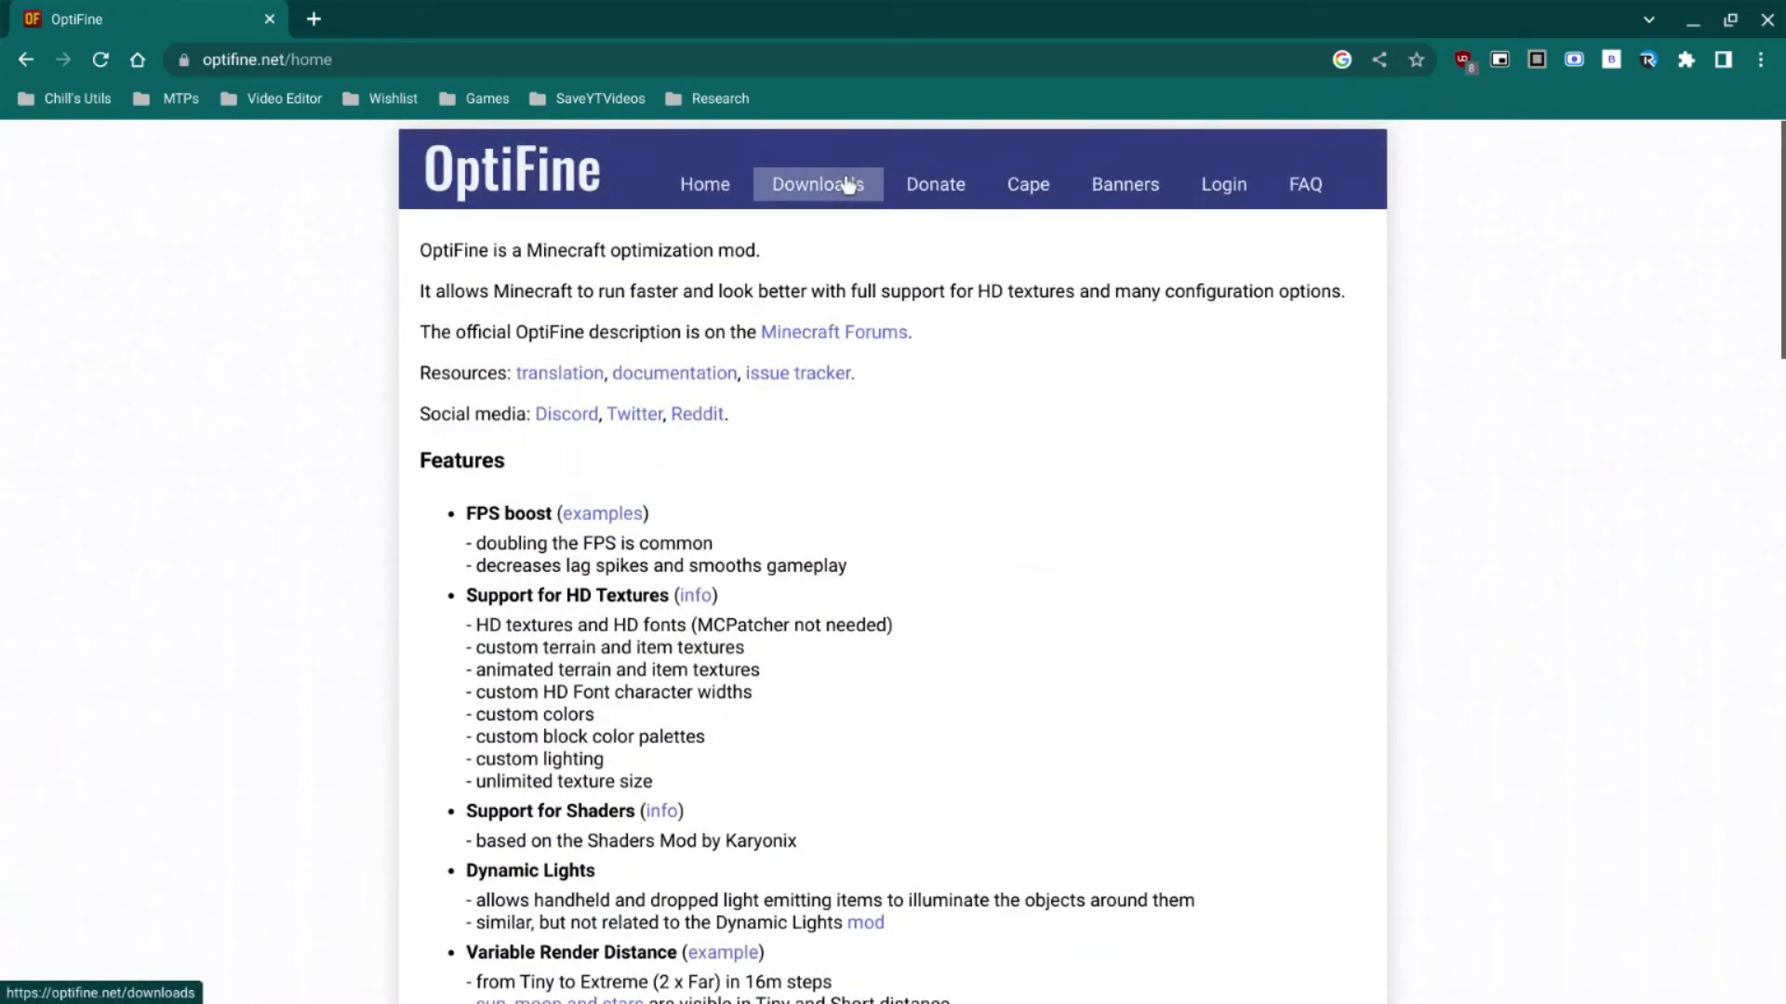
pyautogui.click(816, 183)
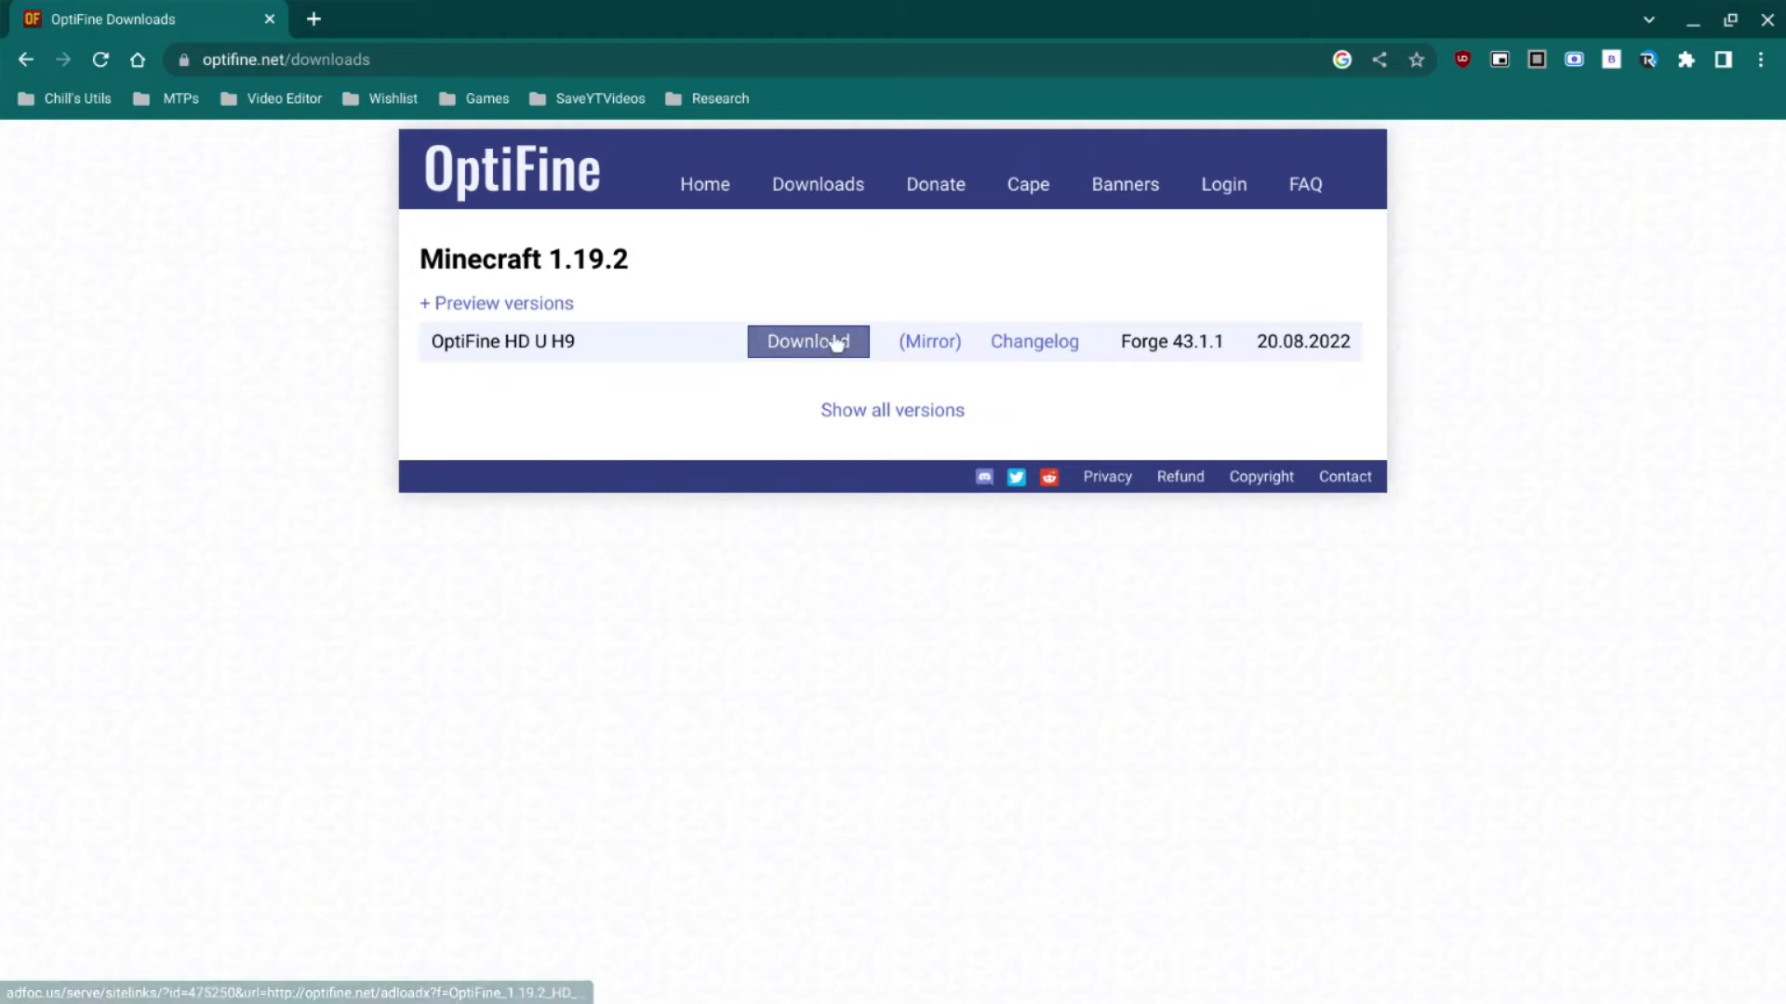
# Step: Download the OptiFine 1.19.2 HD U H9 jar past the ad, then close Chrome
pyautogui.click(807, 341)
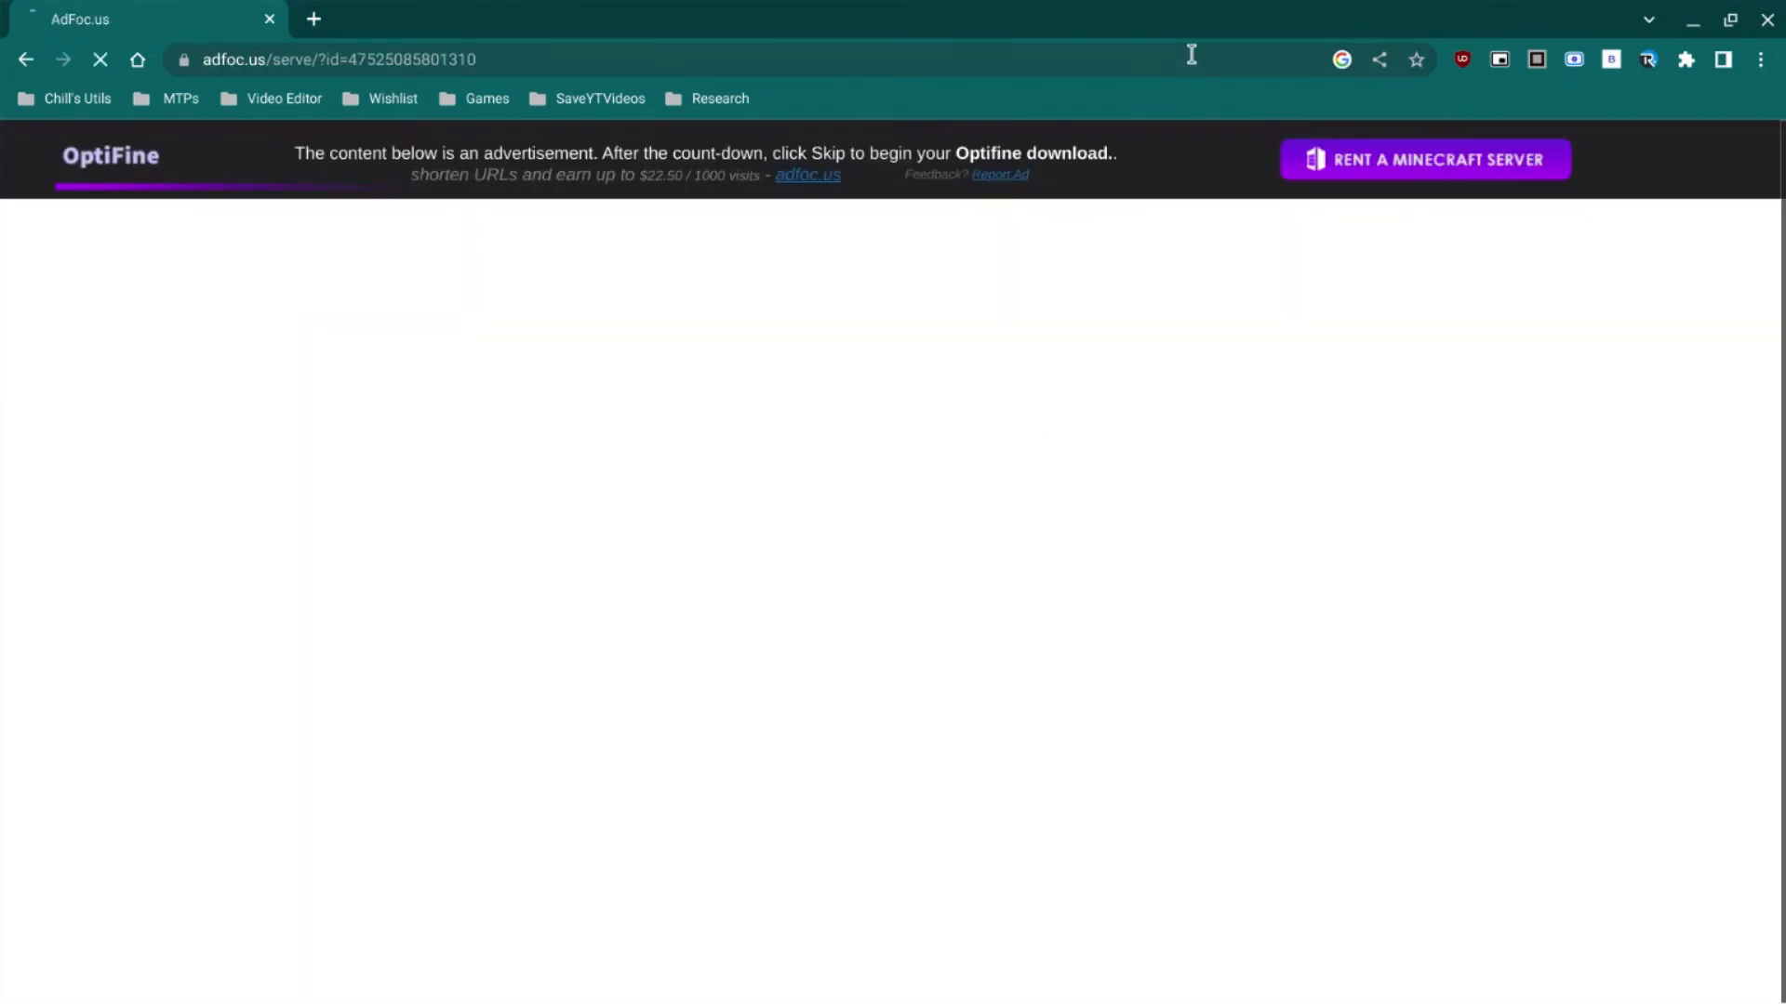
pyautogui.moveTo(1662, 159)
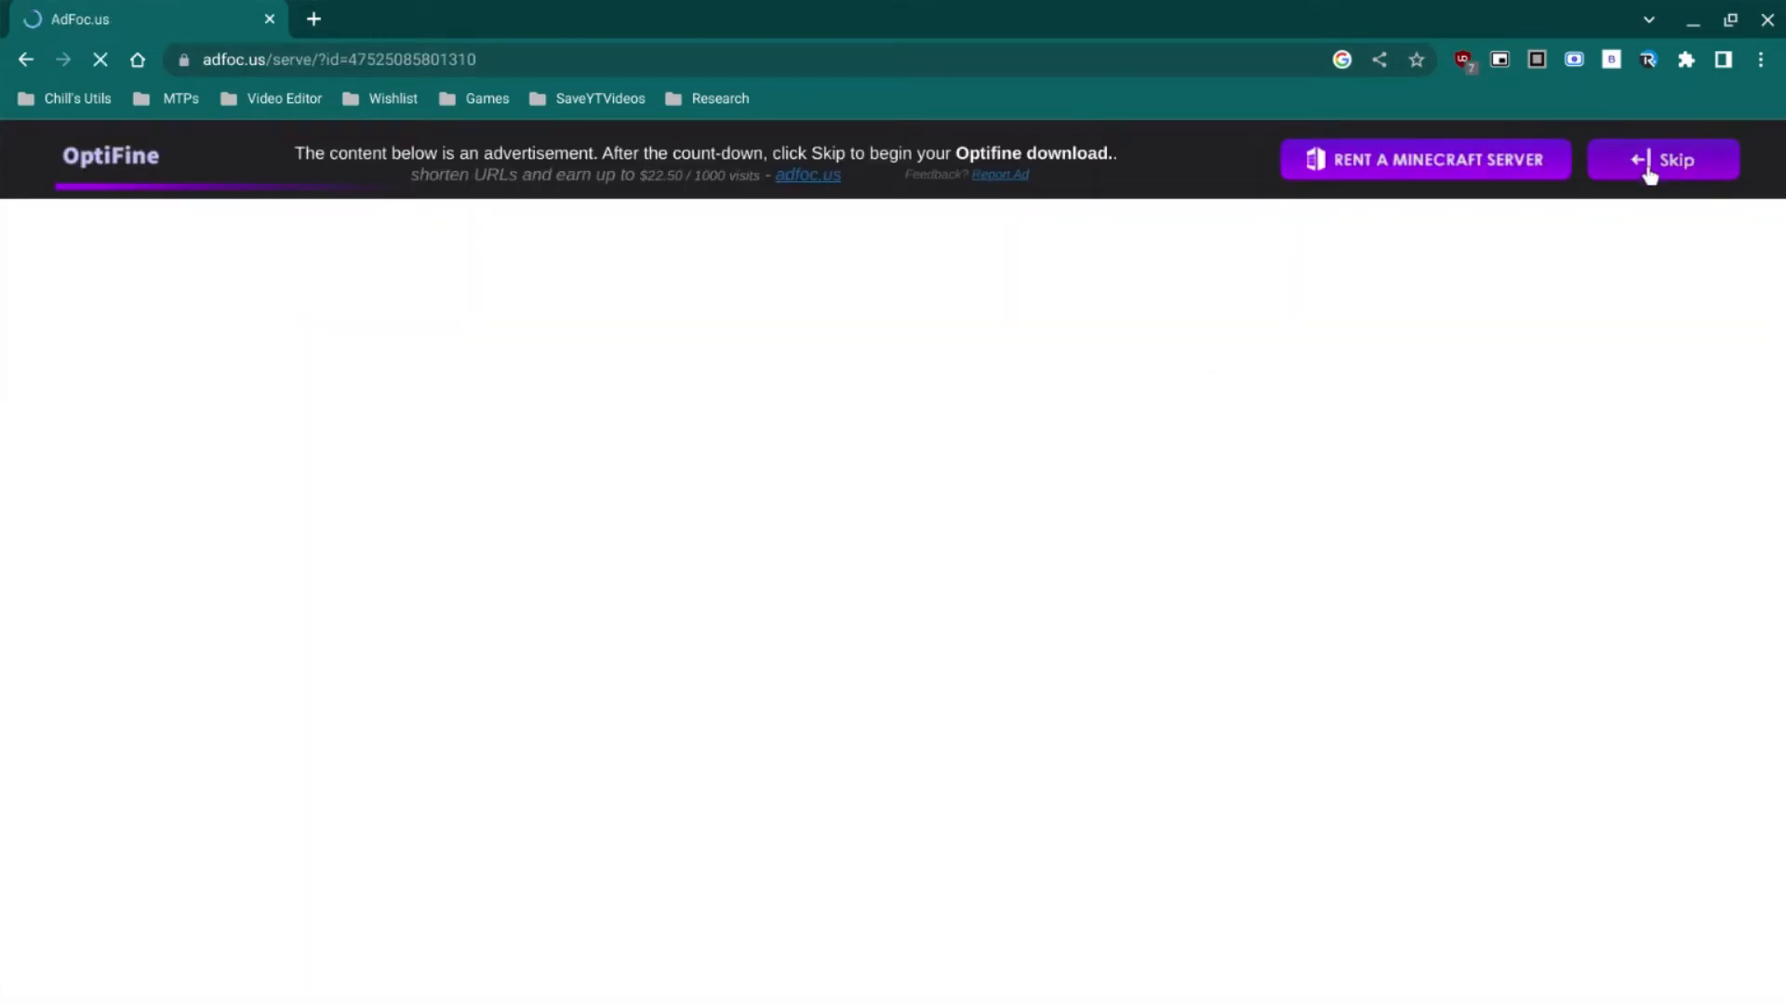
pyautogui.click(1662, 159)
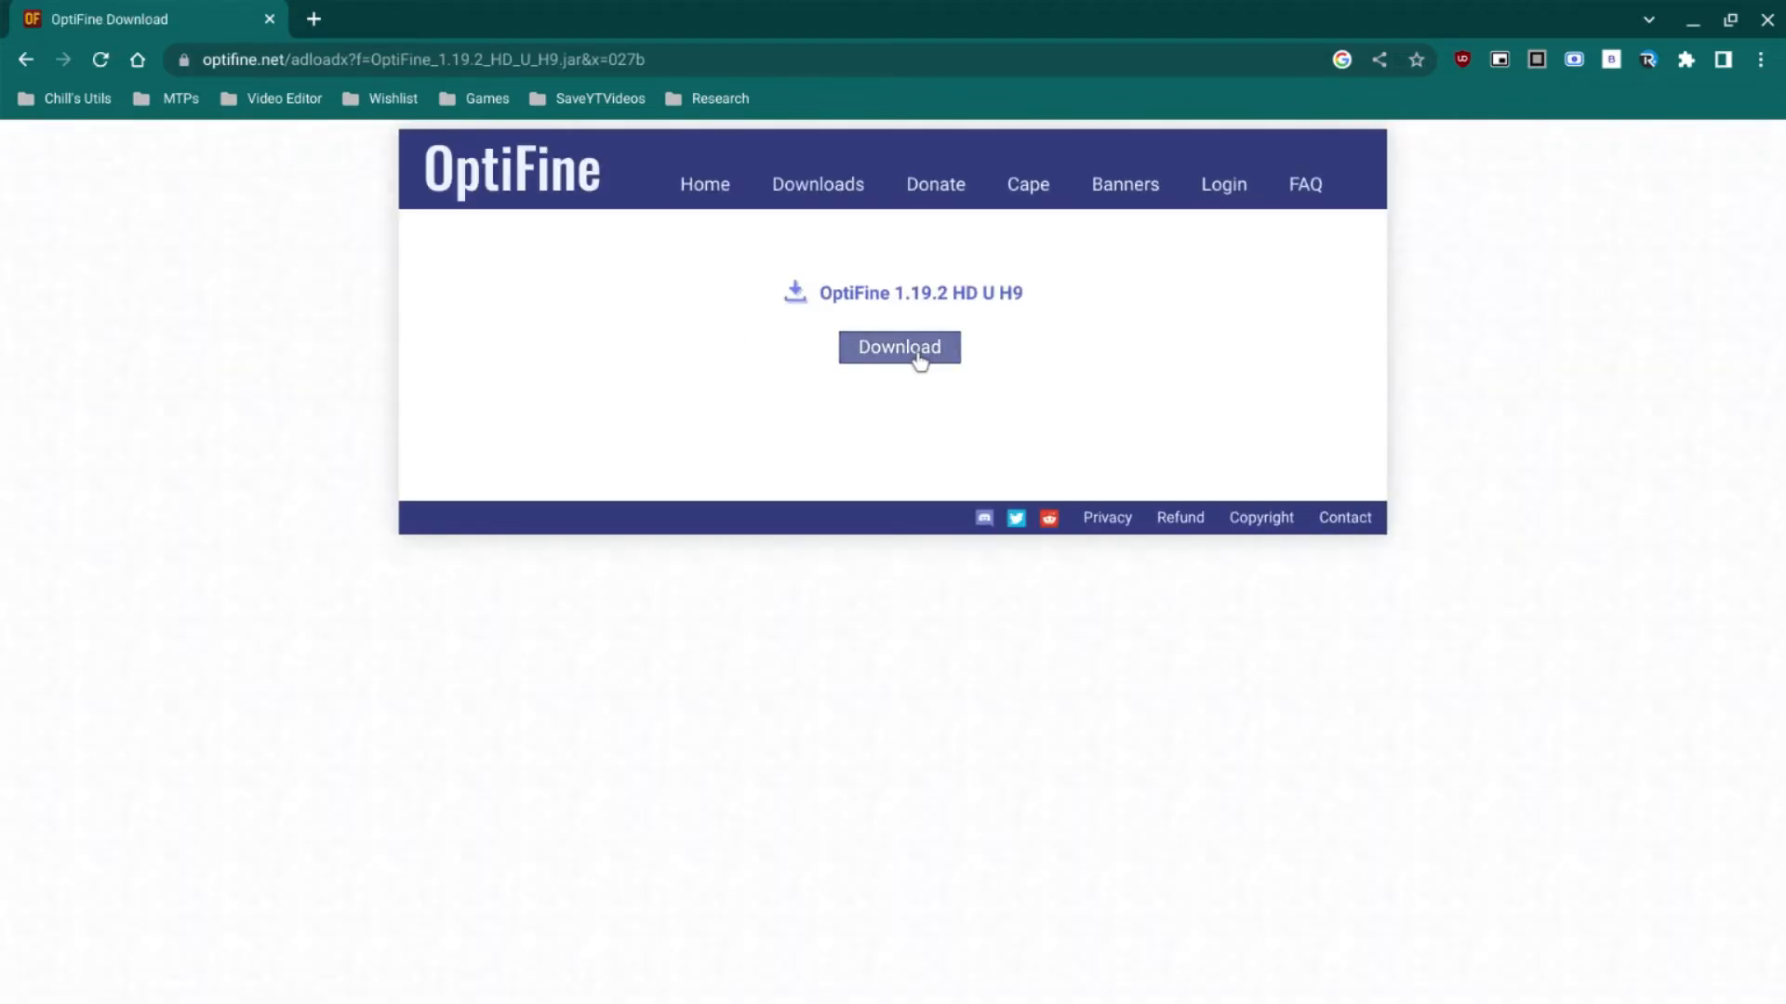
pyautogui.click(899, 347)
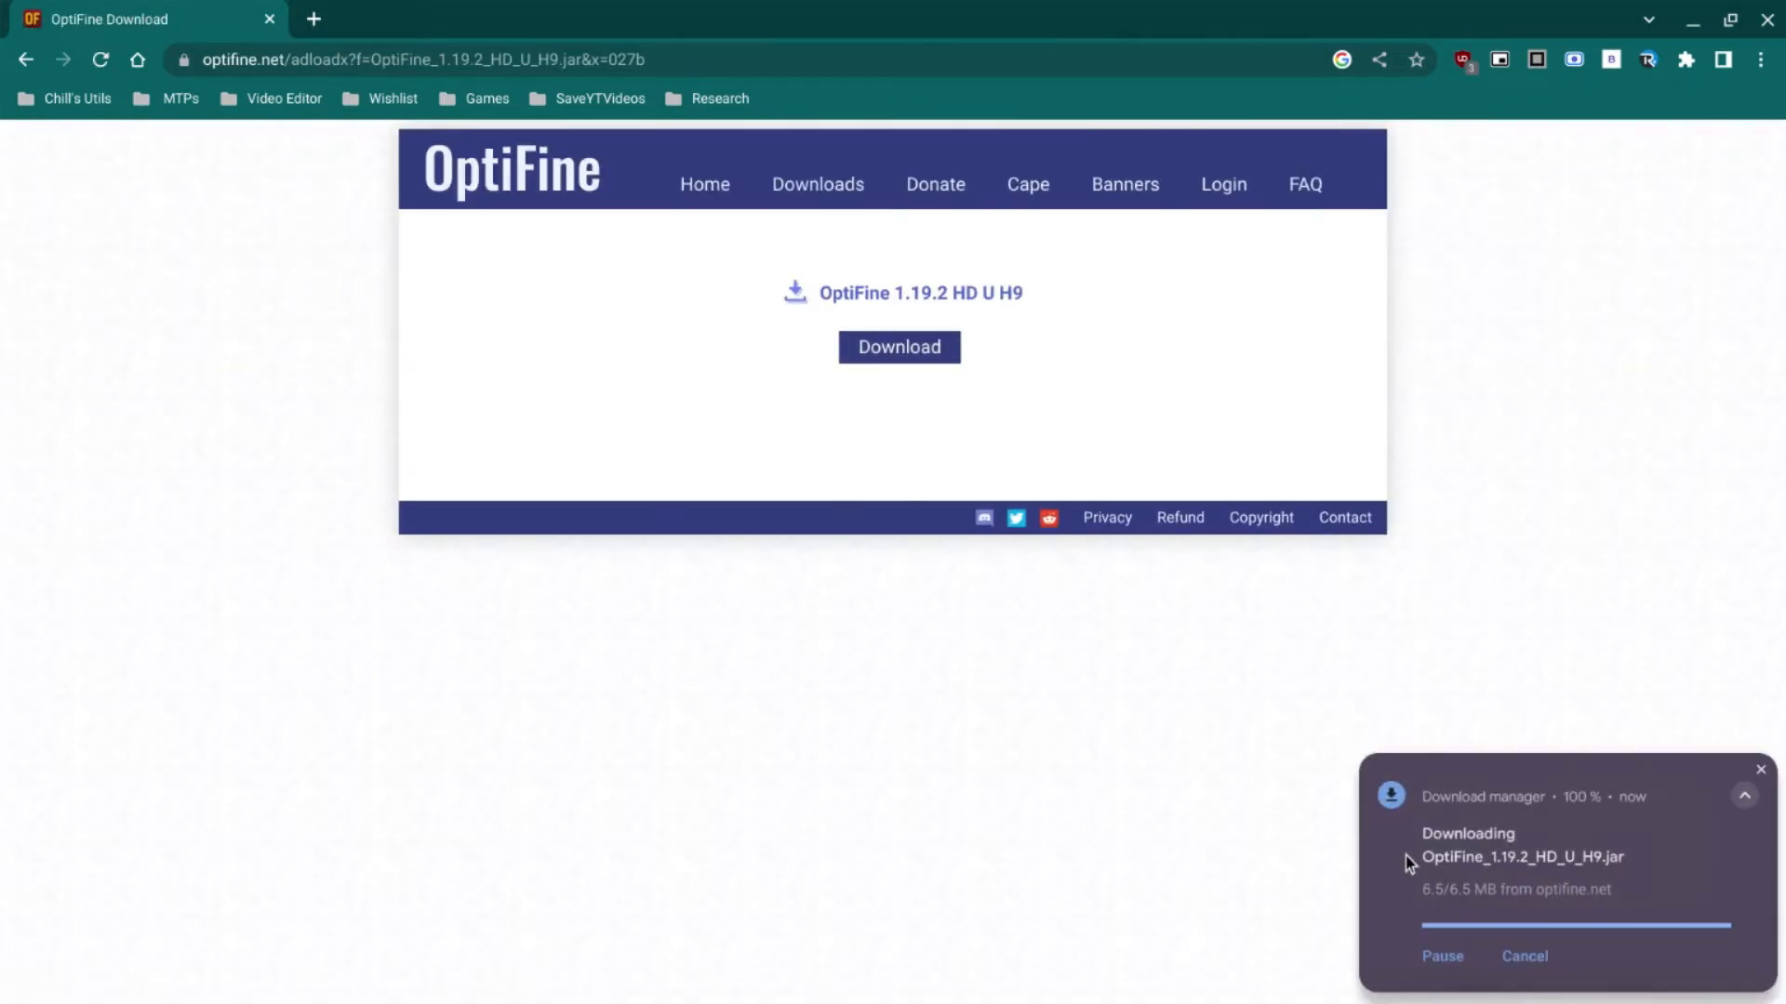
pyautogui.click(1520, 856)
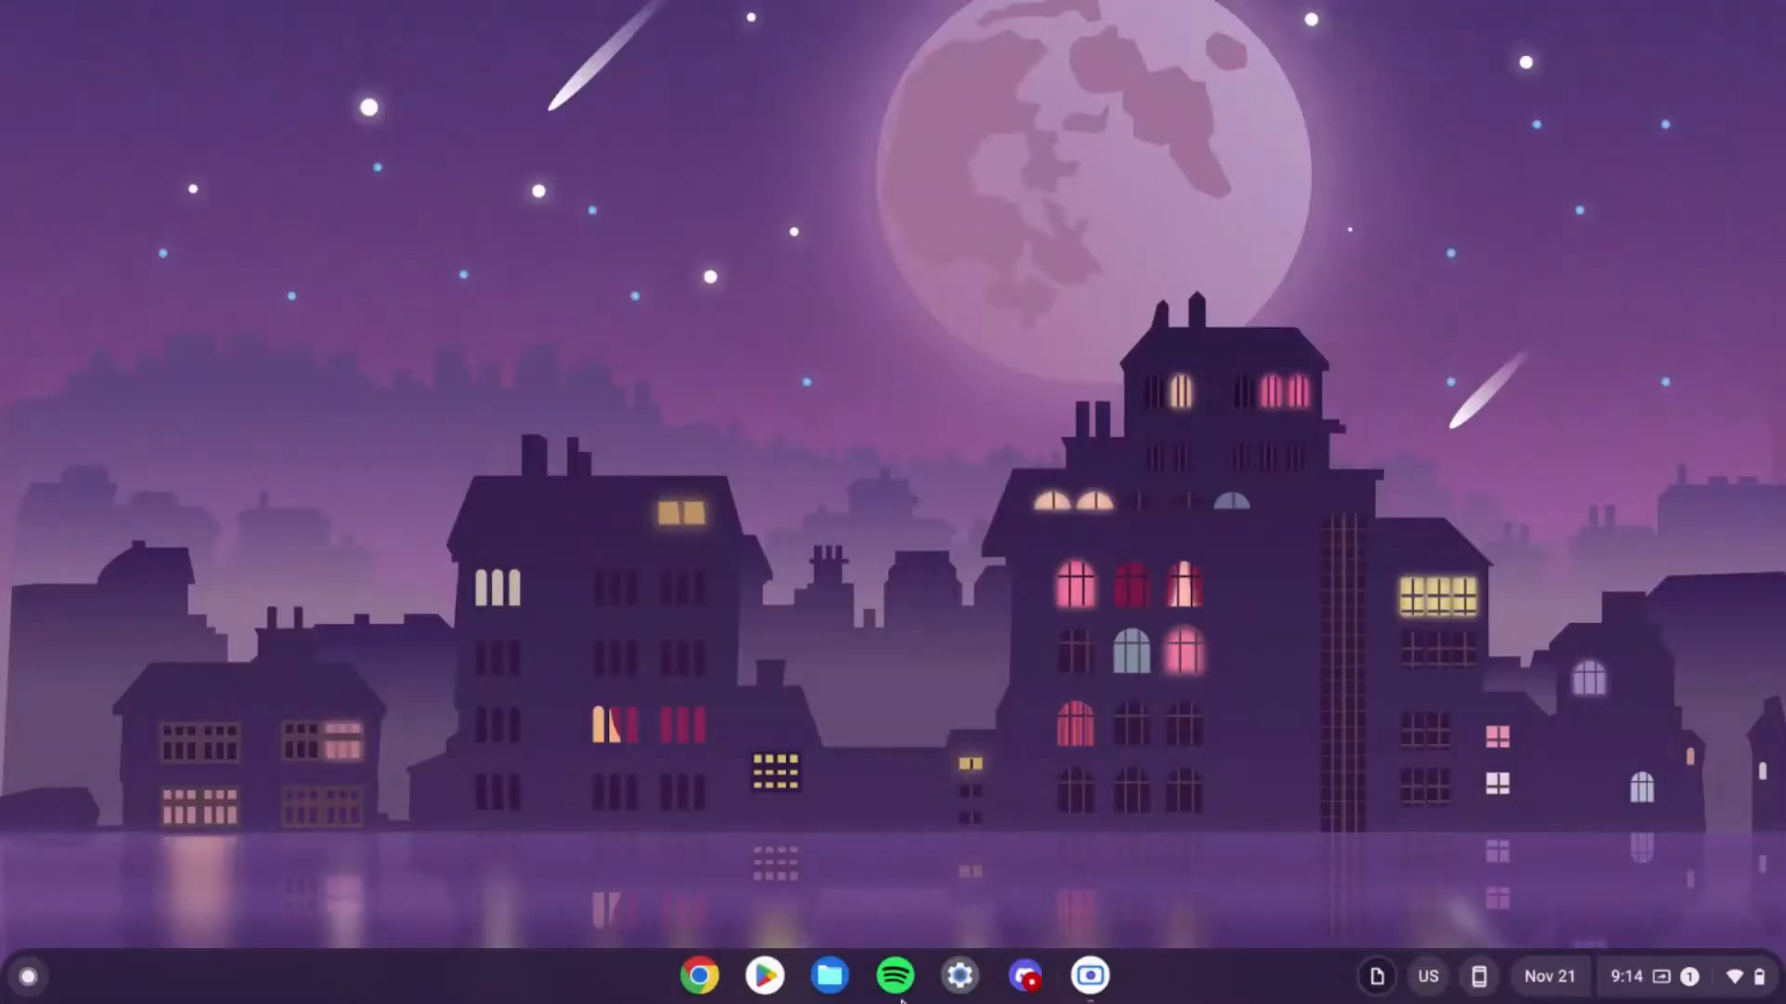
# Step: Briefly open Files to the Tutorials folder, then open the app launcher
pyautogui.click(829, 975)
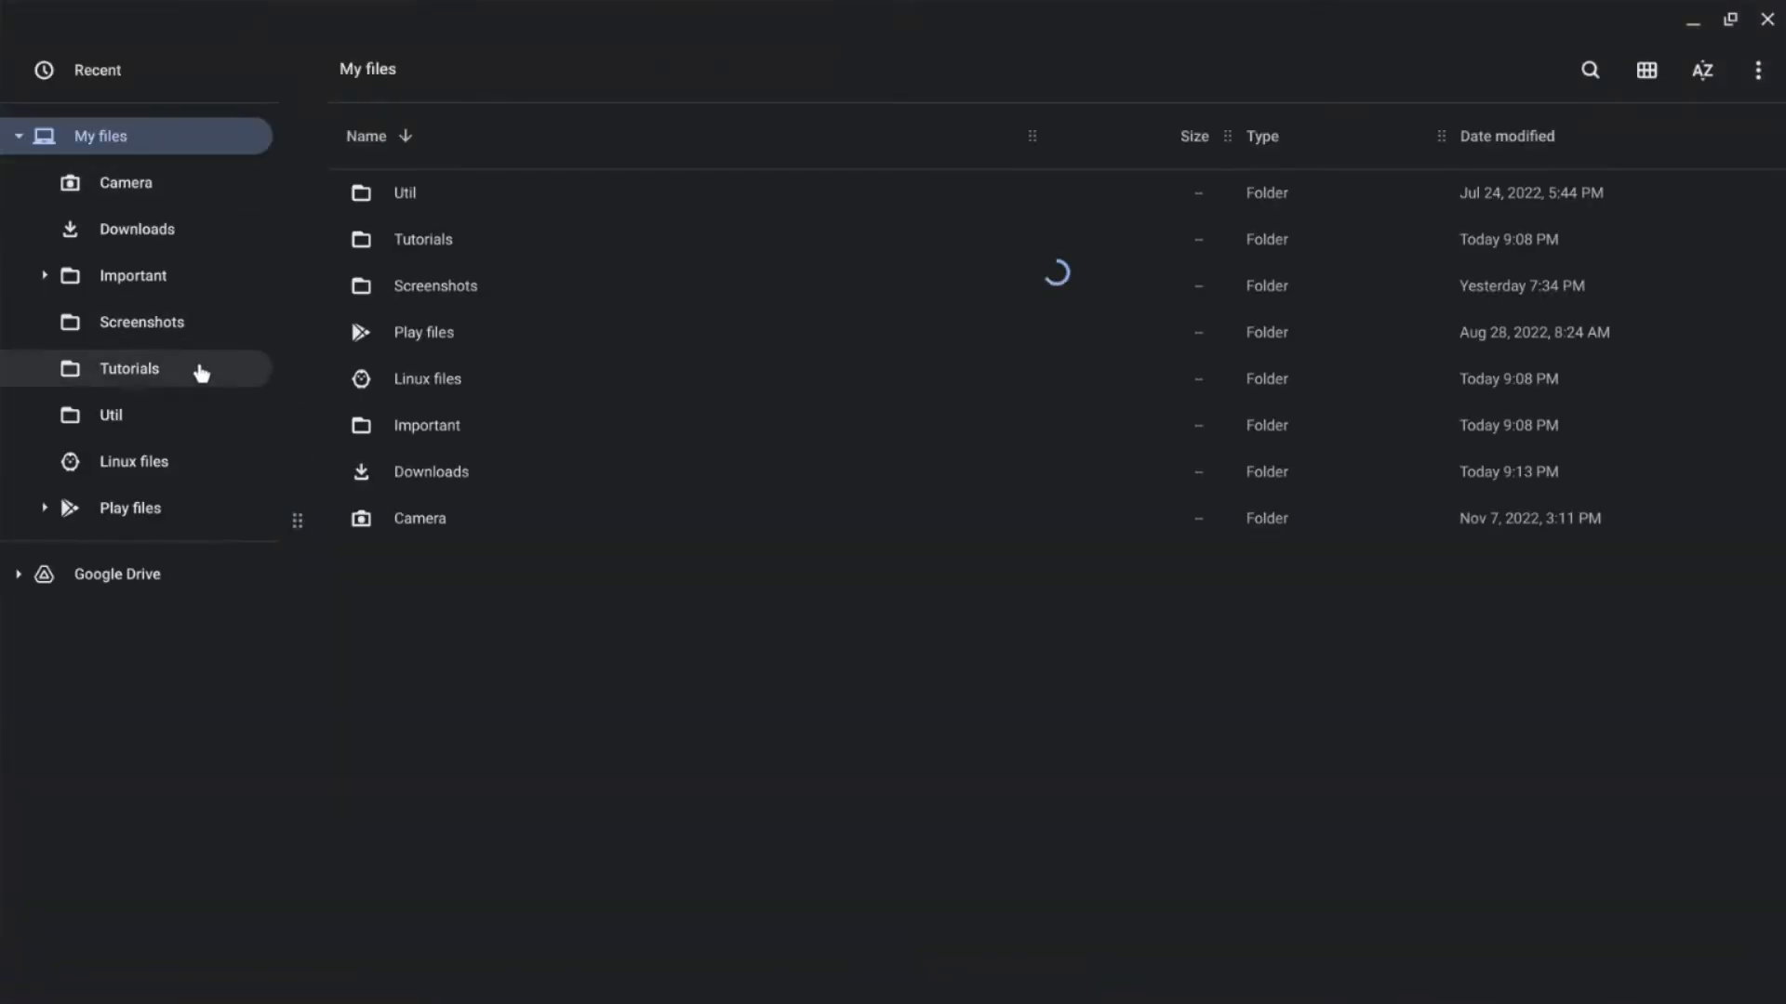
pyautogui.click(128, 368)
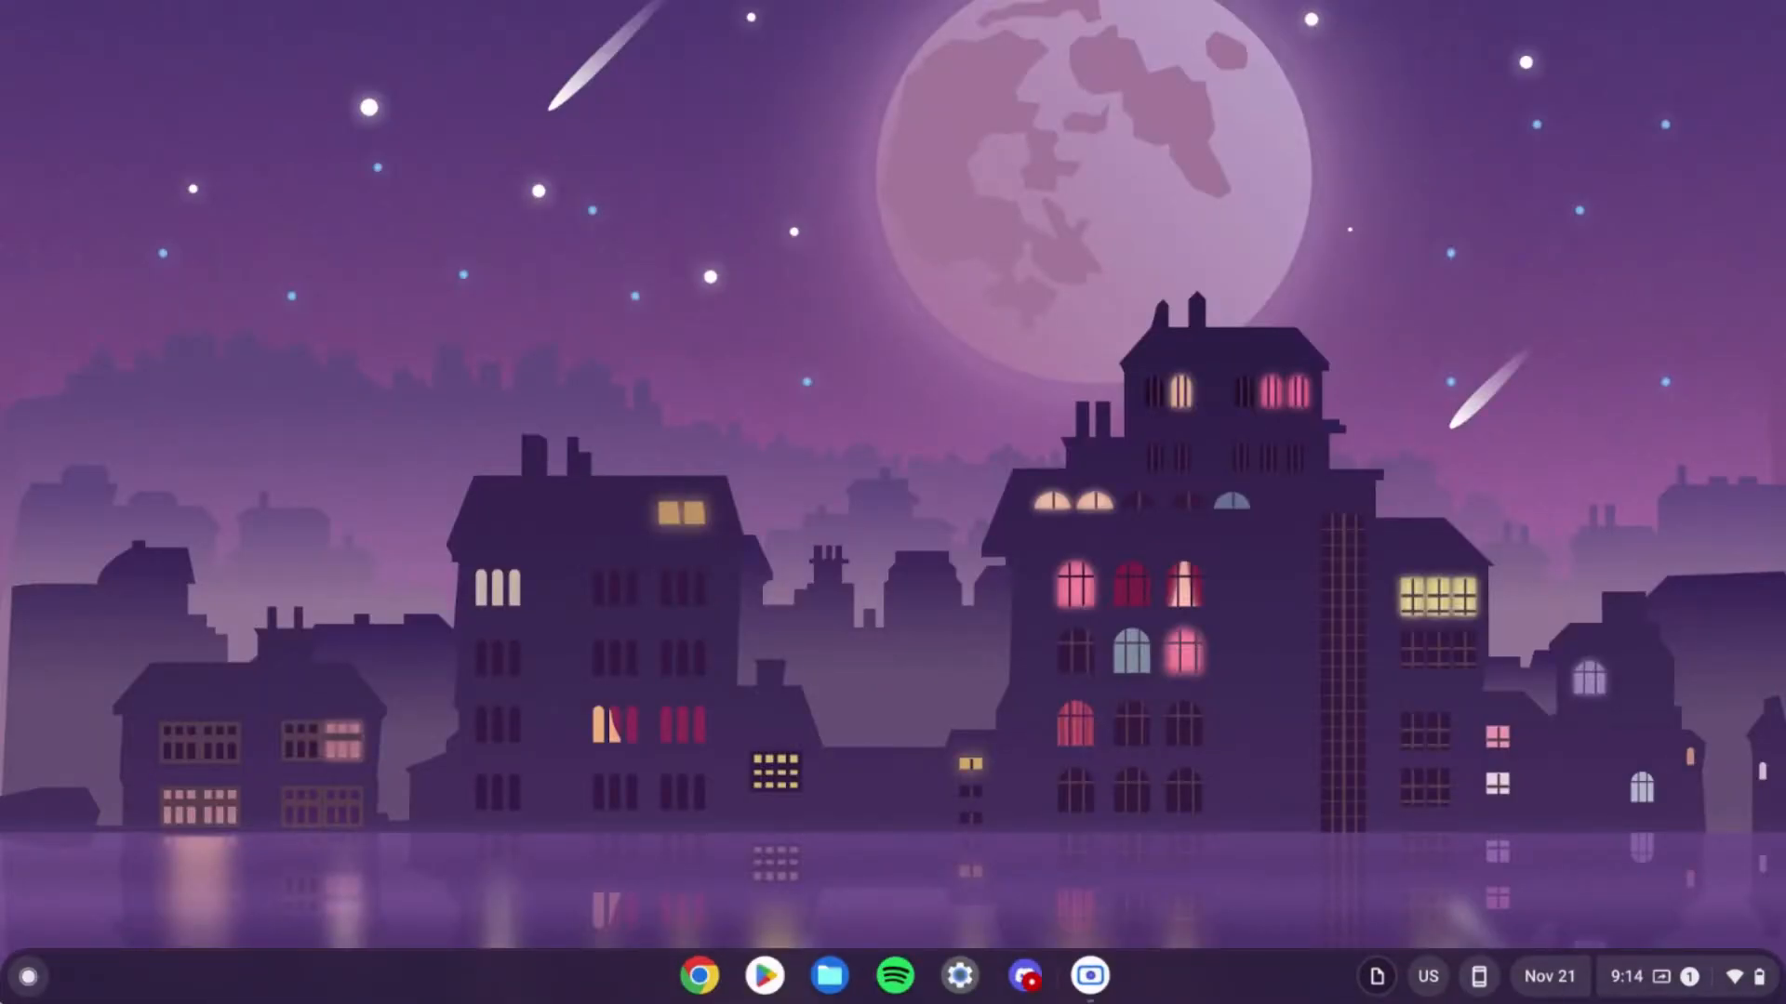
pyautogui.click(26, 976)
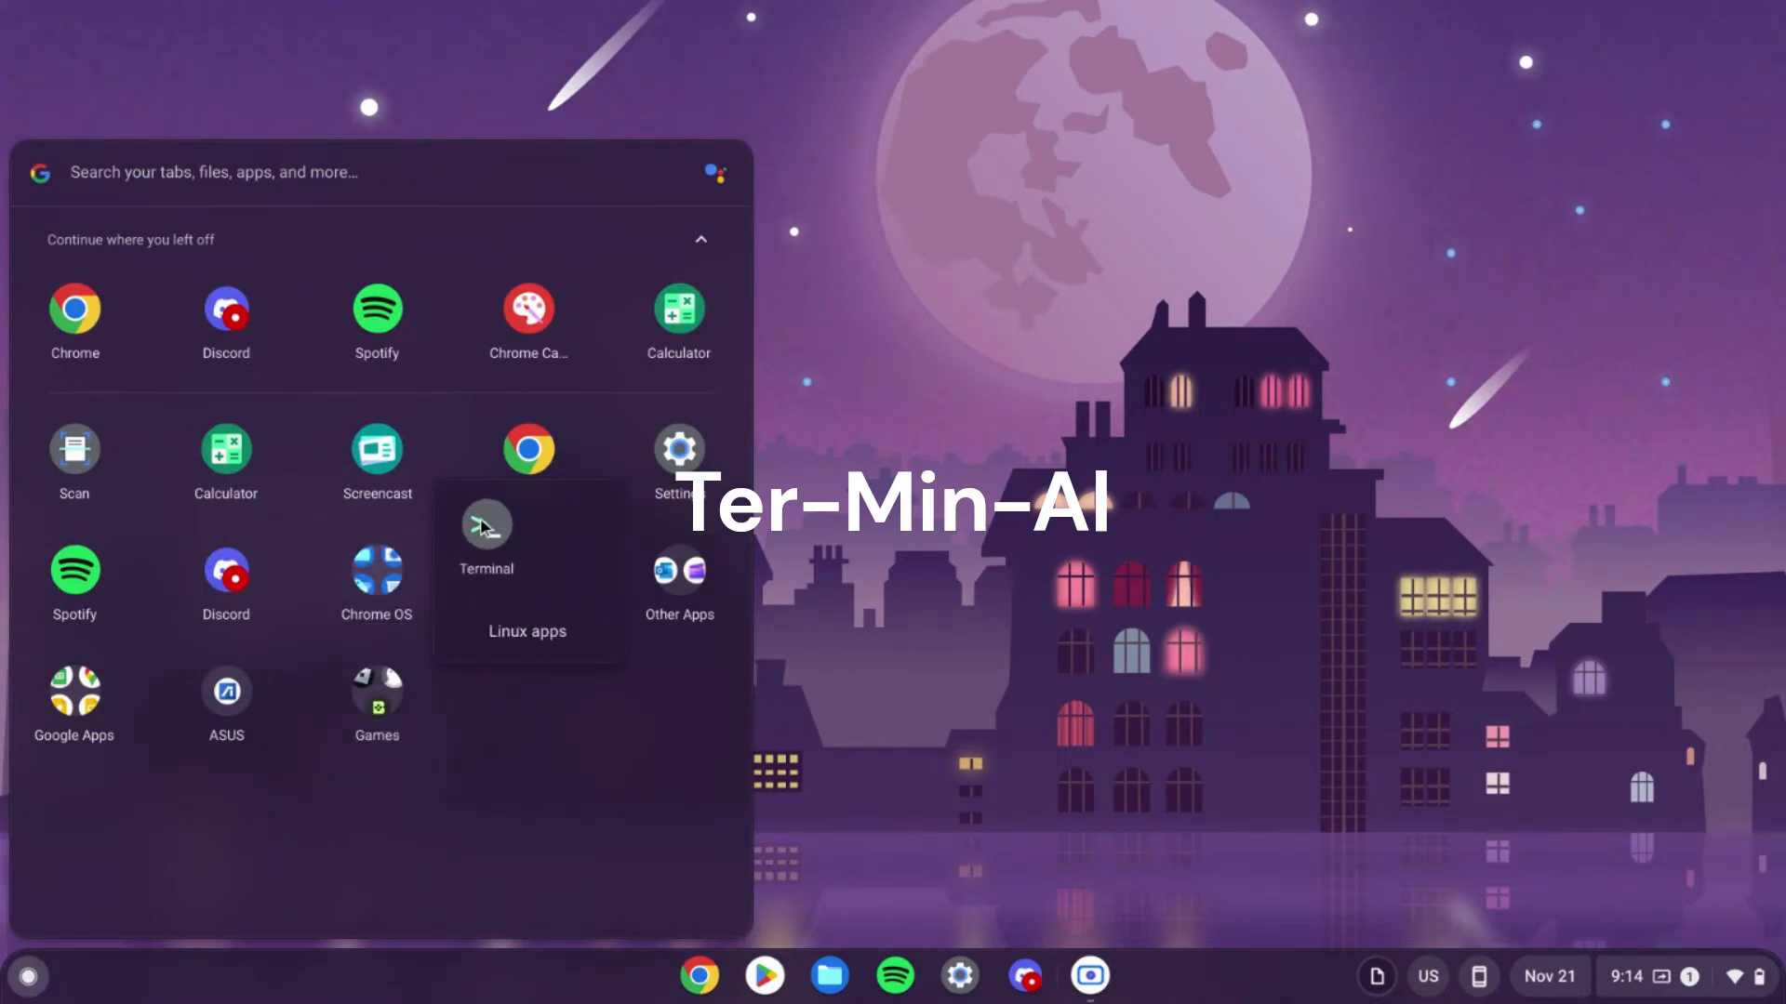
# Step: Open a penguin shell and run java -jar OptiFine_1.19.2_HD_U_H9.jar
pyautogui.click(484, 523)
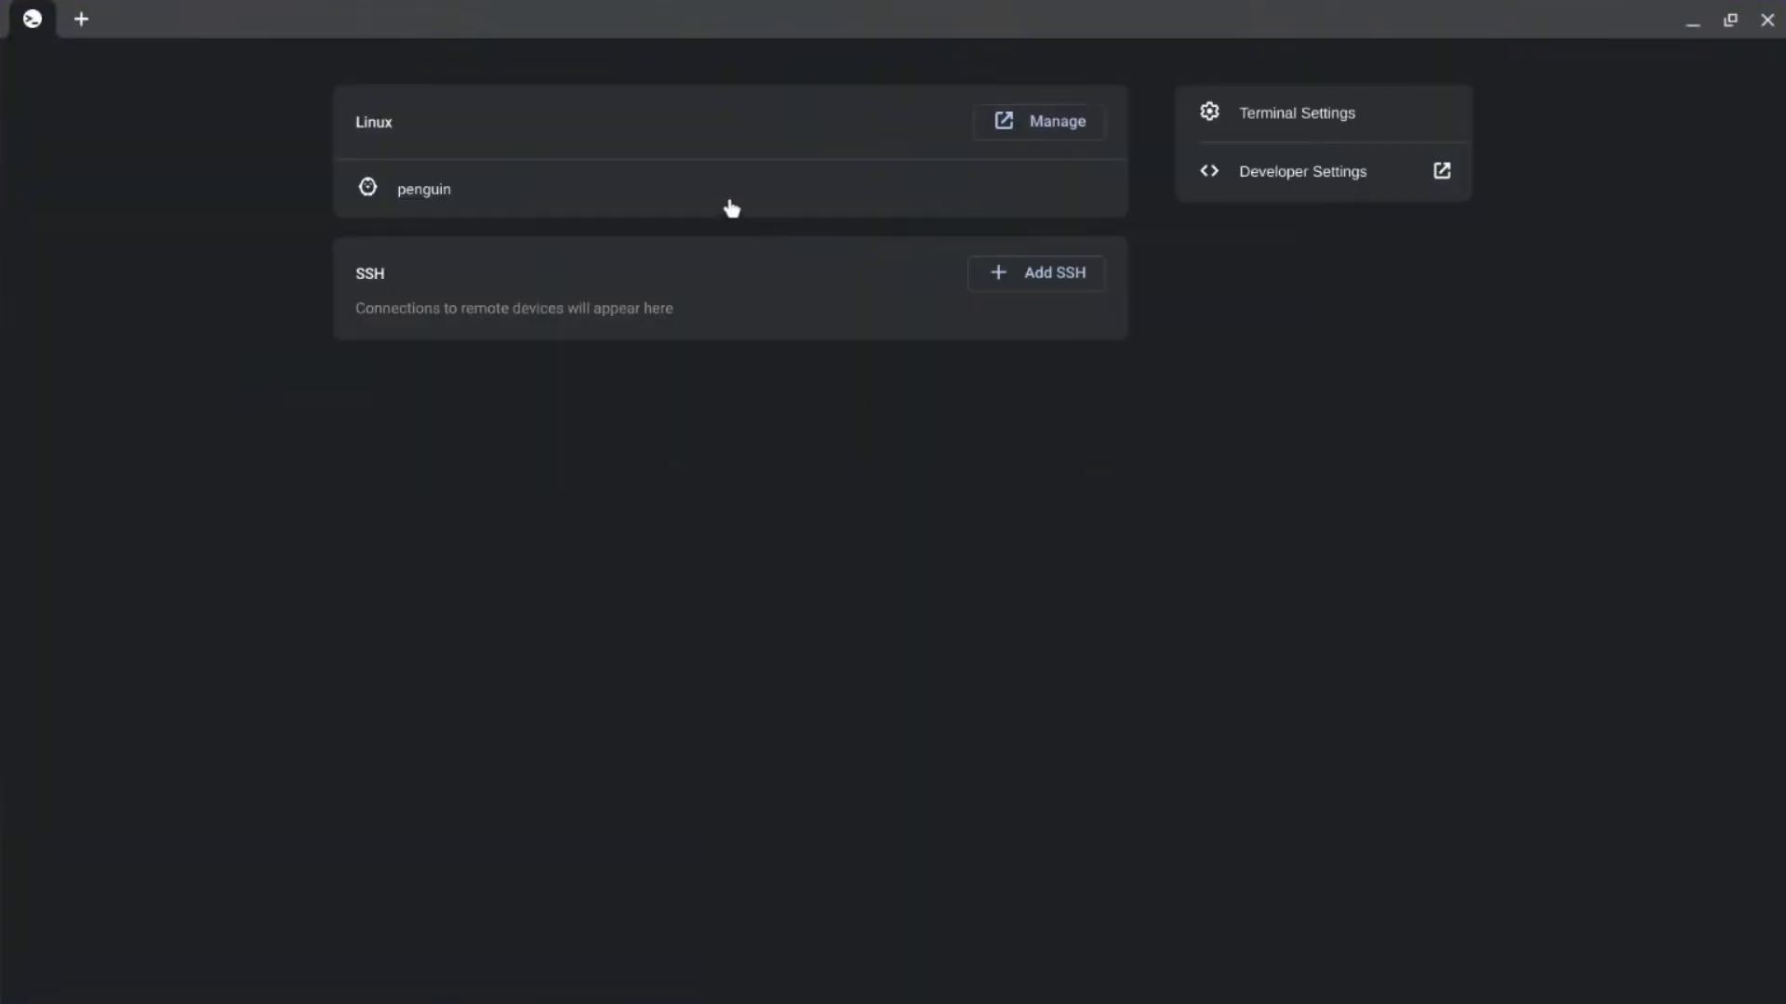
pyautogui.click(424, 188)
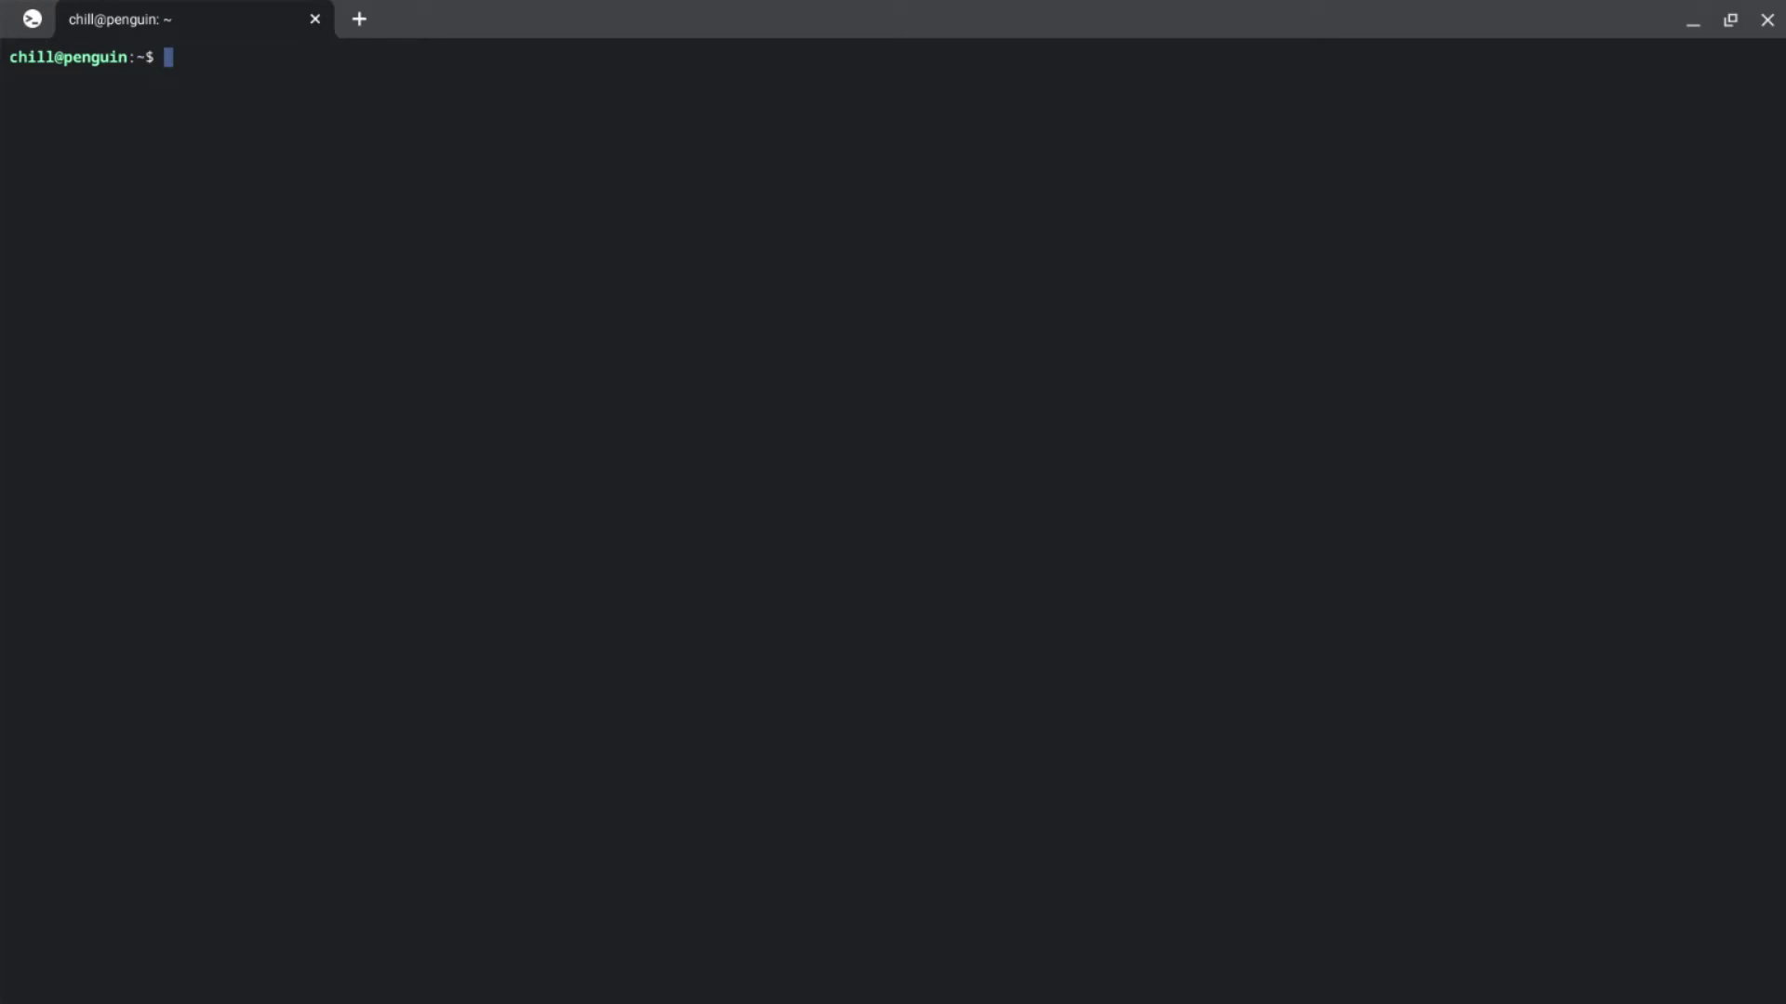
pyautogui.write('java -')
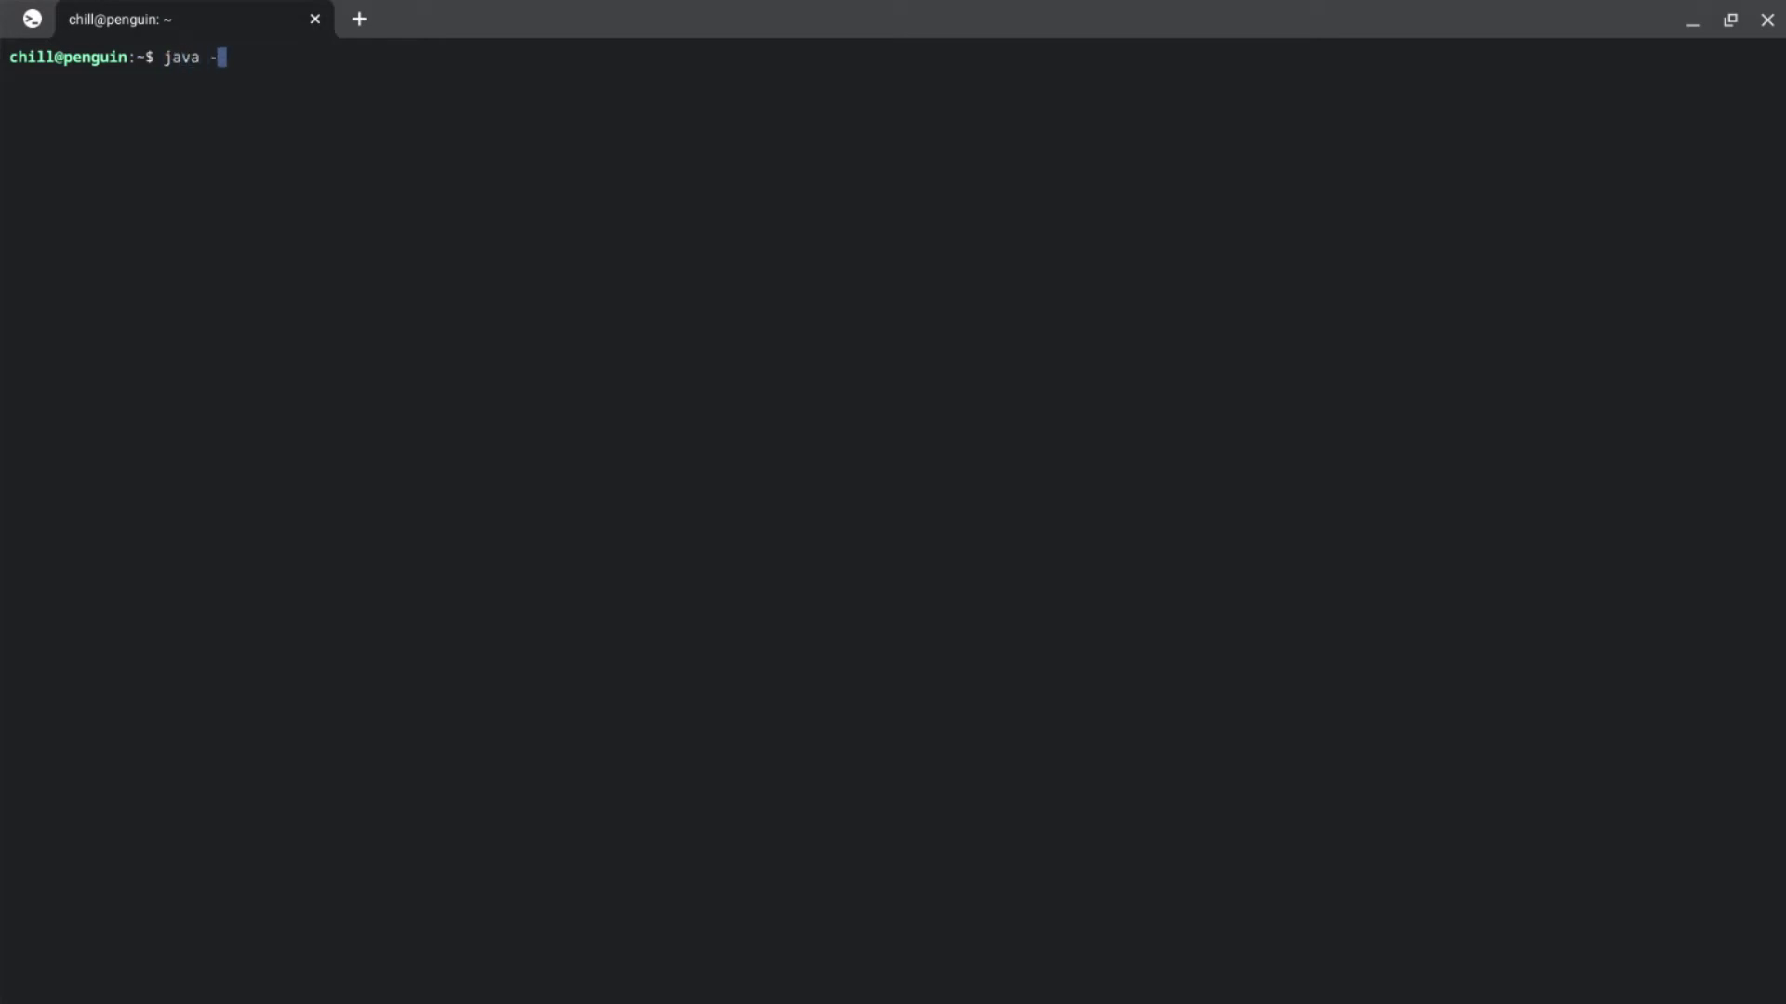
pyautogui.write('jar')
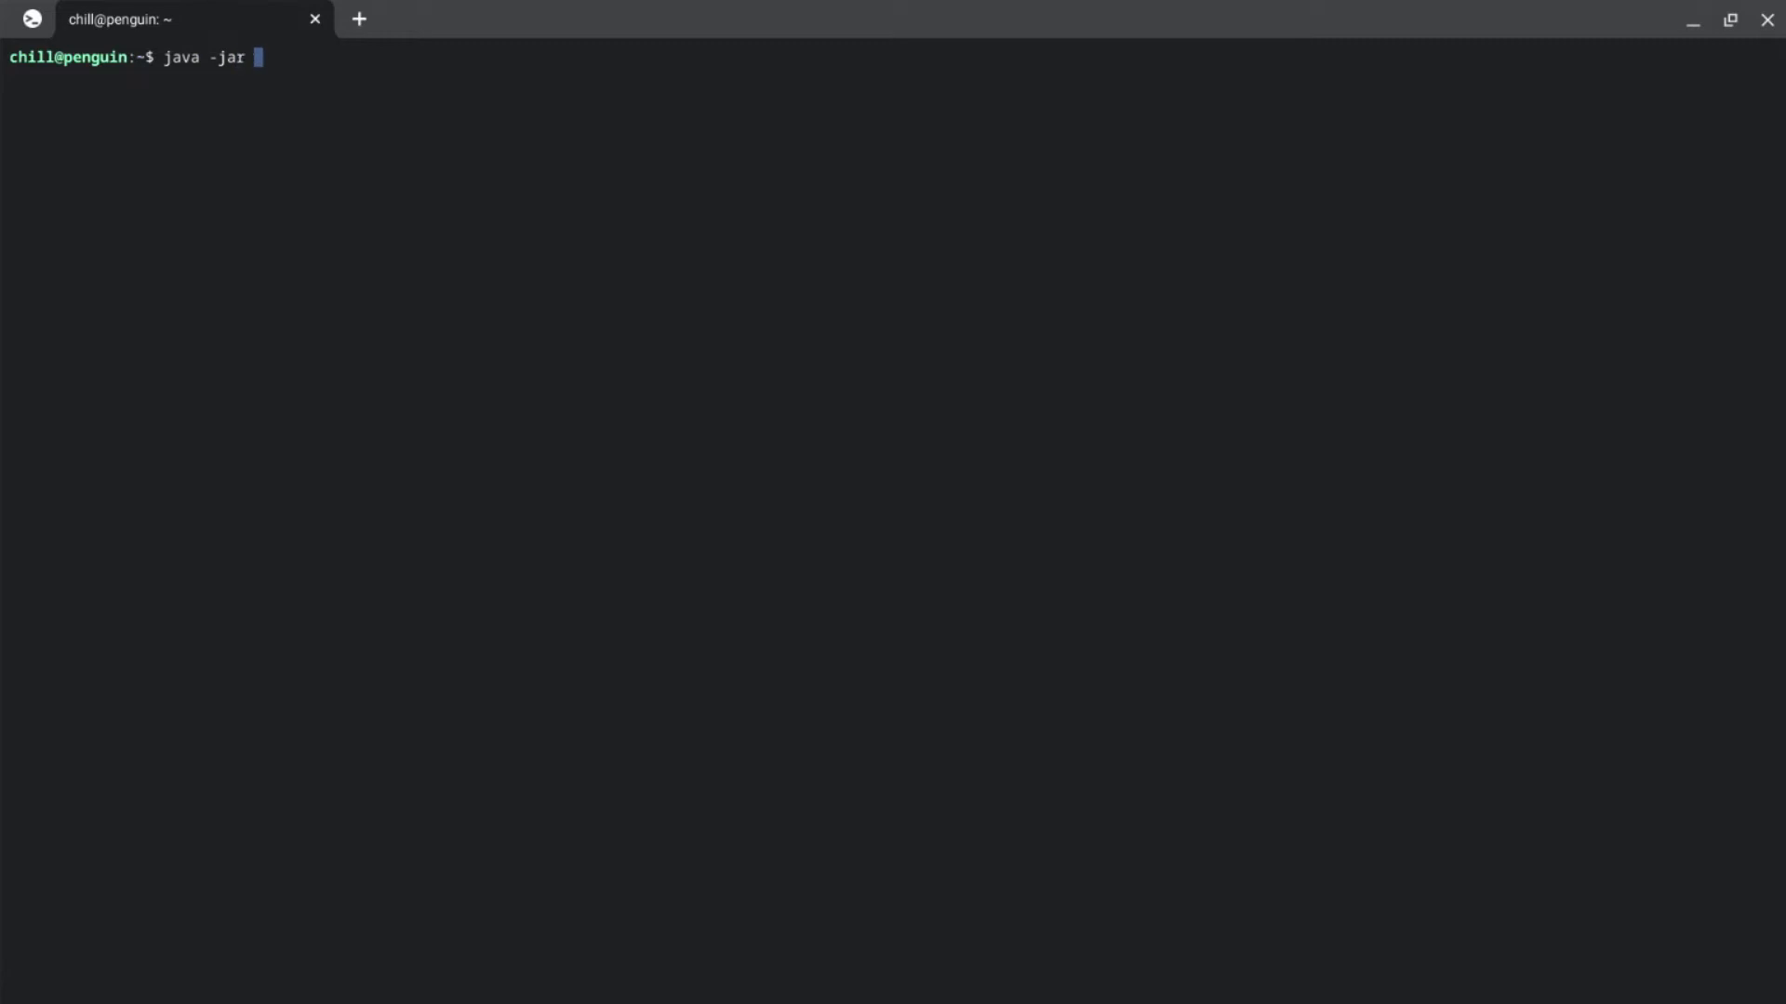
pyautogui.write('OptiFine_1.19.2_HD_U_H9.jar')
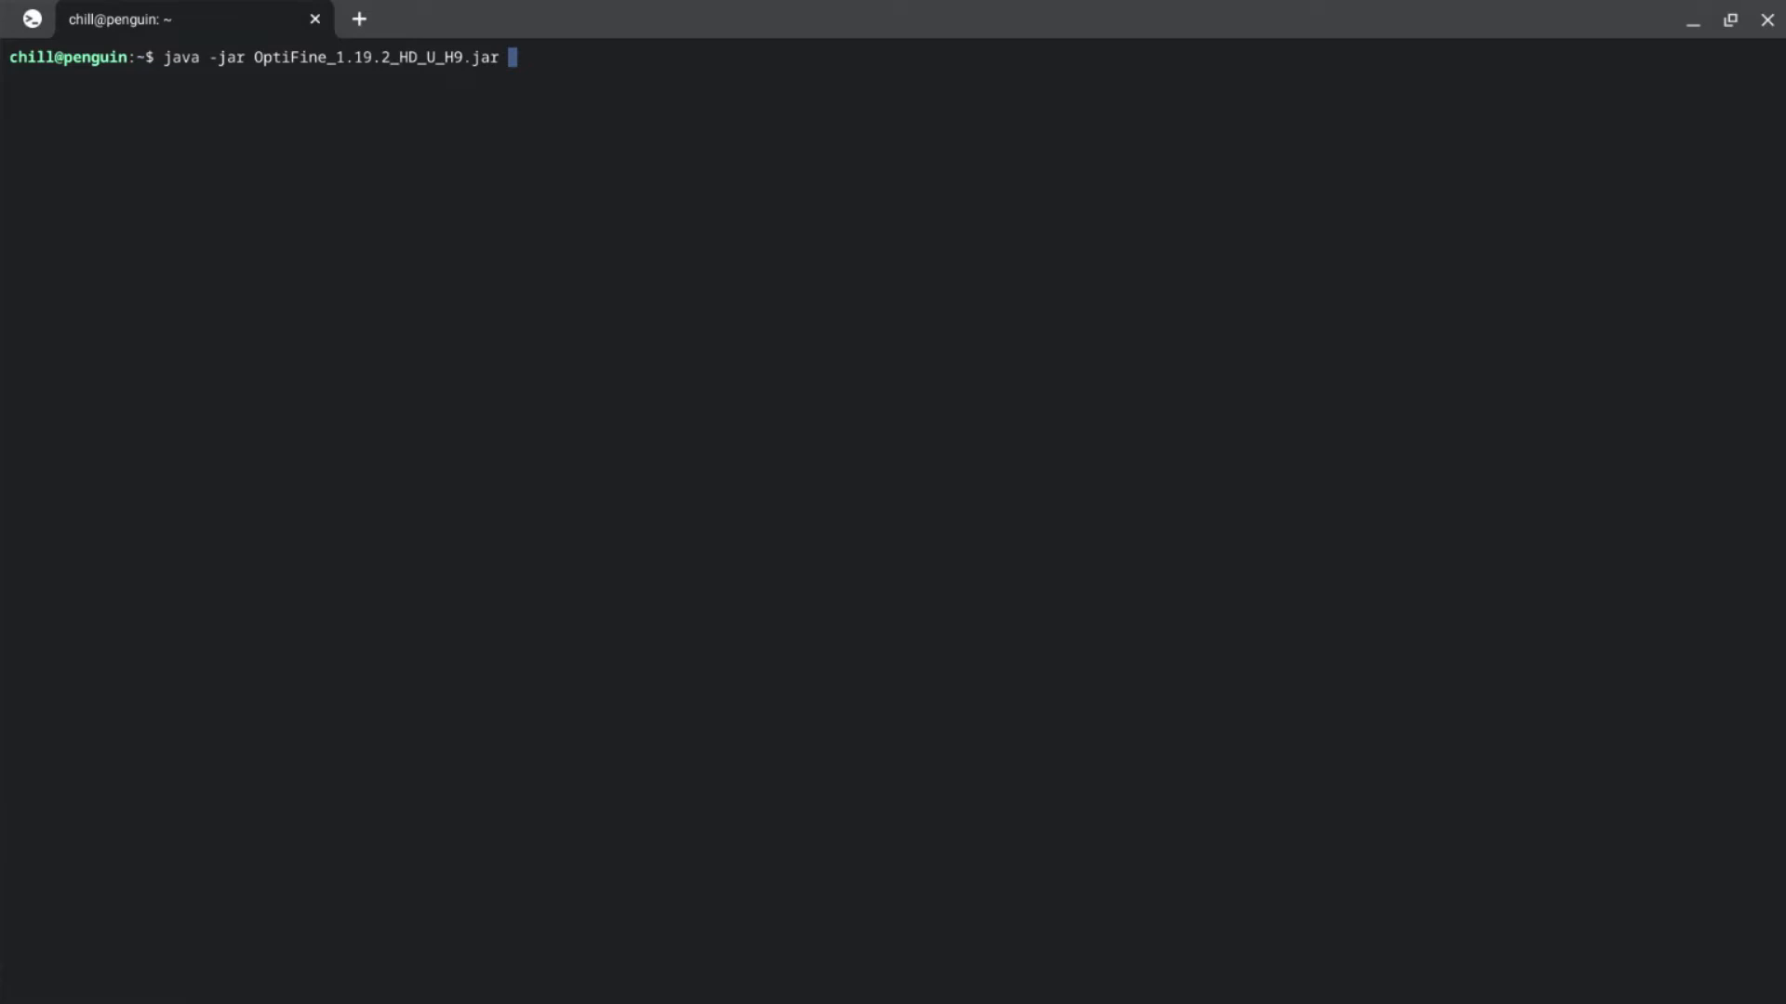
pyautogui.press('Return')
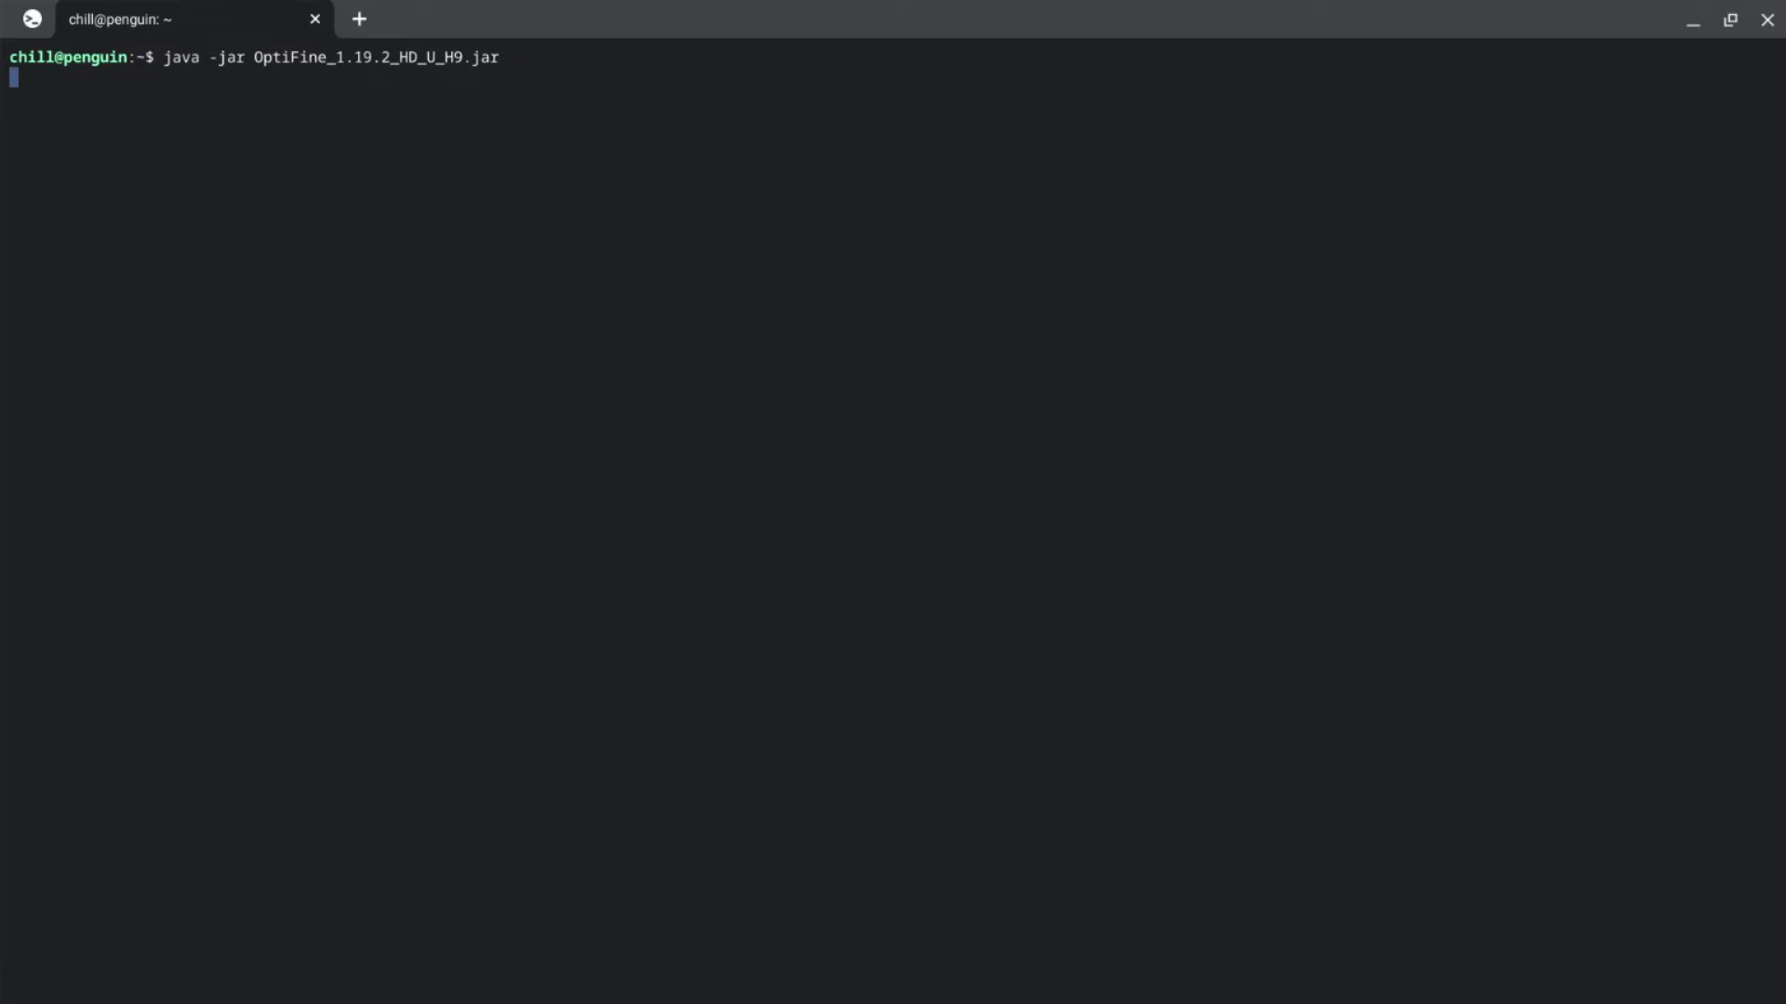
pyautogui.press('Return')
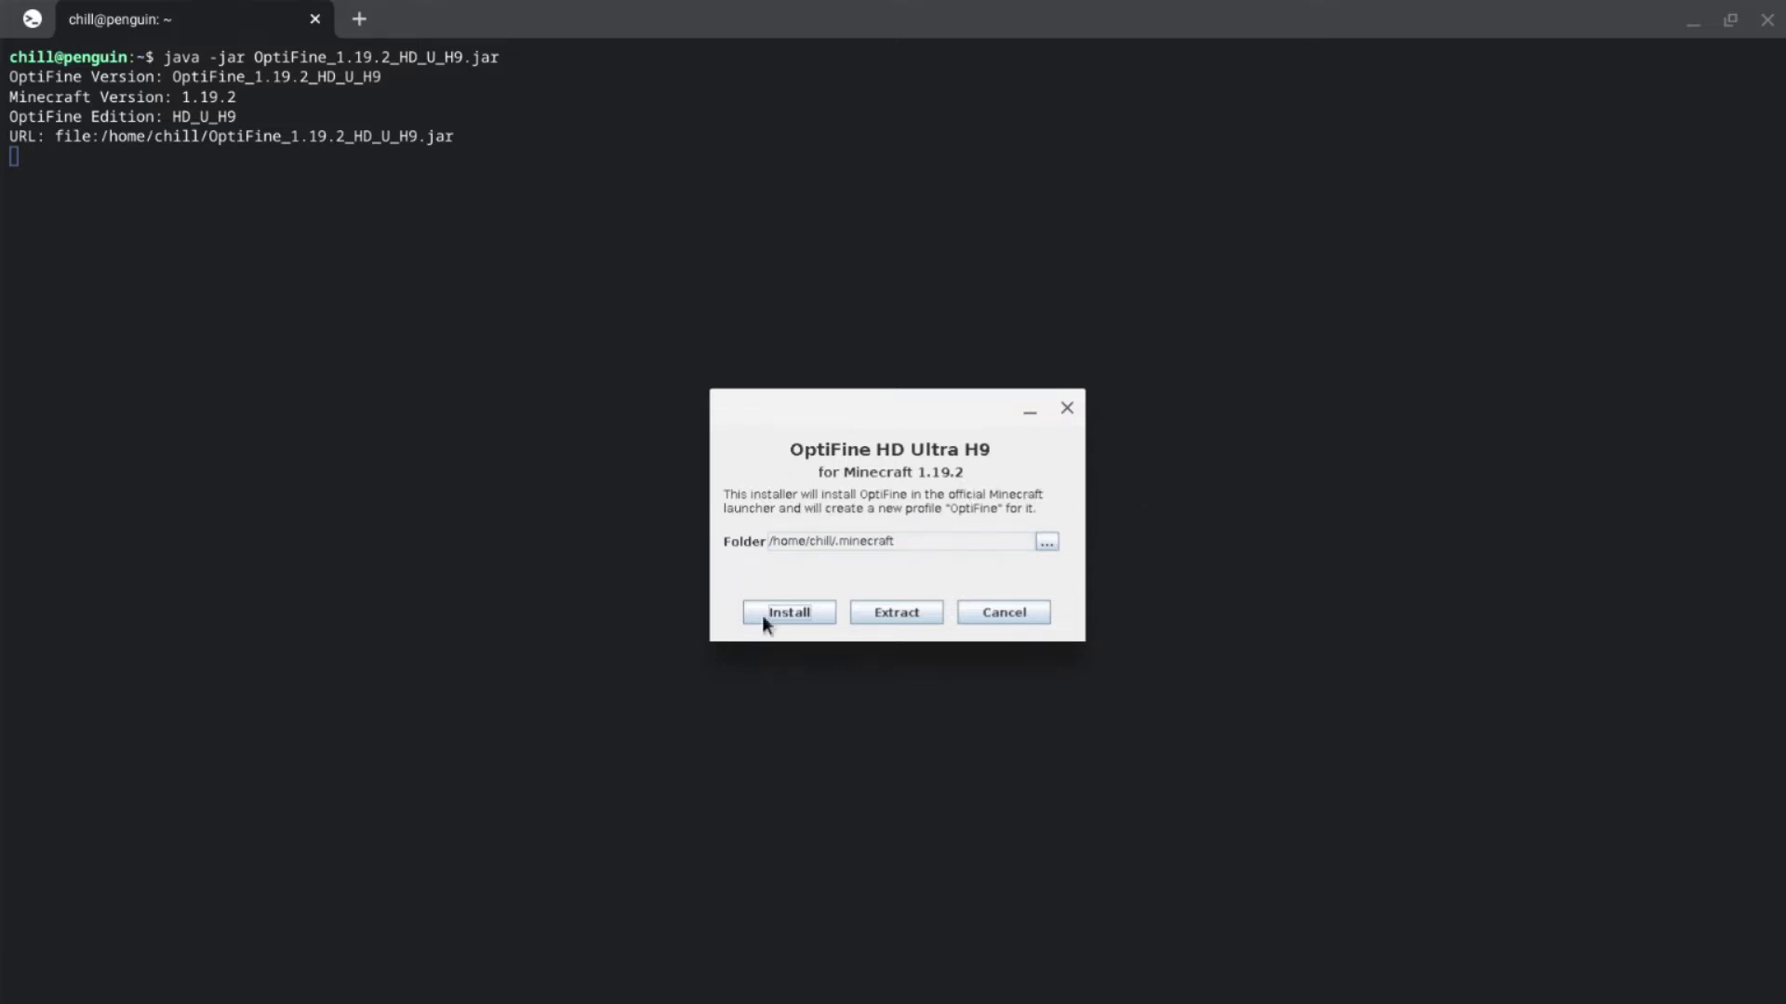
pyautogui.moveTo(829, 622)
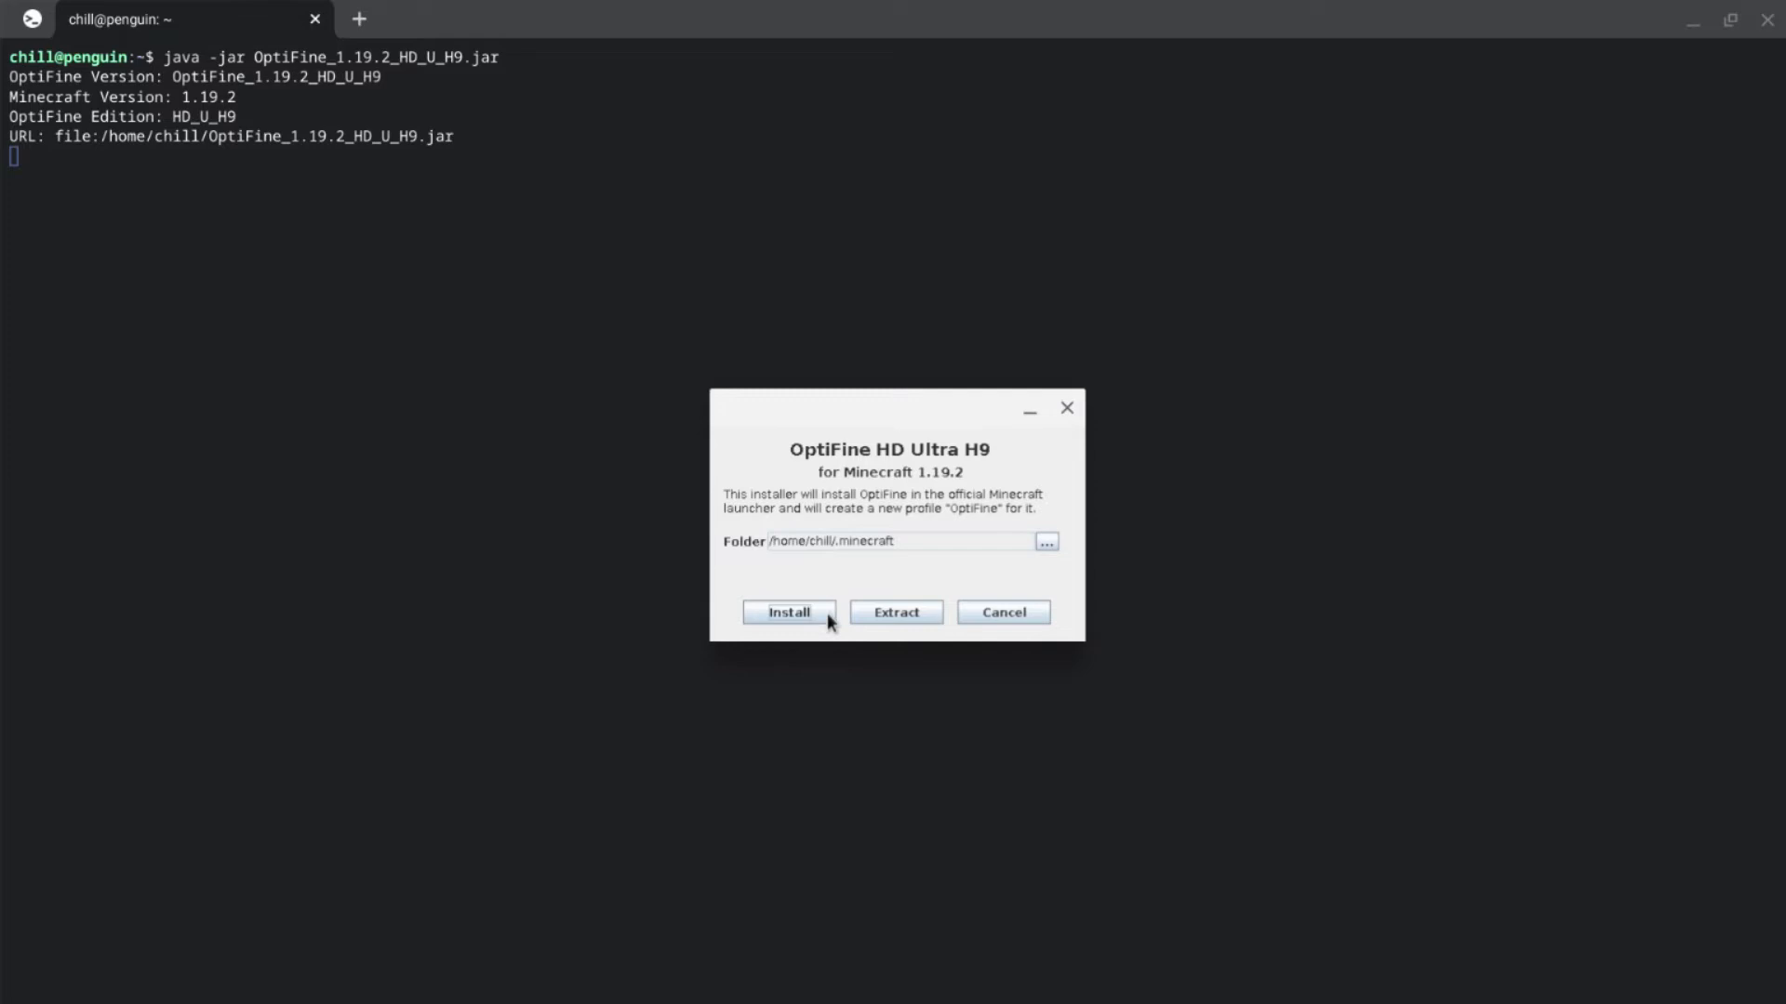
pyautogui.moveTo(724, 512)
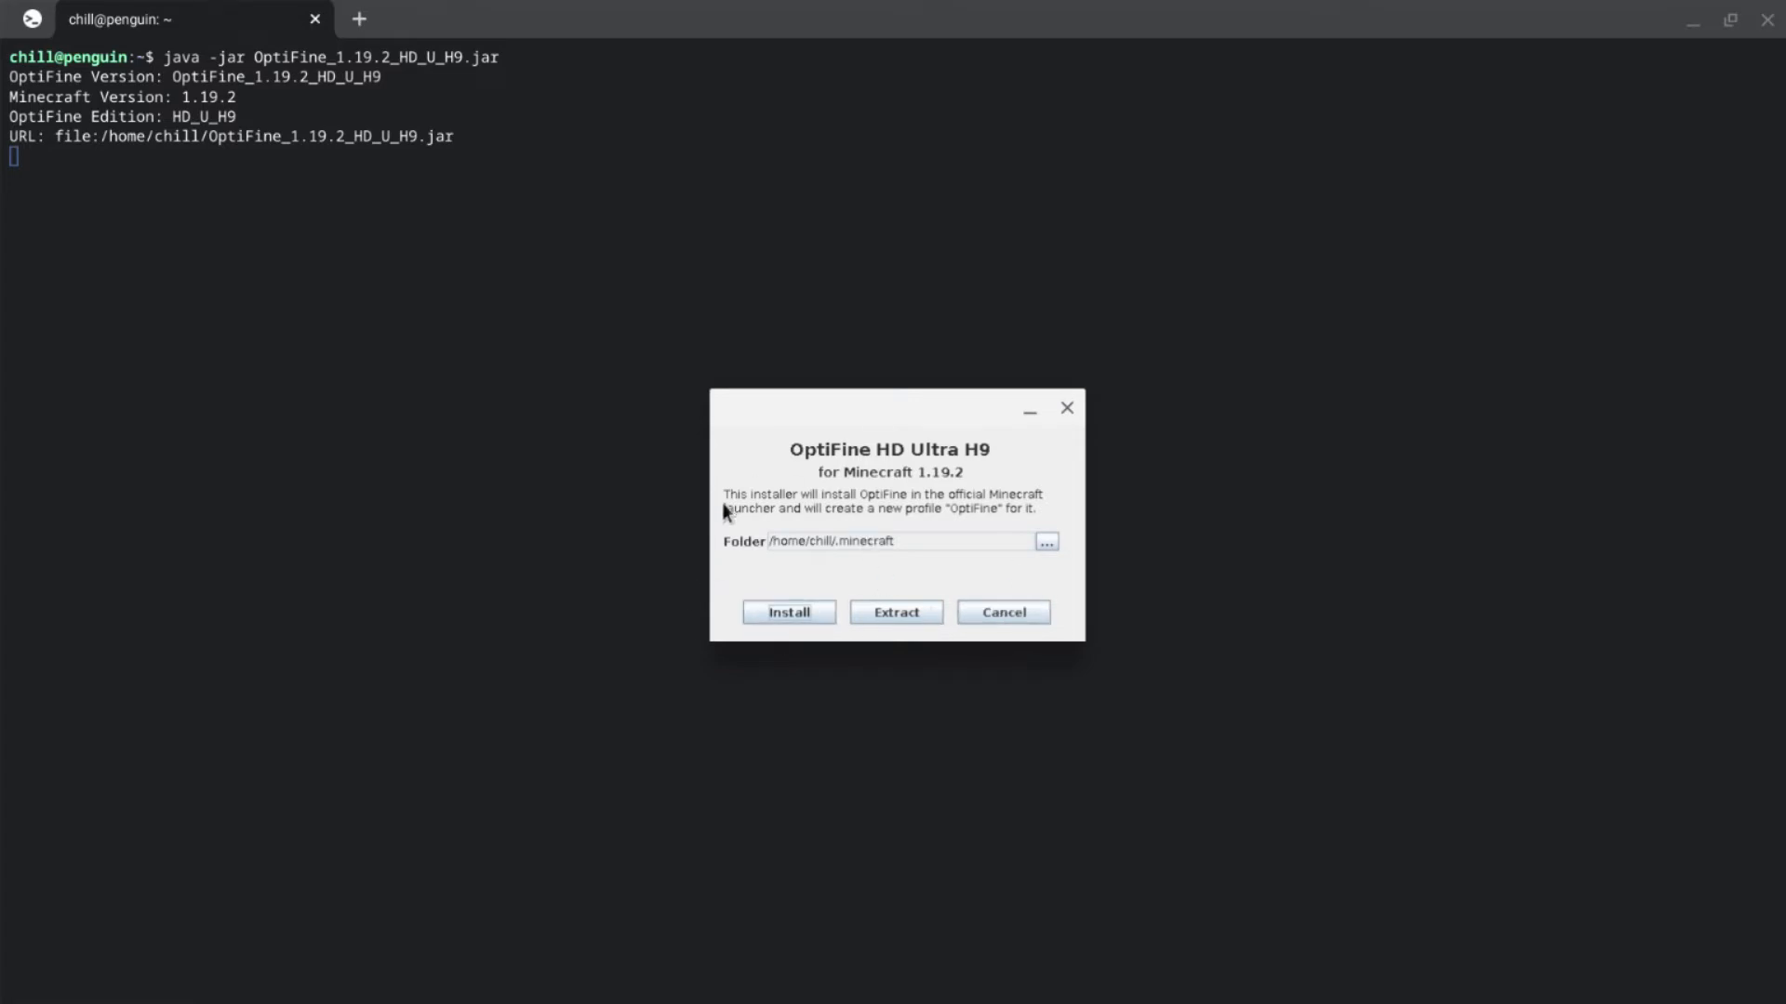
pyautogui.moveTo(996, 654)
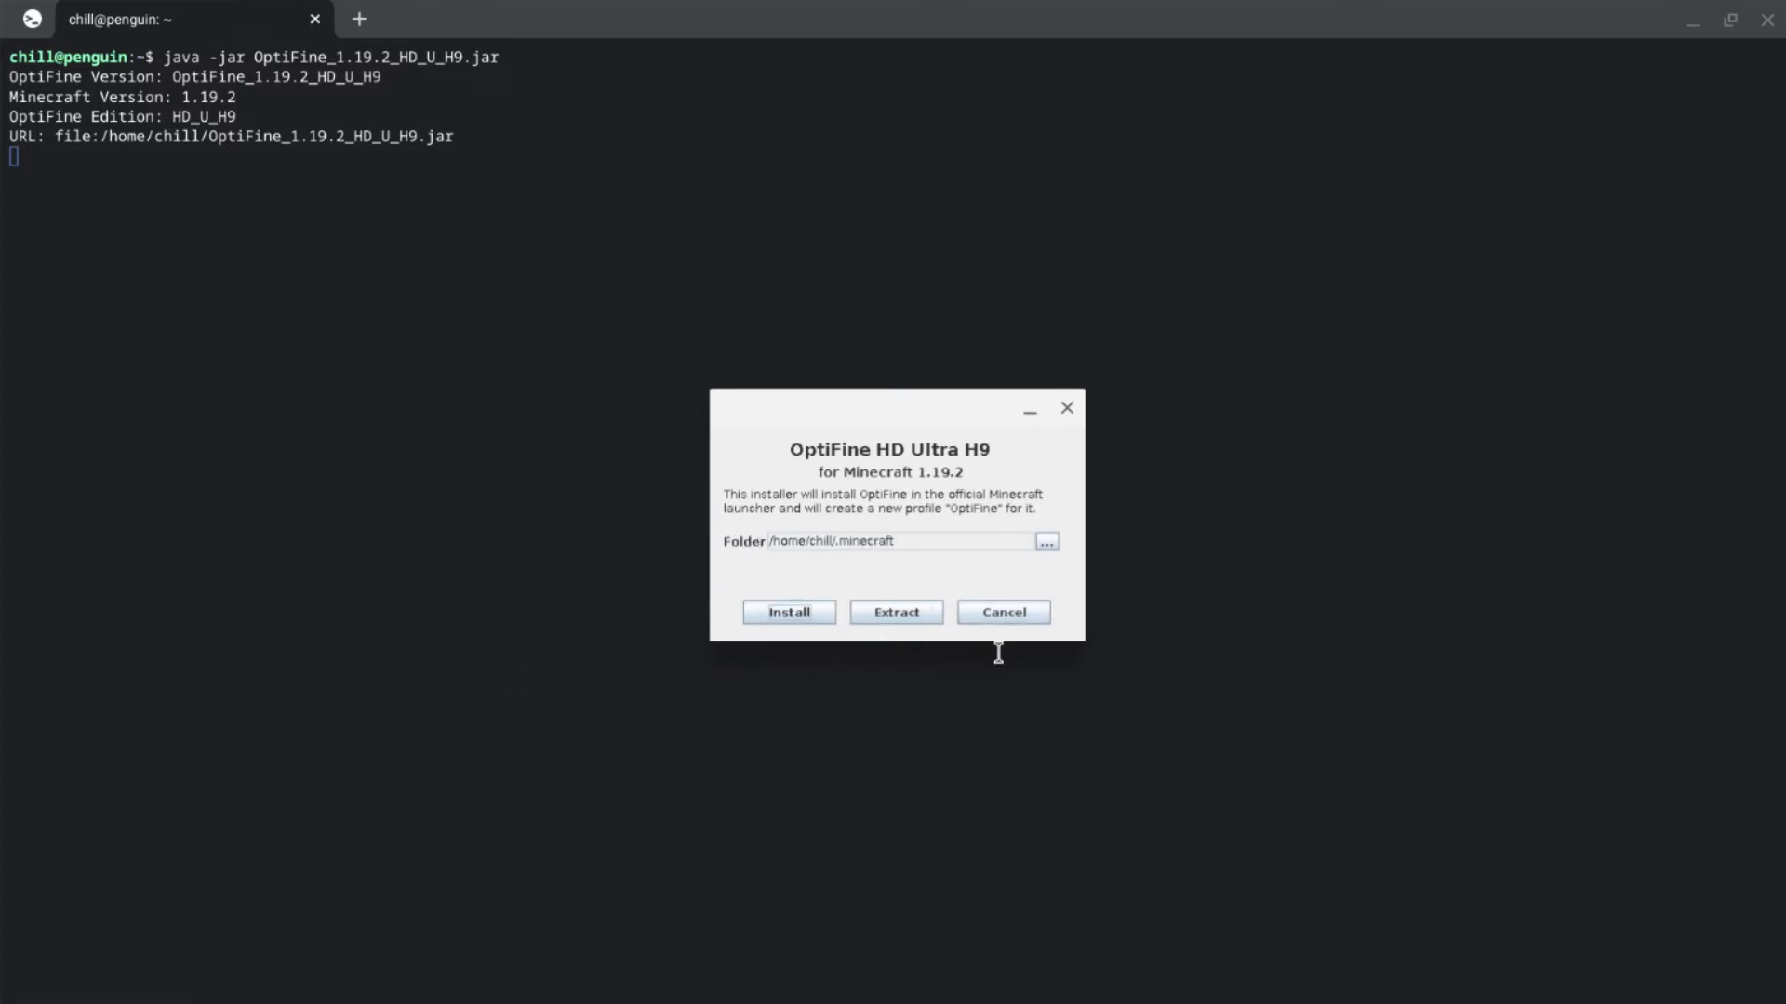
pyautogui.moveTo(1003, 612)
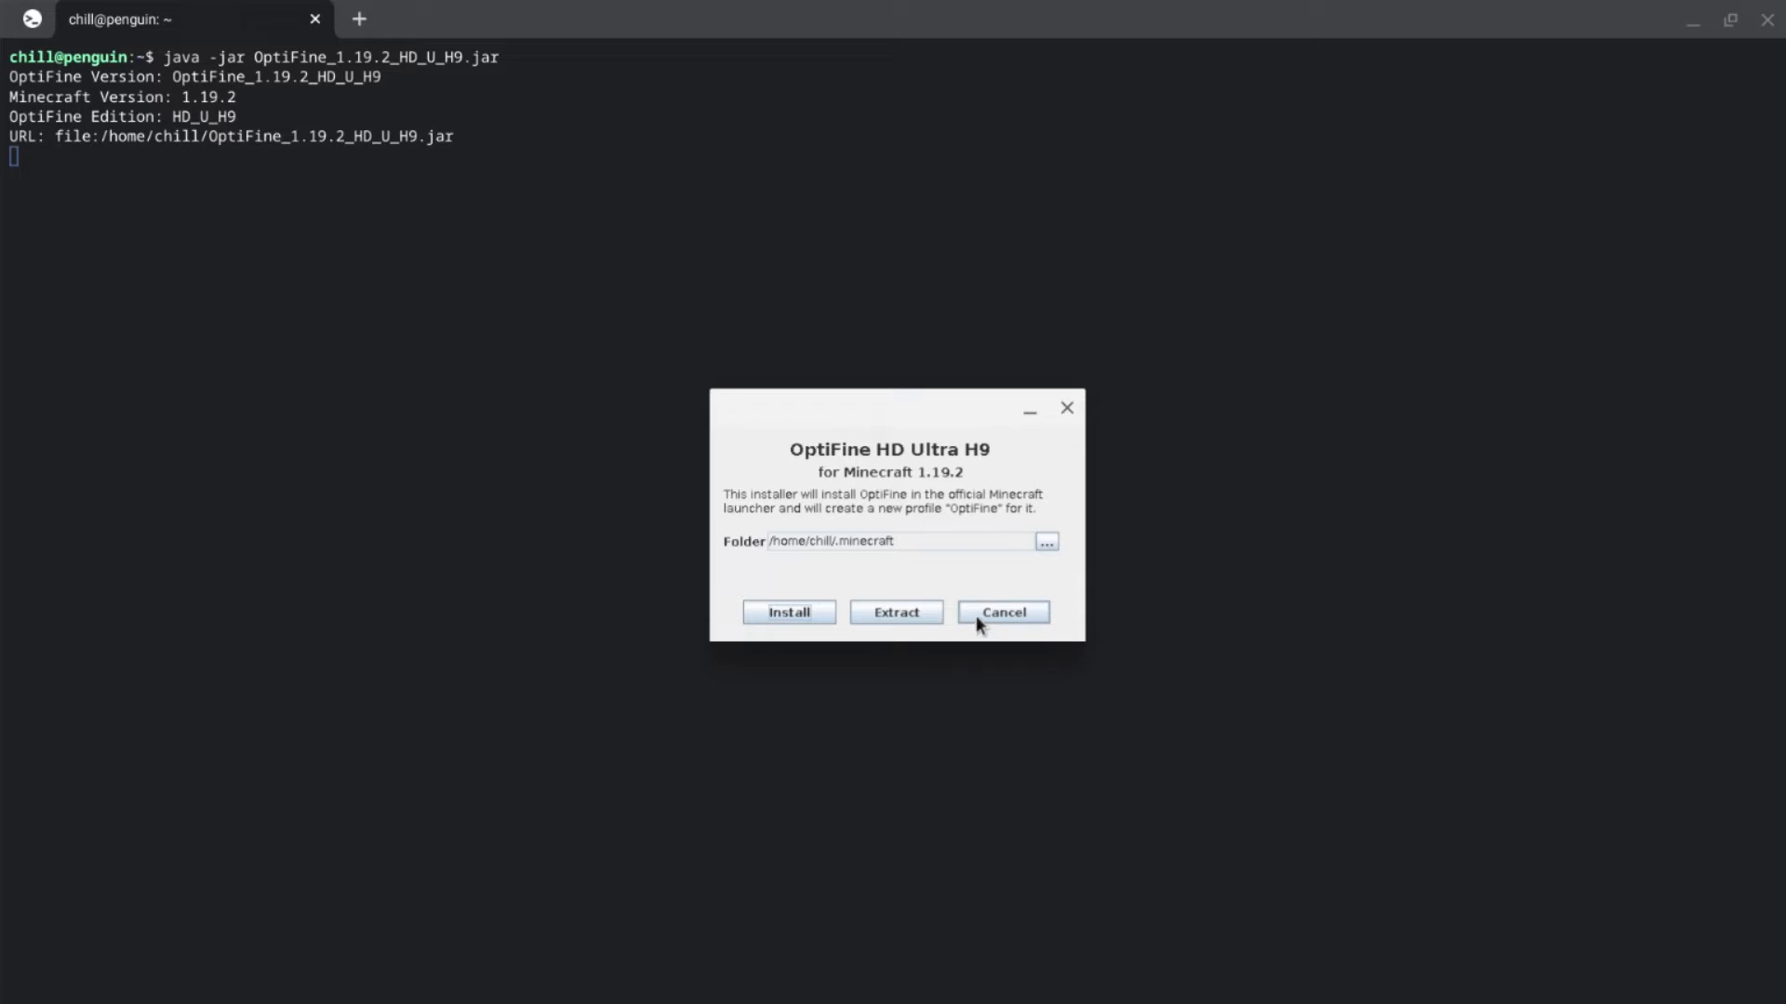
# Step: Cancel the OptiFine installer and clear the terminal output
pyautogui.click(1002, 612)
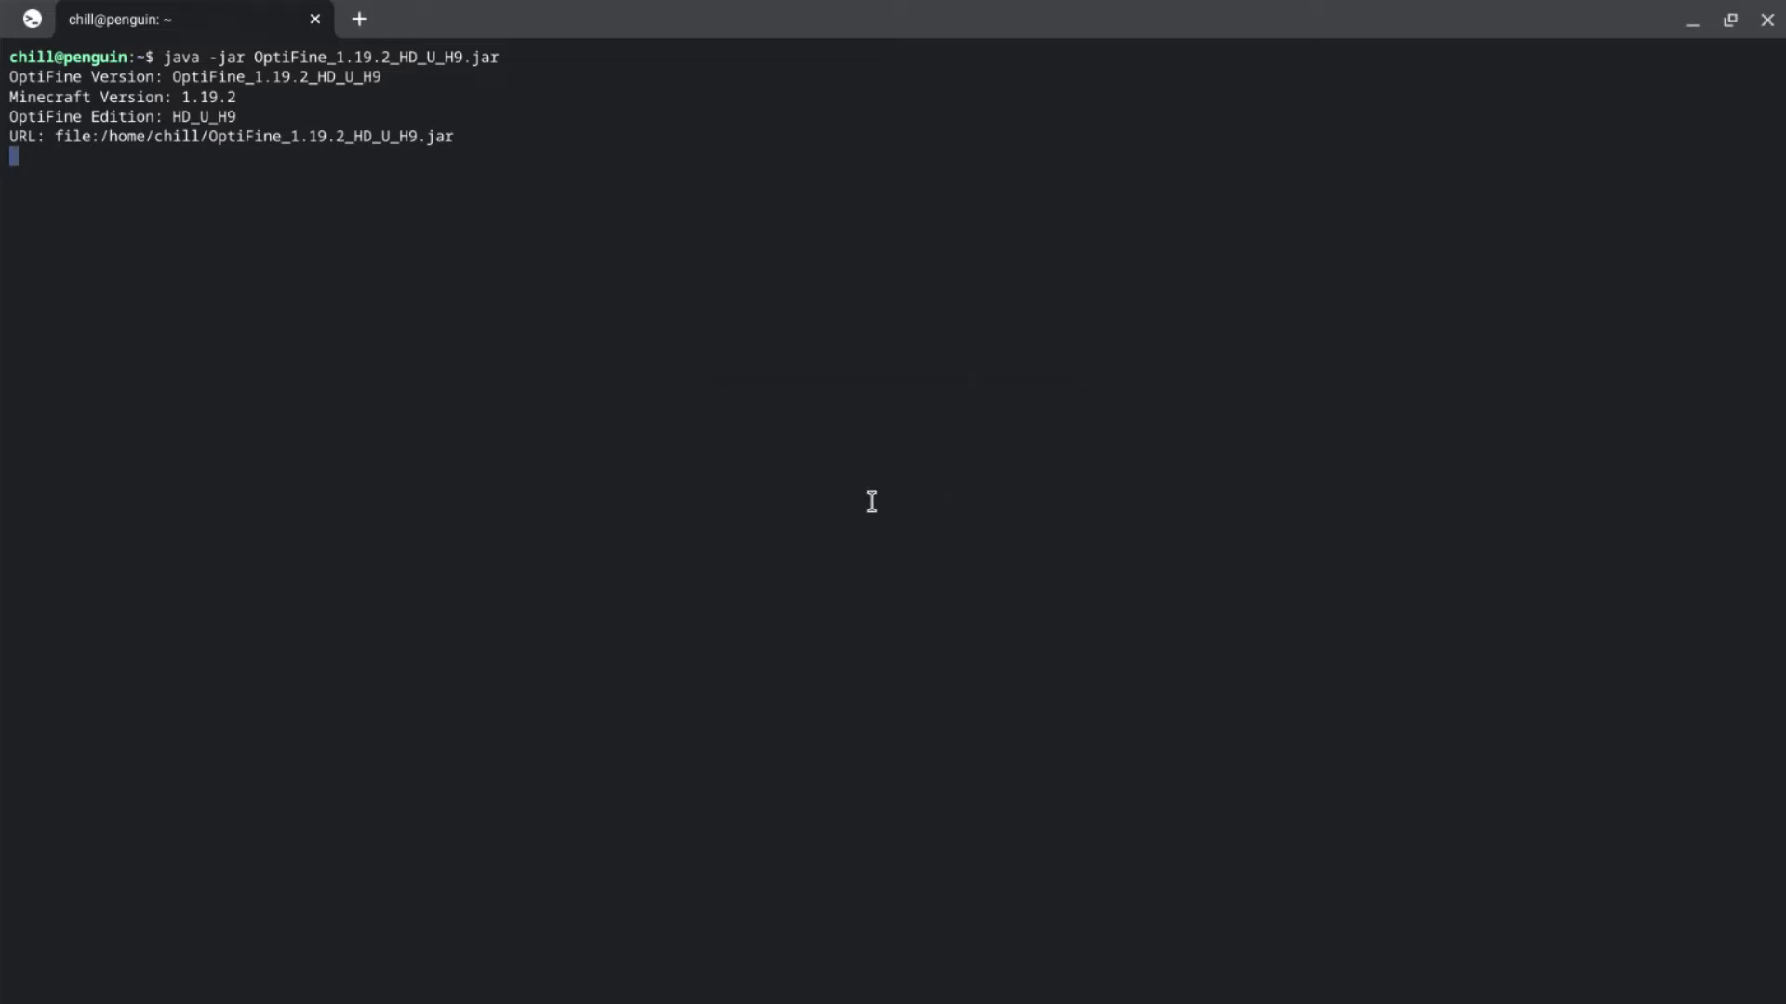
pyautogui.write('c')
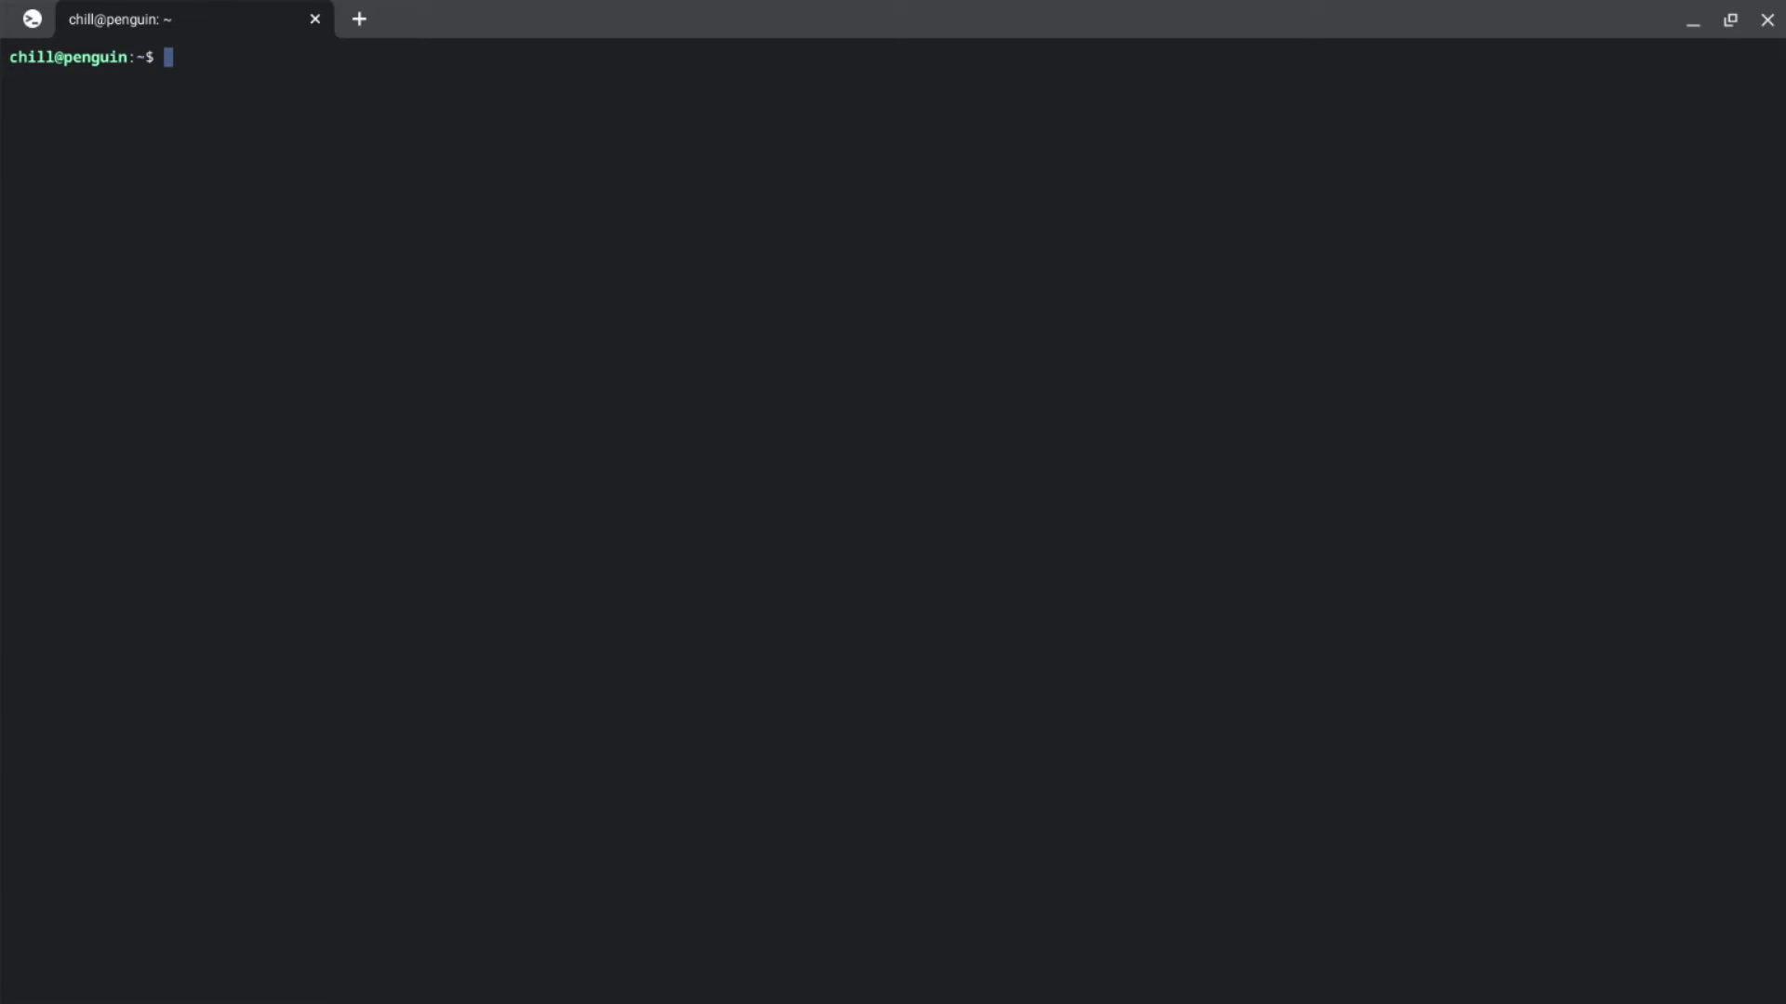
pyautogui.press('Return')
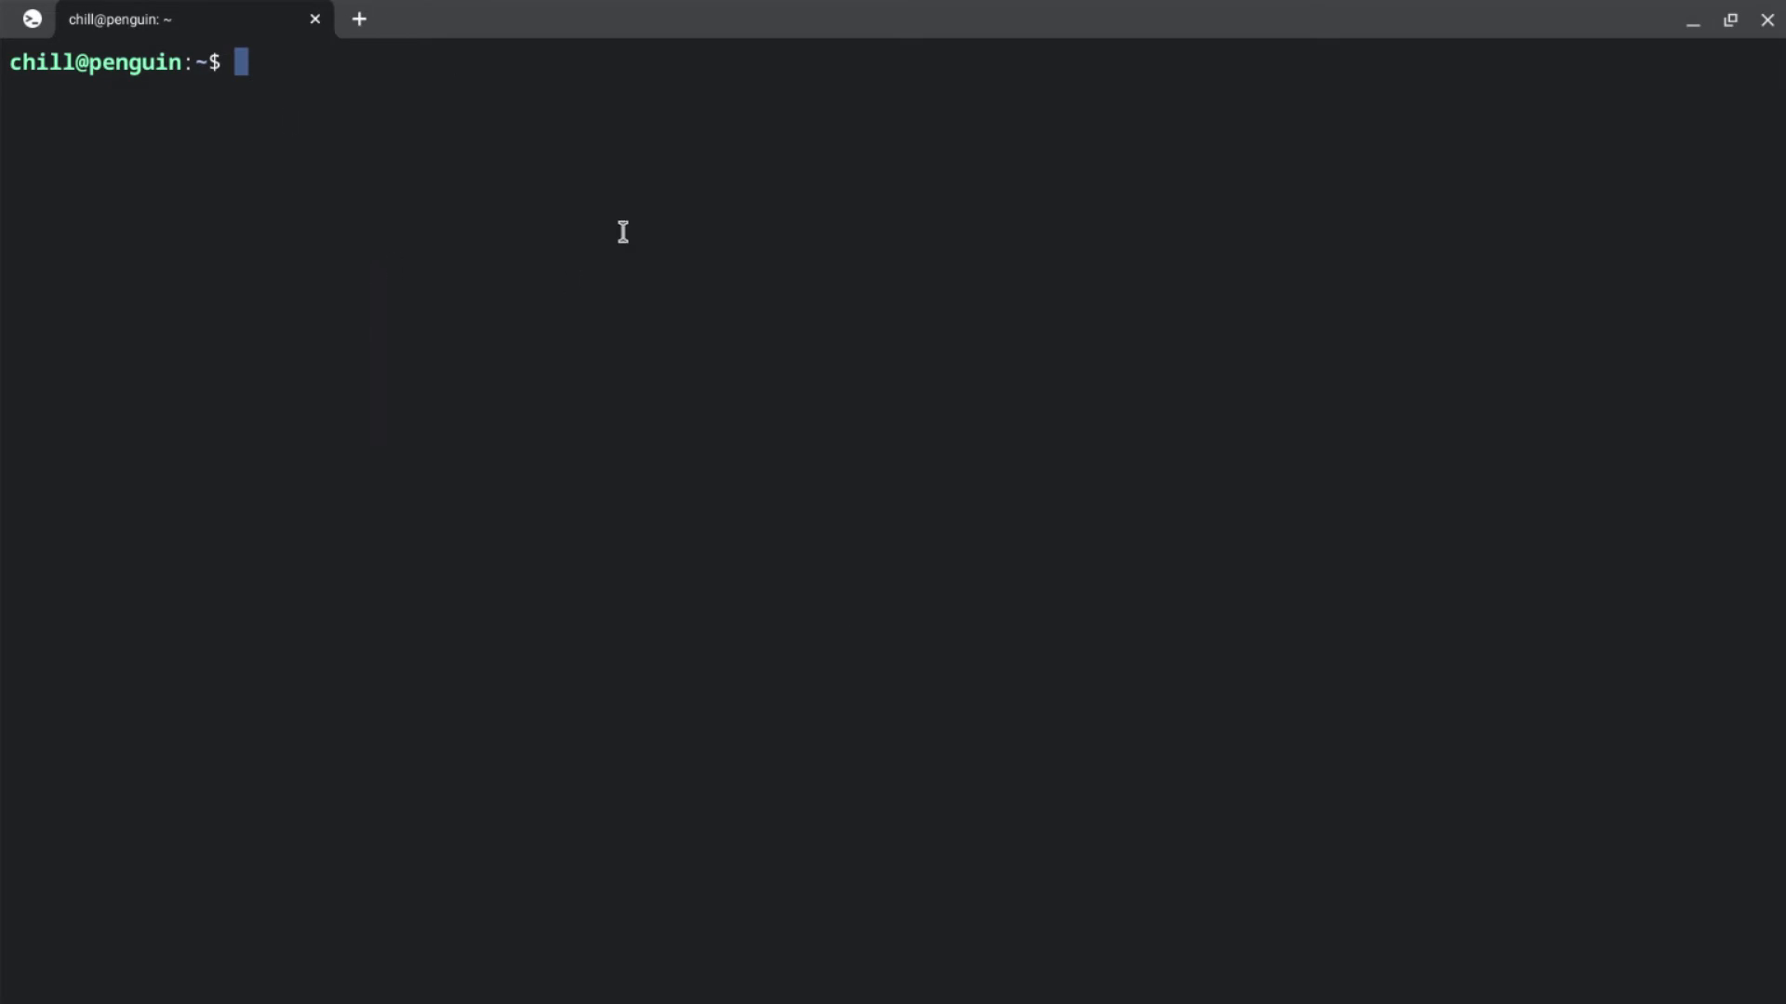
# Step: Retype the java -jar OptiFine_1.19.2_HD_U_H9.jar command, then erase it with Ctrl+C
pyautogui.write('j')
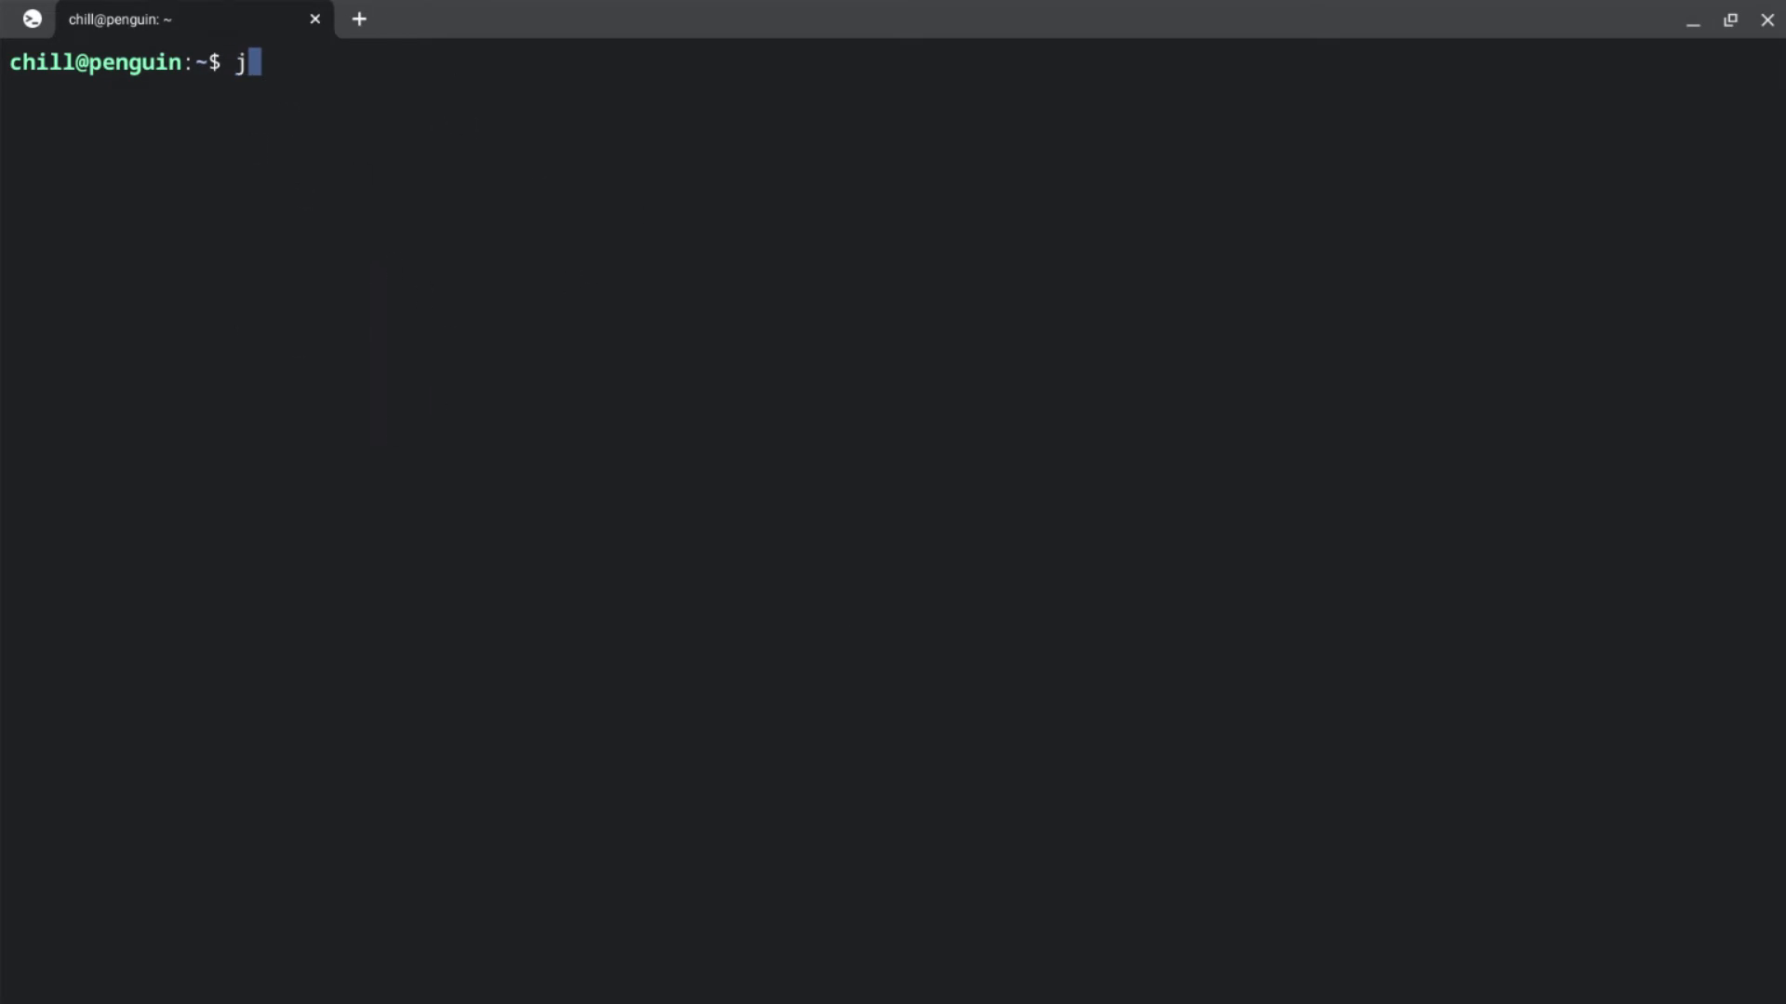
pyautogui.write('ava -')
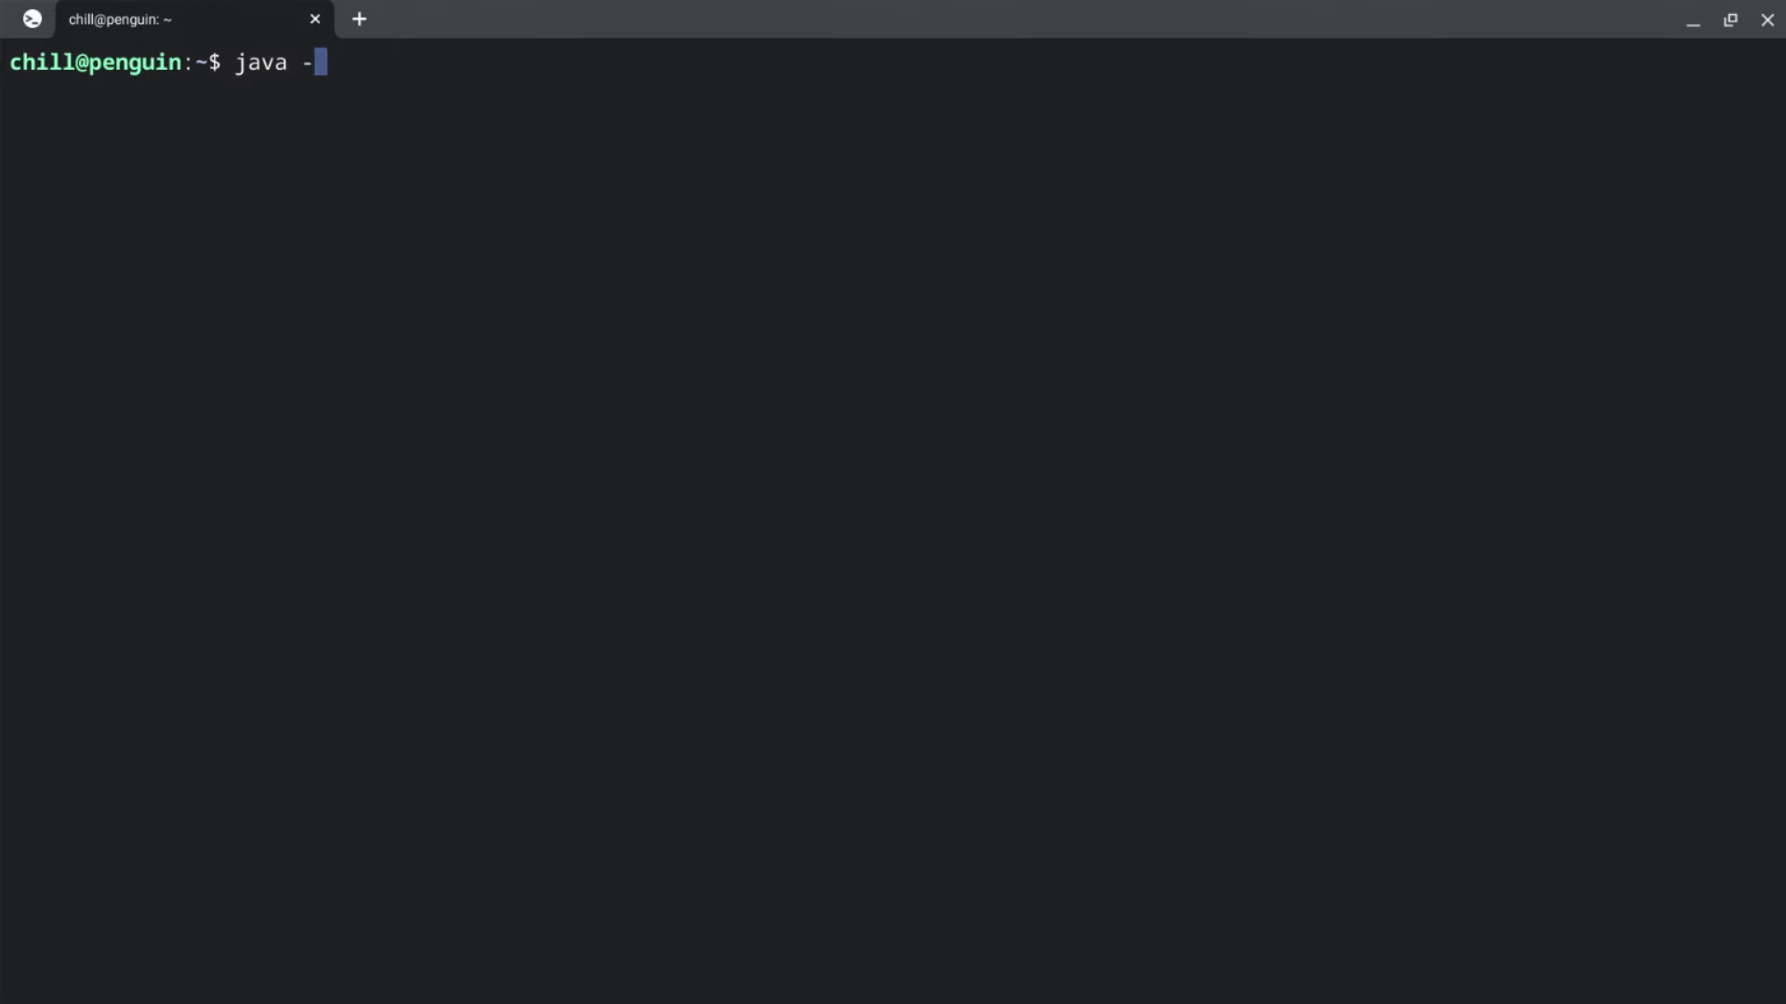
pyautogui.write('jar')
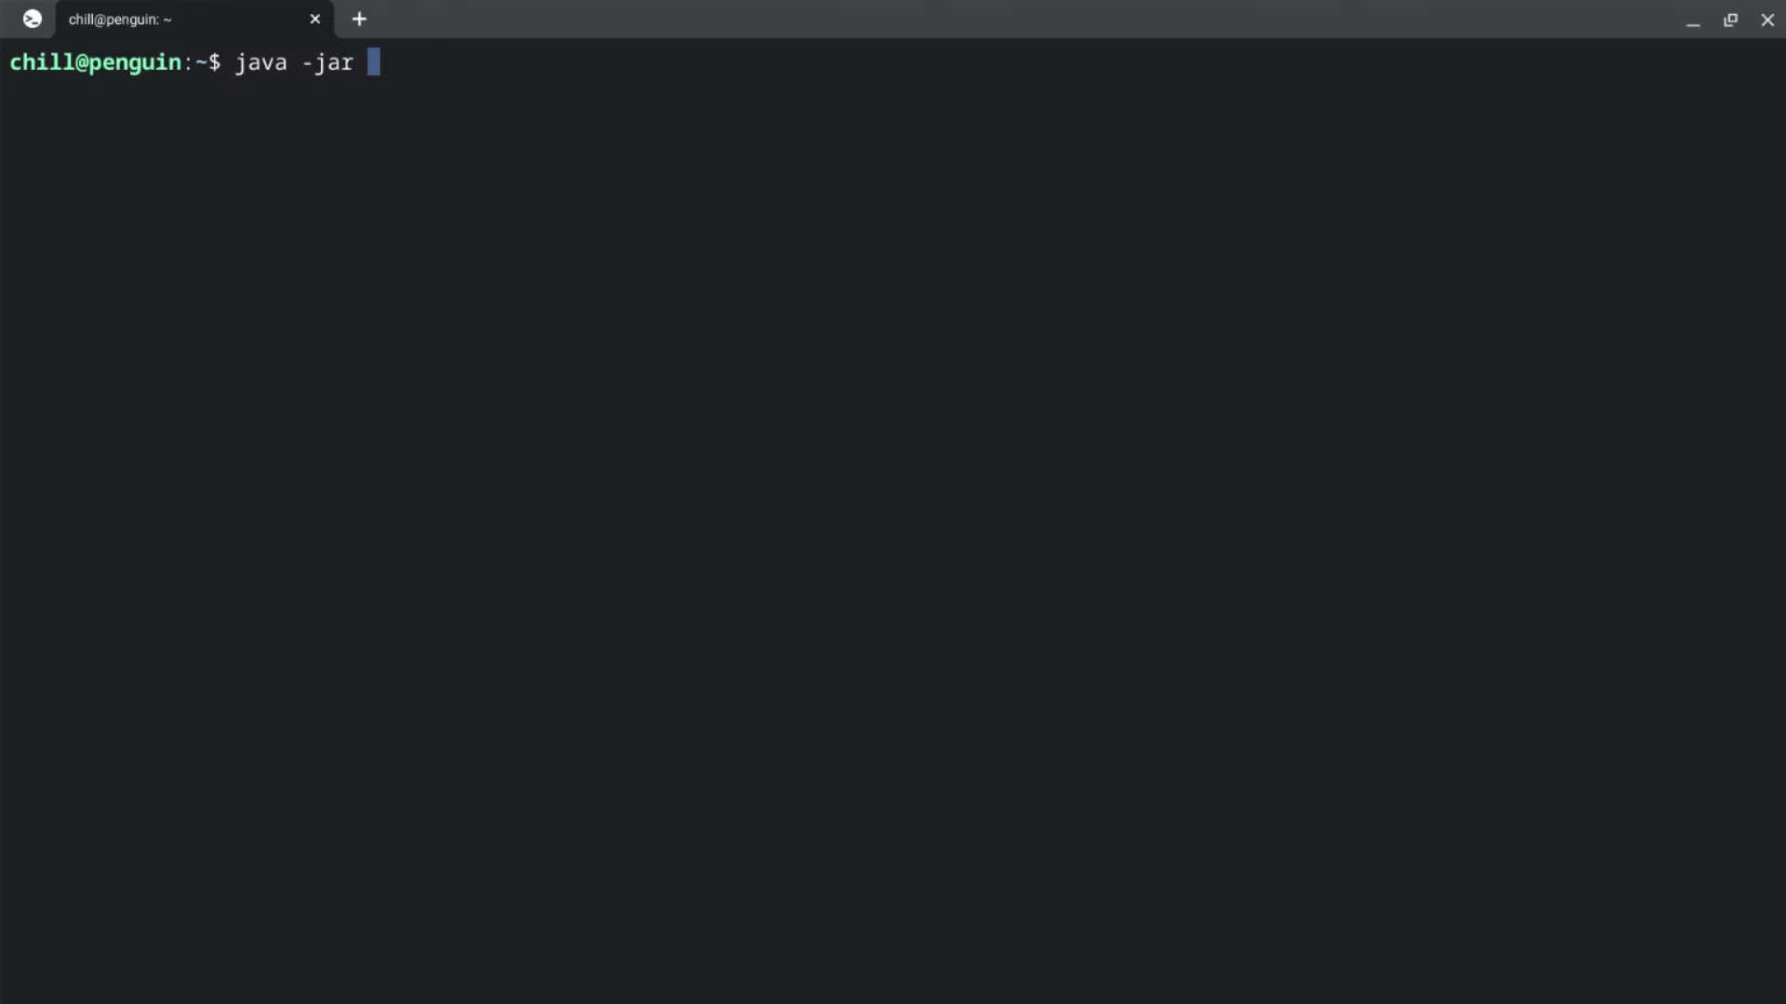
pyautogui.write('OptiFine_1.19.2_HD_U_H9.jar')
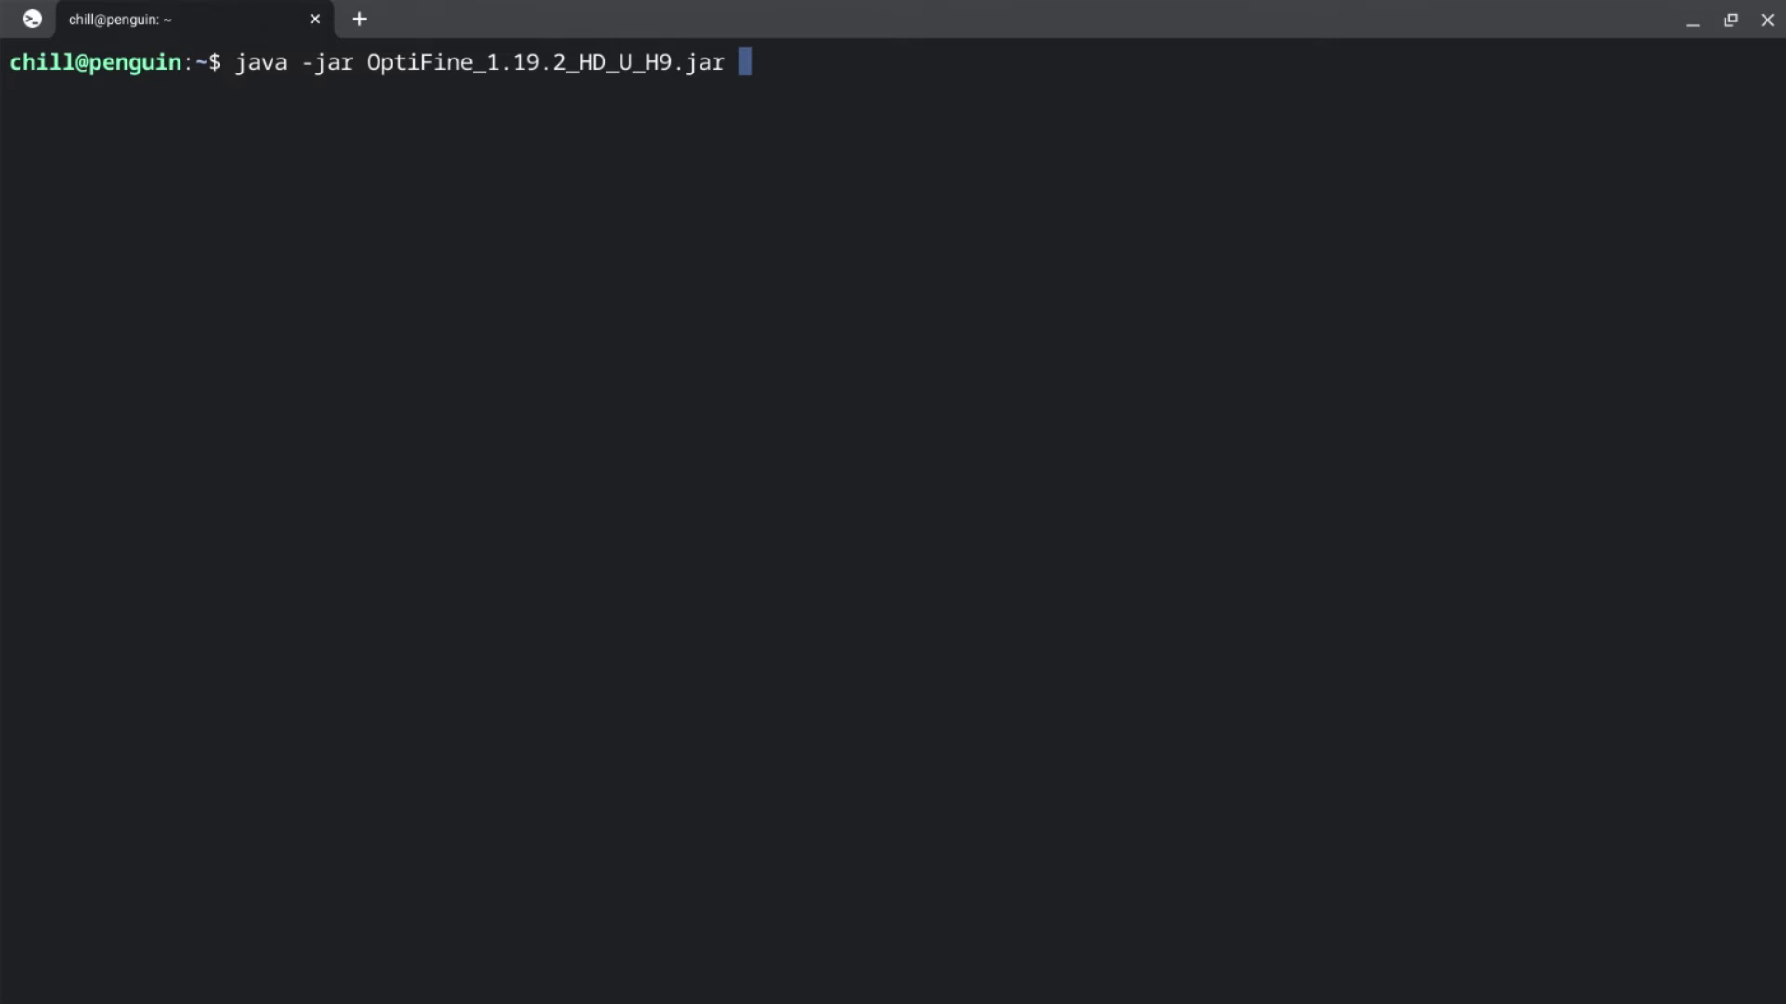
pyautogui.press('BackSpace')
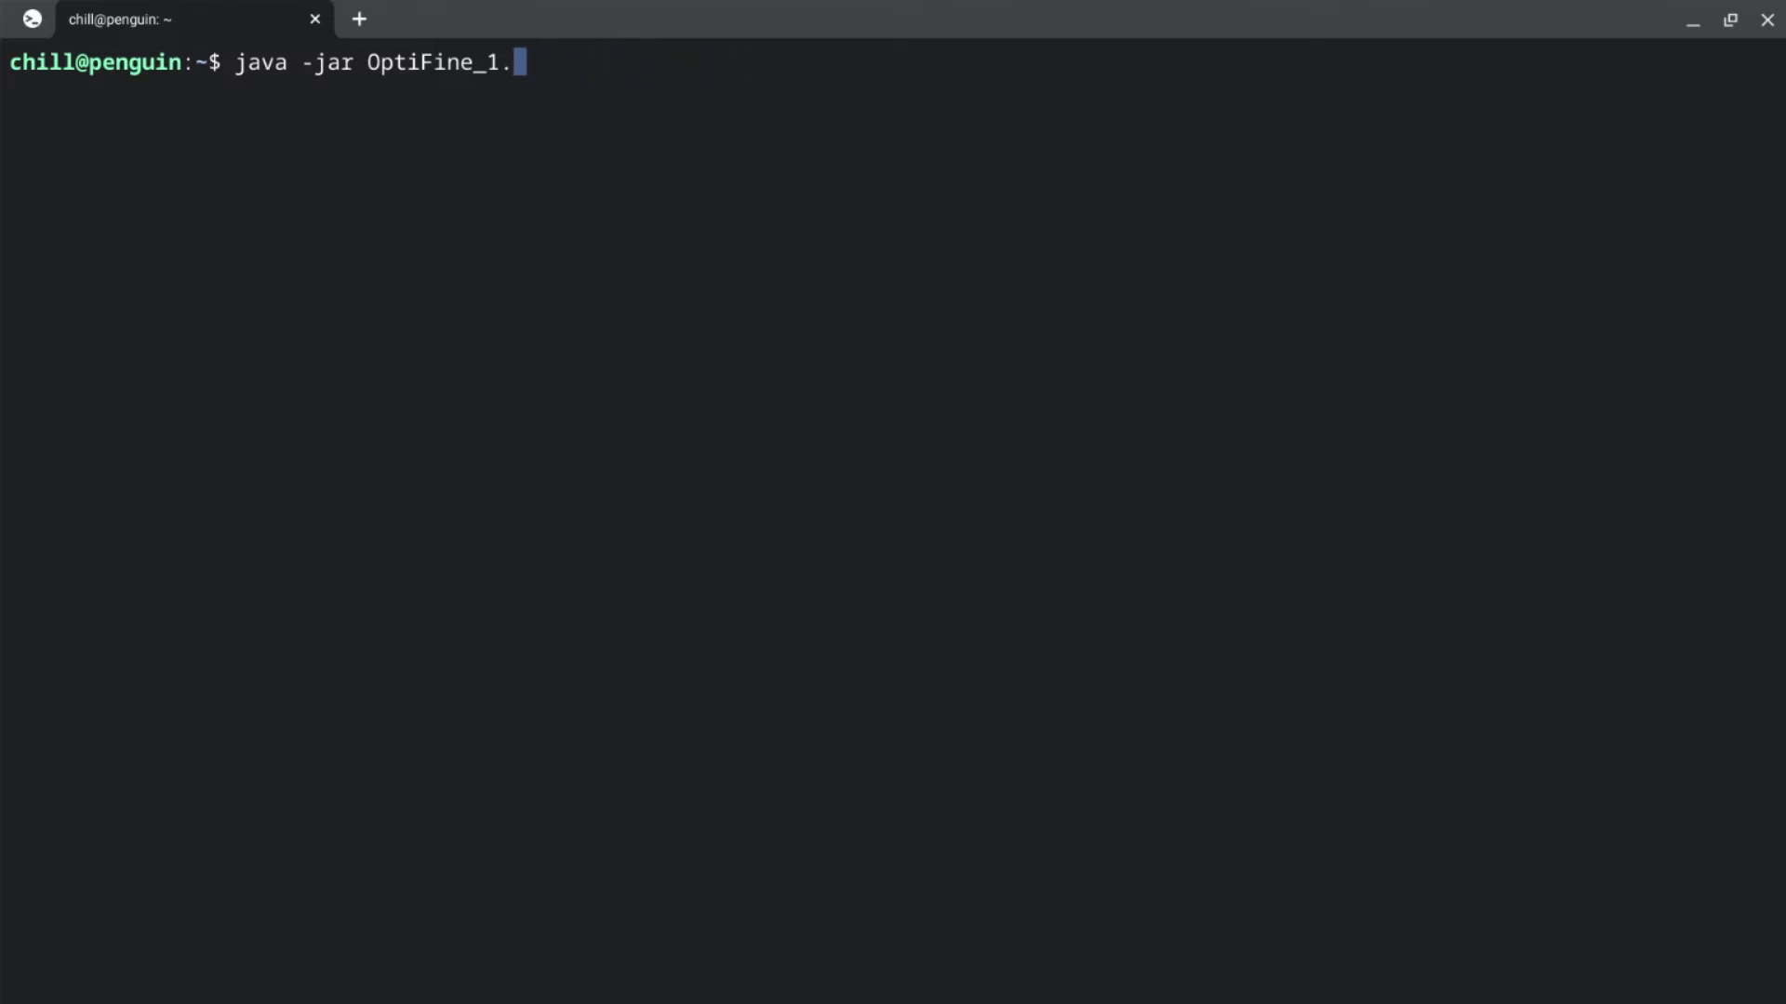
pyautogui.press('ctrl+c')
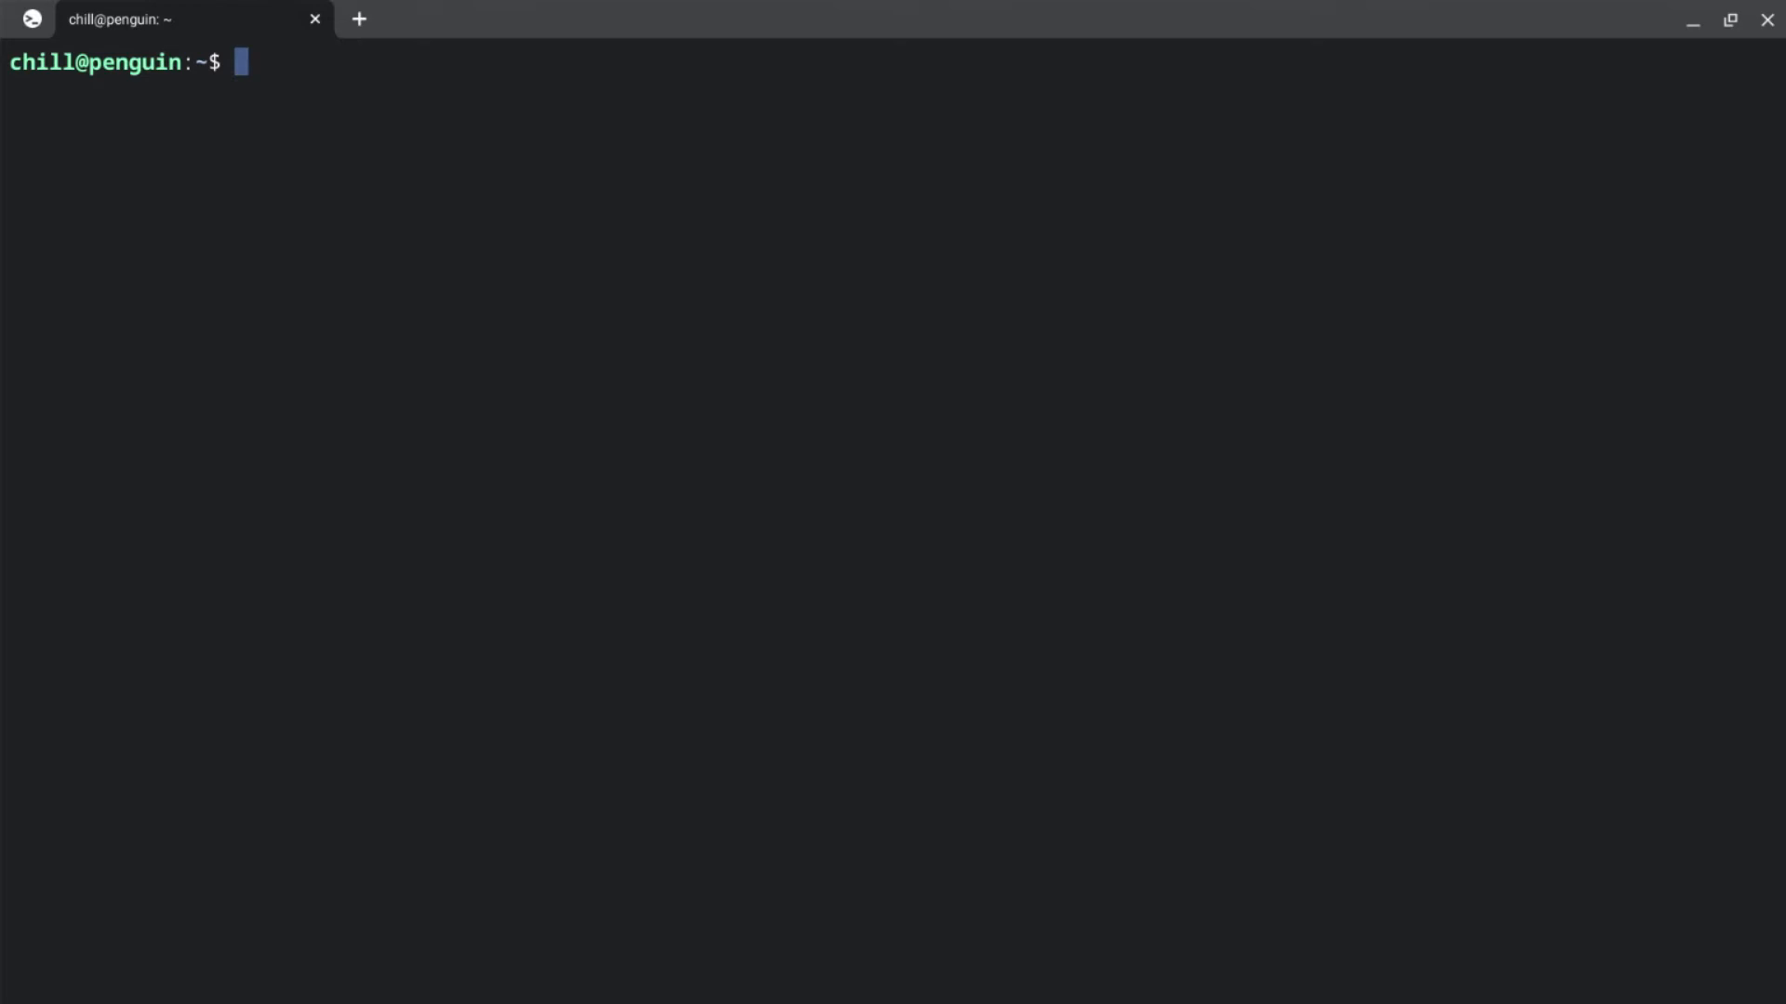
pyautogui.moveTo(412, 711)
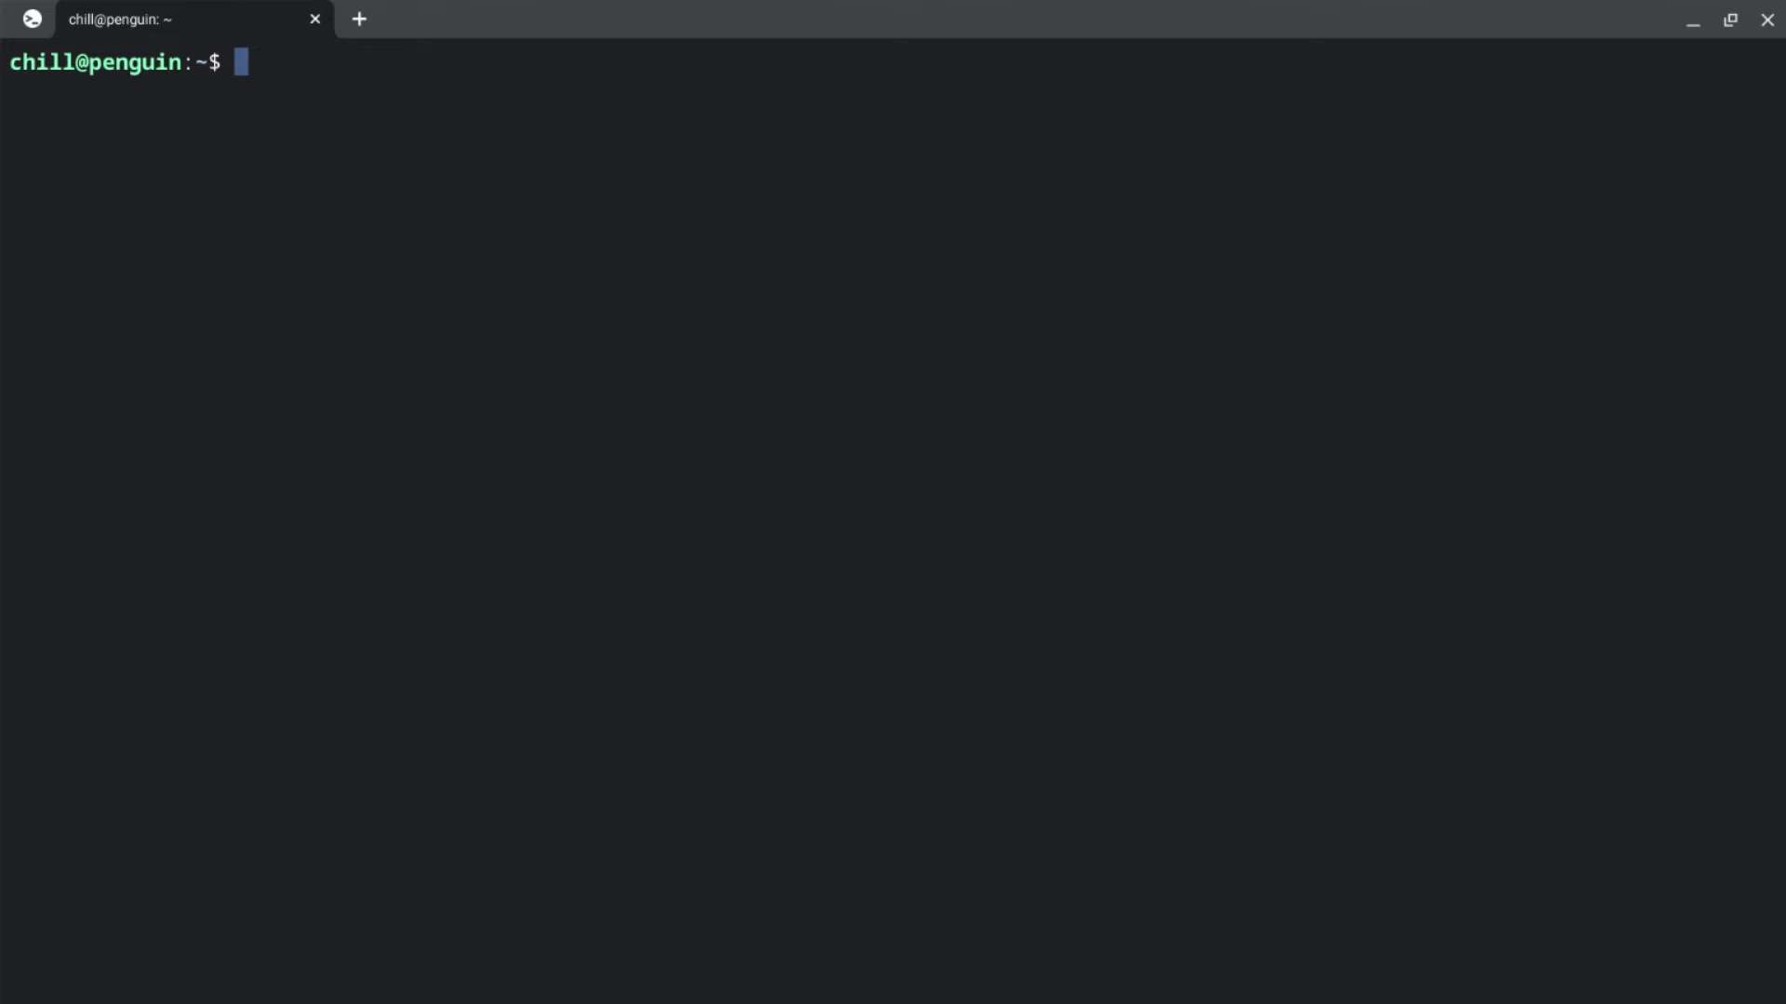
# Step: Run bare java to print its usage and options, then type clear
pyautogui.write('s')
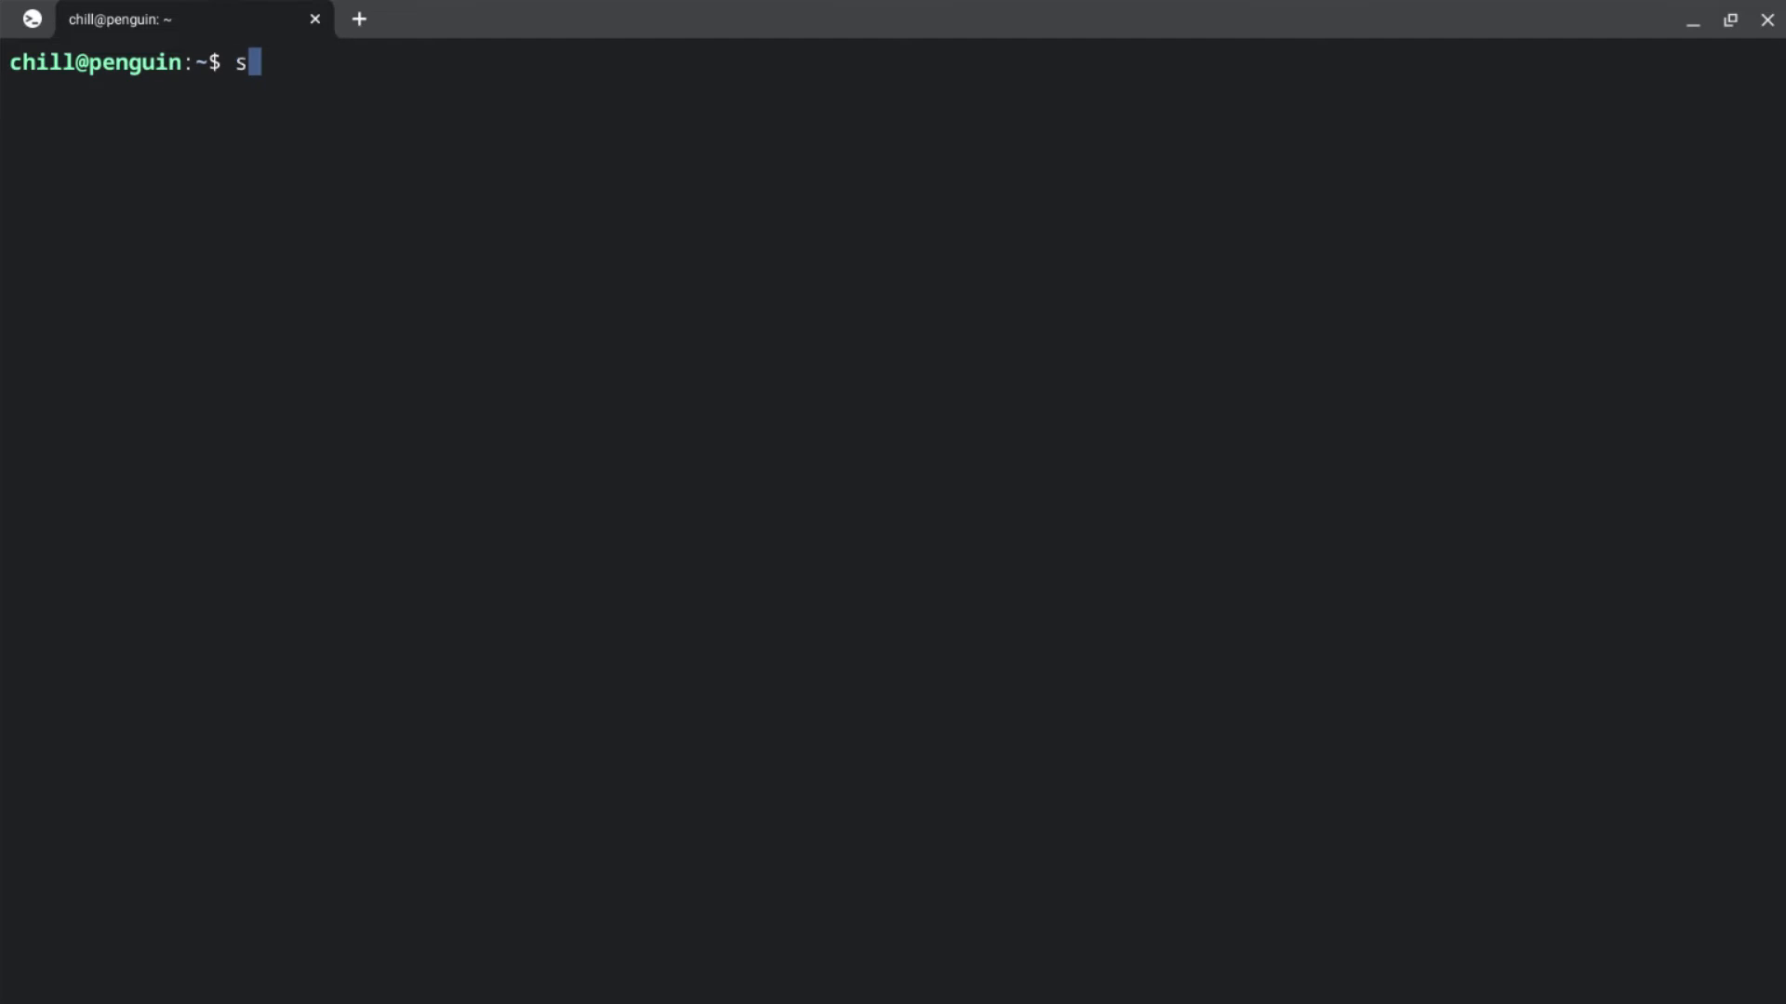
pyautogui.write('h')
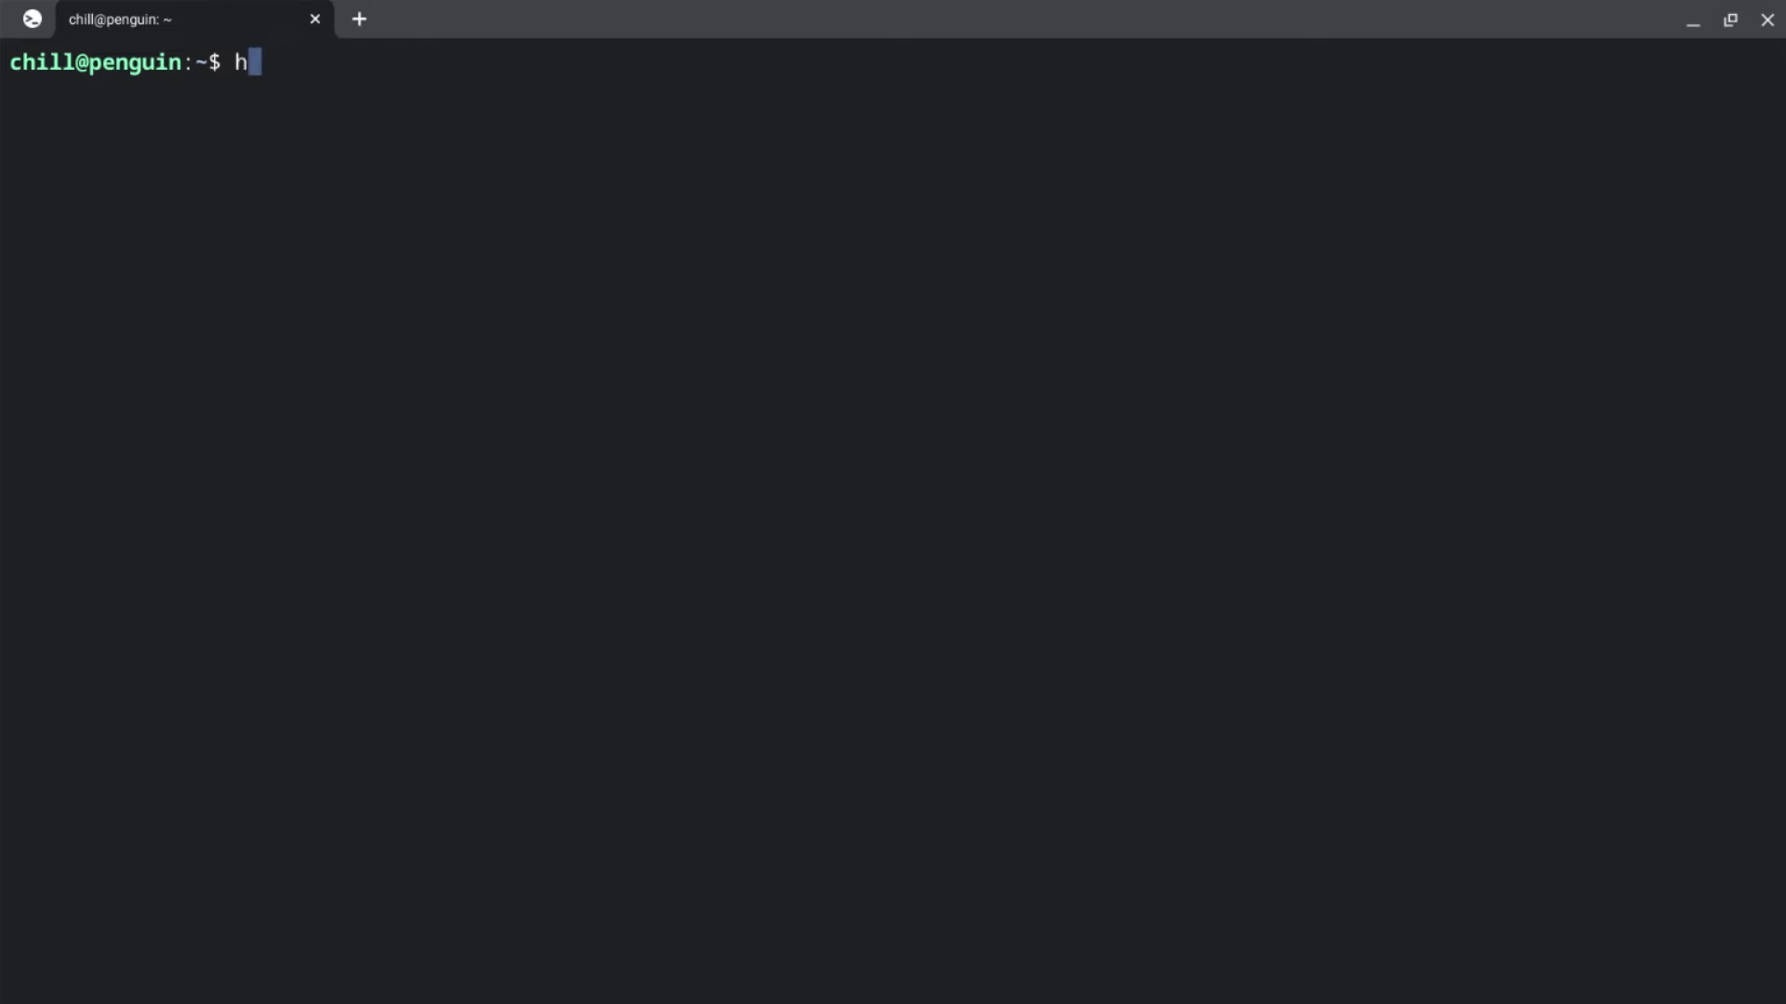
pyautogui.write('java')
pyautogui.press('Return')
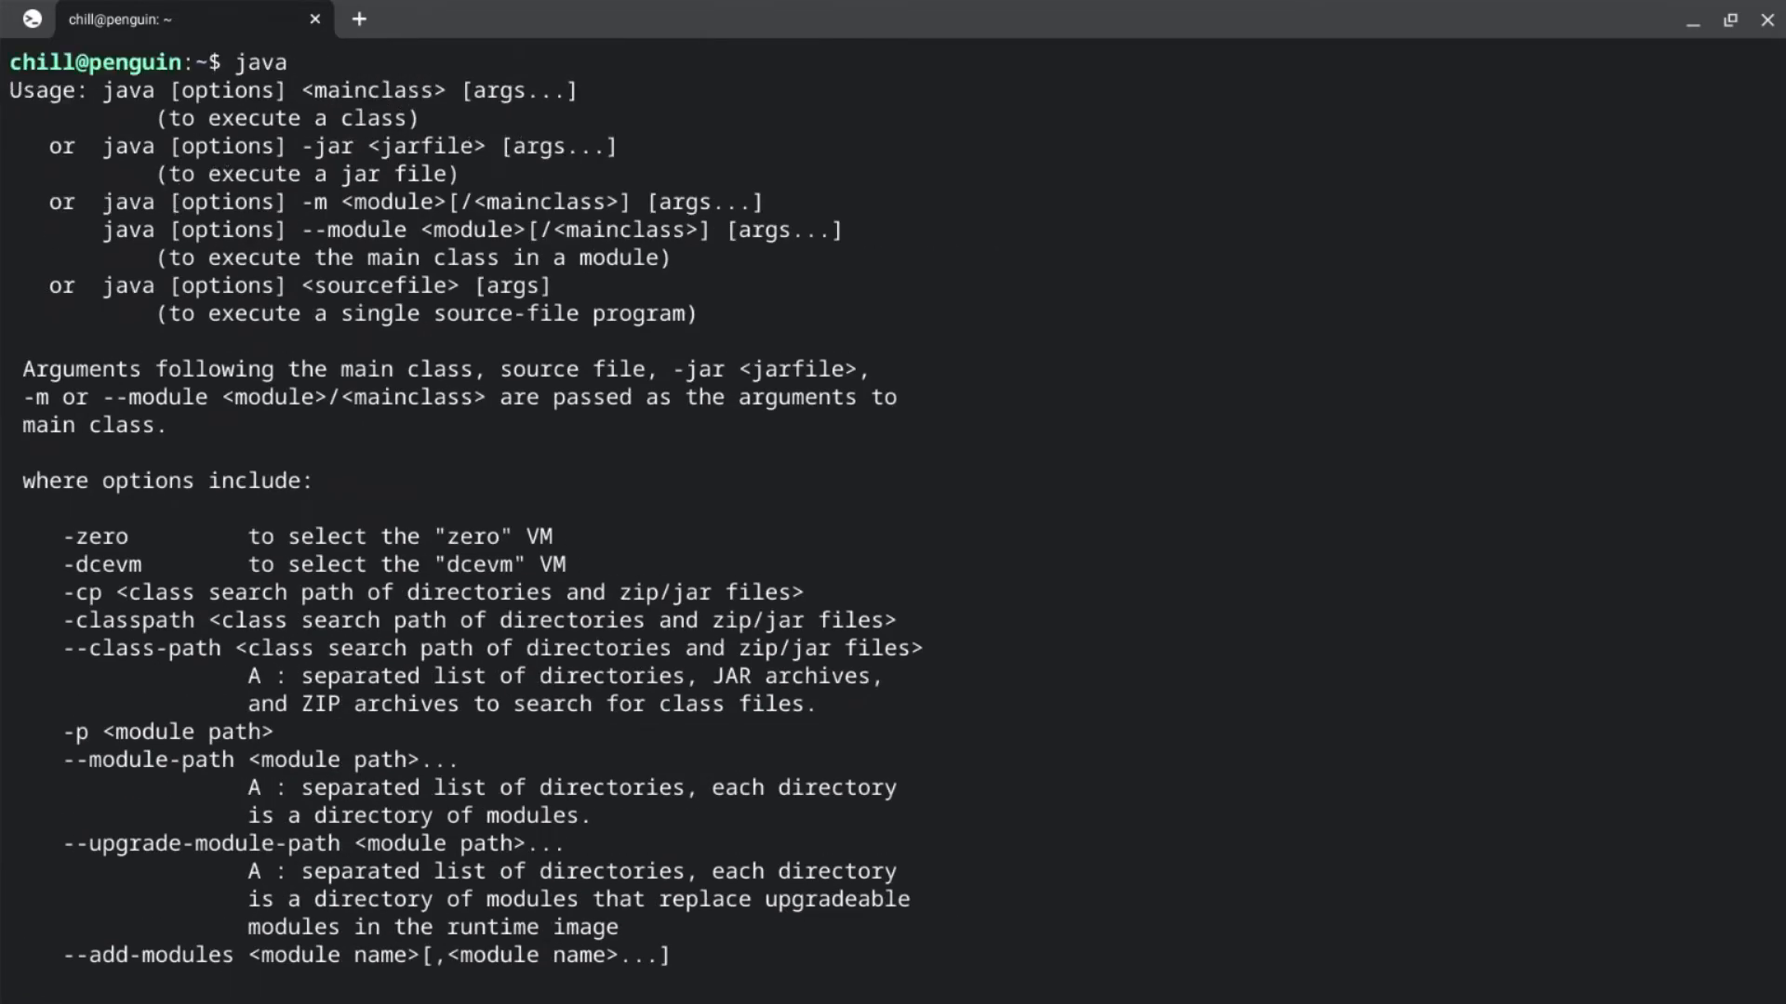
pyautogui.write('clear')
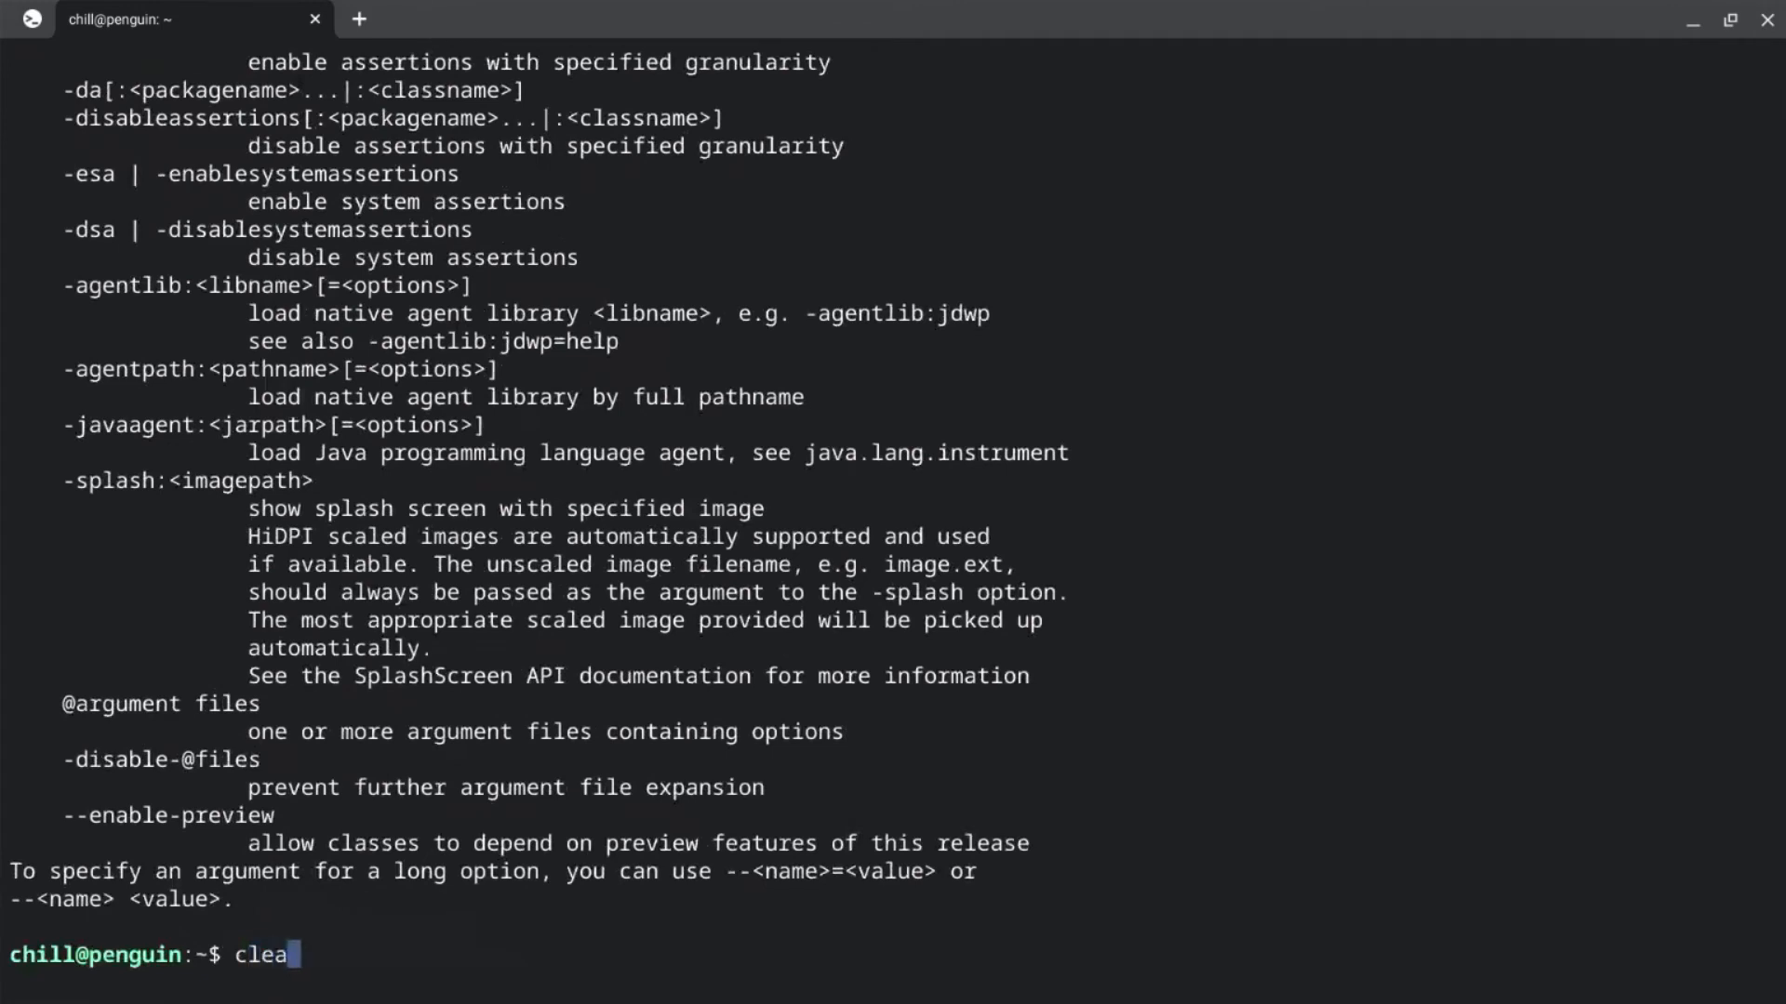
# Step: Clear the terminal's help output and bring up Files showing both jars in Tutorials
pyautogui.press('Return')
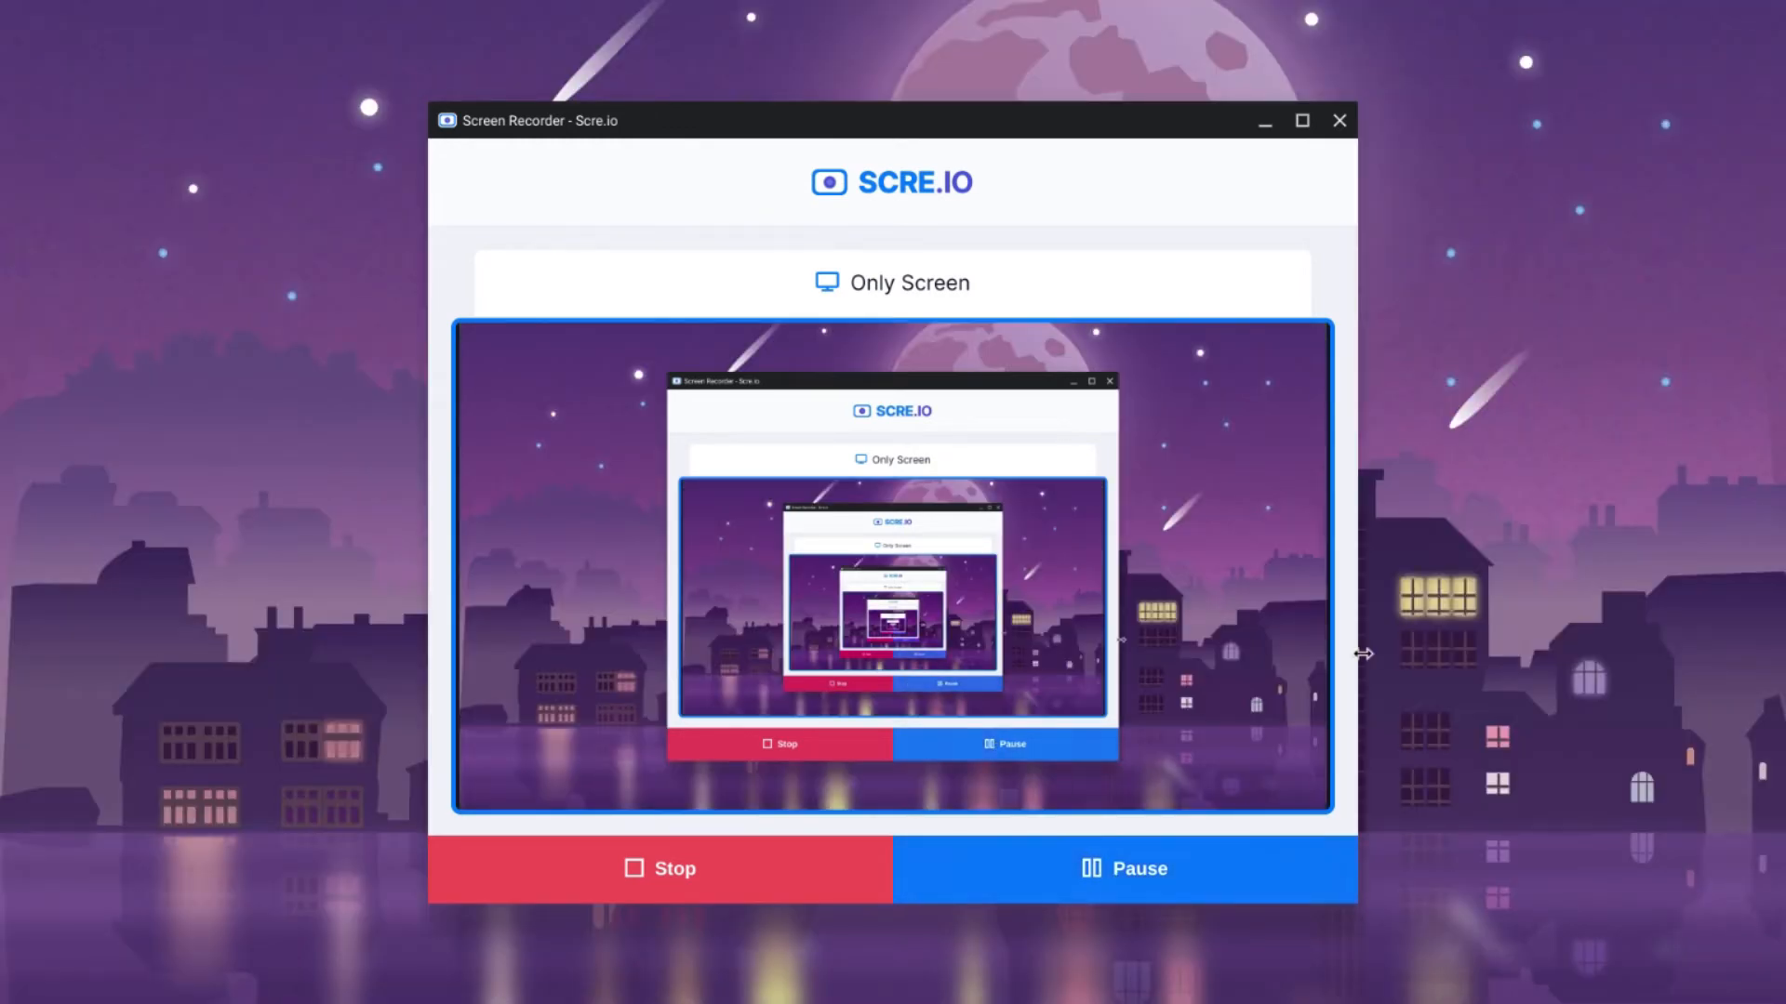
pyautogui.moveTo(1249, 168)
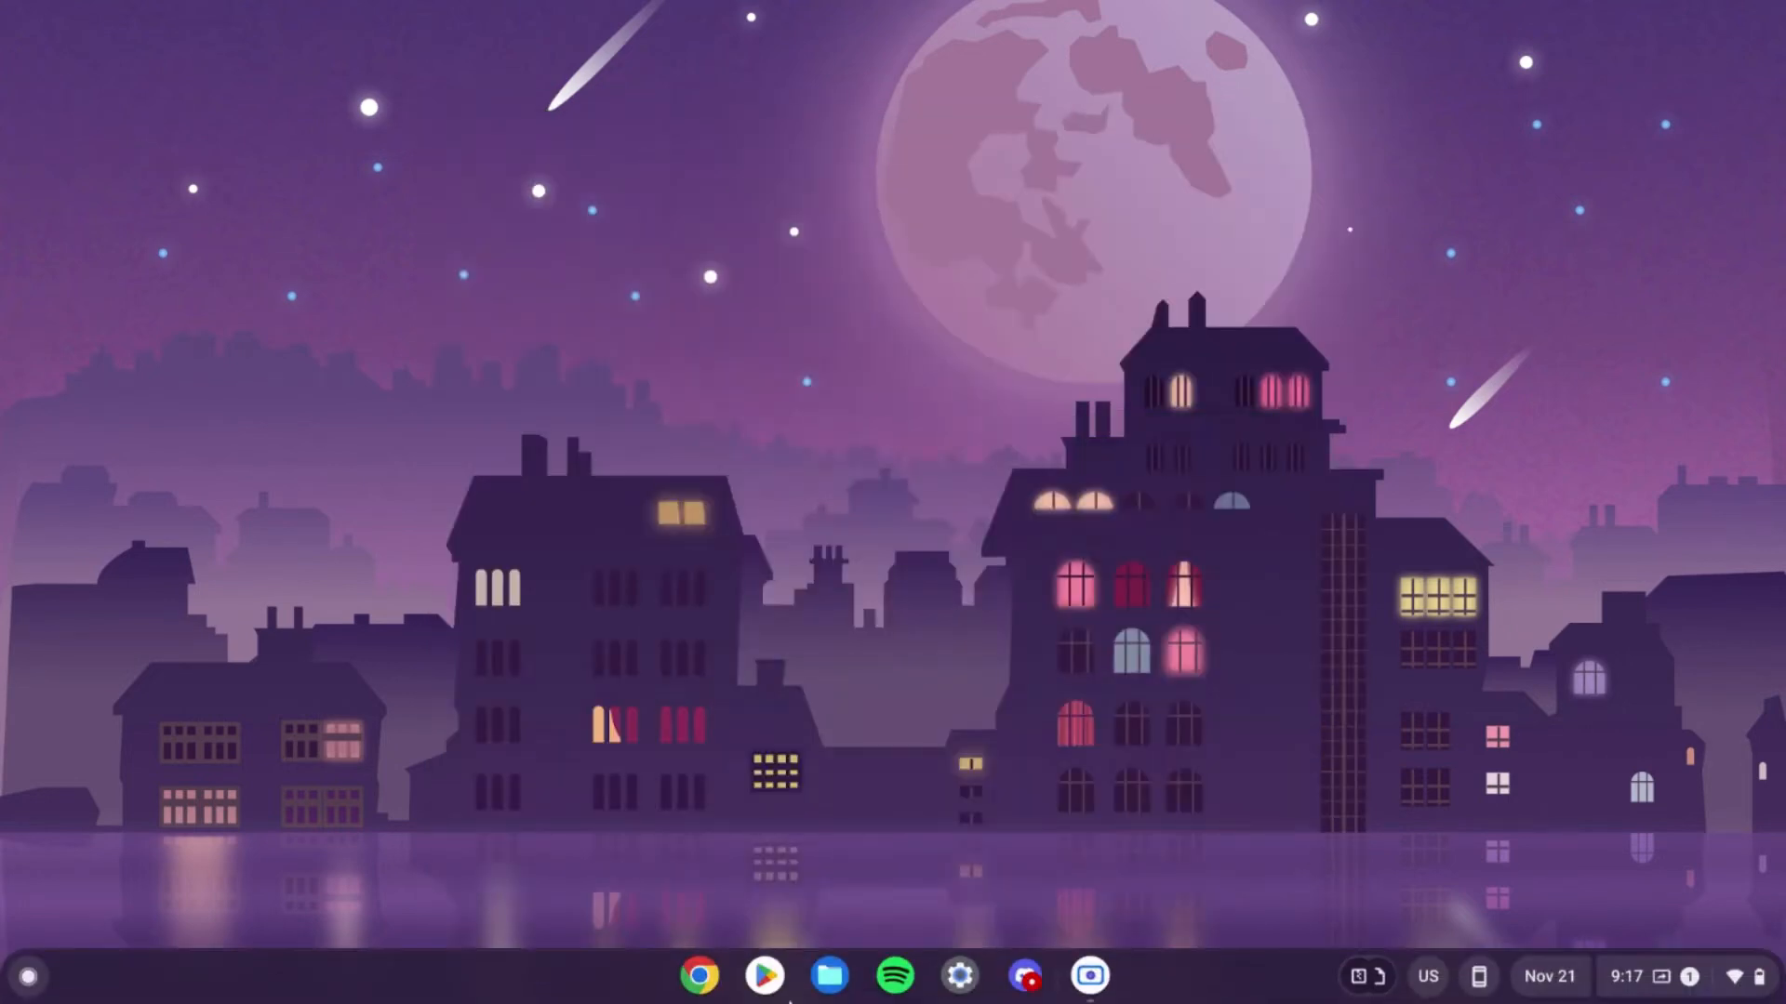
pyautogui.click(829, 975)
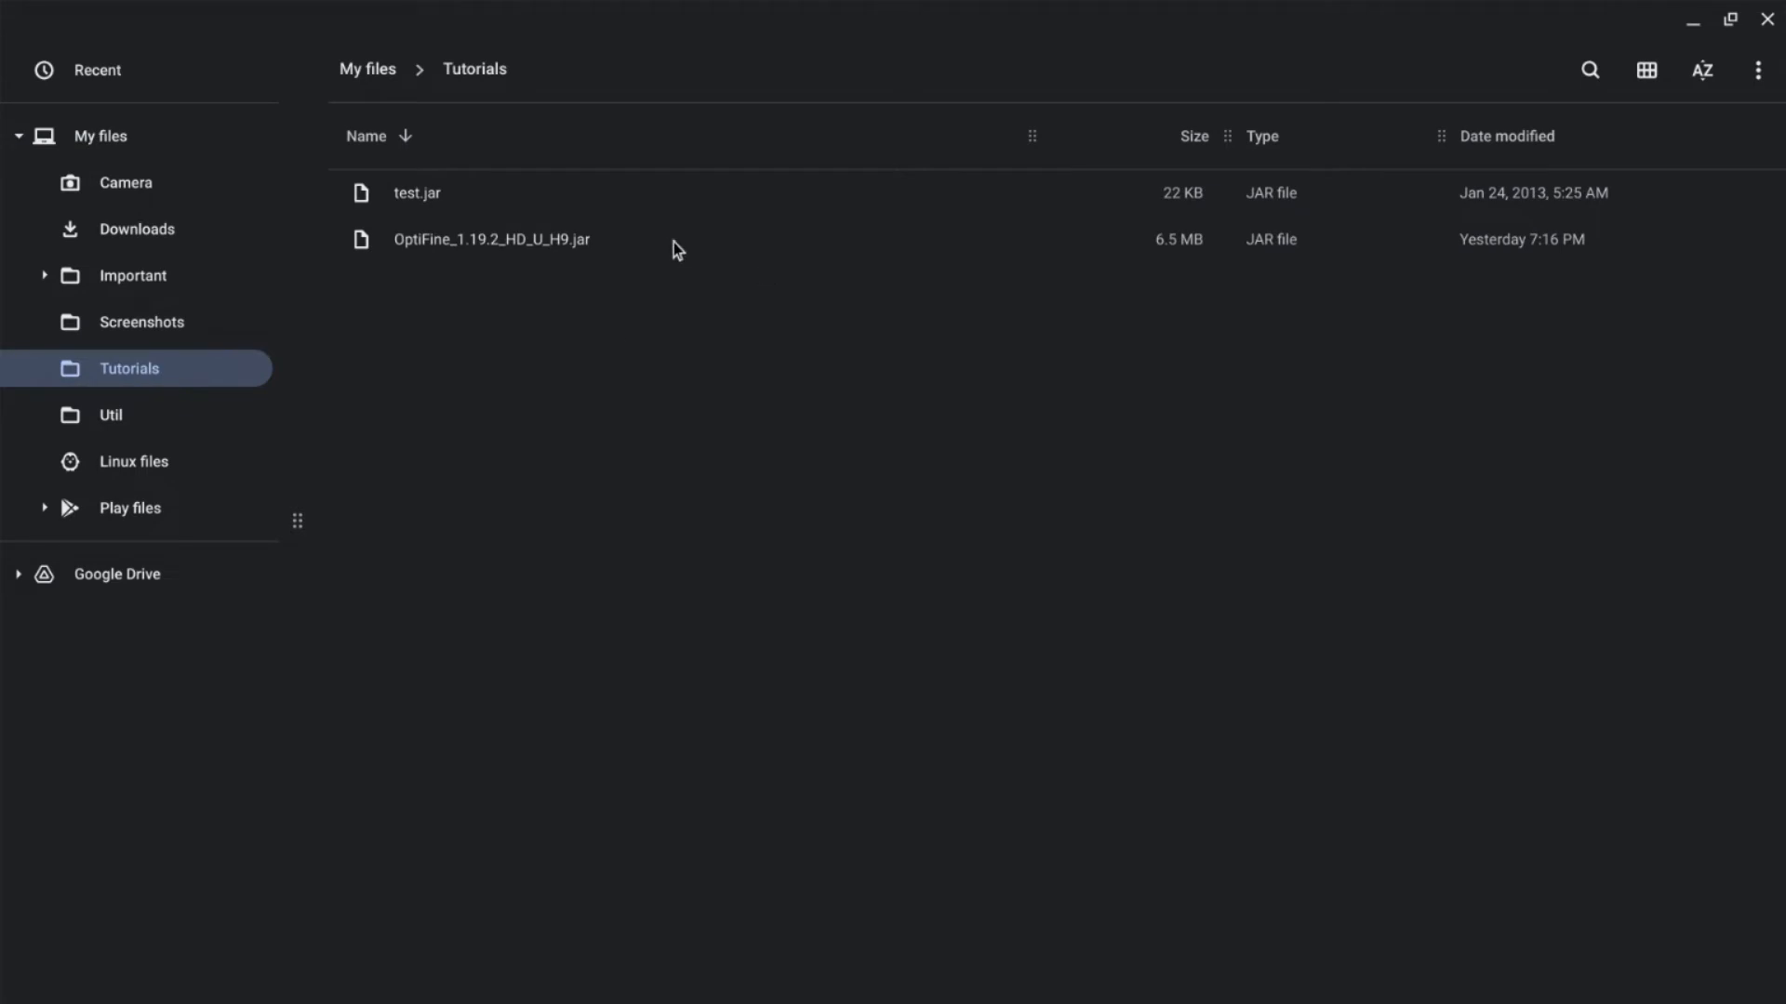
# Step: Copy test.jar from Tutorials into Linux files, verify it arrived, and close Files
pyautogui.click(417, 192)
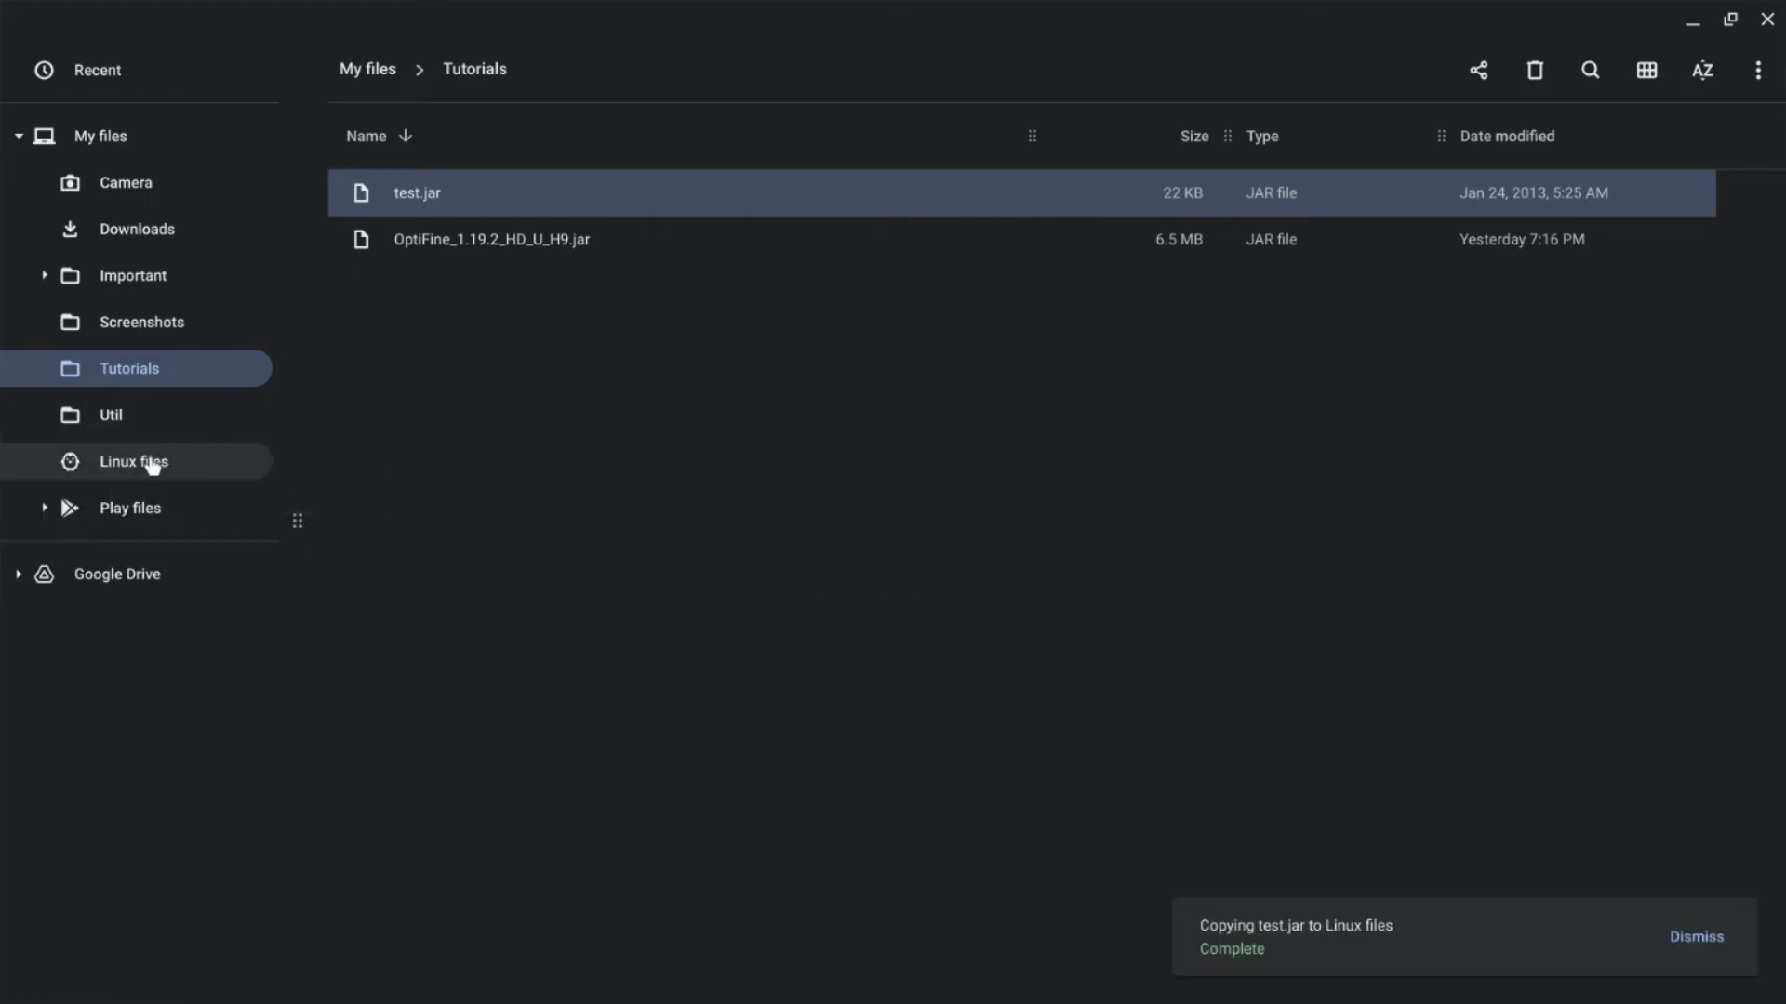
pyautogui.click(133, 462)
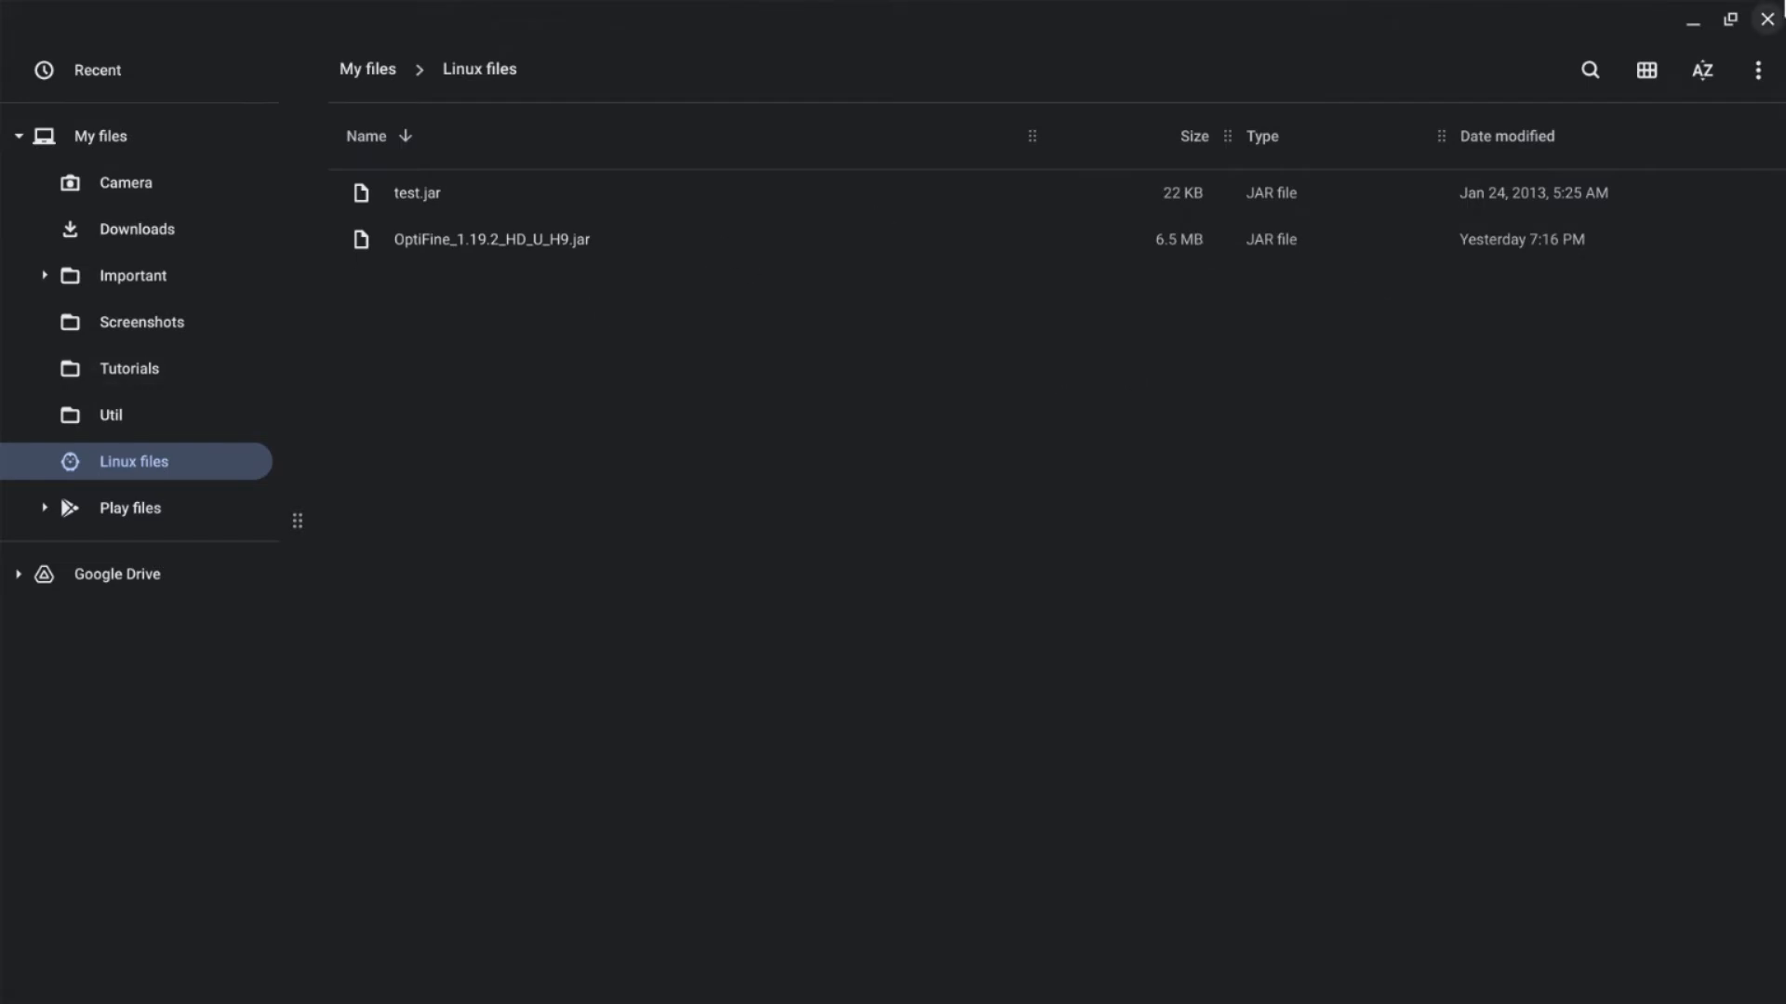
pyautogui.moveTo(1764, 20)
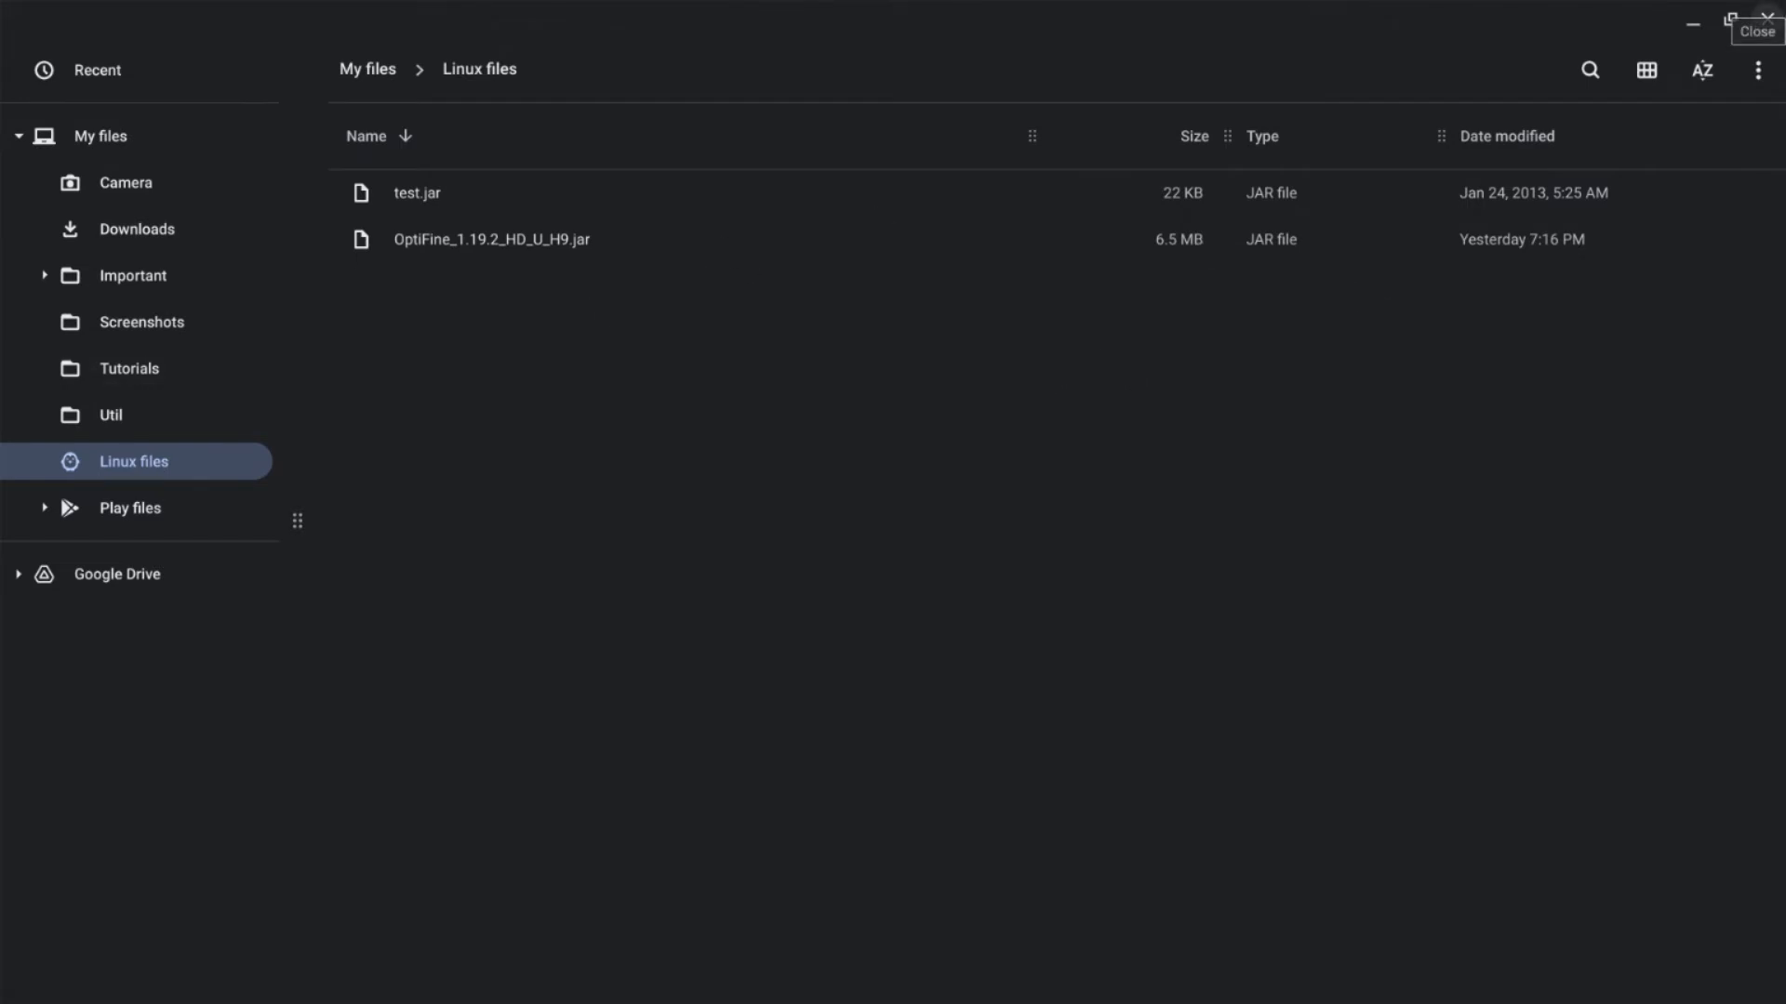
pyautogui.click(1755, 31)
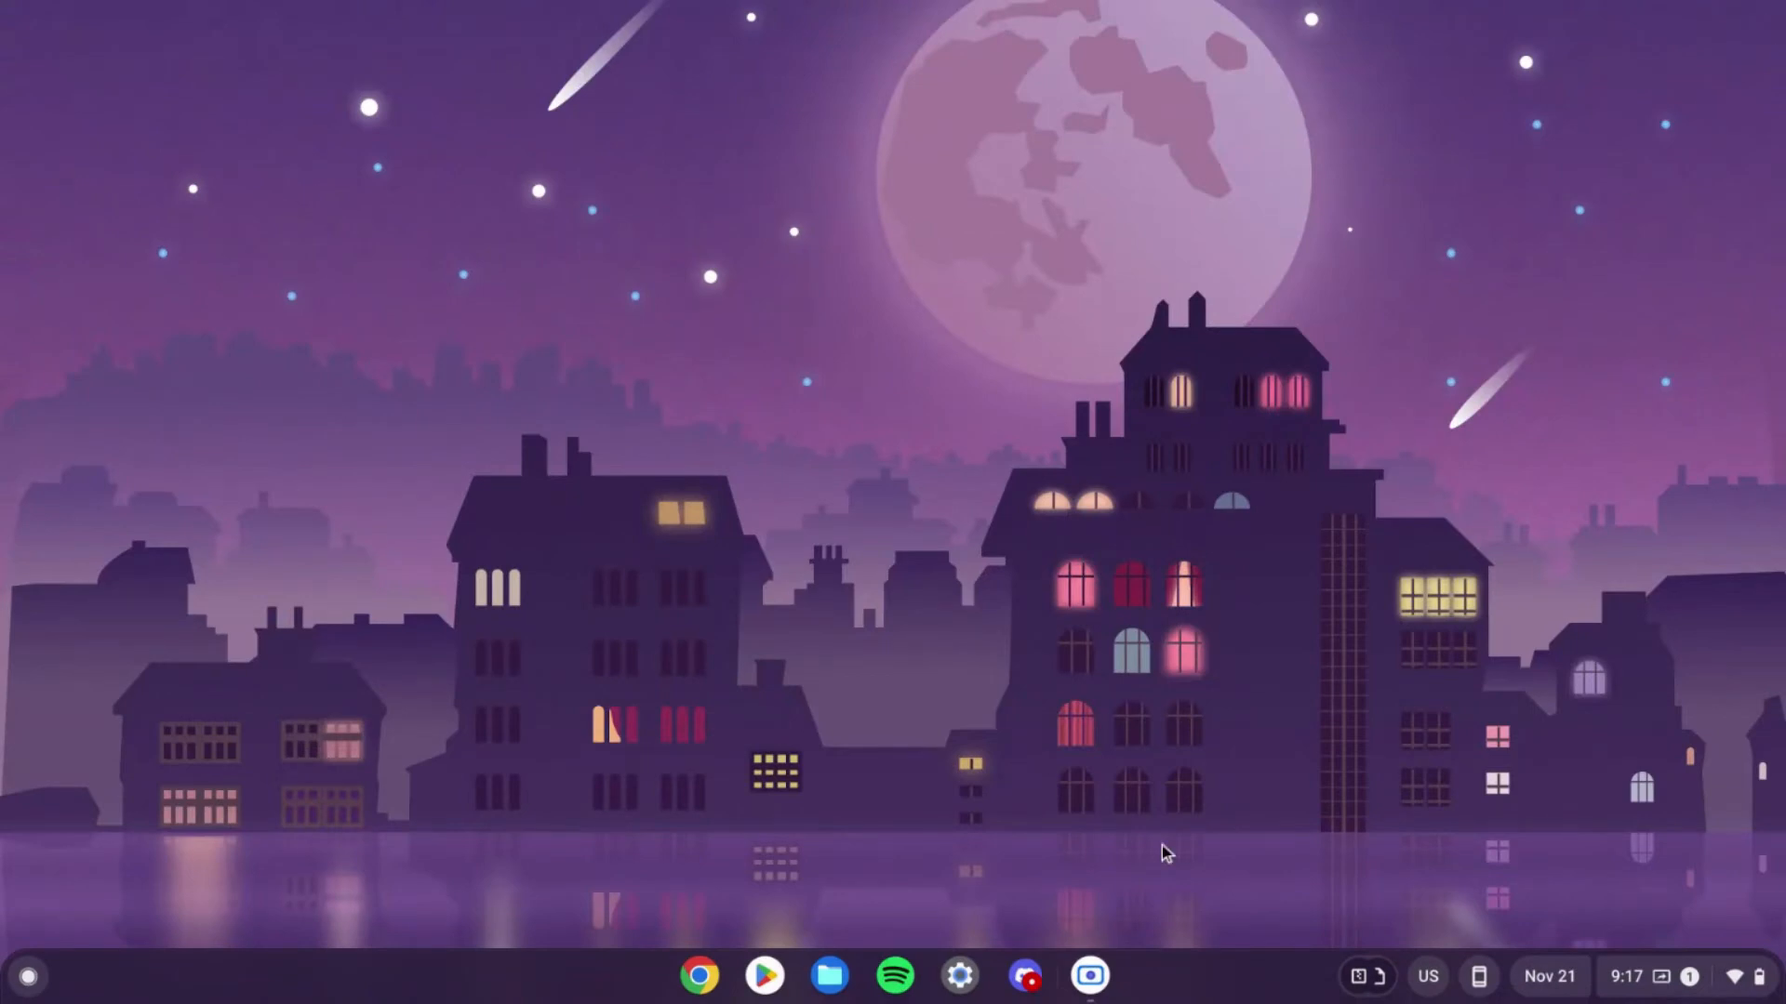
# Step: Launch Terminal from the Launcher's Linux apps folder and open a penguin shell
pyautogui.click(27, 975)
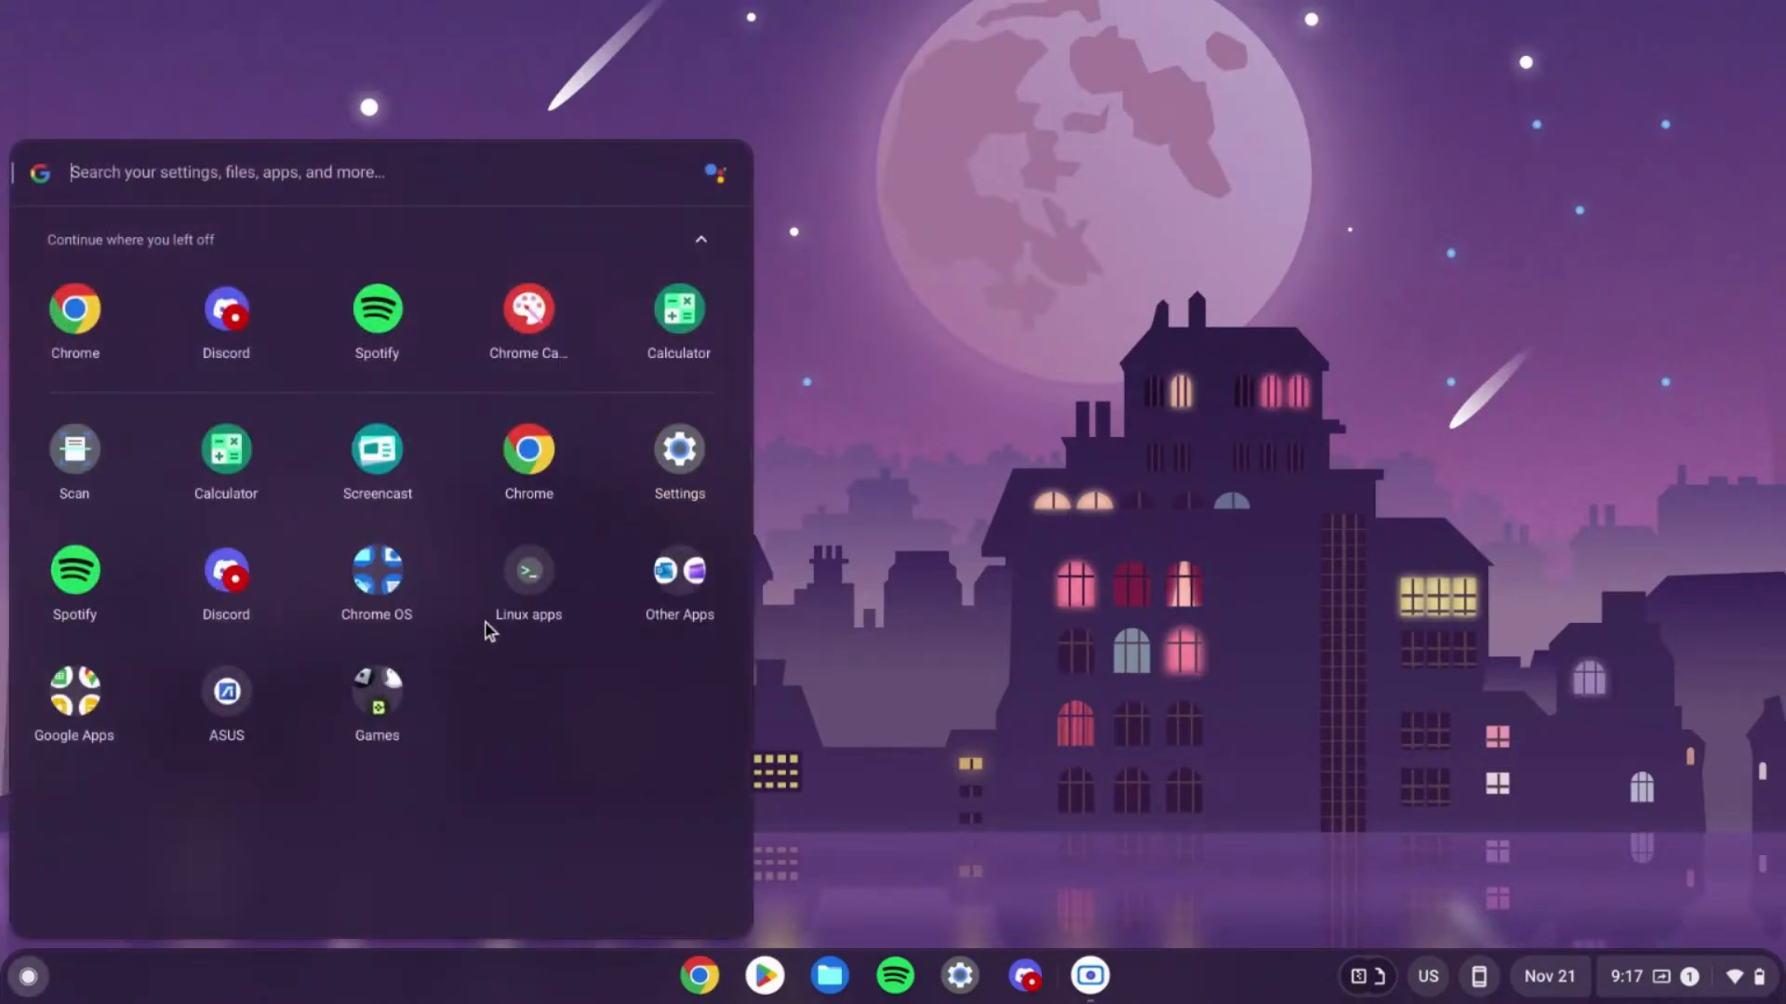
pyautogui.click(527, 580)
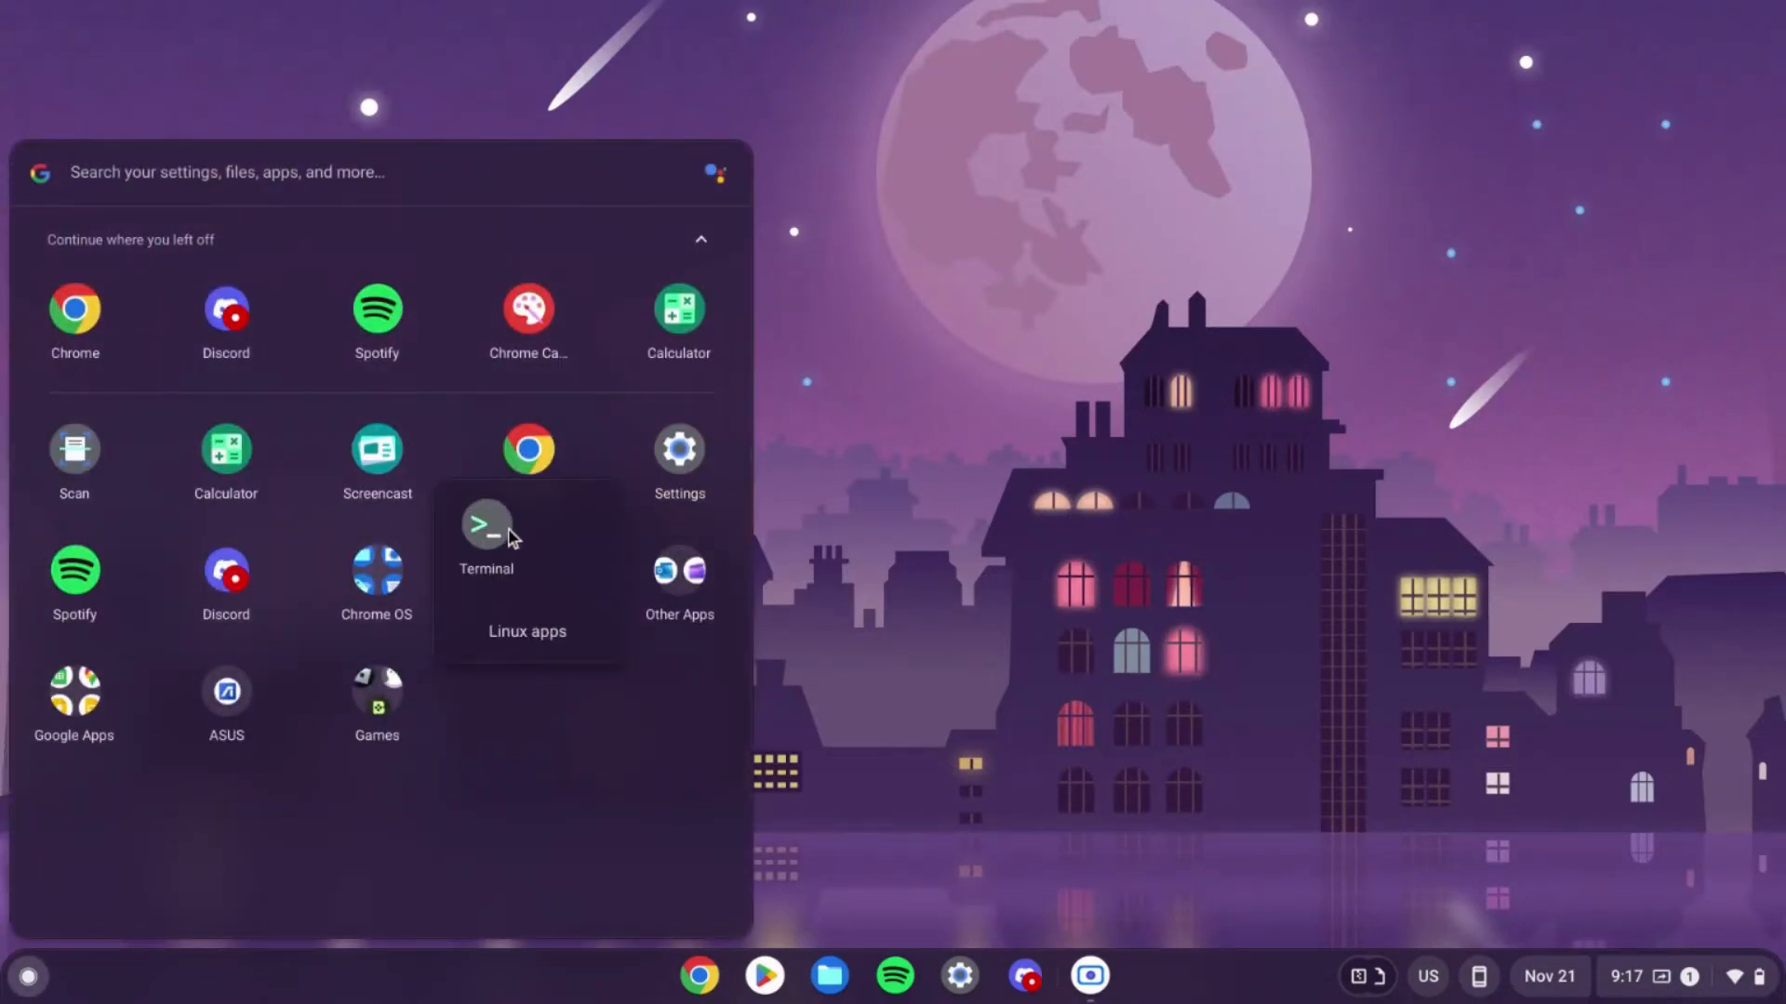
pyautogui.click(485, 526)
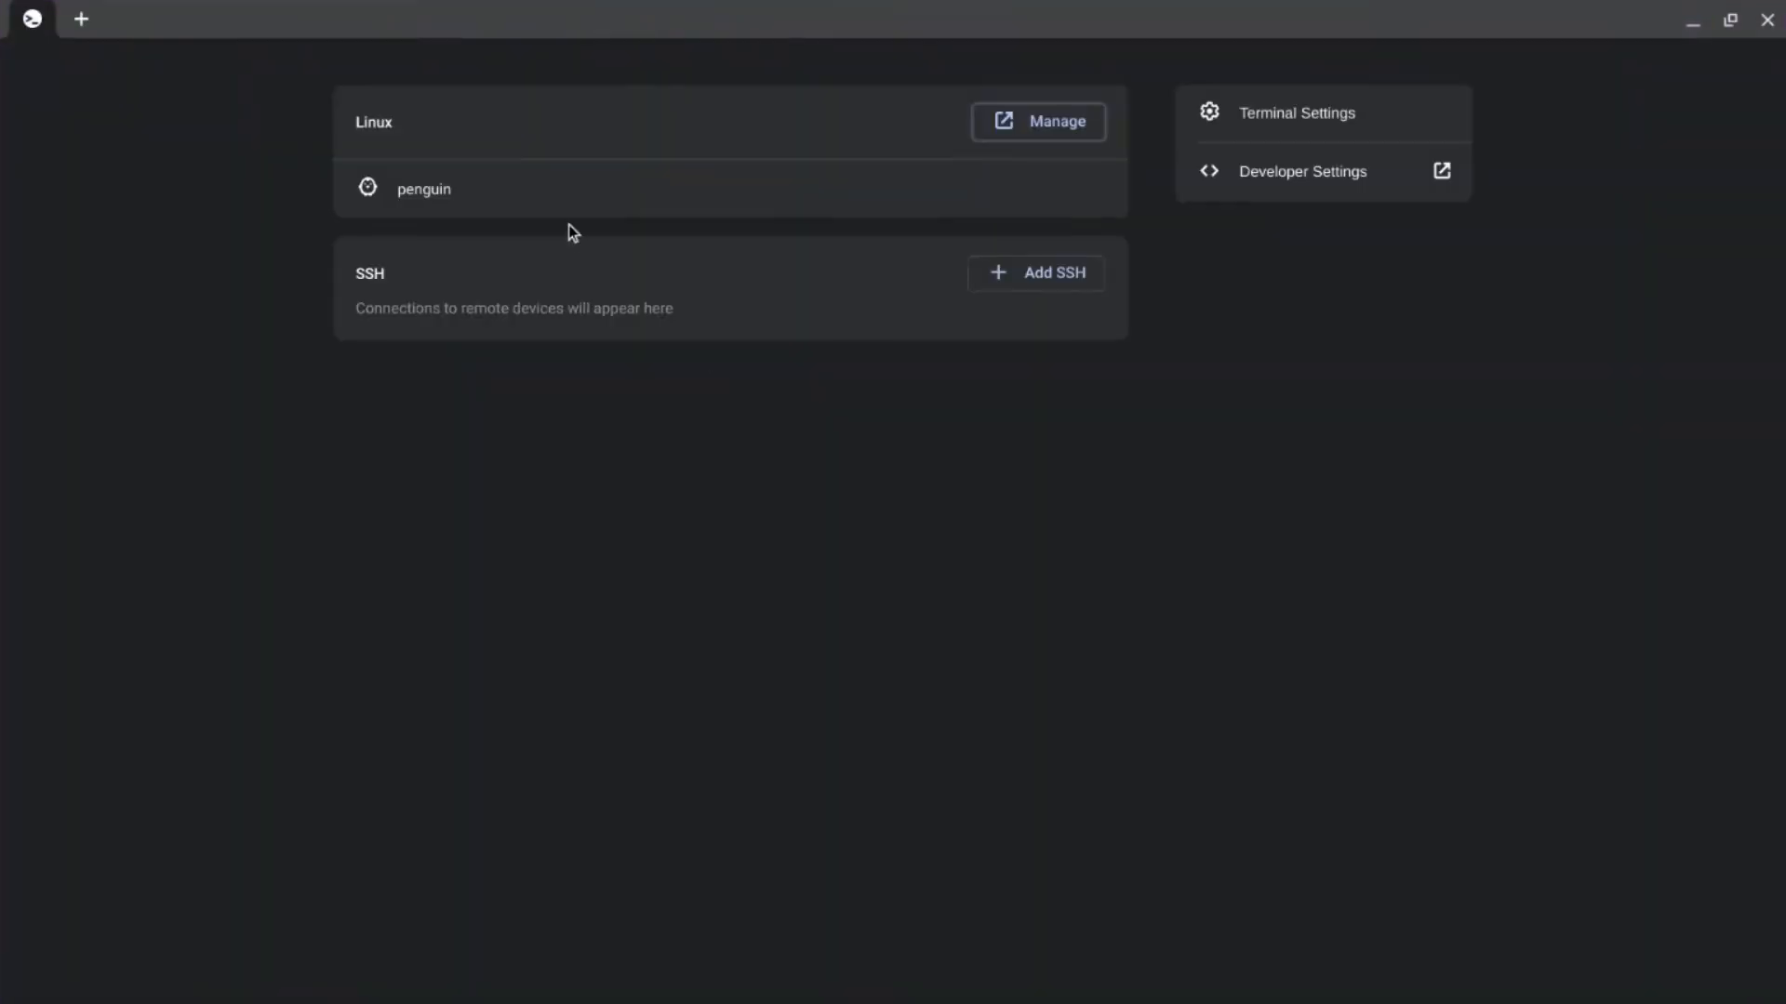
pyautogui.click(425, 188)
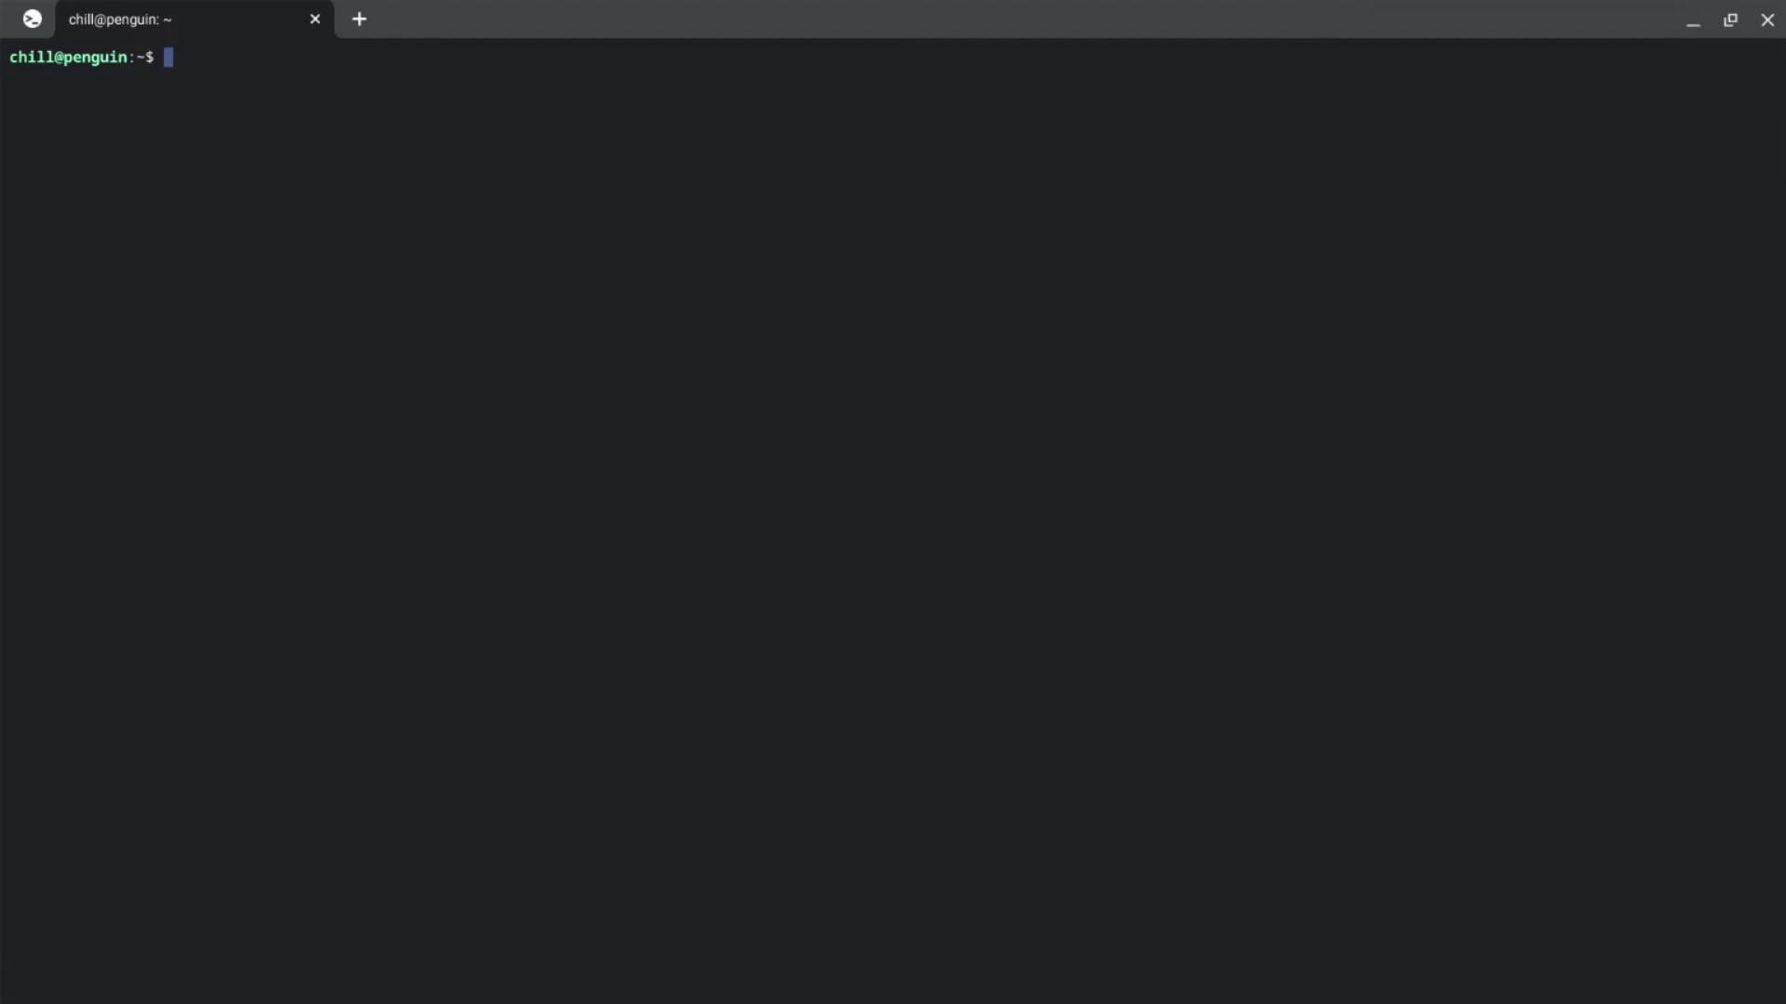
# Step: Run menulibre, expand the Games category, and bring up its add-item menu
pyautogui.write('menulibre')
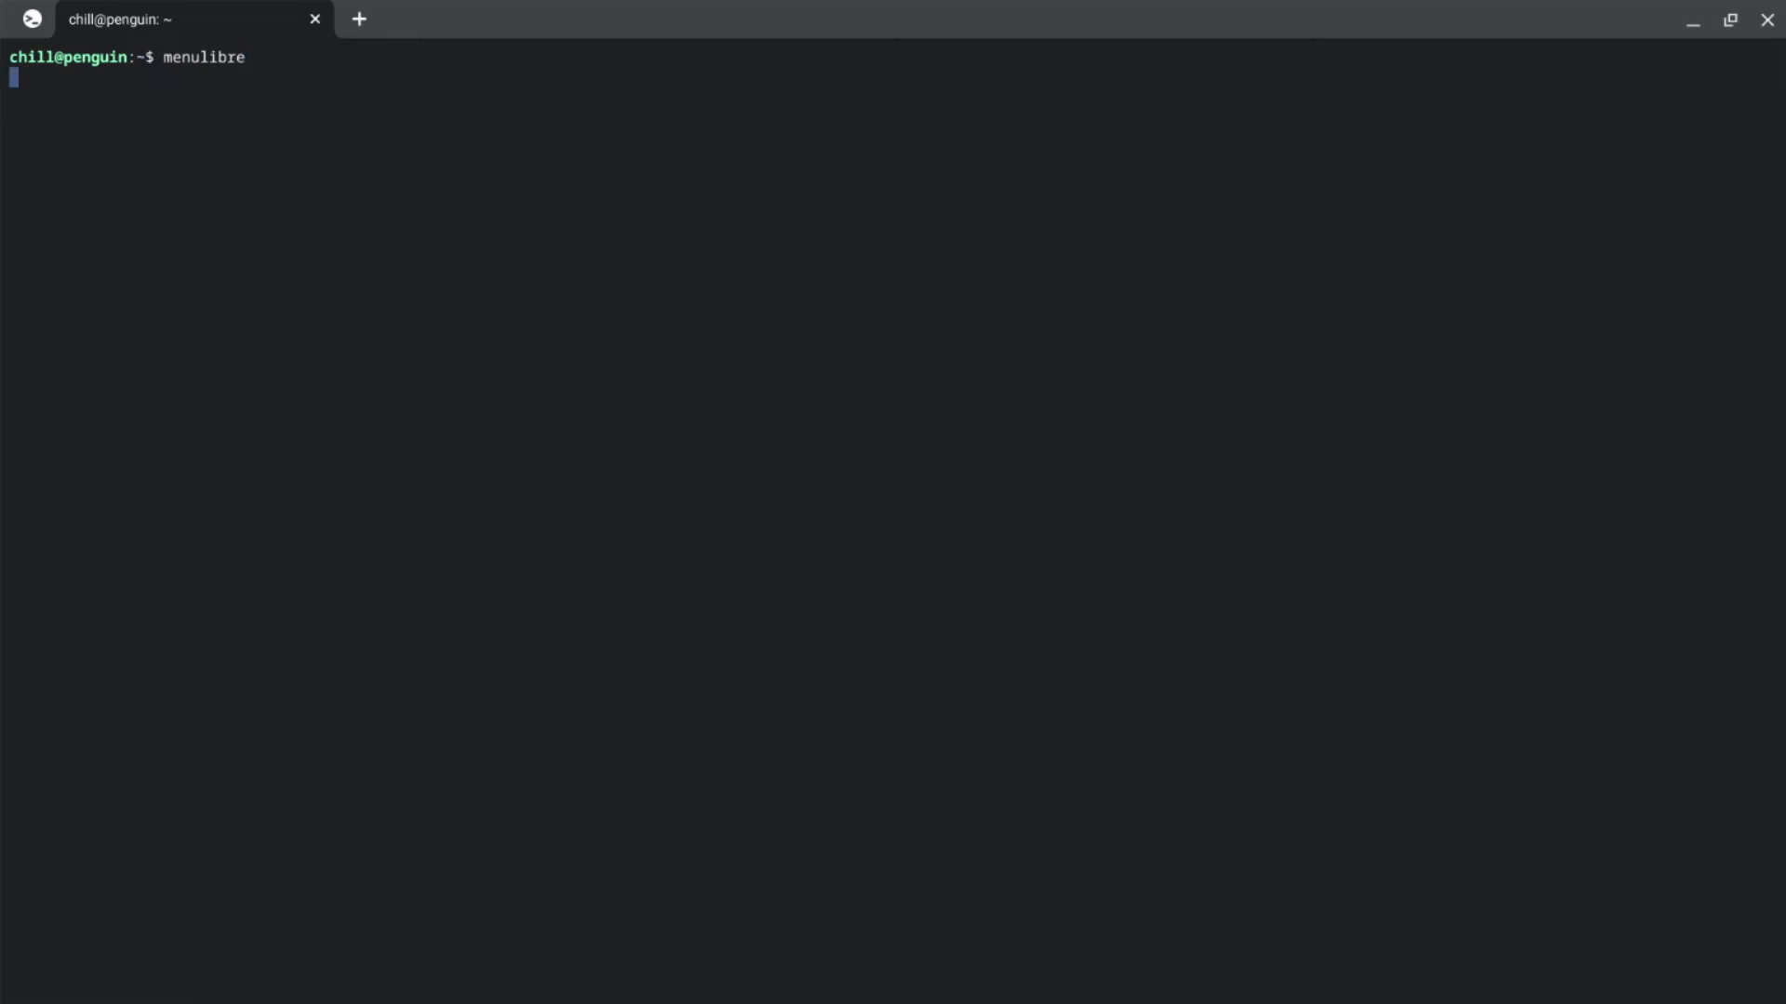
pyautogui.press('Return')
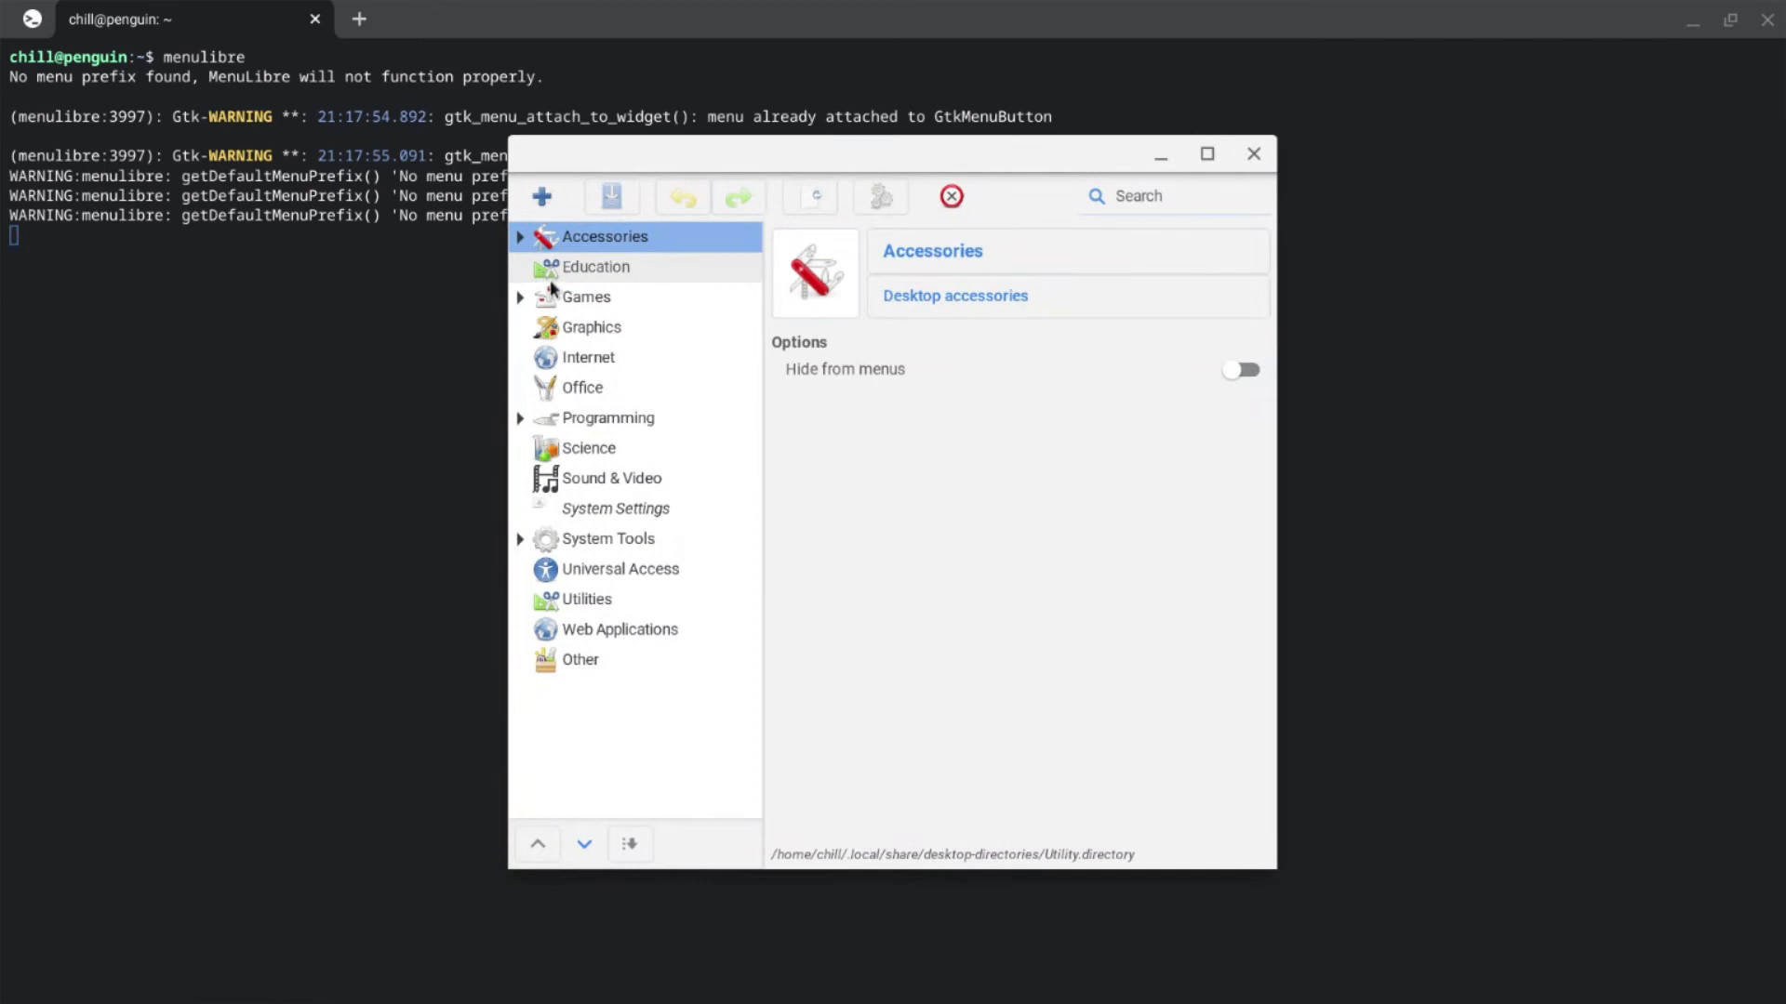
pyautogui.moveTo(585, 298)
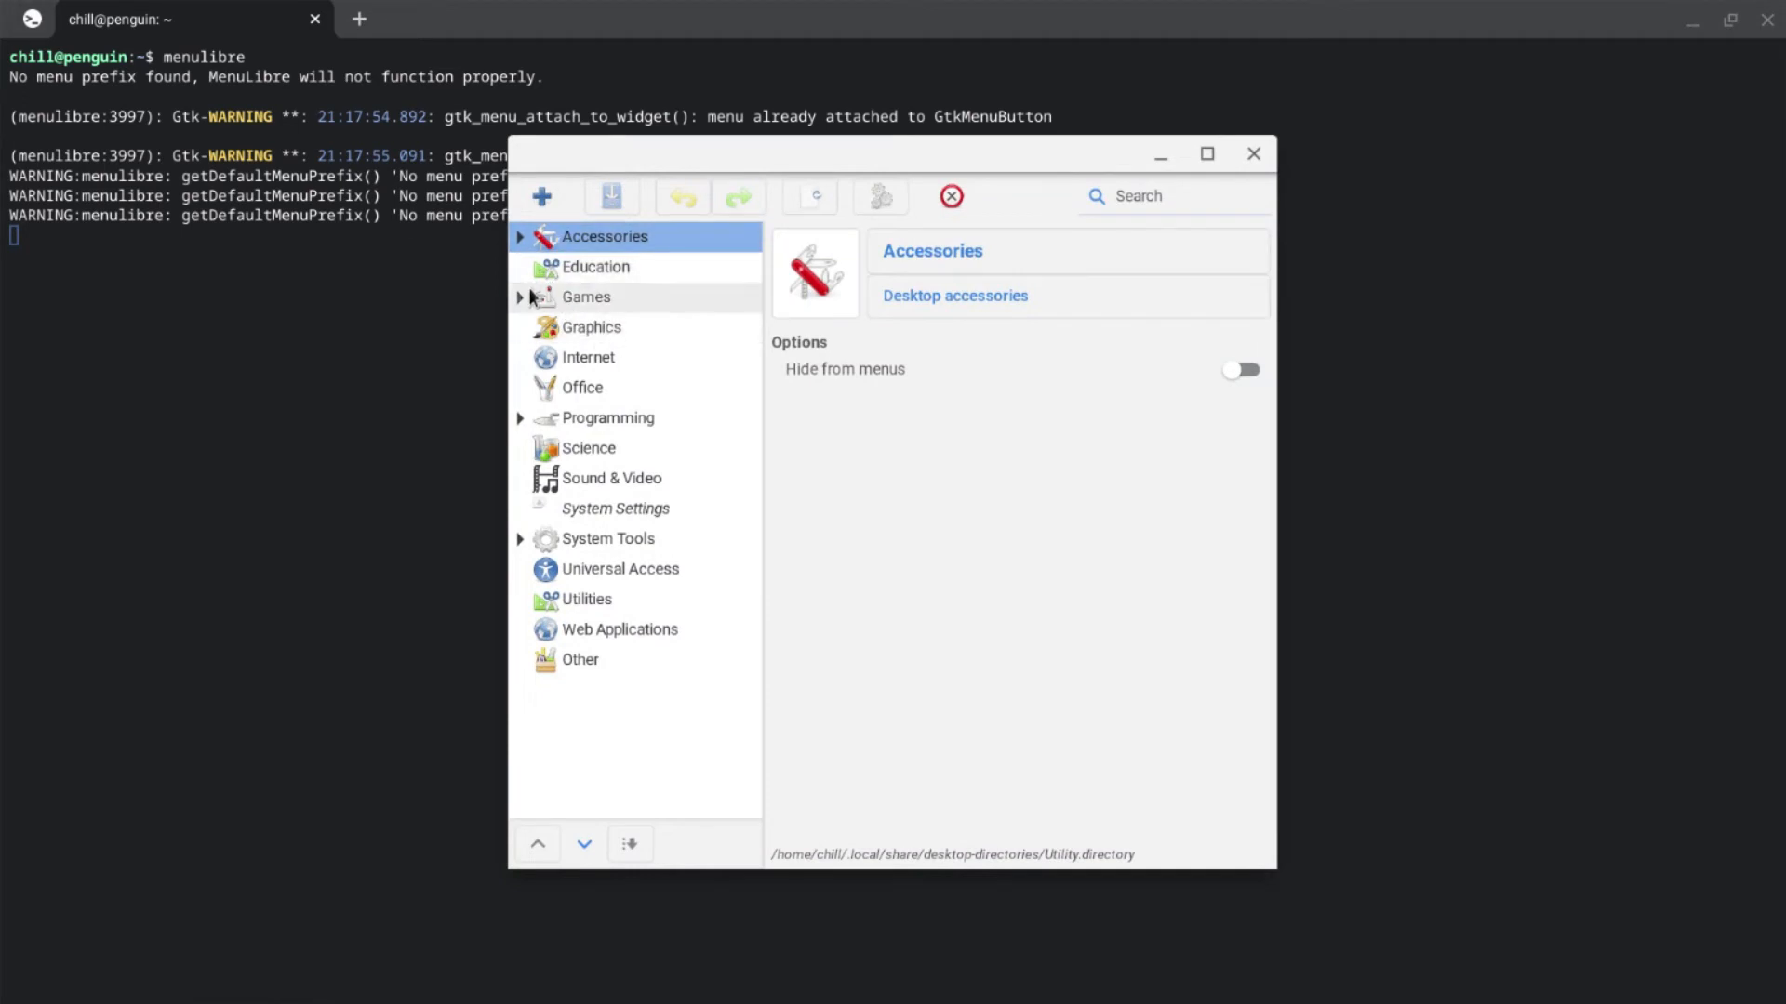
pyautogui.moveTo(550, 313)
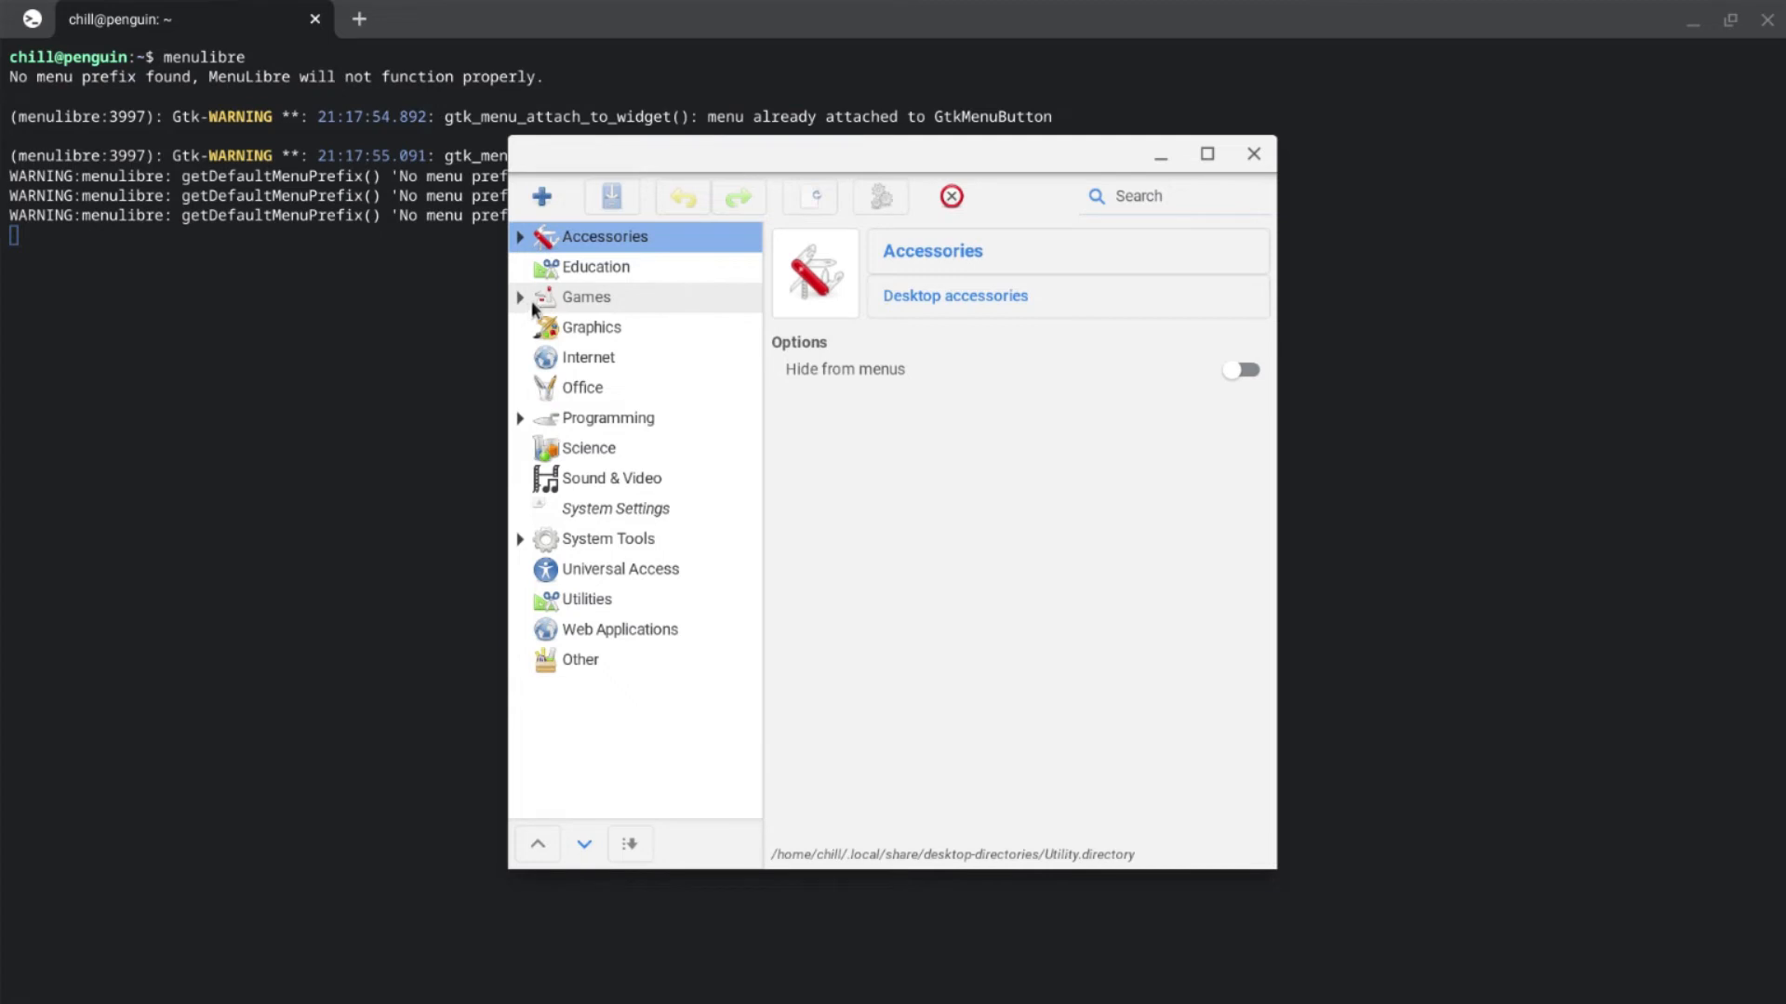
pyautogui.click(585, 296)
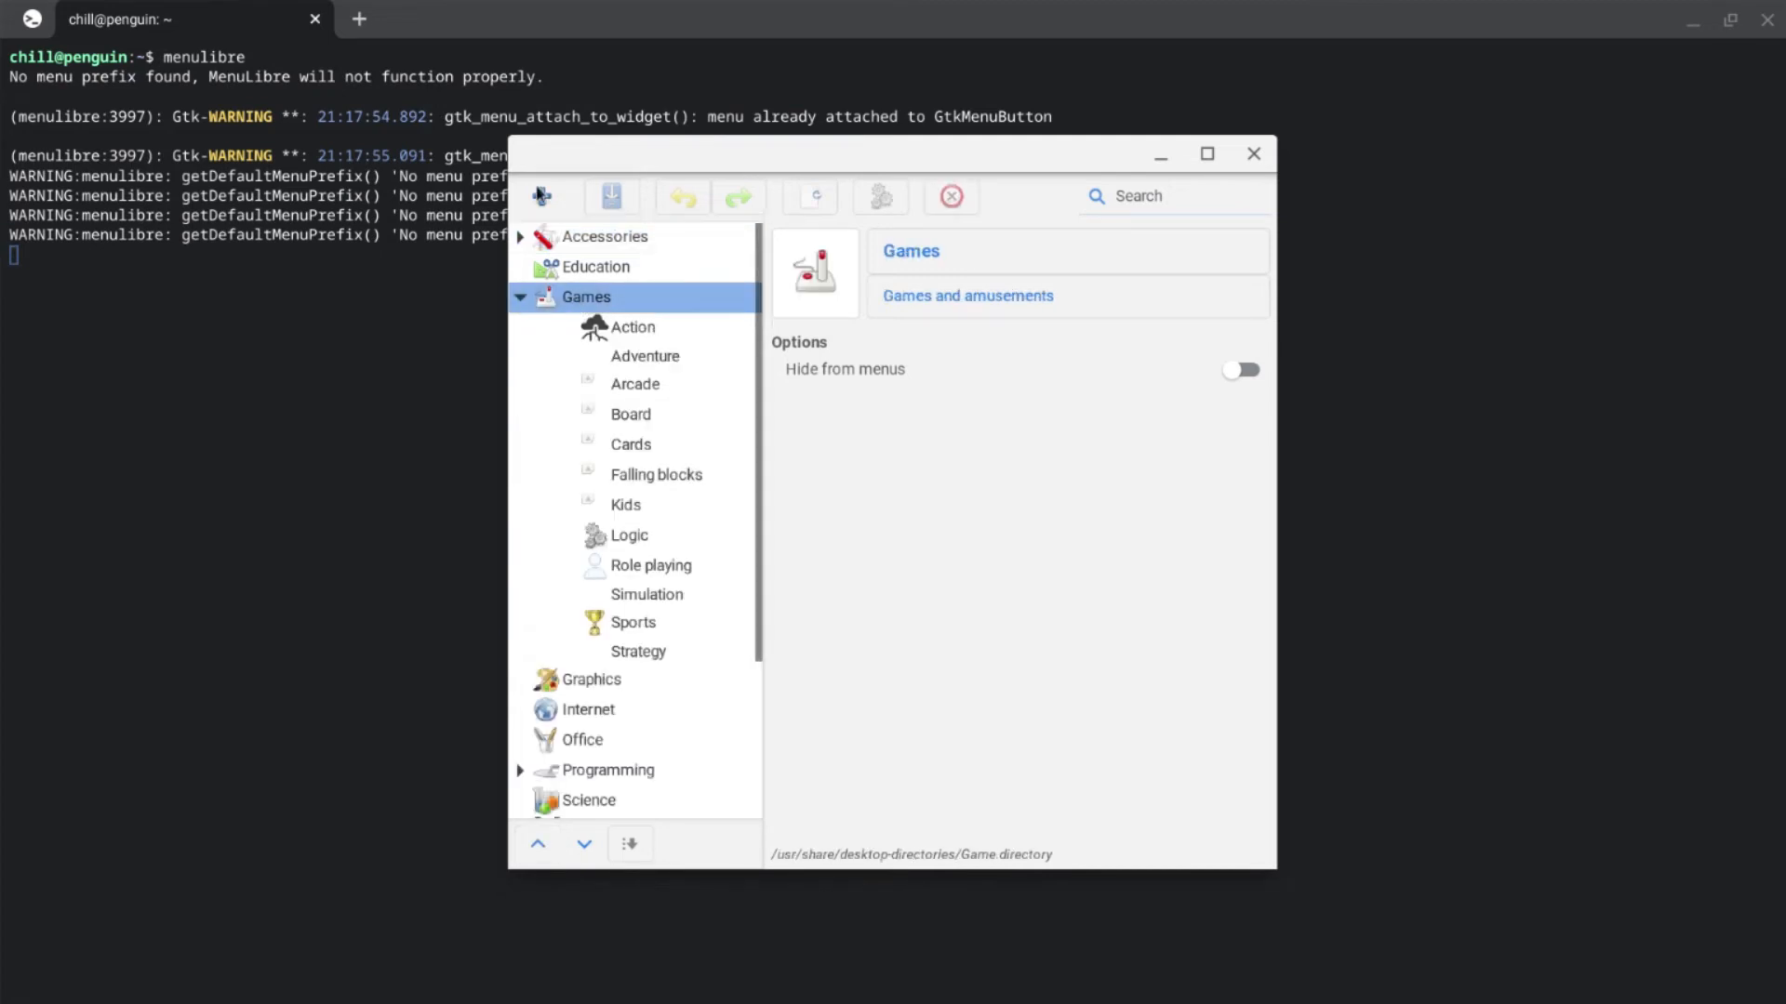
pyautogui.moveTo(643, 310)
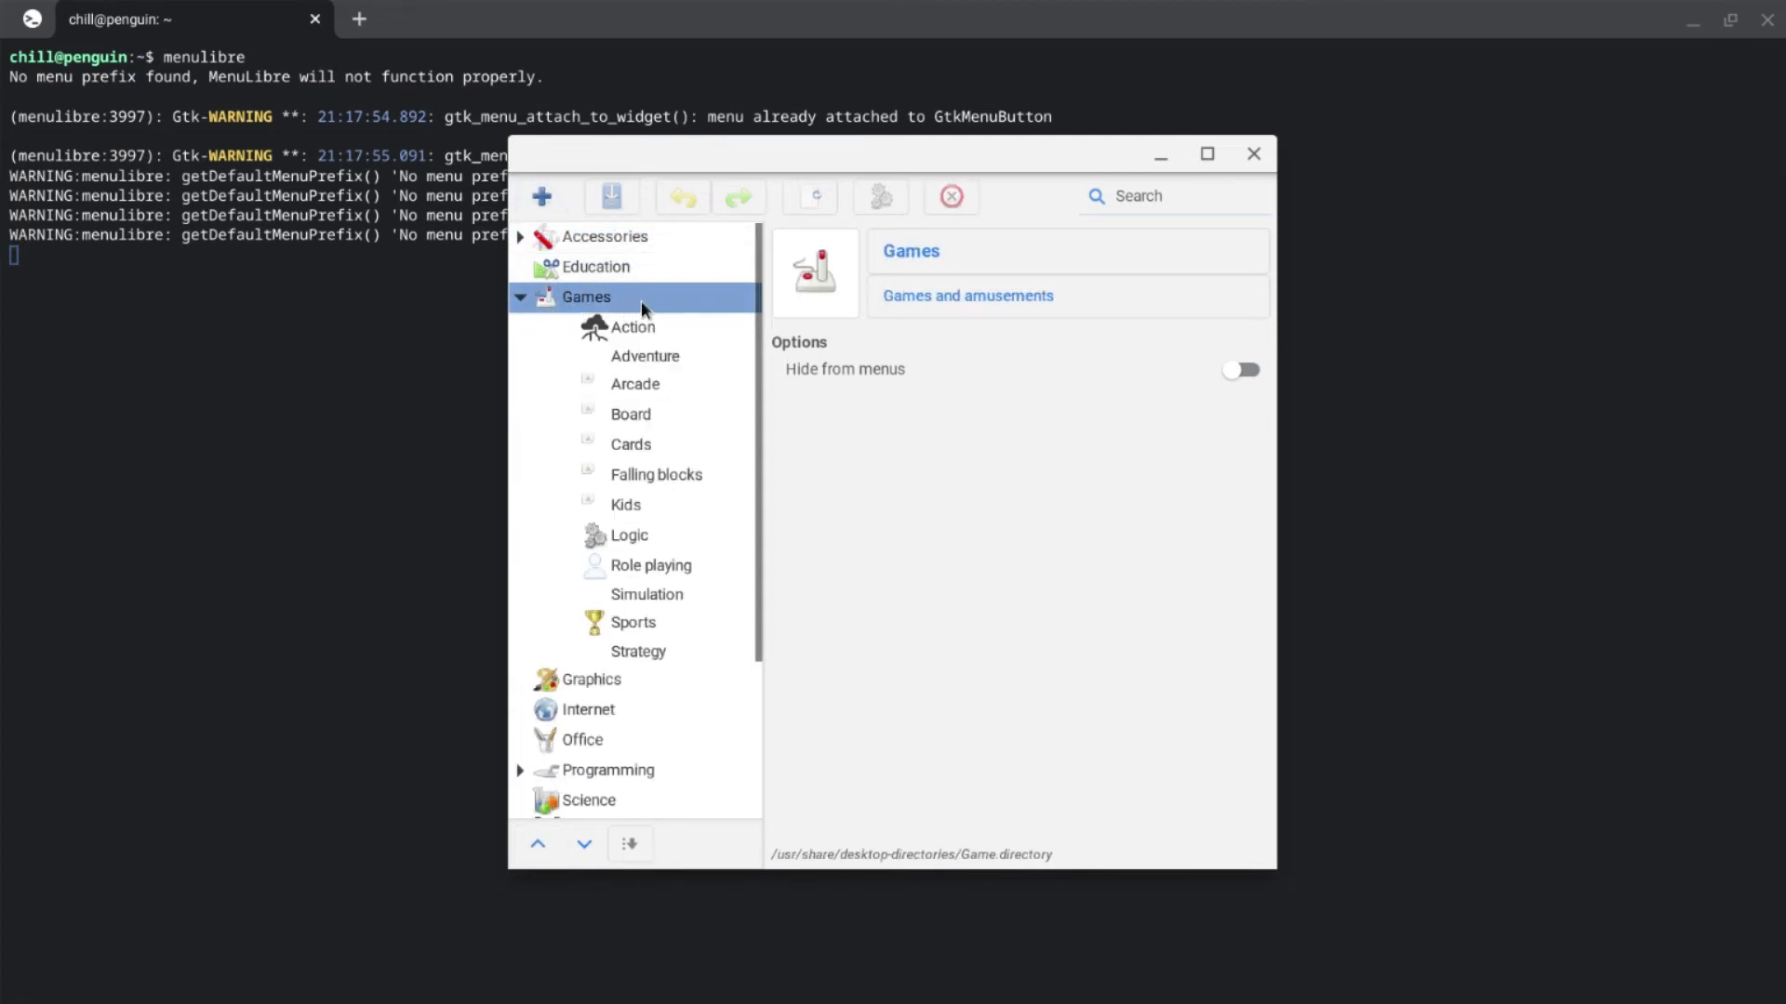
pyautogui.click(542, 196)
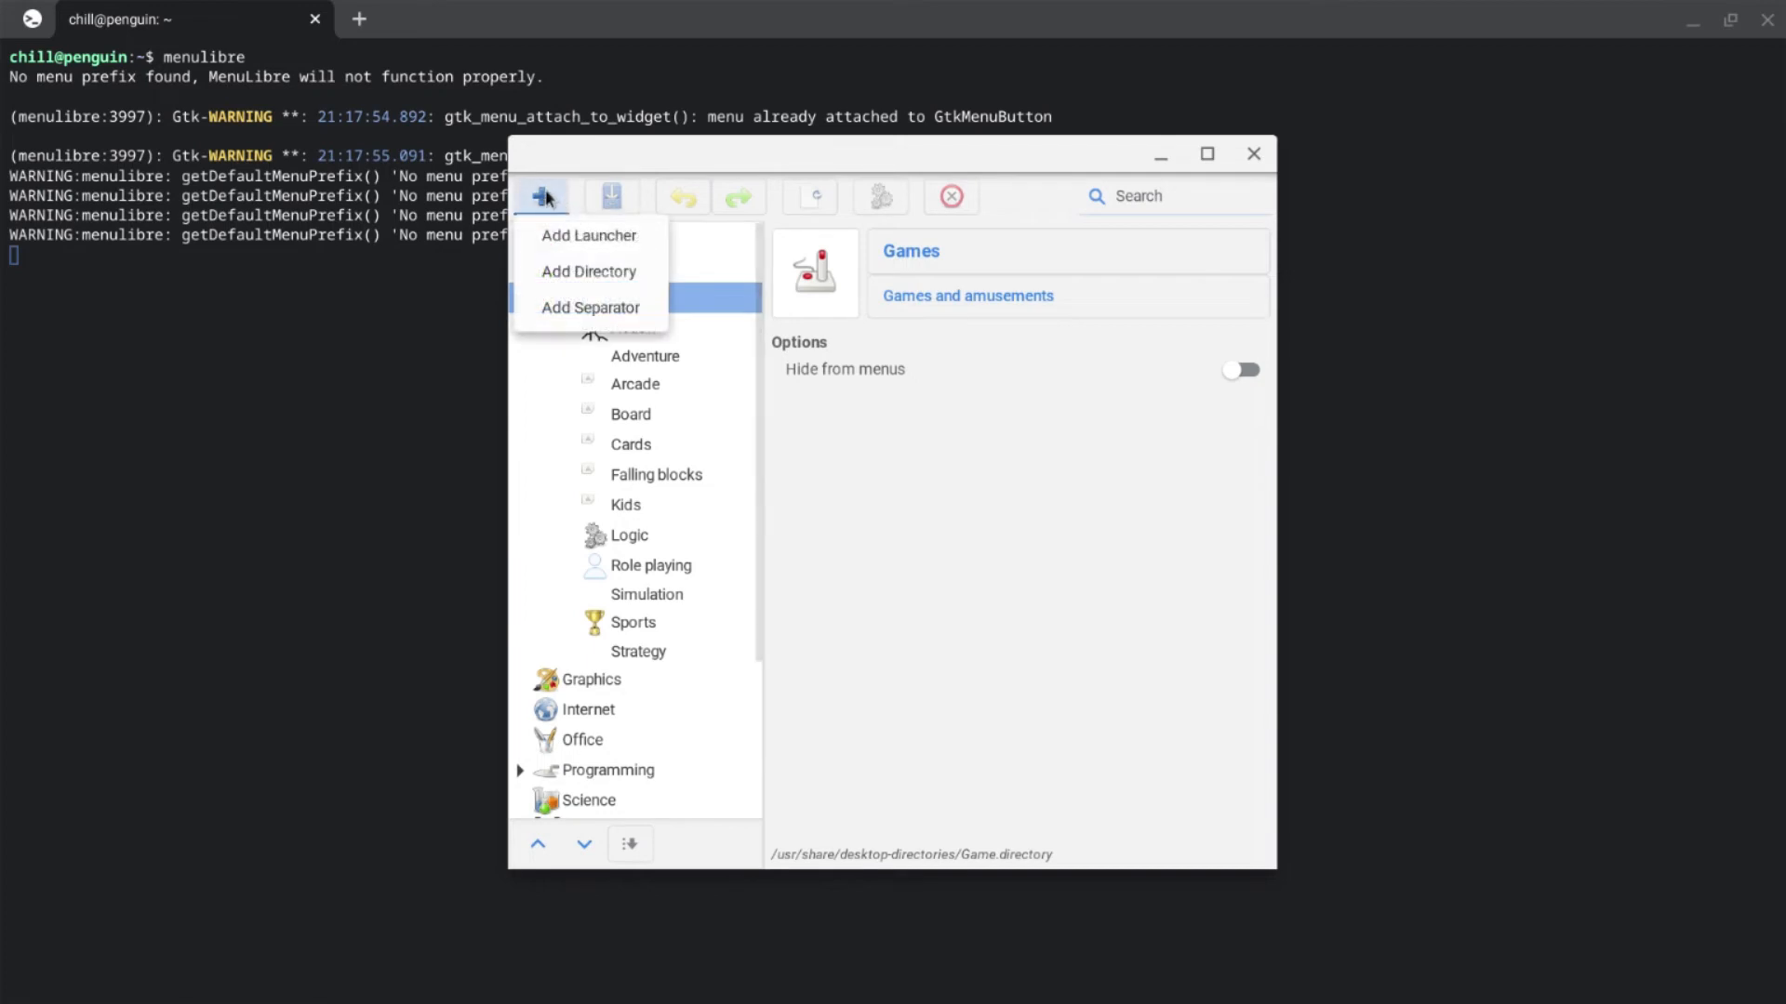
# Step: Add a Games launcher 'Test Jar' with command java -jar test.jar and save it
pyautogui.click(589, 235)
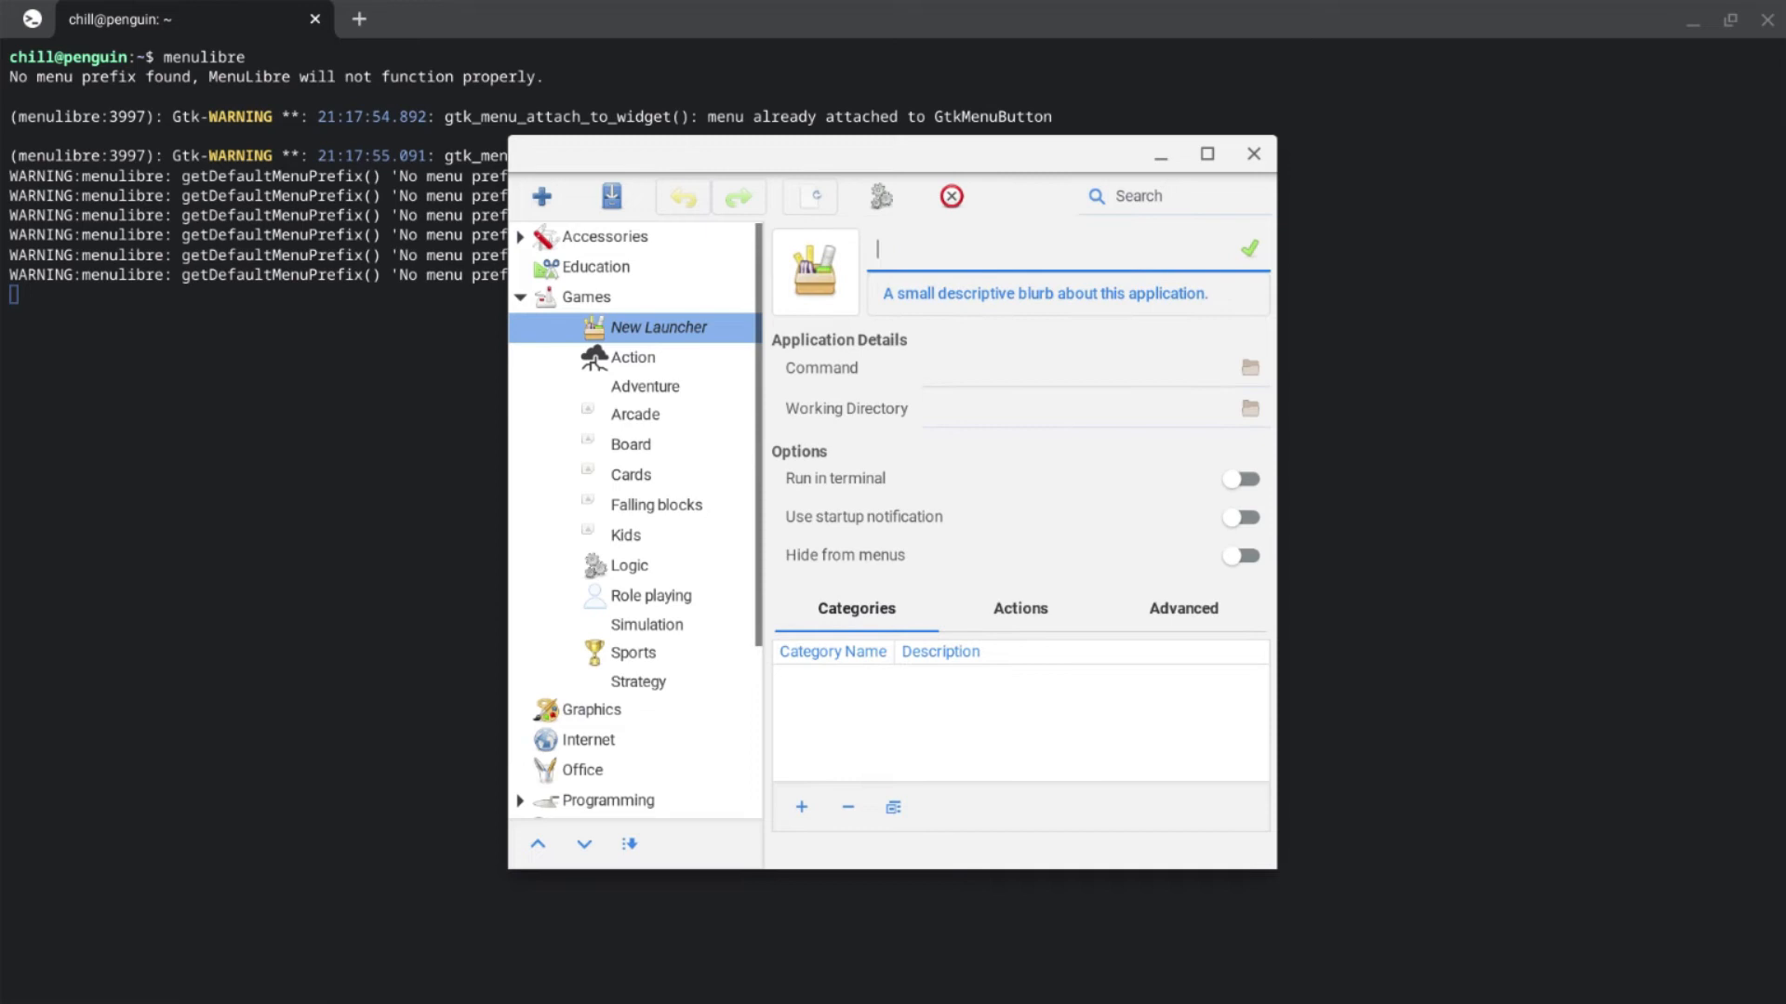
pyautogui.write('Test J')
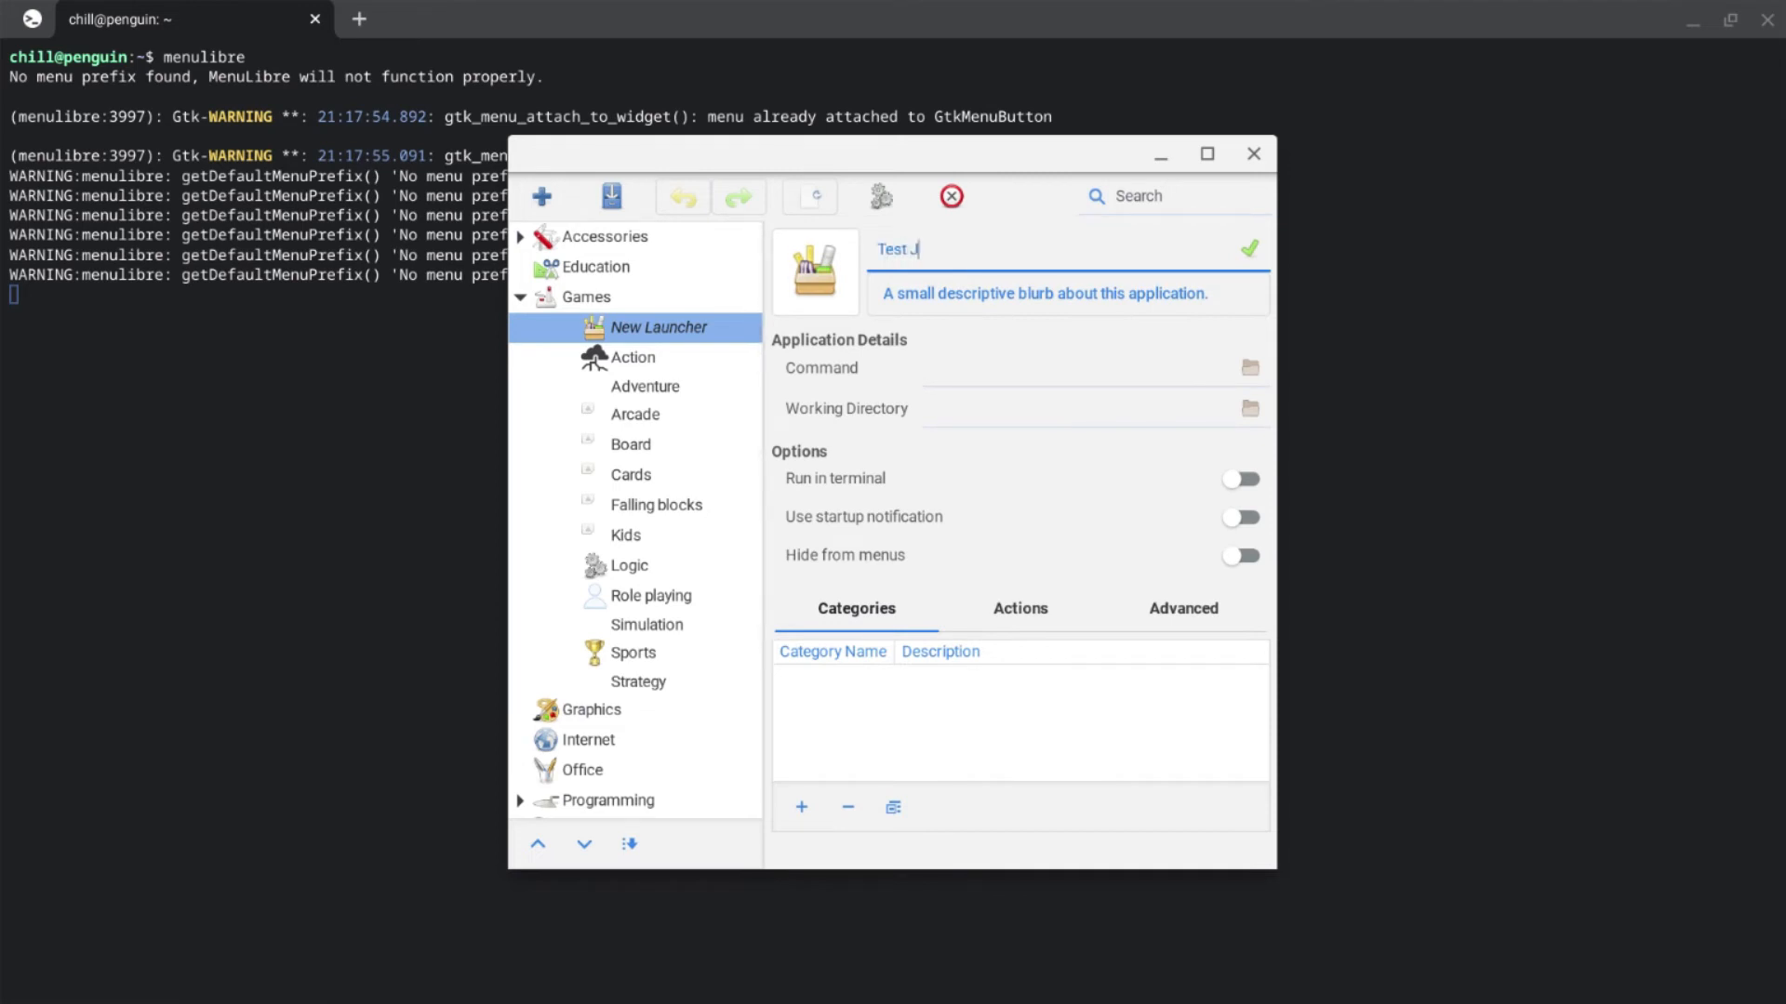
pyautogui.write('ar')
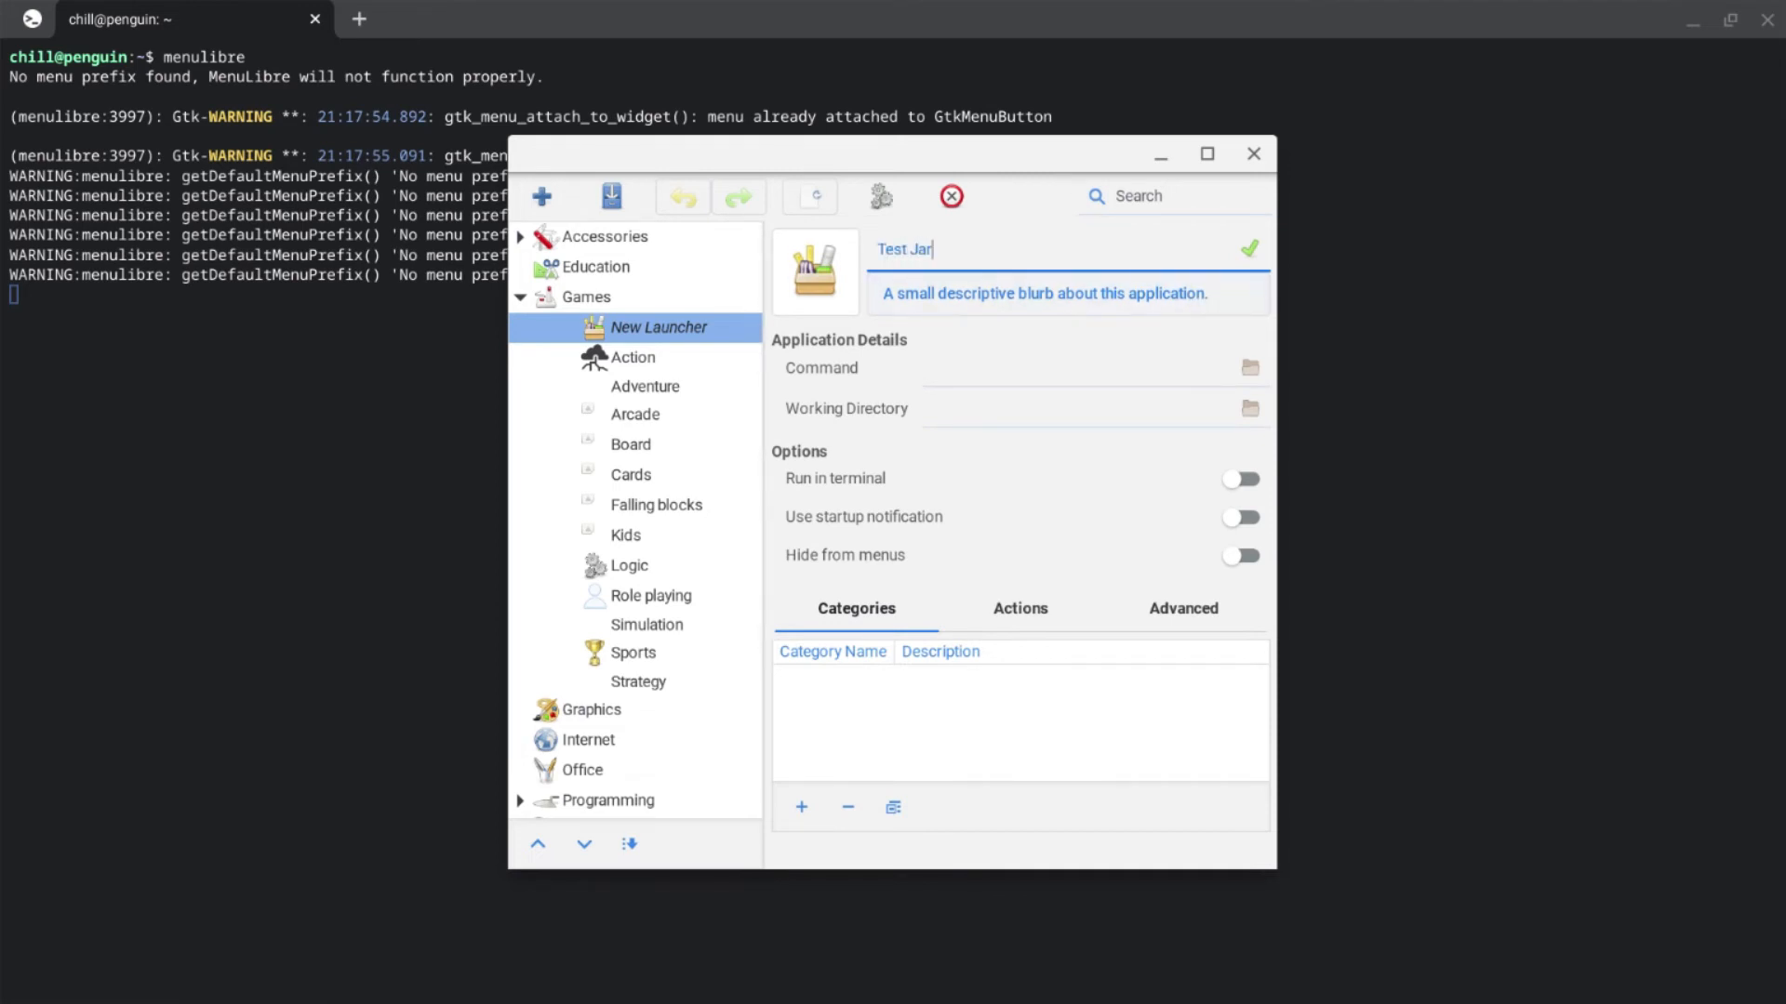
pyautogui.moveTo(1211, 365)
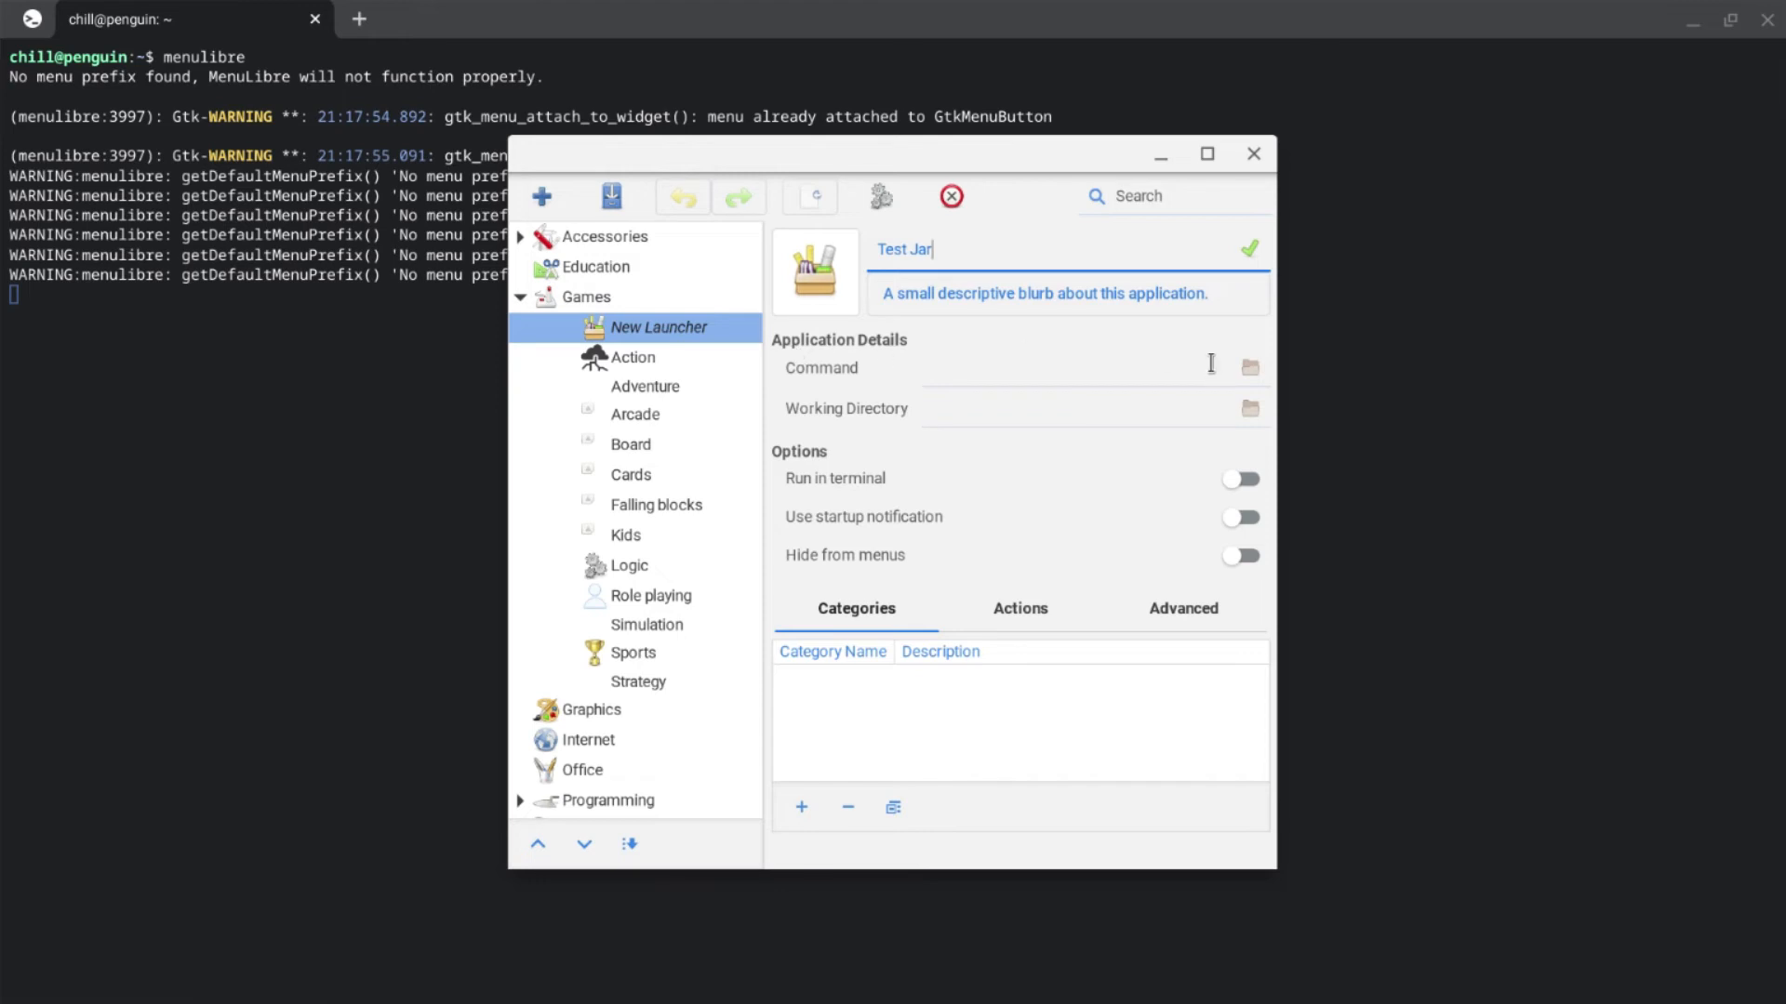
pyautogui.click(1081, 407)
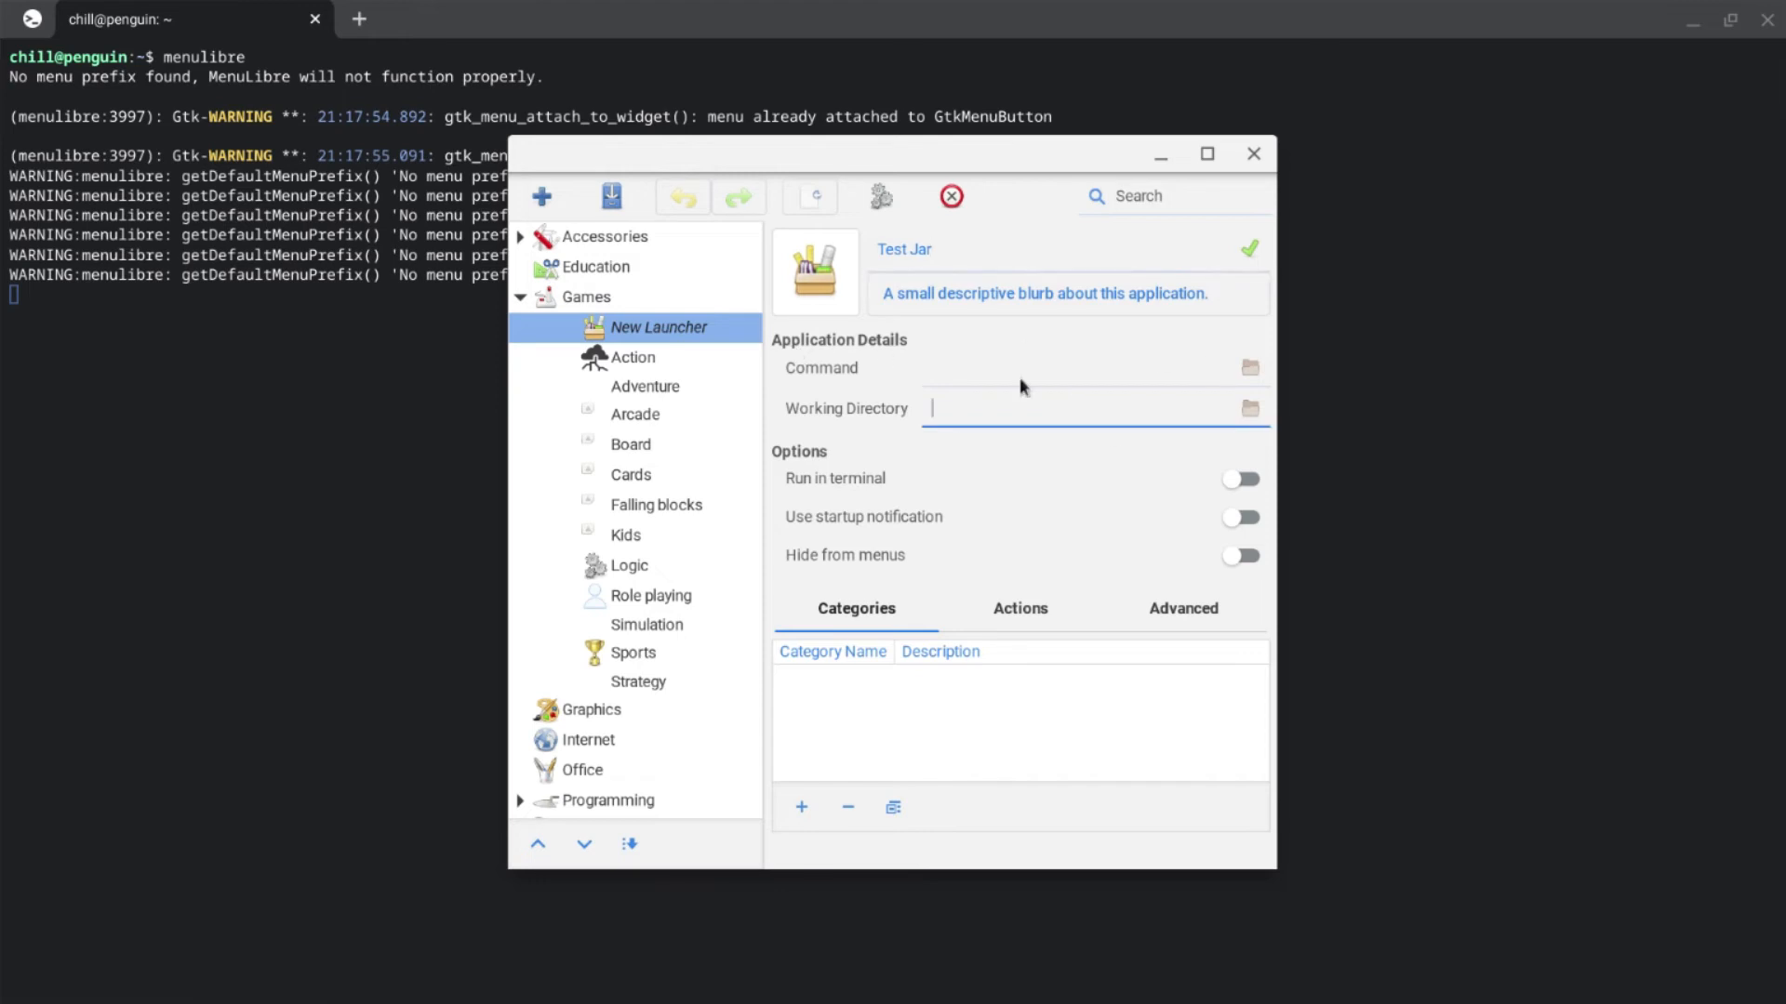
pyautogui.write('java -')
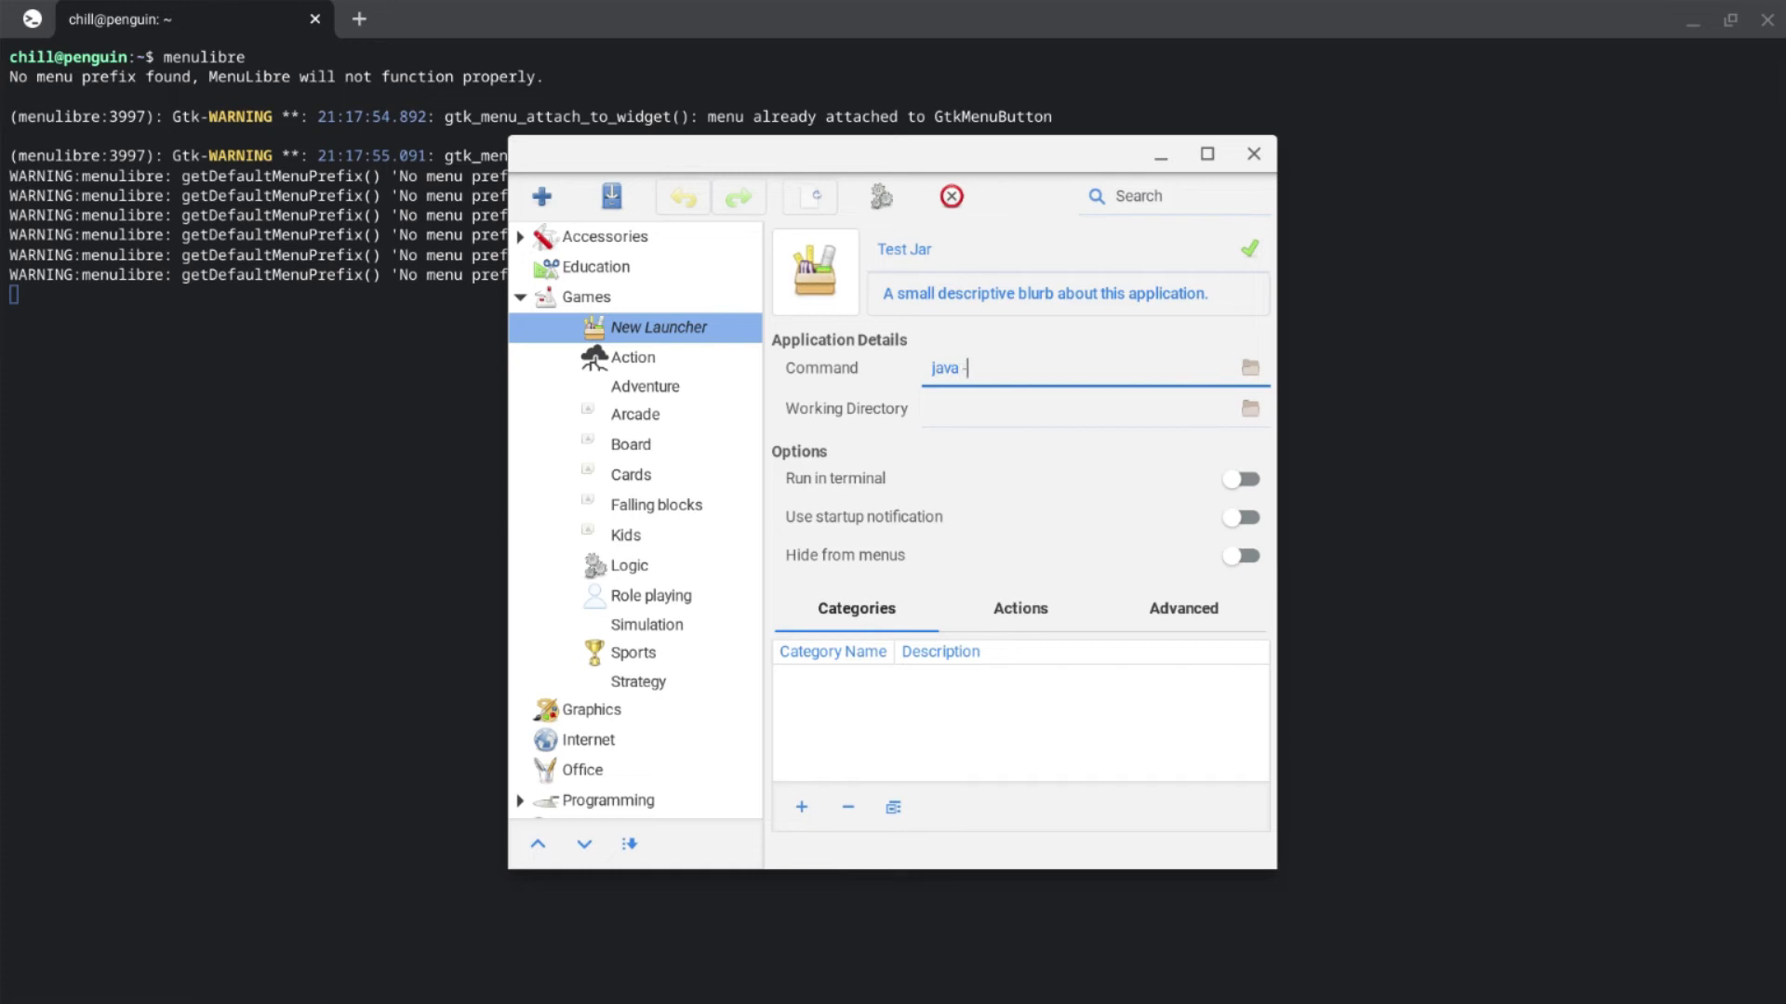
pyautogui.write('jar')
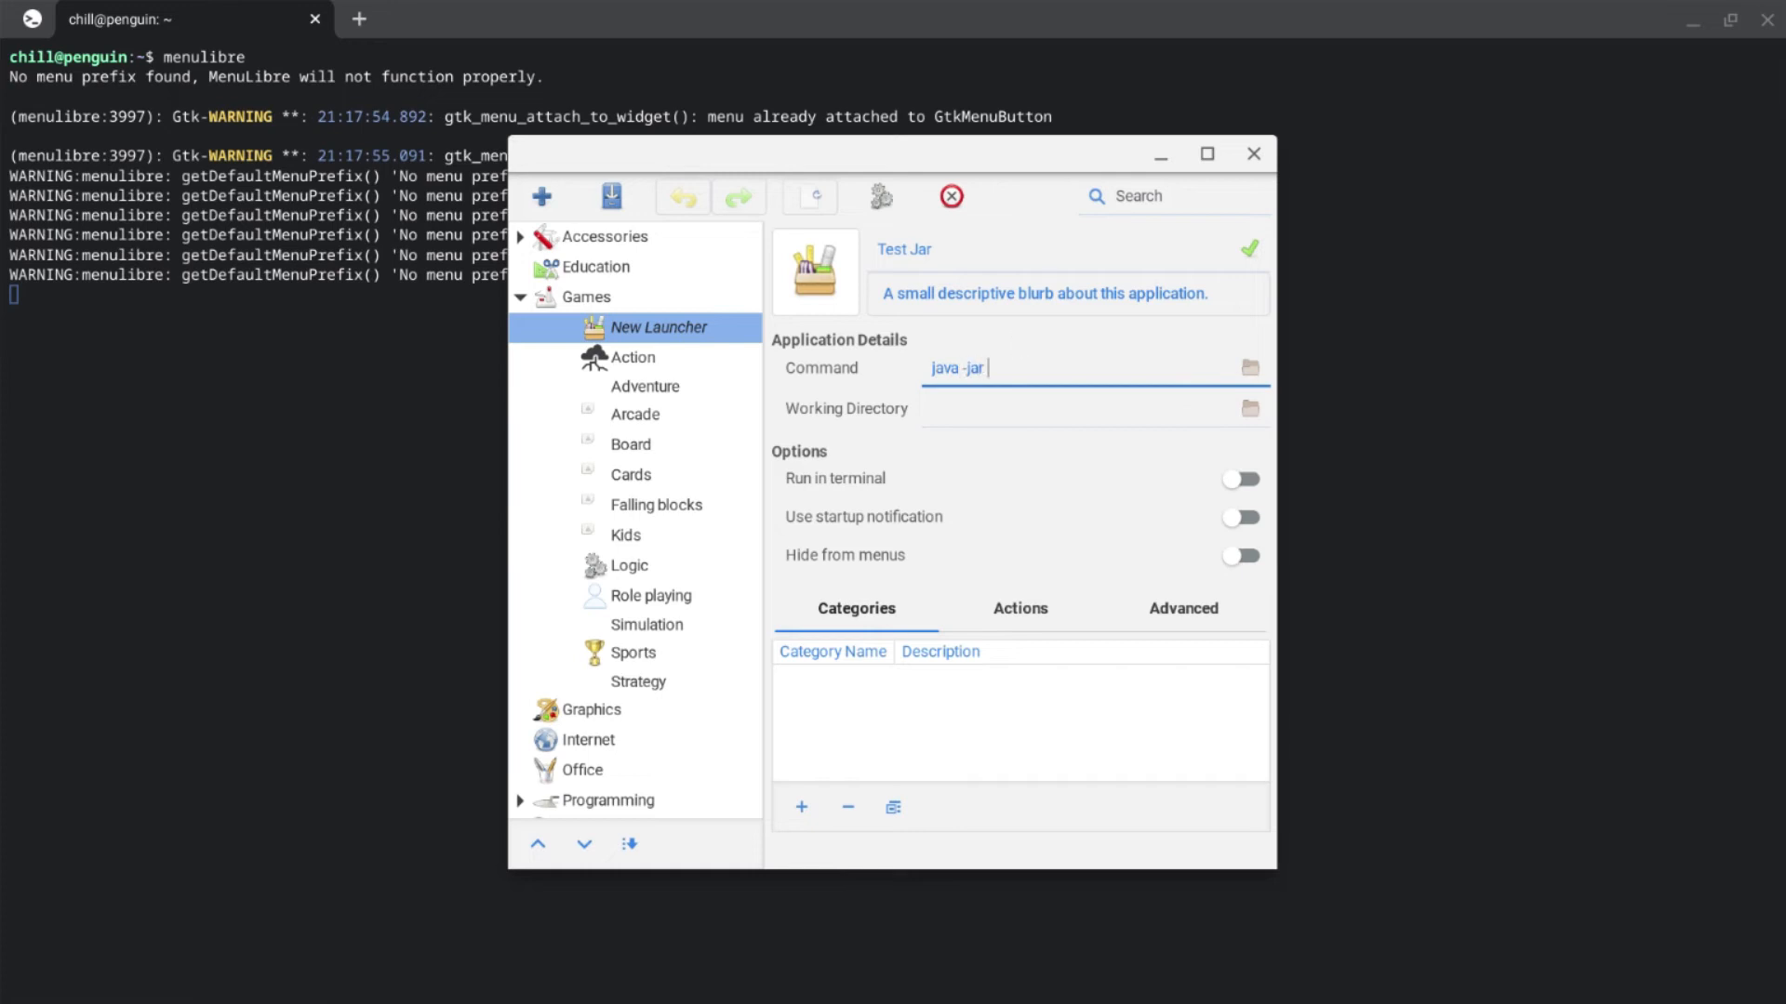
pyautogui.write('t')
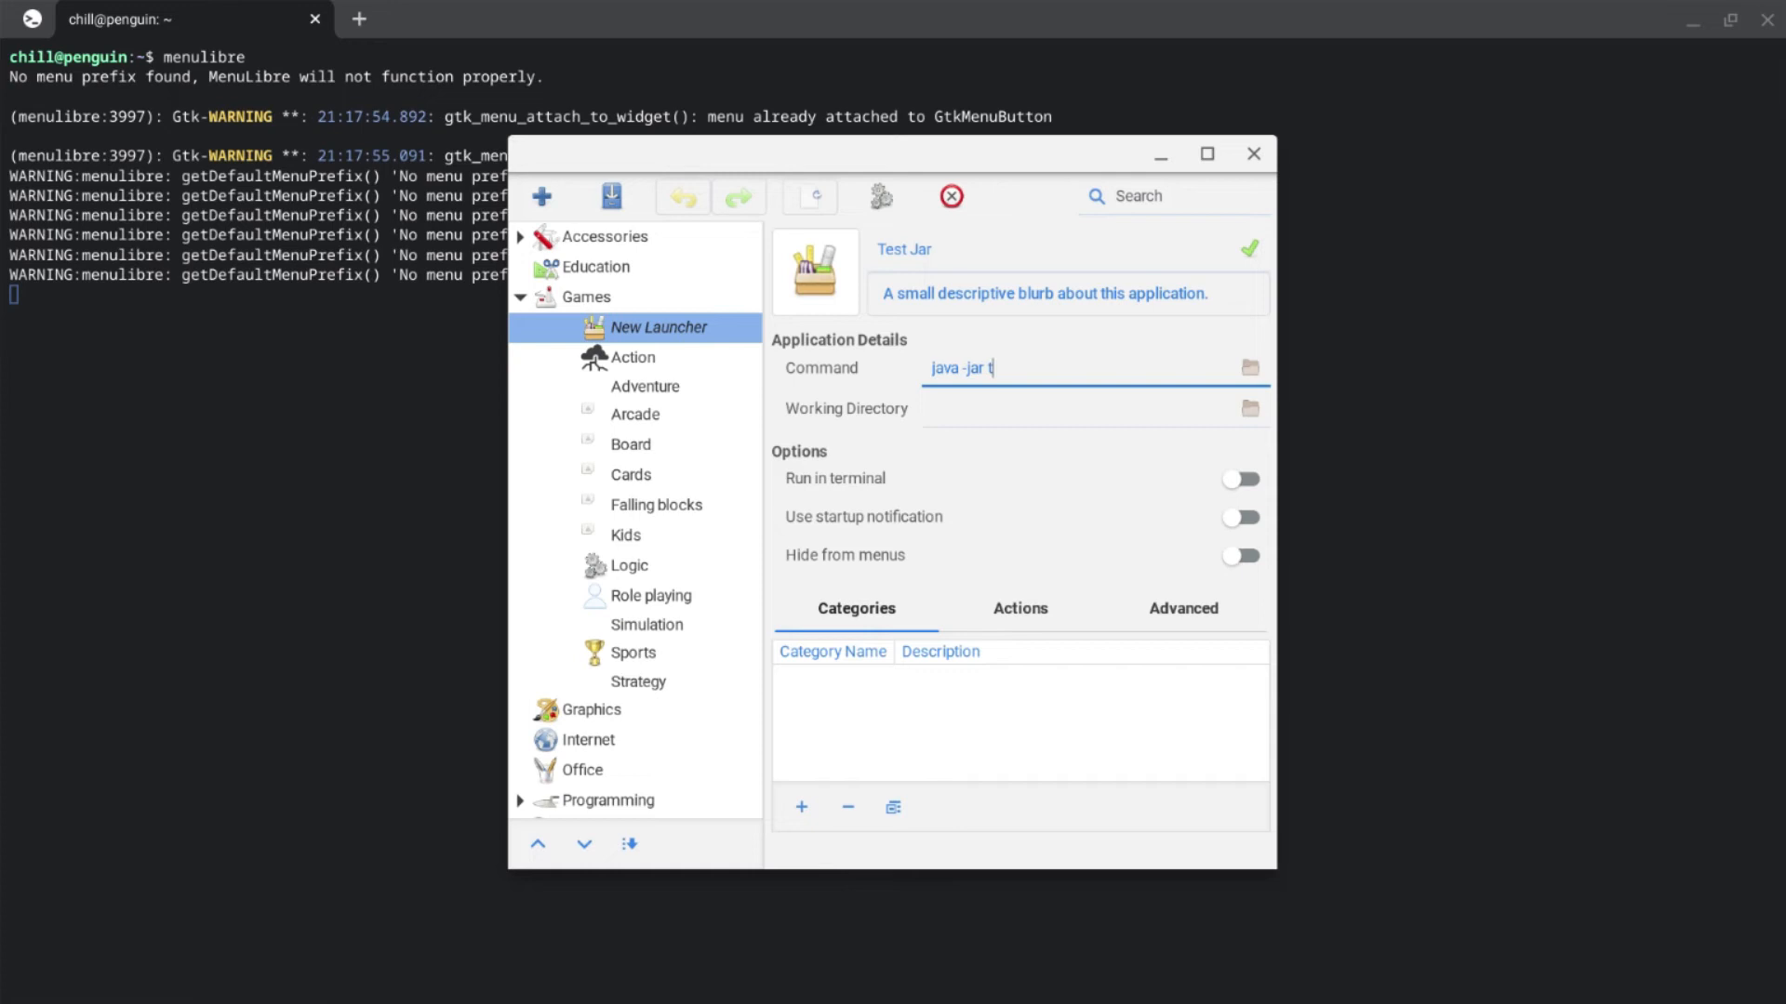
pyautogui.write('est.jar')
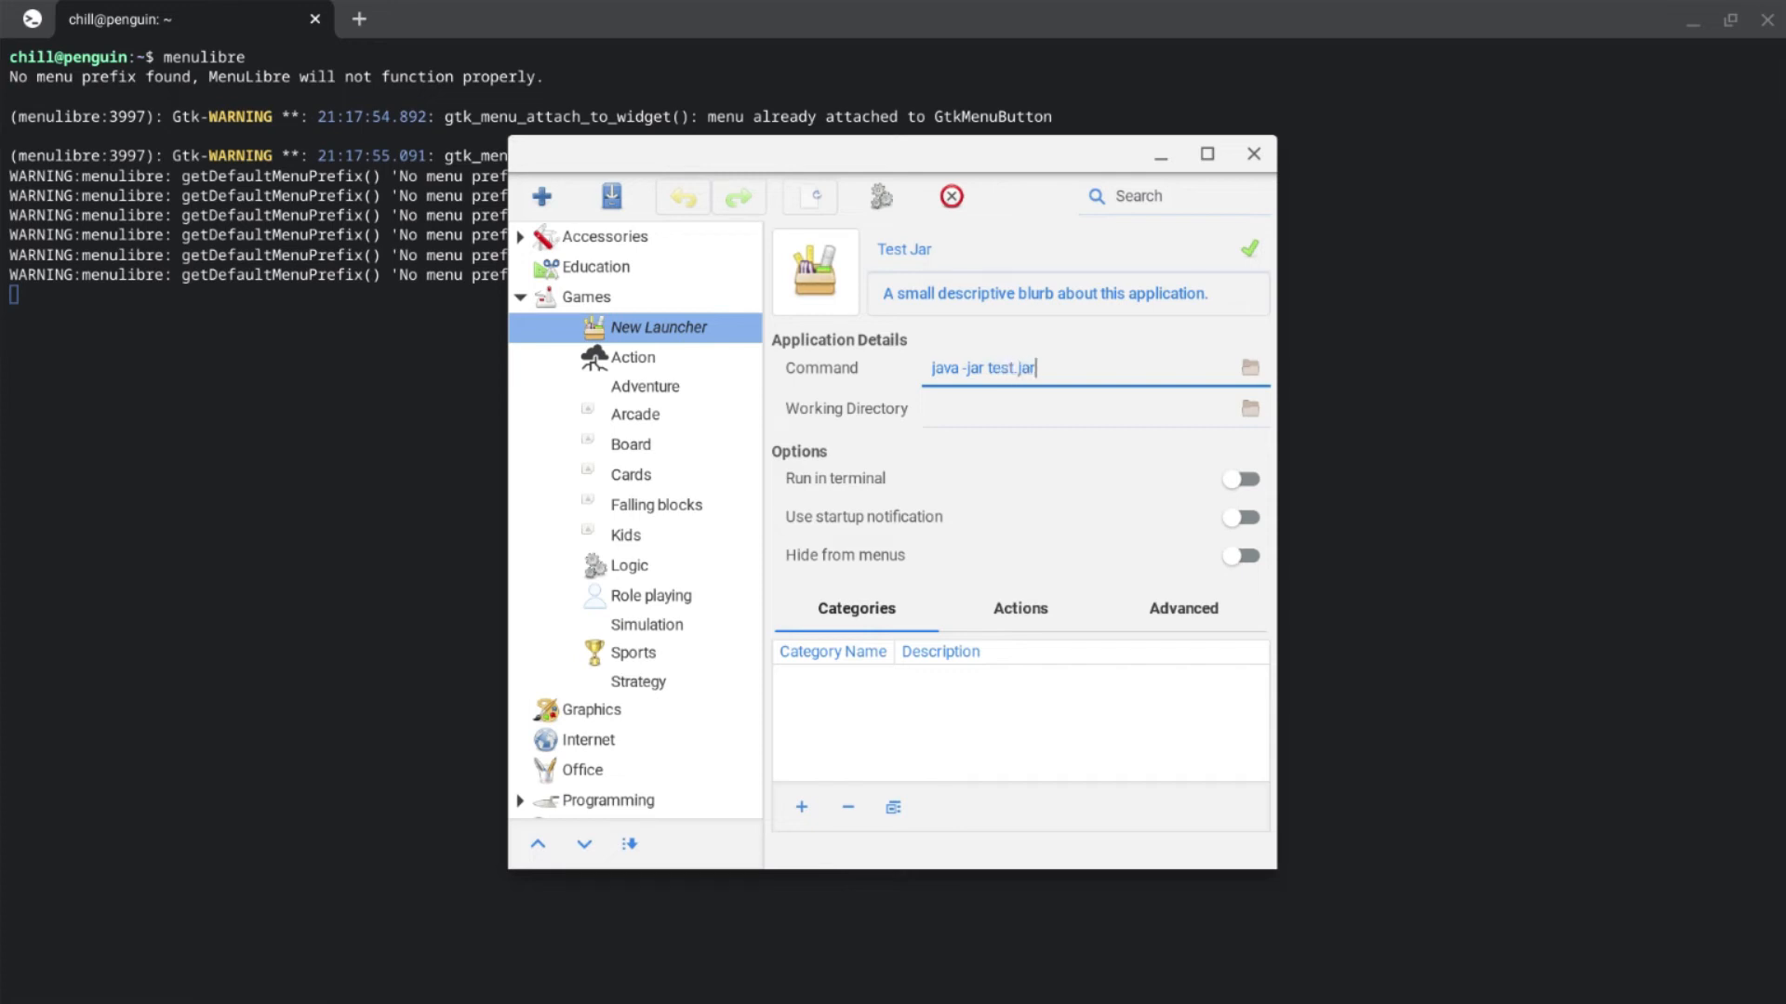
pyautogui.click(609, 197)
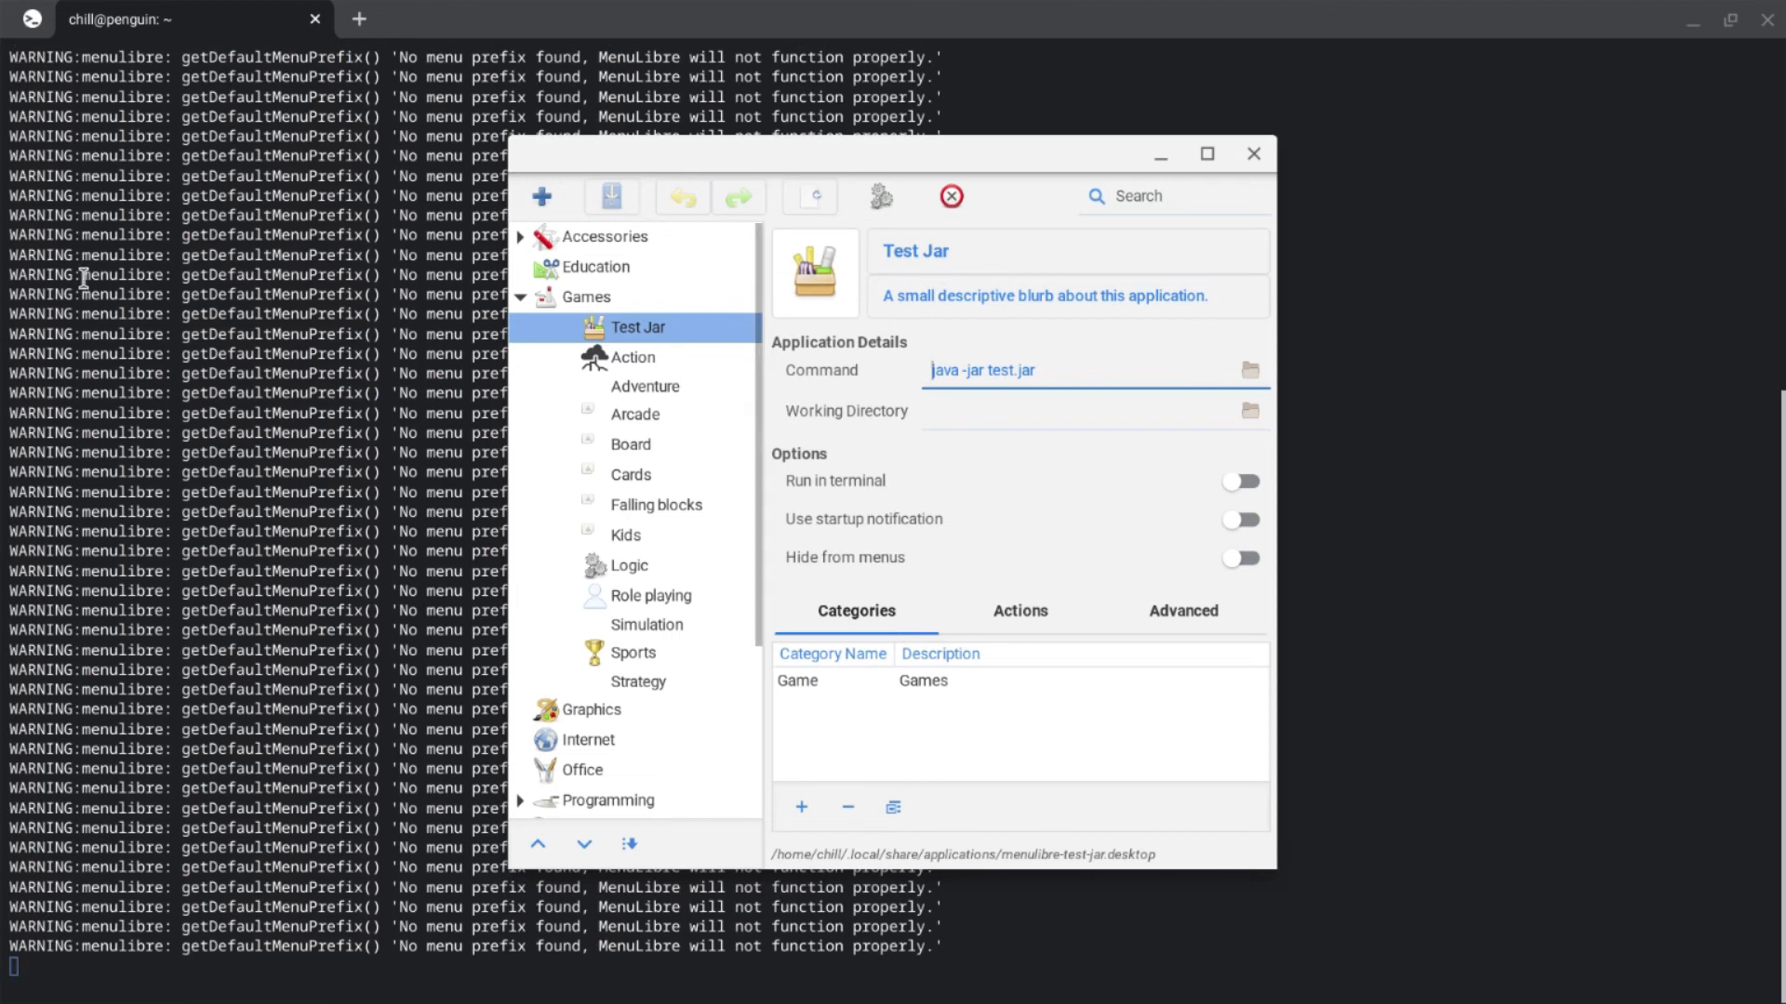
pyautogui.moveTo(633, 356)
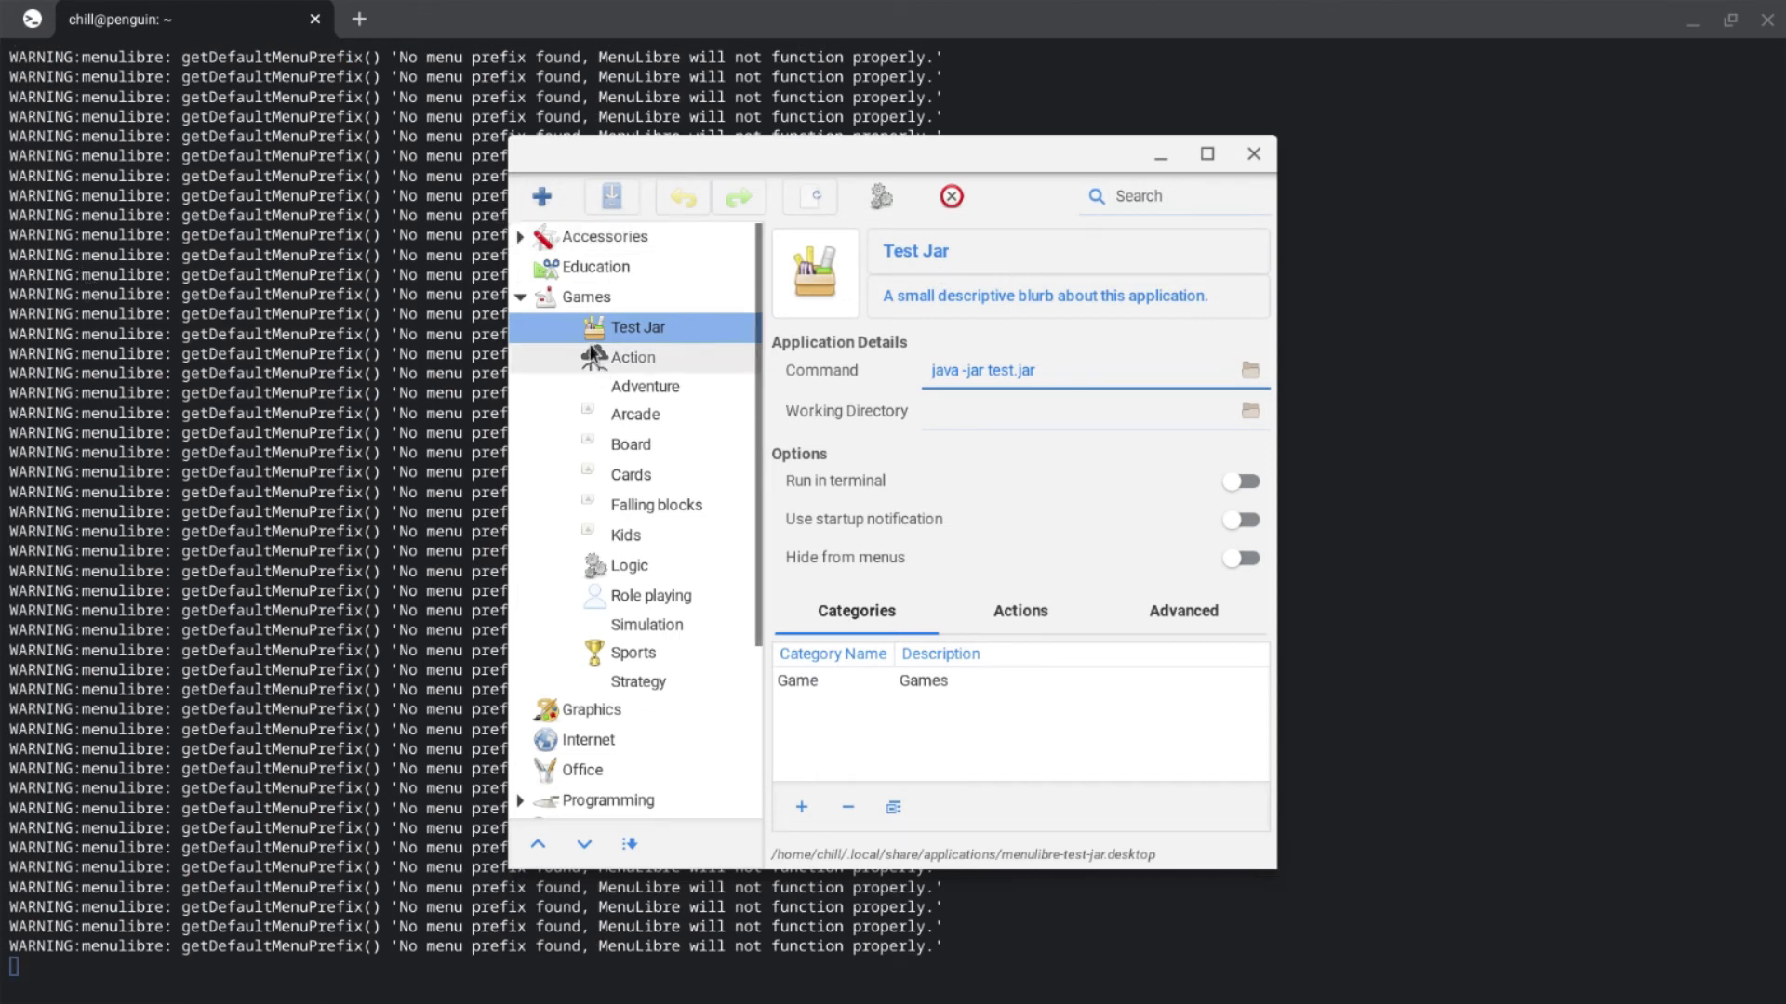
pyautogui.click(29, 976)
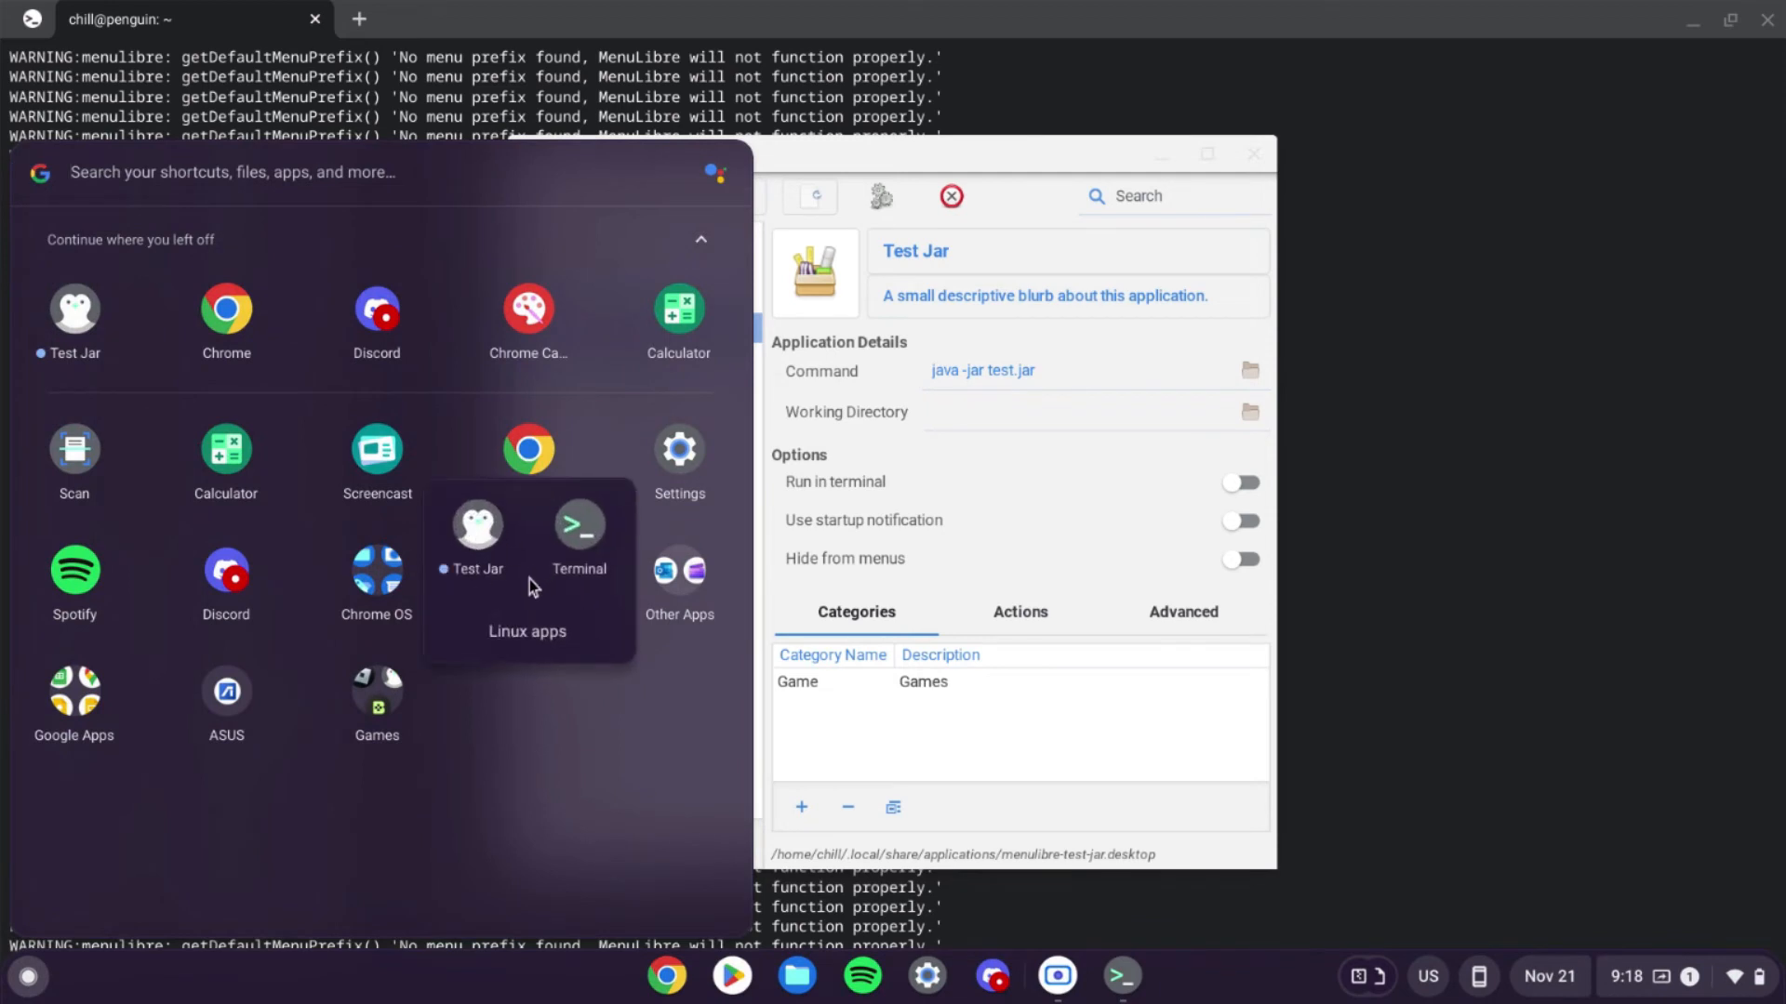
pyautogui.moveTo(1064, 827)
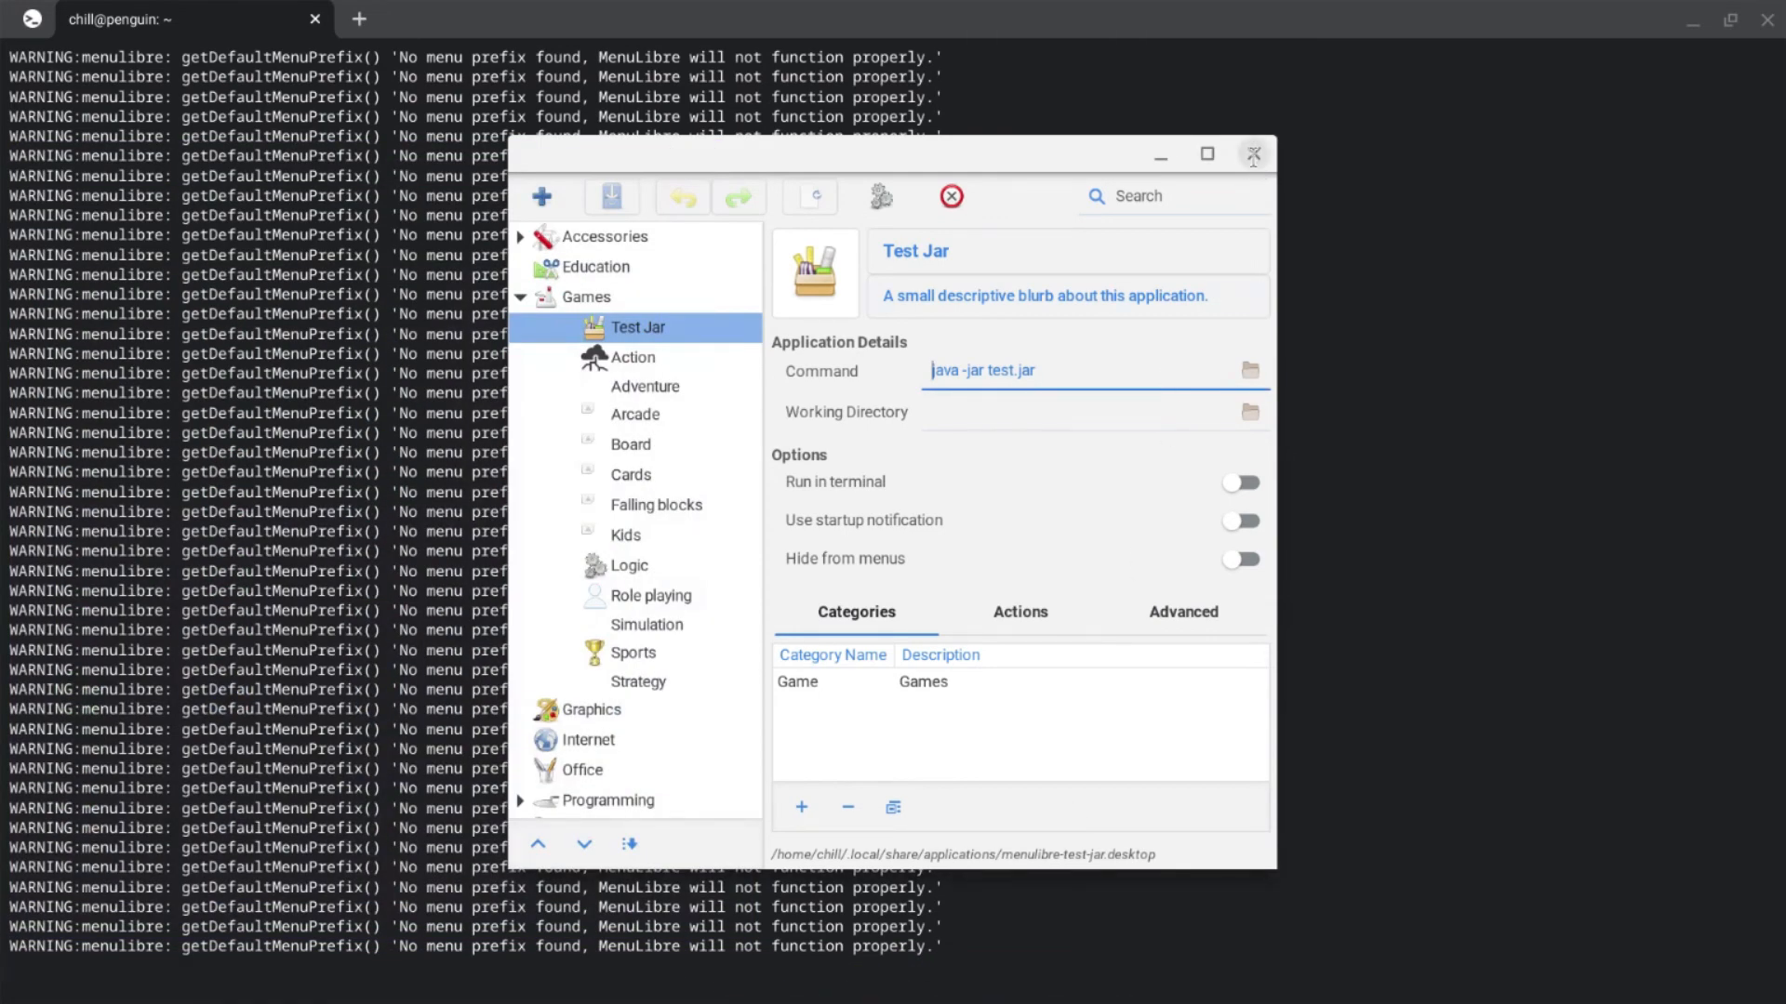
# Step: Close the MenuLibre editor and return focus to the terminal
pyautogui.click(1252, 153)
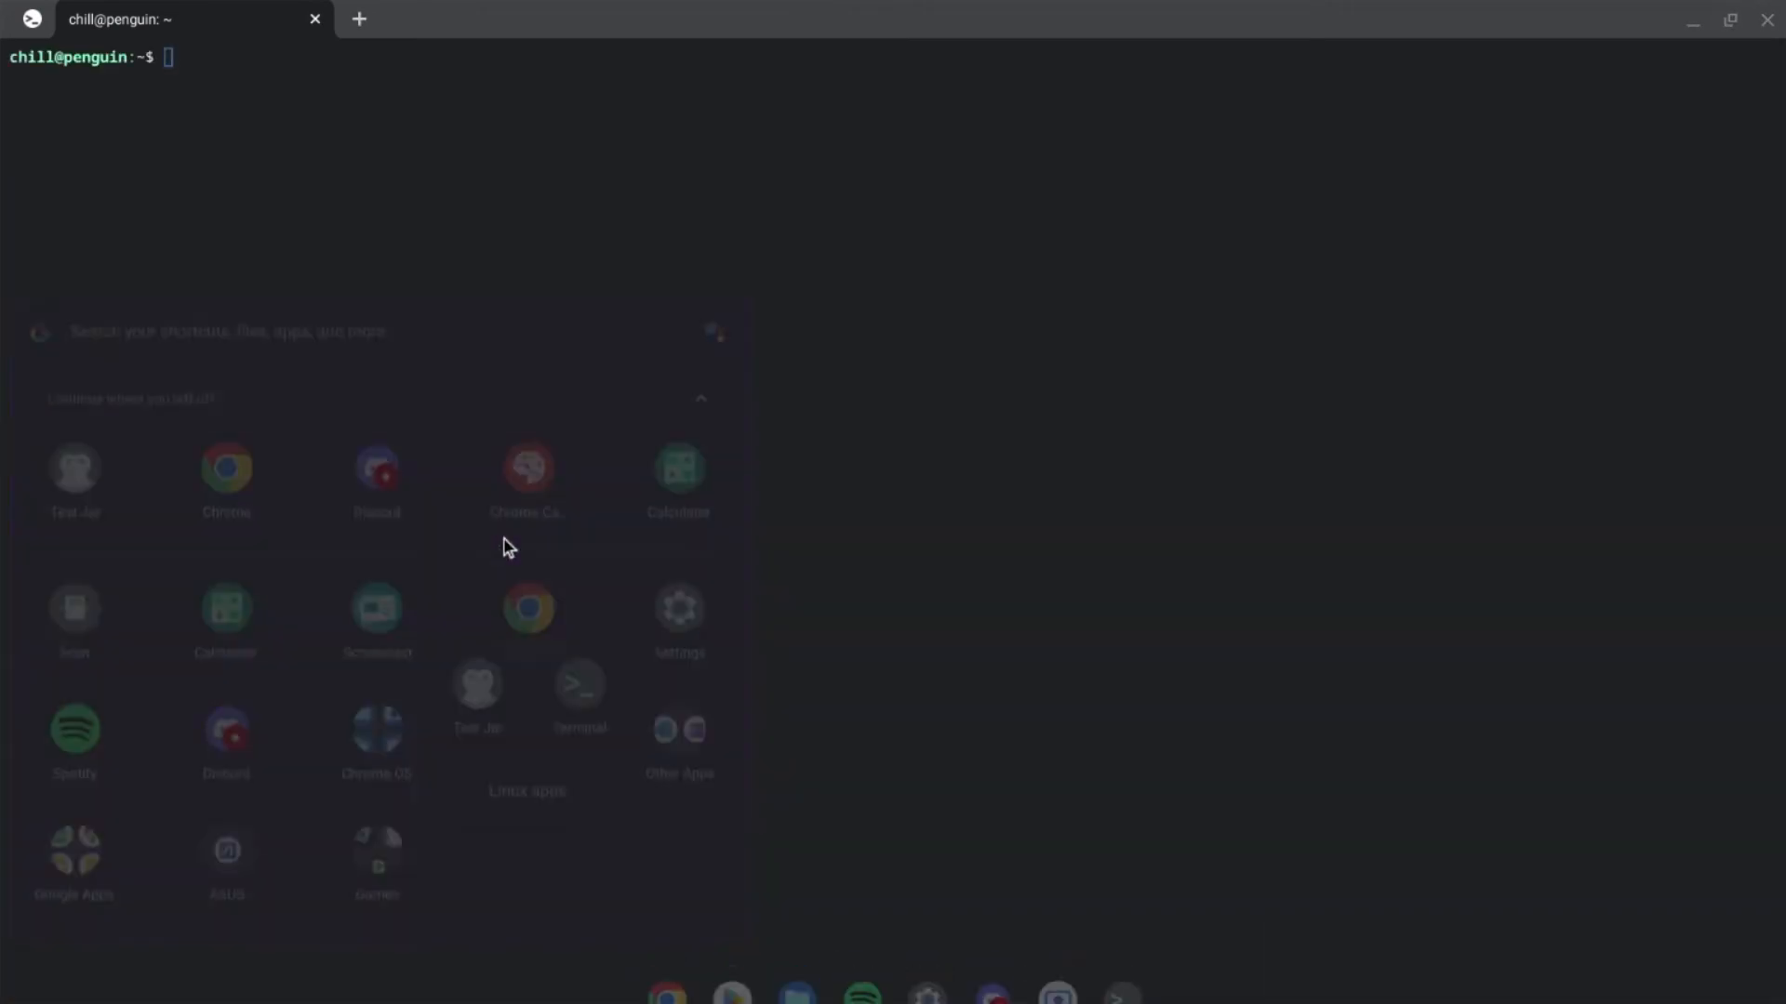
pyautogui.click(27, 976)
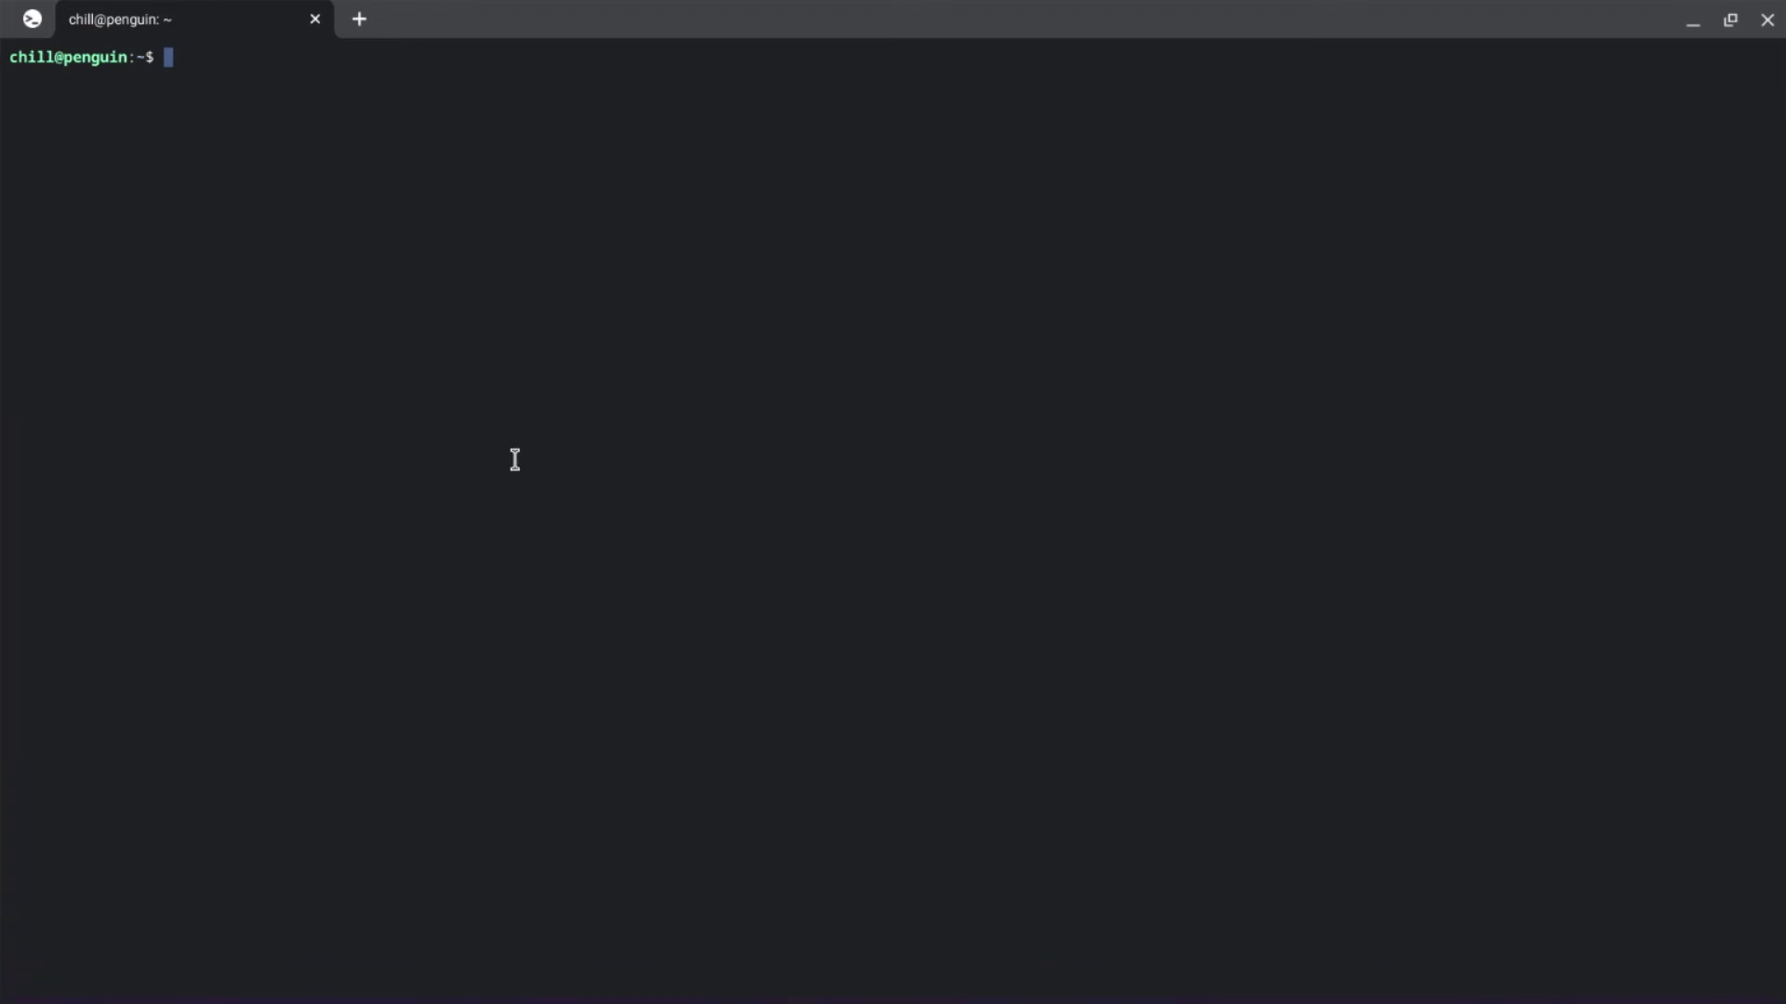
# Step: Run java -jar test.jar after fixing the filename; it reports no main manifest attribute
pyautogui.write('java -')
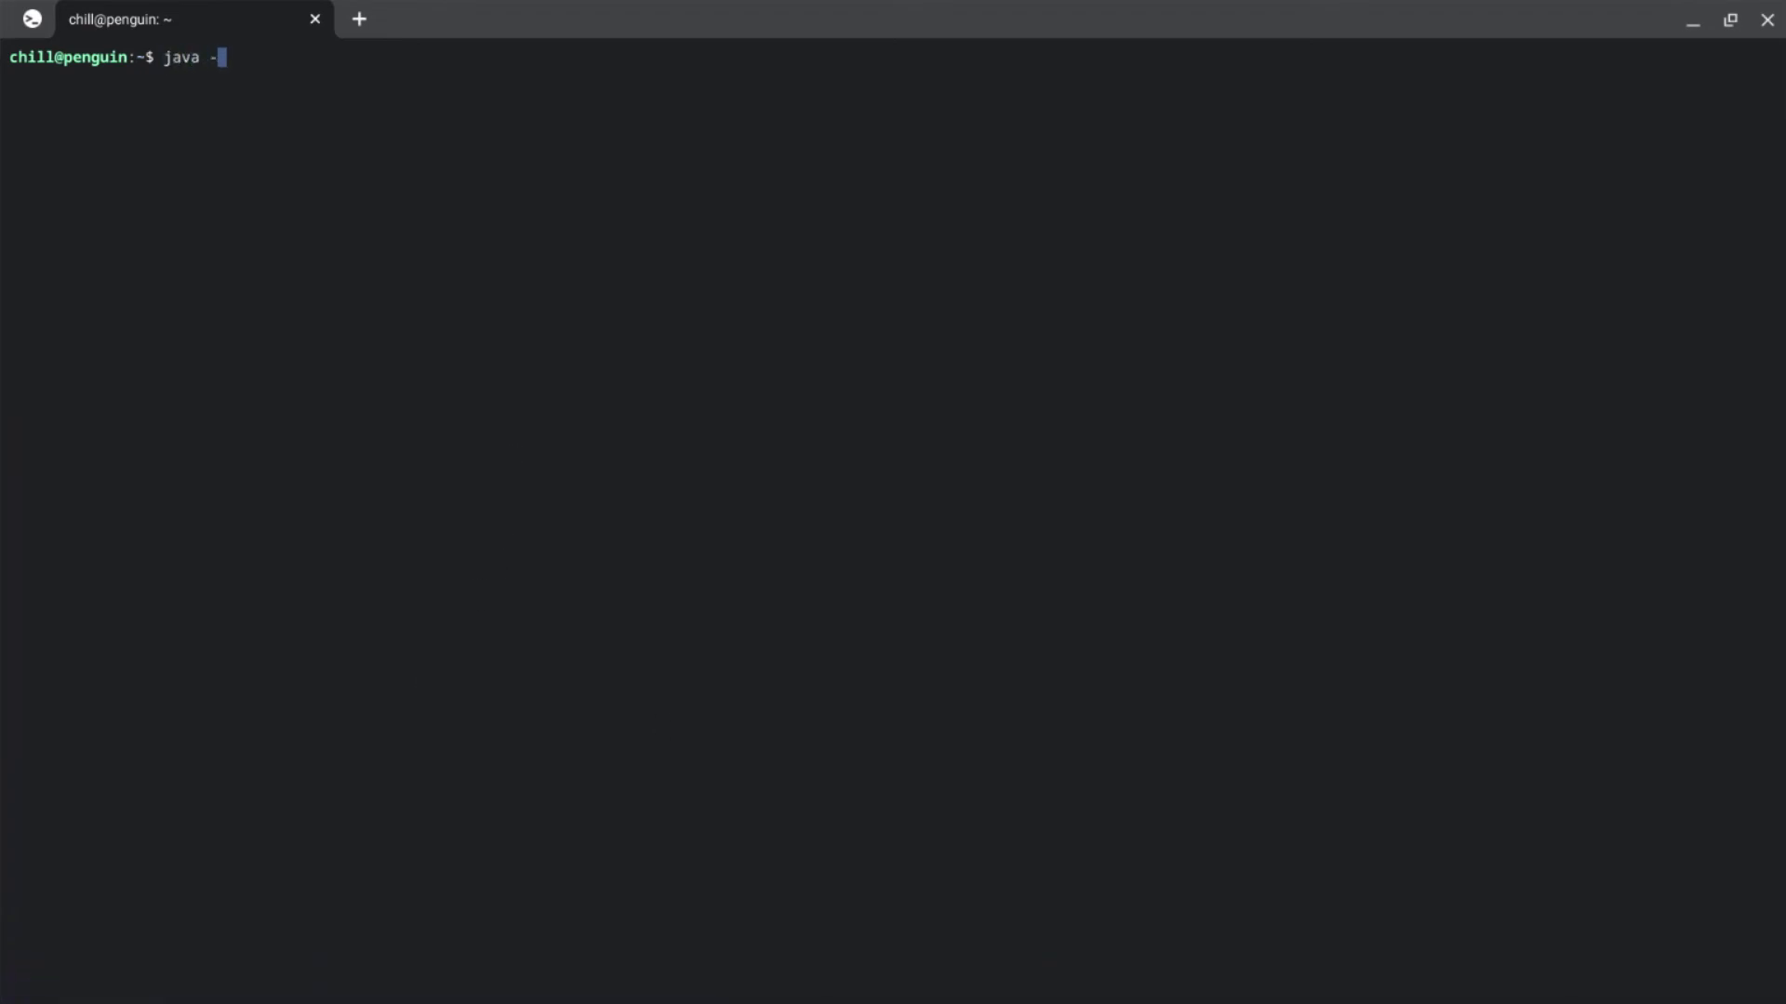
pyautogui.write('jar Te')
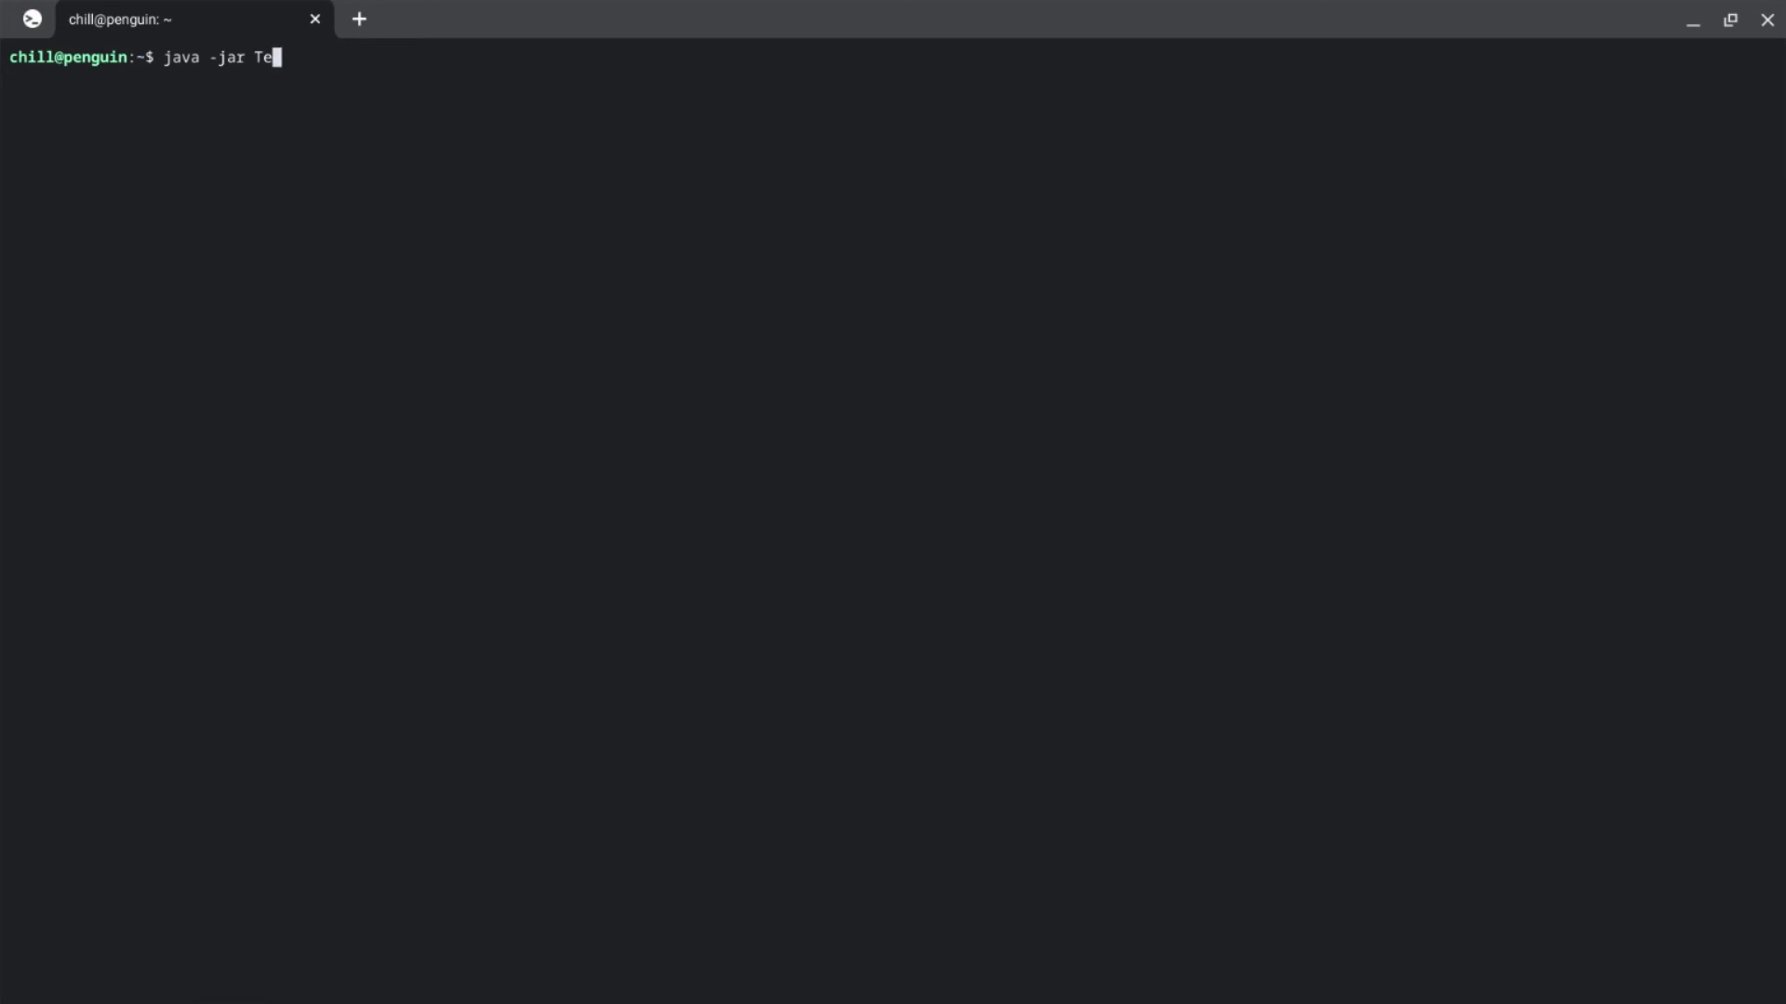
pyautogui.write('st')
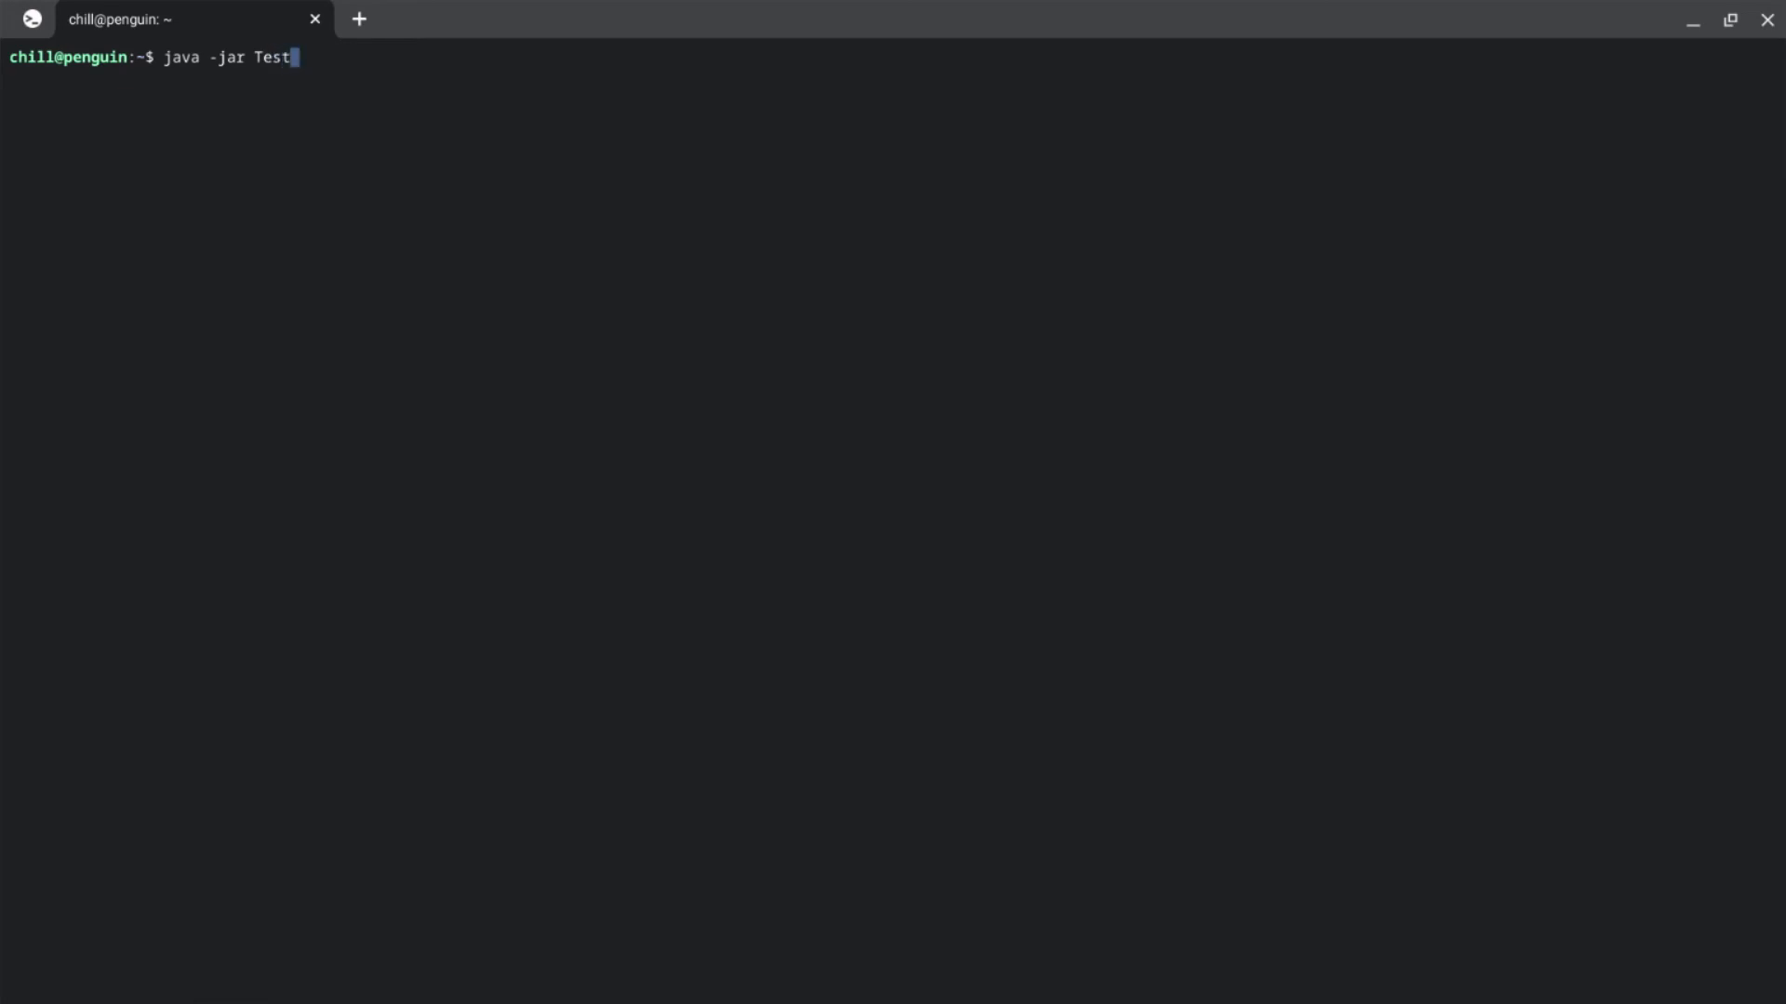
pyautogui.press('Return')
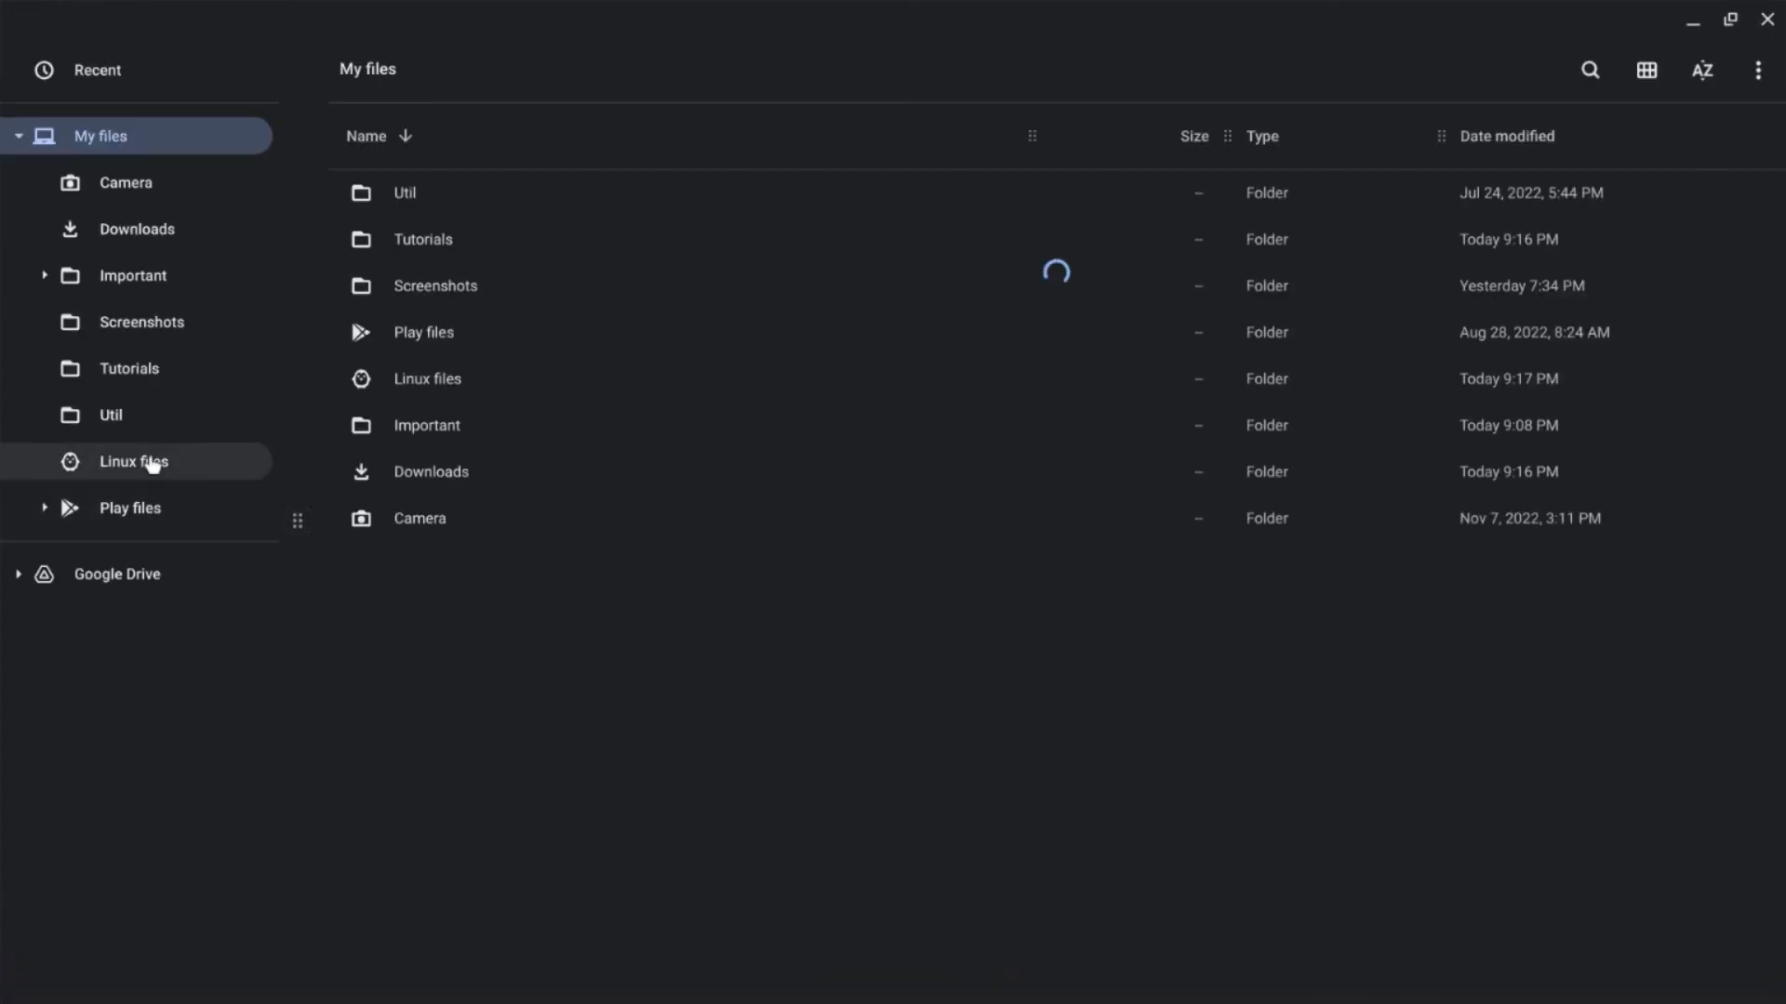
pyautogui.click(133, 461)
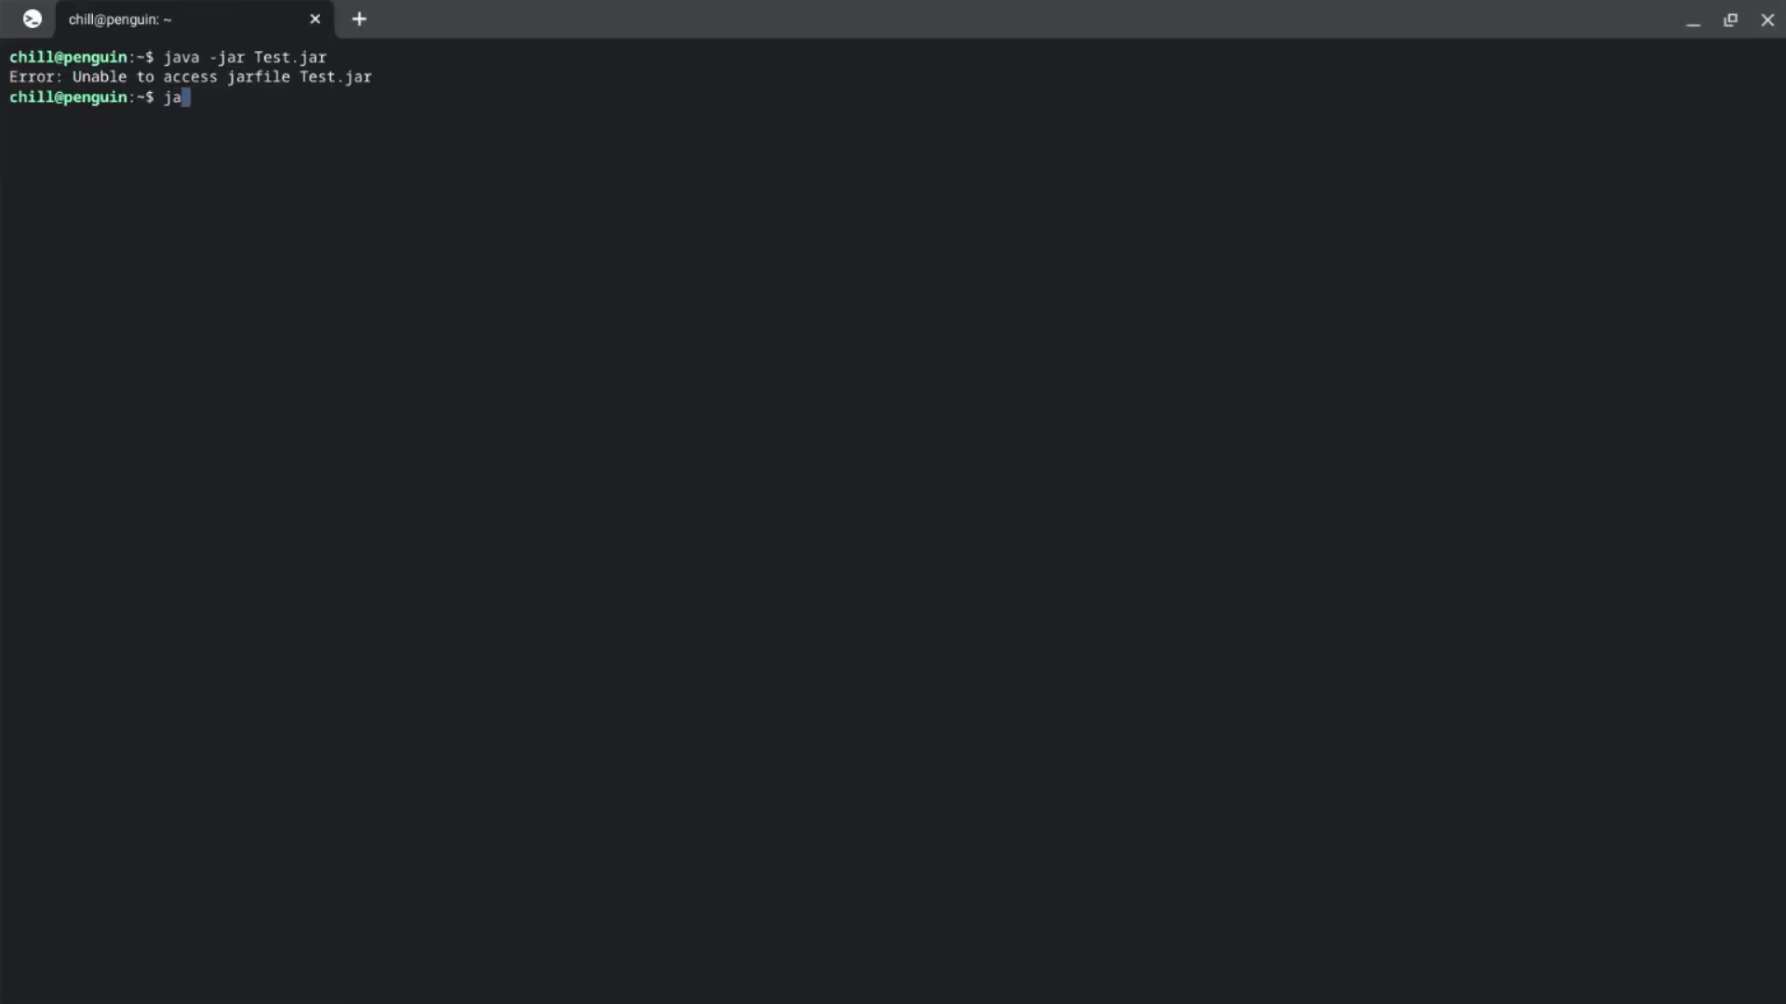
pyautogui.write('v')
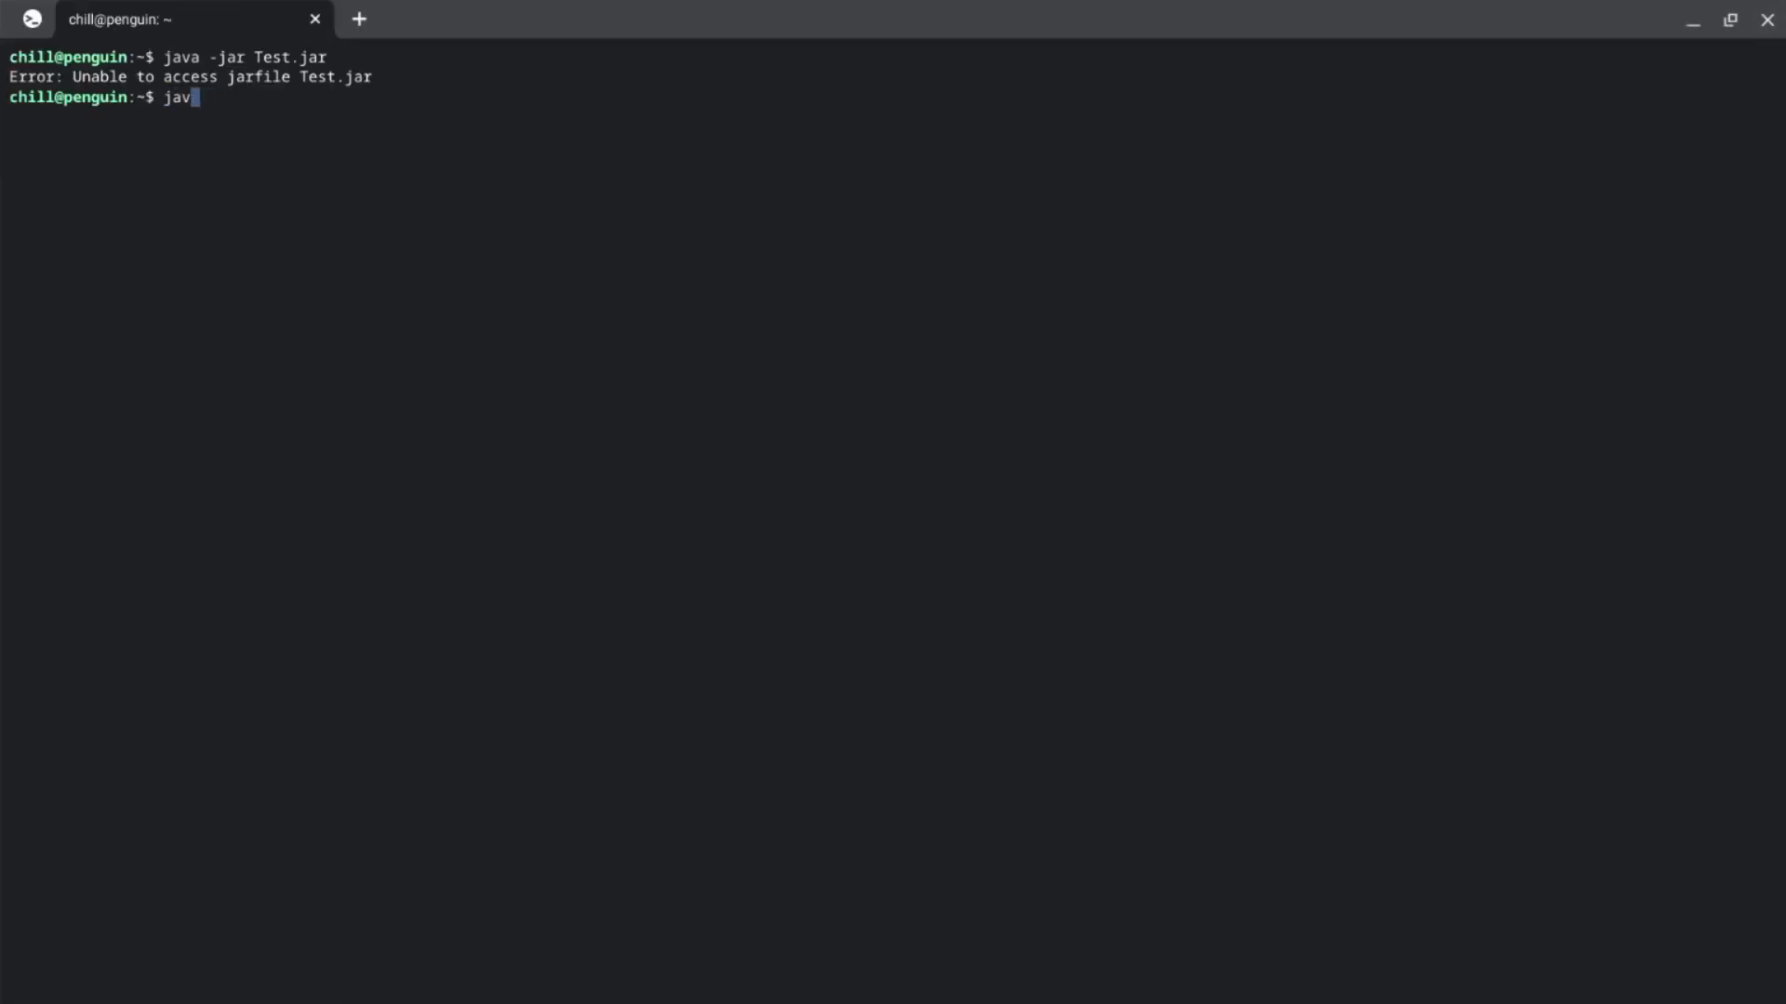
pyautogui.write('a -jar')
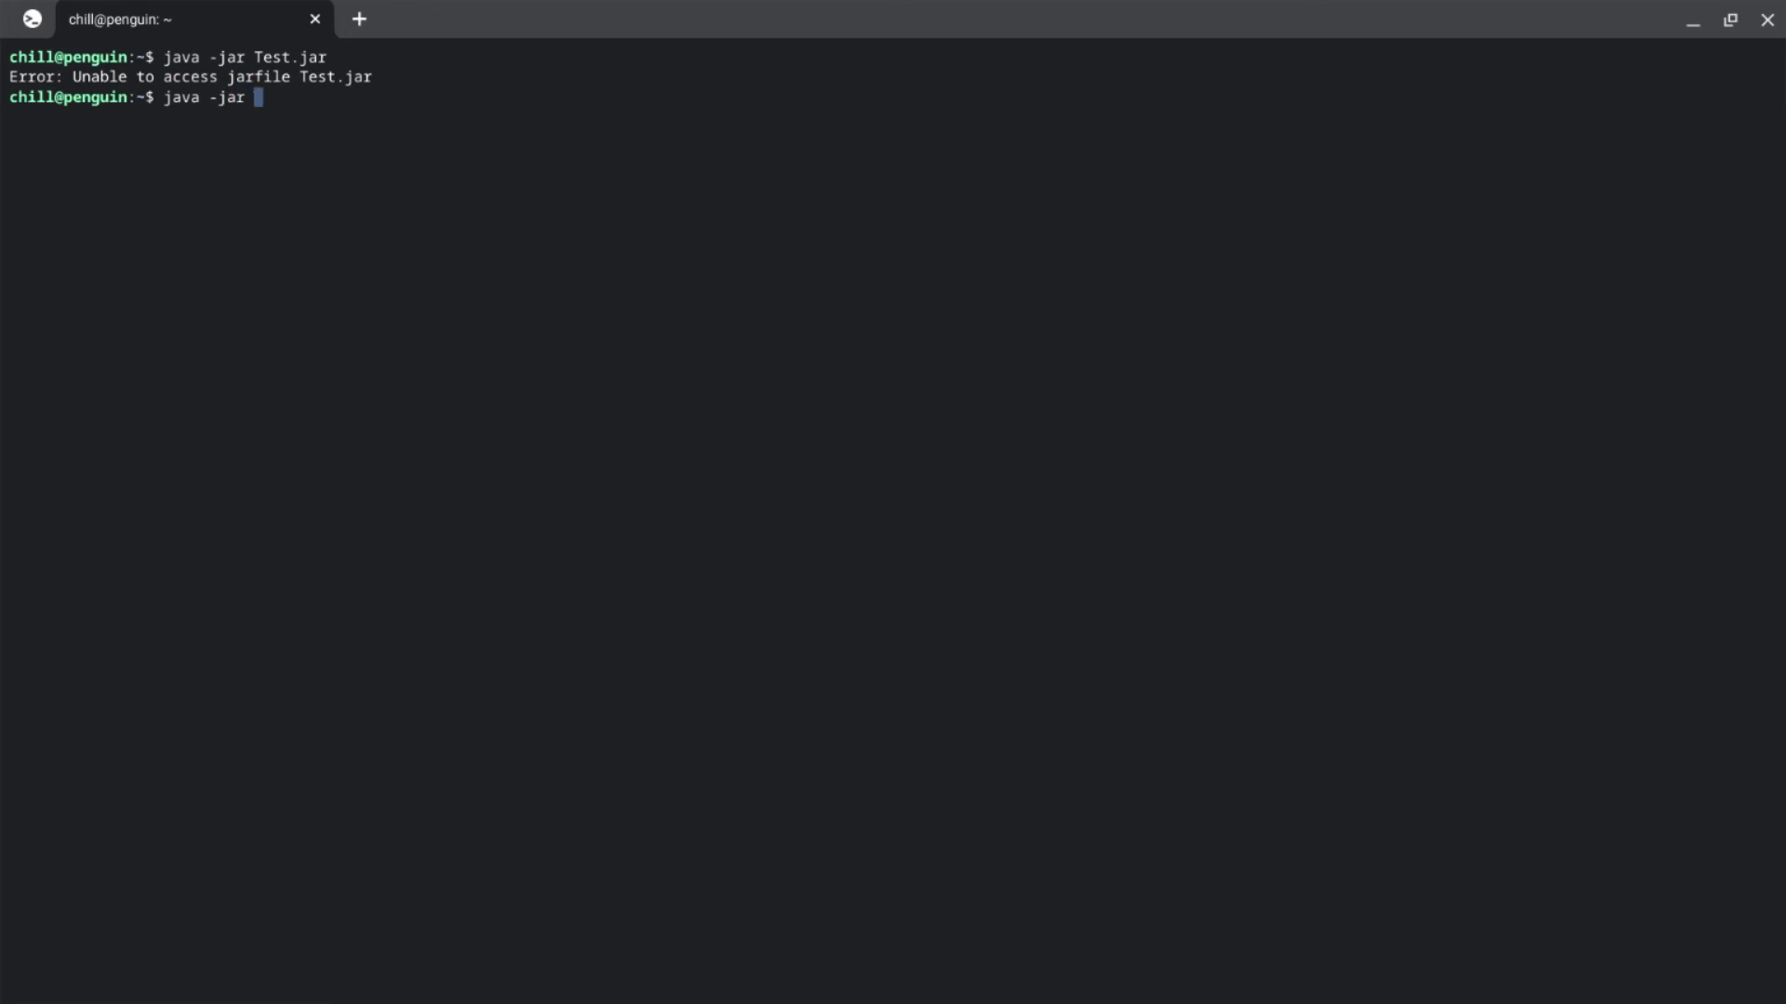
pyautogui.press('Return')
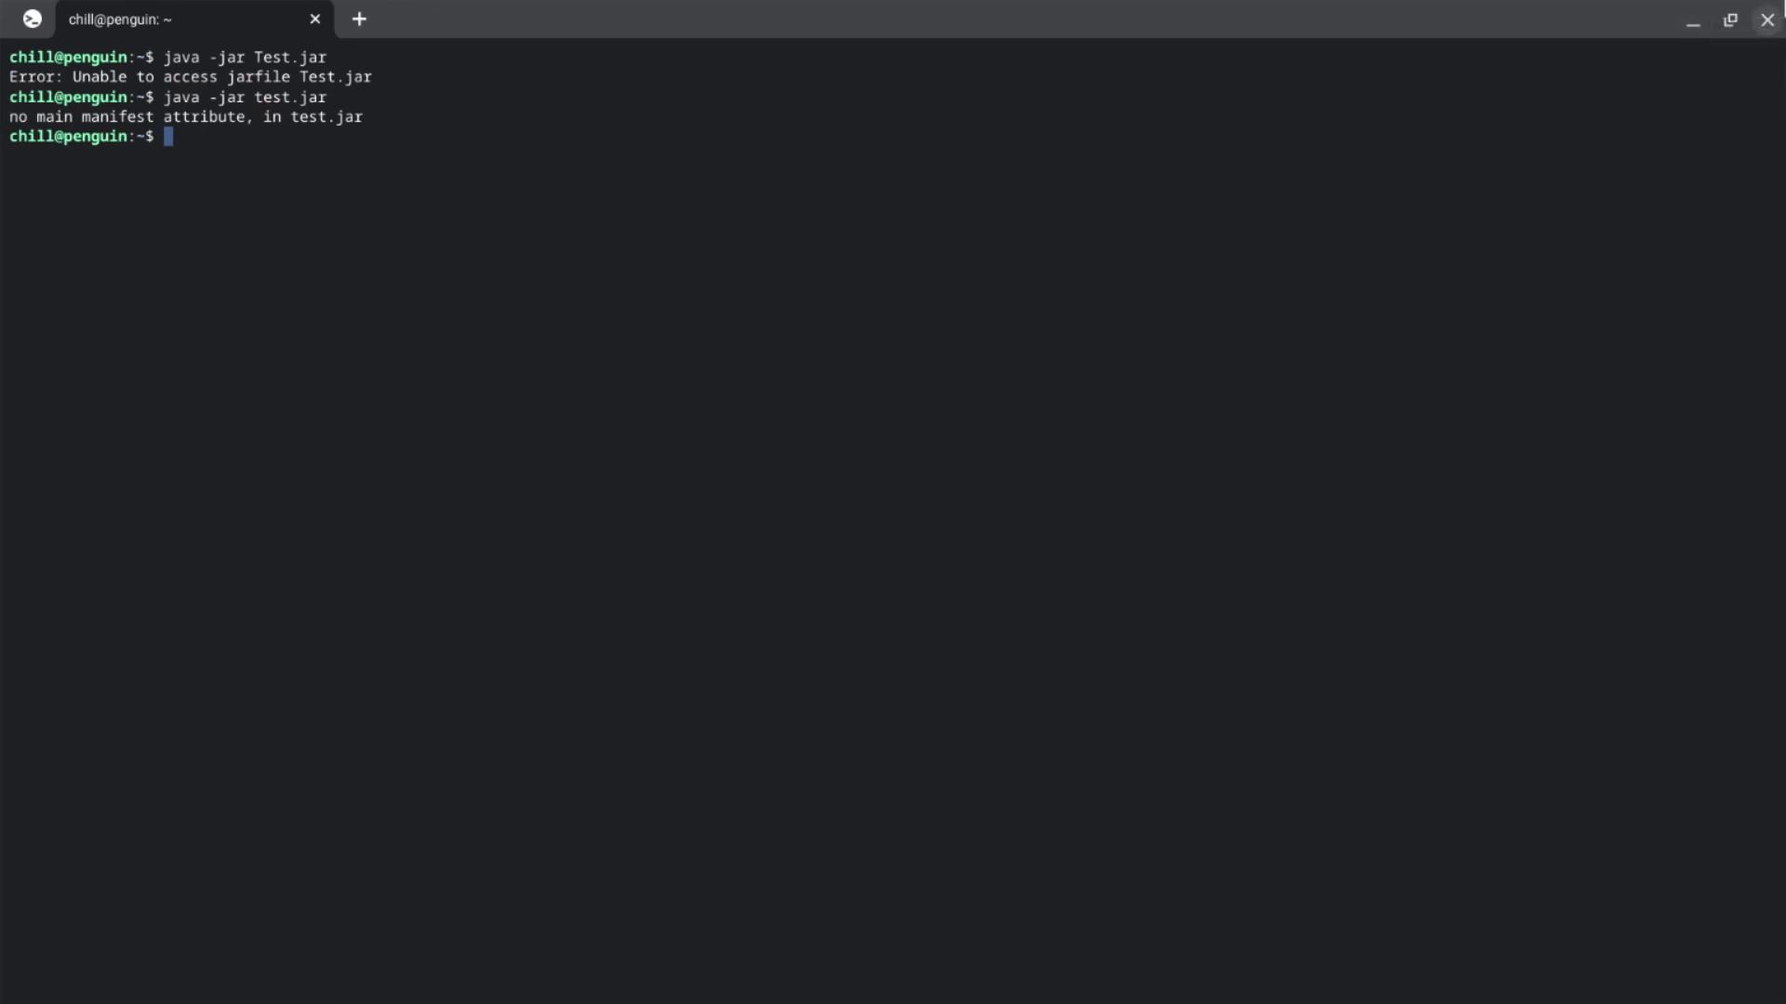
# Step: Close the terminal and check Linux apps shows Test Jar and Terminal
pyautogui.click(1766, 20)
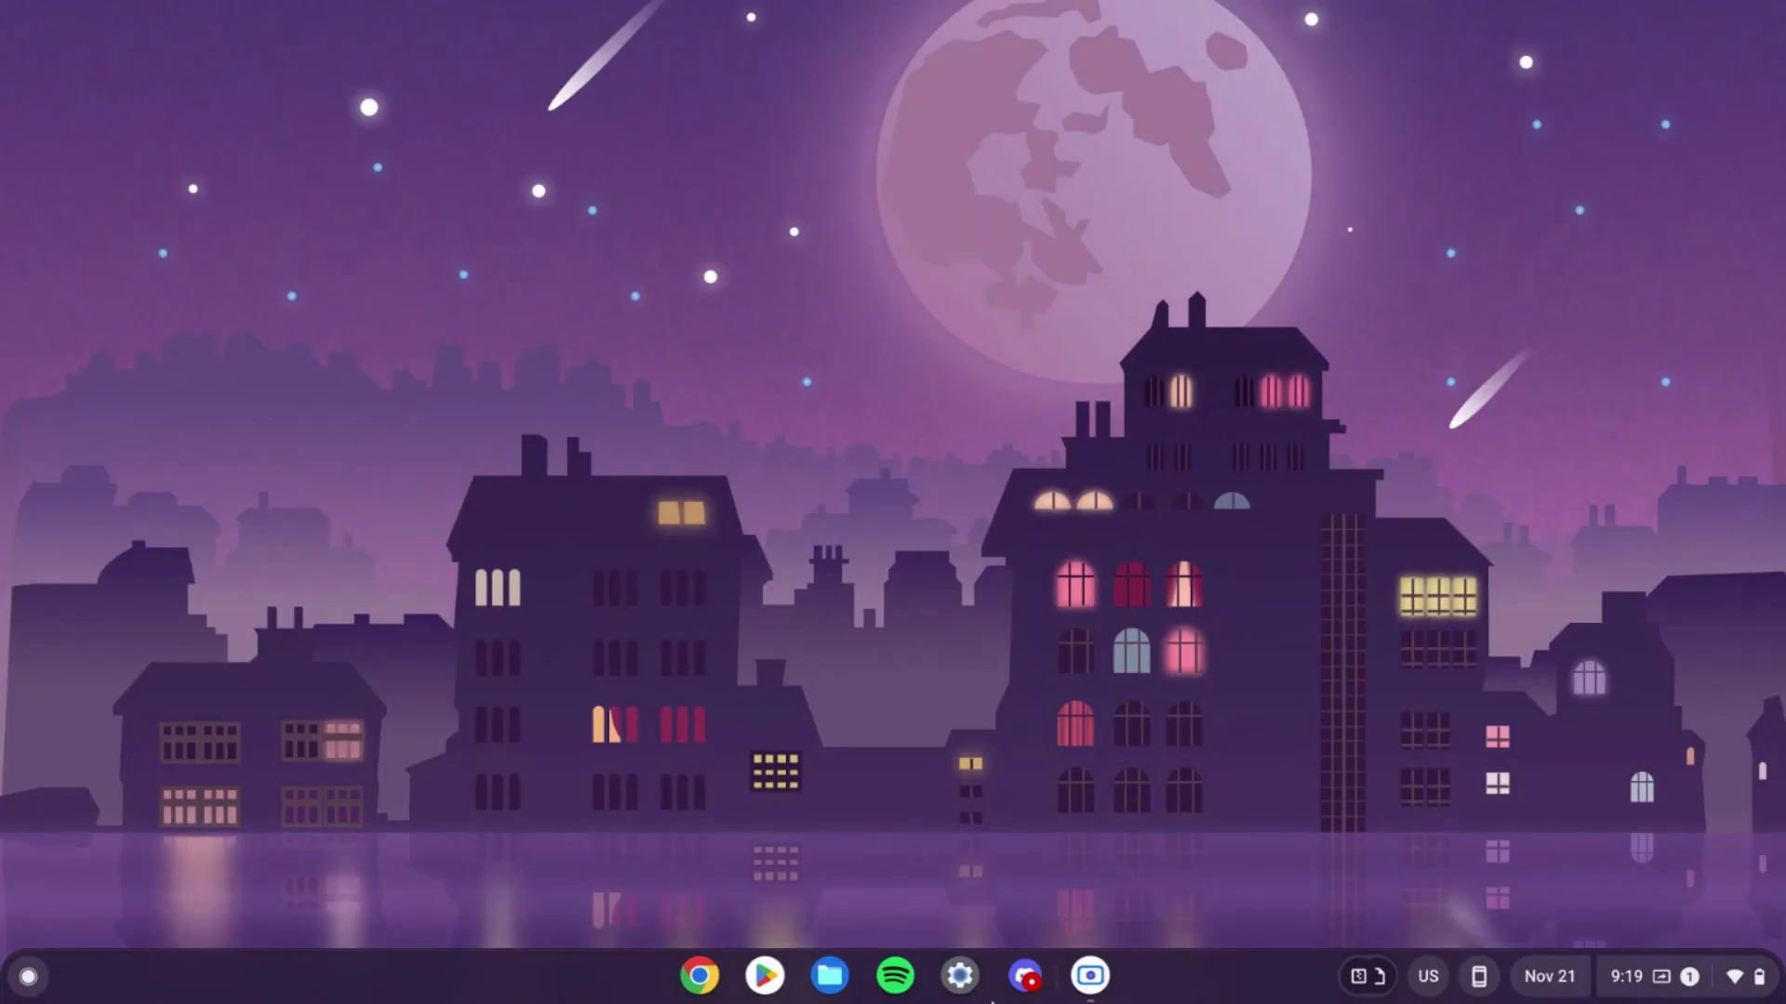
pyautogui.click(1087, 975)
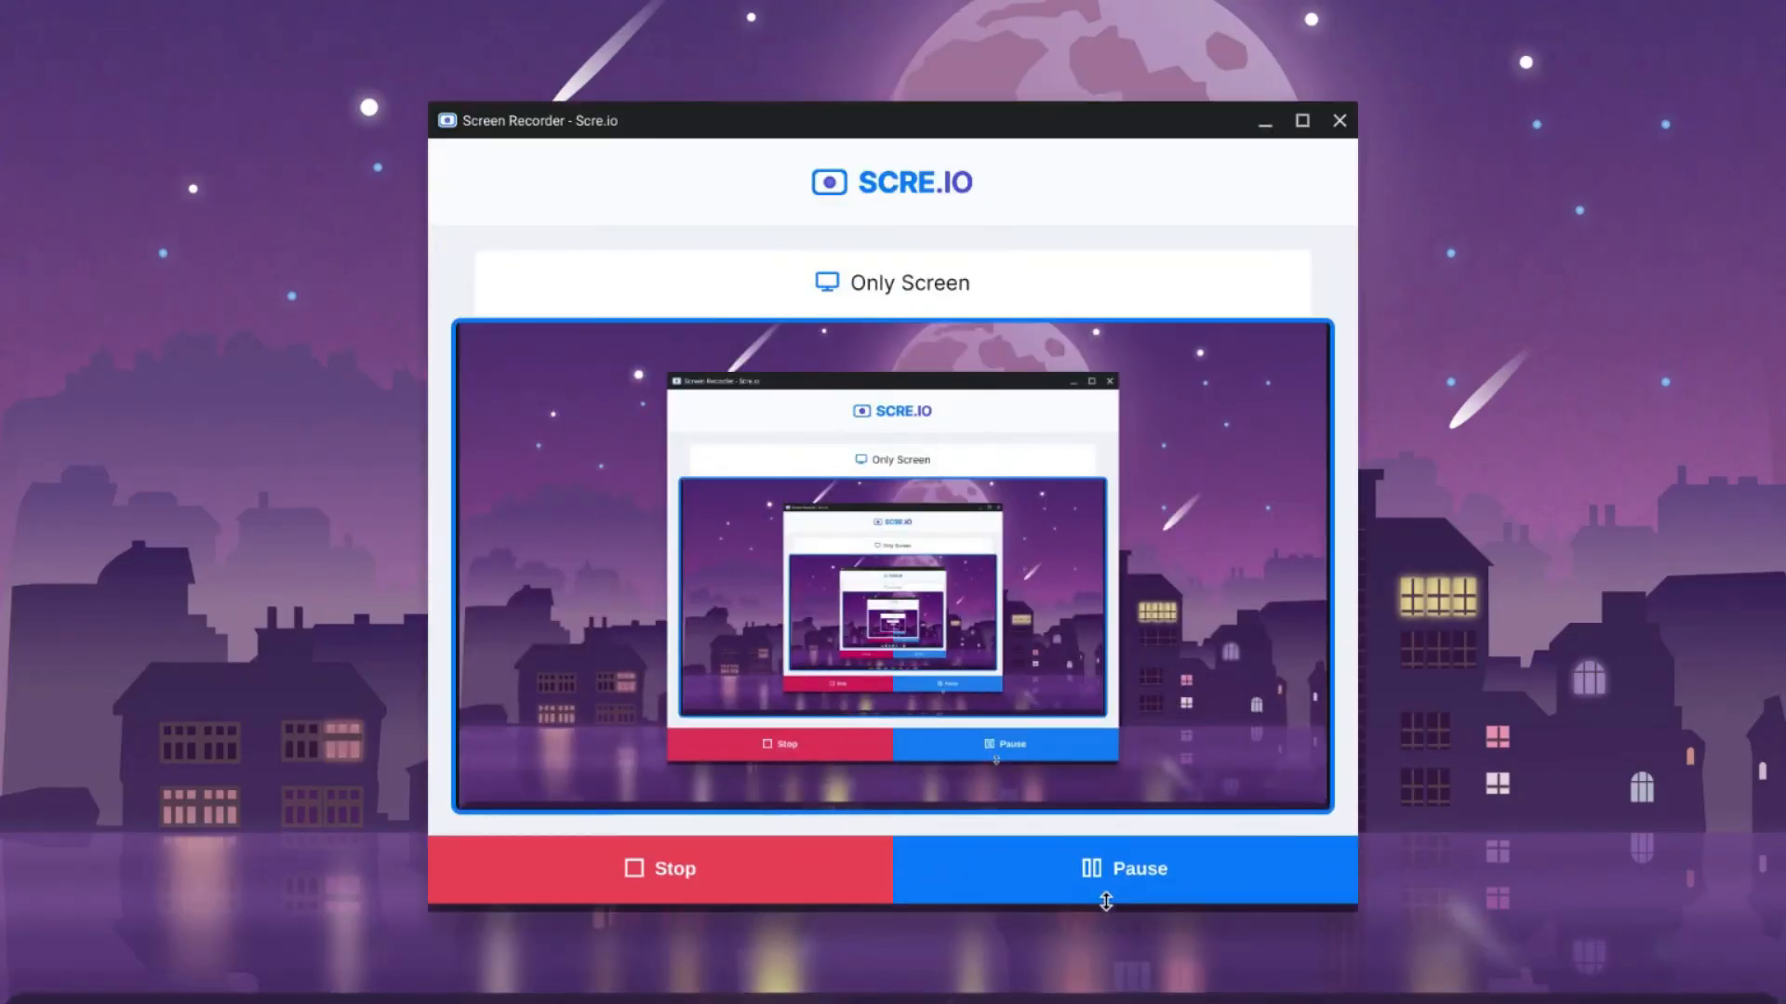
pyautogui.moveTo(1622, 622)
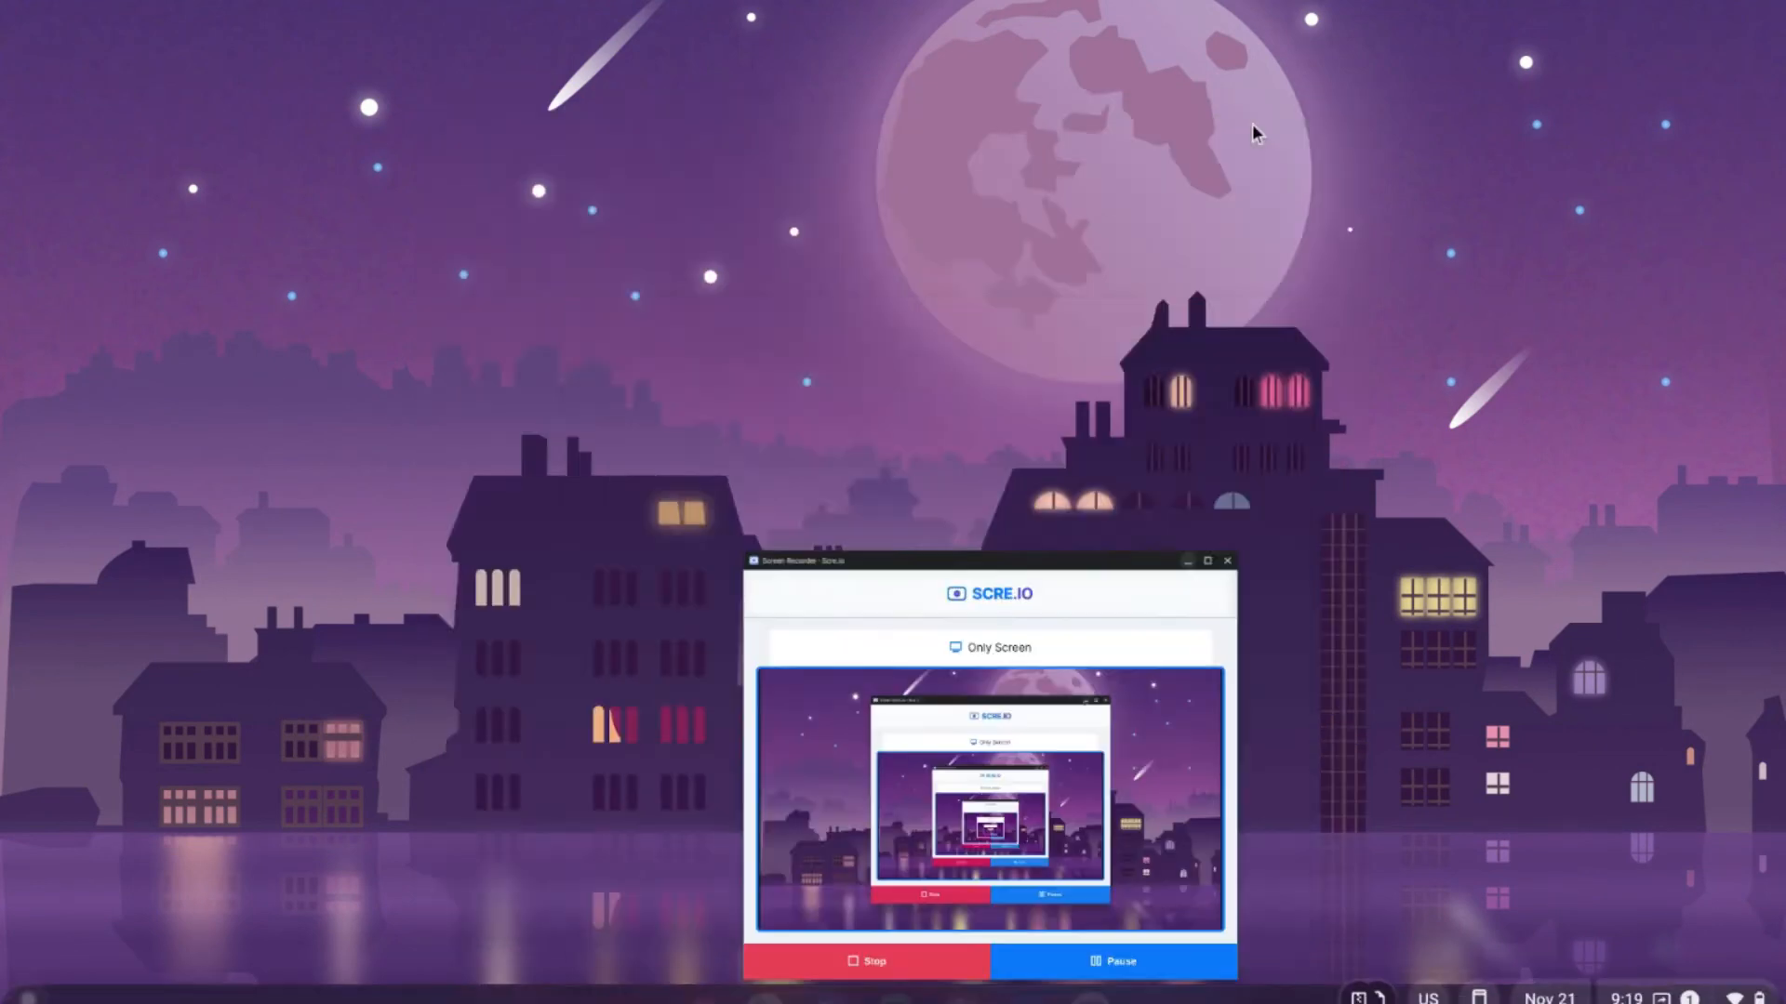
pyautogui.click(1227, 560)
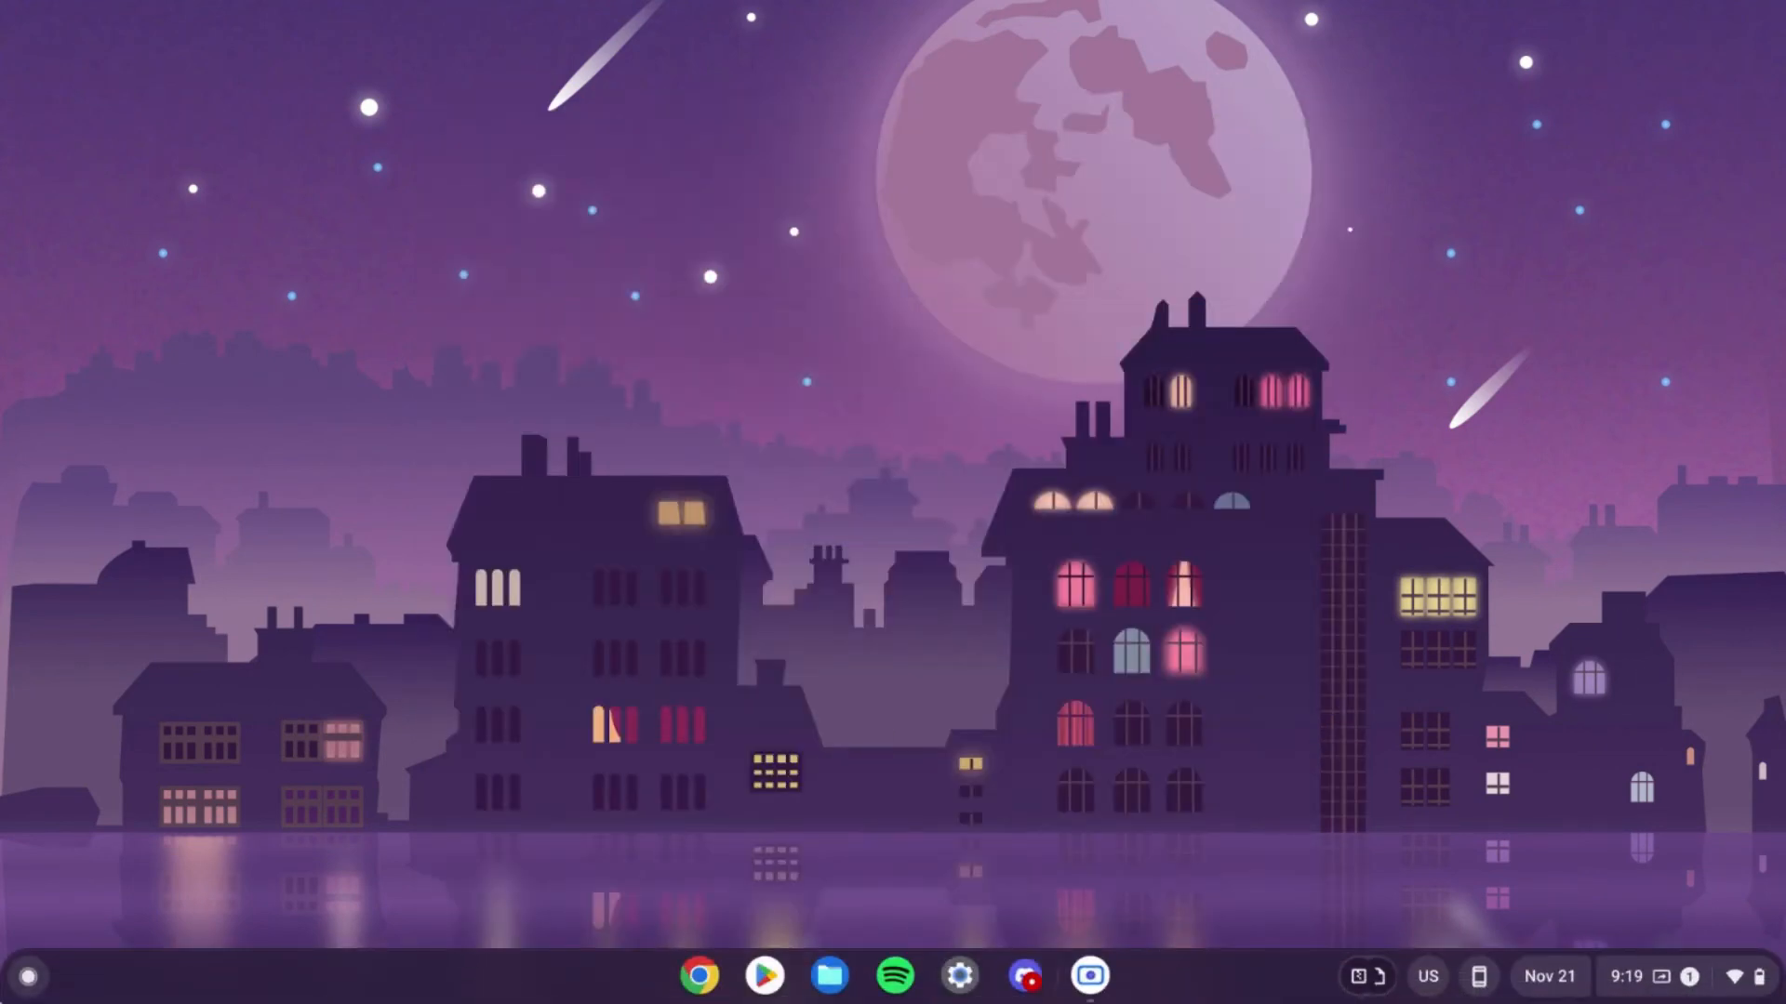
pyautogui.click(26, 975)
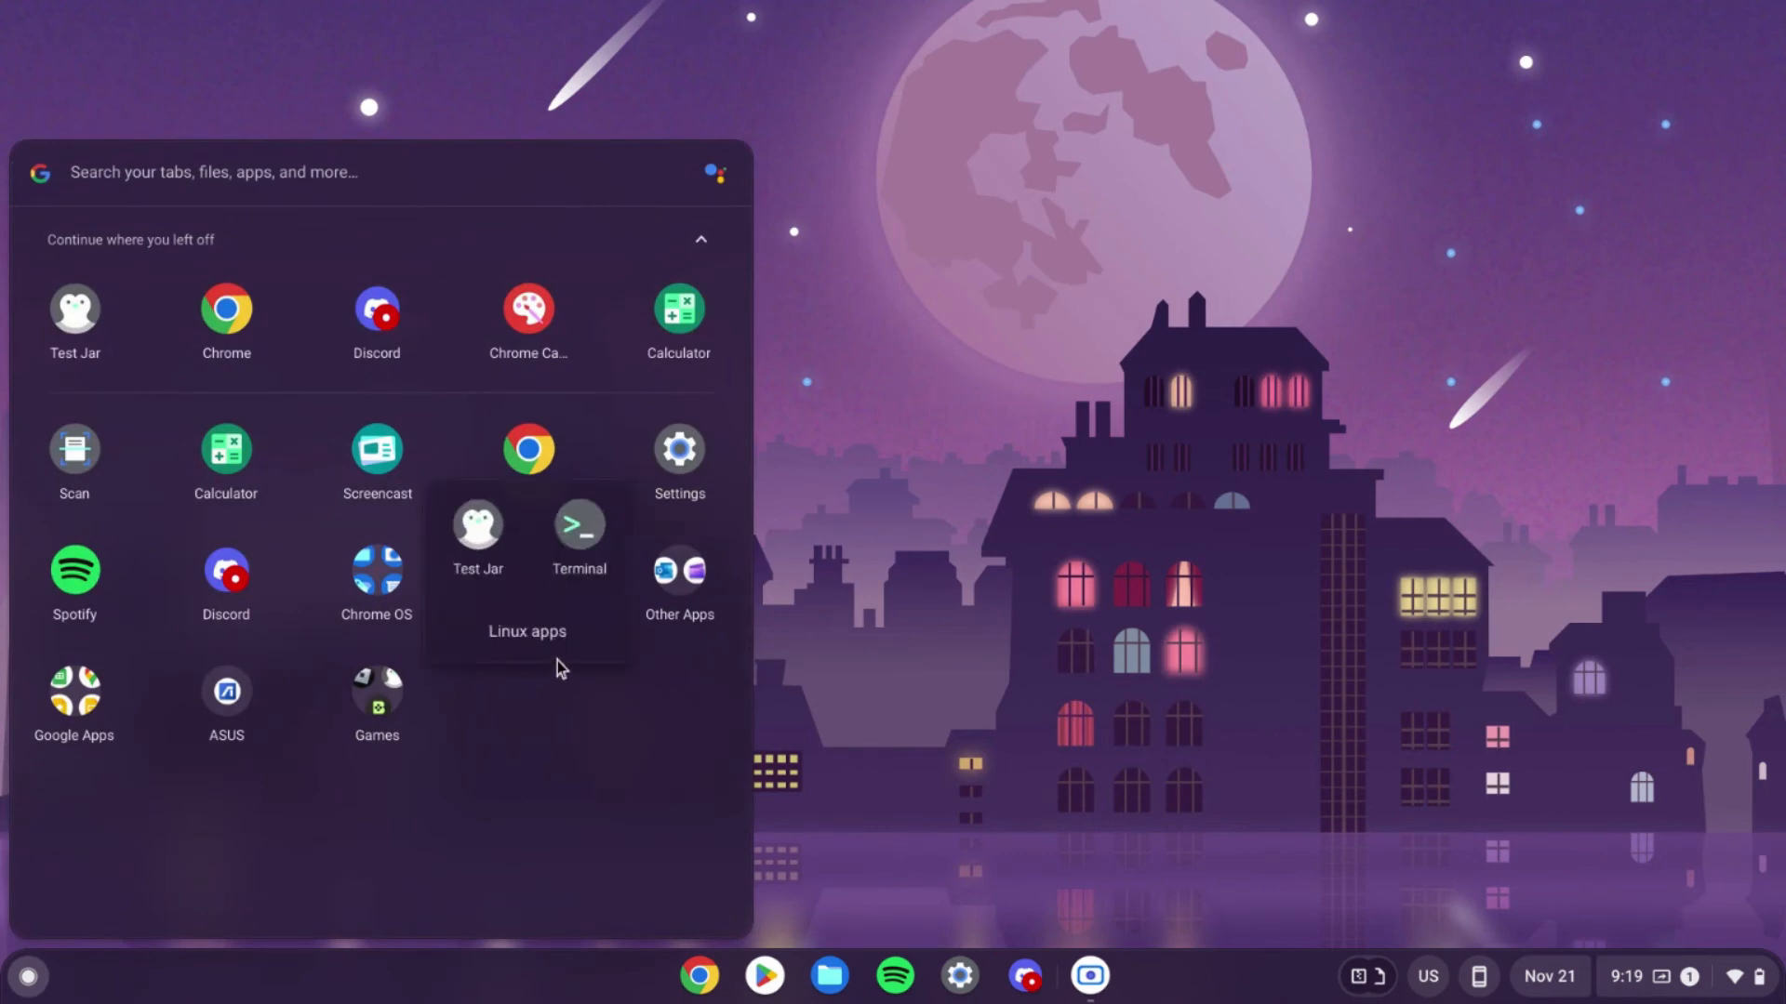
pyautogui.moveTo(8, 867)
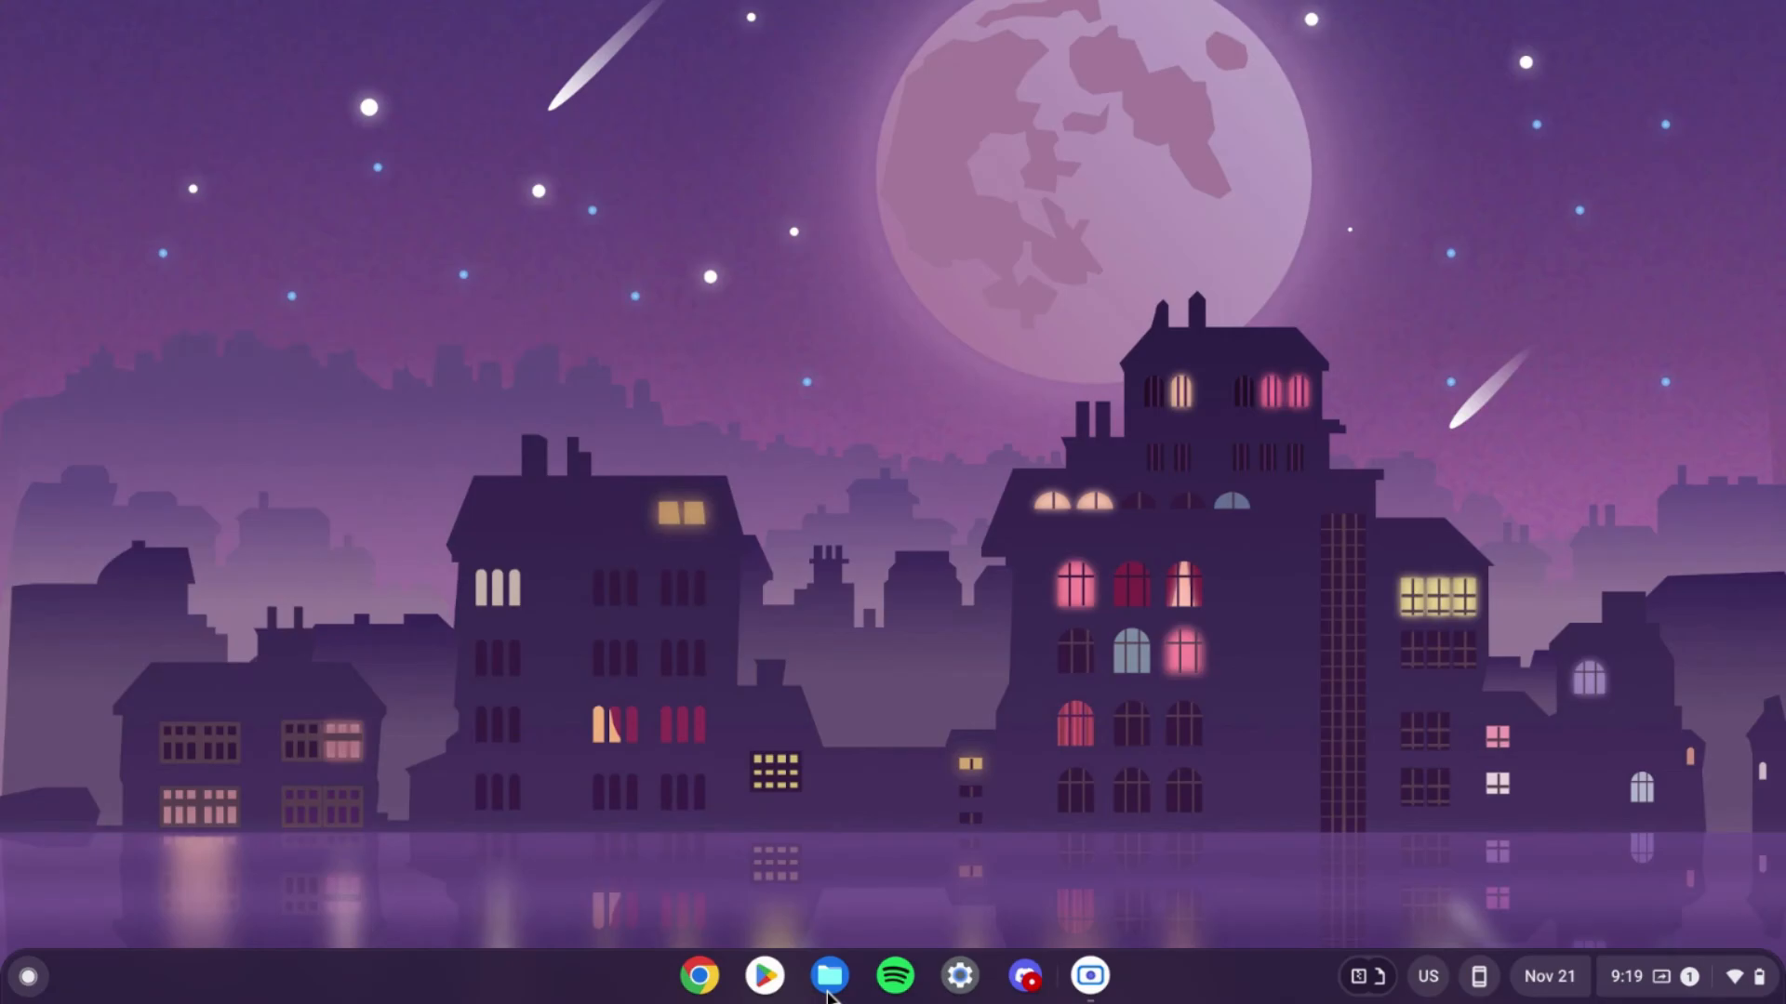
# Step: Open Linux files in Files, briefly show hidden files, then hide them again
pyautogui.click(829, 976)
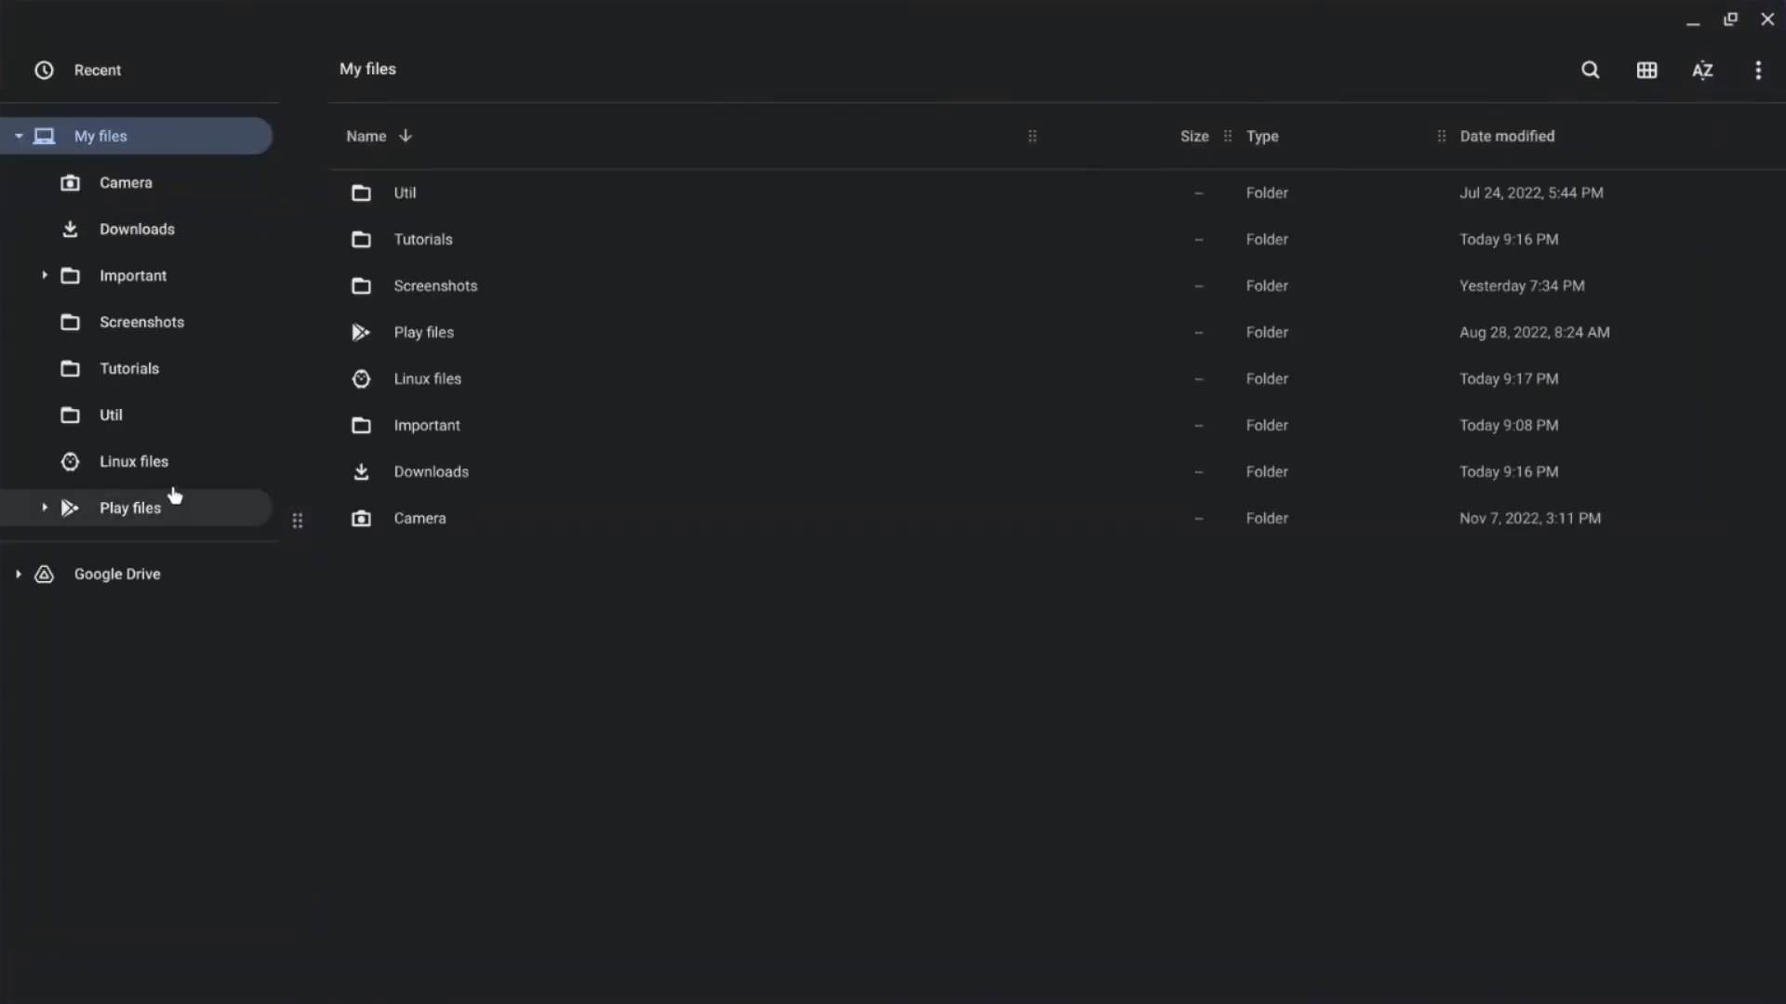
pyautogui.click(132, 461)
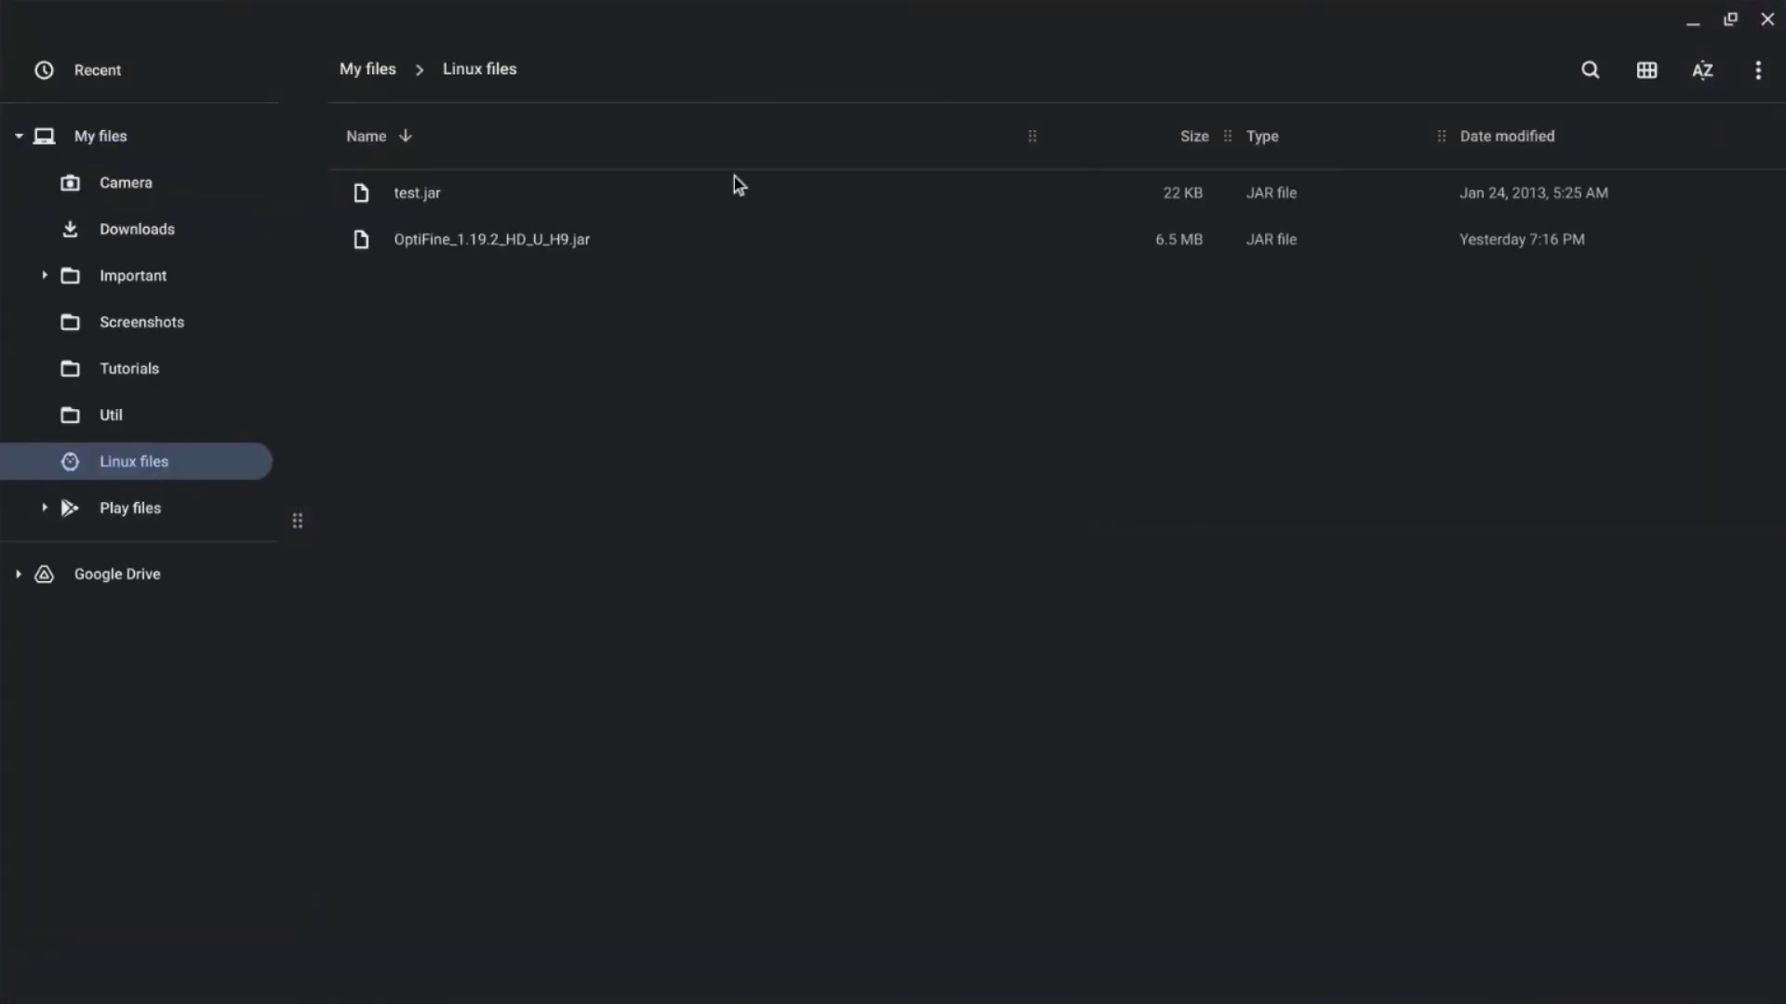
pyautogui.moveTo(632, 792)
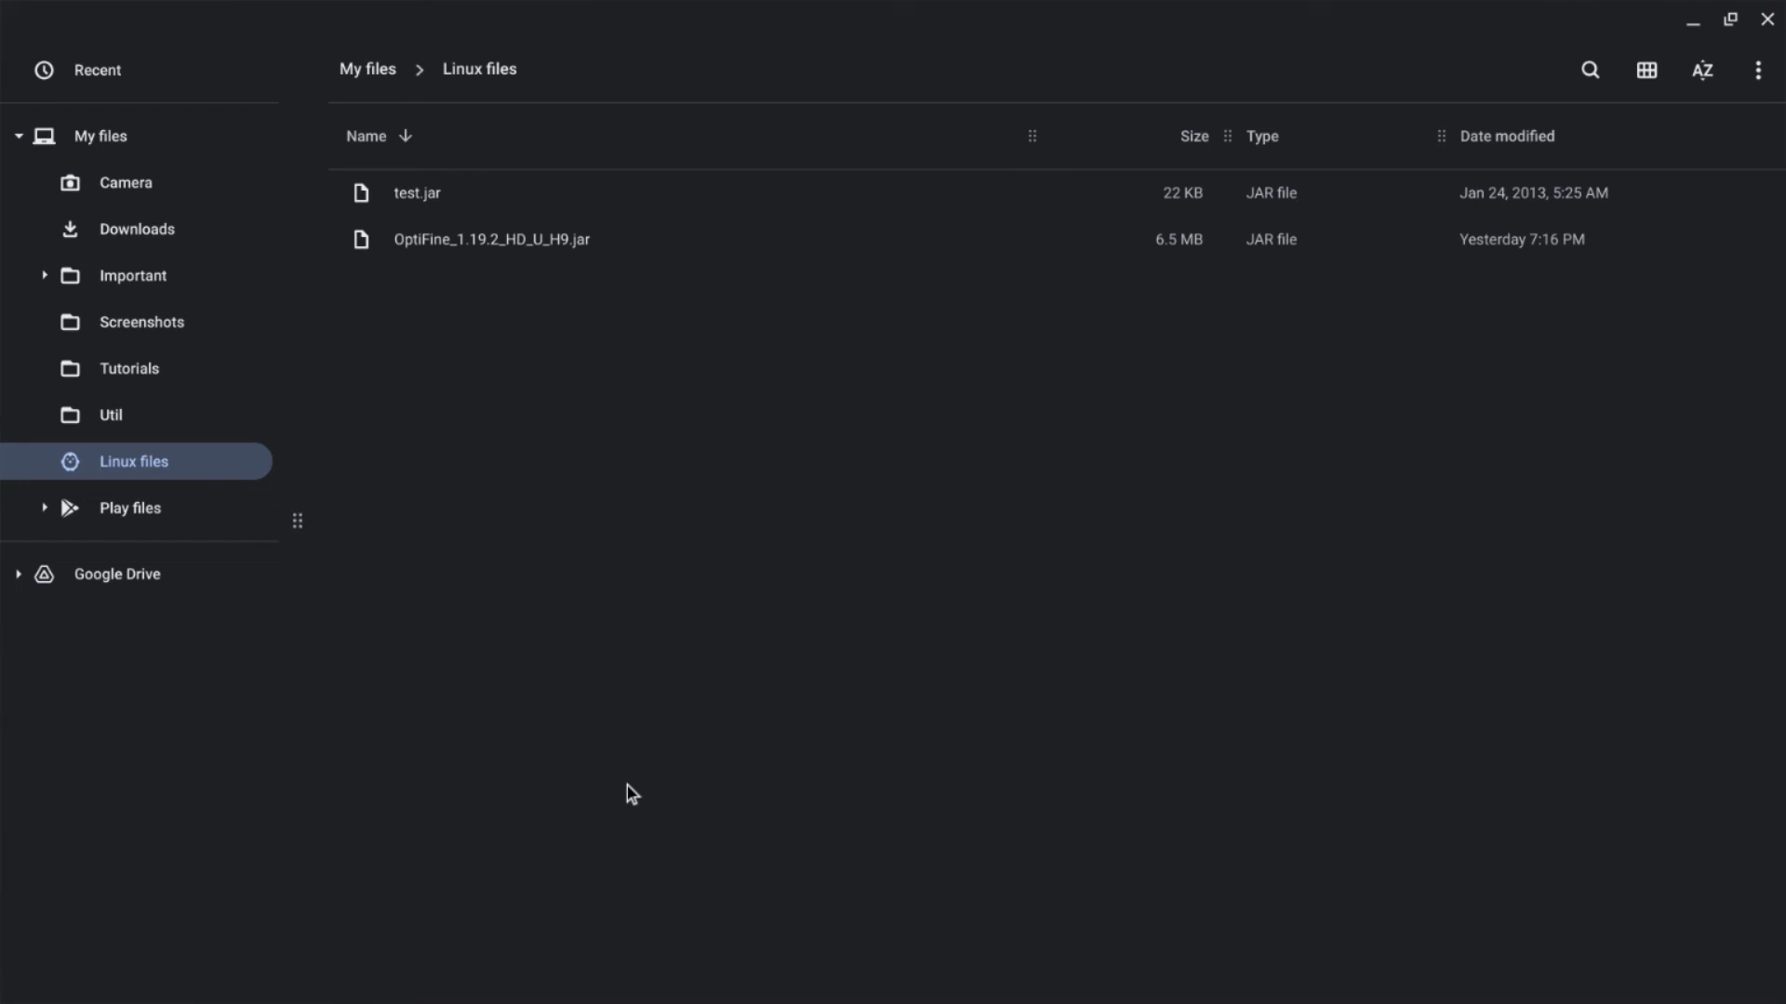
pyautogui.moveTo(1703, 70)
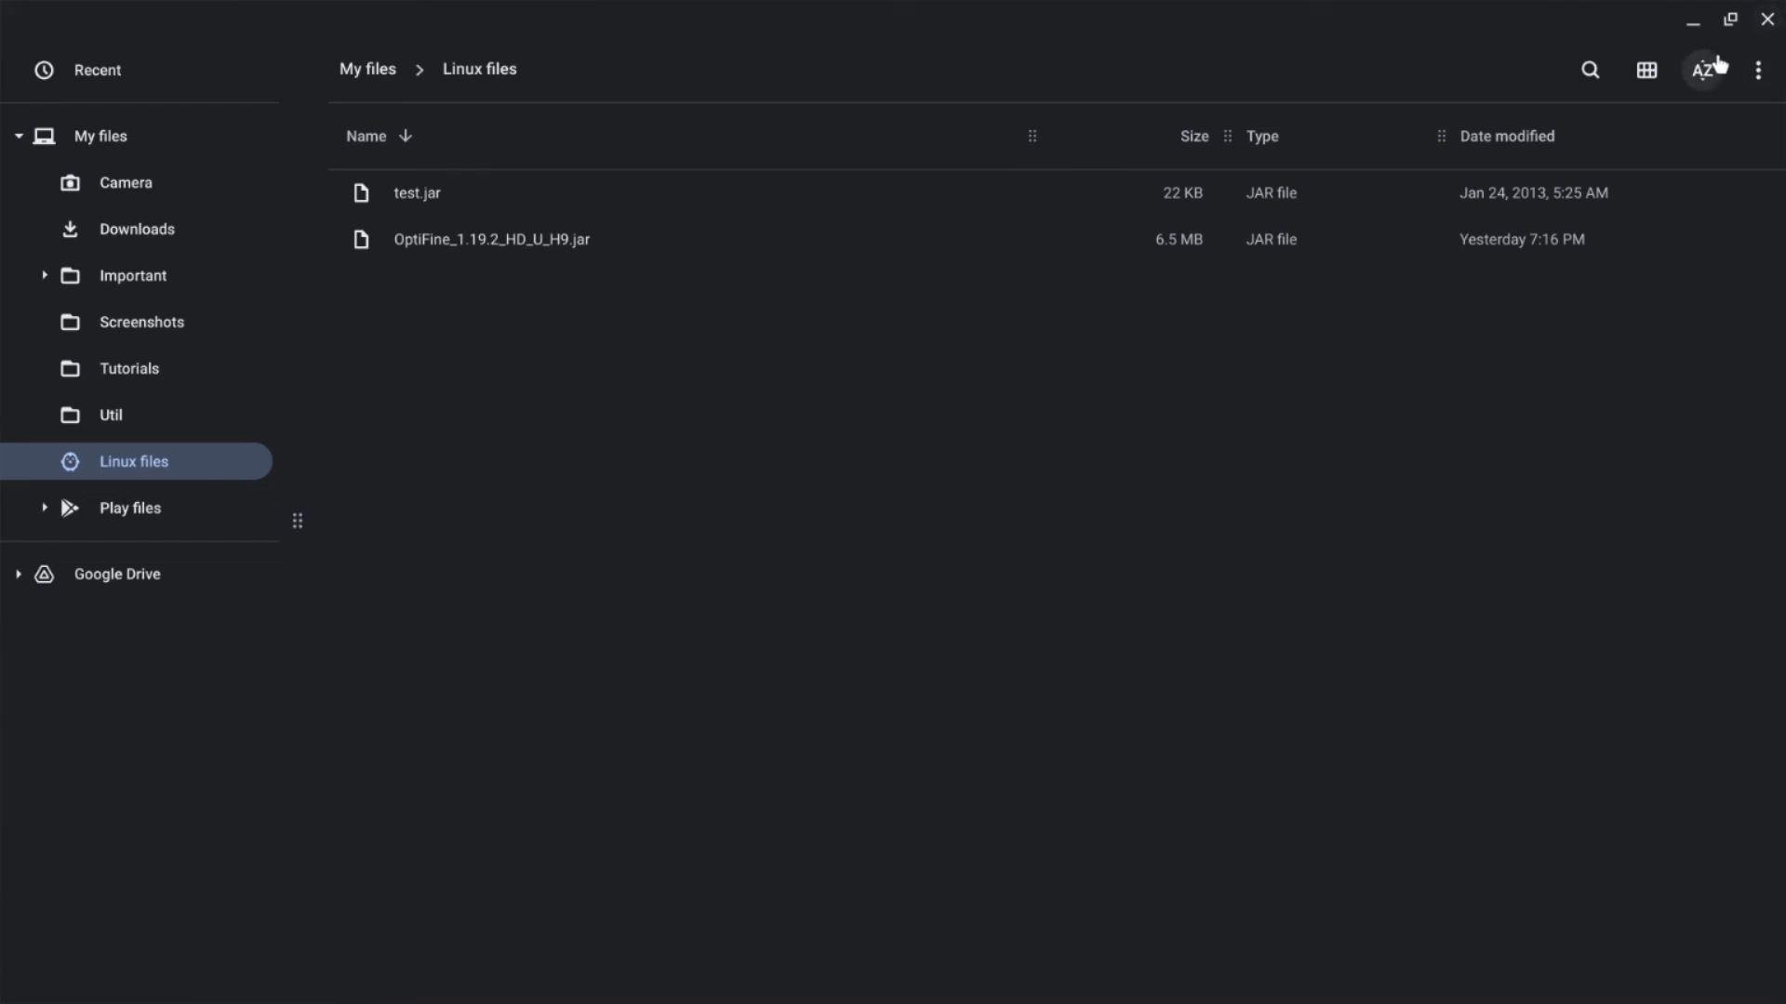
pyautogui.moveTo(1758, 70)
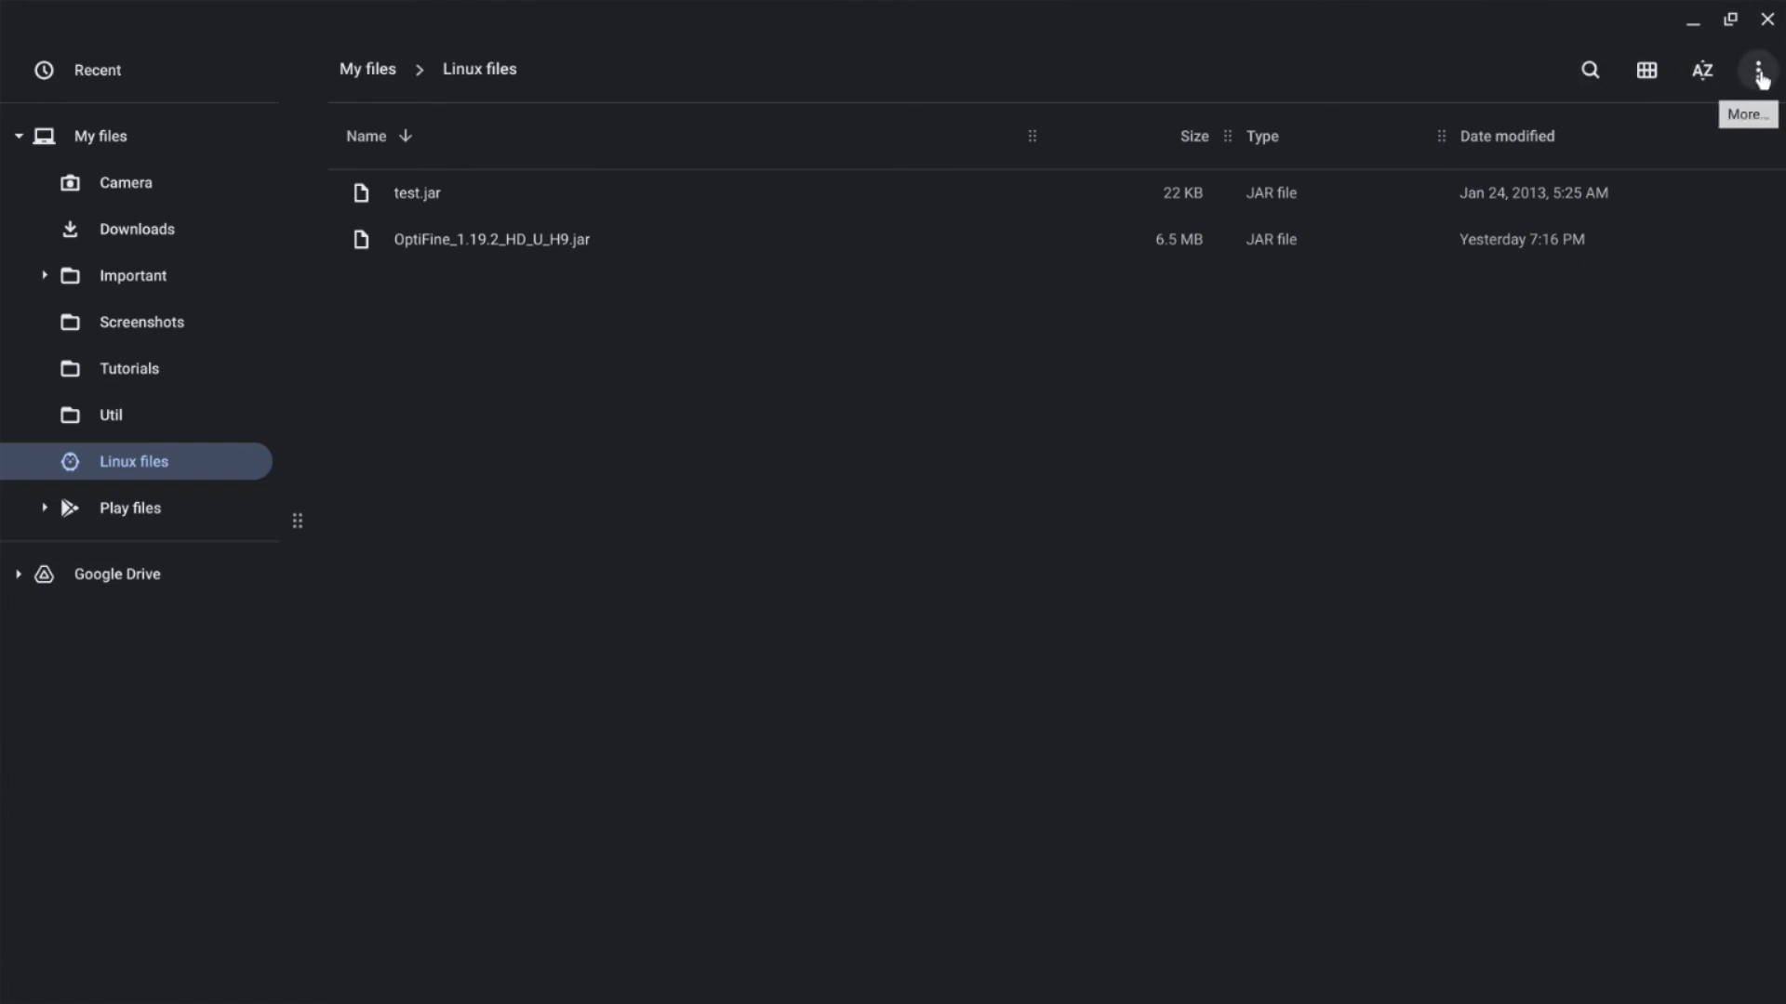
pyautogui.click(1756, 70)
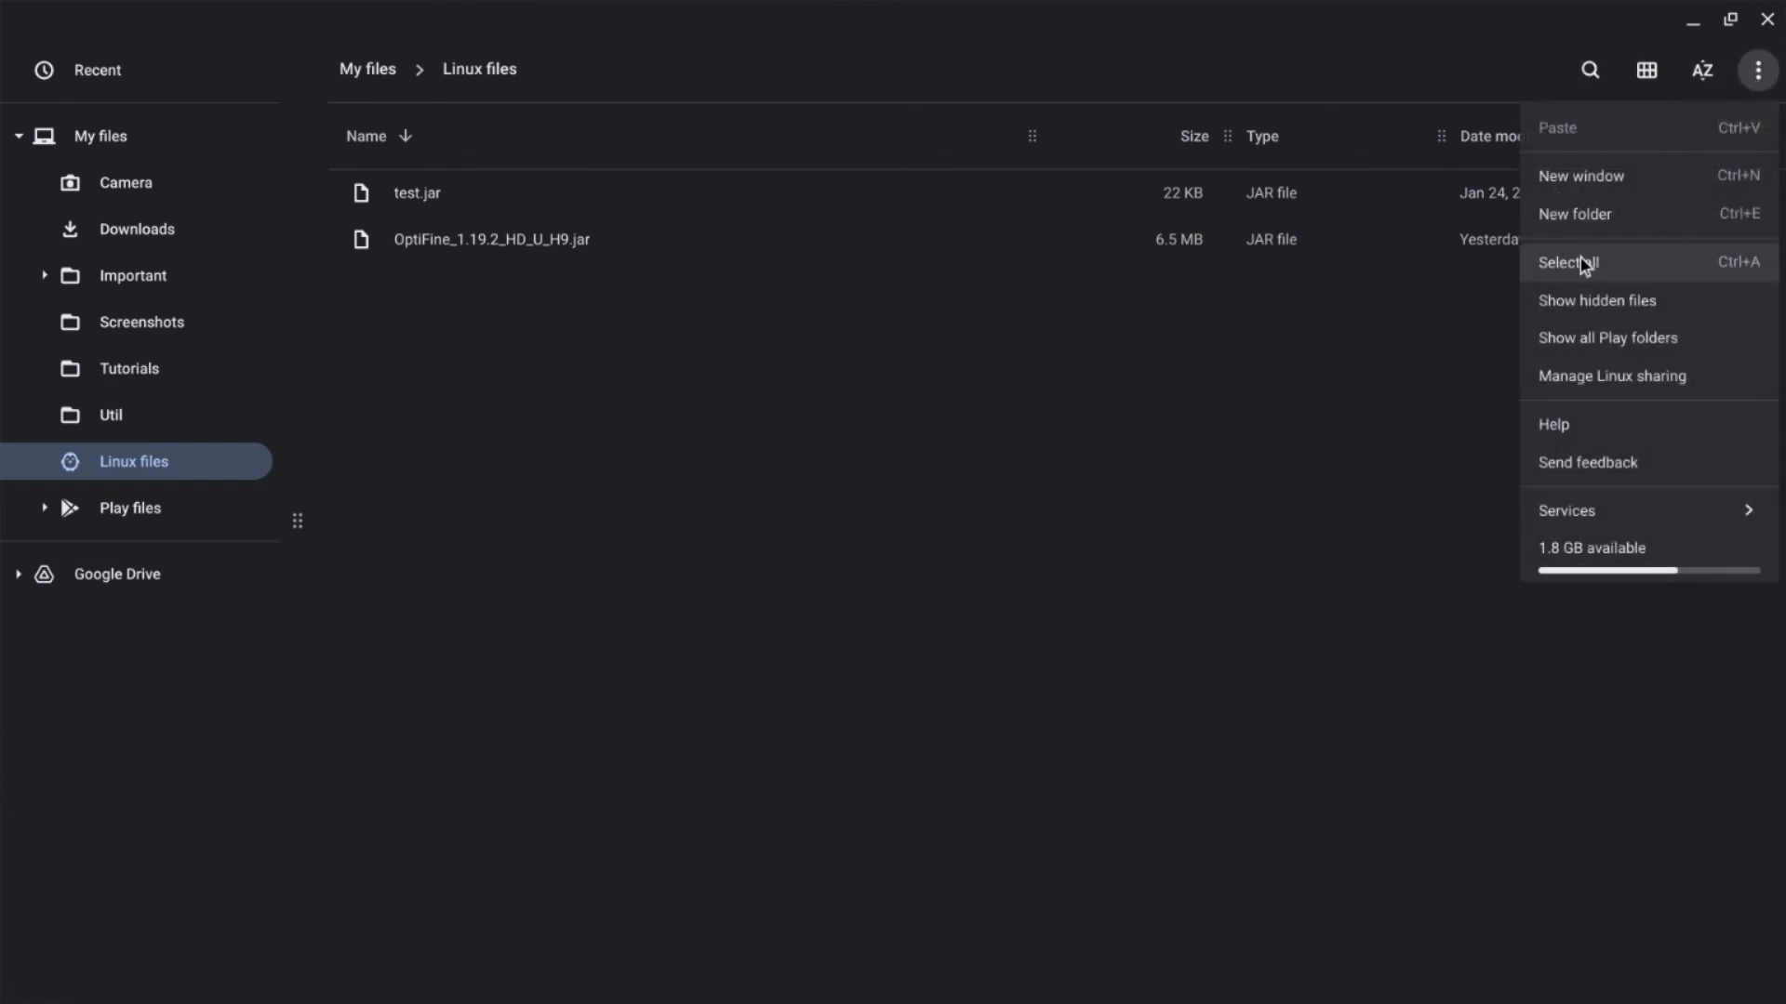
pyautogui.click(1598, 300)
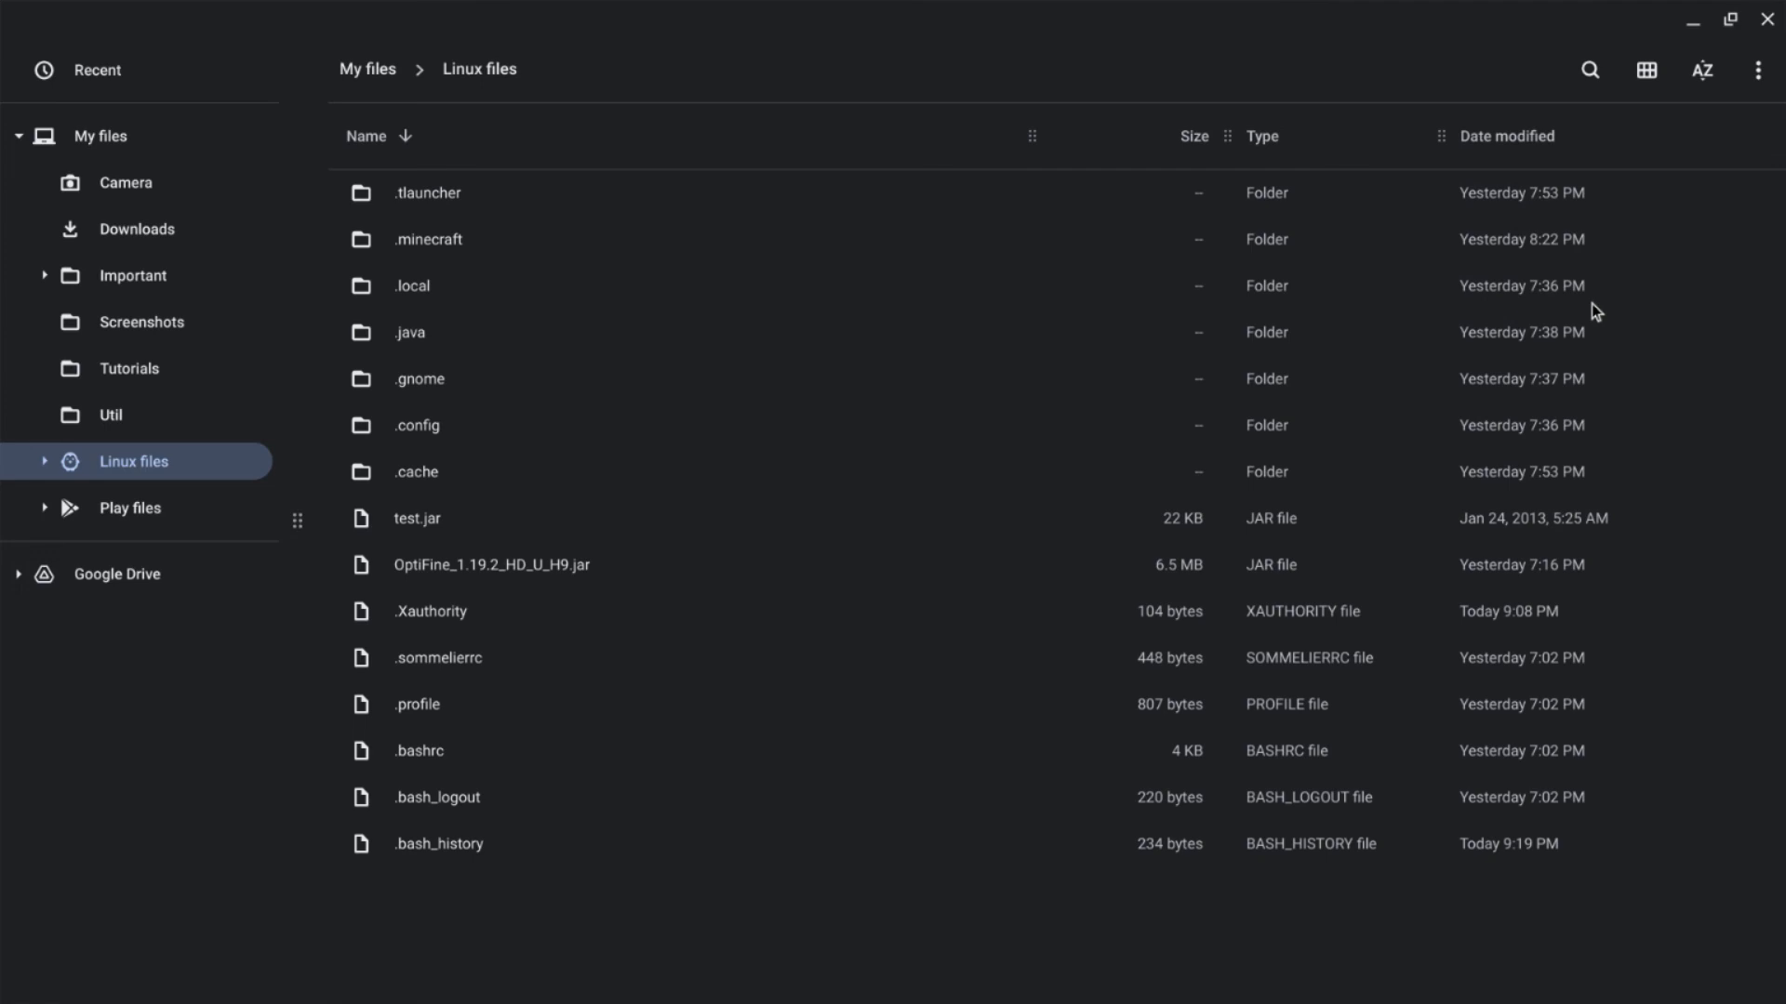
pyautogui.moveTo(917, 268)
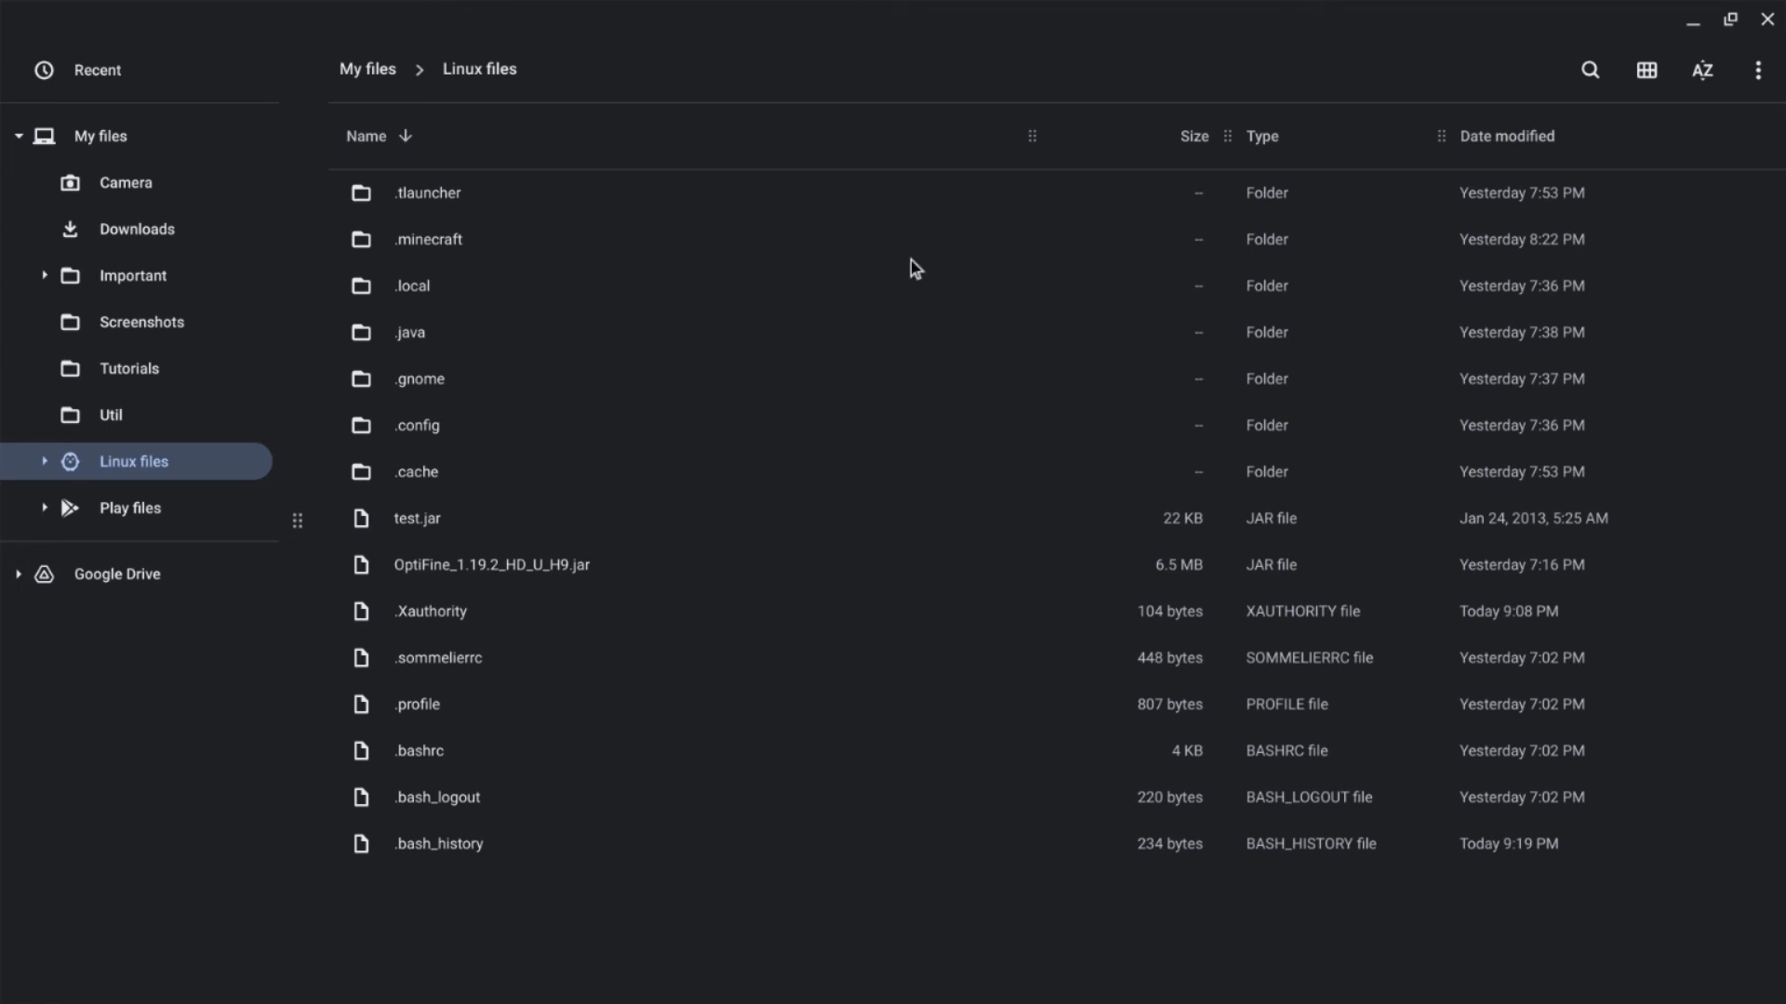
pyautogui.moveTo(1759, 70)
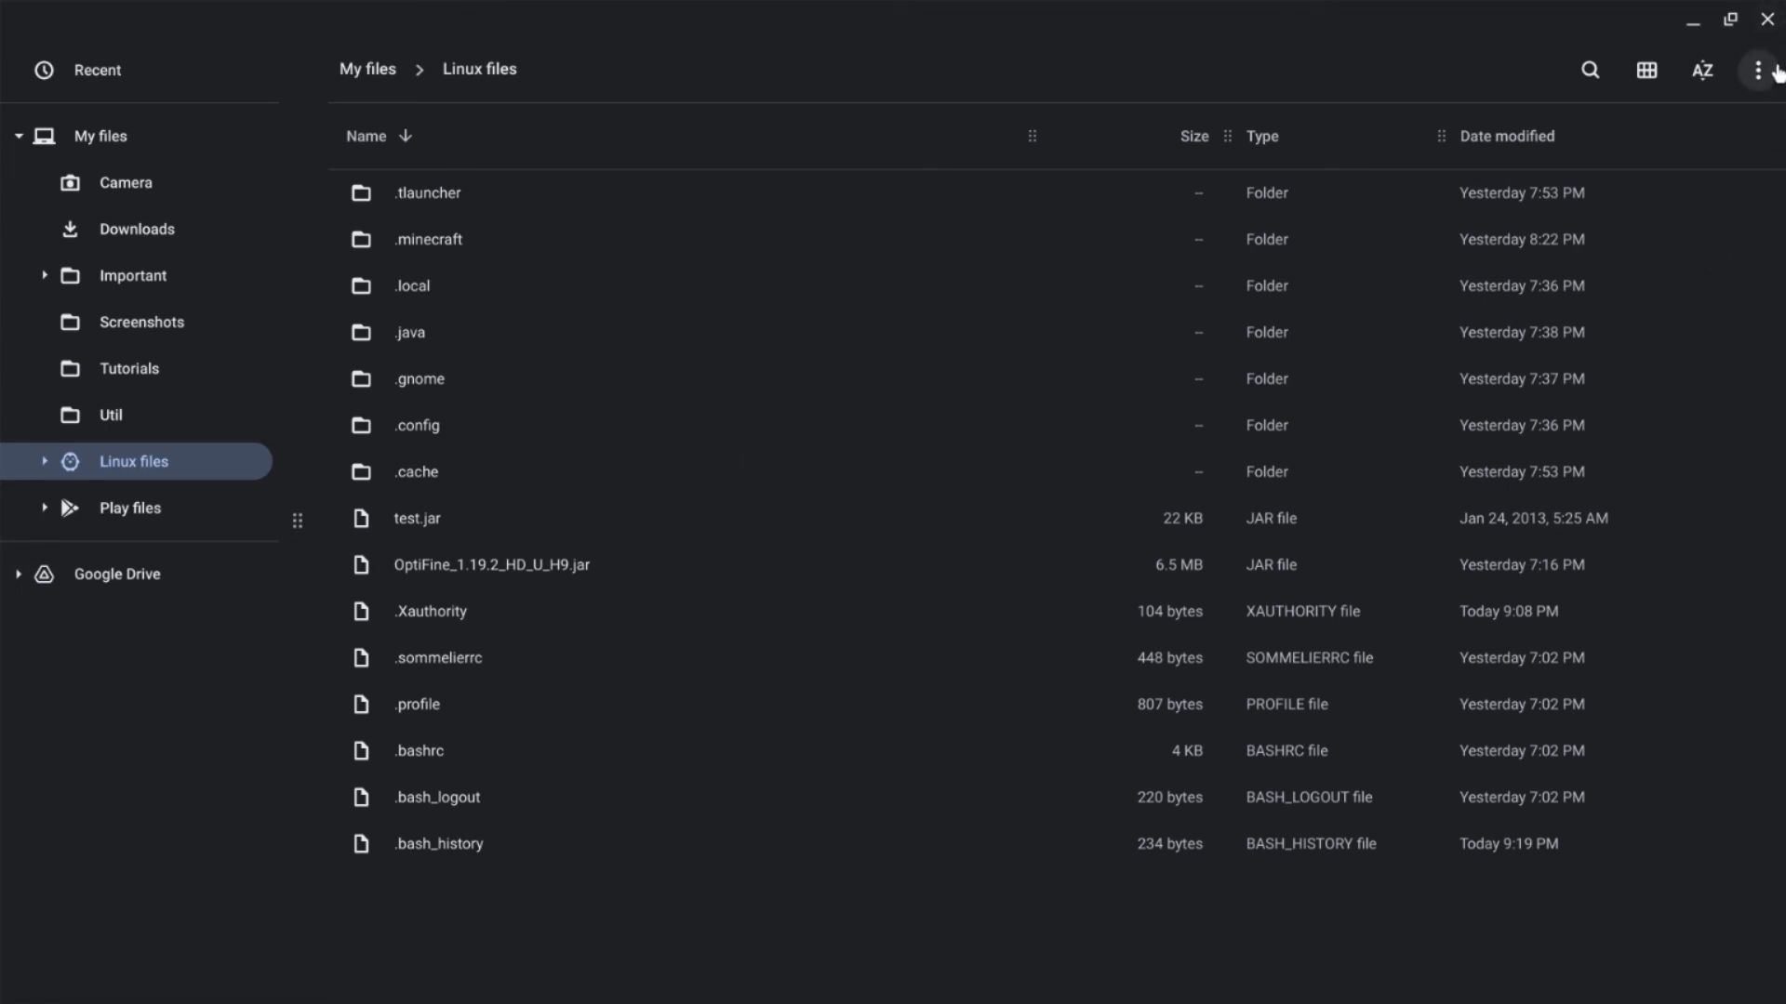
pyautogui.moveTo(1760, 69)
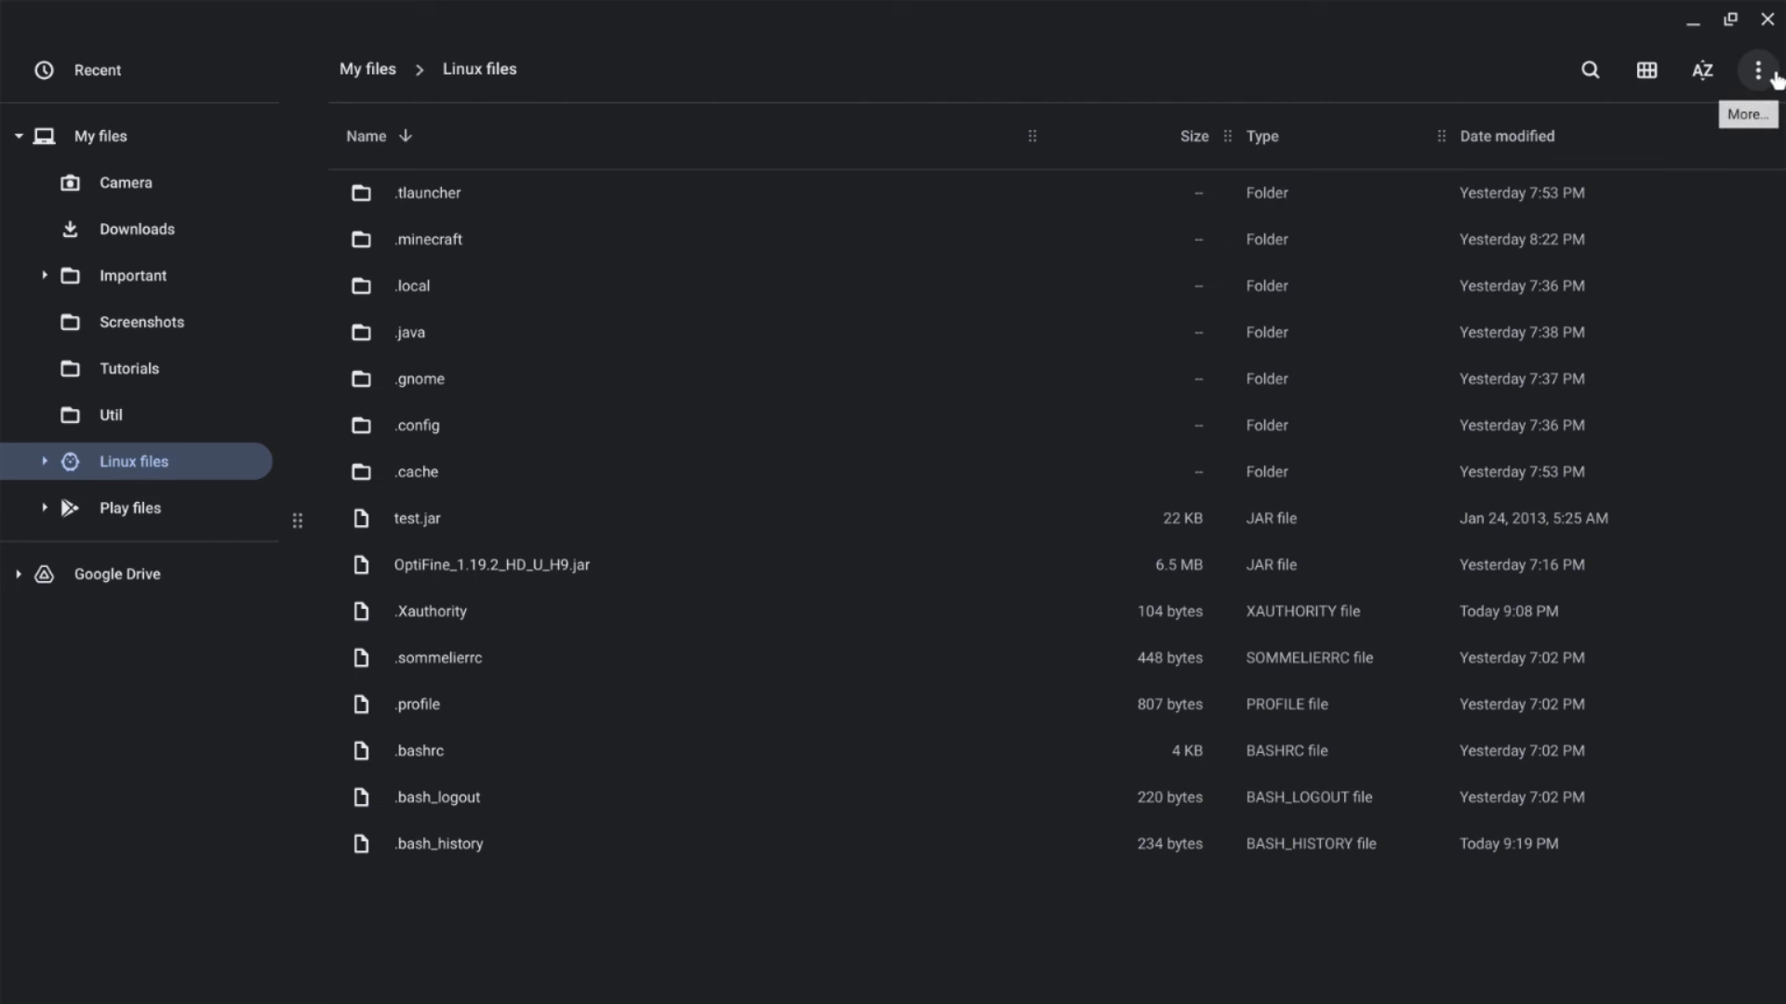
pyautogui.click(1757, 70)
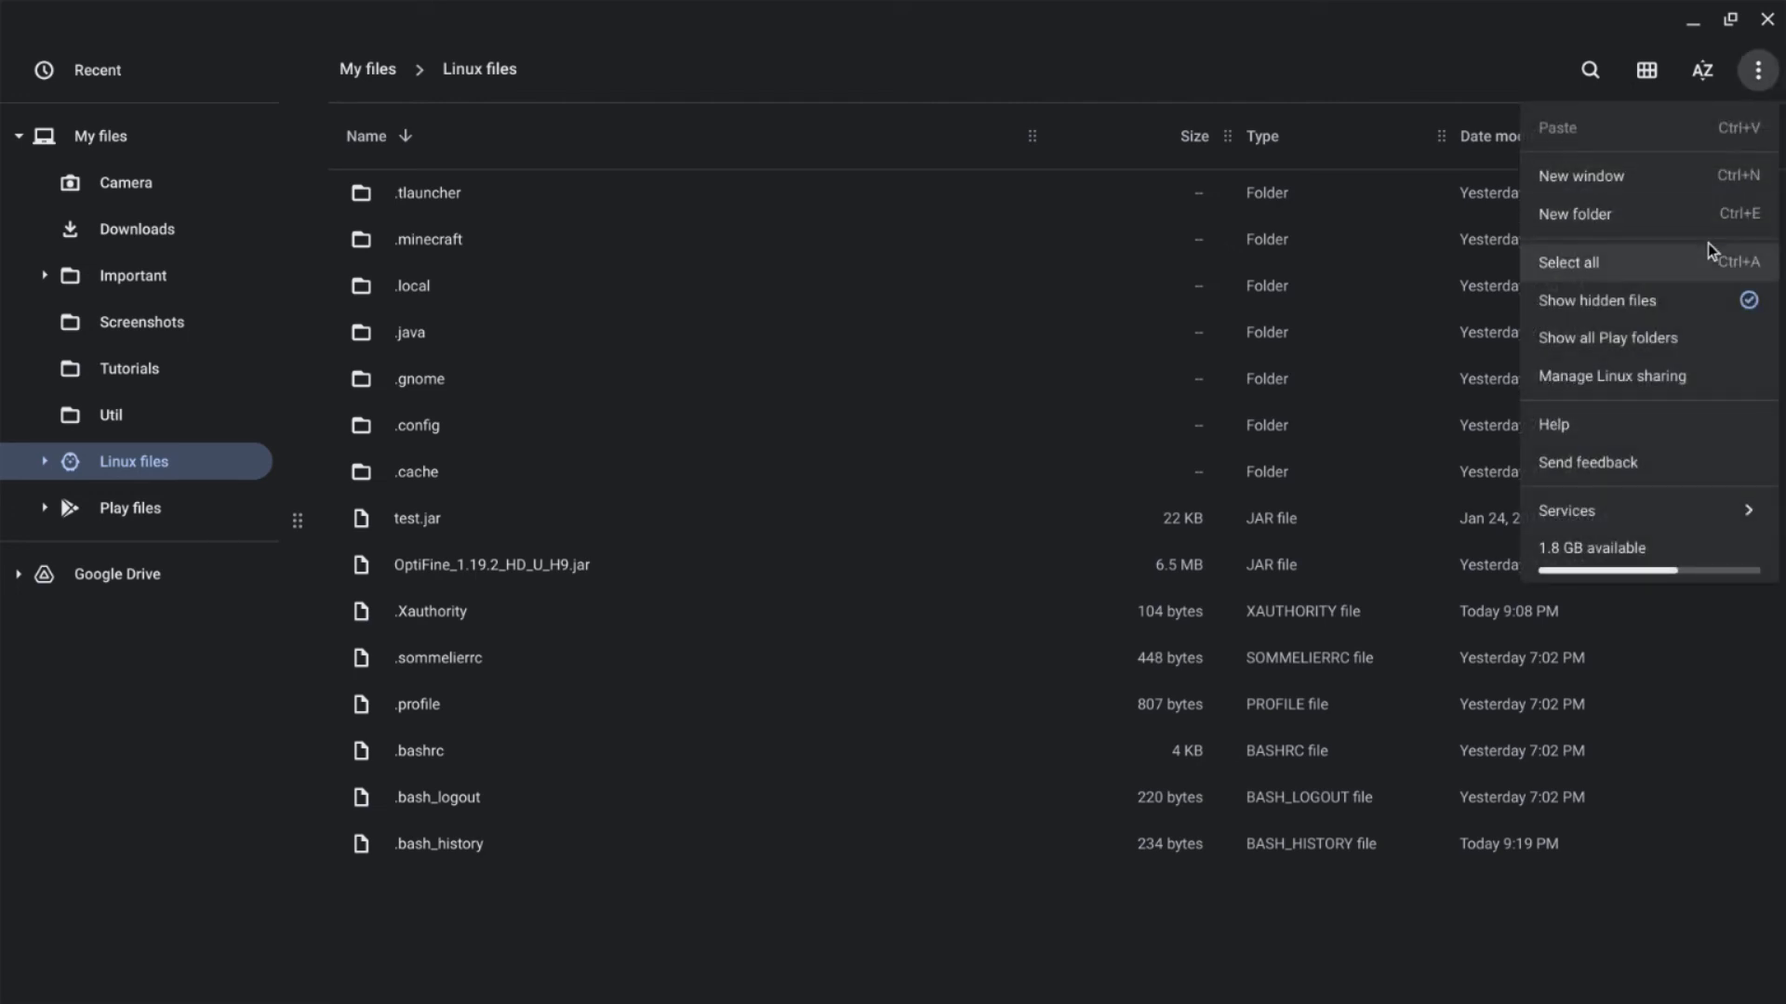
pyautogui.click(1597, 299)
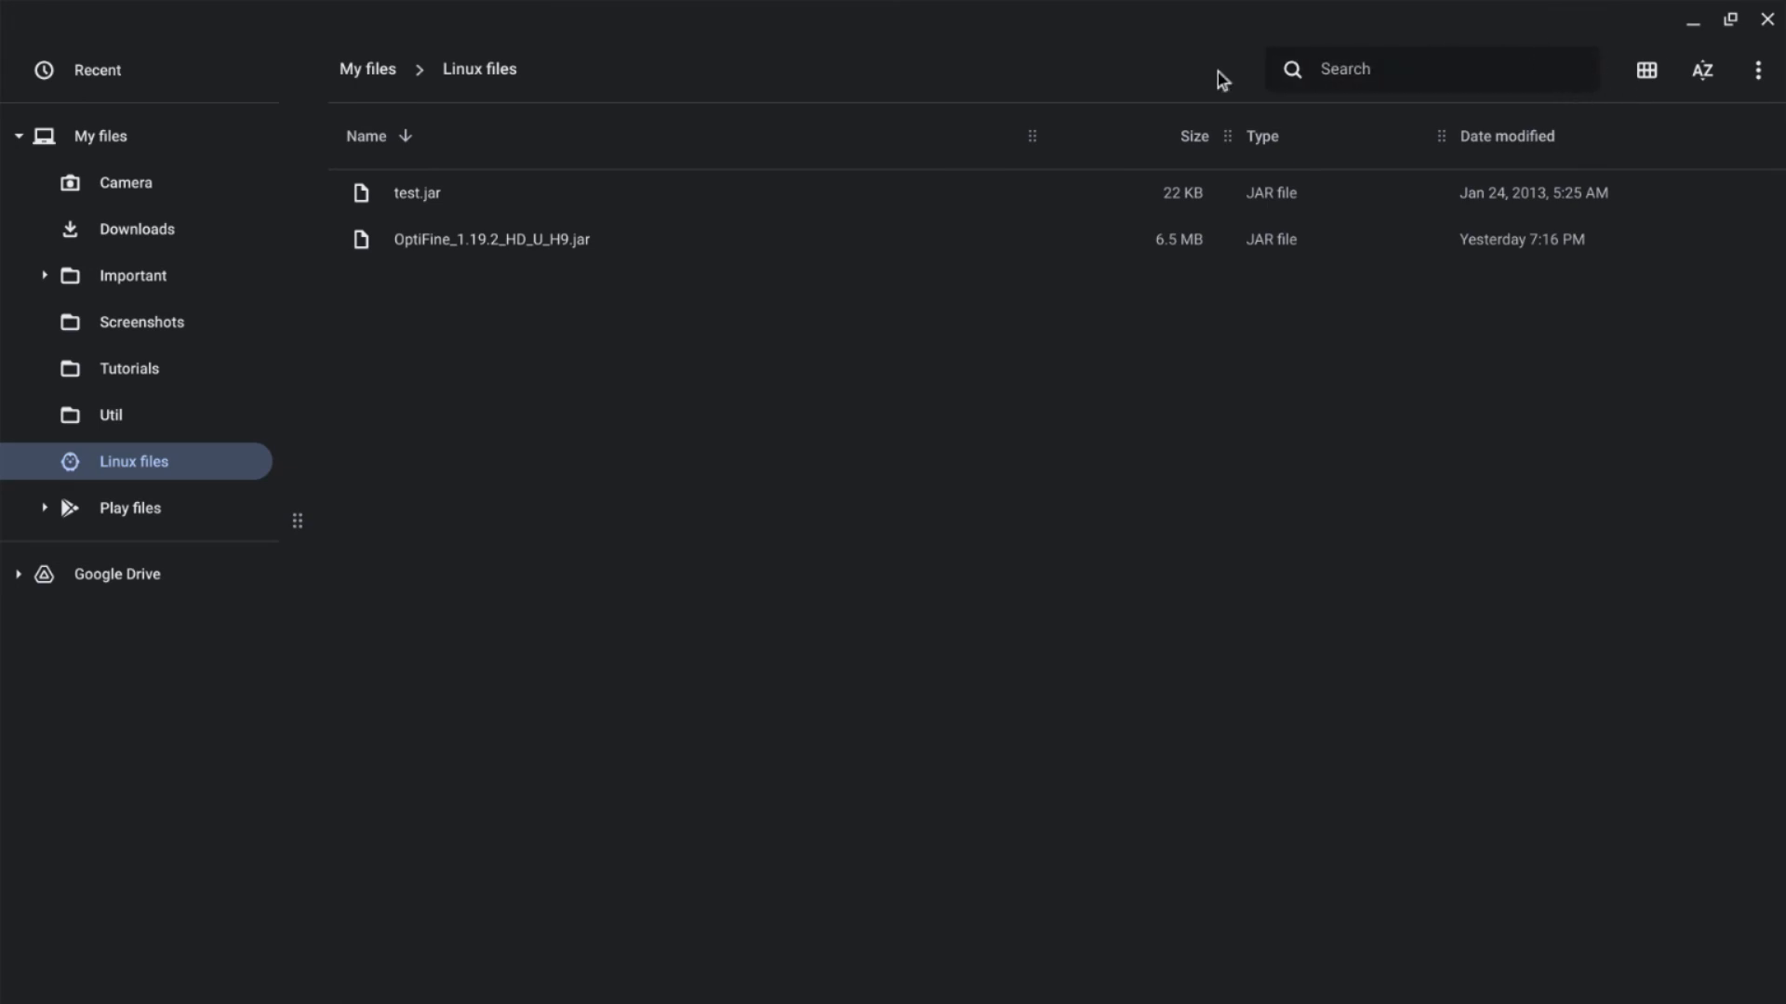
# Step: Search Linux files for 'menulibre' and delete both menulibre-test-jar.desktop files
pyautogui.write('menu')
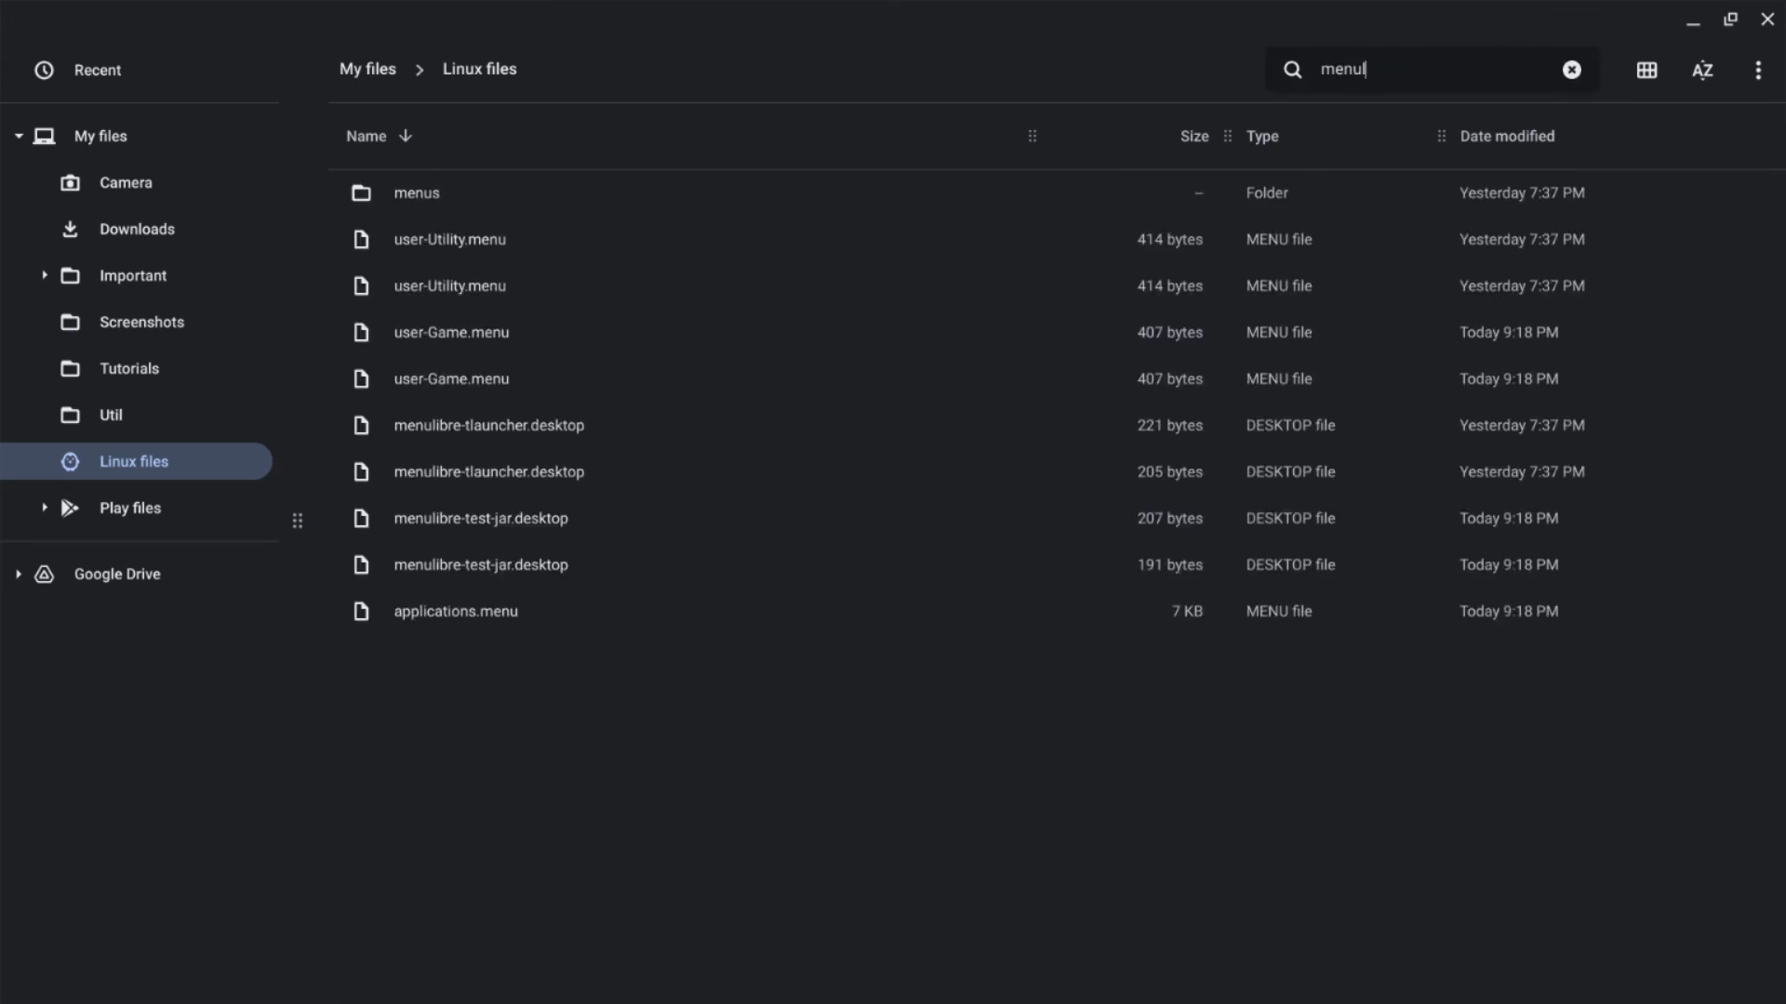
pyautogui.write('libre')
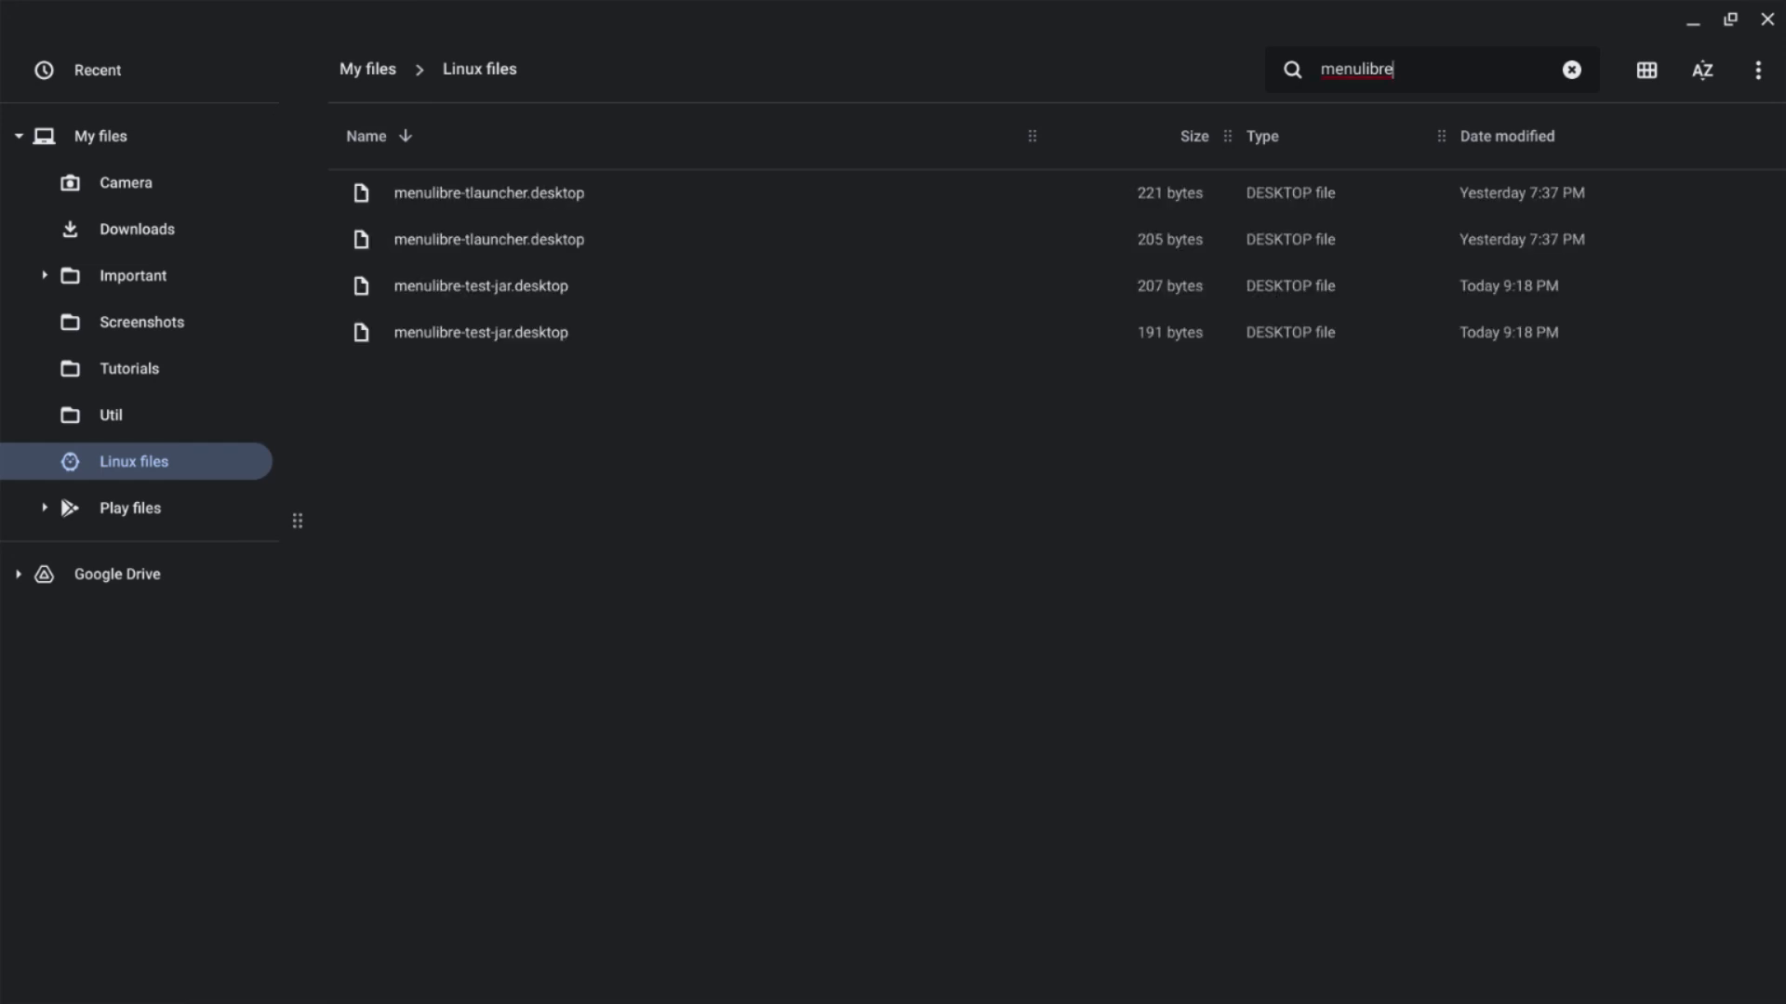
pyautogui.moveTo(750, 325)
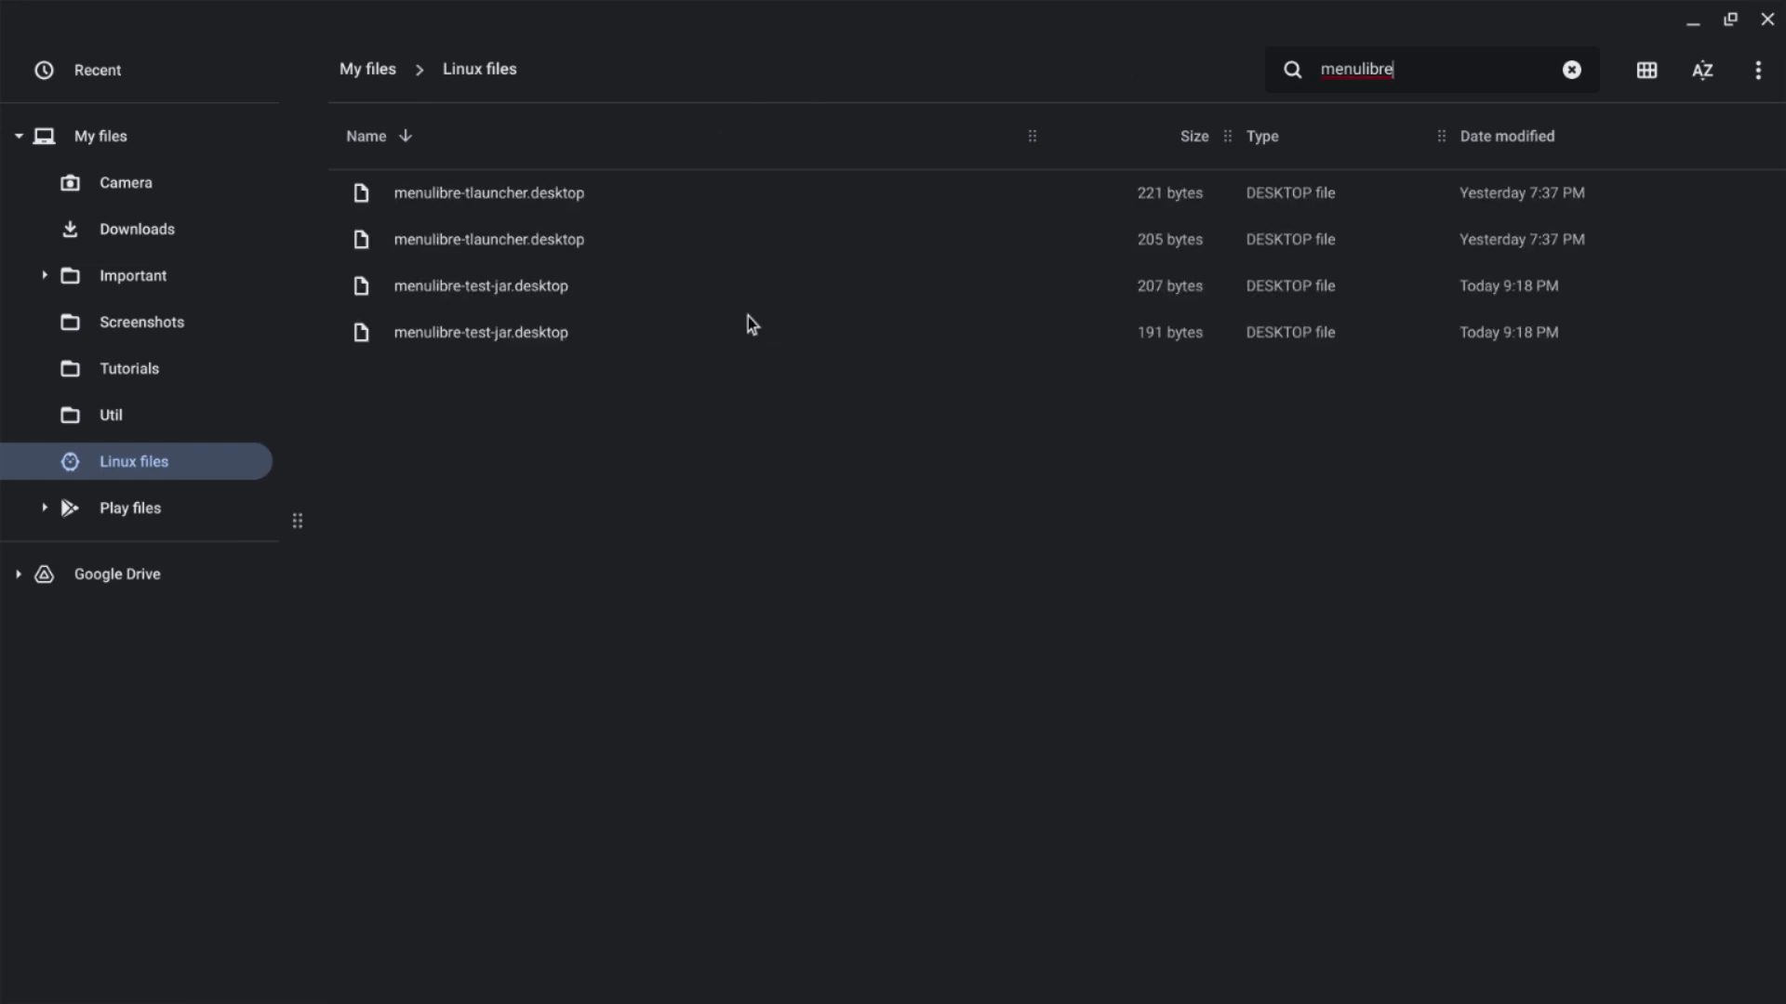
pyautogui.moveTo(989, 410)
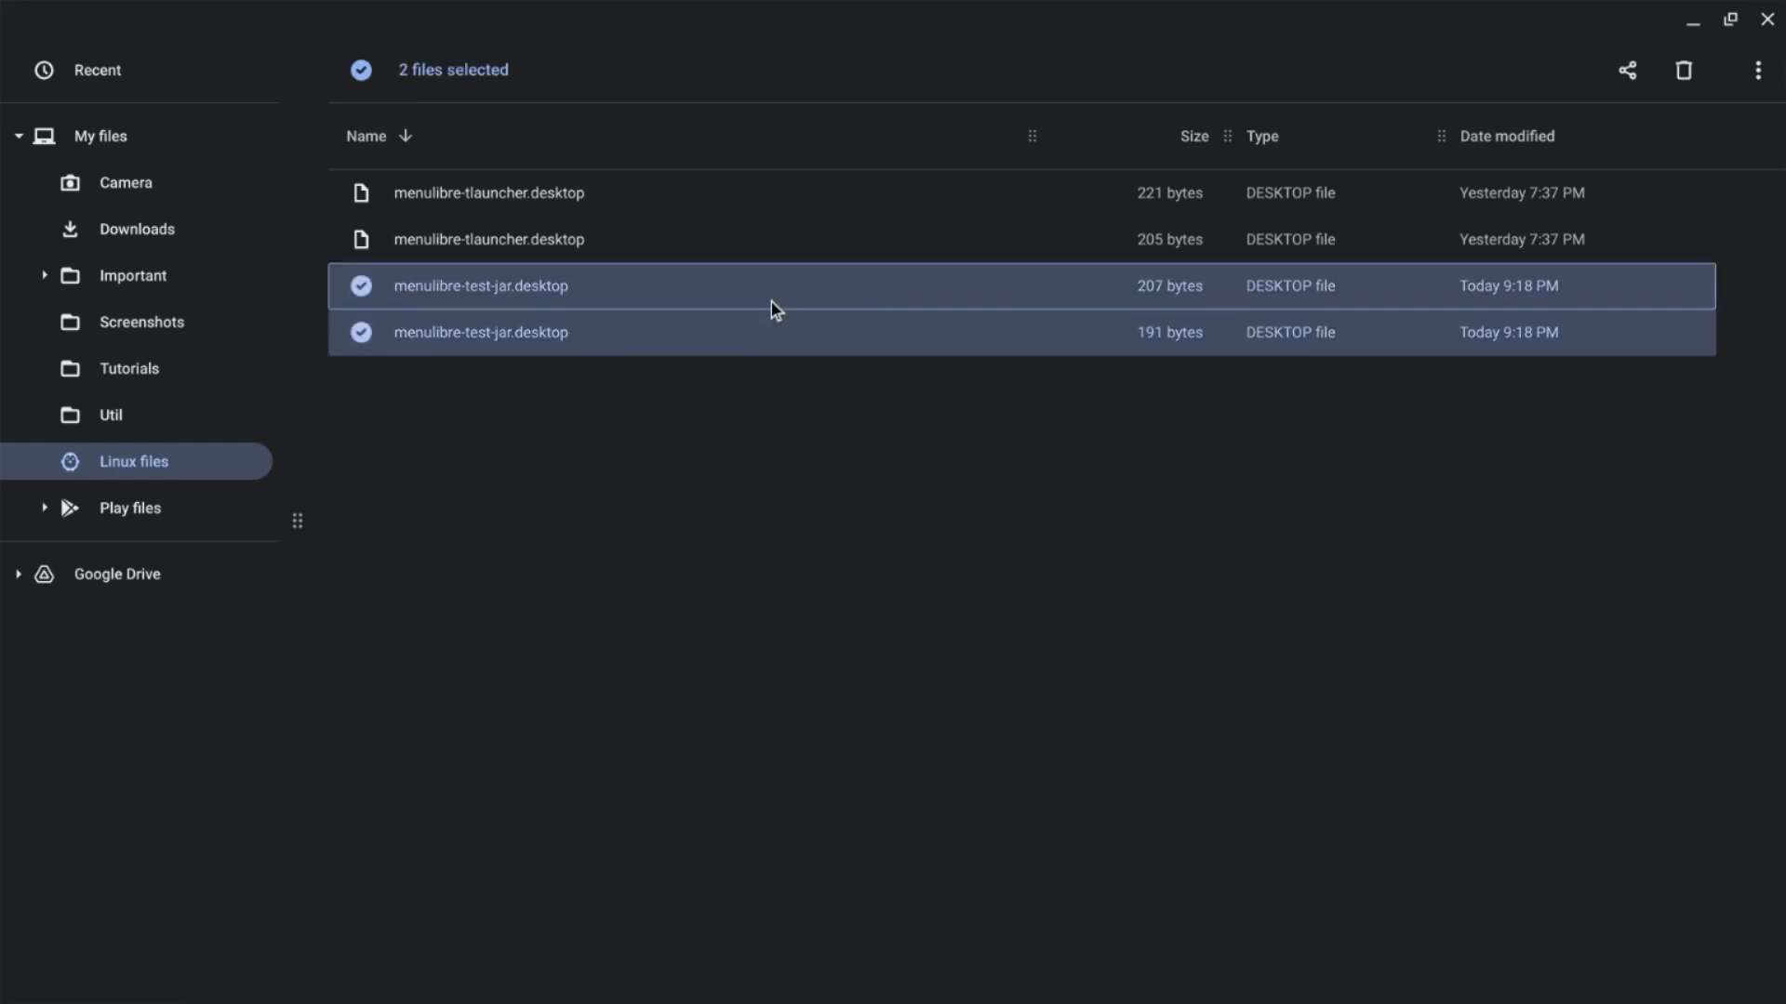
pyautogui.rightClick(773, 307)
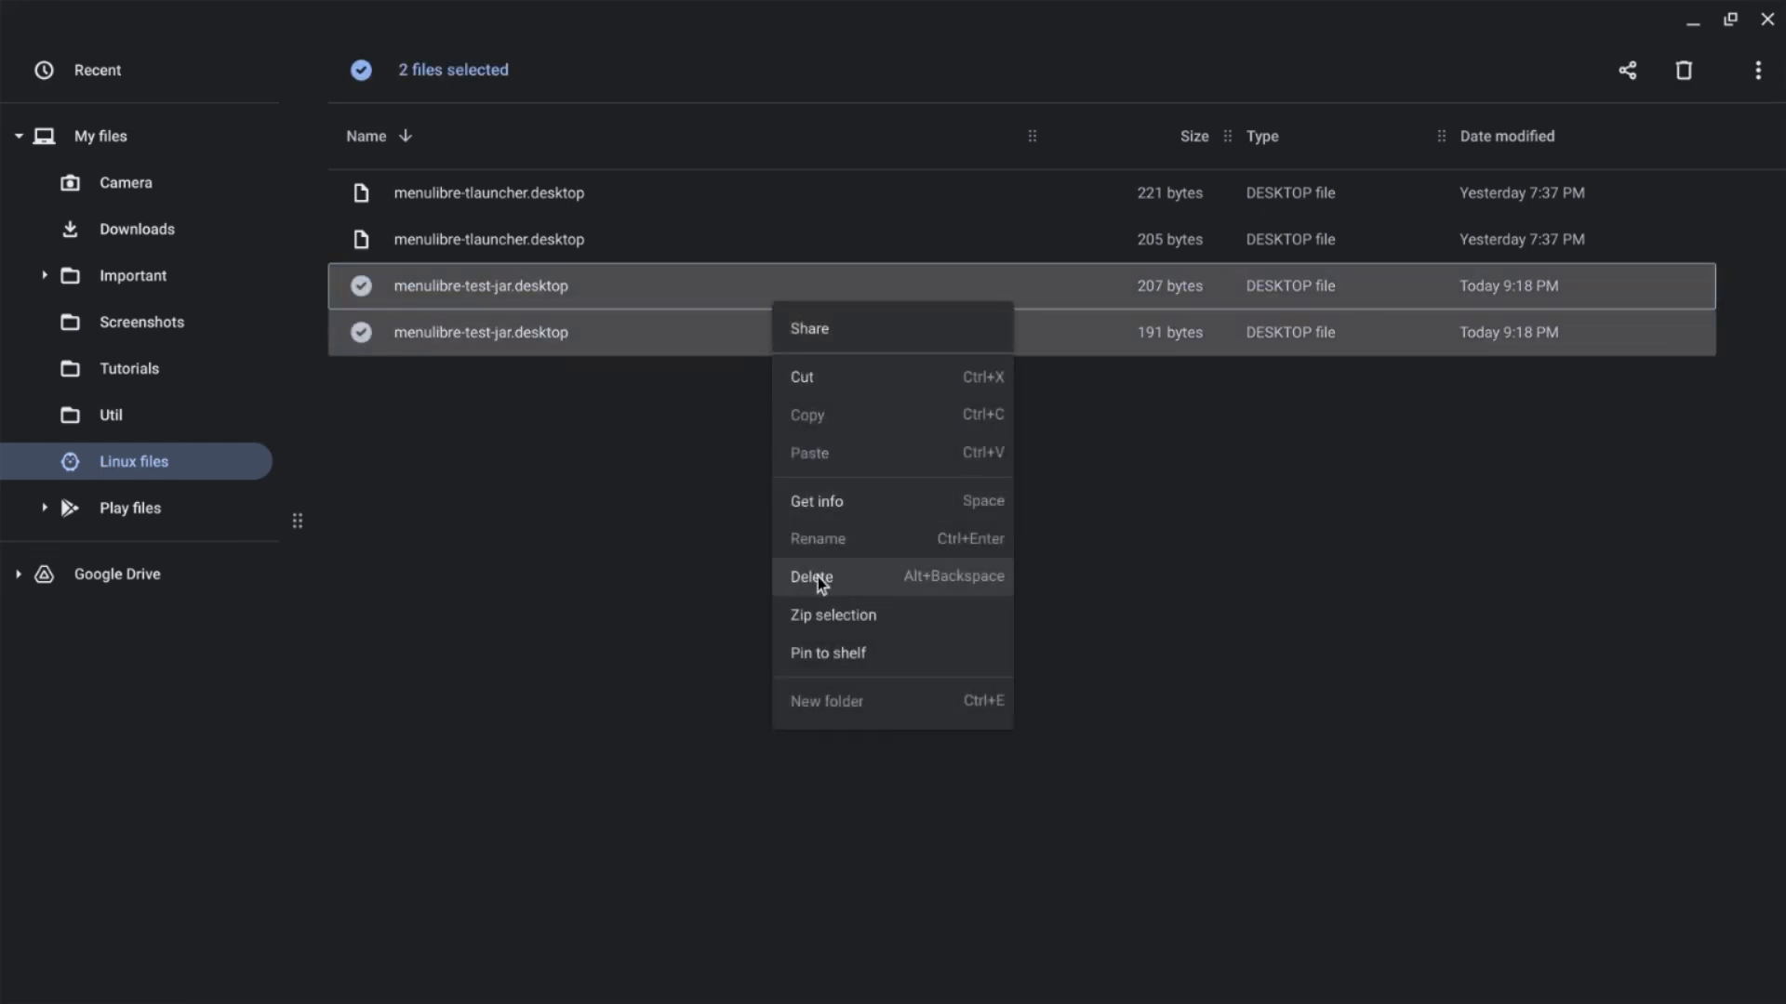
pyautogui.click(811, 577)
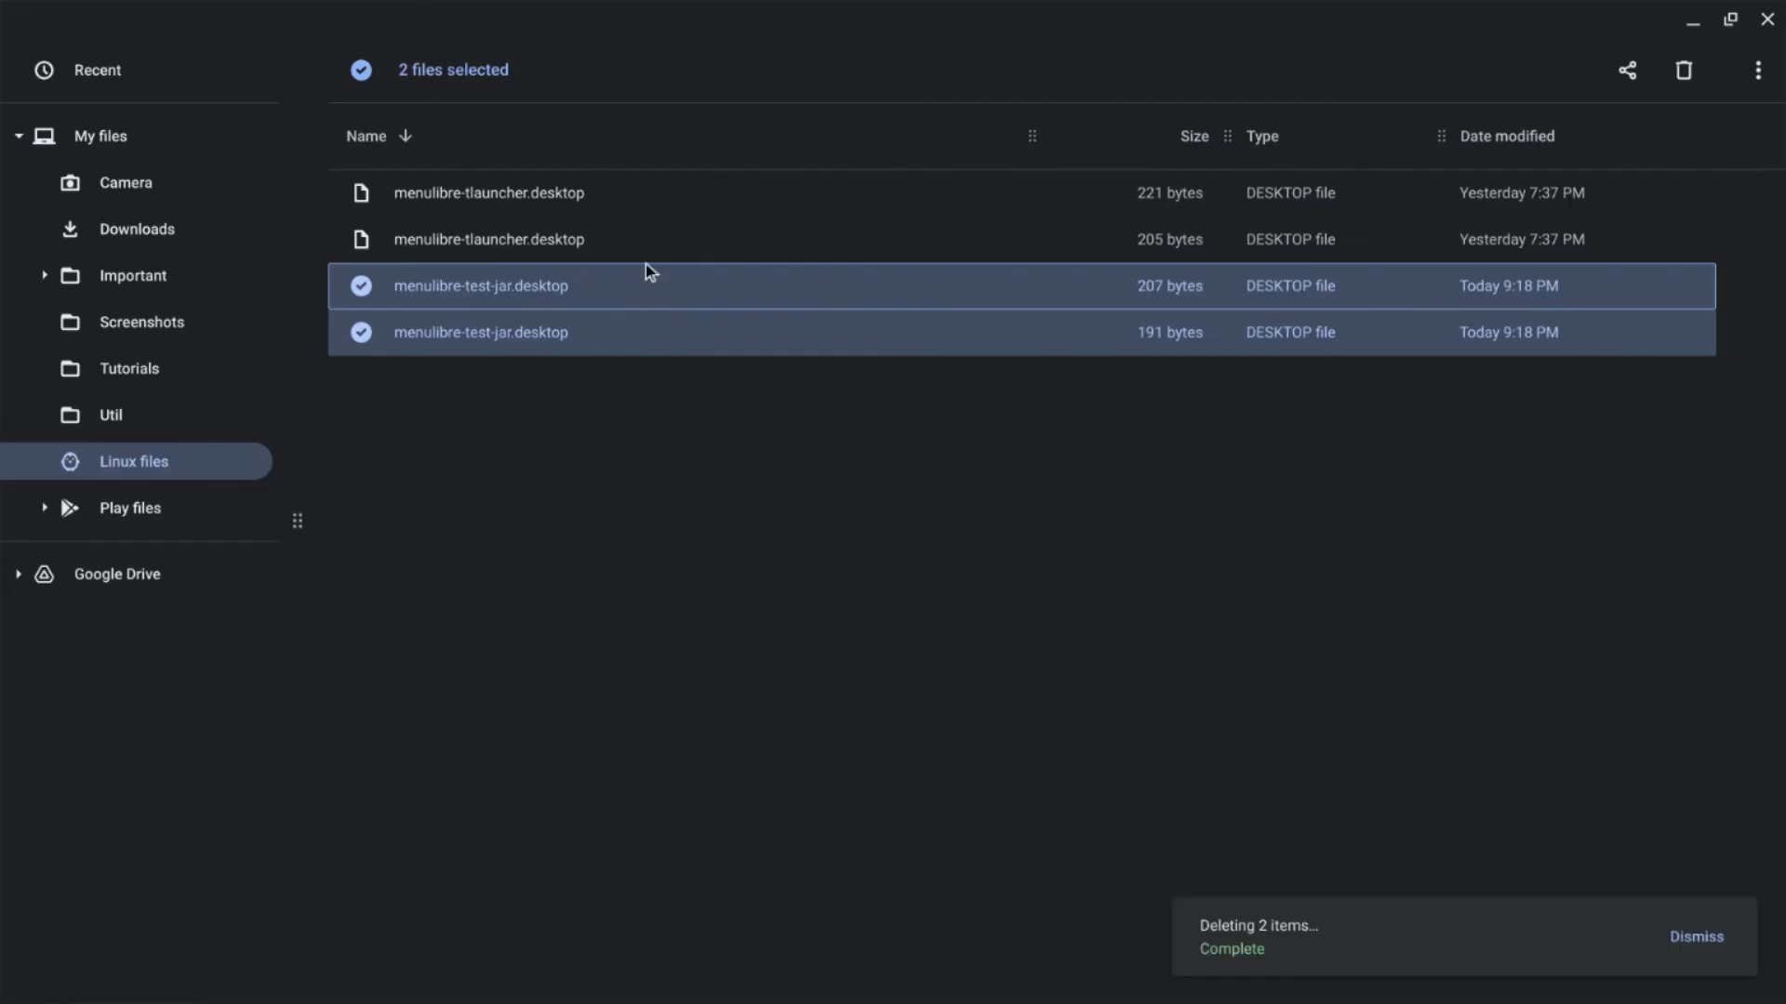
pyautogui.moveTo(947, 569)
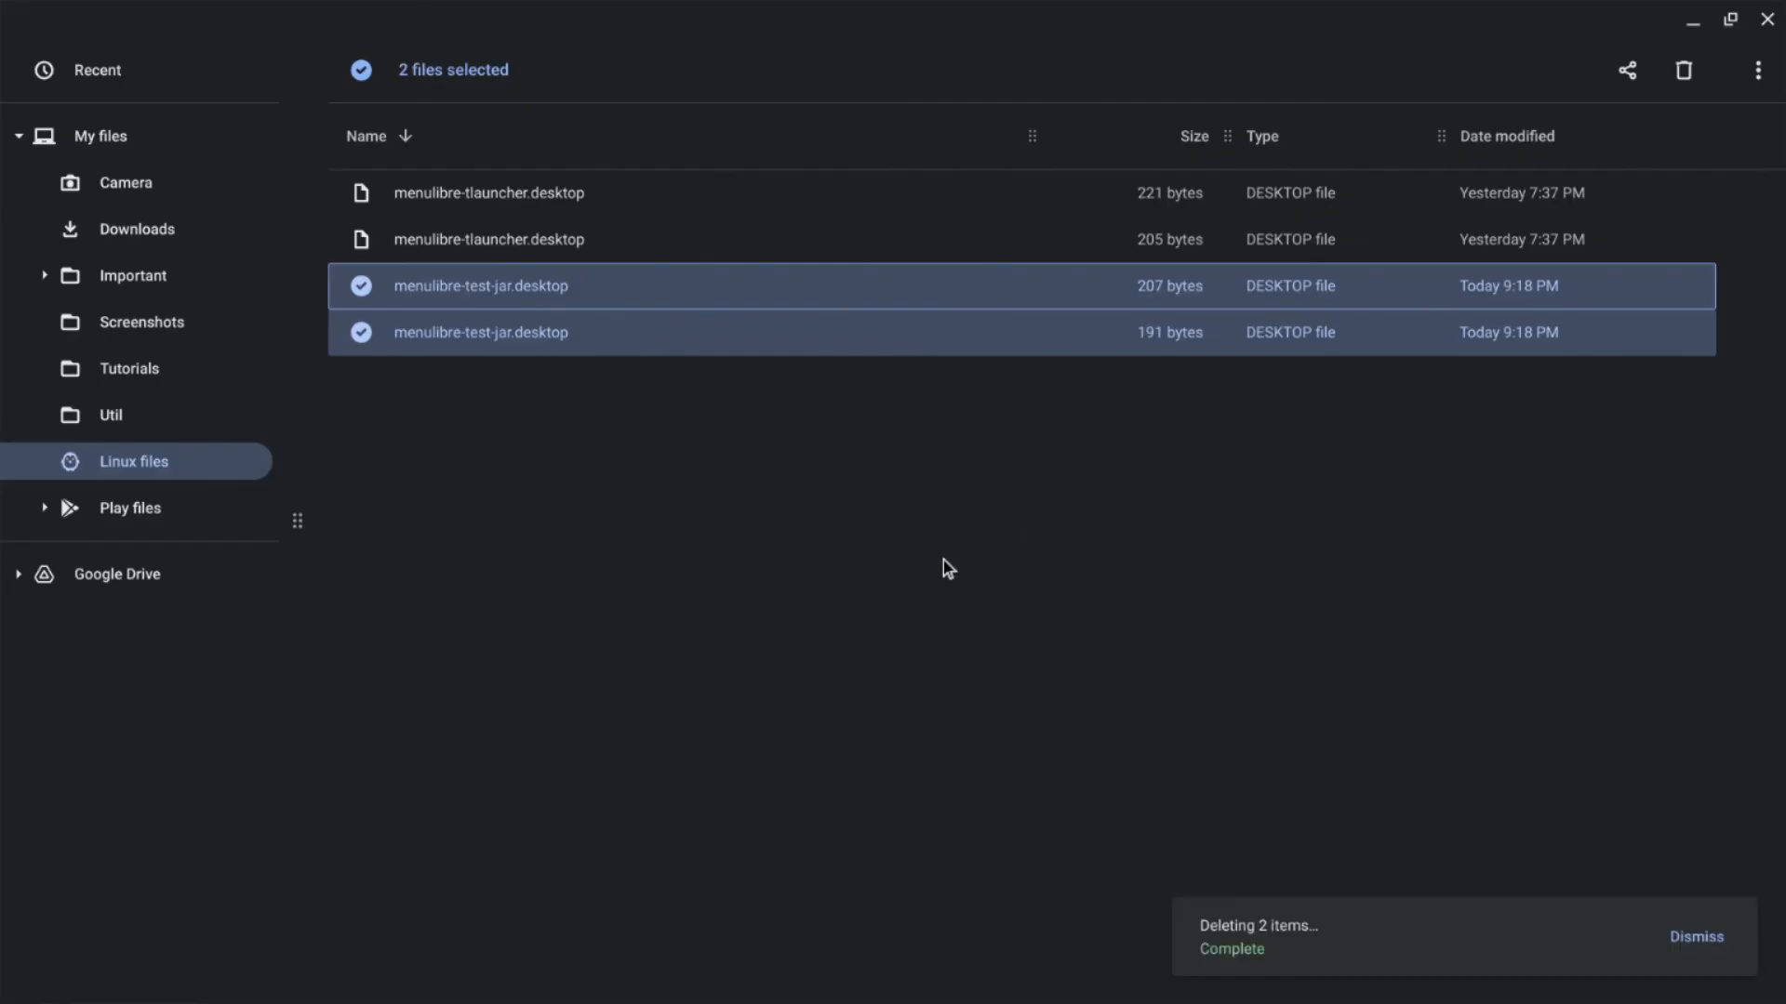
pyautogui.click(100, 136)
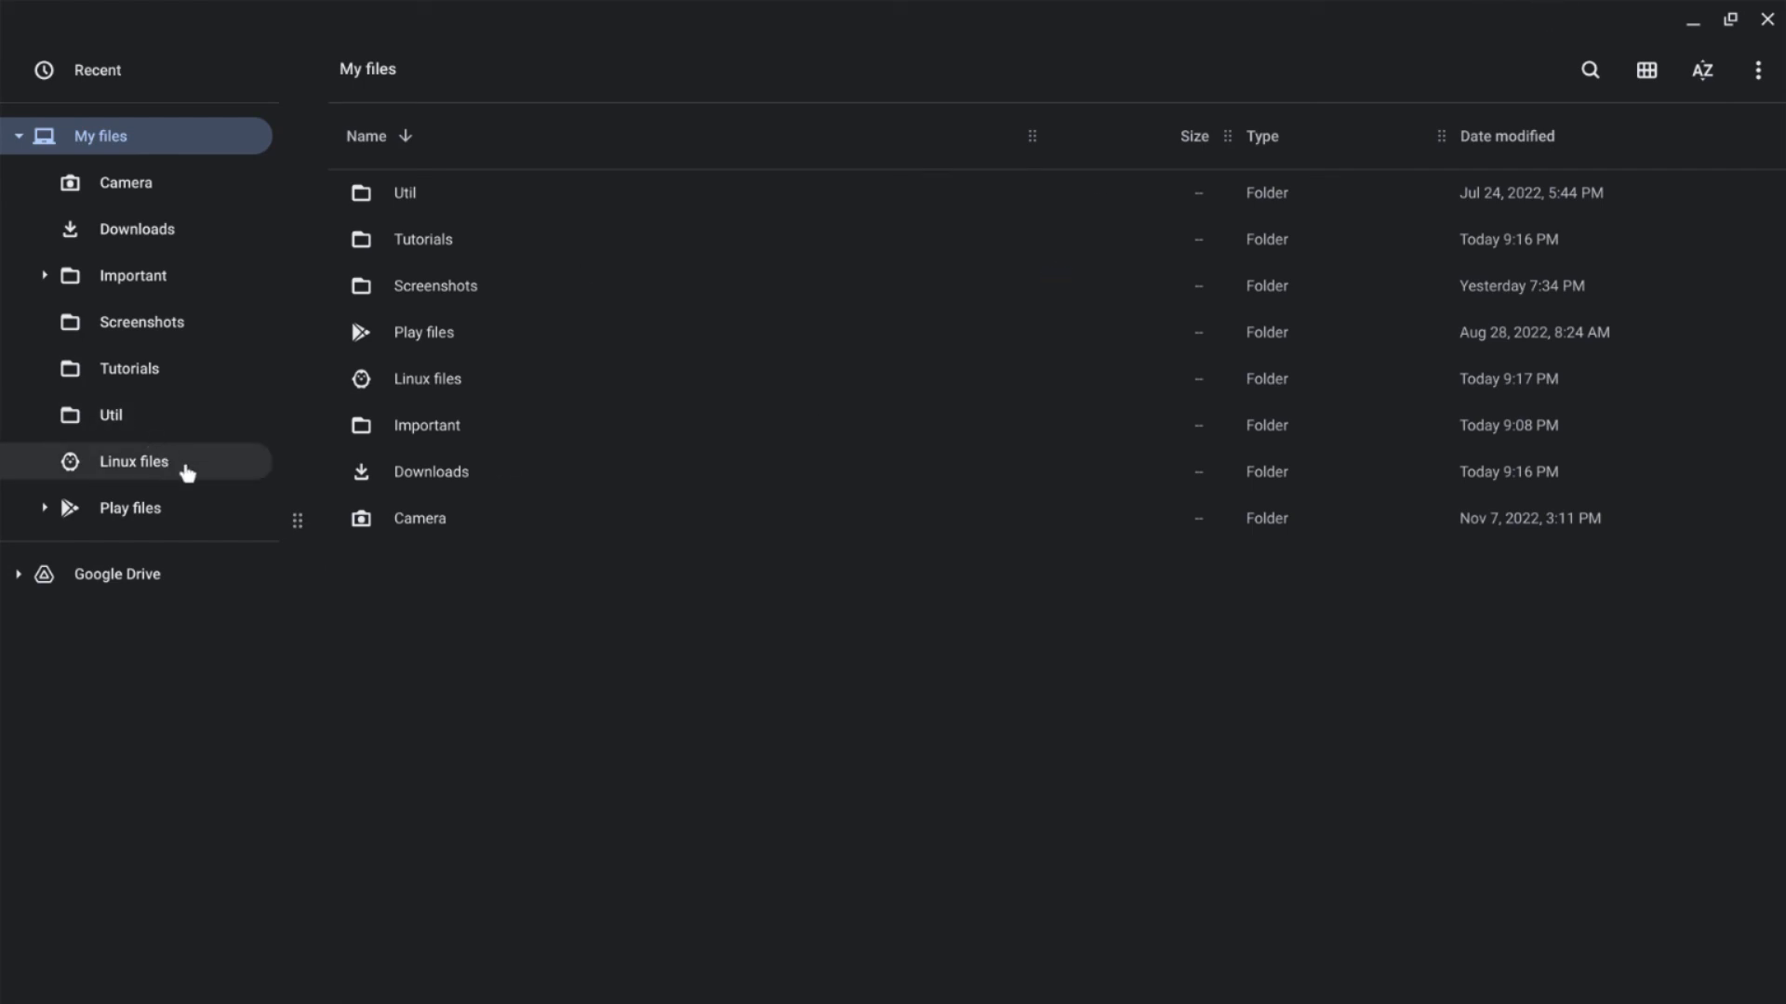
# Step: Search 'menul' to confirm only tlauncher desktop files remain and Linux apps holds only Terminal
pyautogui.click(133, 461)
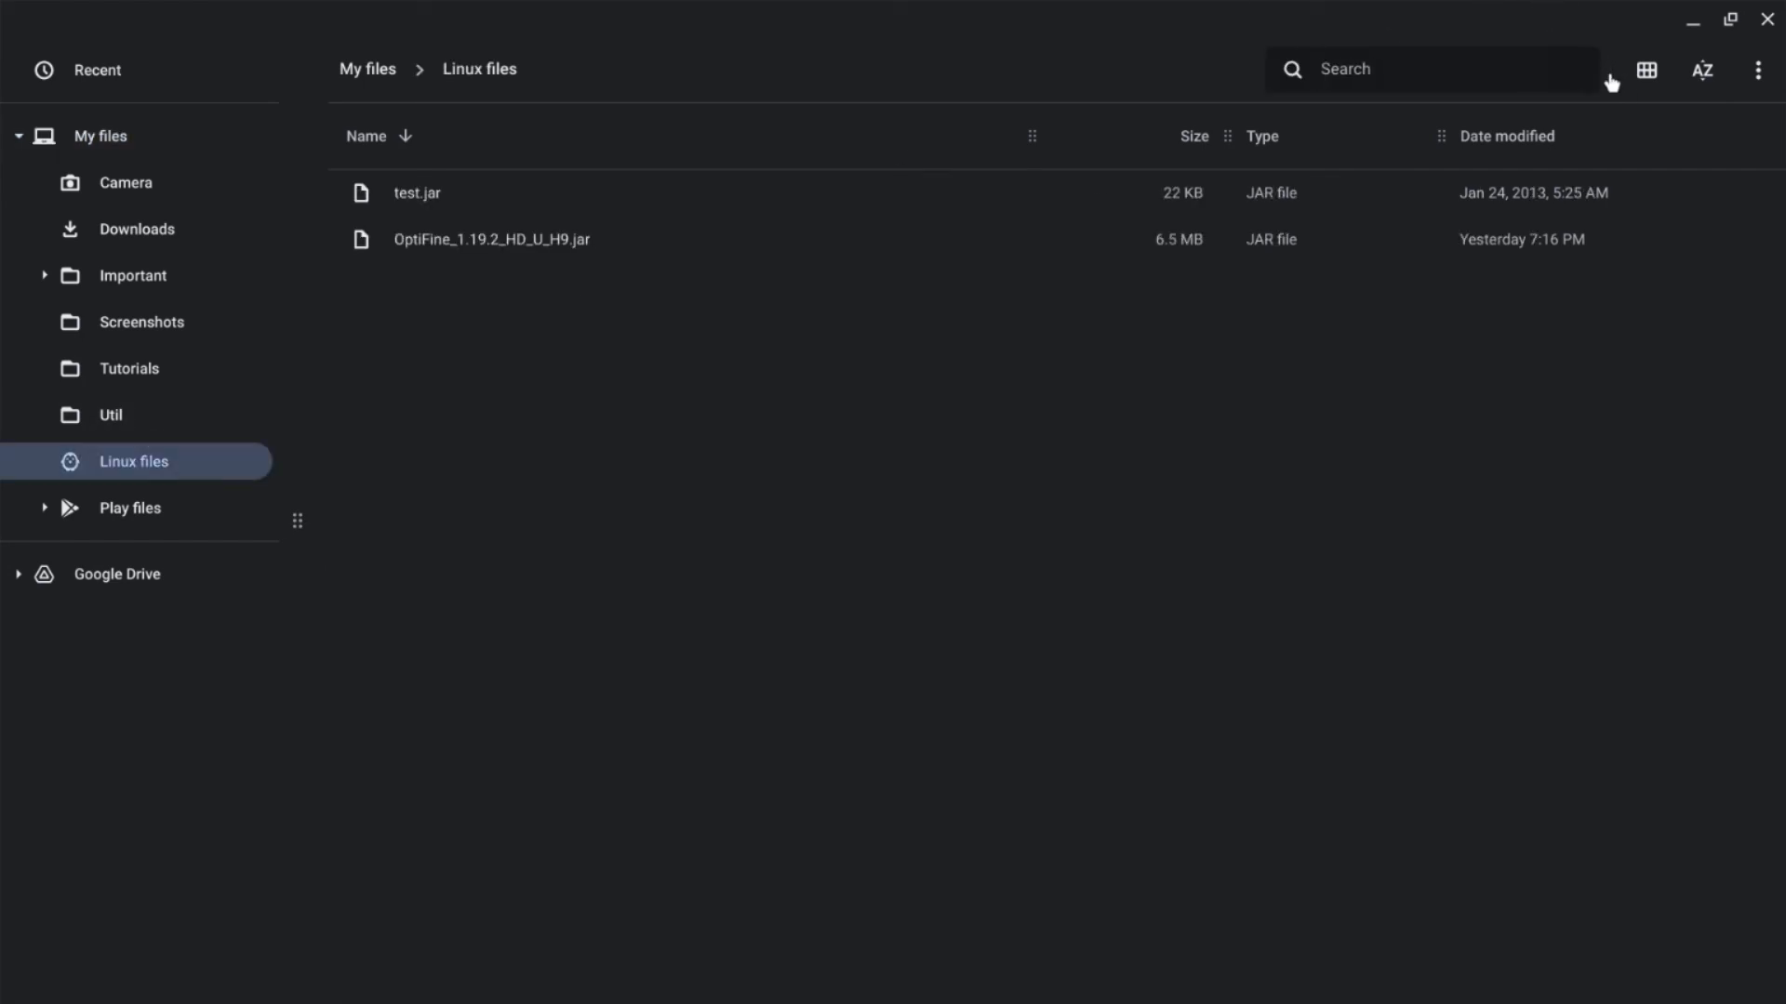
pyautogui.write('menuli')
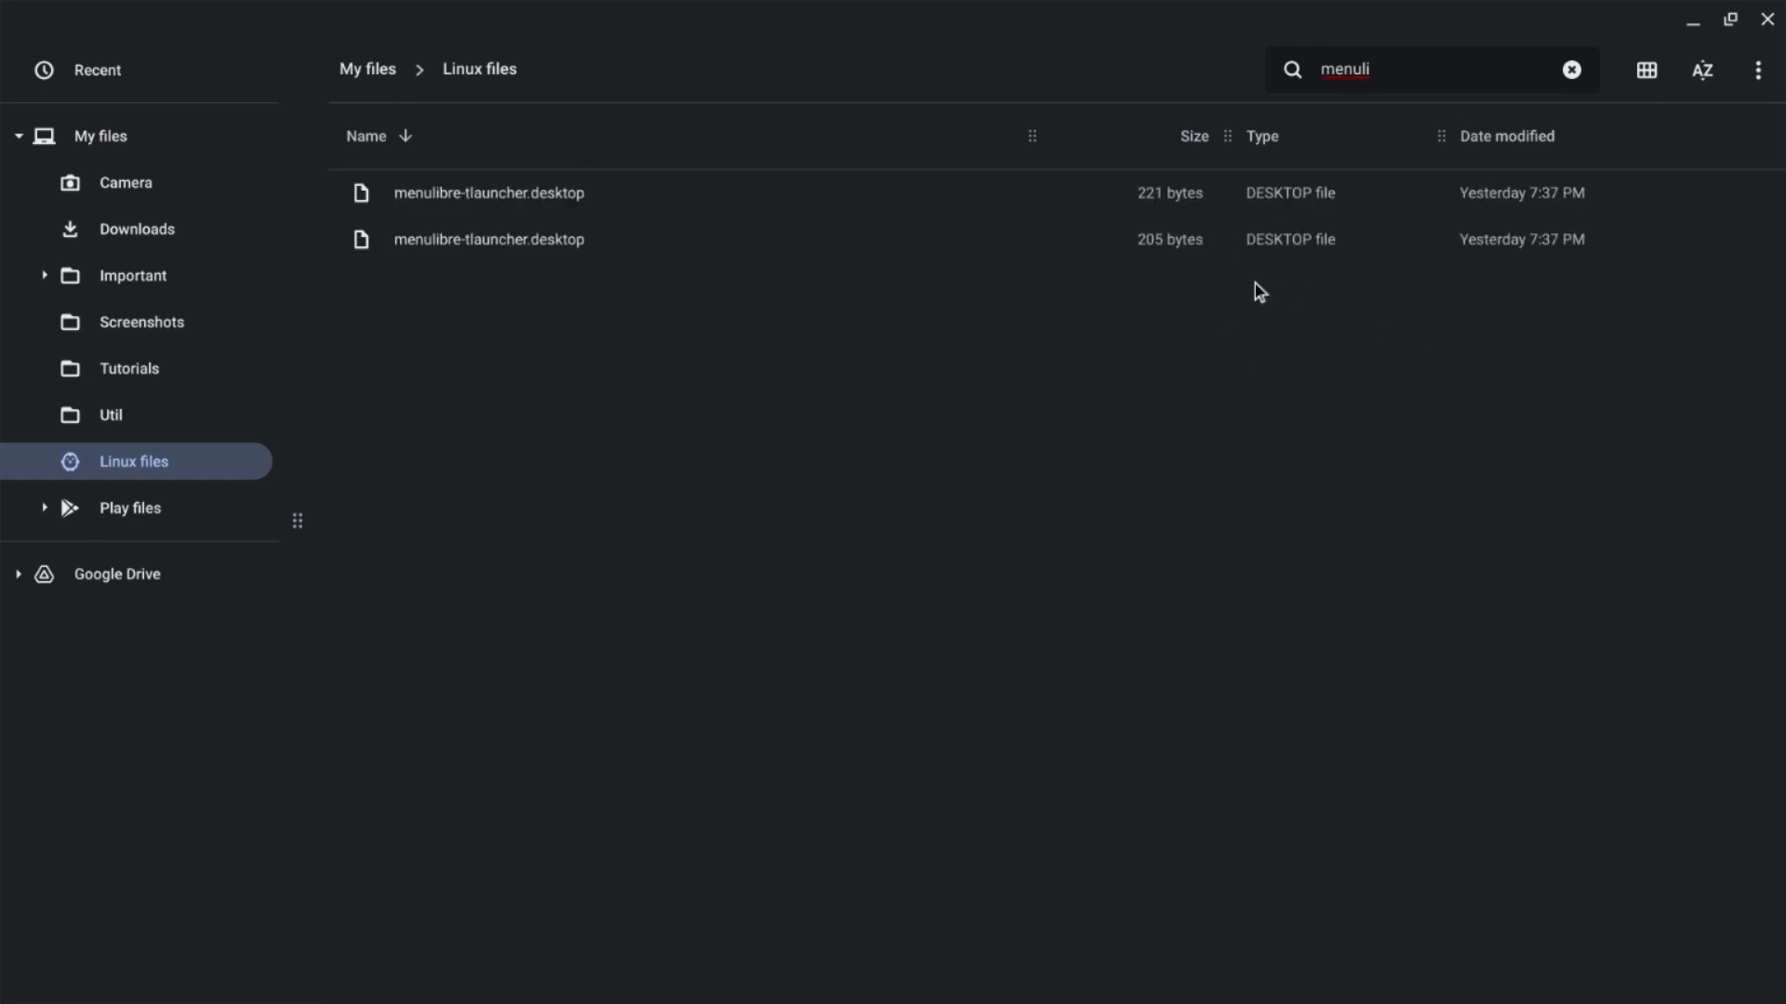
pyautogui.click(1571, 69)
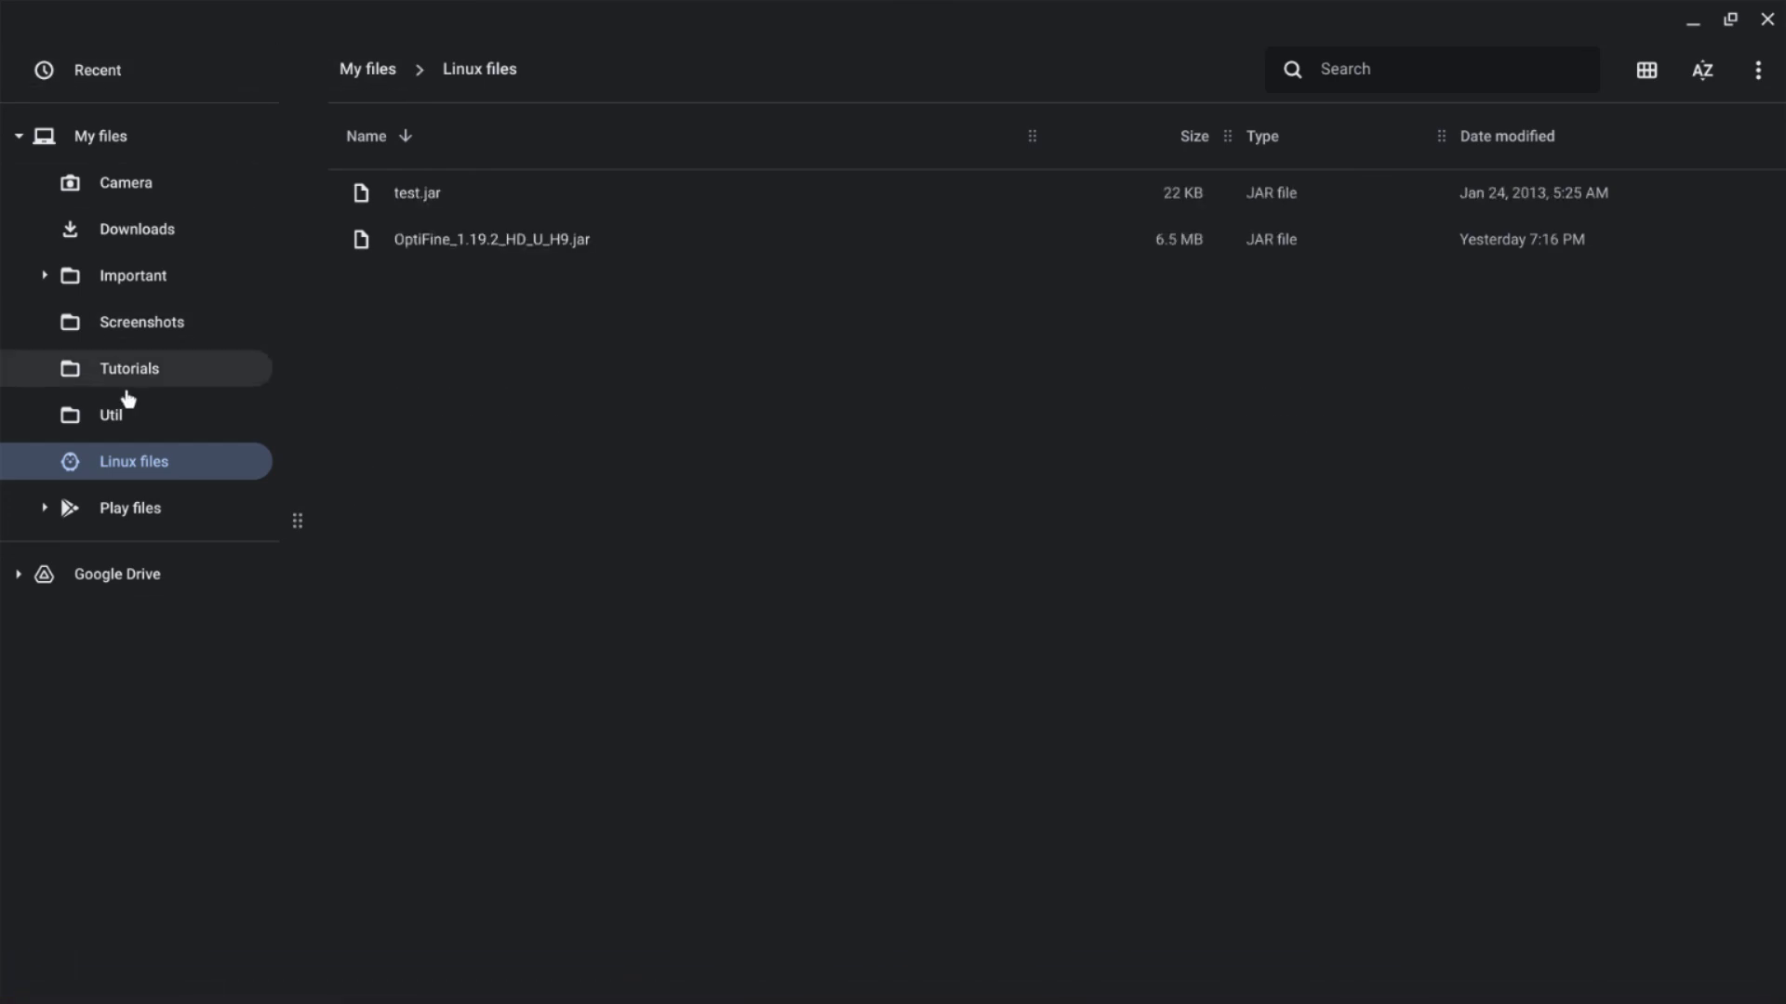
pyautogui.click(27, 976)
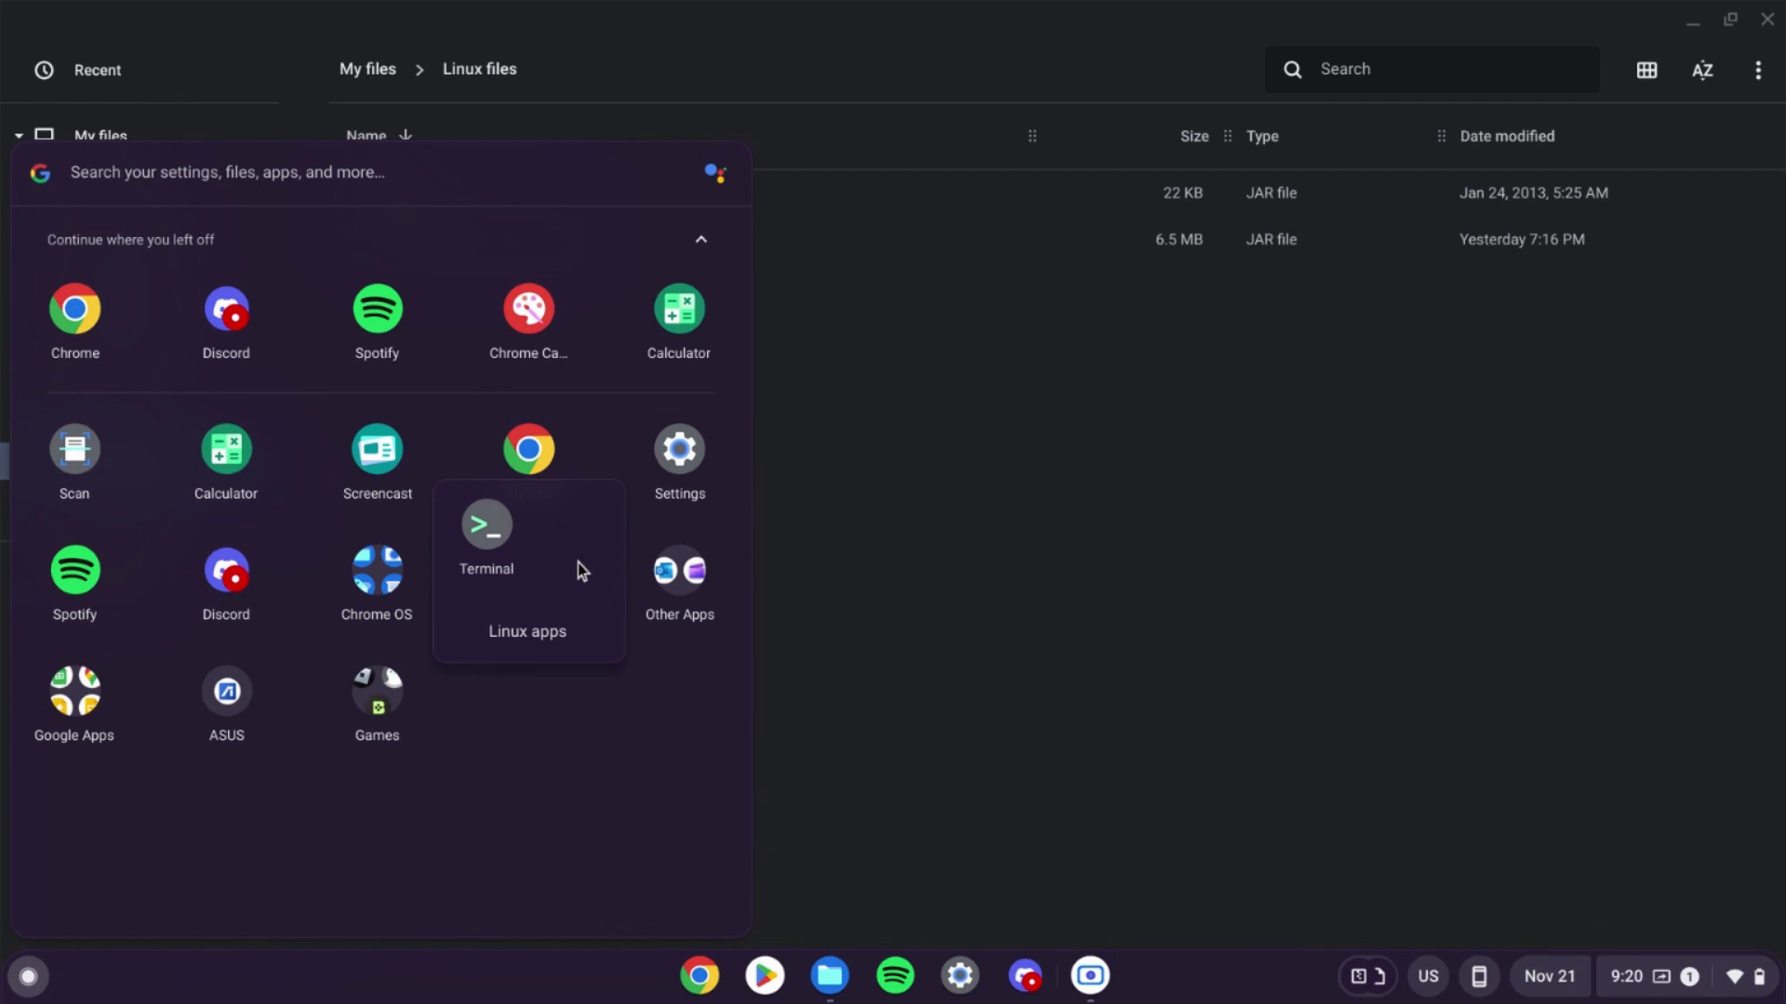
pyautogui.moveTo(1061, 509)
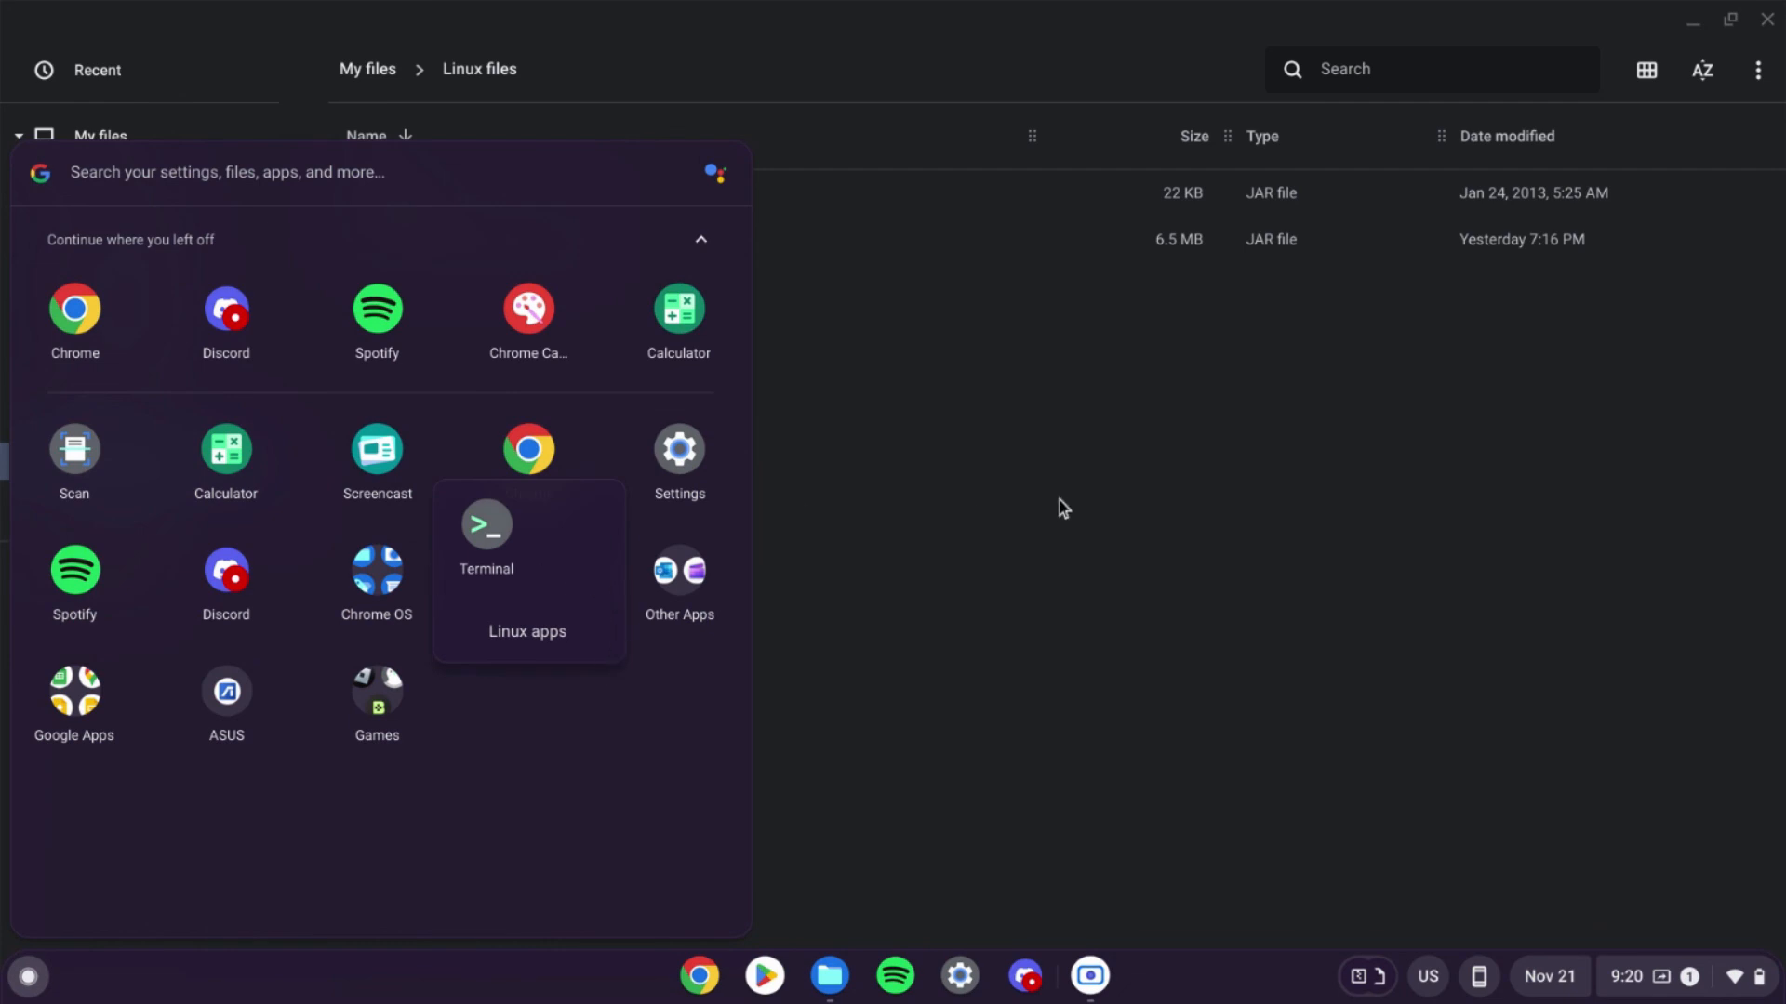
pyautogui.click(1059, 507)
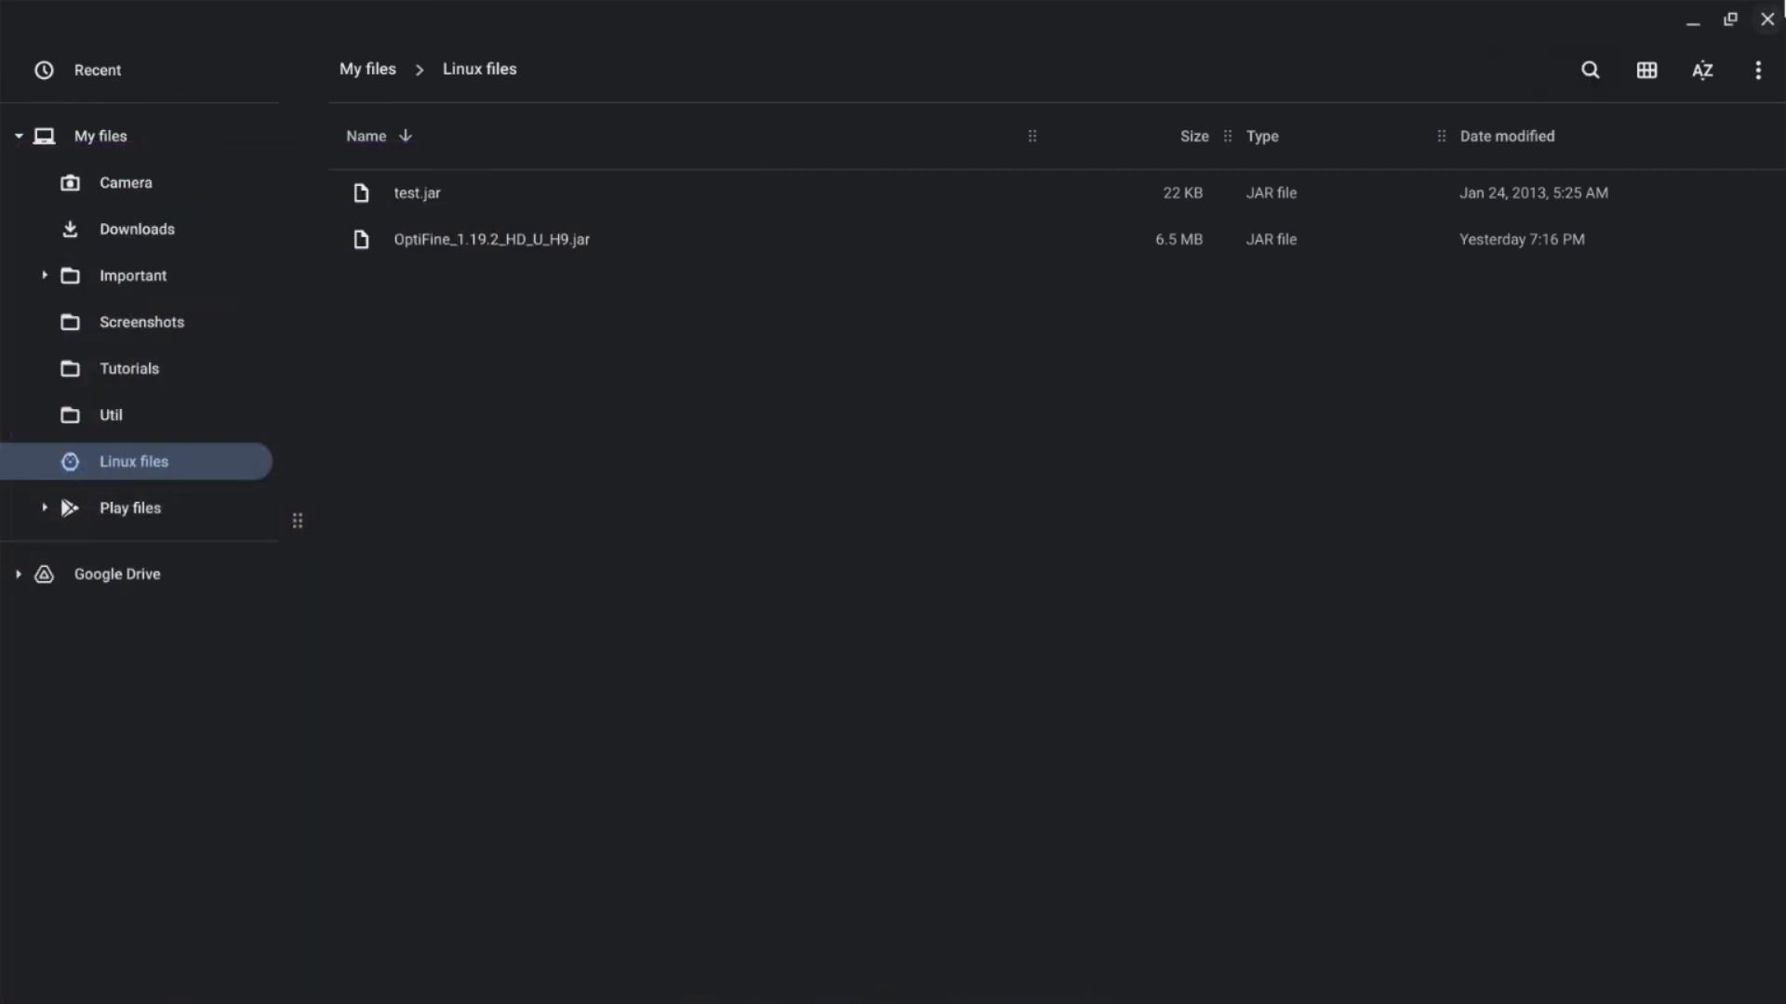
pyautogui.click(1087, 976)
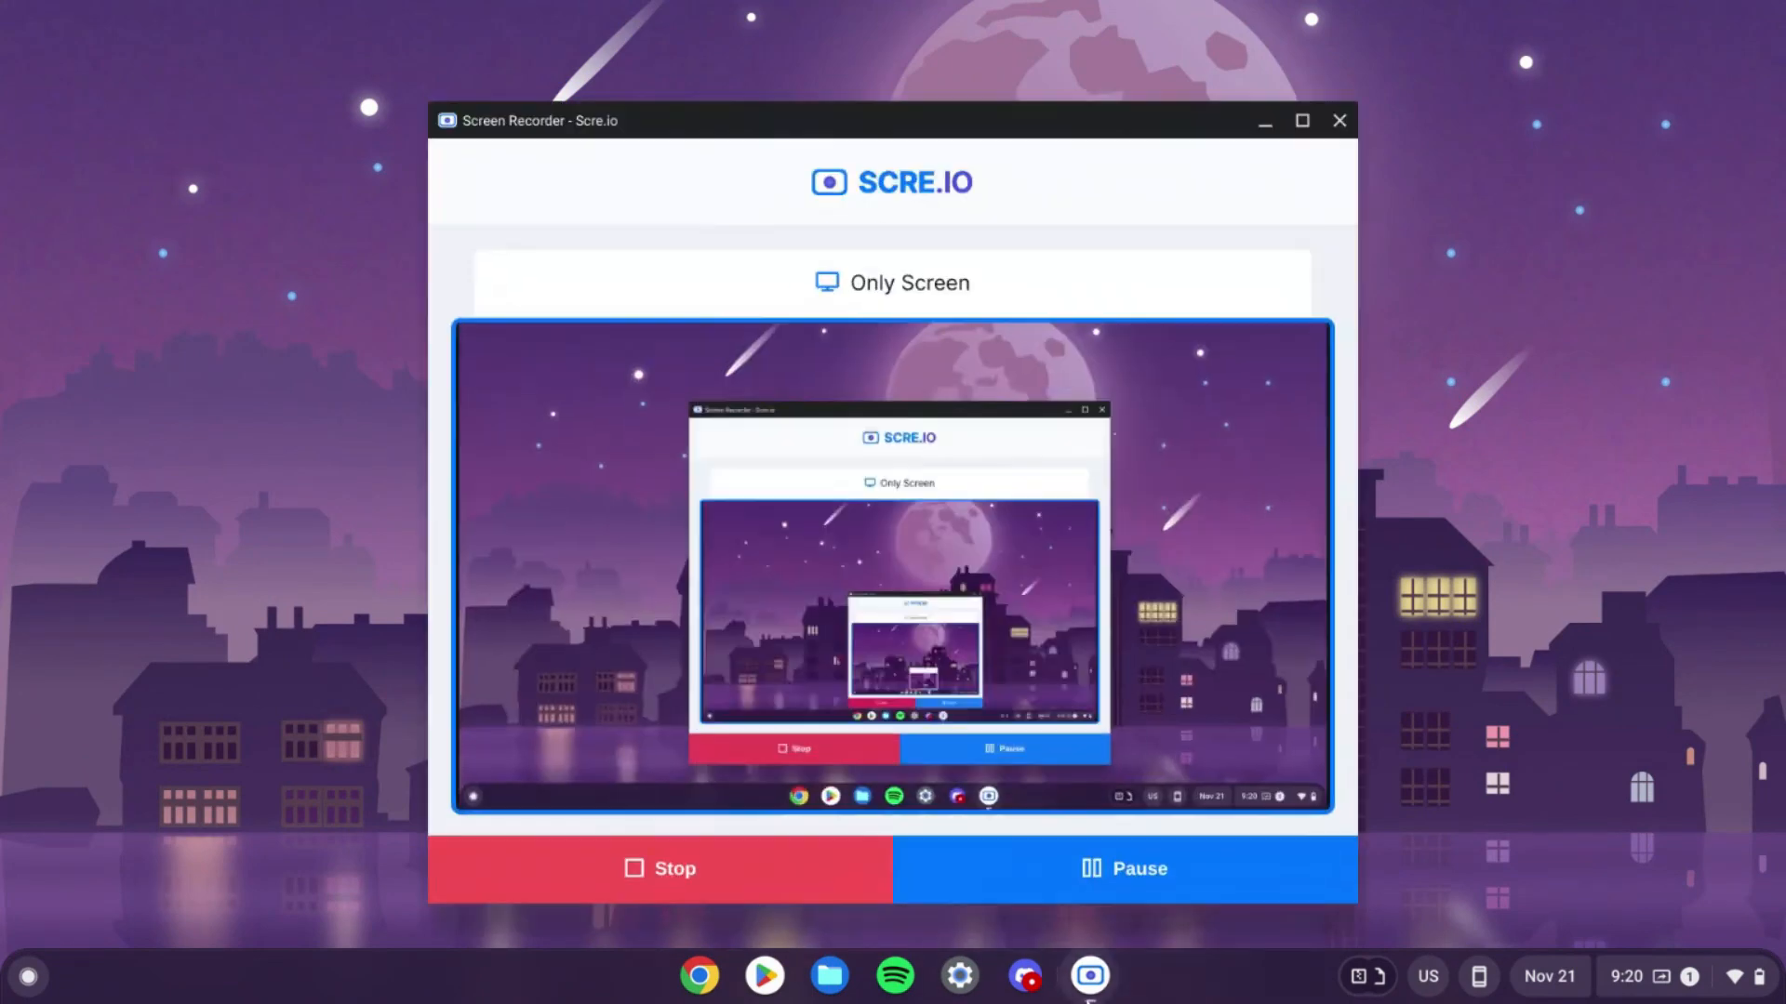
pyautogui.moveTo(1087, 975)
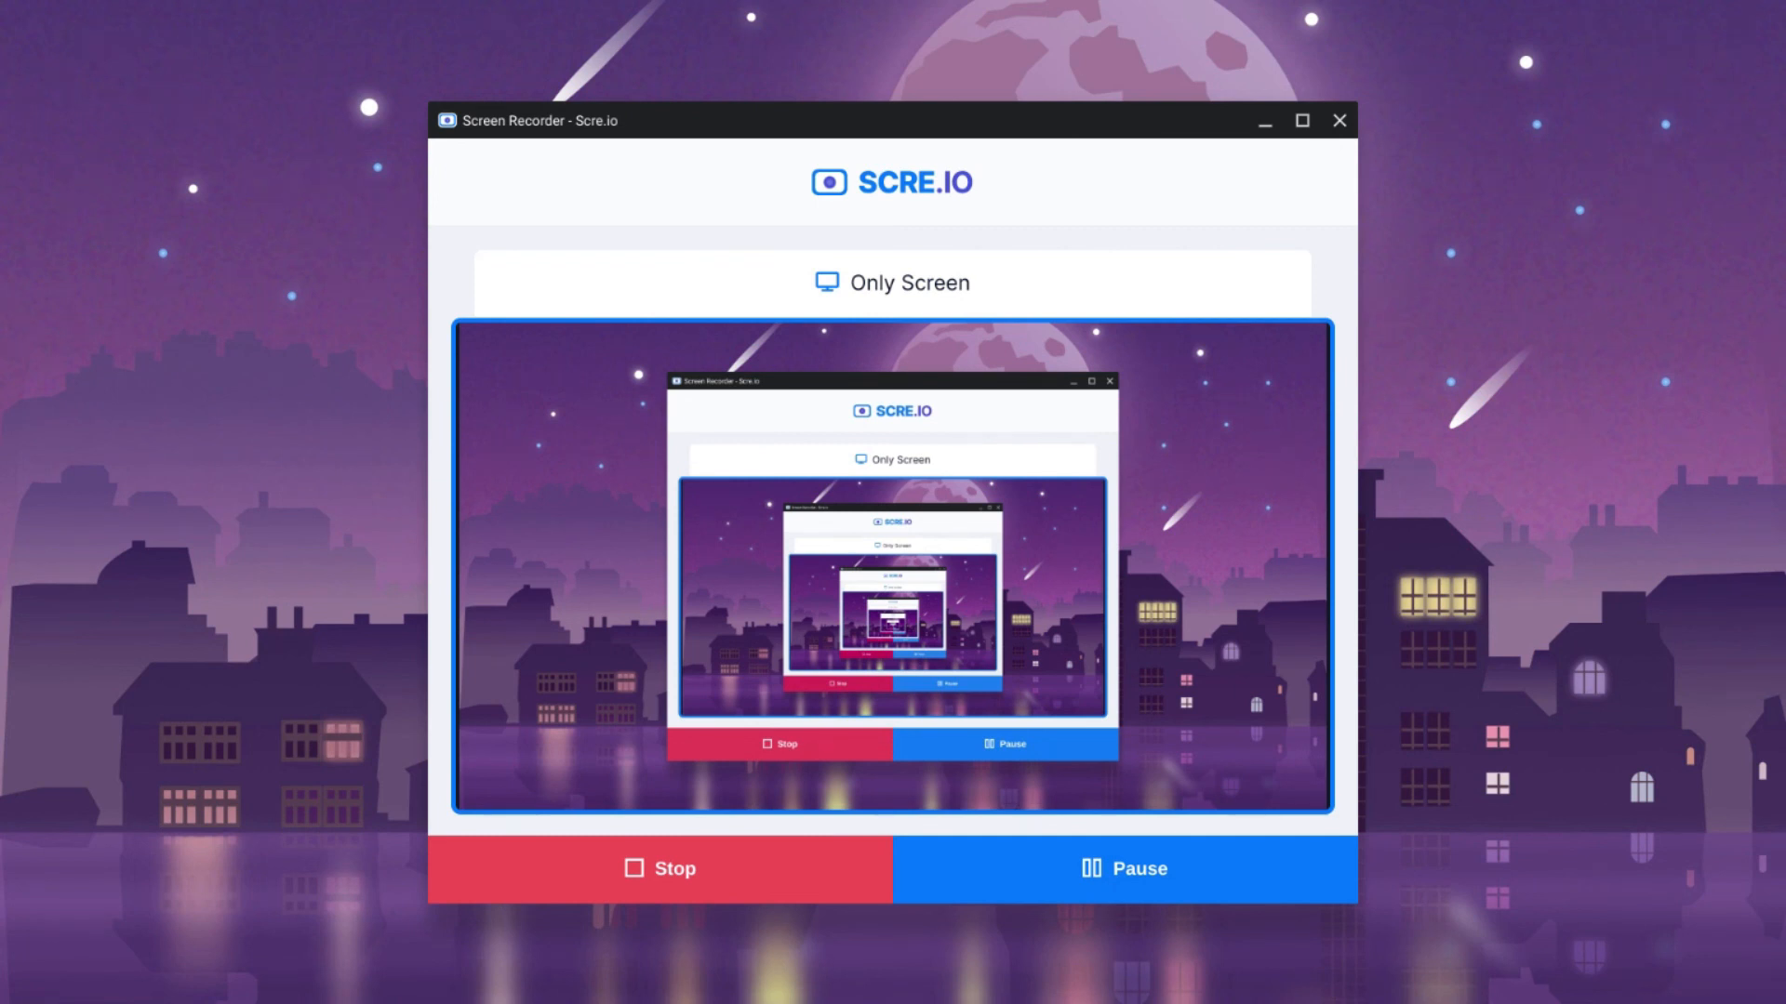
pyautogui.moveTo(1166, 543)
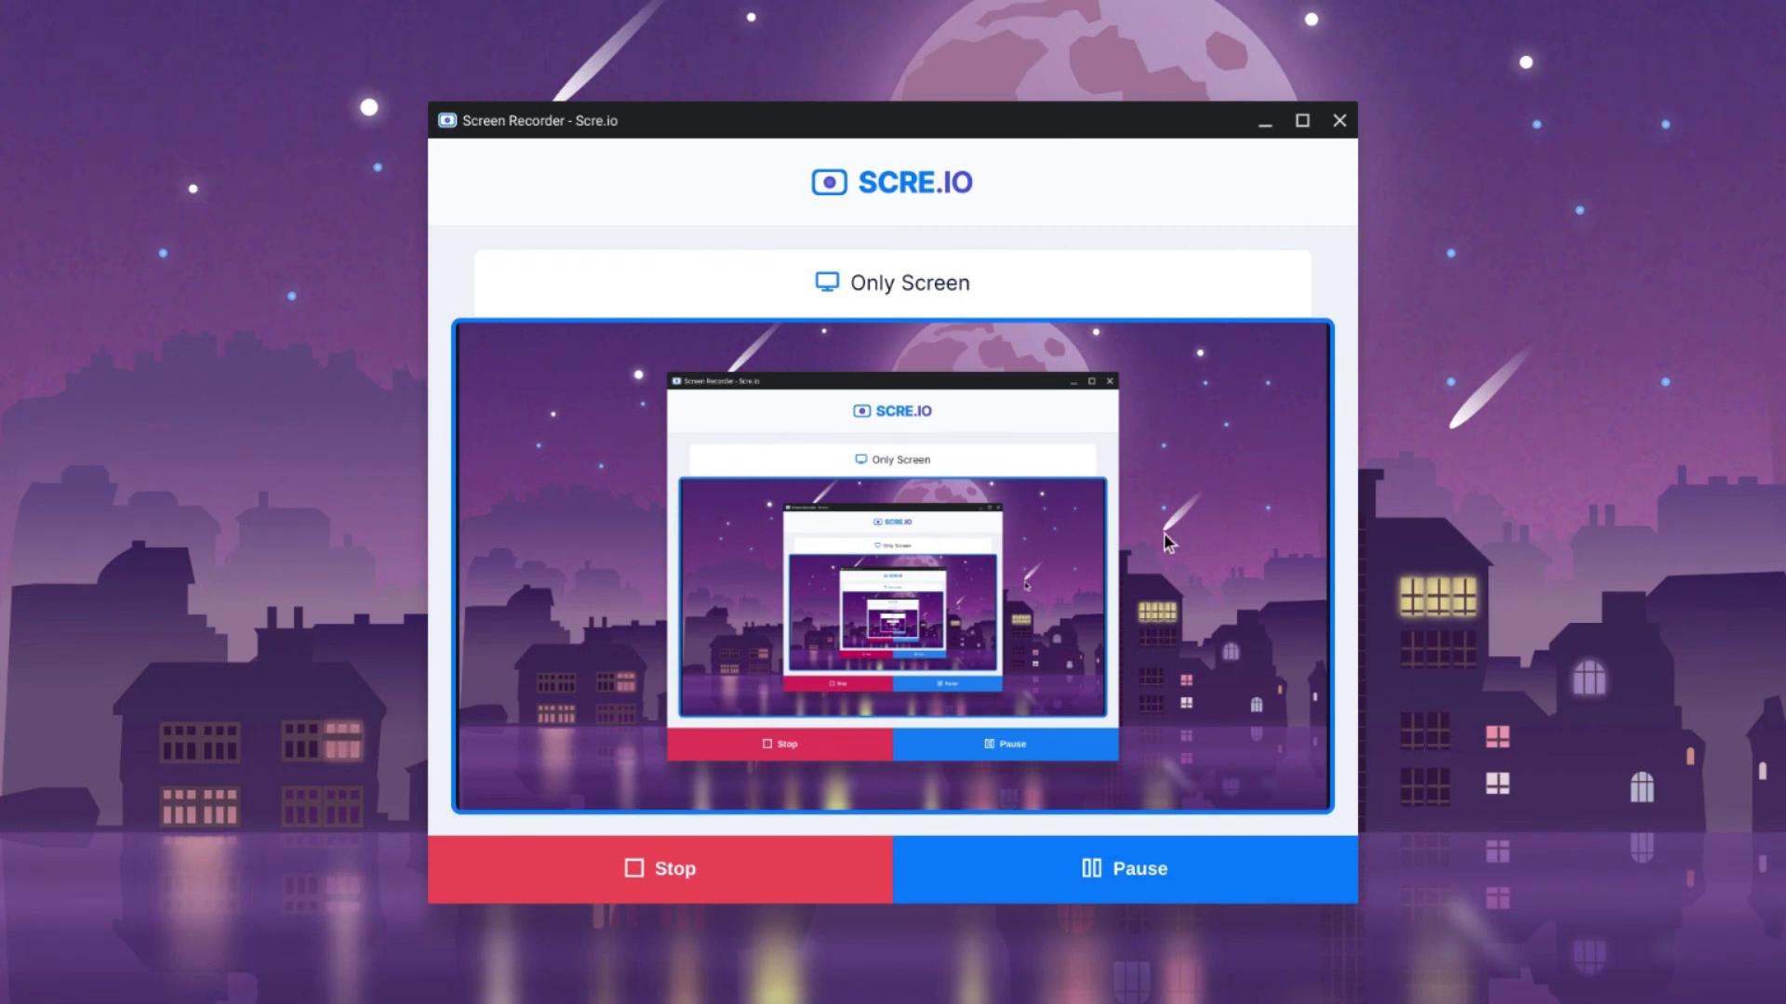
pyautogui.moveTo(1229, 249)
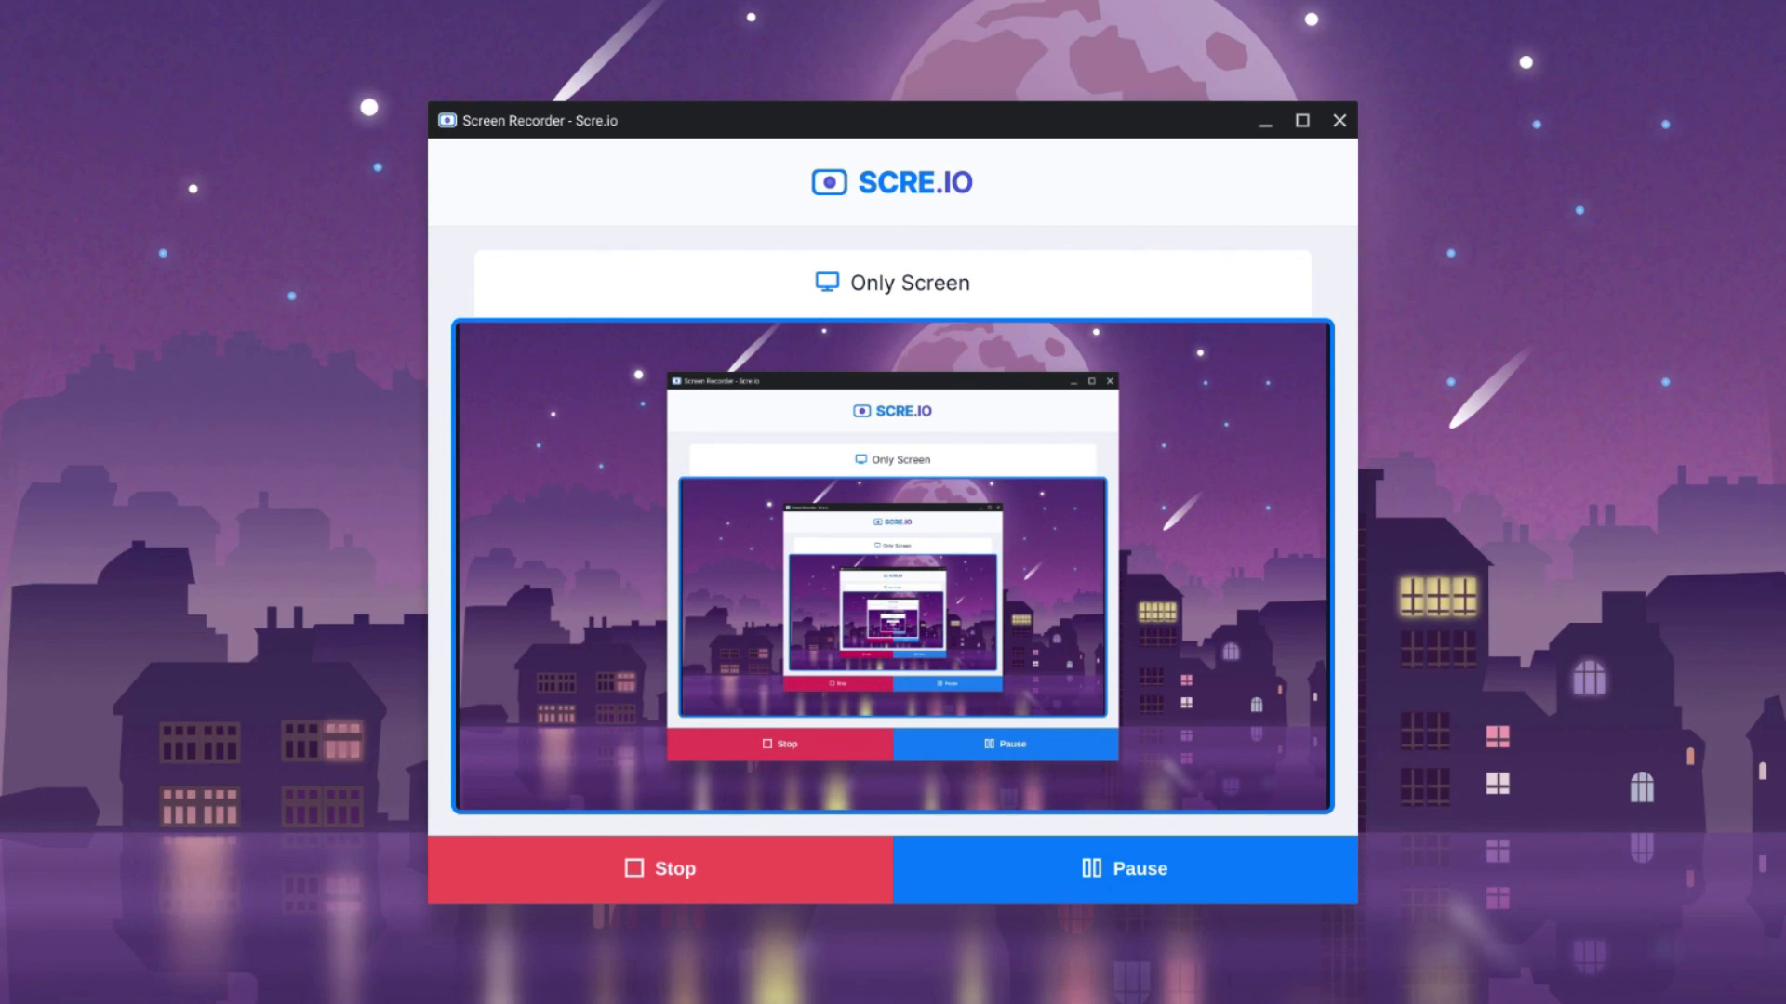
pyautogui.moveTo(1014, 412)
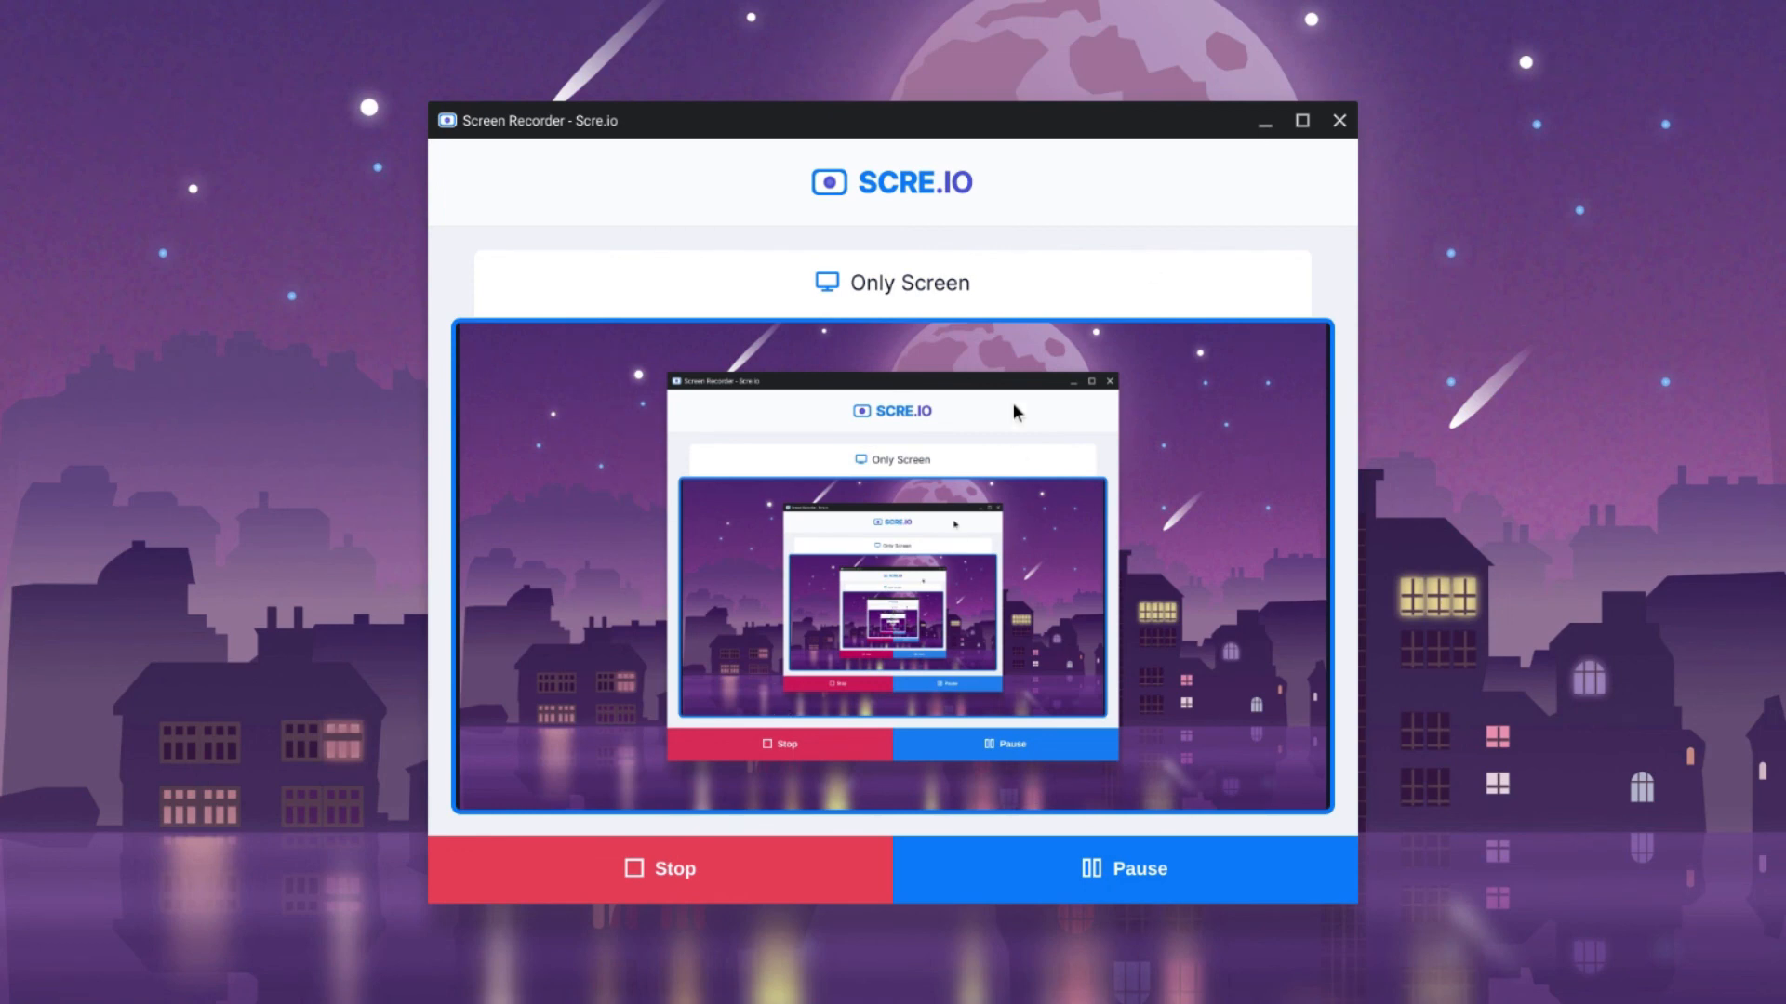
pyautogui.moveTo(663, 407)
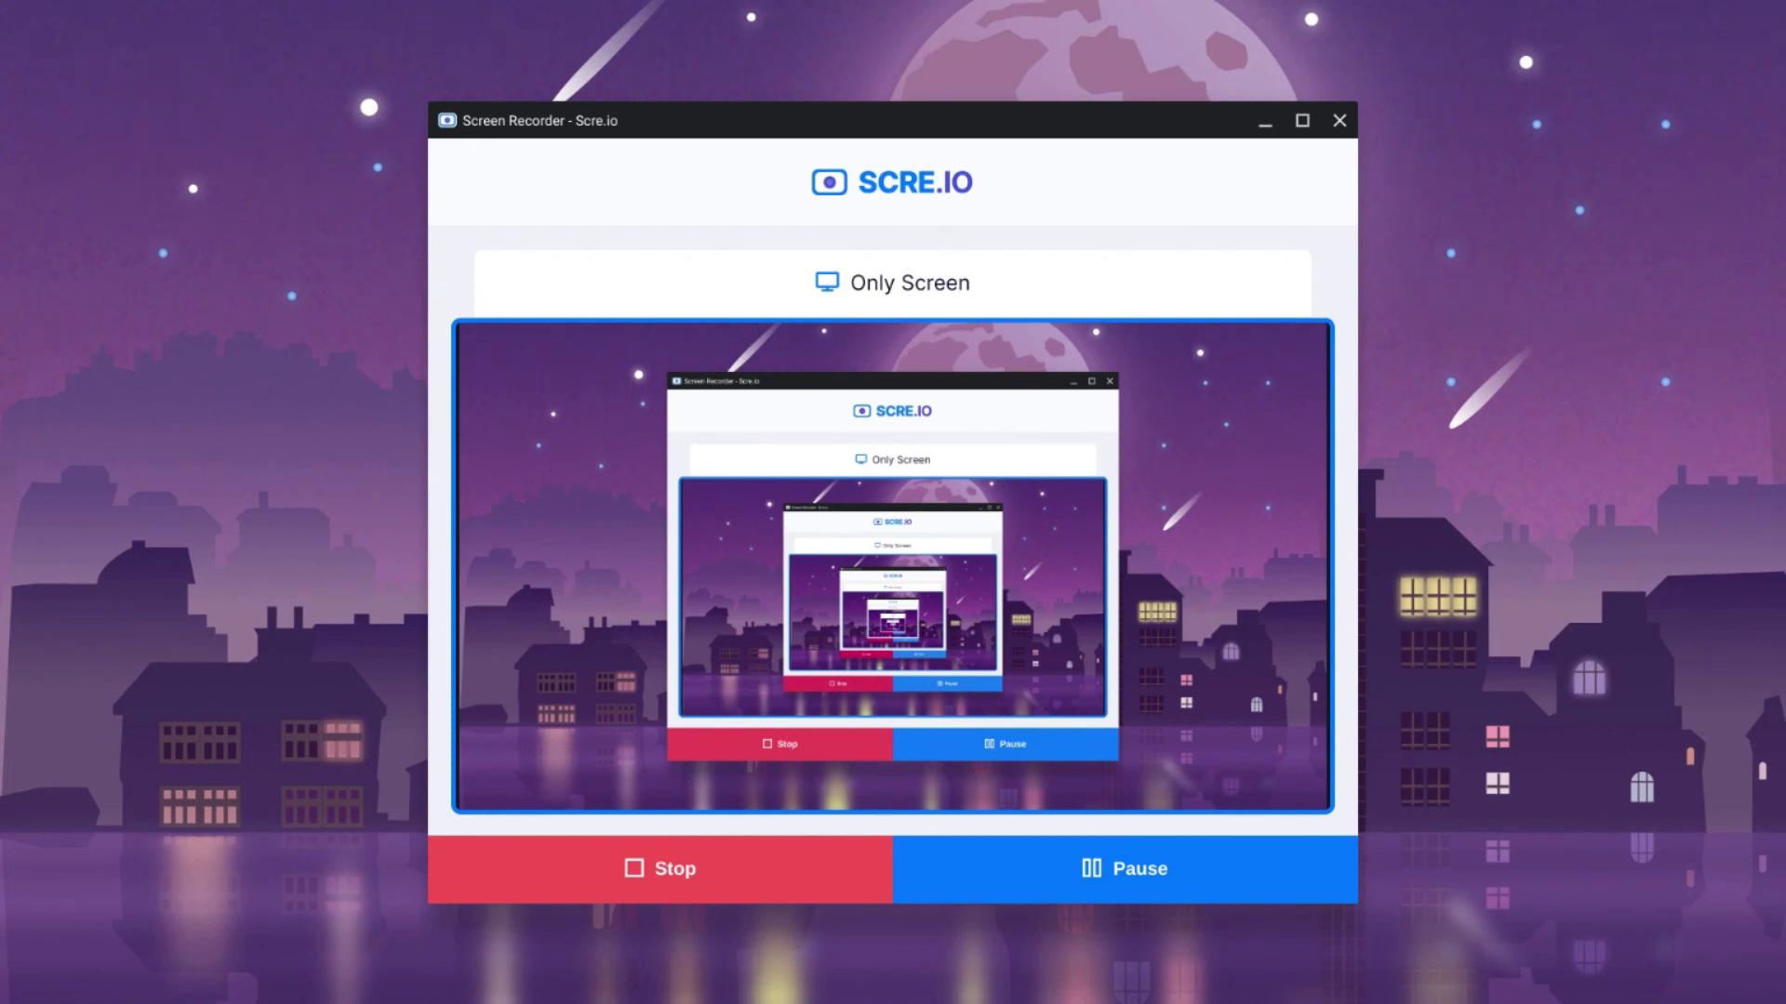
pyautogui.moveTo(725, 518)
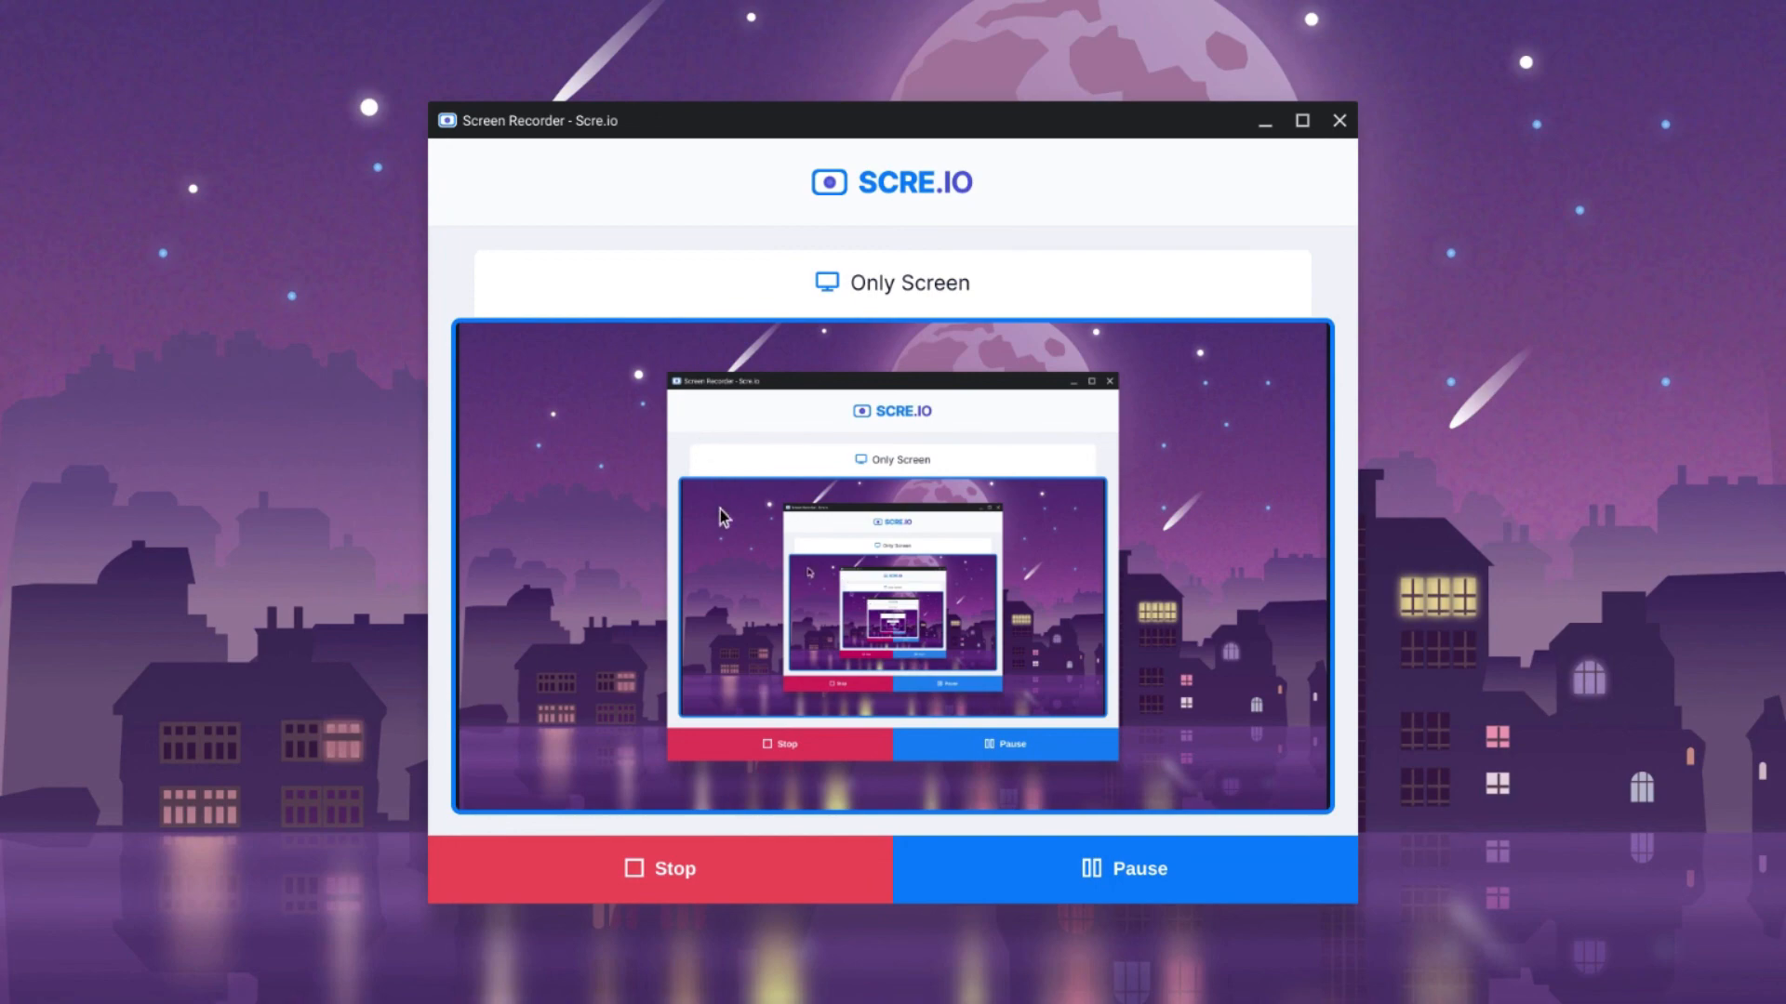
pyautogui.moveTo(664, 869)
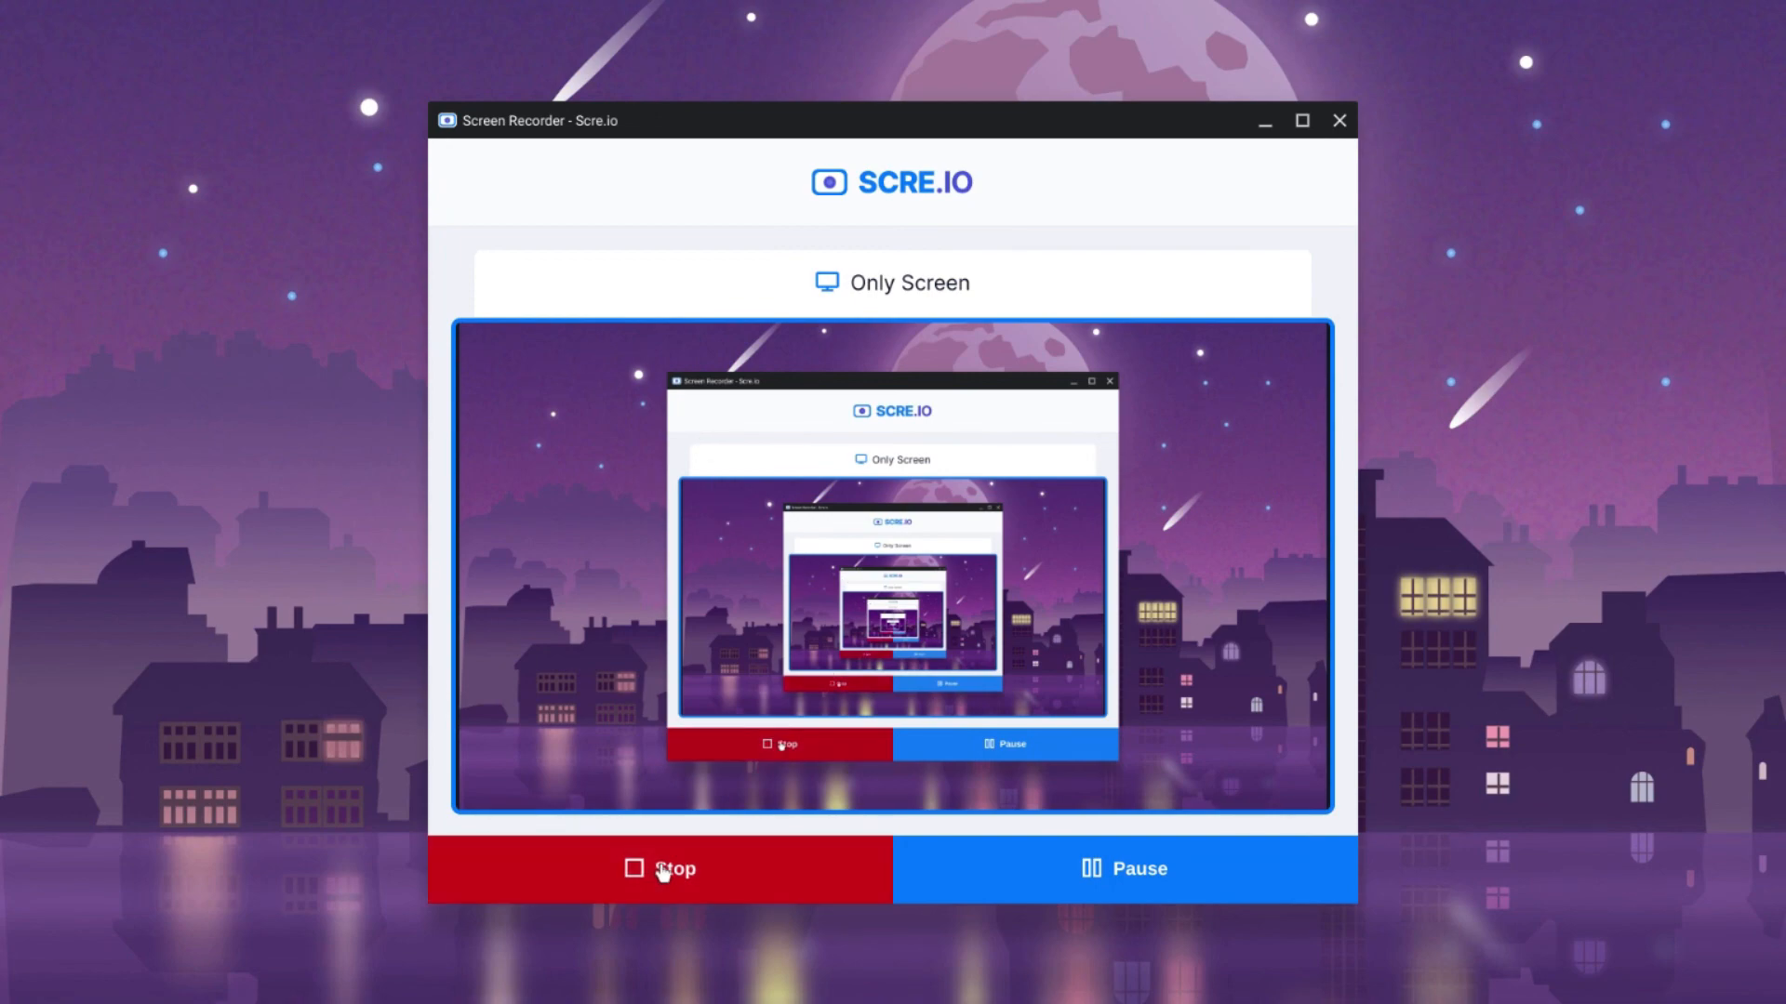